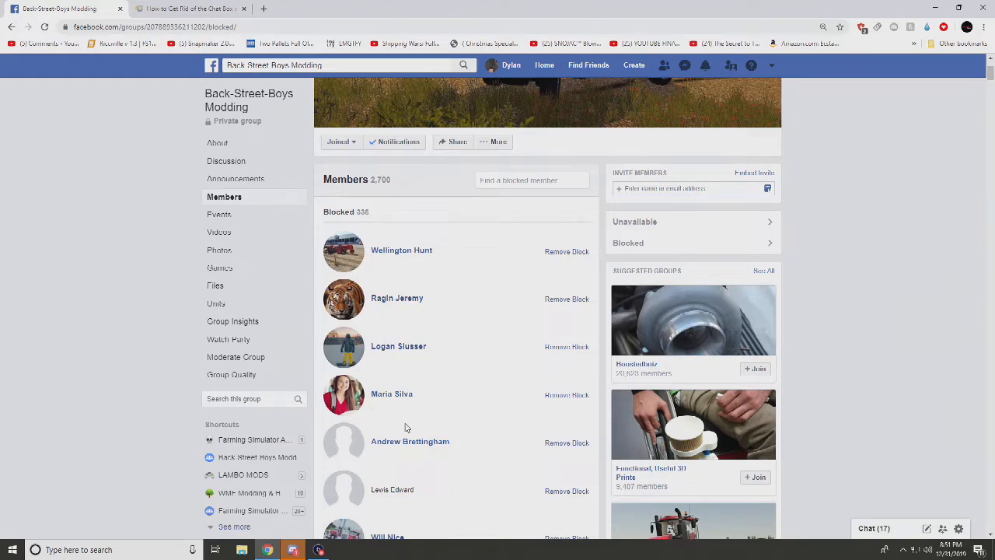
Scroll through the group's blocked members list to review it.
left_click(958, 550)
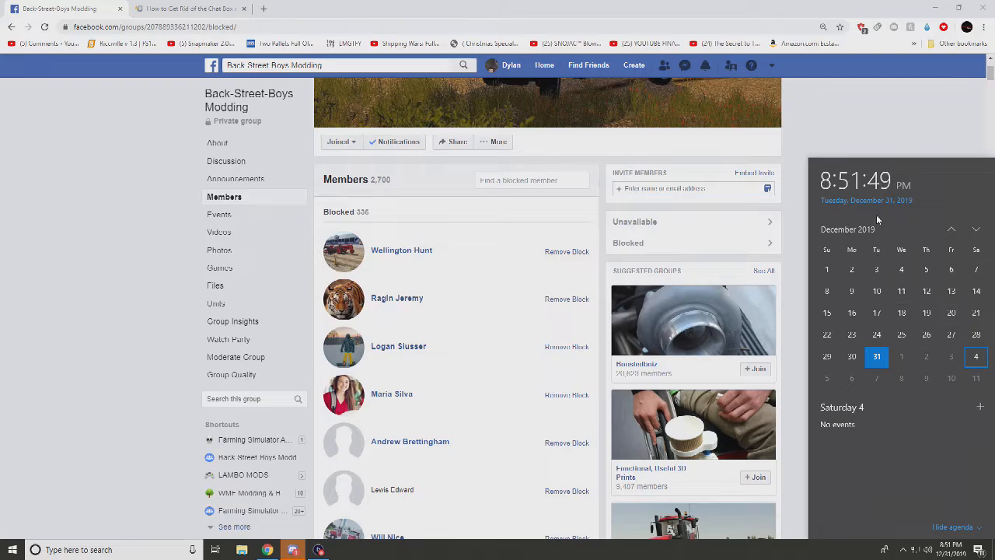
mouse_move(840, 118)
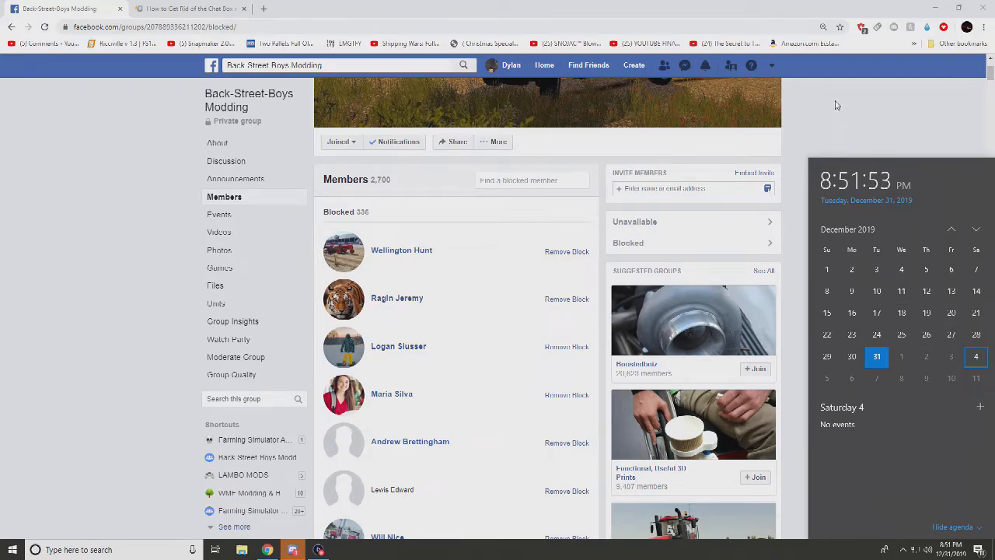
scroll("down", 3)
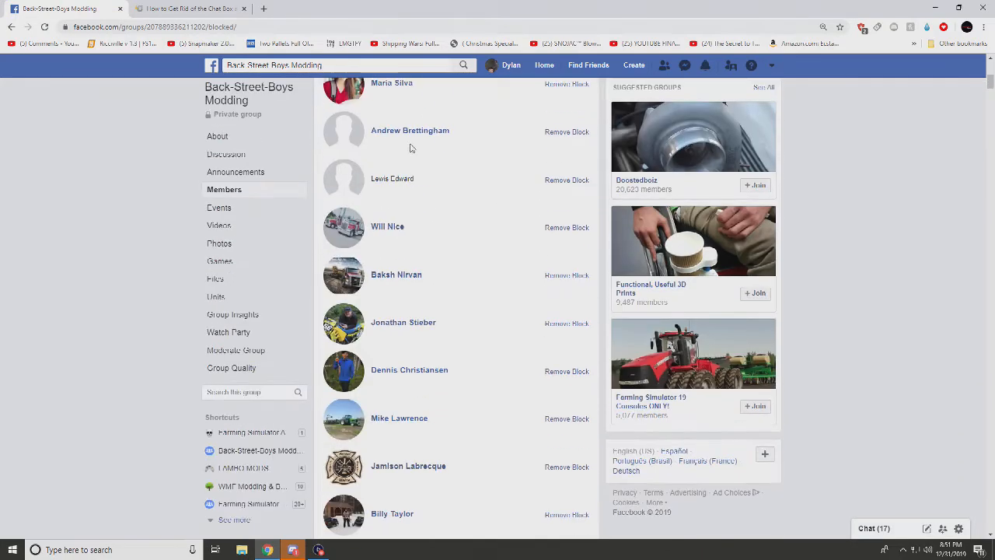
scroll("down", 3)
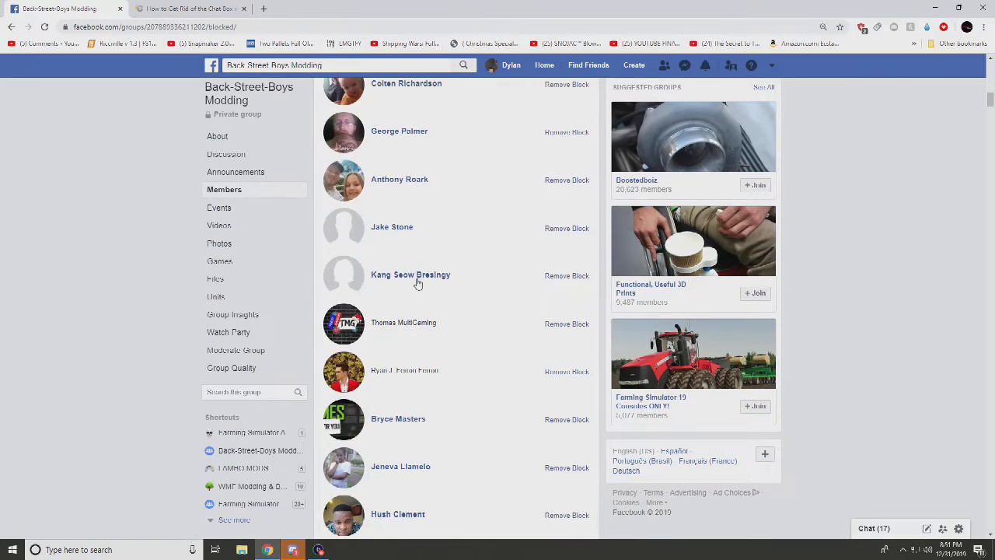
mouse_move(411, 275)
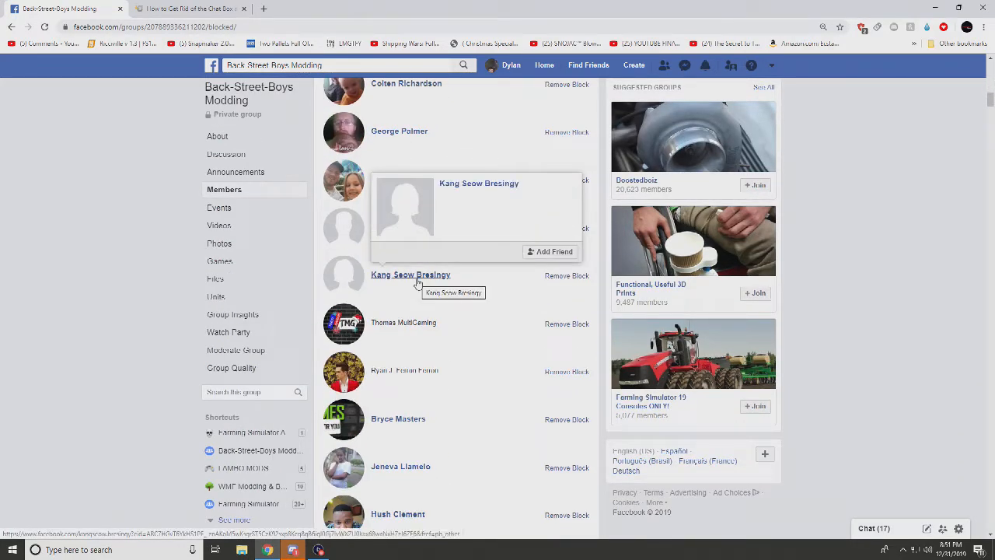
scroll("down", 3)
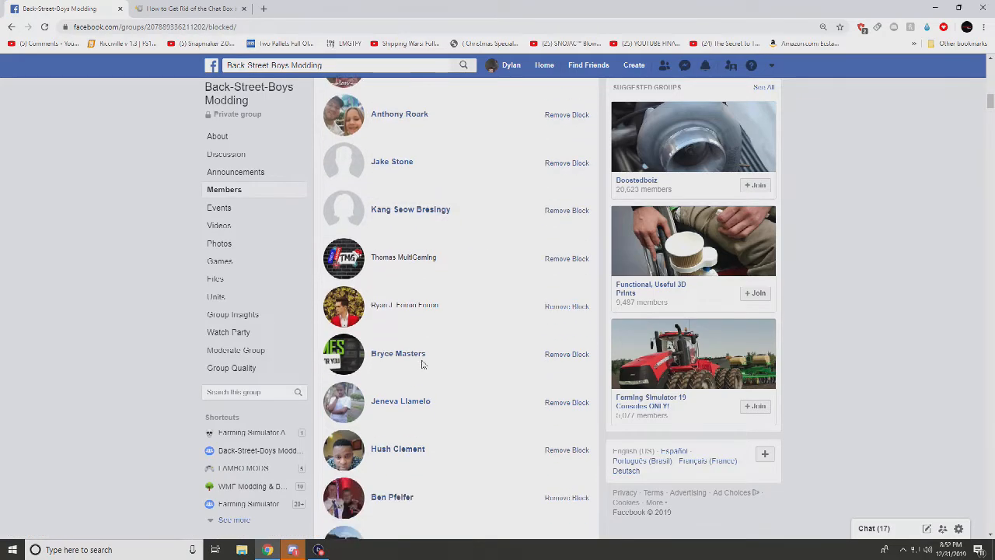
scroll("down", 3)
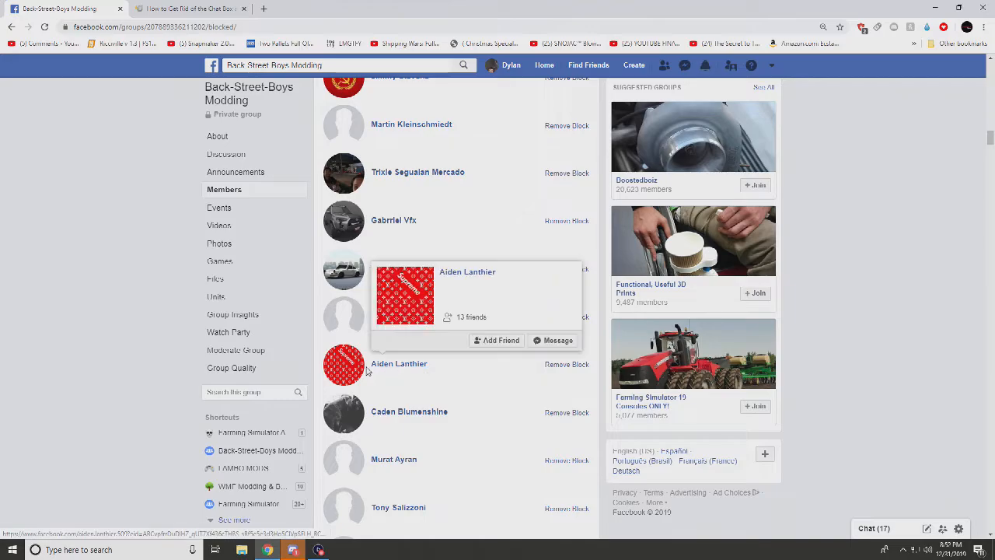
scroll("up", 3)
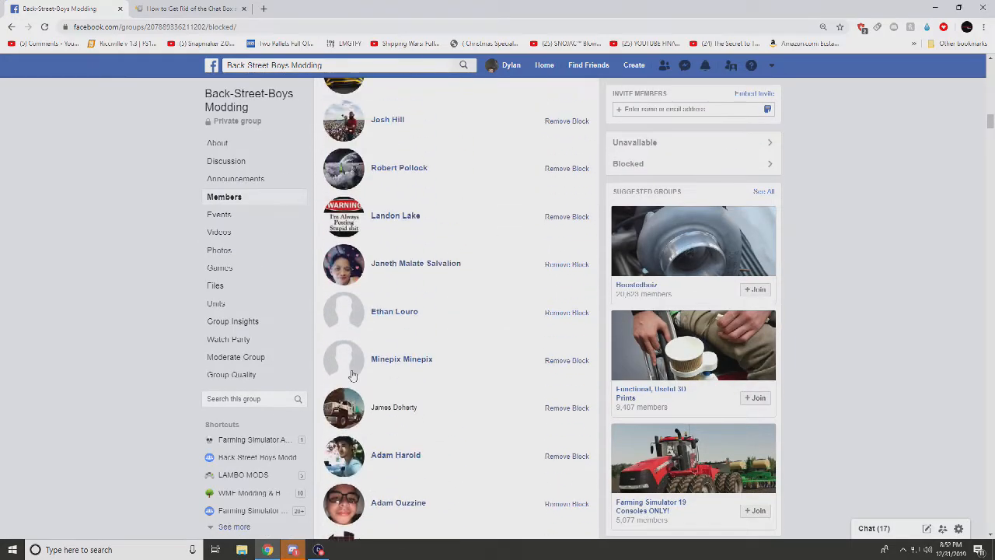
scroll("up", 3)
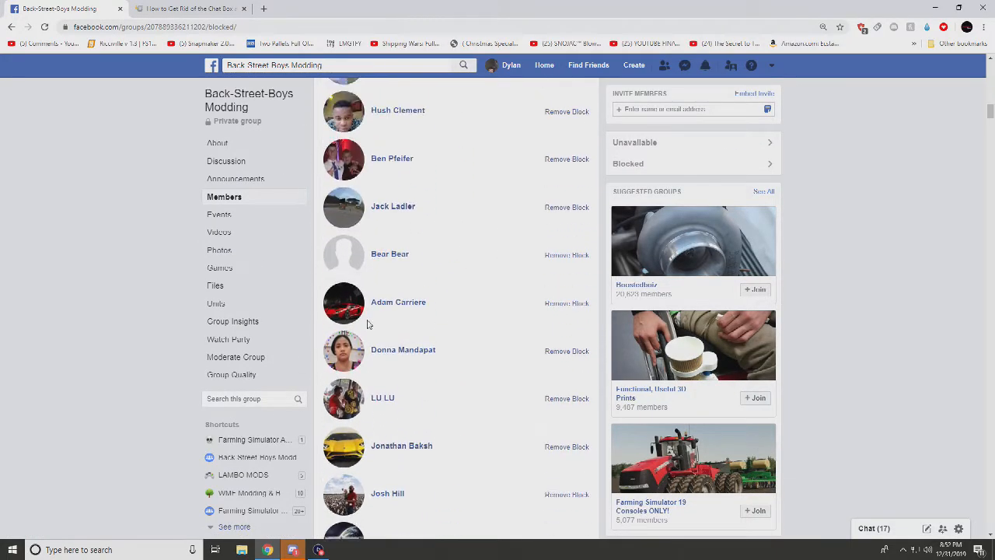
scroll("up", 3)
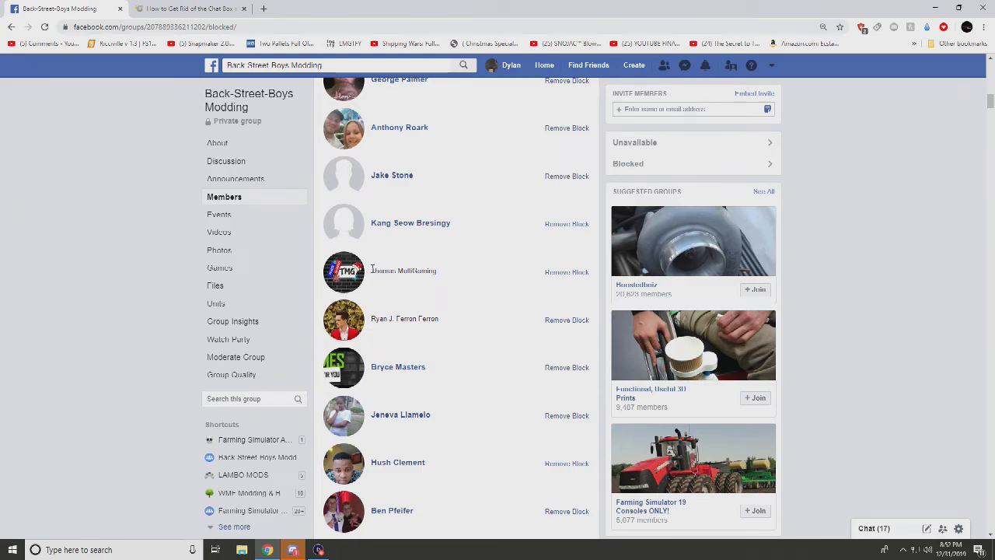
double_click(402, 270)
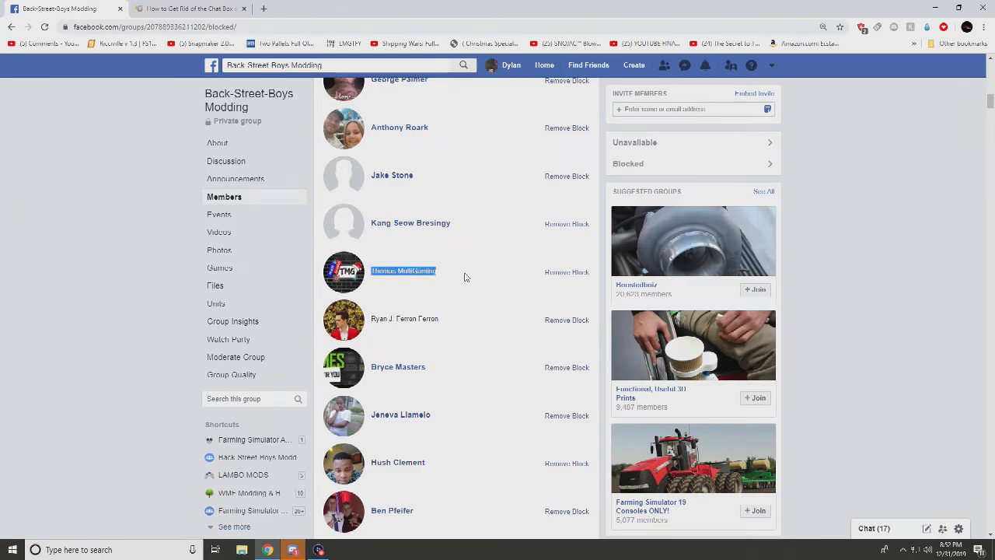
mouse_move(441, 274)
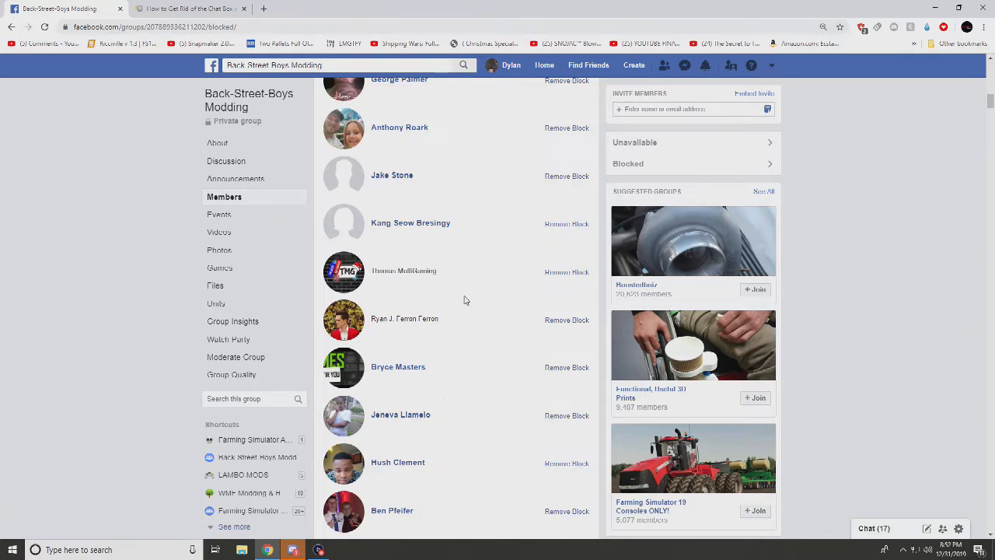
scroll("down", 3)
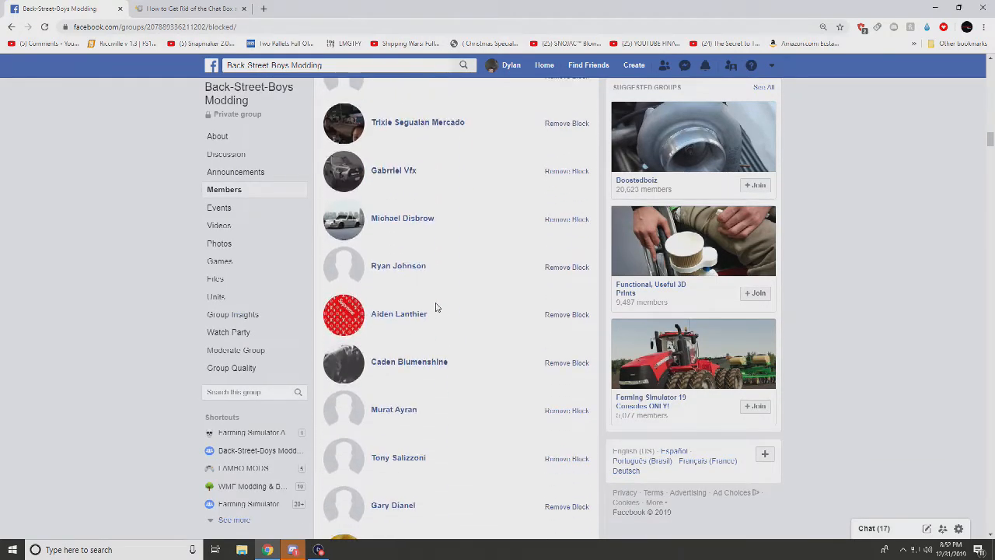
scroll("down", 3)
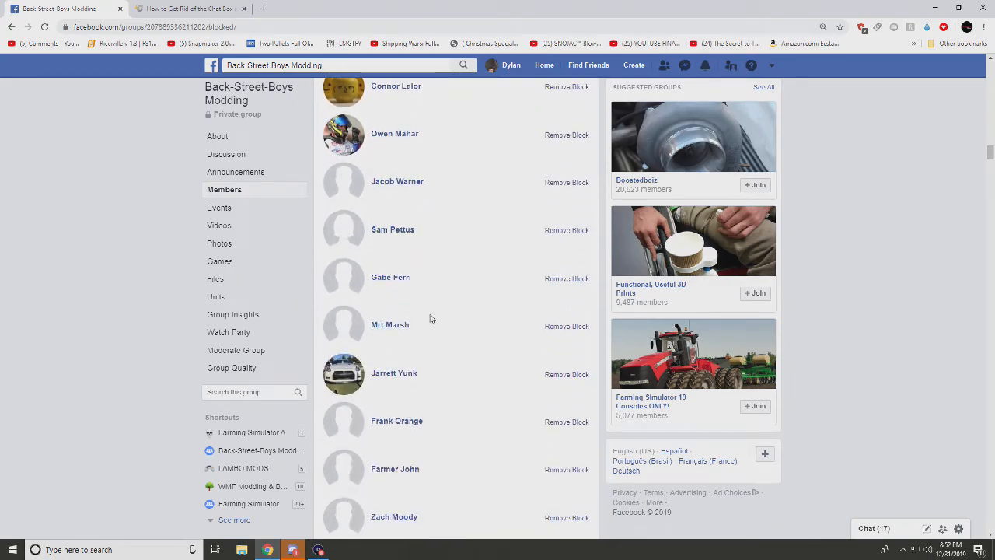
scroll("down", 3)
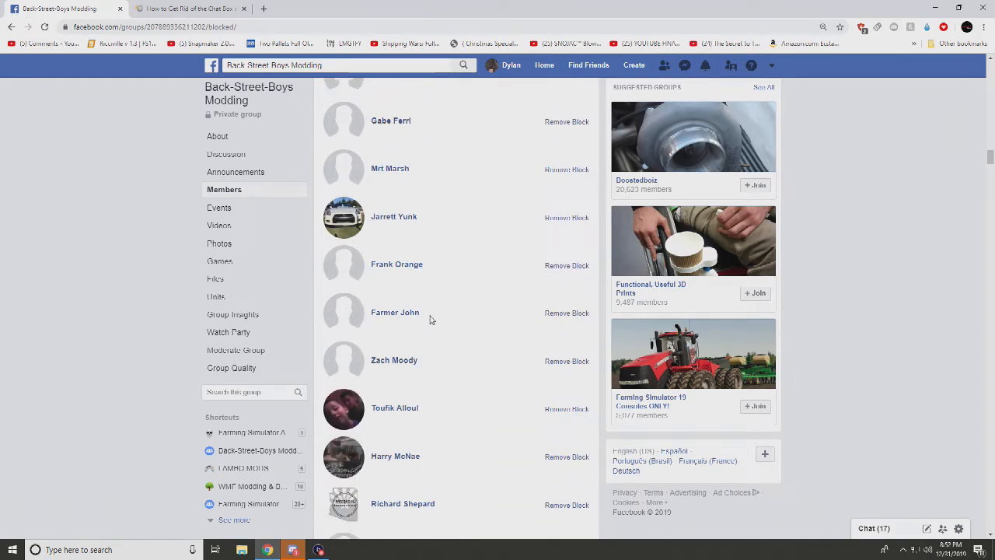
mouse_move(426, 323)
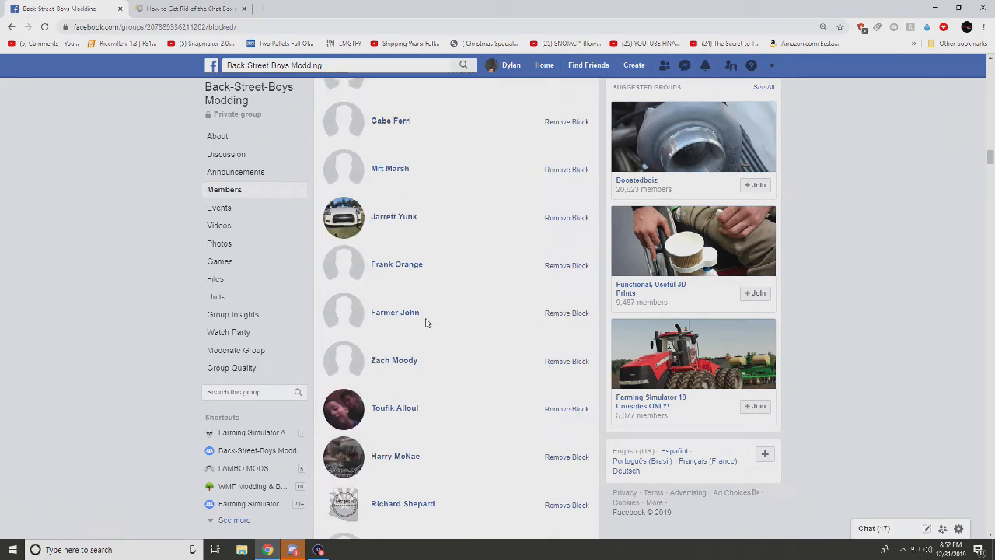
scroll("down", 3)
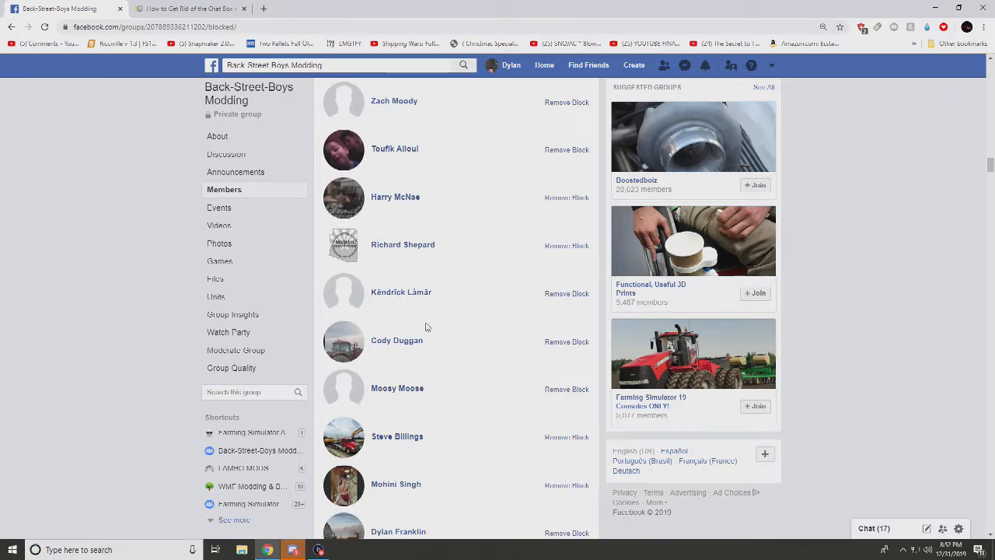
scroll("down", 3)
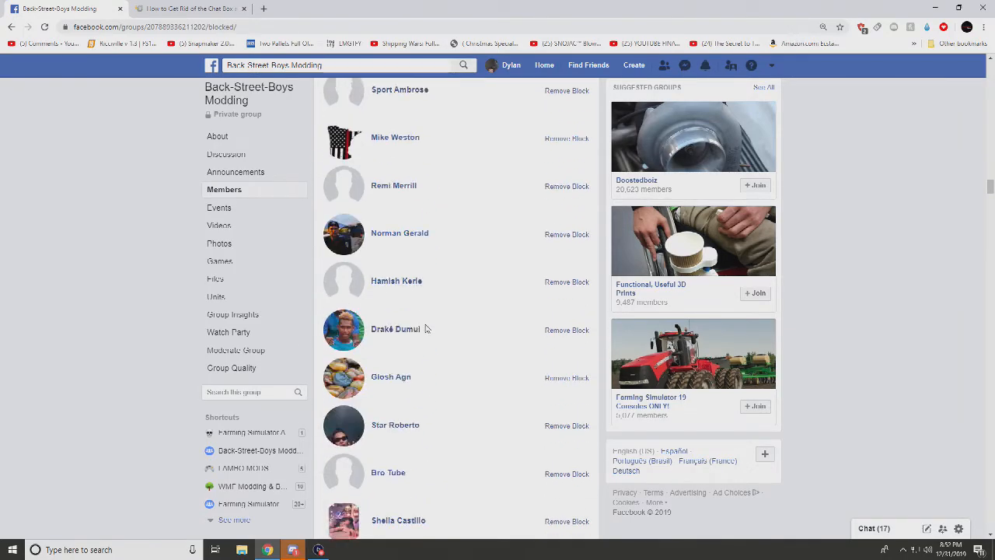
scroll("down", 3)
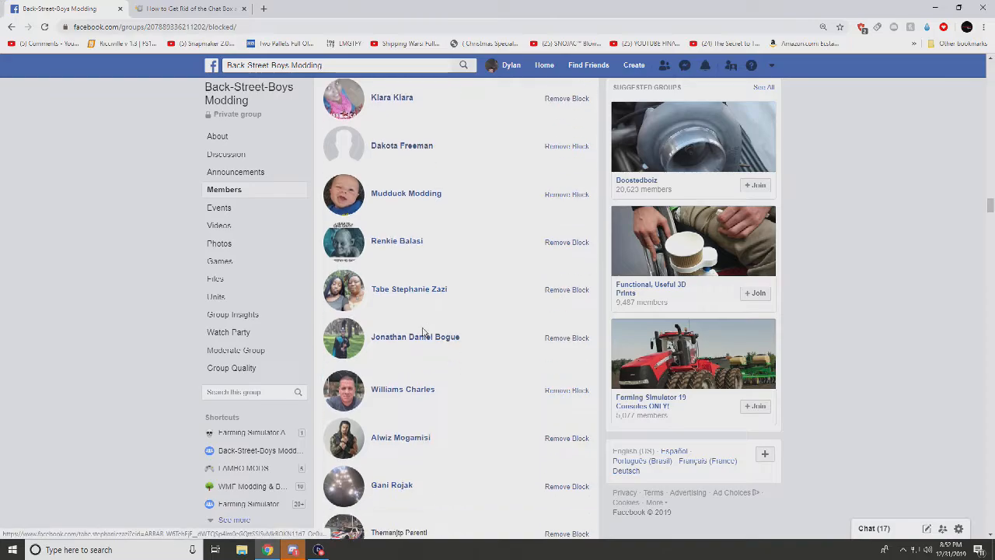
scroll("down", 3)
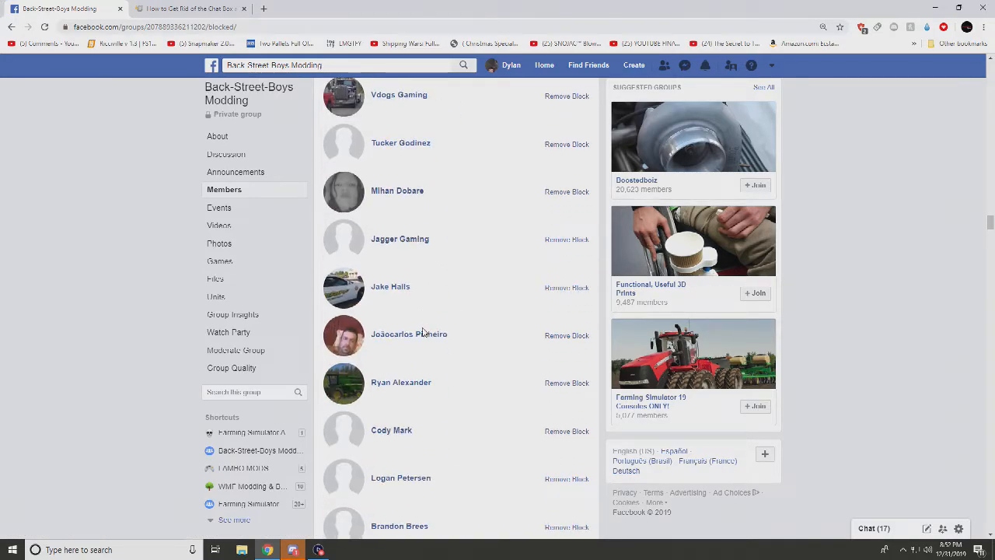
scroll("down", 3)
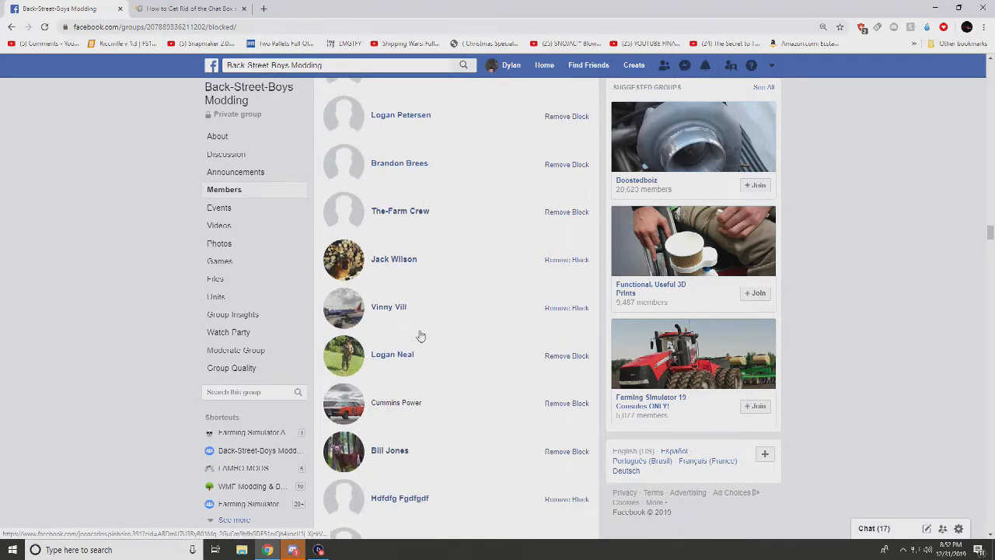
scroll("down", 3)
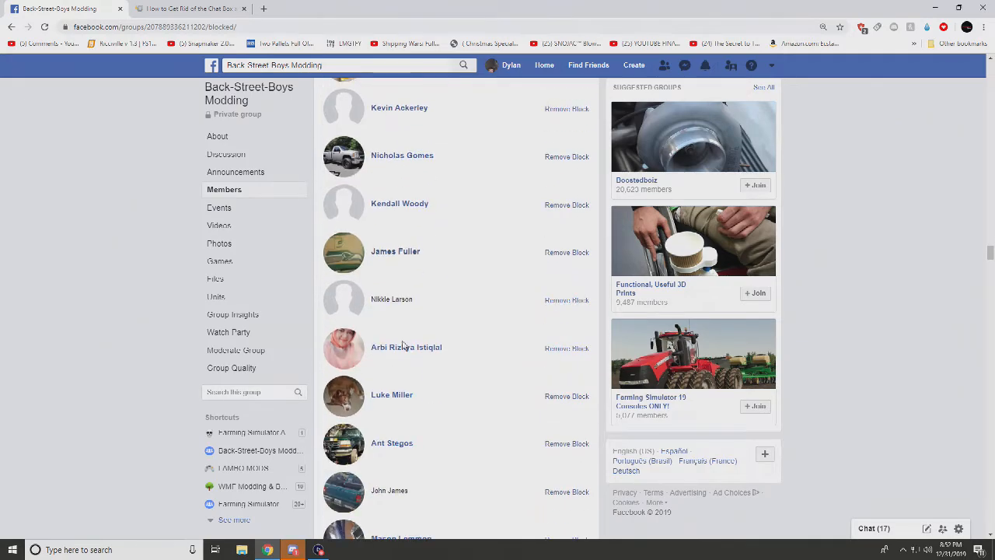
scroll("down", 3)
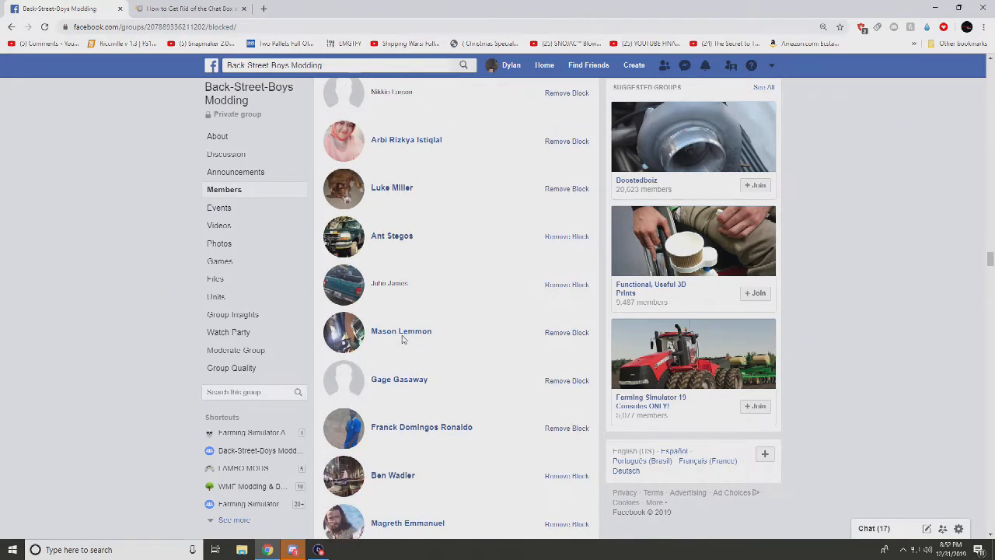
scroll("down", 3)
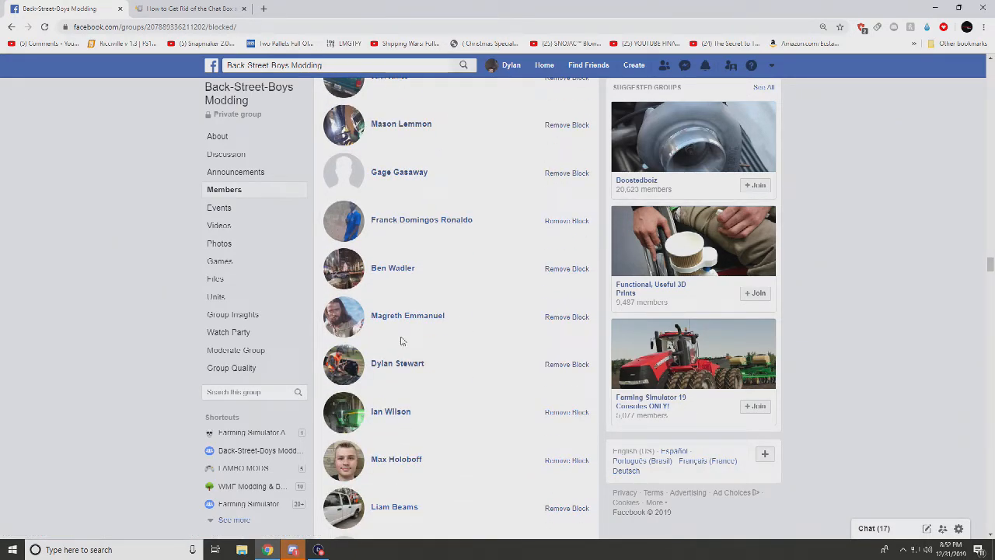
scroll("down", 3)
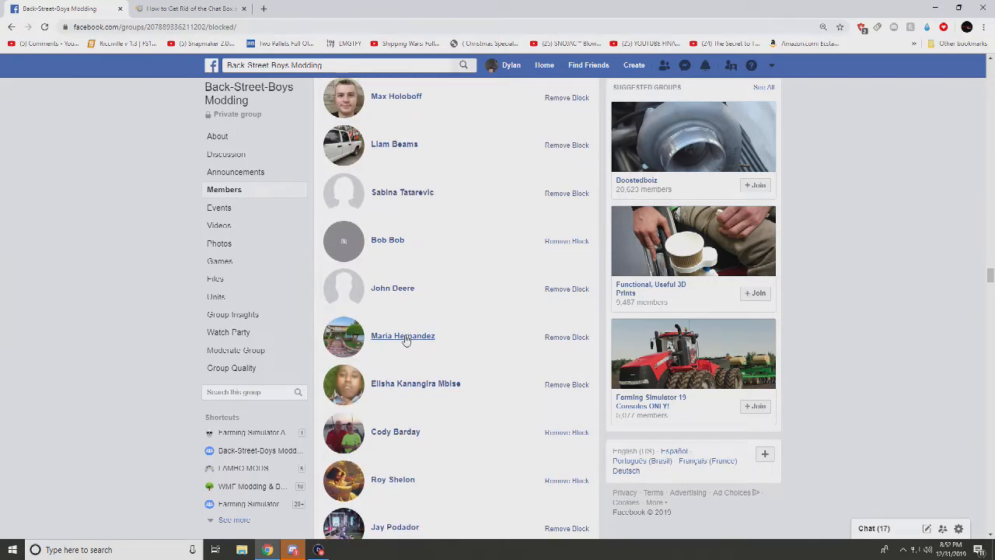
scroll("down", 3)
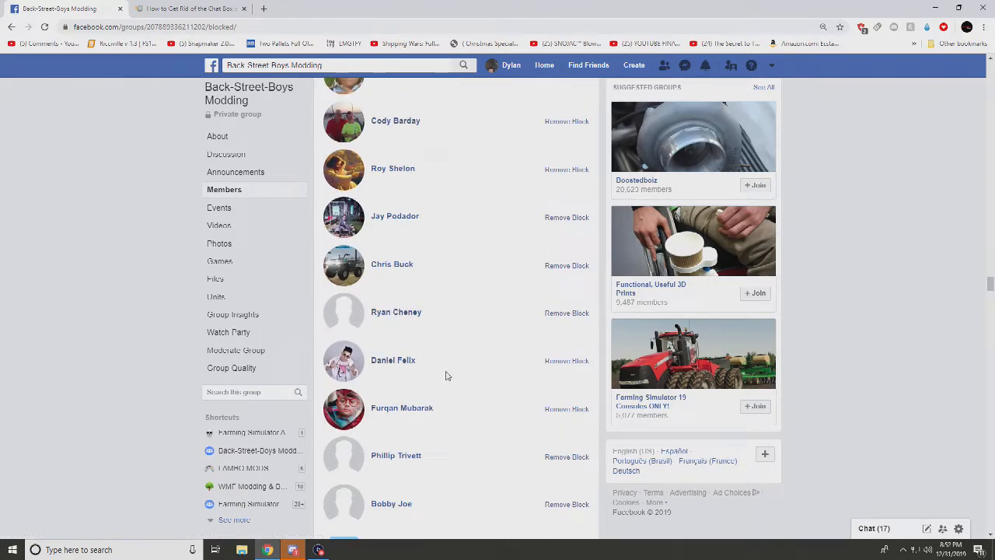
scroll("down", 3)
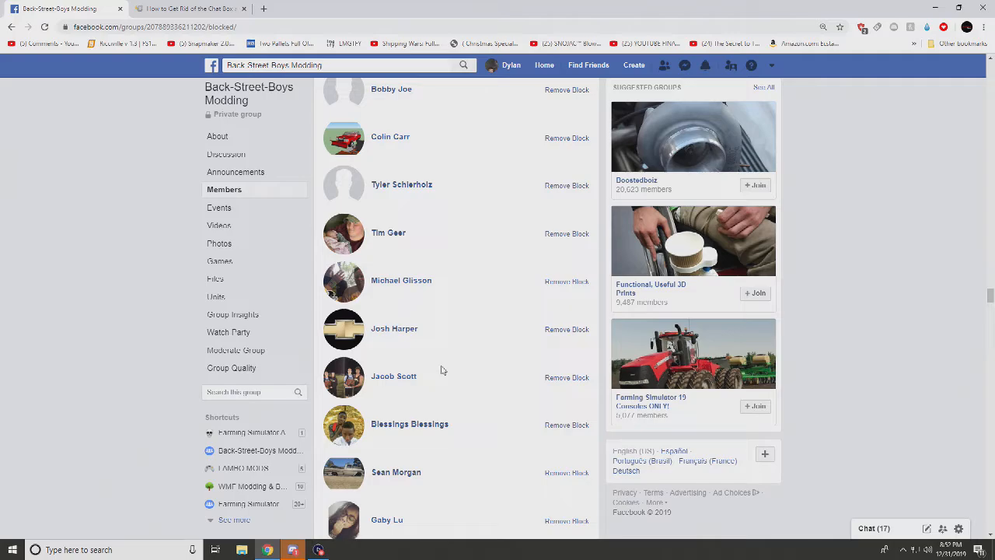
scroll("down", 3)
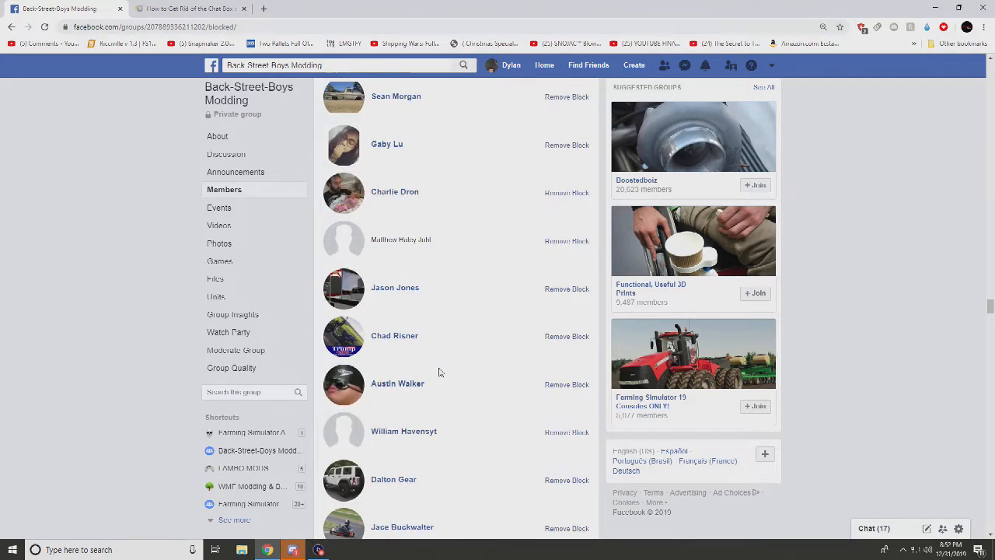
scroll("down", 3)
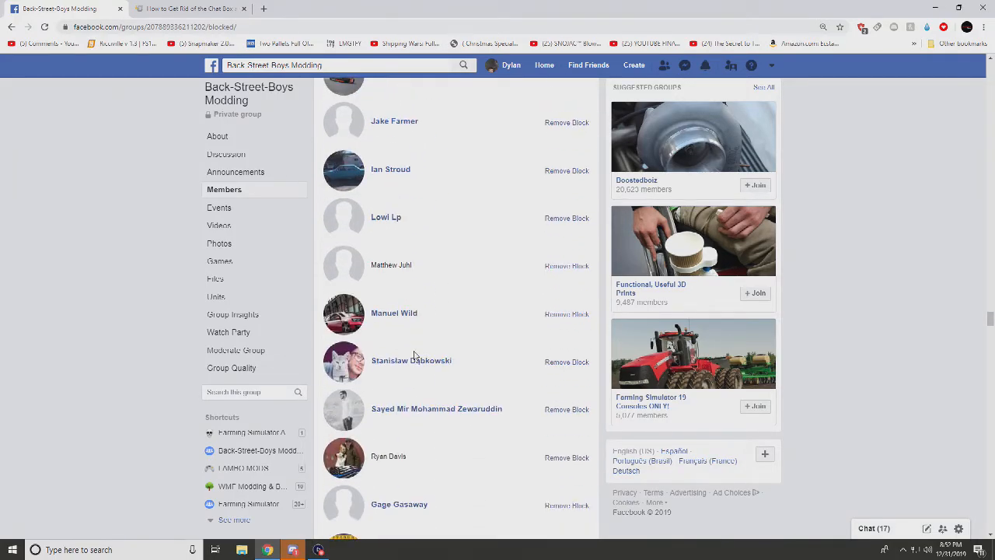
scroll("down", 3)
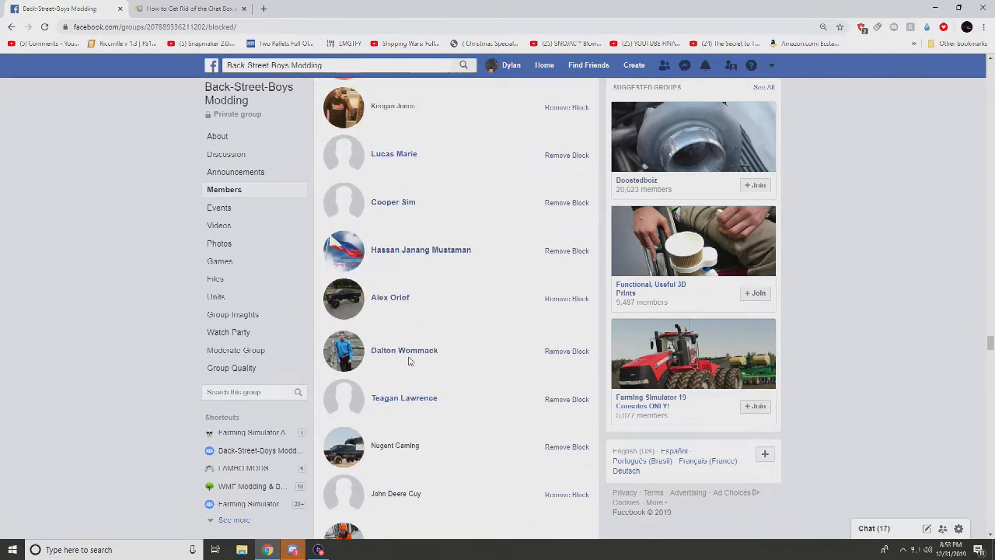
scroll("down", 3)
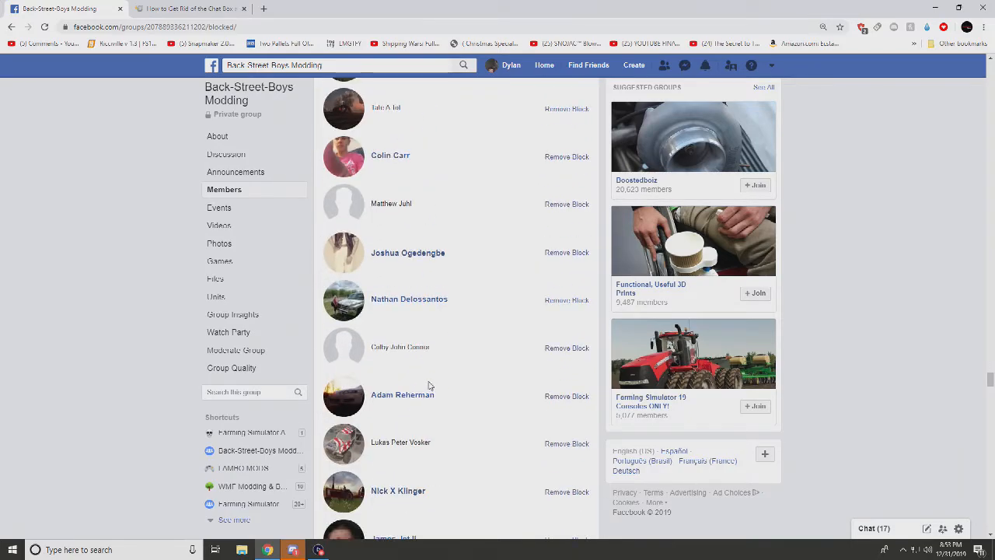
scroll("down", 3)
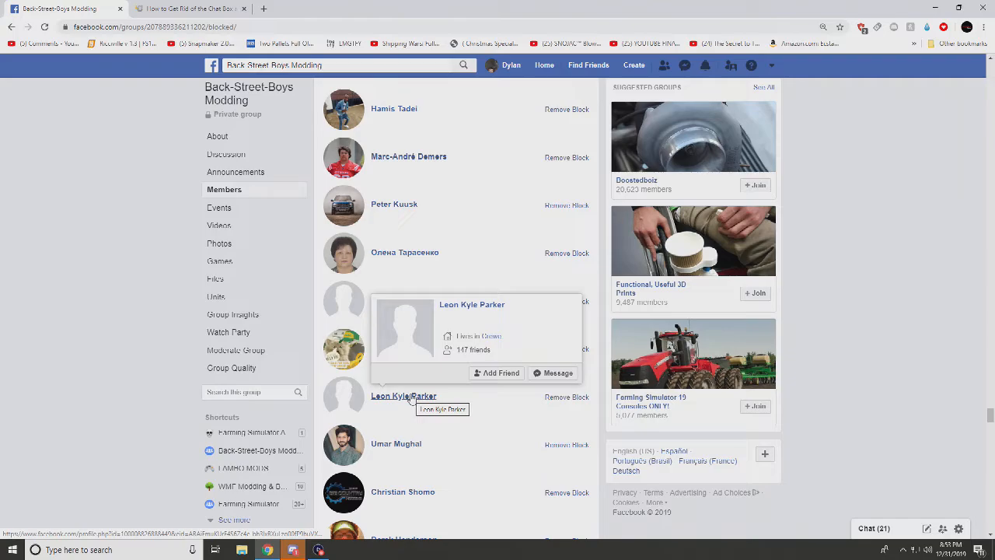
scroll("down", 3)
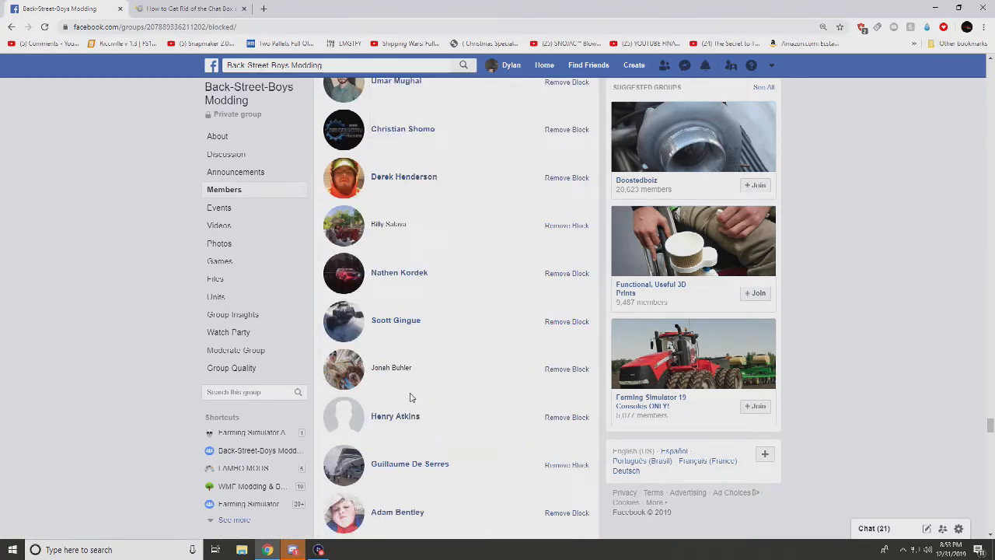
scroll("down", 3)
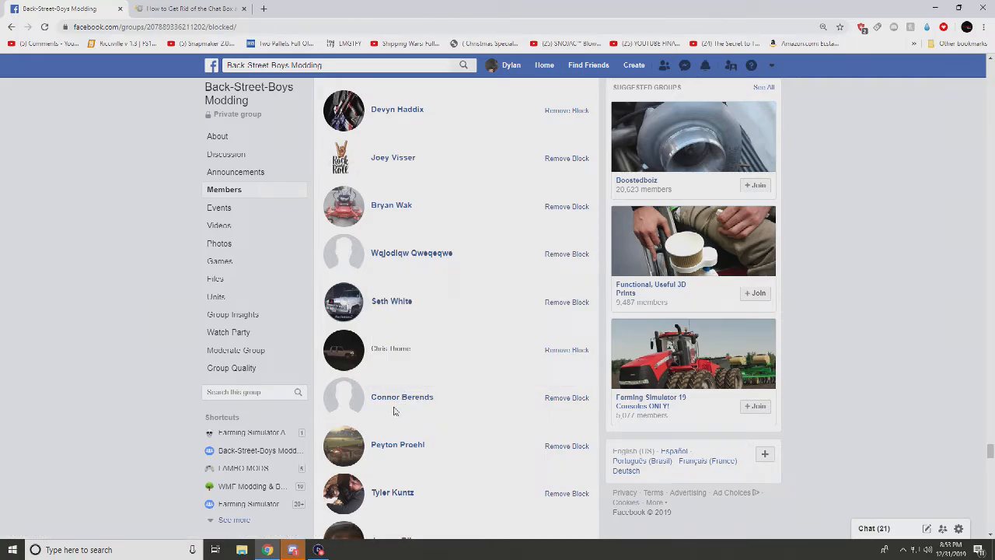
mouse_move(403, 401)
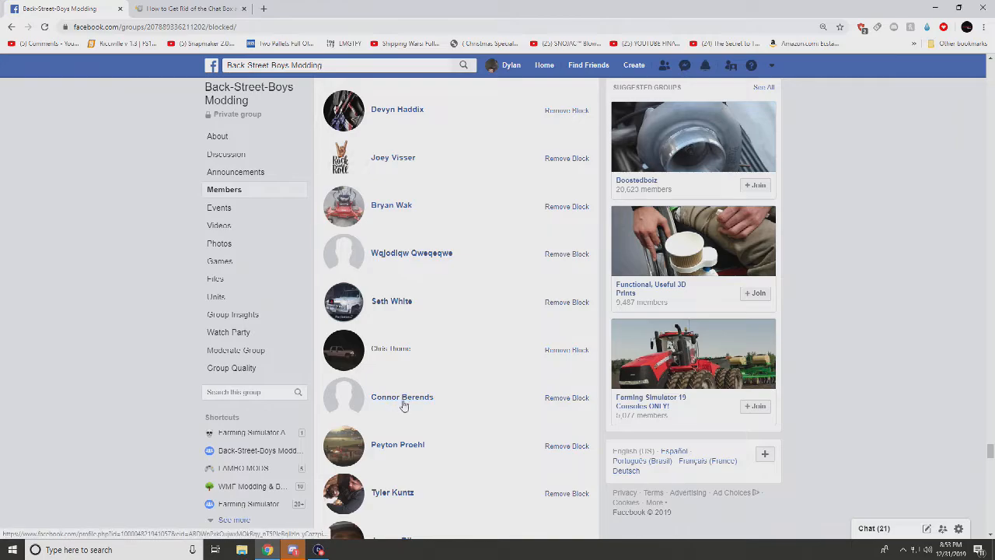
scroll("down", 3)
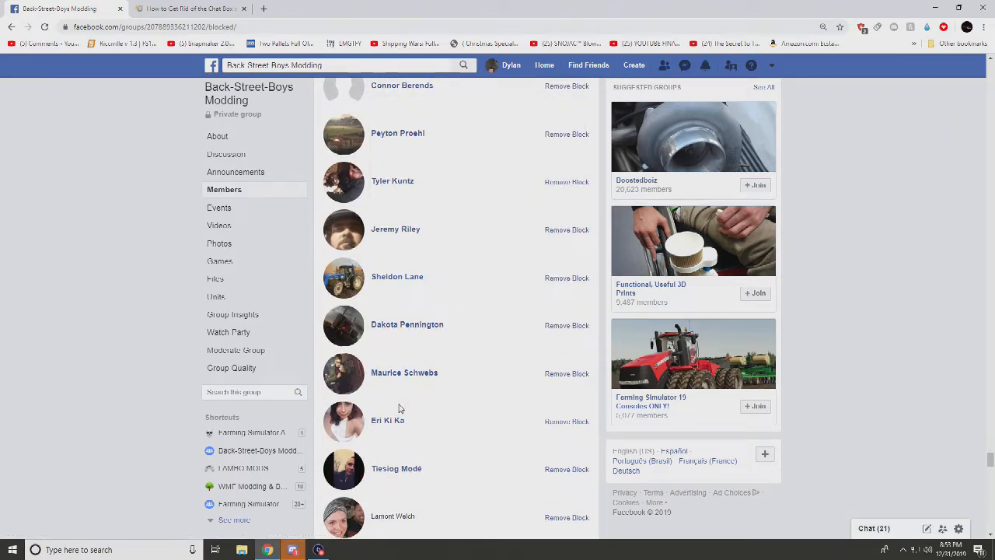
scroll("down", 3)
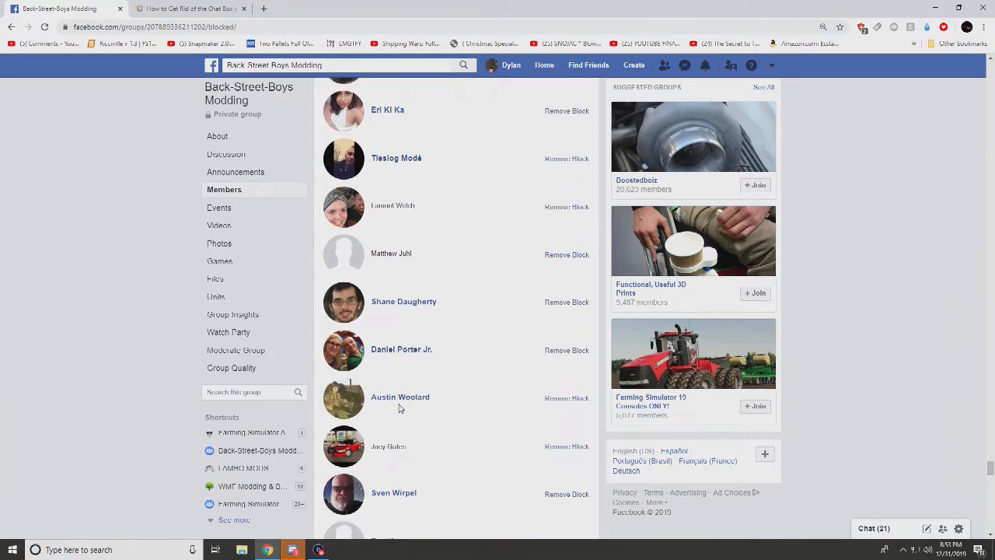
scroll("down", 3)
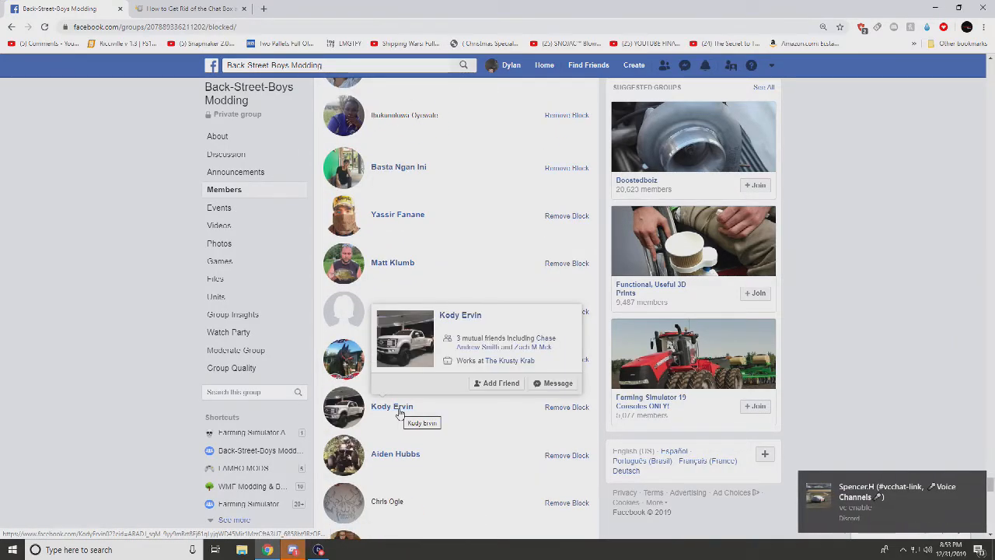
scroll("down", 3)
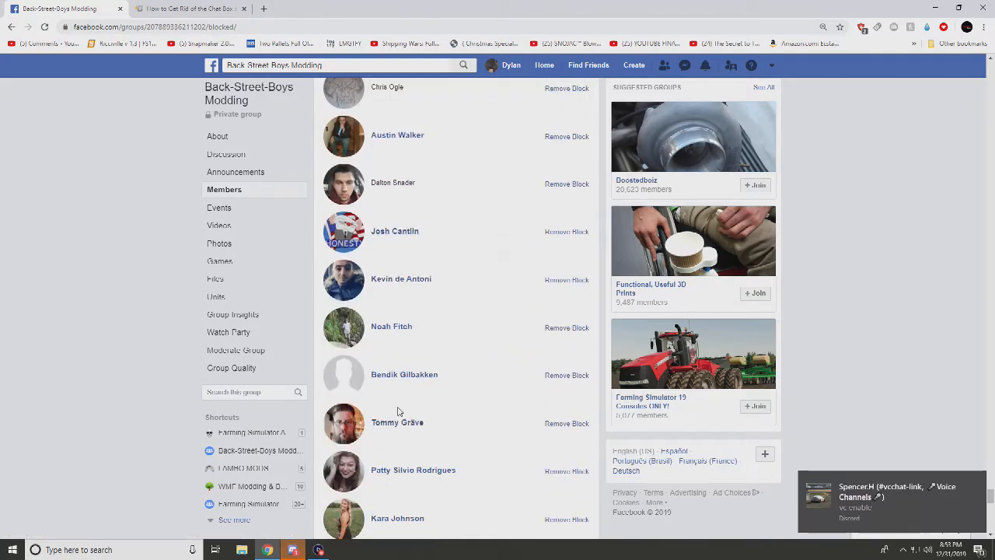
scroll("down", 3)
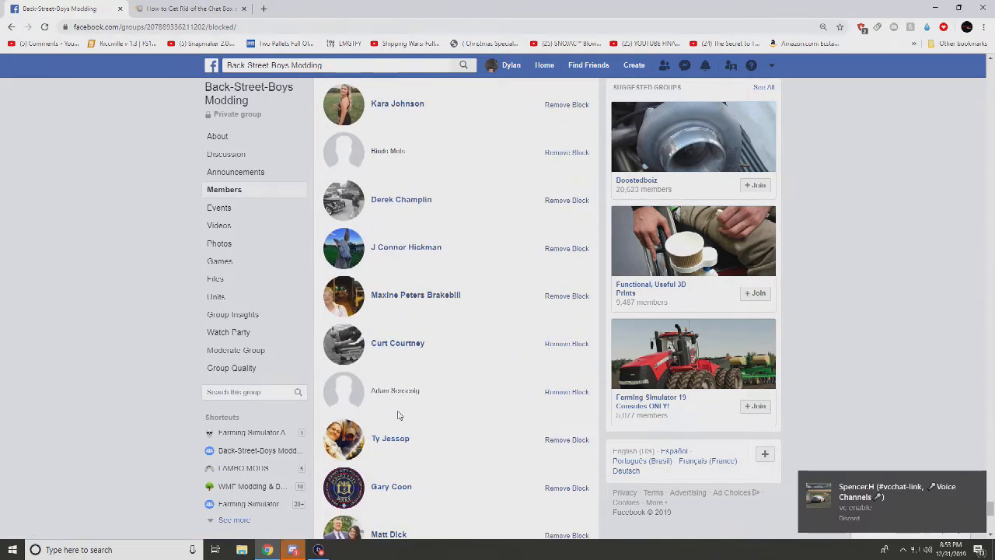
scroll("down", 3)
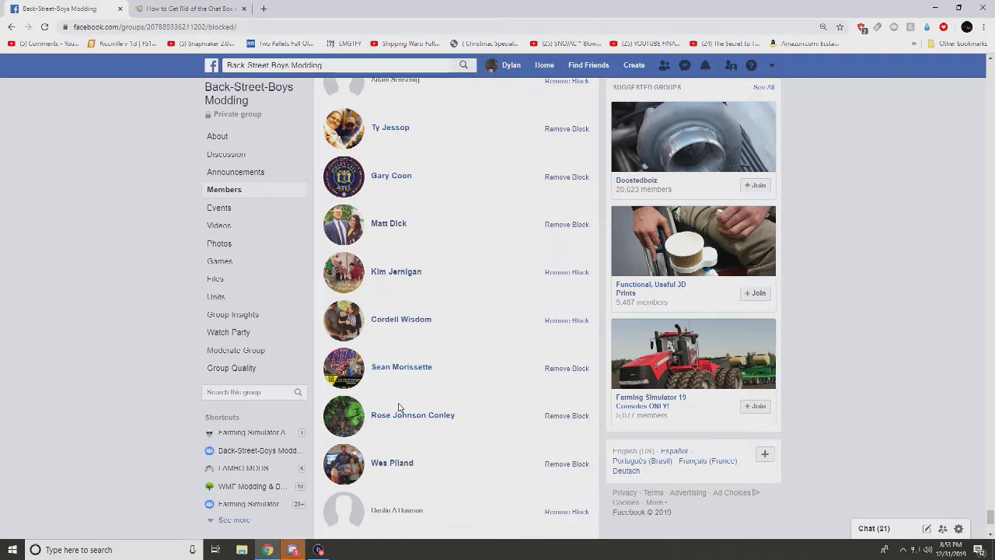
scroll("down", 3)
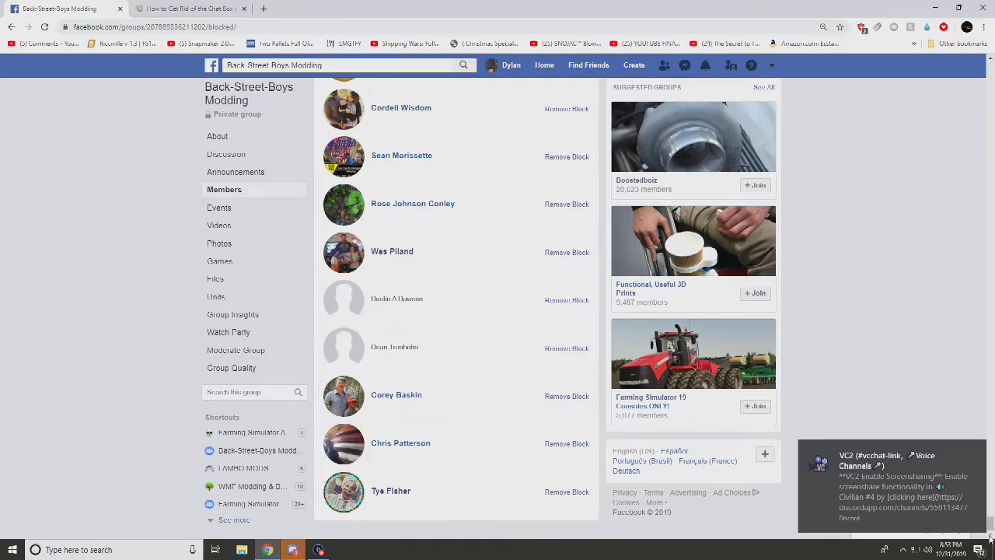
mouse_move(383, 499)
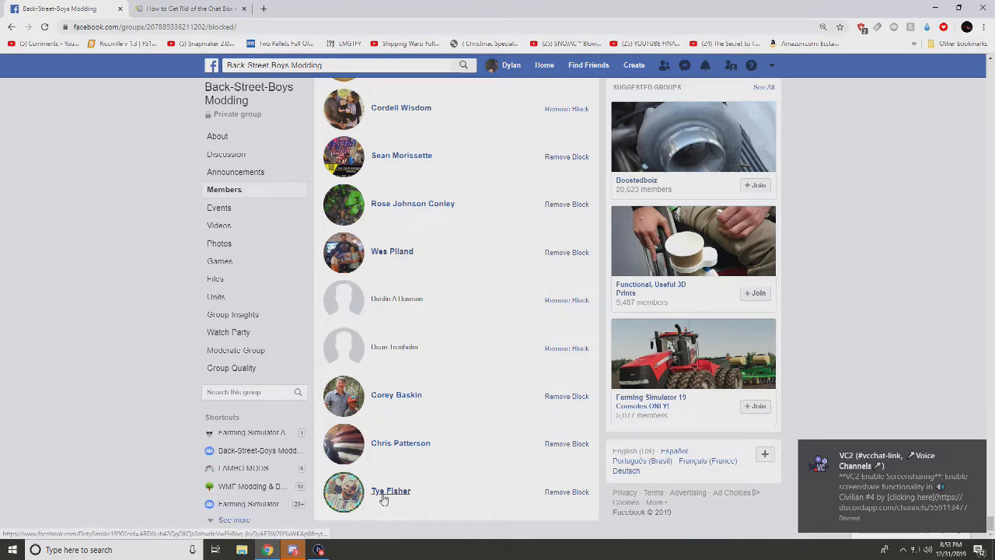
mouse_move(391, 491)
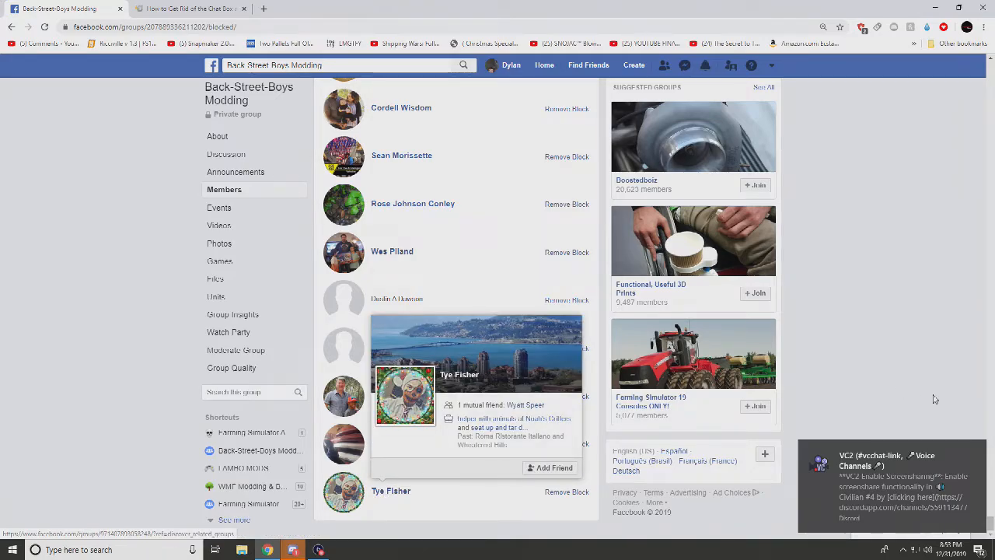
scroll("up", 3)
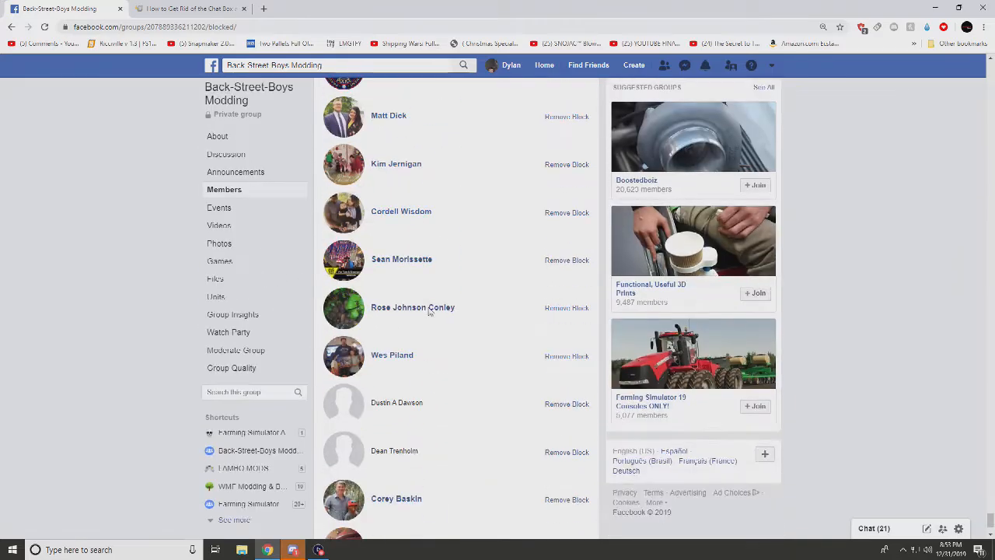
scroll("up", 3)
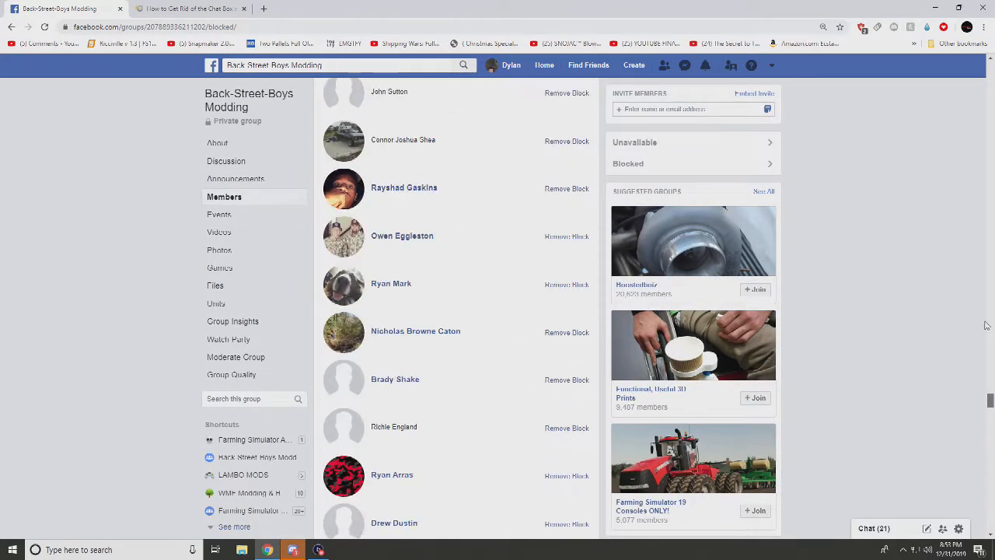
scroll("up", 3)
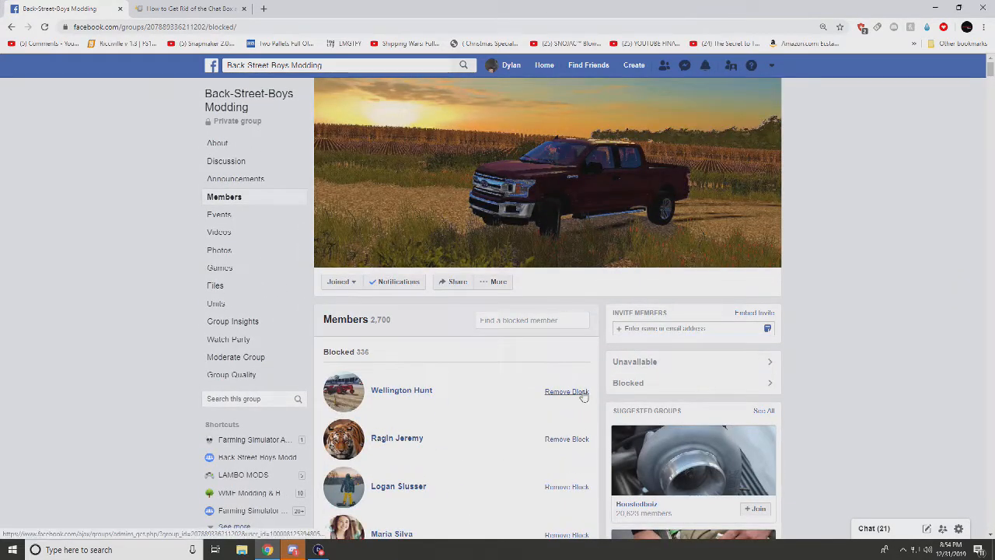
left_click(566, 391)
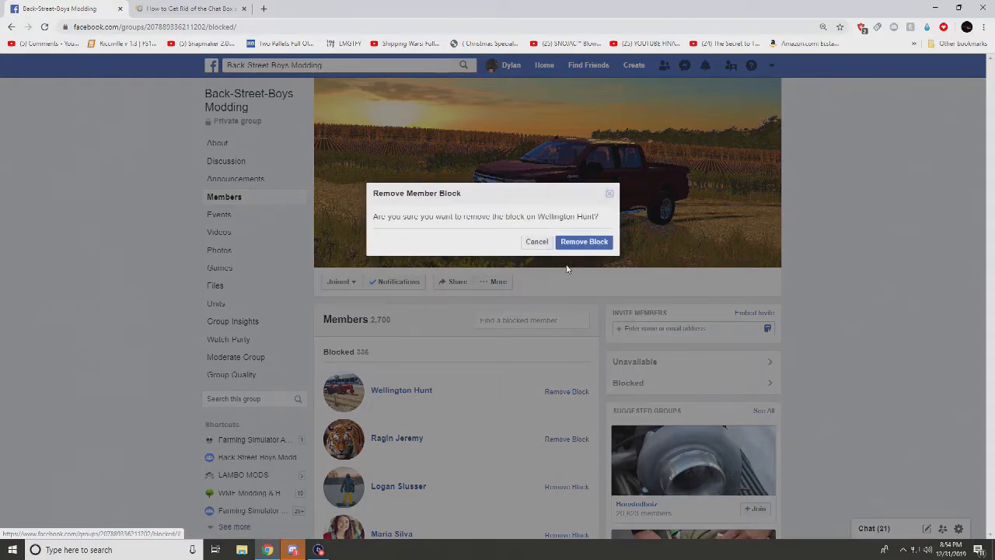
left_click(584, 241)
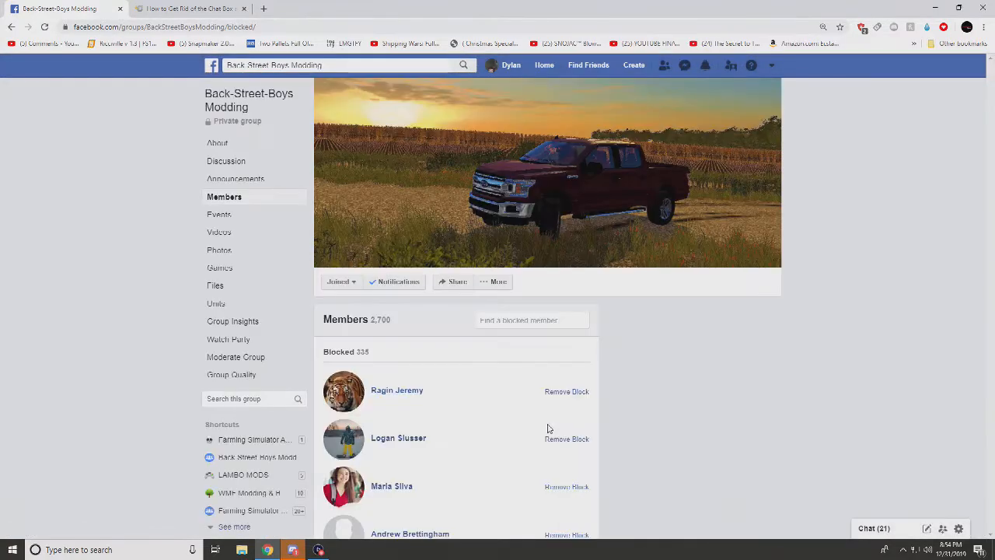
left_click(567, 391)
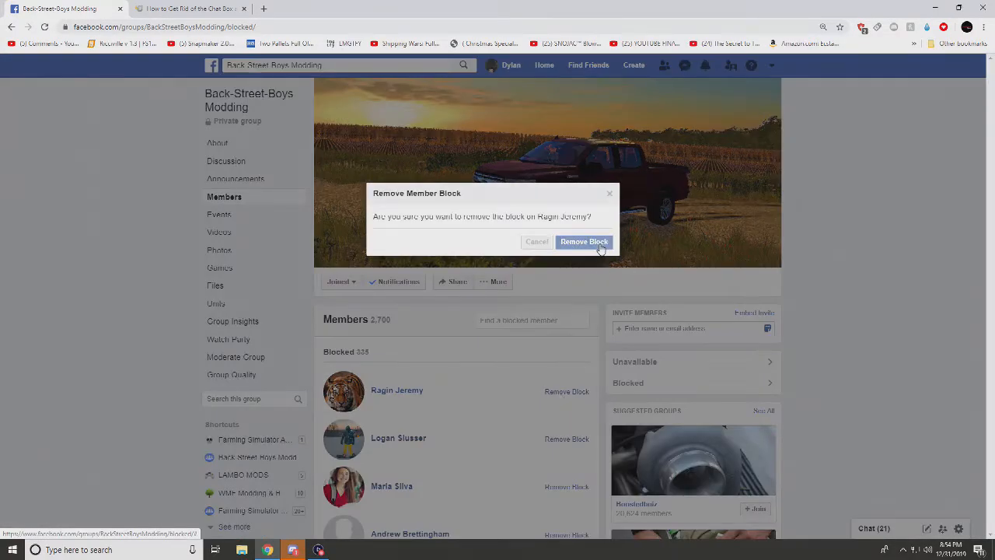
left_click(584, 241)
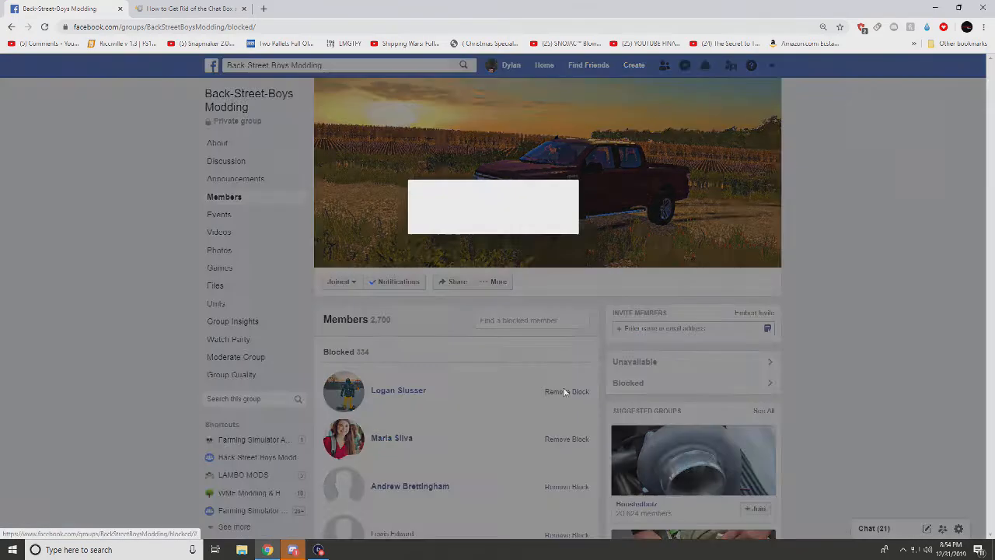
left_click(567, 391)
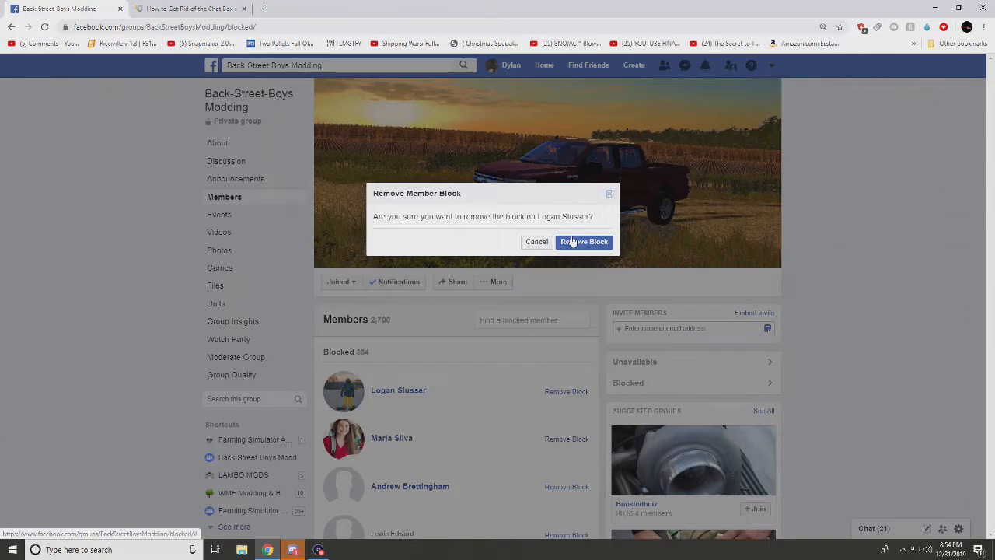
left_click(584, 242)
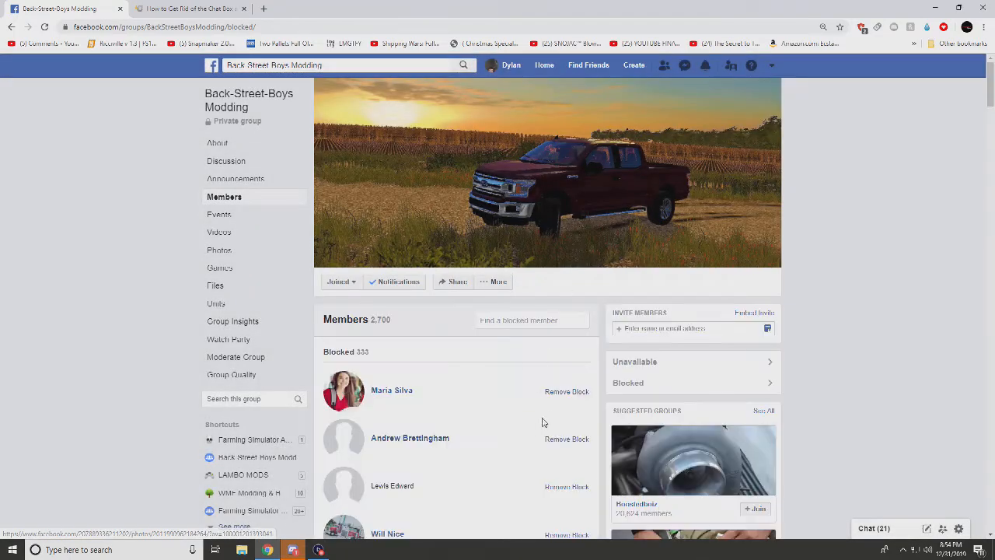
left_click(566, 392)
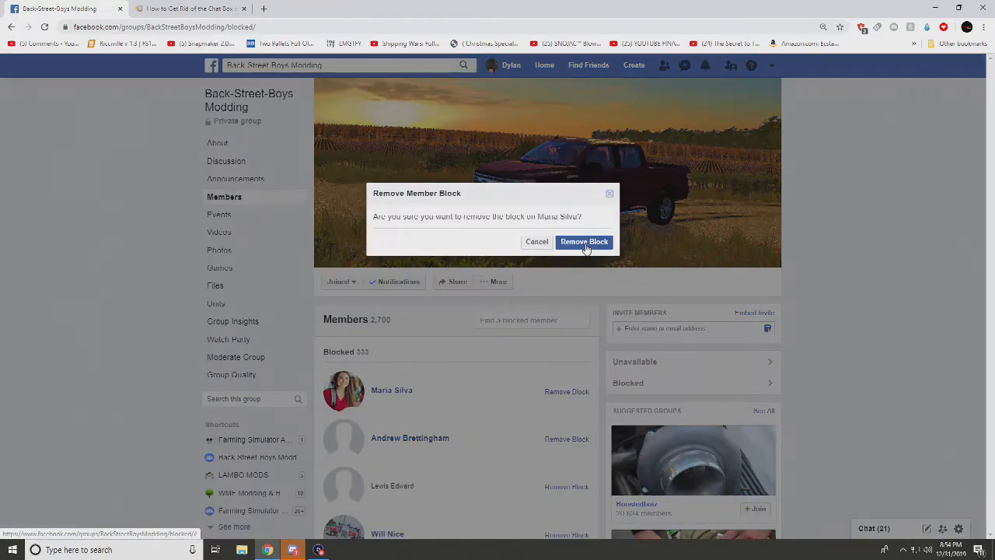
left_click(584, 241)
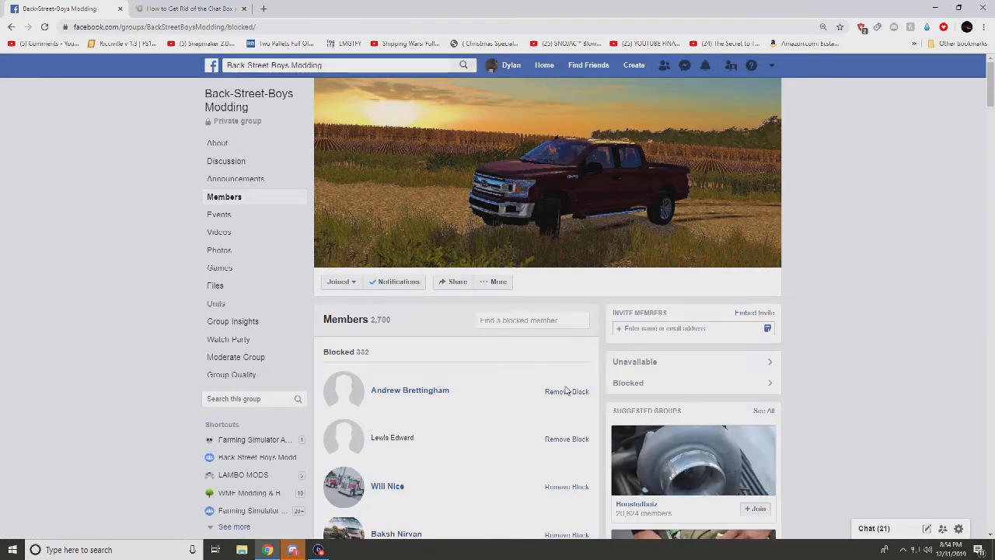
left_click(566, 391)
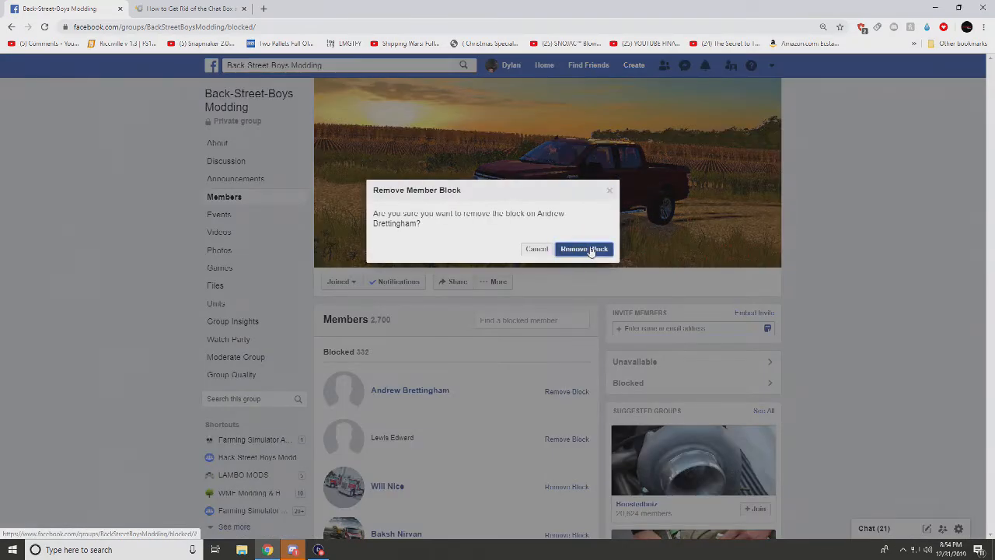
left_click(583, 249)
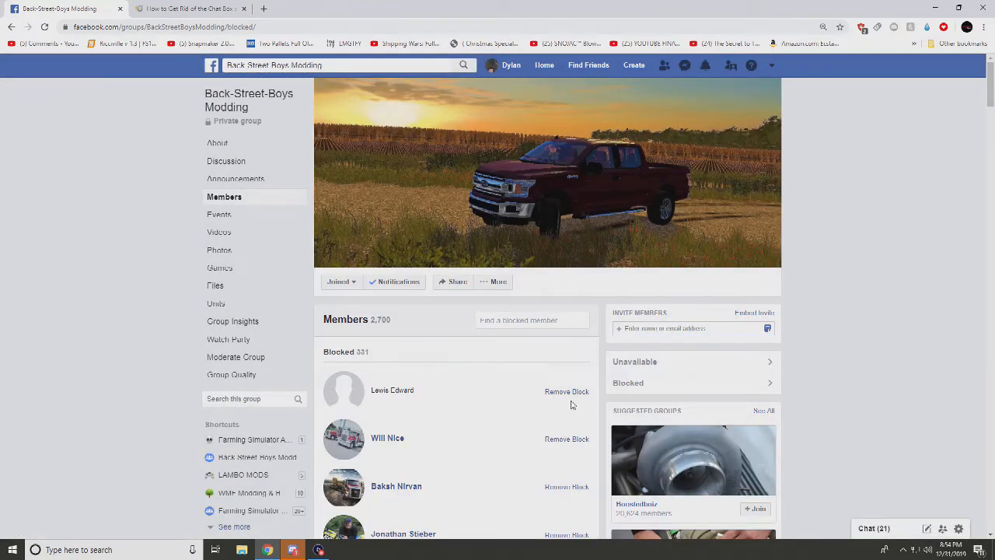
left_click(567, 391)
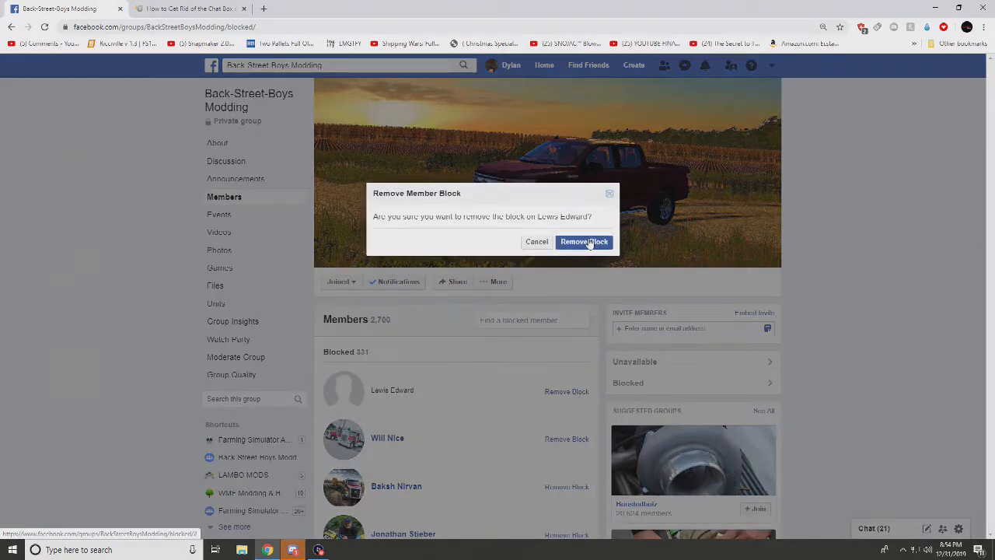
left_click(584, 241)
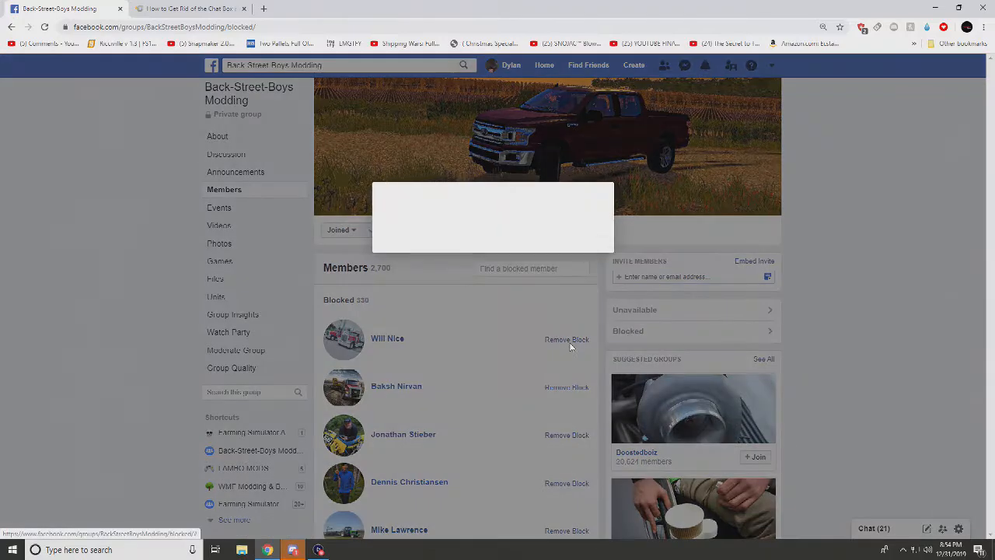
left_click(566, 339)
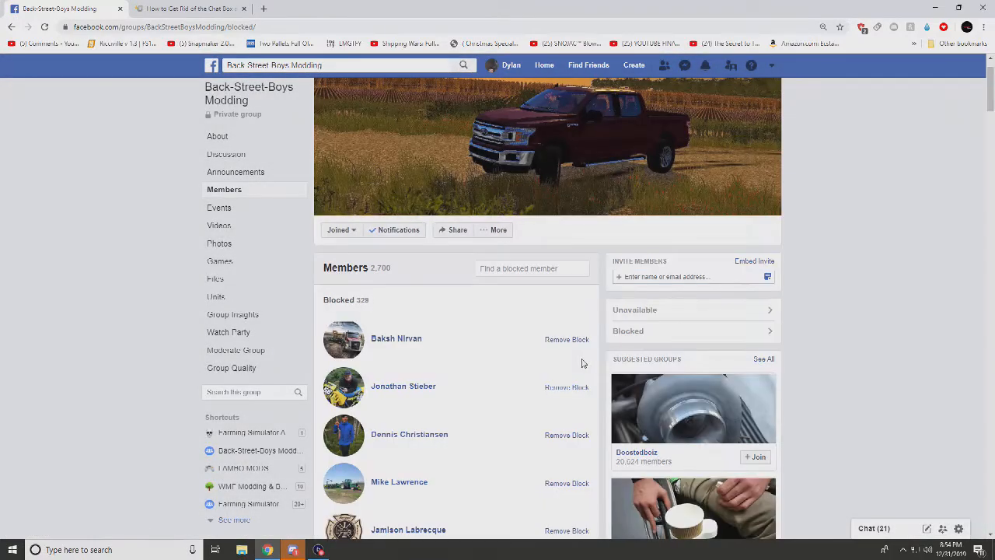
left_click(567, 339)
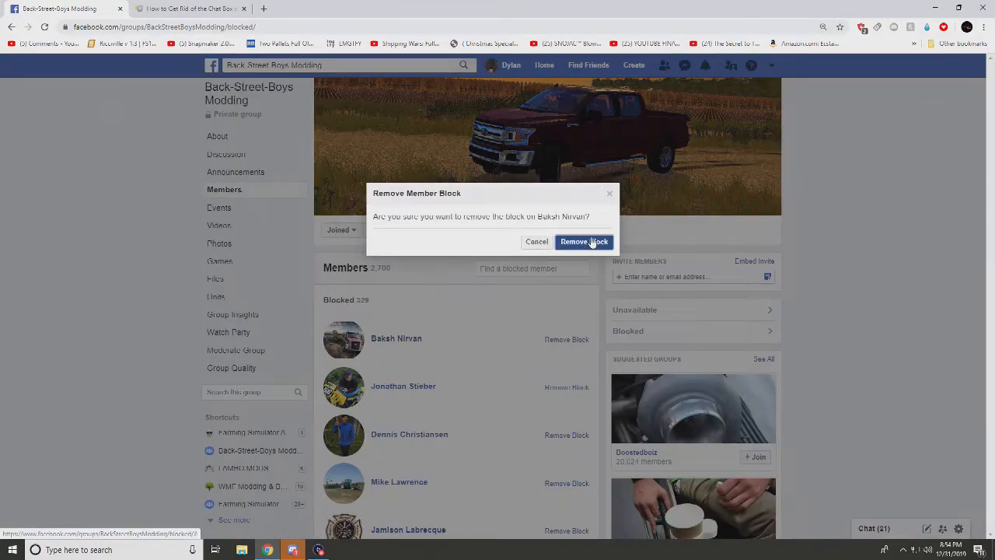
left_click(584, 242)
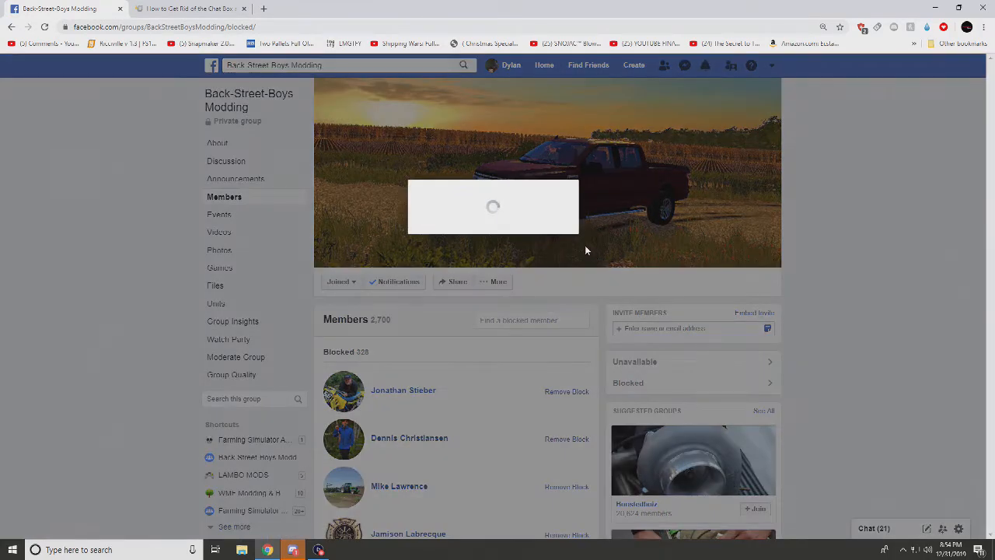
left_click(566, 391)
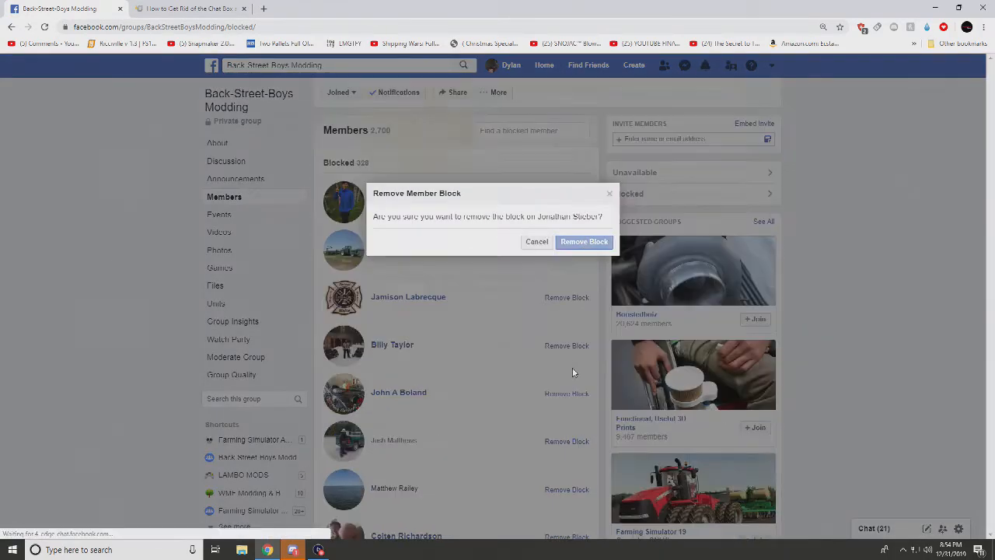
left_click(584, 241)
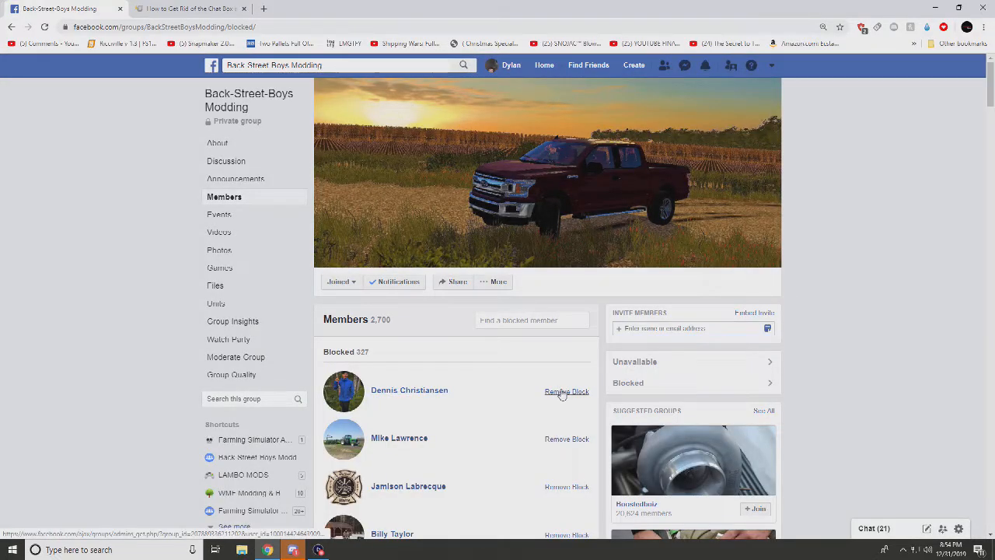
left_click(567, 391)
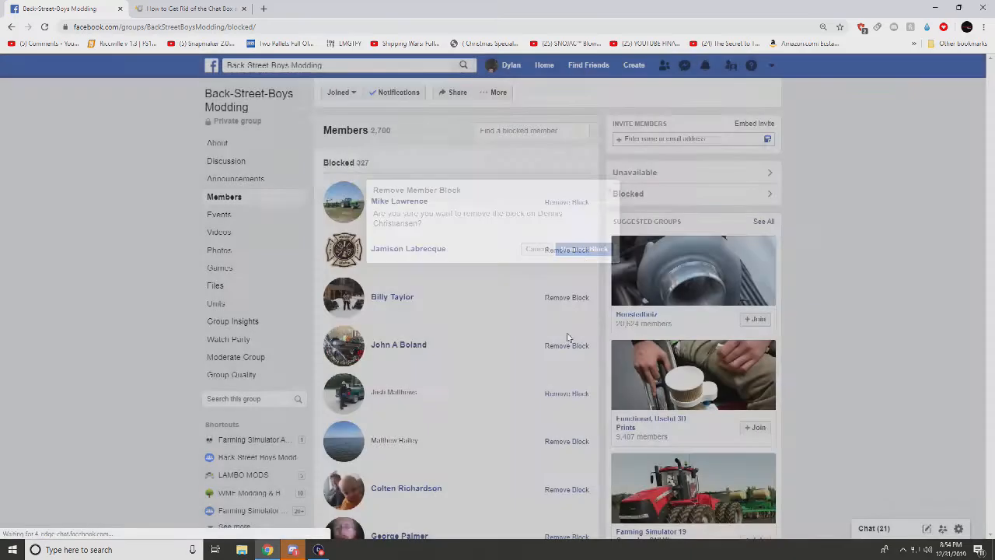
left_click(581, 249)
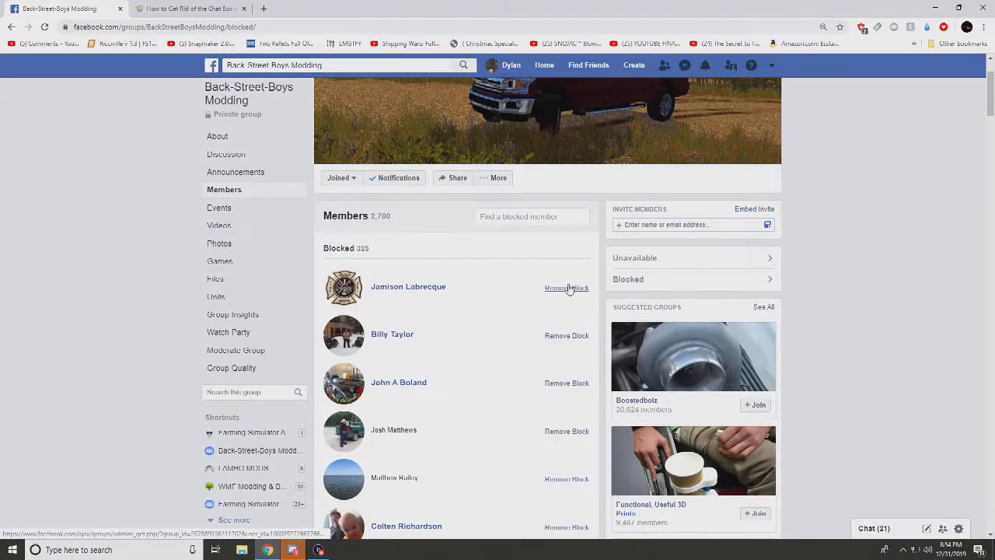
Unblock the top three blocked members, confirming each removal.
scroll("down", 3)
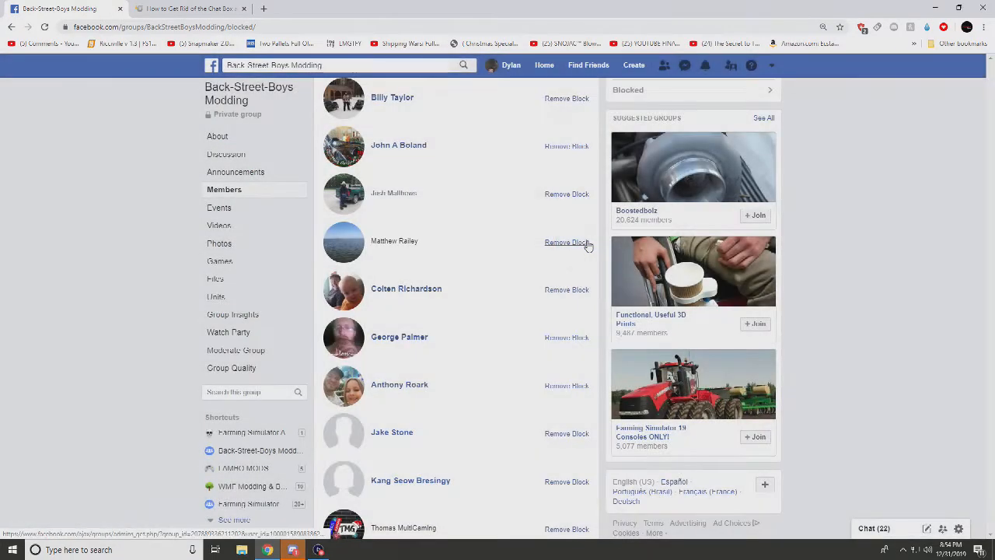
scroll("up", 3)
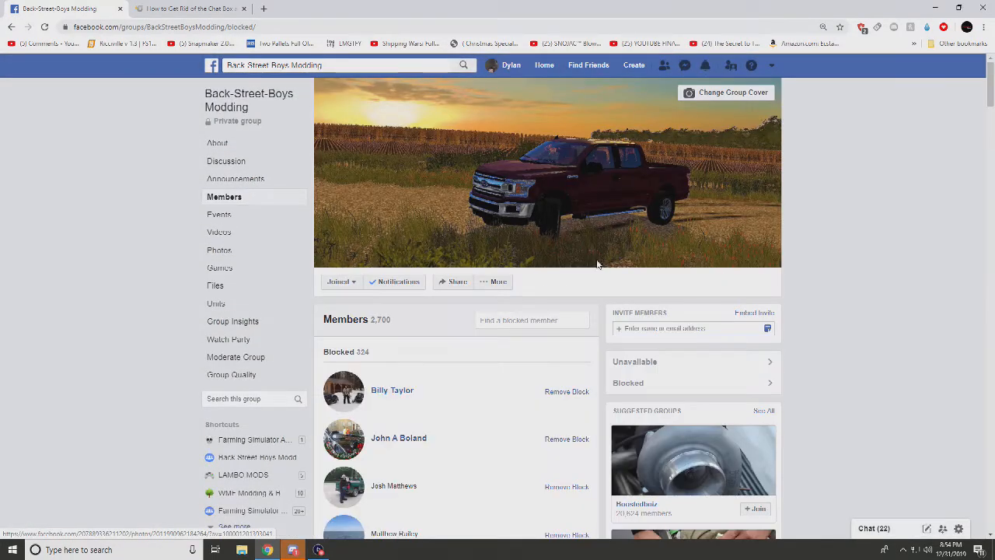
left_click(566, 391)
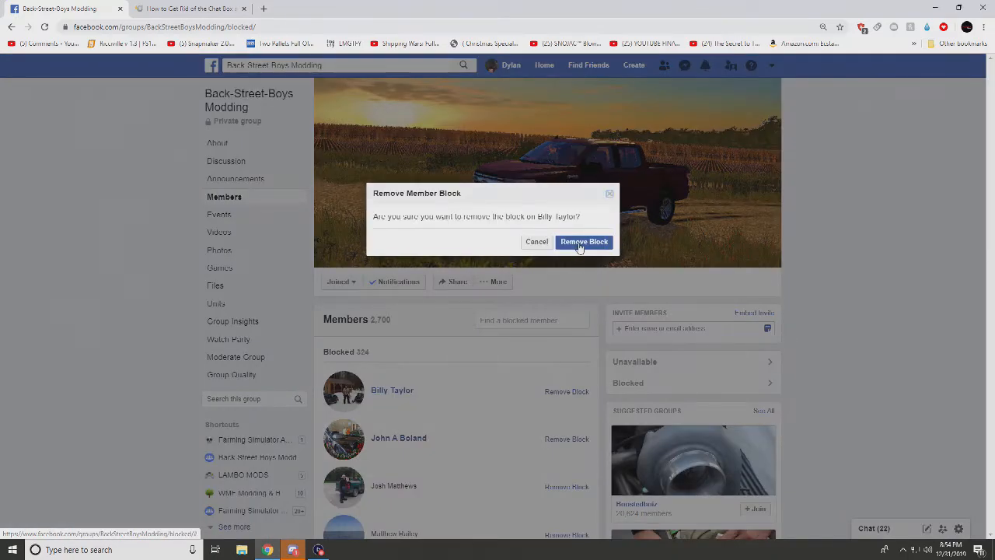
left_click(584, 241)
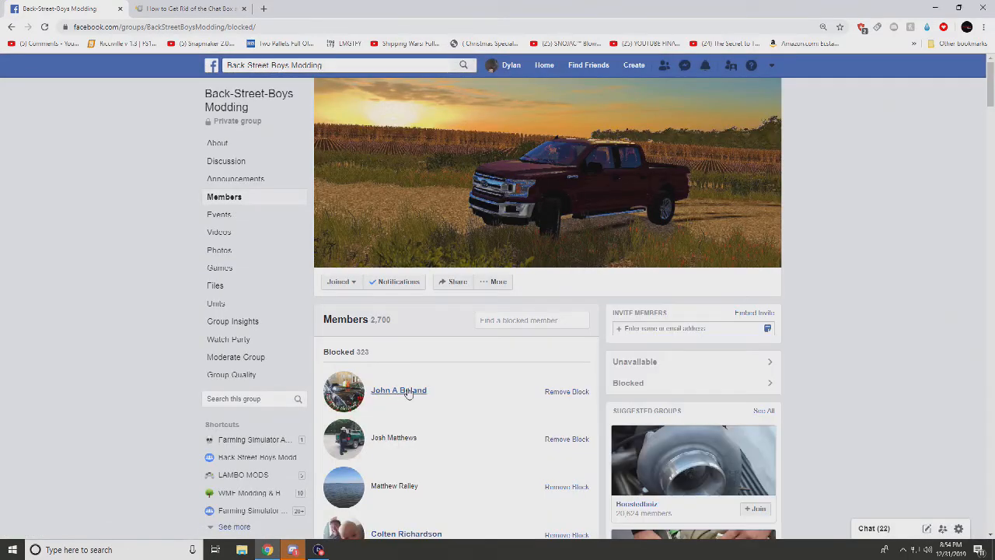
left_click(567, 391)
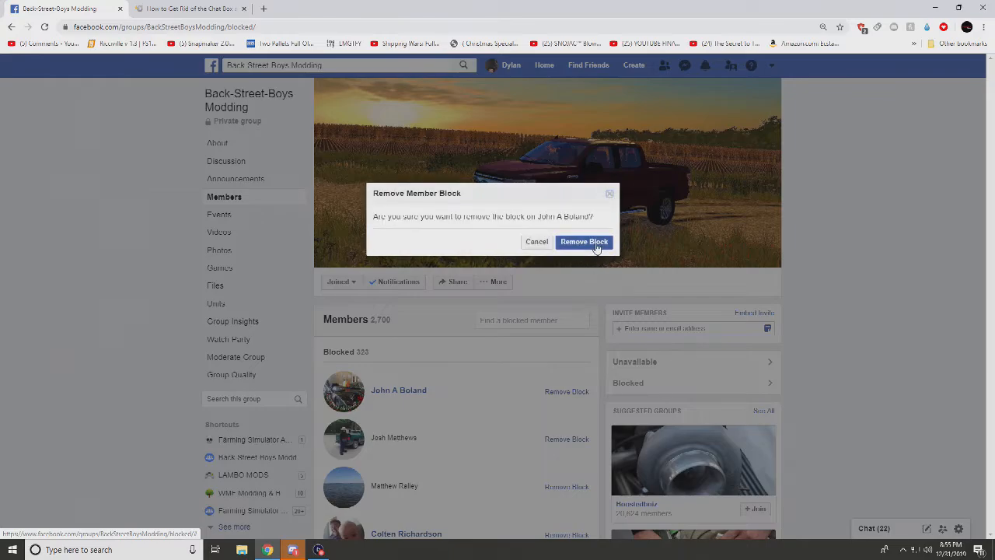
left_click(584, 242)
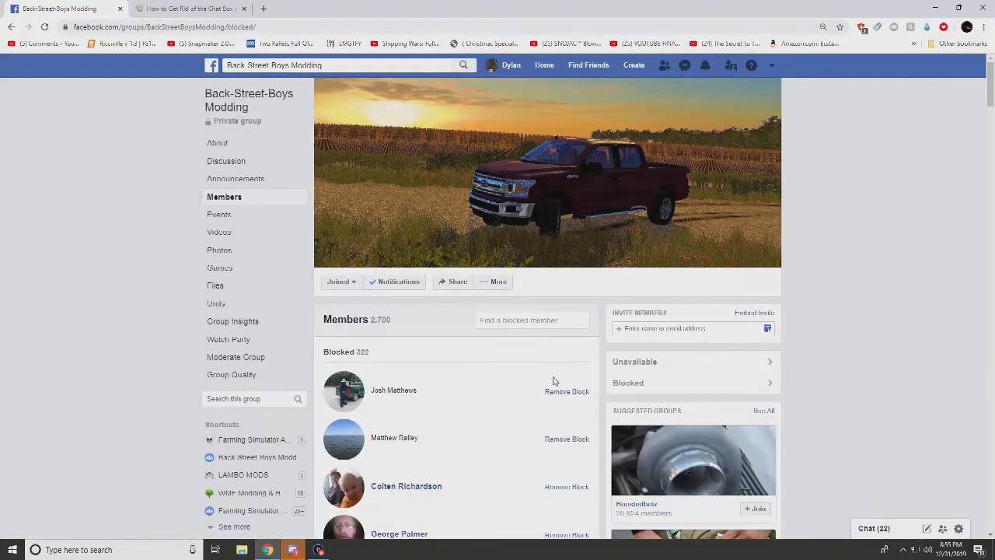
left_click(567, 391)
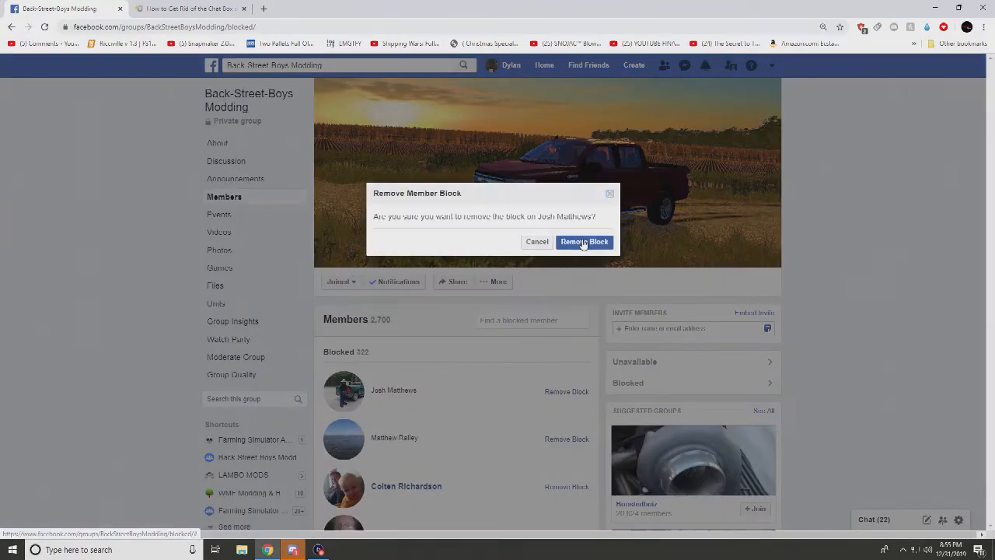
left_click(584, 242)
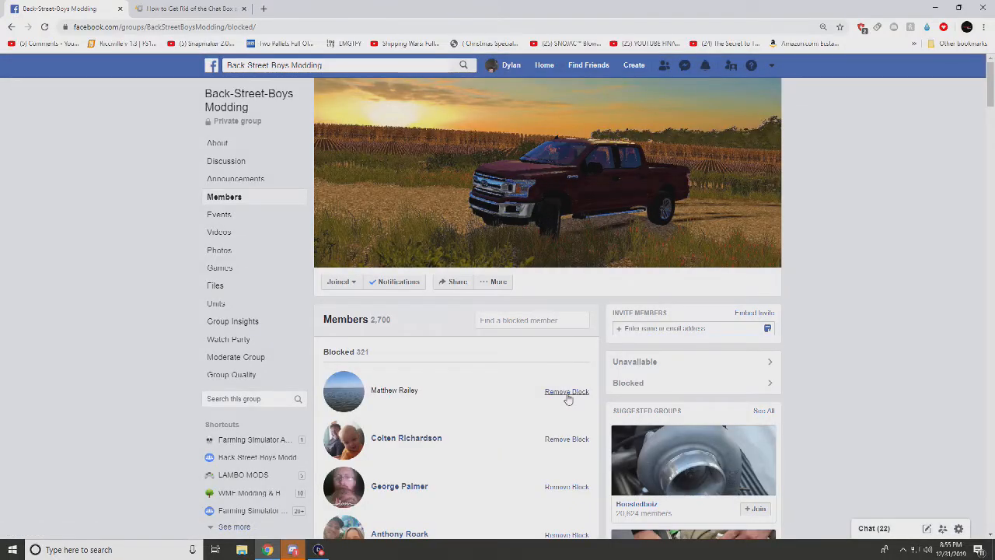
Unblock three more top members, bringing the blocked count to 315.
left_click(567, 392)
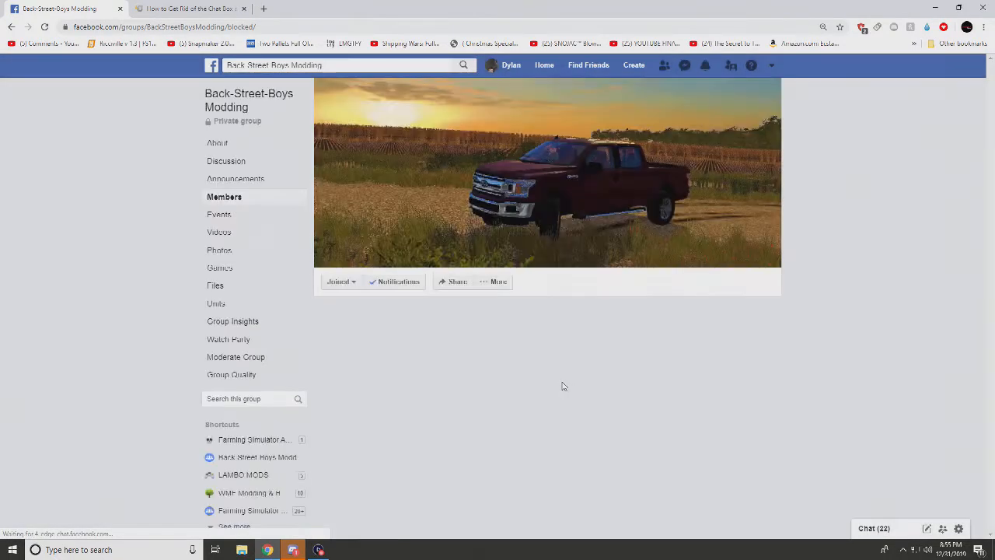
left_click(567, 391)
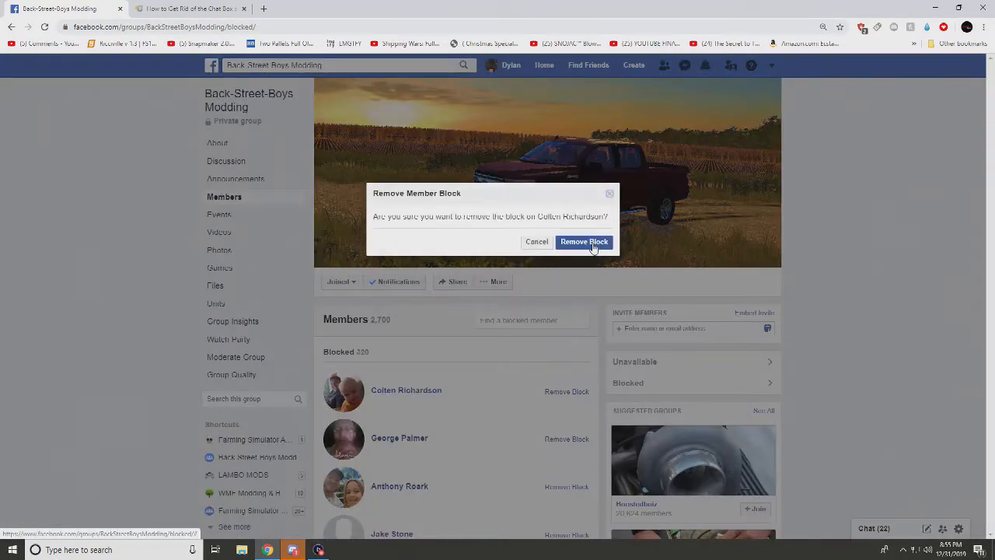
left_click(584, 242)
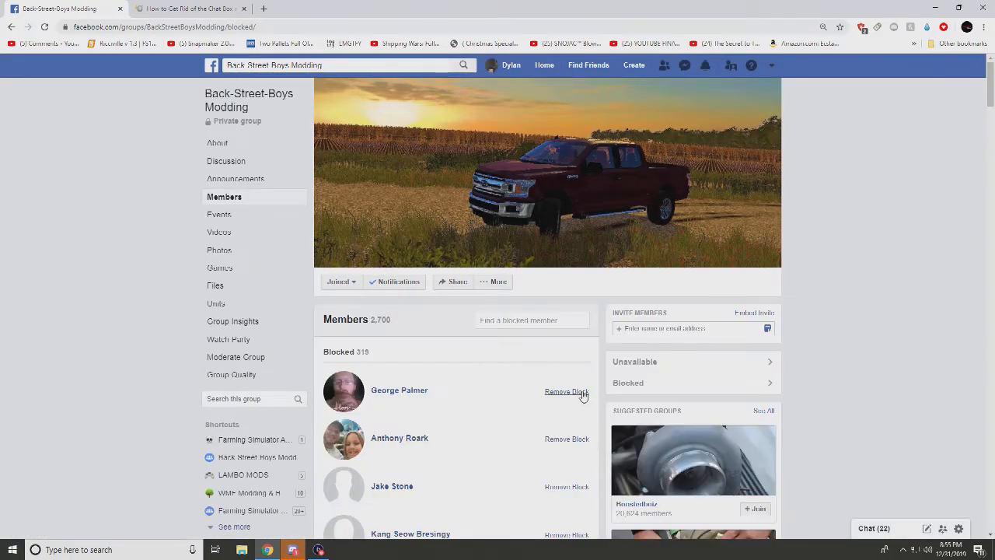
left_click(567, 391)
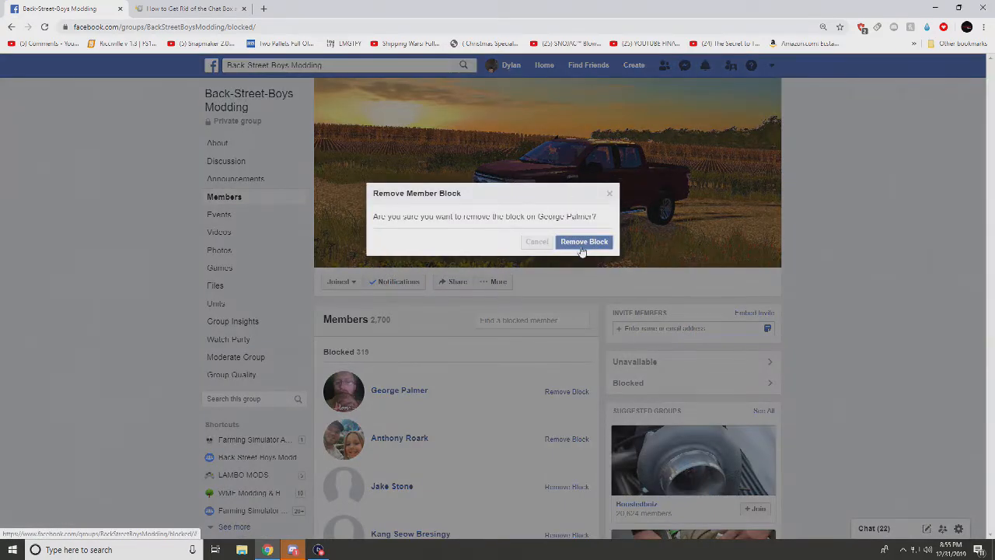
left_click(584, 241)
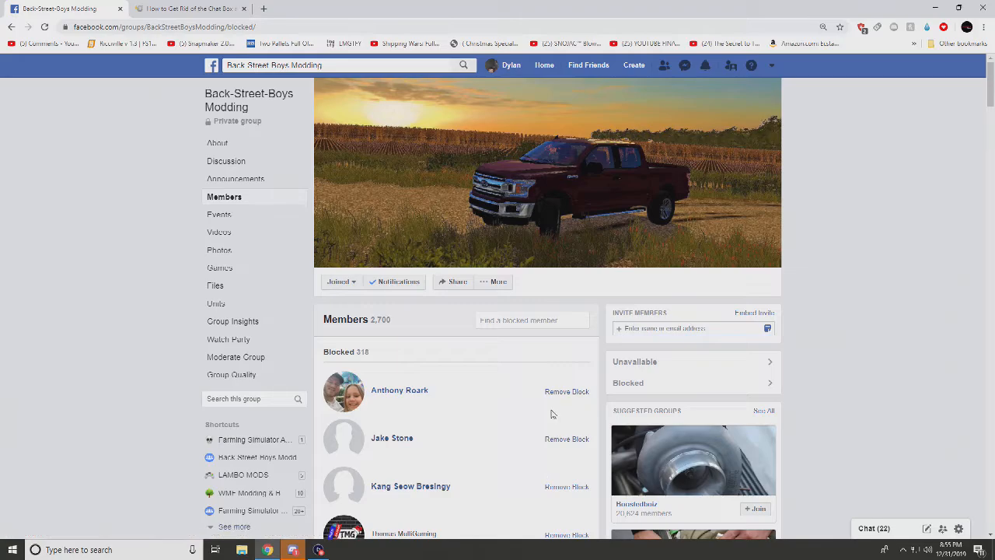
left_click(566, 391)
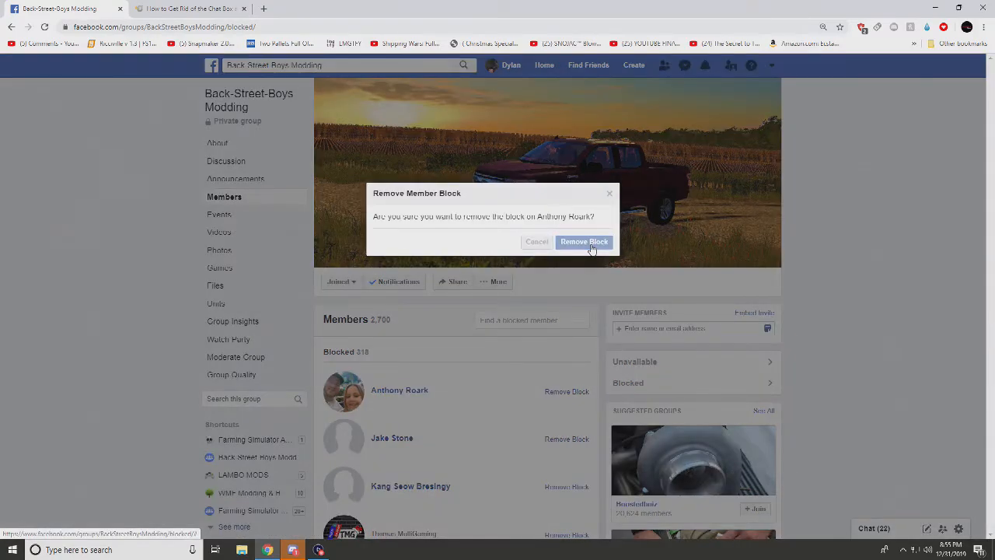
left_click(584, 242)
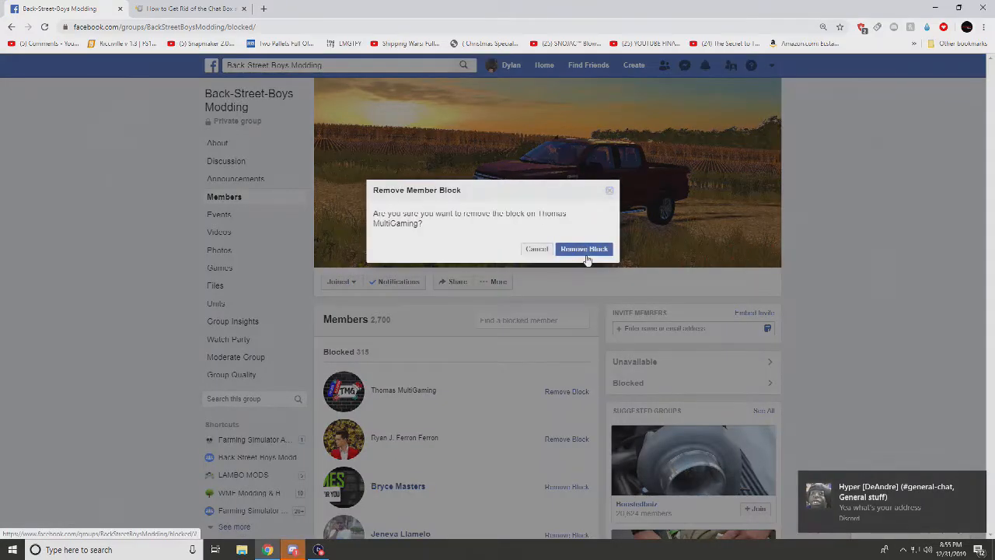
left_click(584, 249)
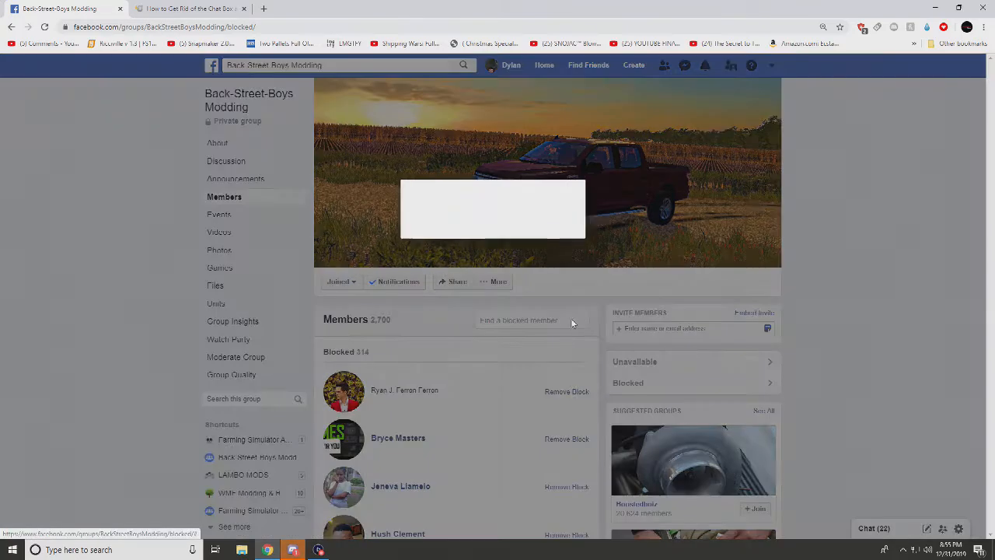
left_click(567, 391)
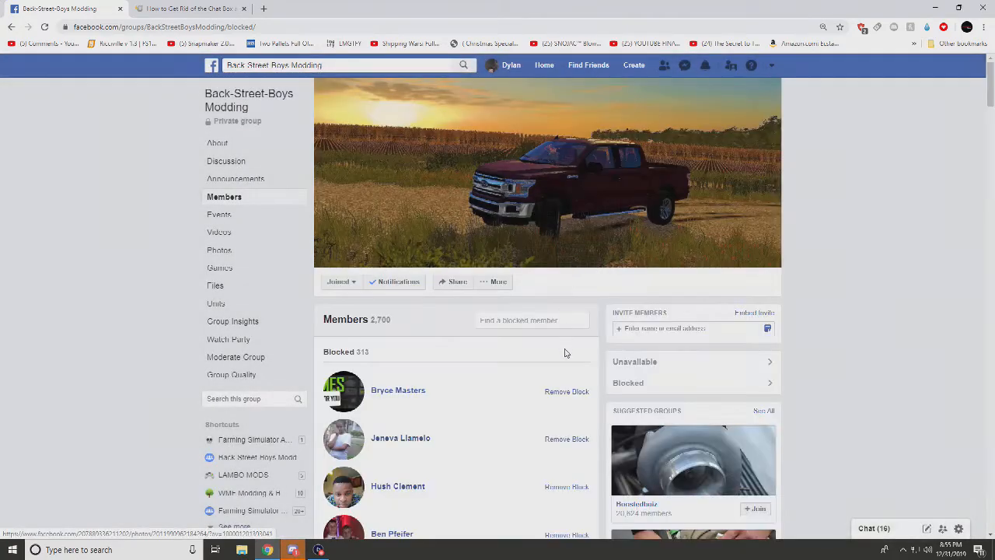
left_click(567, 391)
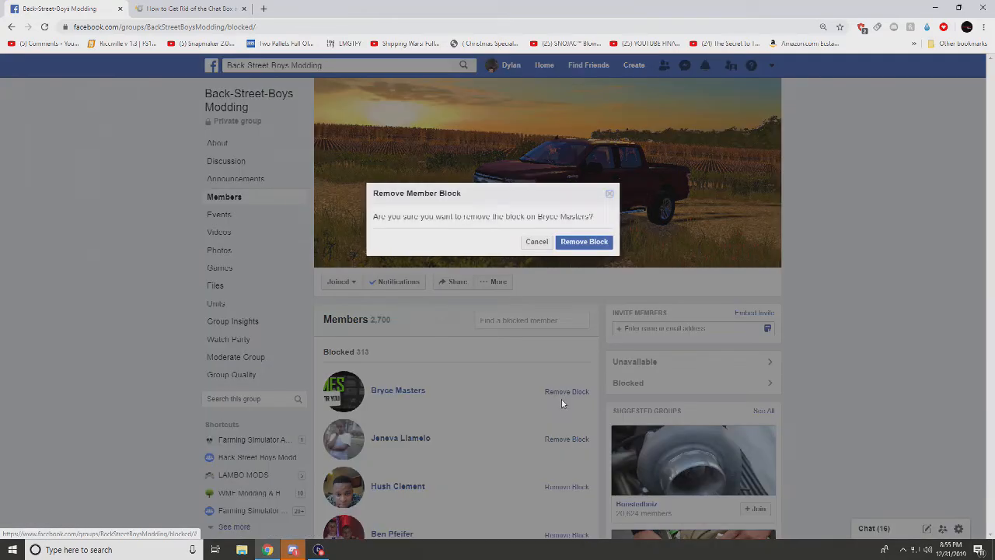
mouse_move(591, 241)
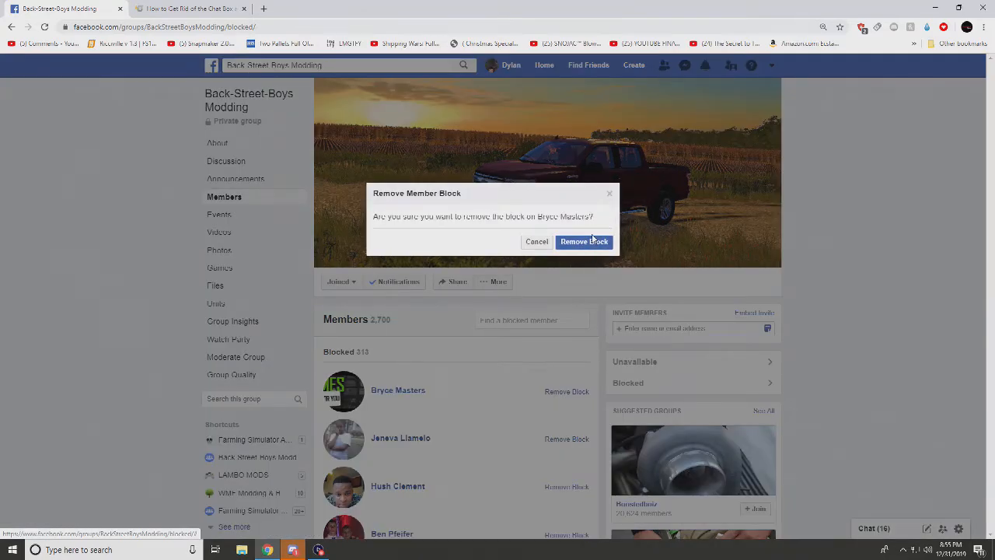
left_click(584, 241)
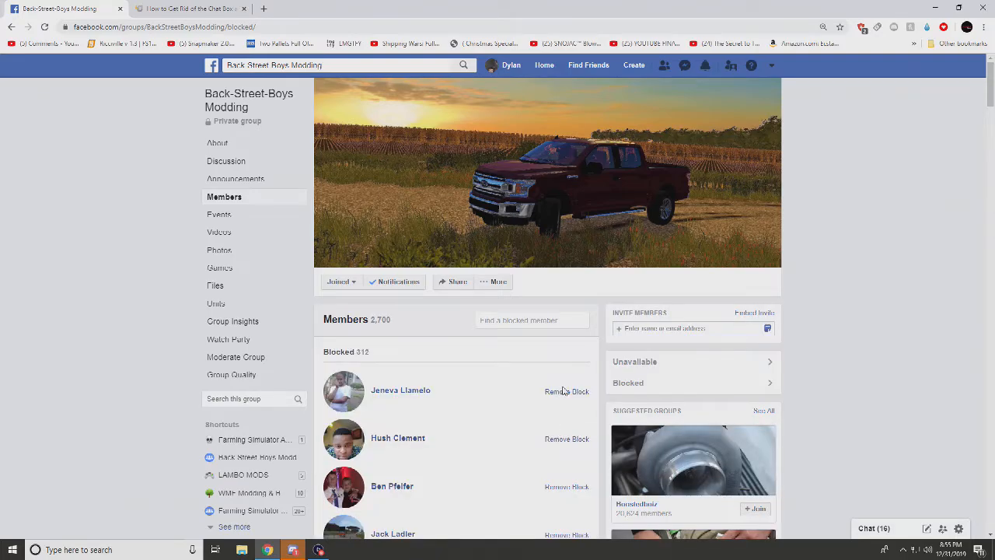
left_click(567, 391)
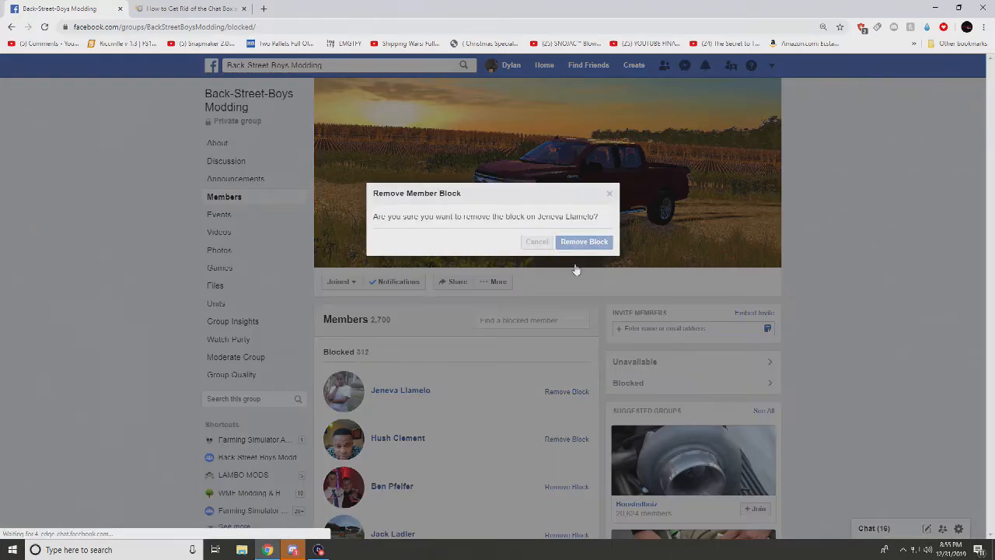
left_click(584, 241)
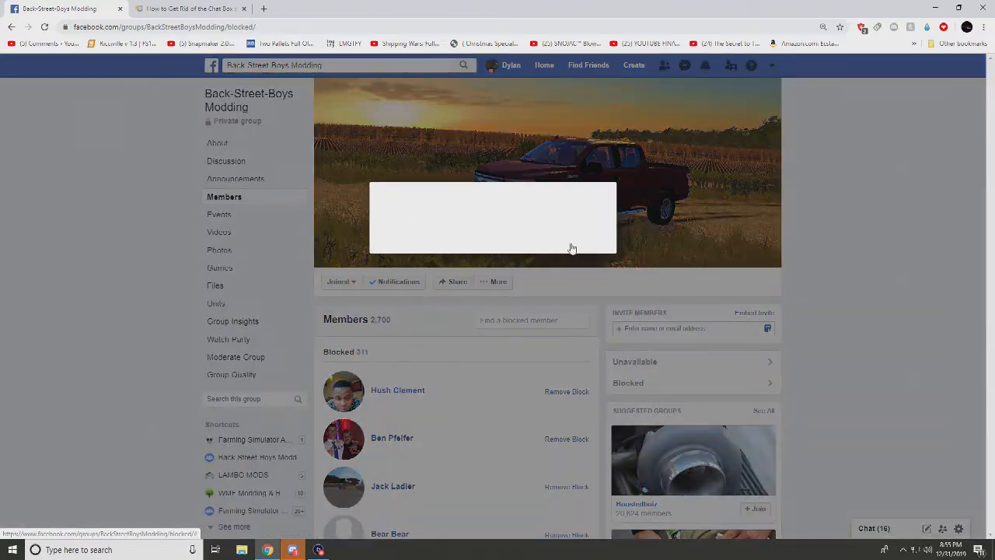
left_click(566, 392)
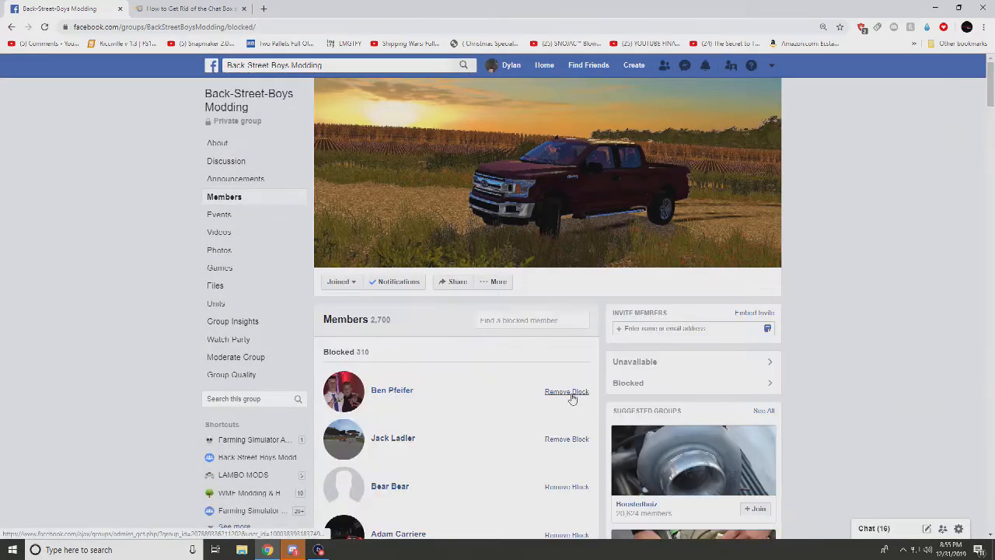
left_click(567, 391)
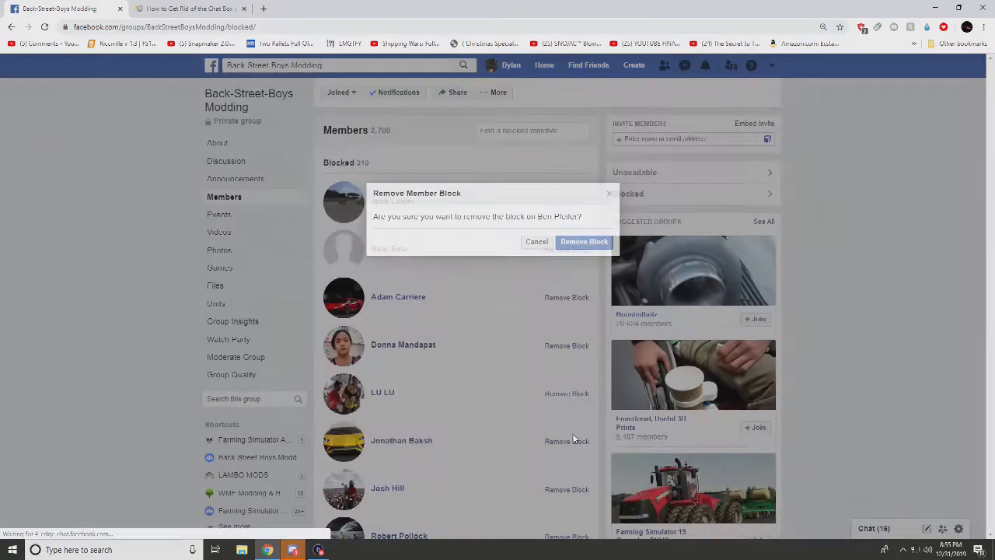
left_click(584, 241)
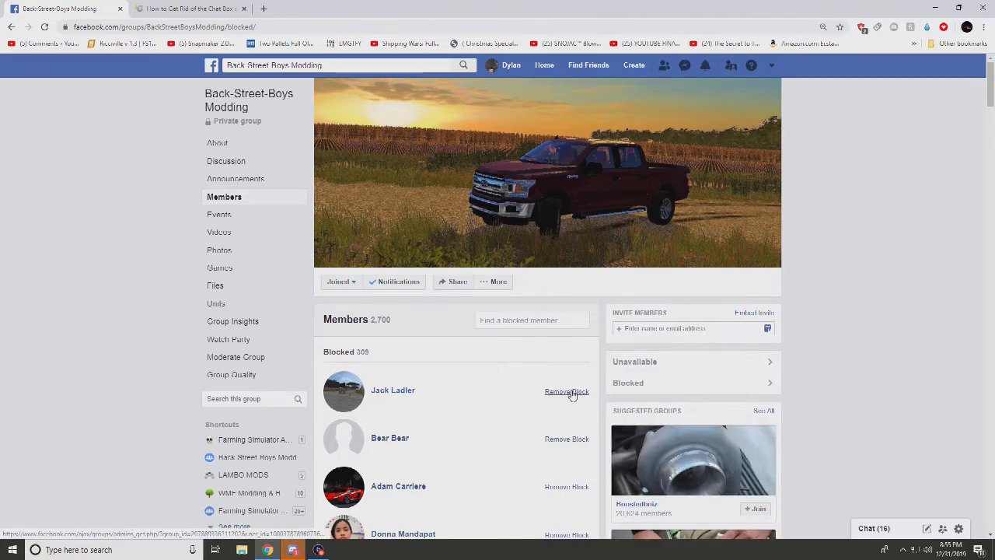
left_click(567, 391)
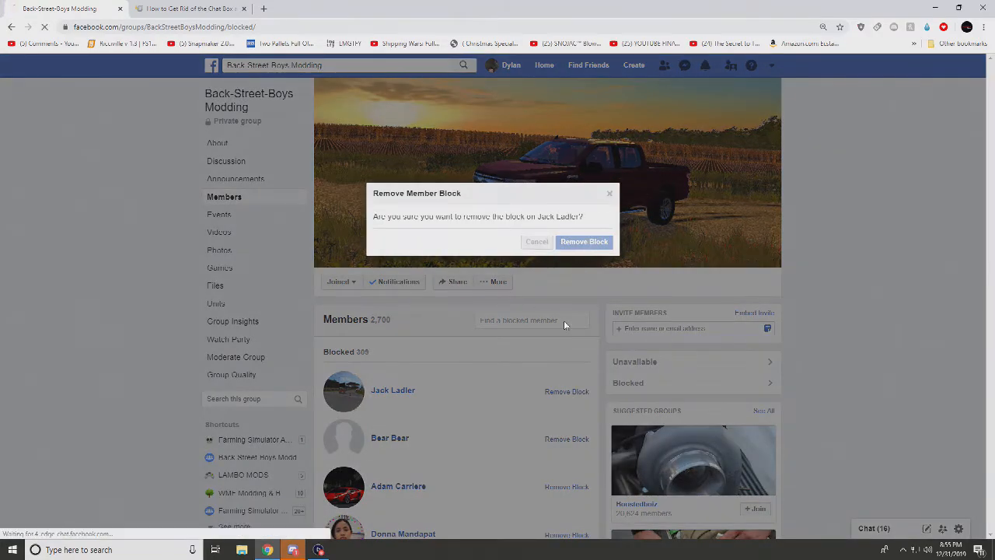
left_click(584, 241)
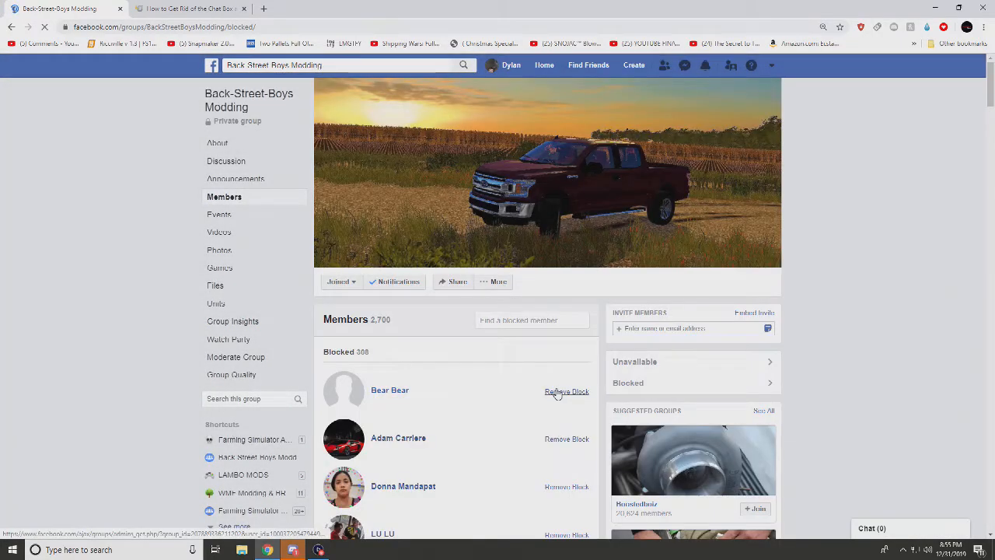
left_click(567, 391)
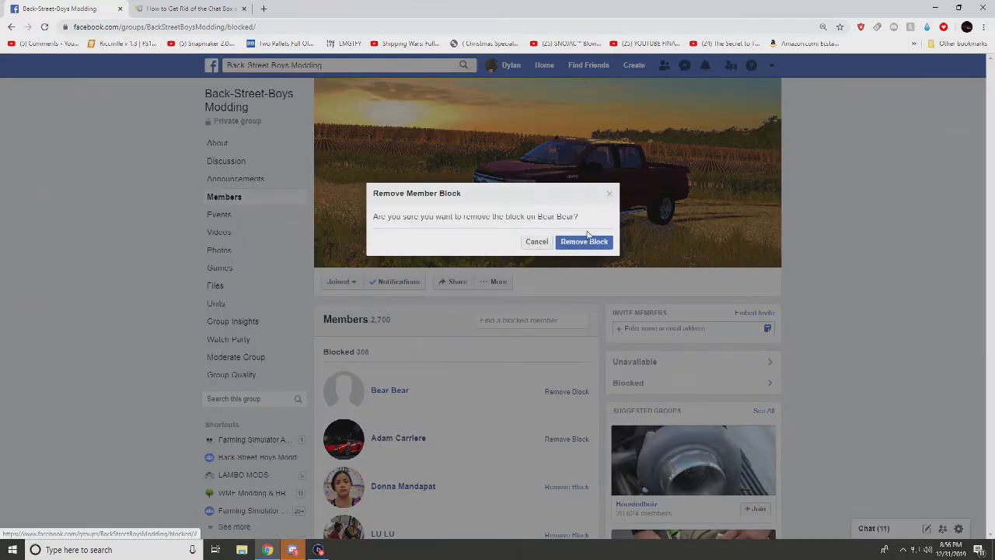
left_click(584, 241)
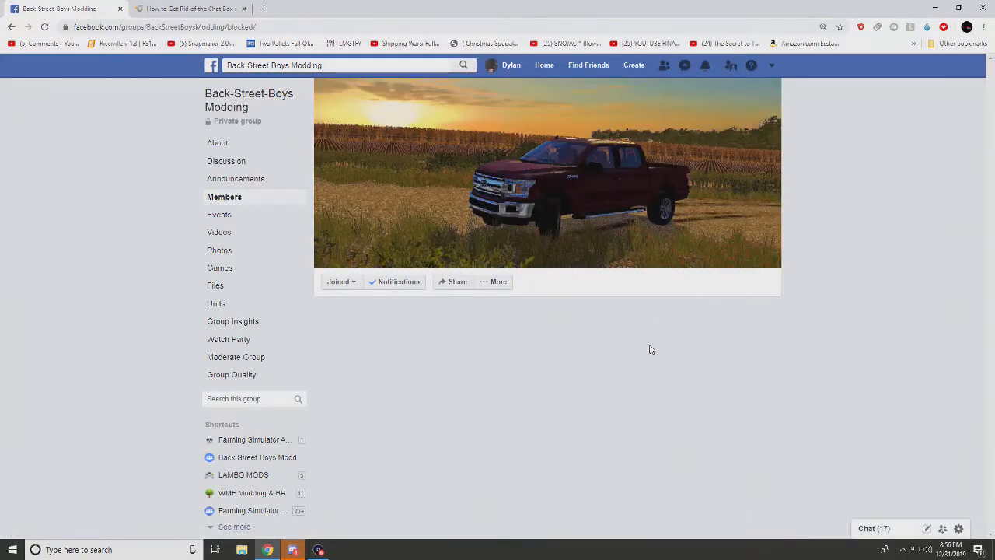
Unblock more top members until the blocked count reads 295.
left_click(567, 392)
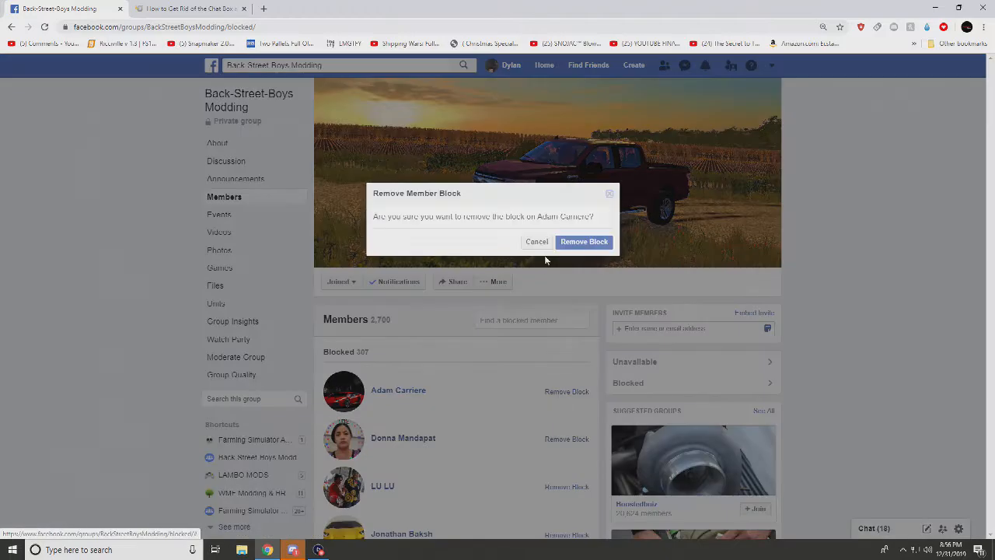
left_click(584, 241)
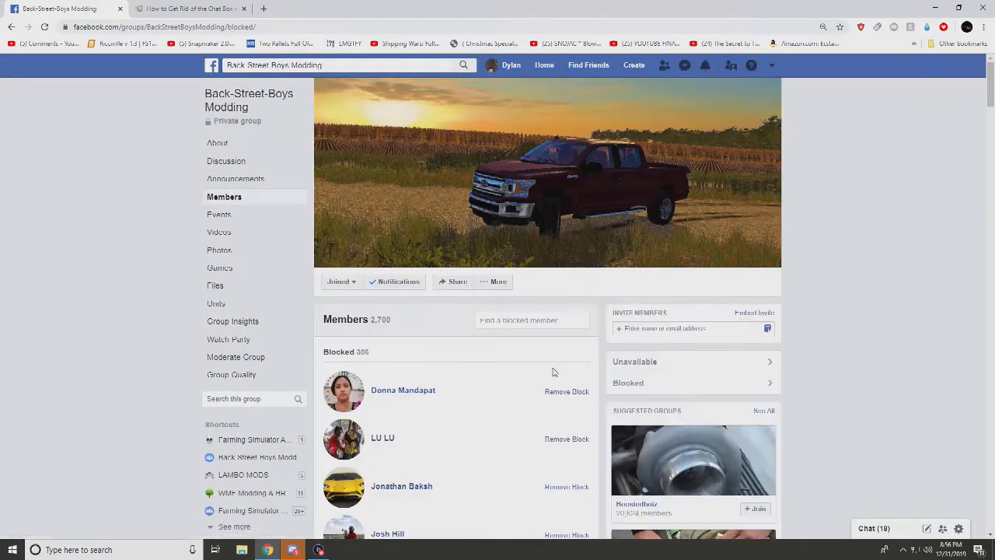
left_click(566, 391)
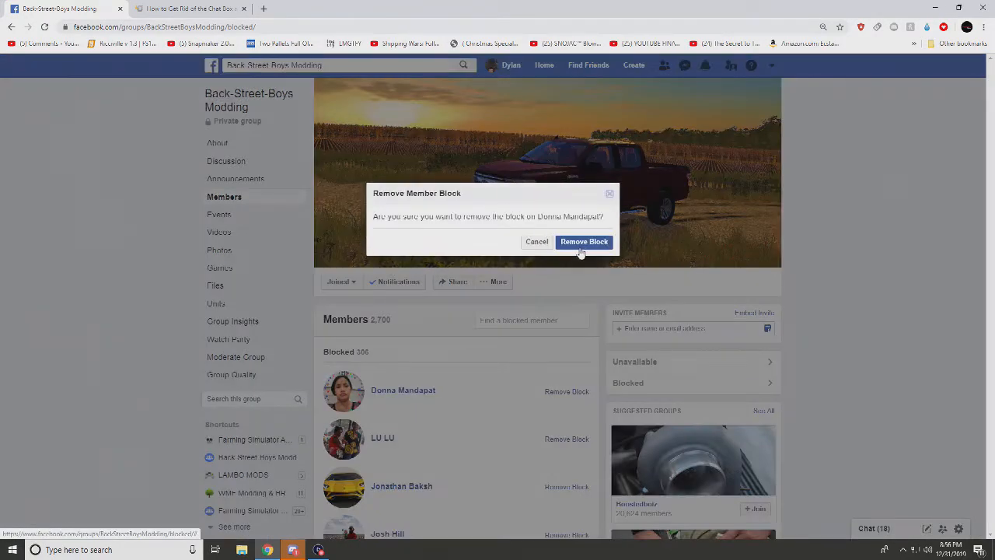
left_click(584, 241)
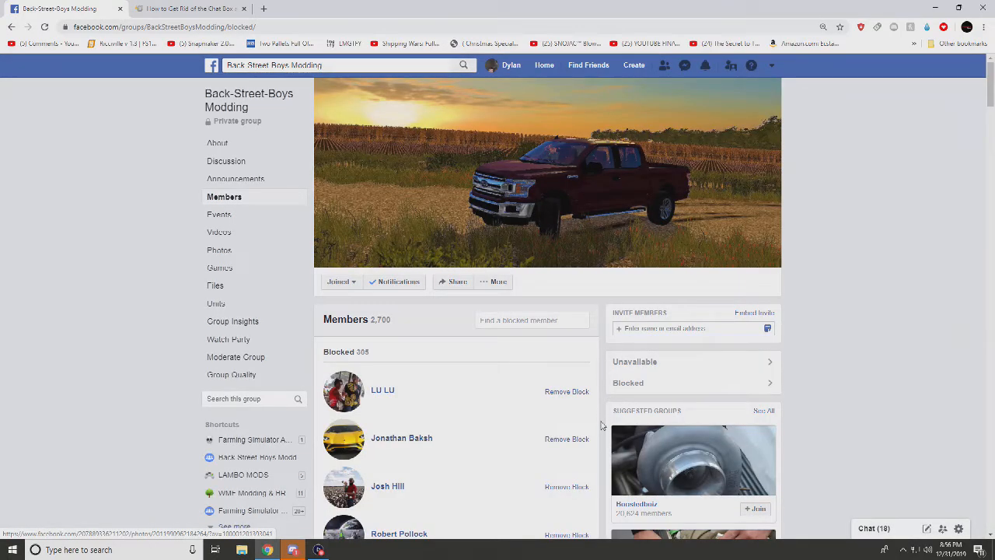
left_click(567, 391)
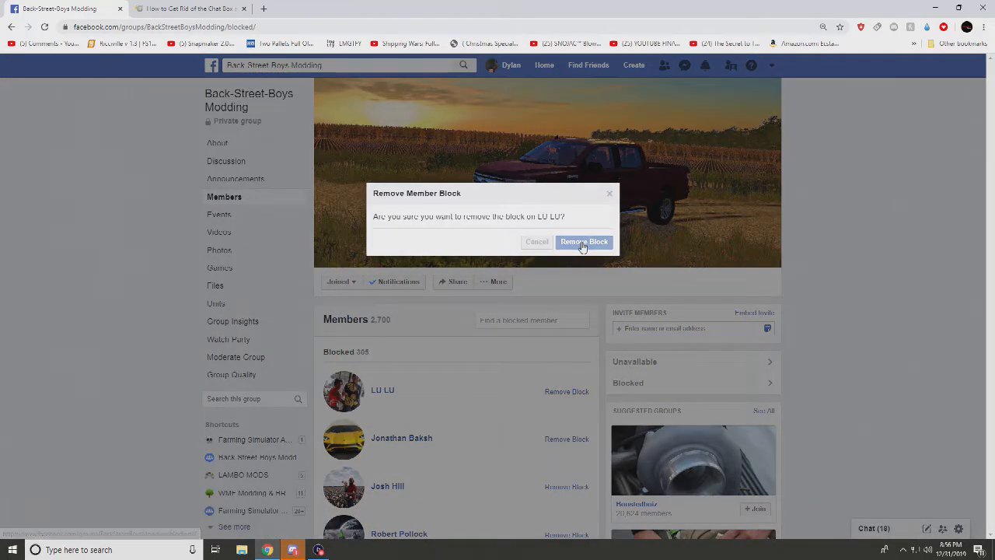
left_click(584, 242)
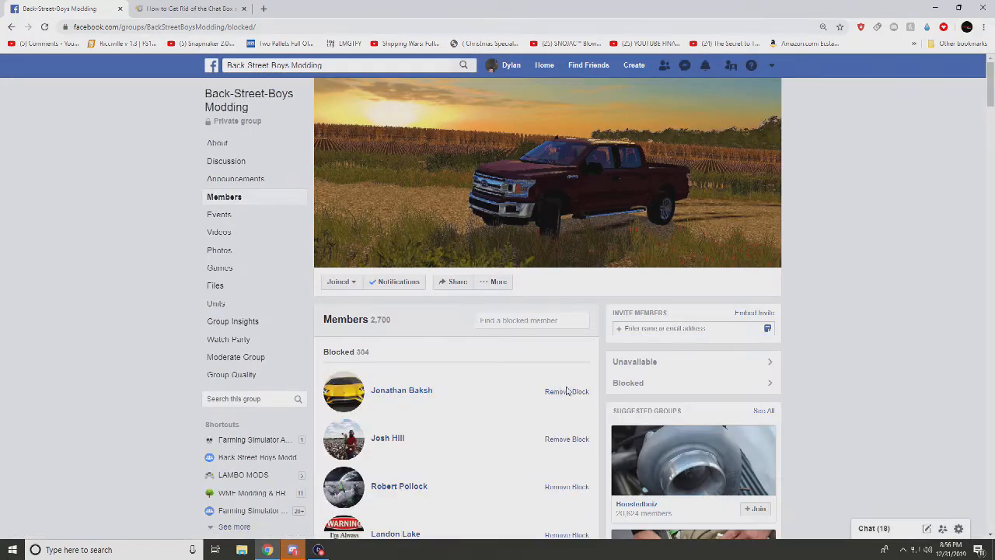
left_click(566, 391)
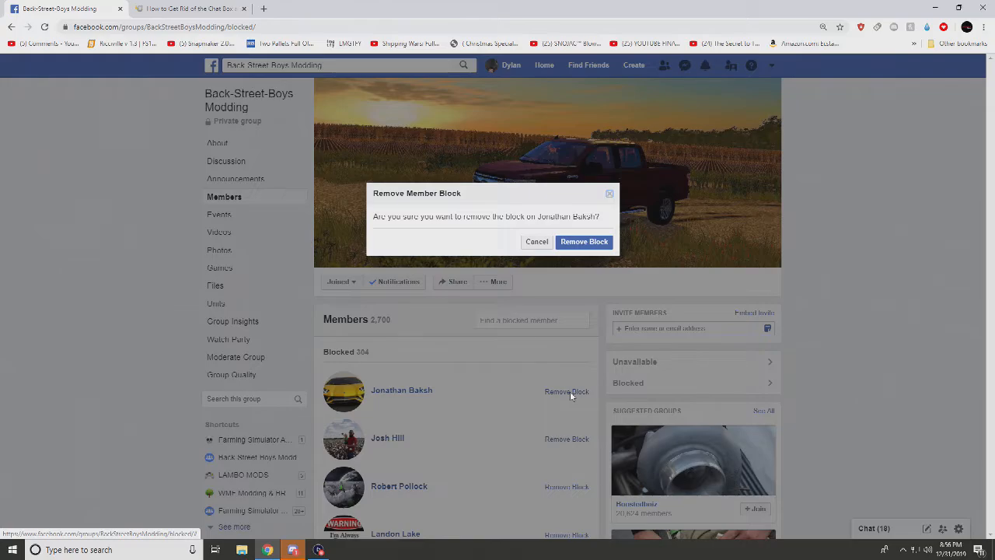
mouse_move(585, 250)
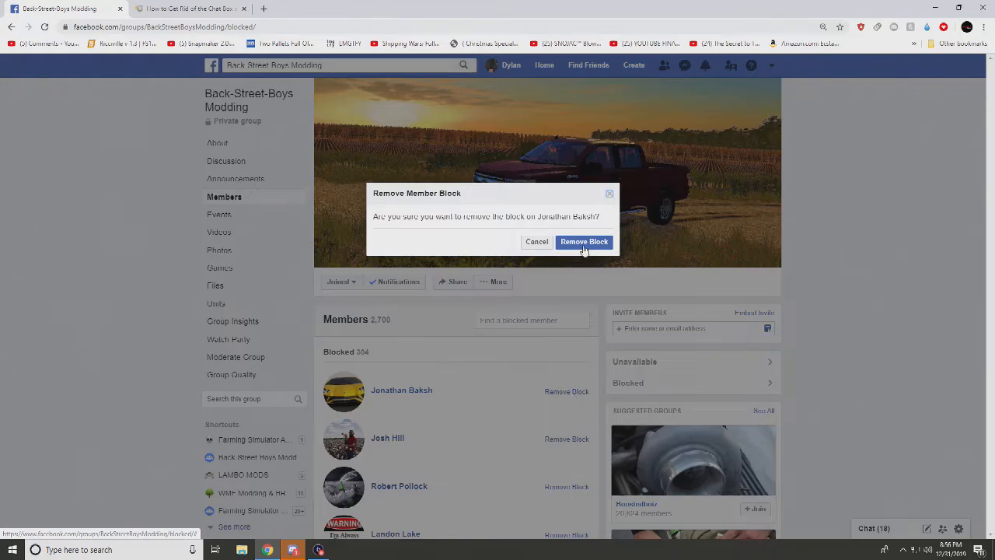
left_click(584, 241)
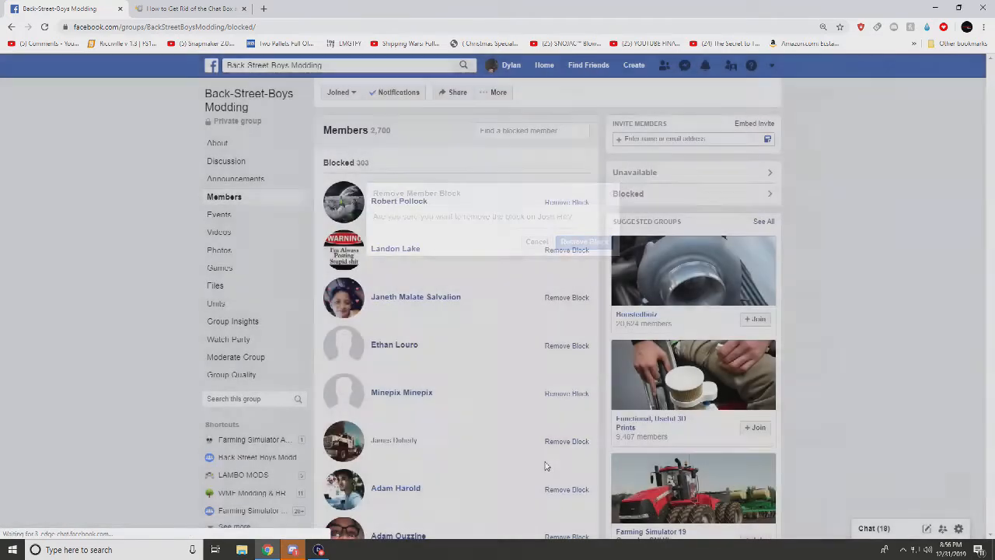
left_click(583, 241)
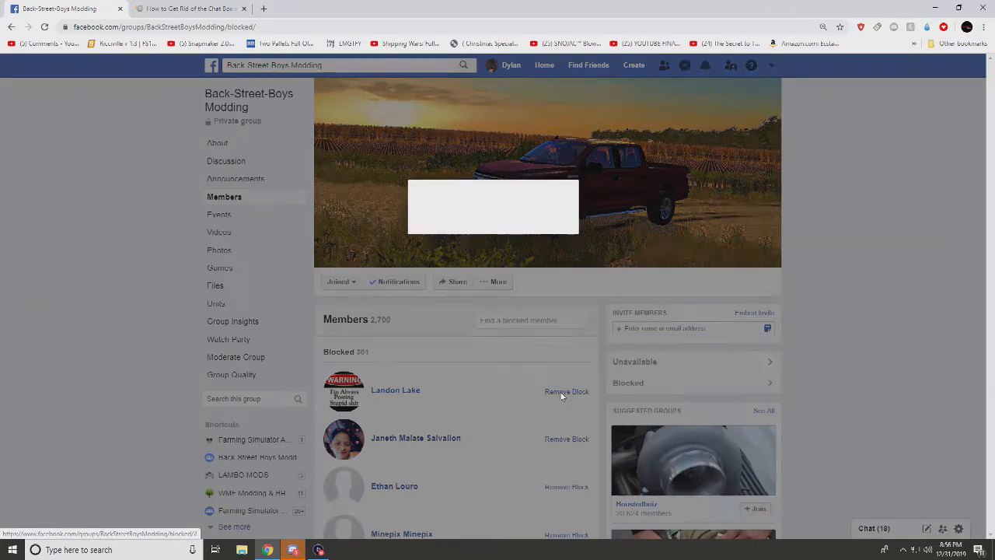
left_click(567, 391)
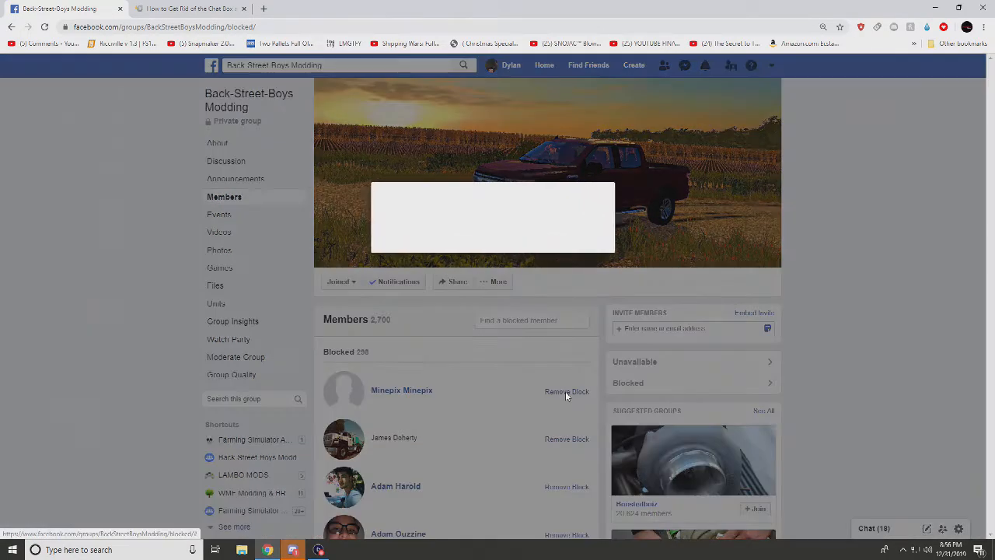
left_click(567, 391)
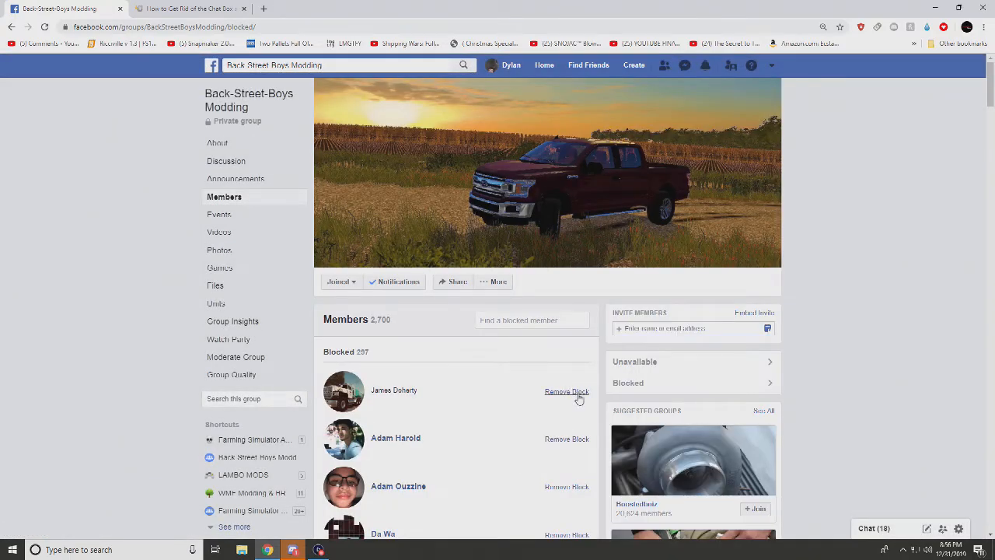
left_click(567, 391)
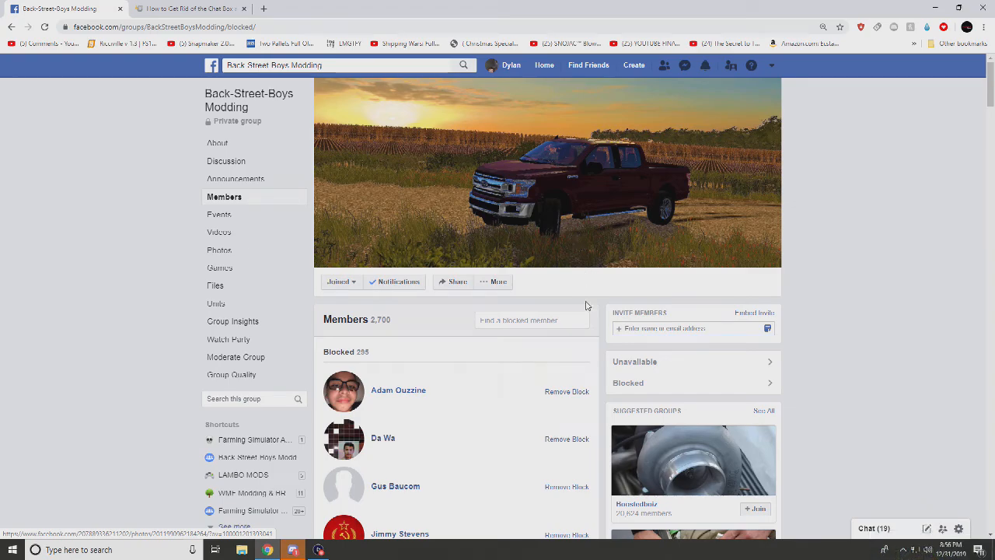
Unblock the first few top members, confirming each removal.
left_click(567, 391)
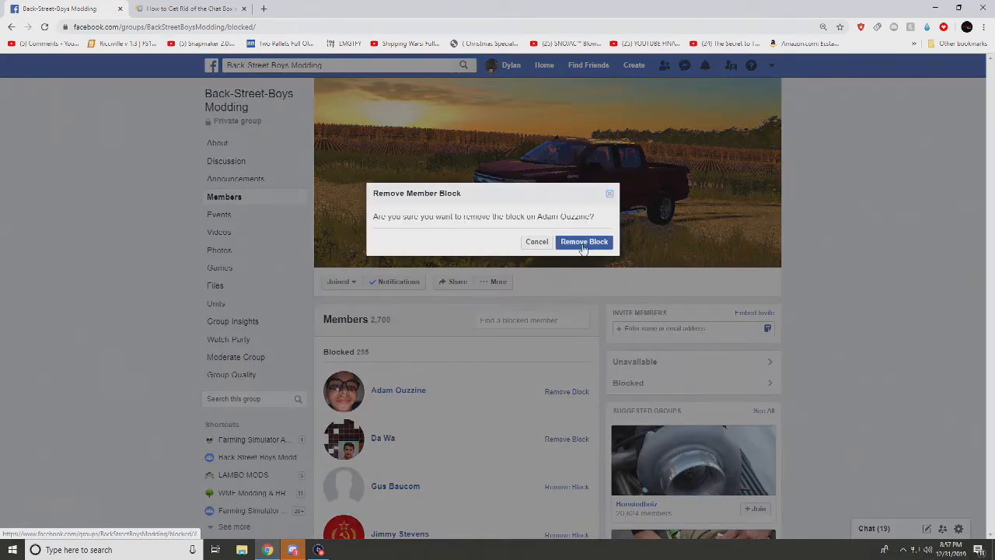
left_click(584, 242)
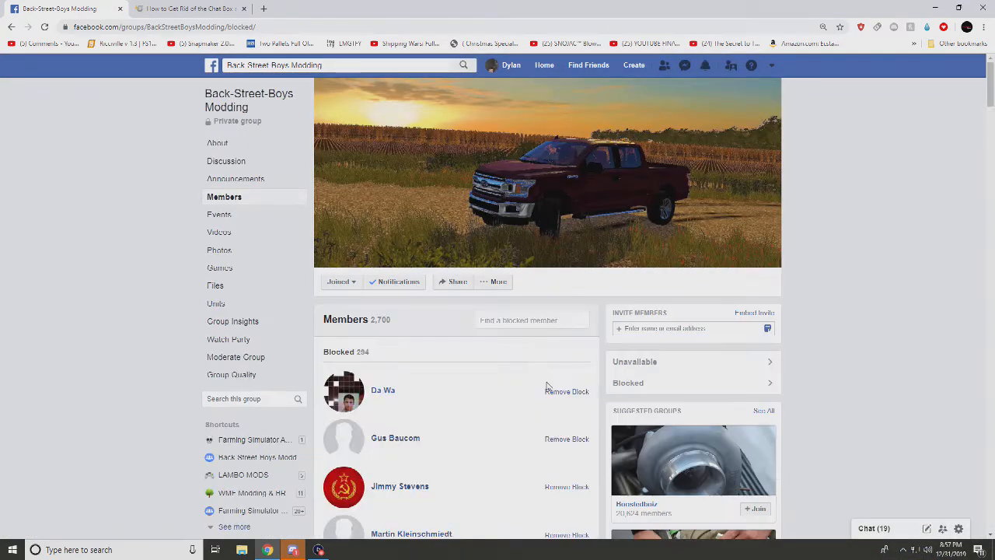
left_click(566, 391)
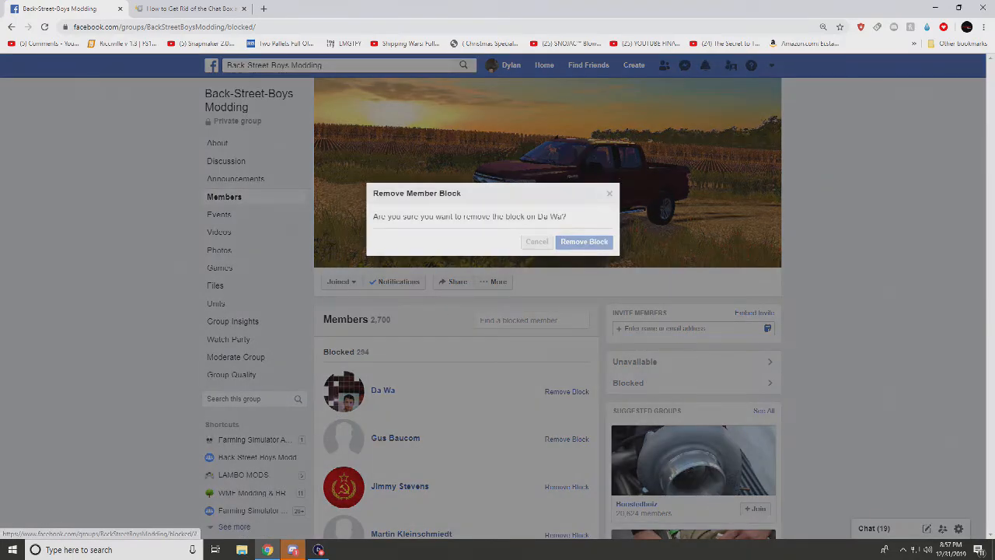
left_click(584, 241)
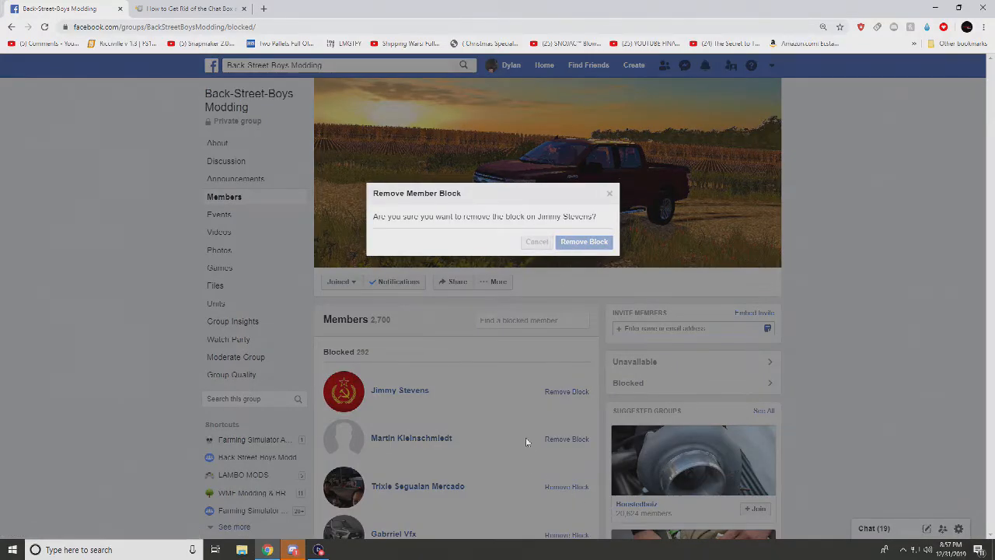
left_click(584, 241)
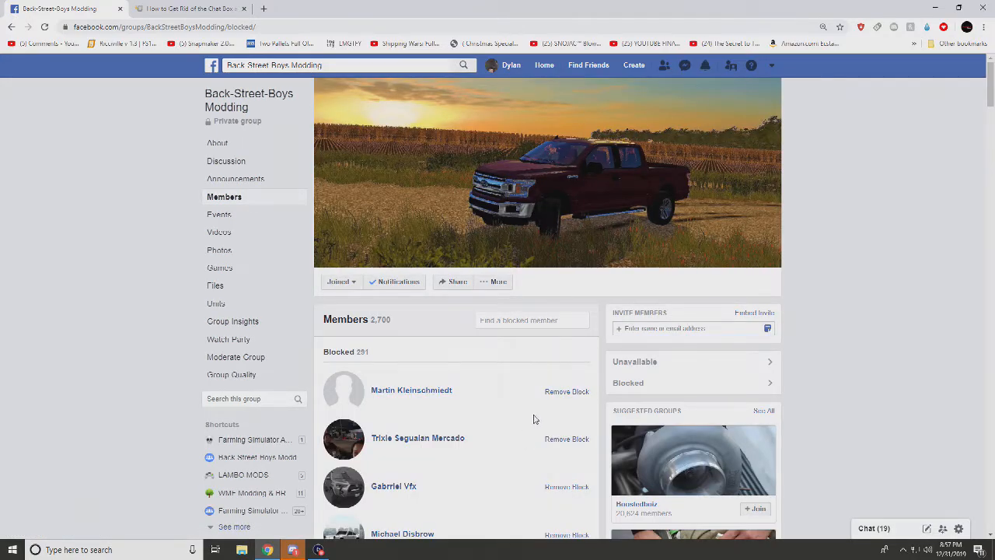
left_click(566, 391)
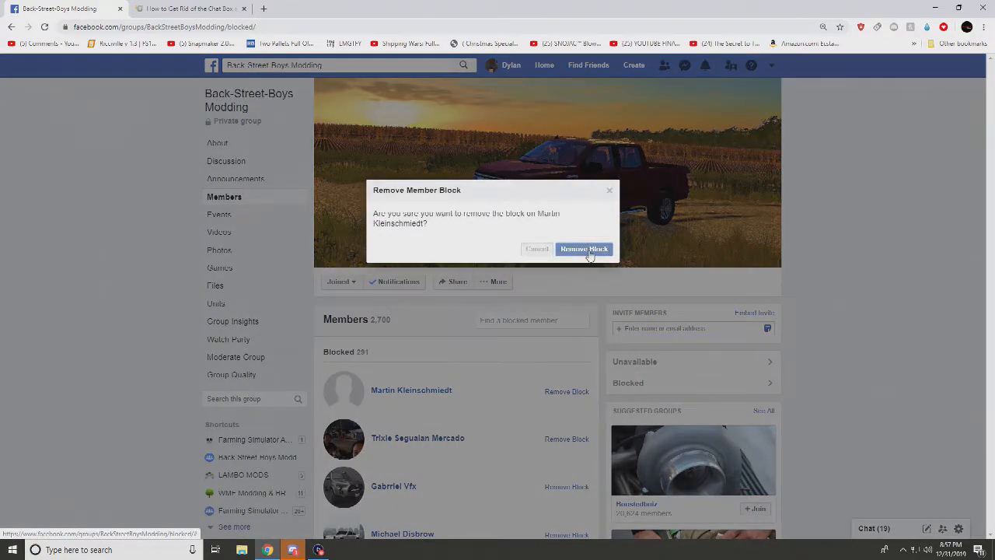
left_click(584, 249)
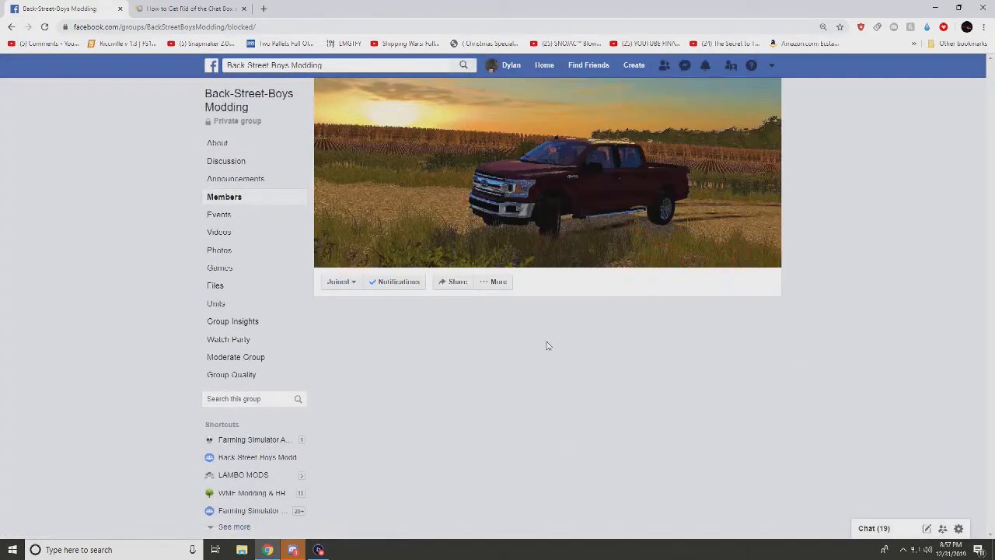
left_click(567, 391)
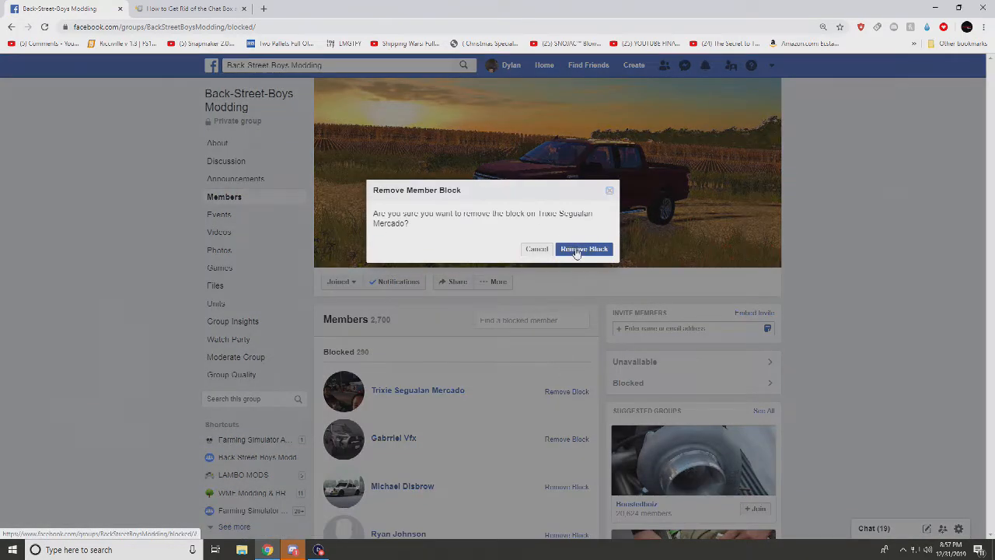
left_click(584, 248)
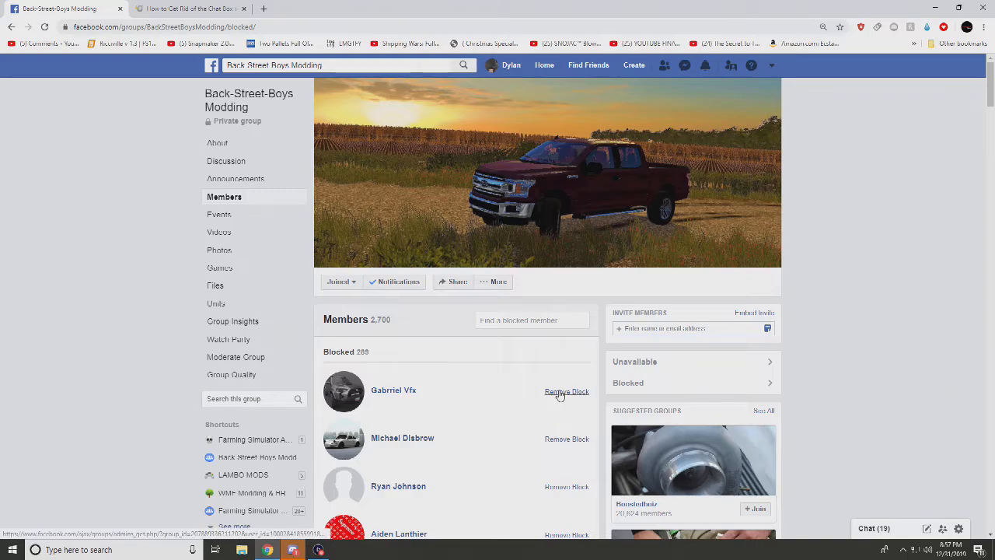
left_click(567, 392)
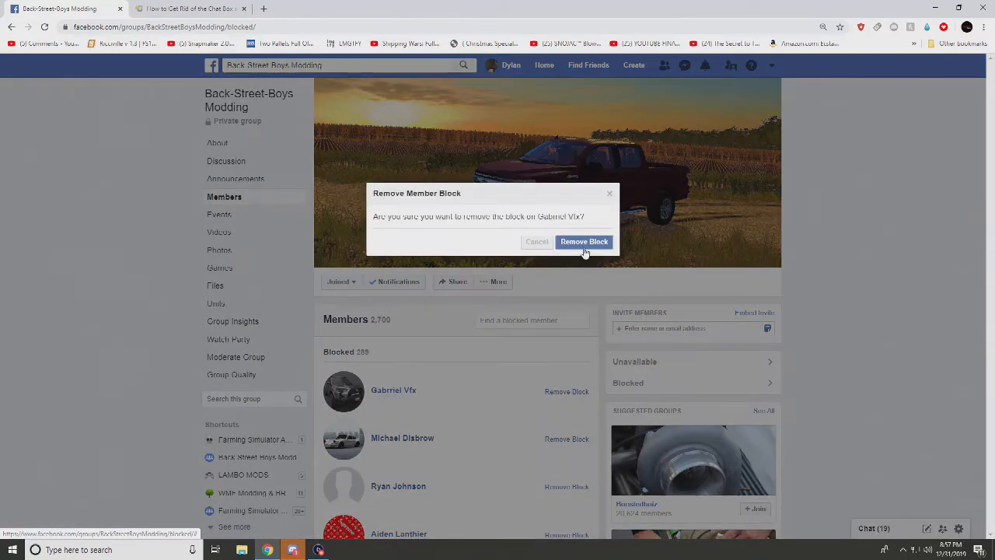
left_click(584, 241)
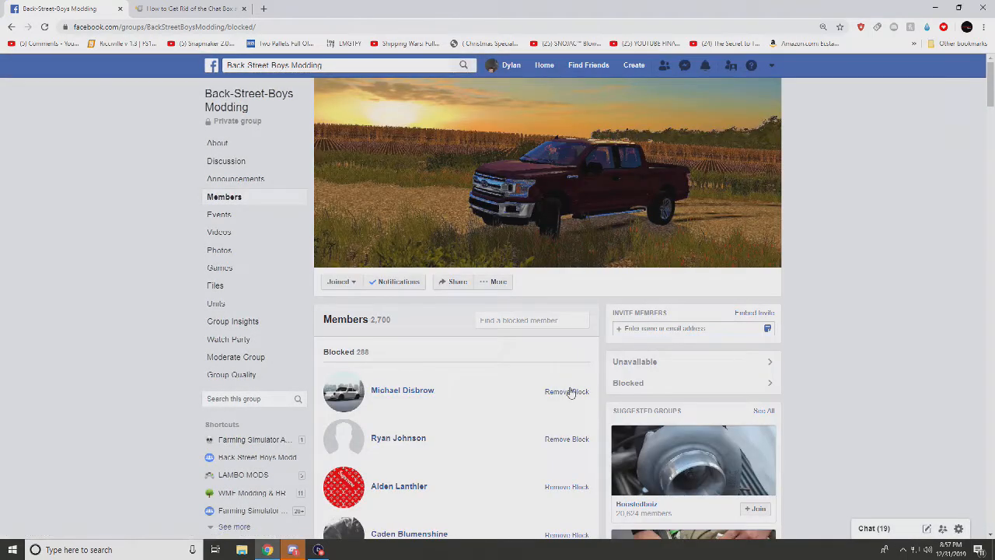
left_click(566, 391)
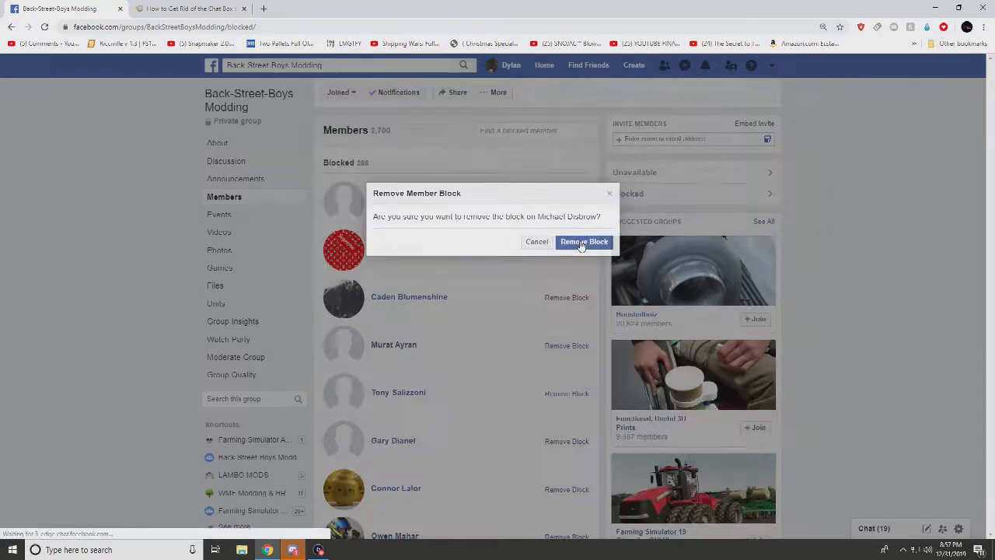
left_click(584, 242)
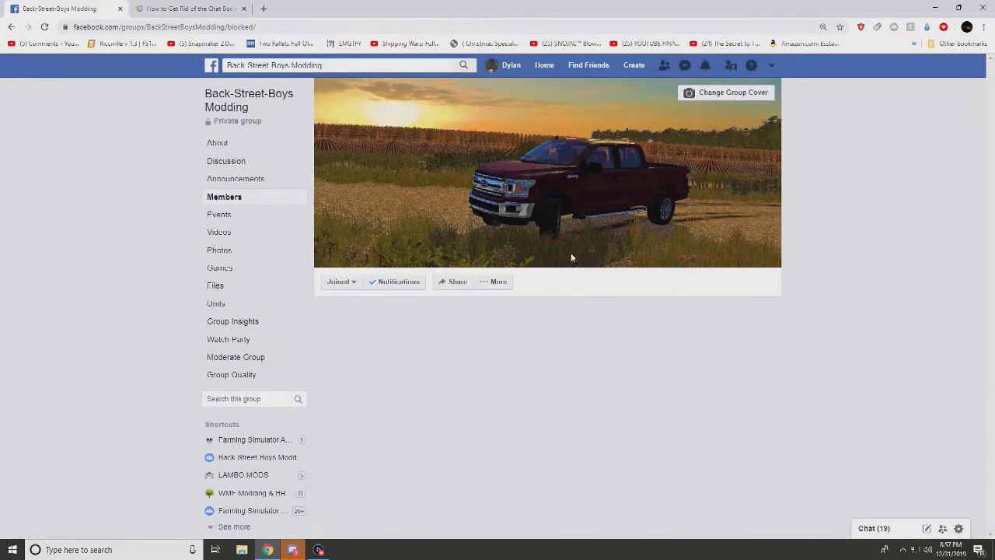
left_click(567, 391)
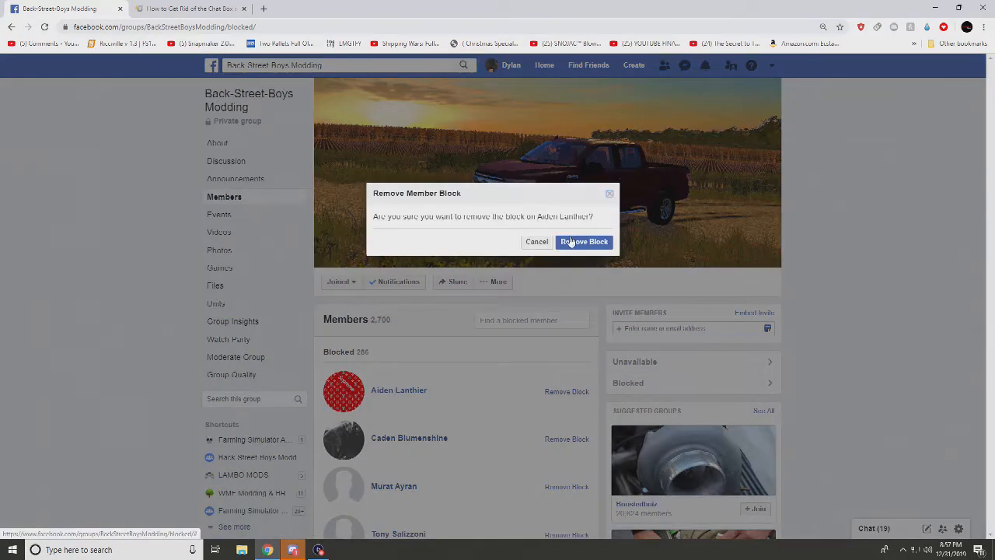
left_click(584, 241)
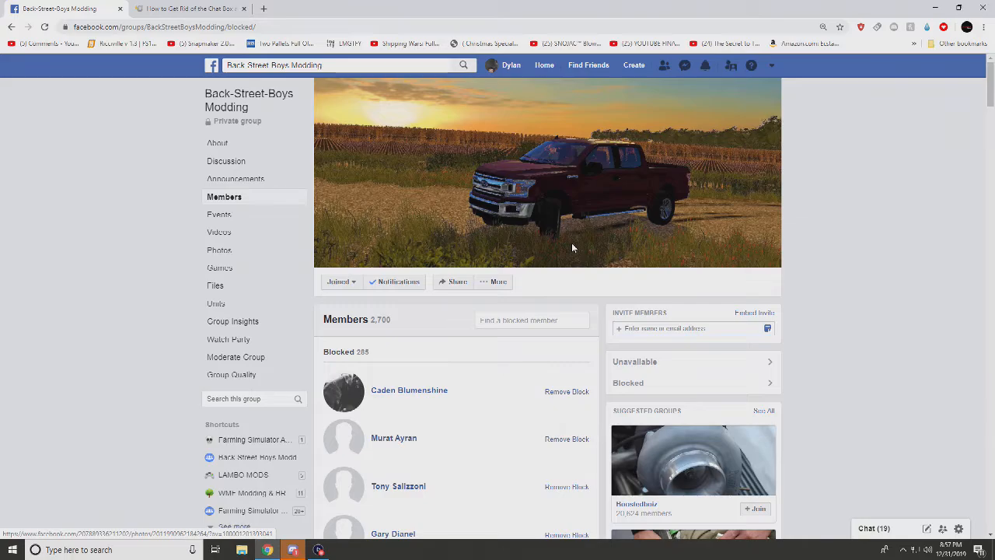
mouse_move(564, 411)
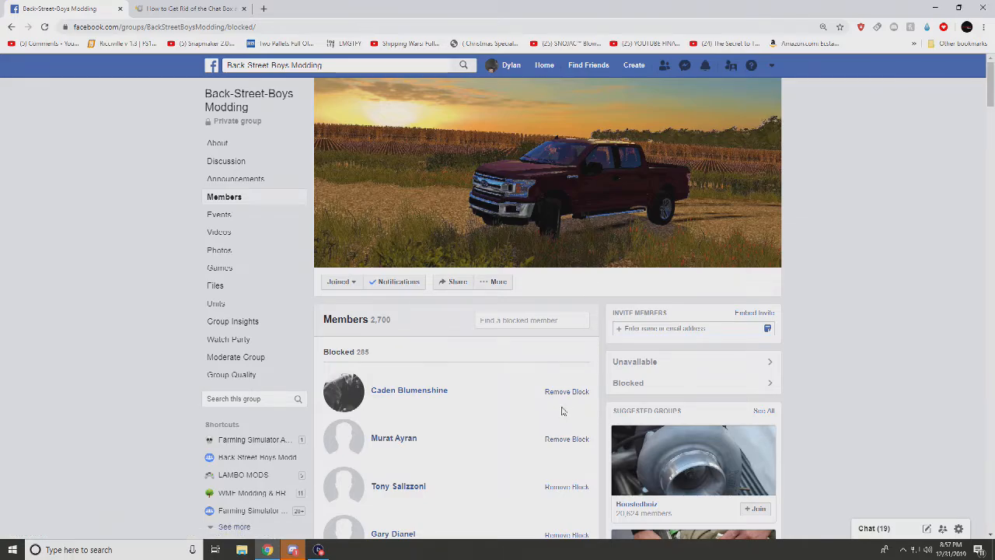
left_click(567, 391)
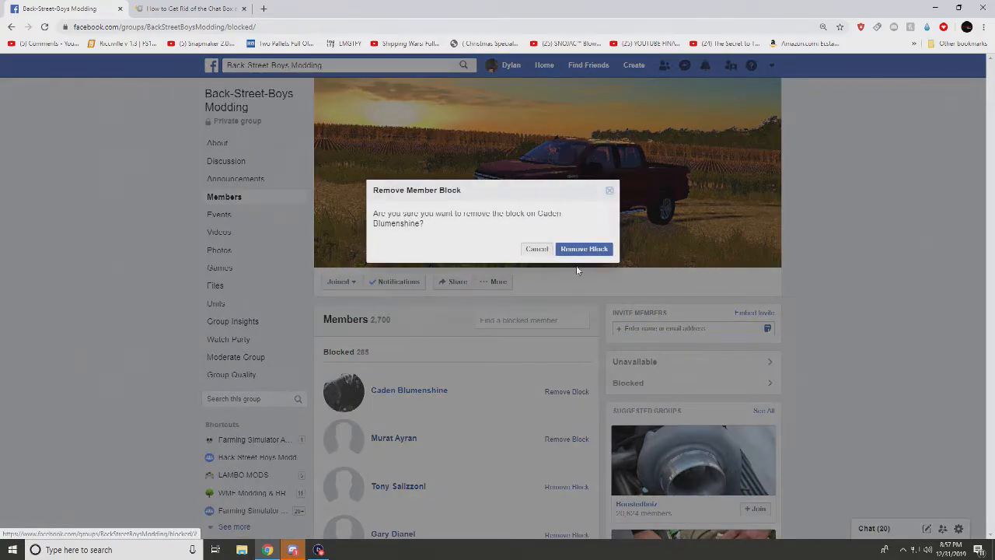
left_click(584, 249)
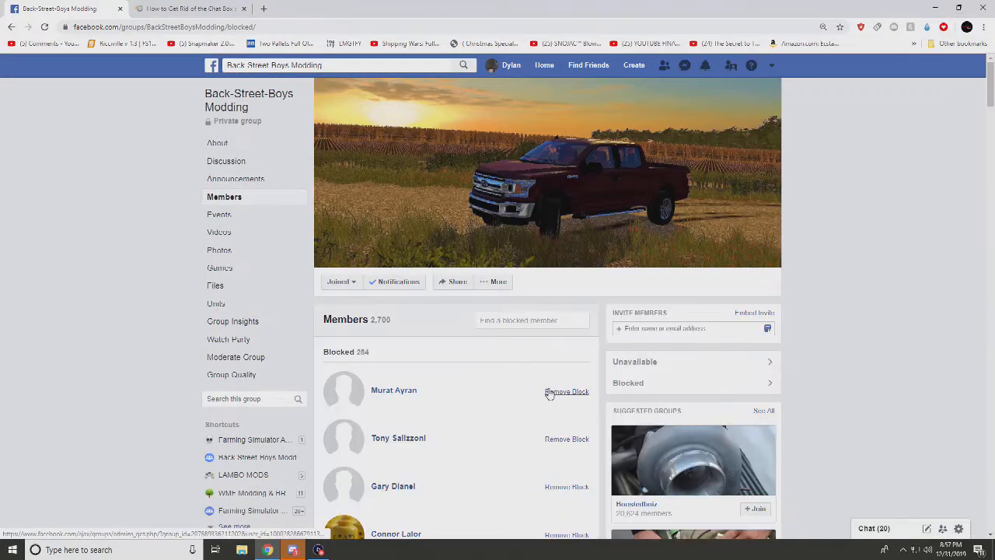
left_click(567, 391)
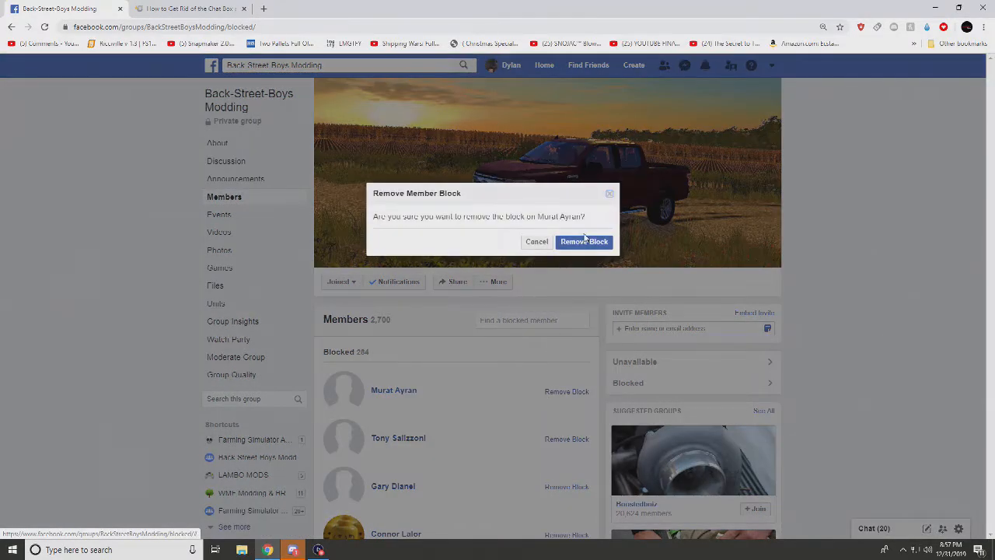
left_click(584, 241)
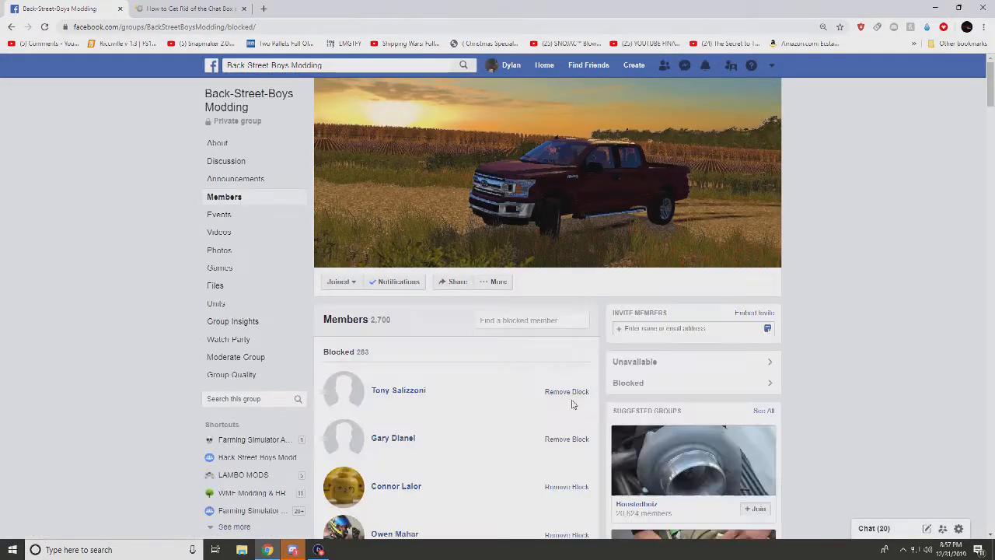
left_click(567, 391)
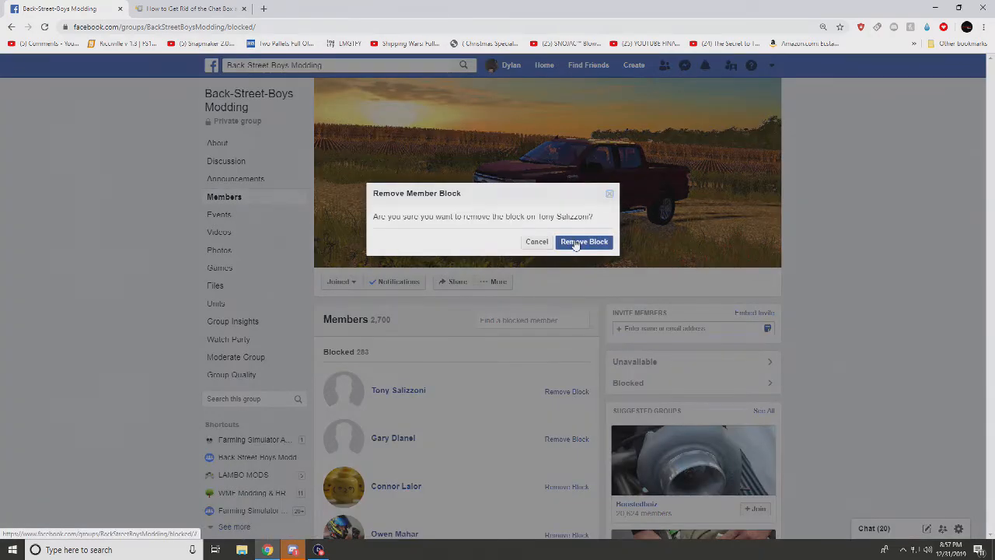
left_click(584, 242)
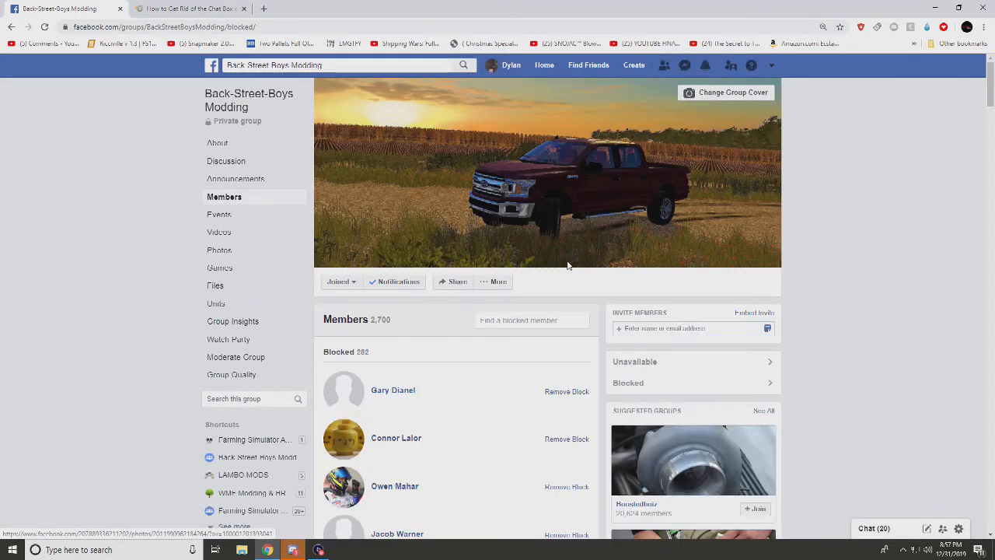
left_click(567, 391)
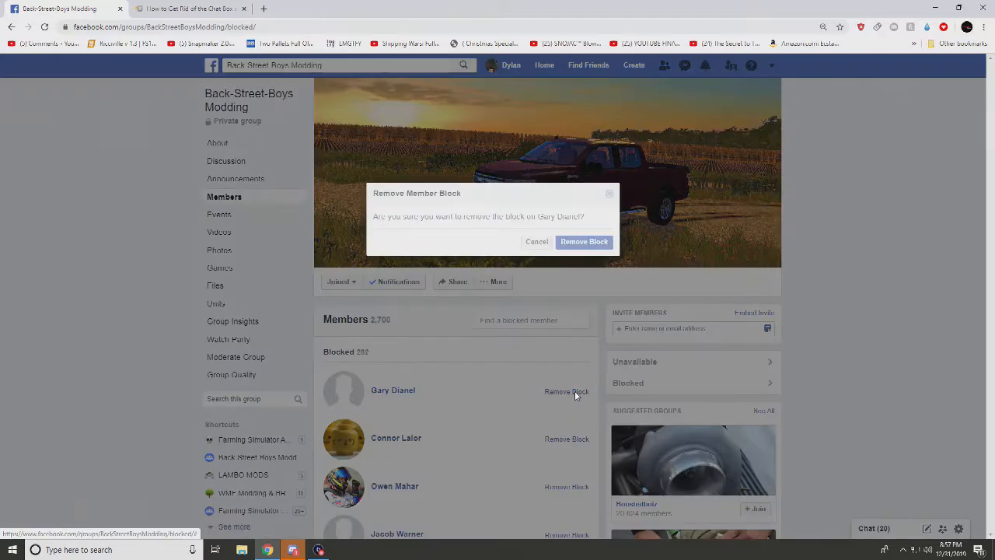
left_click(584, 241)
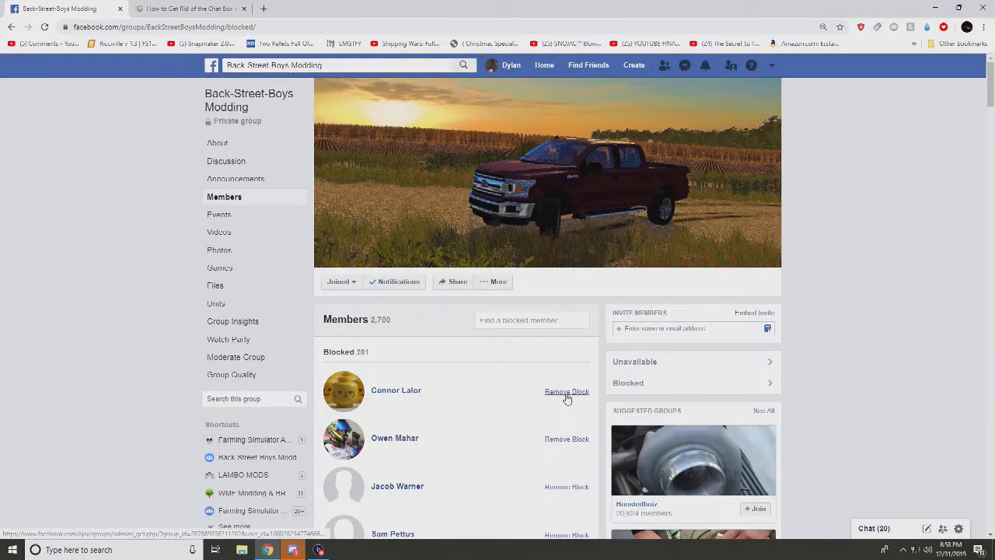
left_click(567, 391)
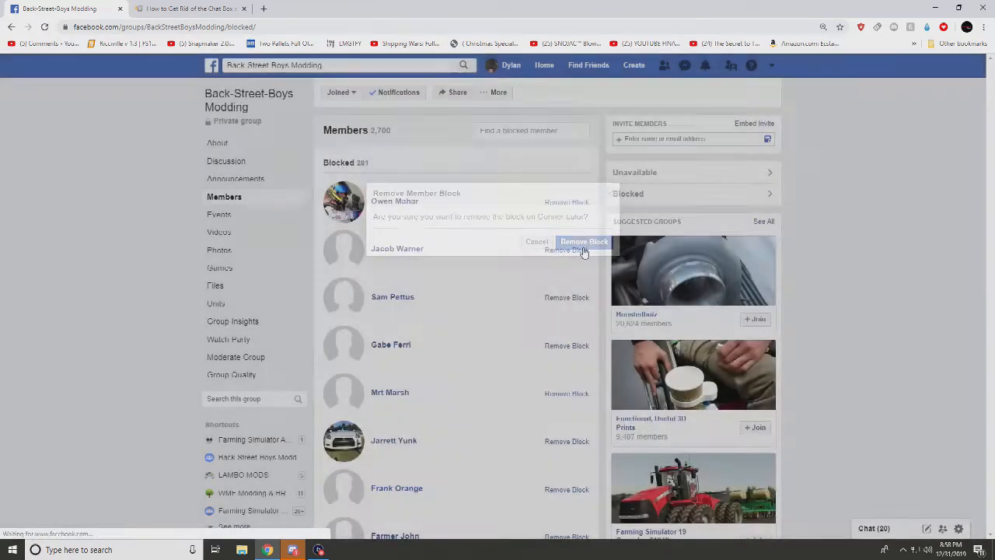
left_click(584, 242)
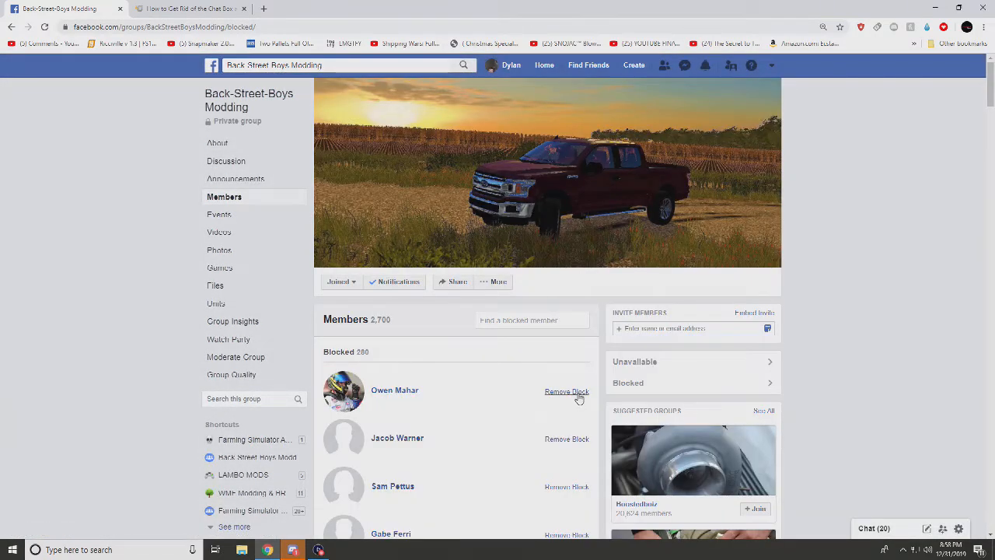
left_click(566, 391)
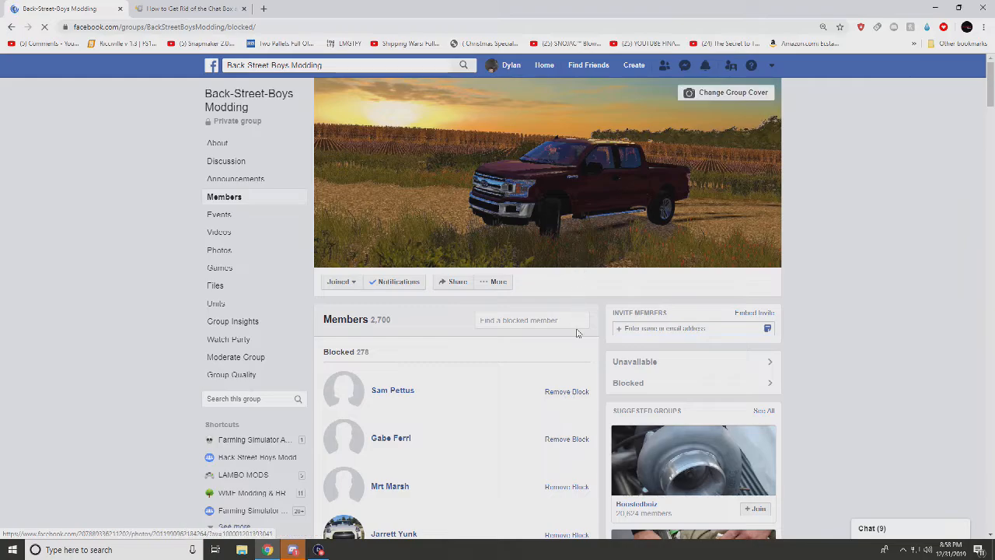
left_click(567, 391)
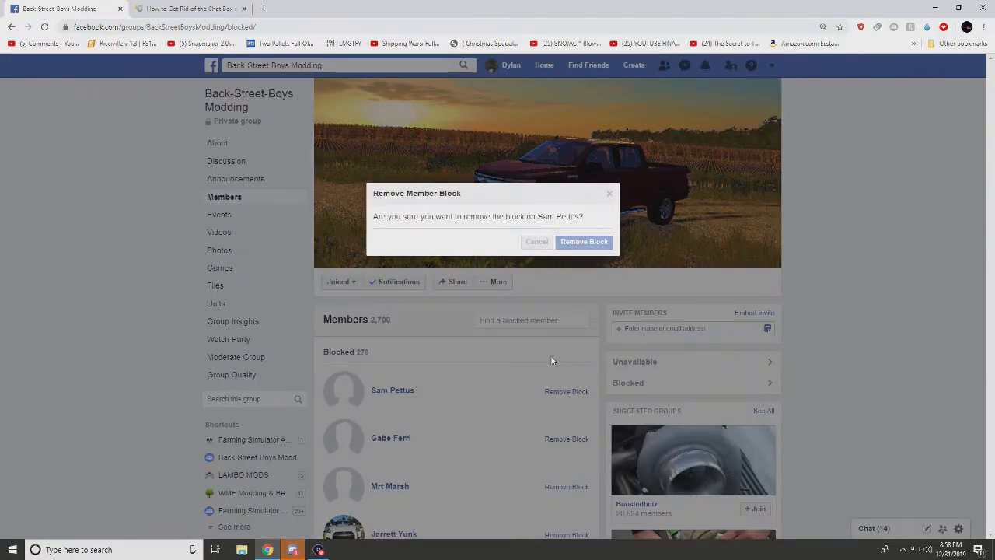
left_click(584, 241)
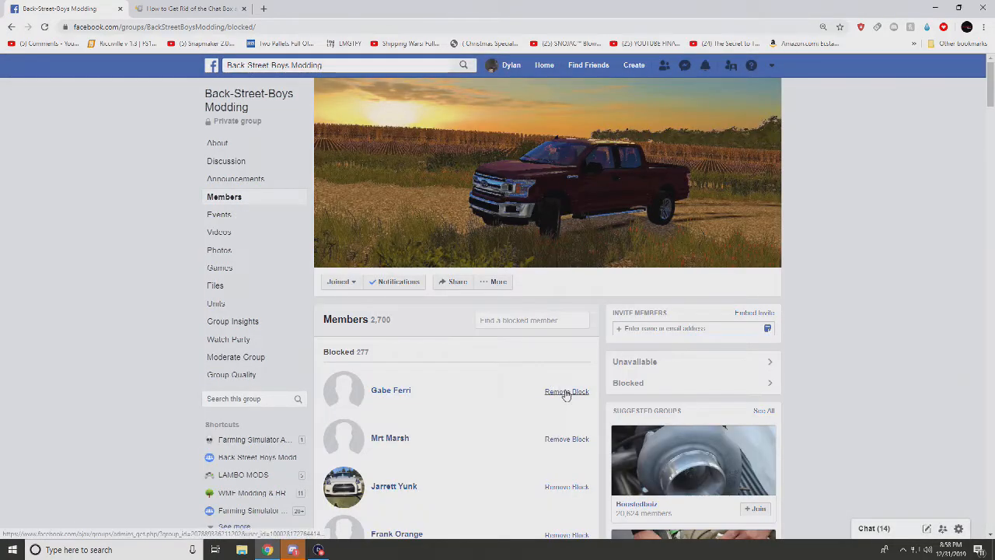
left_click(567, 391)
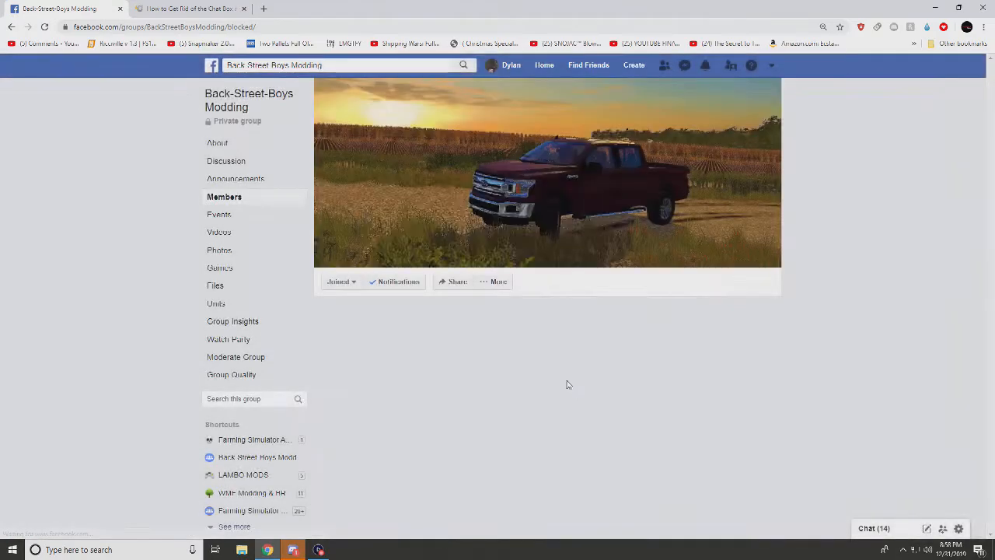
Scroll down through the remaining blocked members and back up slightly.
scroll("down", 3)
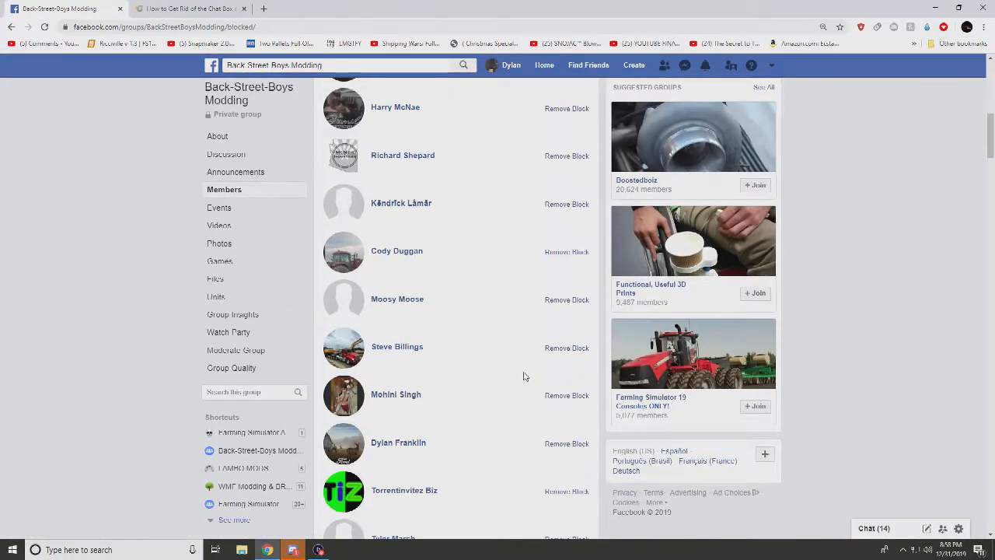
scroll("down", 3)
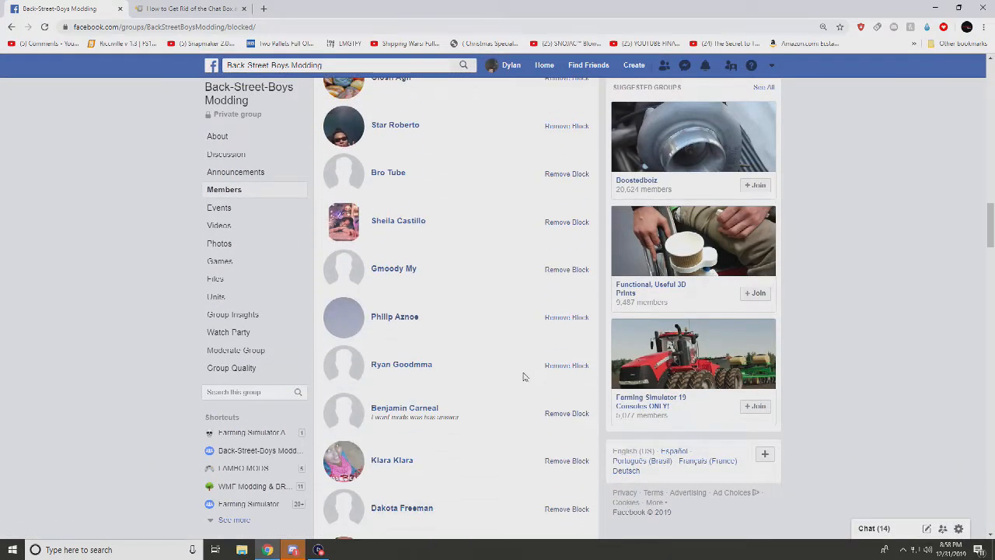
scroll("down", 3)
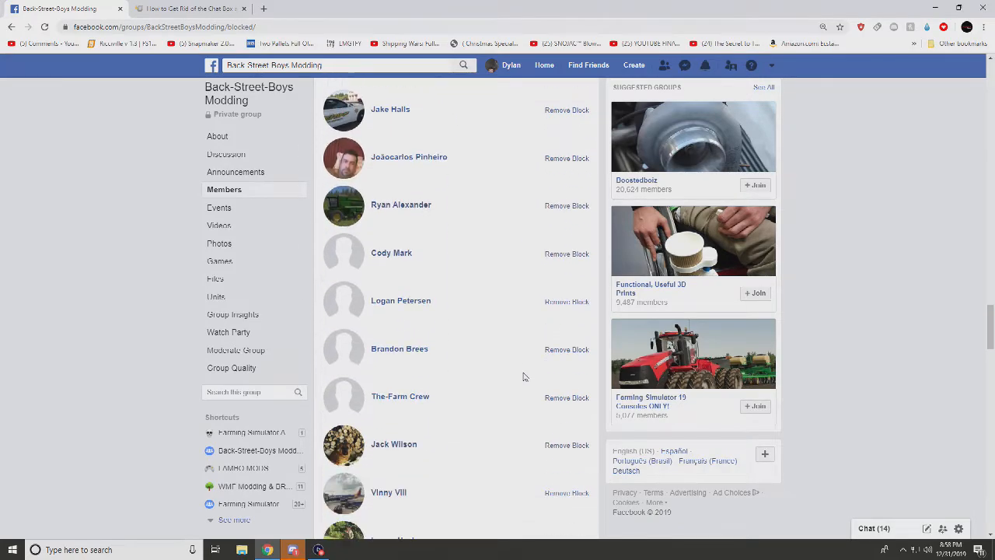
scroll("down", 3)
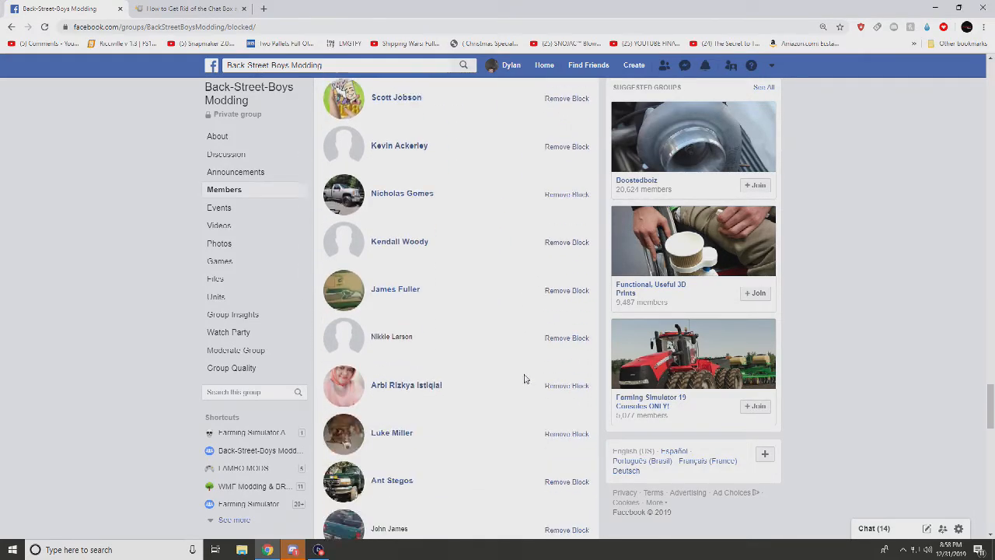
scroll("down", 3)
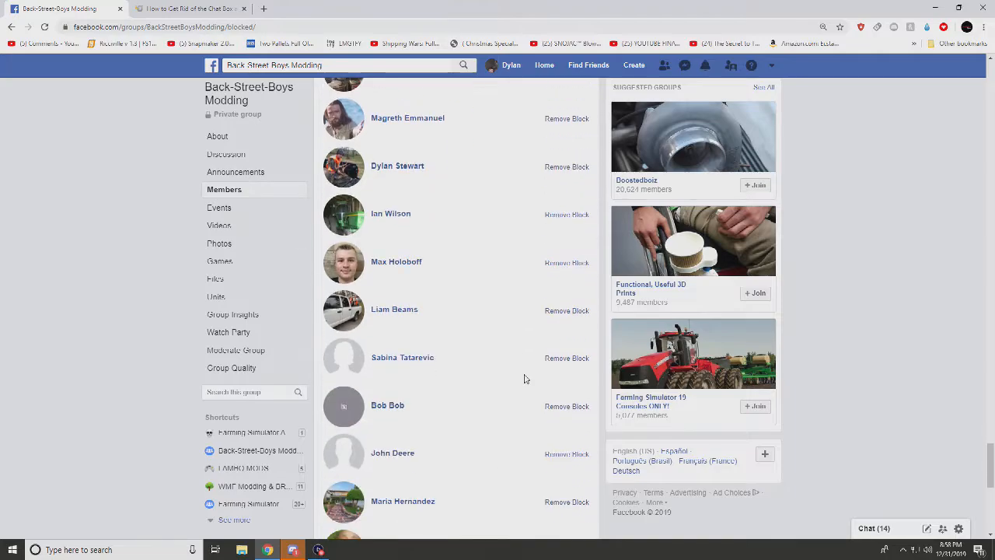
scroll("down", 3)
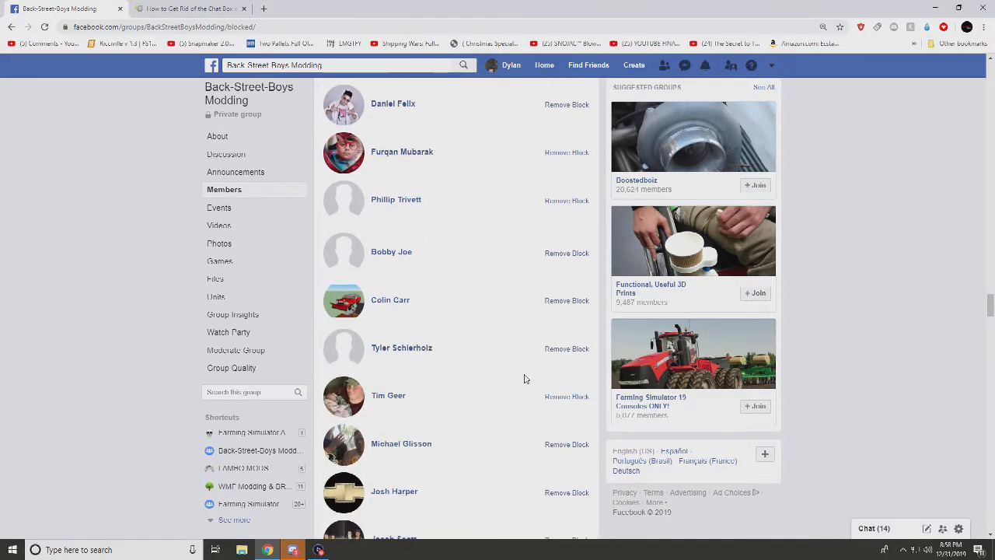
mouse_move(390, 299)
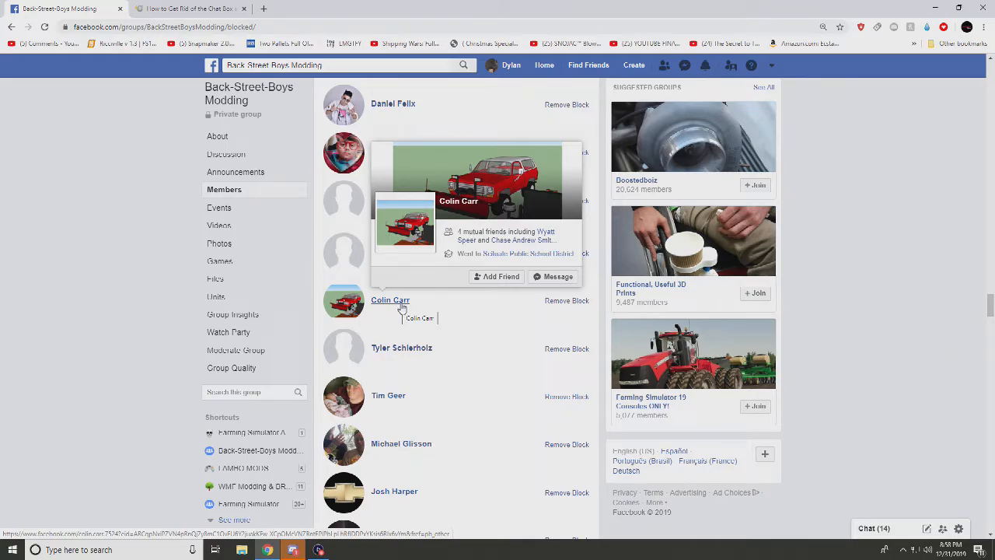
scroll("down", 3)
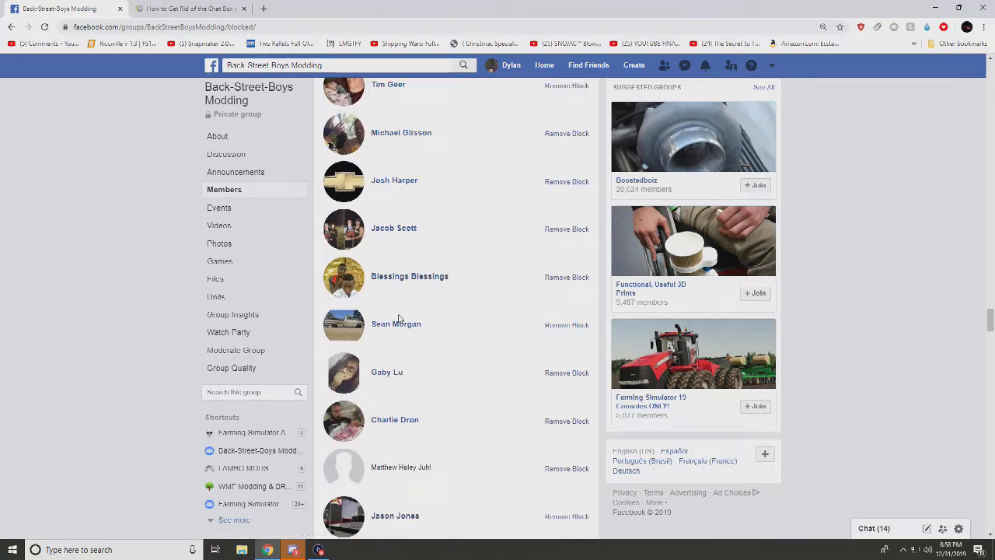
scroll("down", 3)
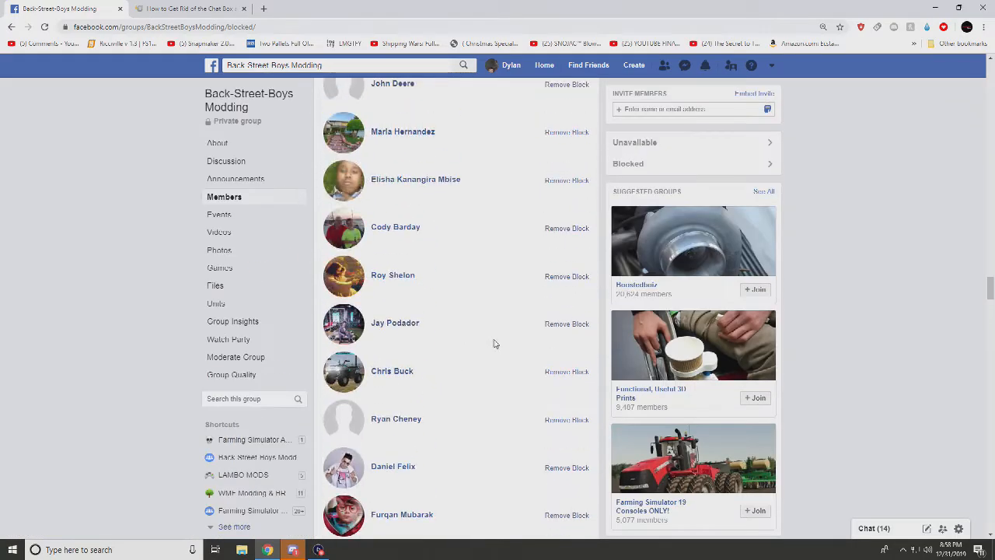
scroll("down", 3)
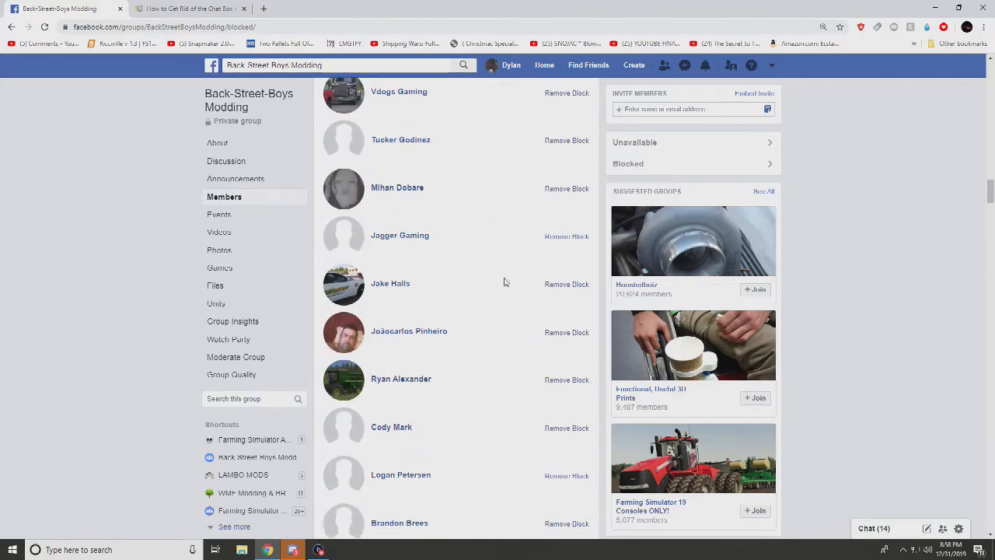
scroll("down", 3)
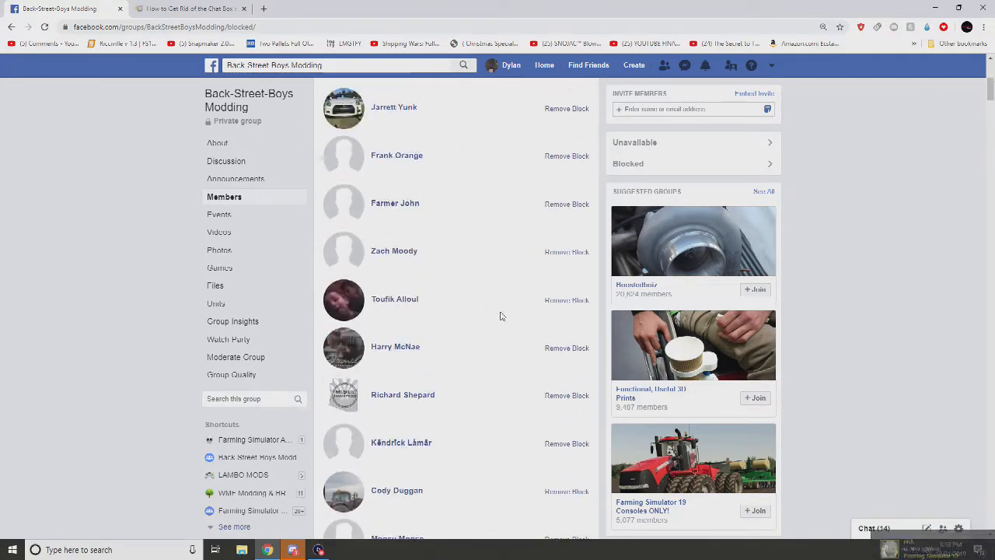
scroll("up", 3)
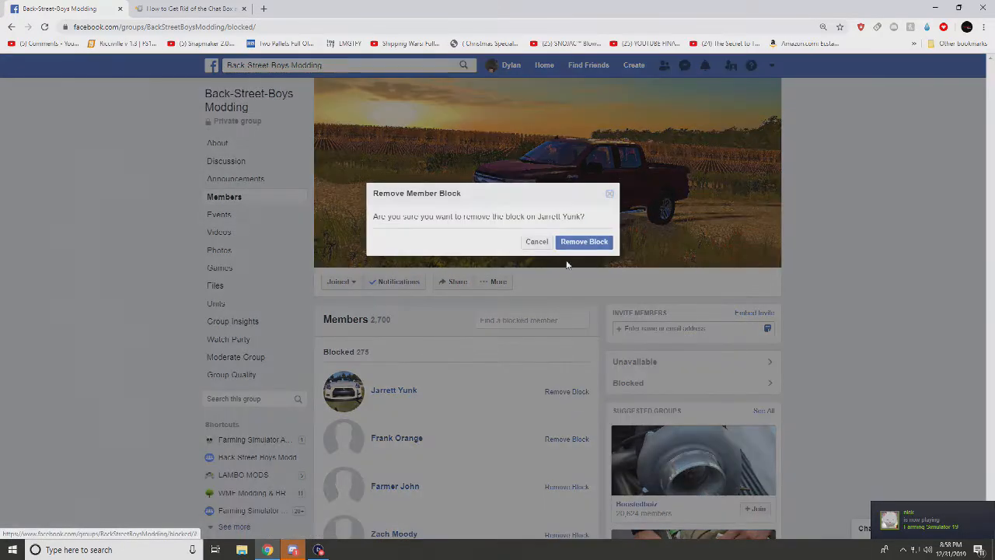
left_click(584, 242)
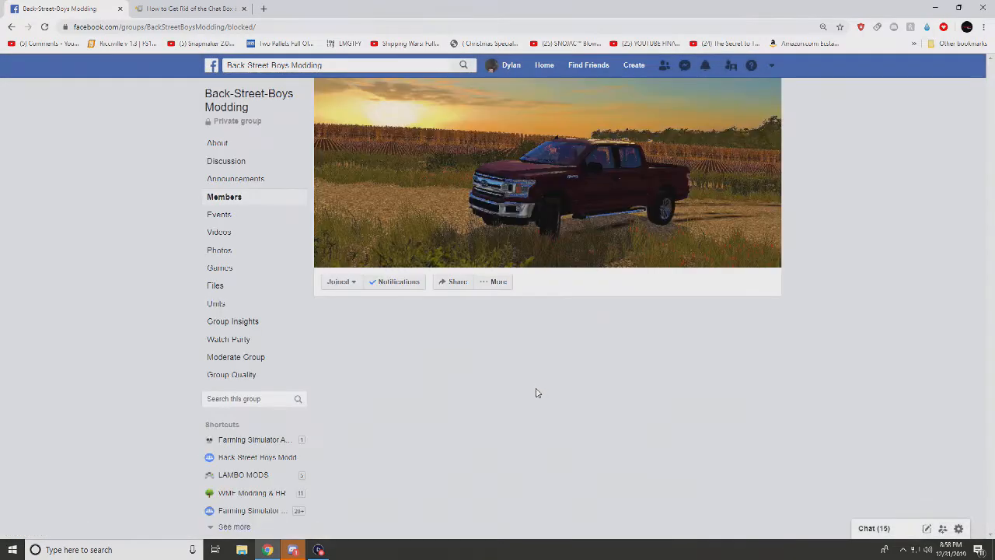
left_click(224, 196)
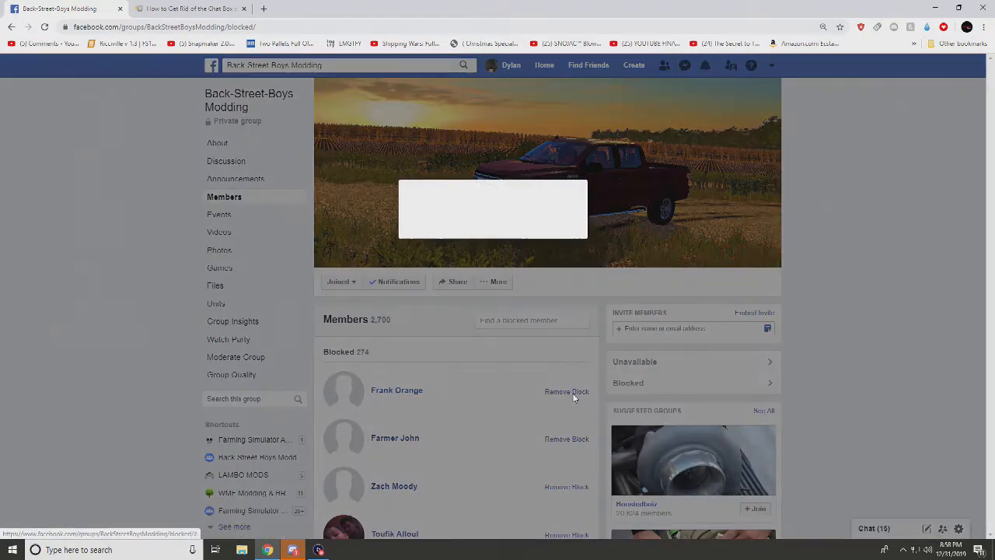
left_click(566, 391)
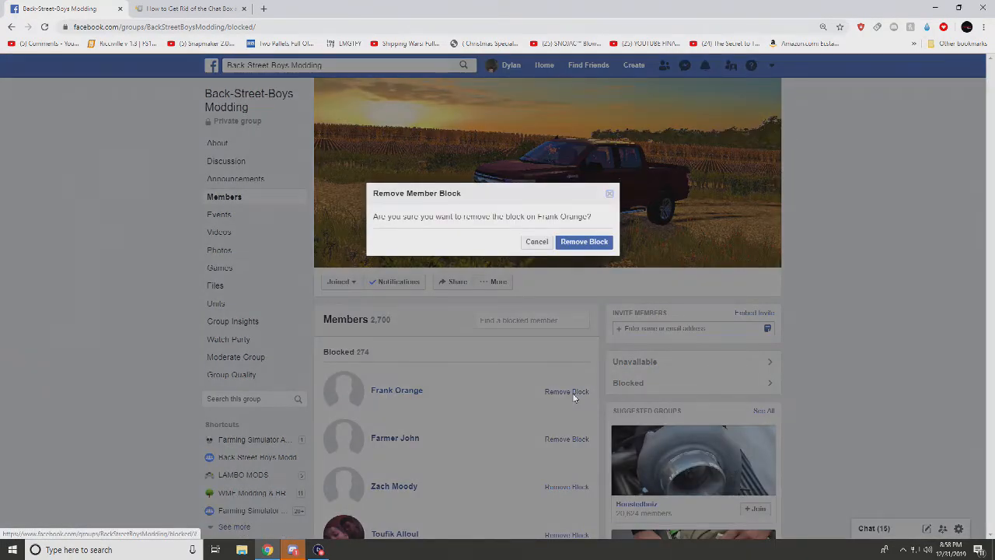
left_click(584, 241)
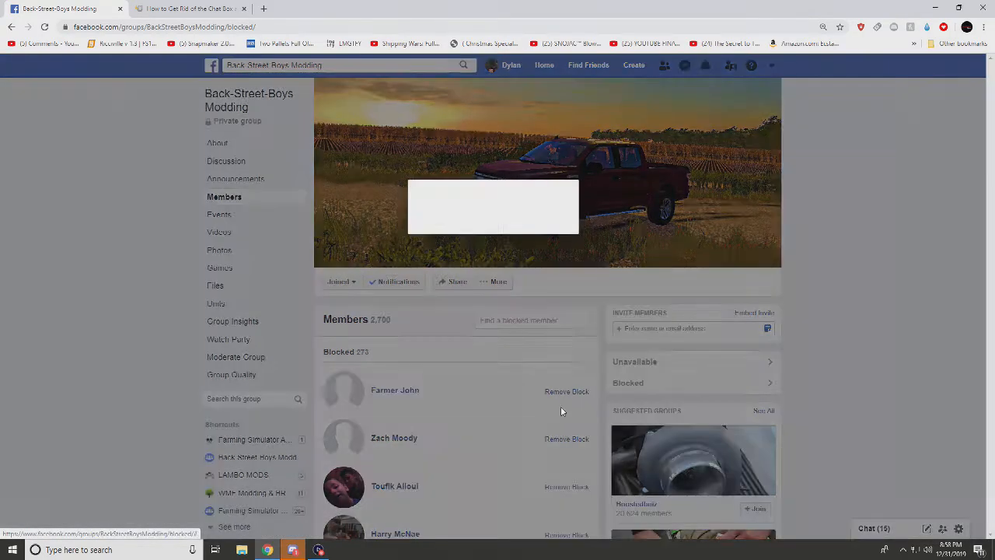
scroll("down", 3)
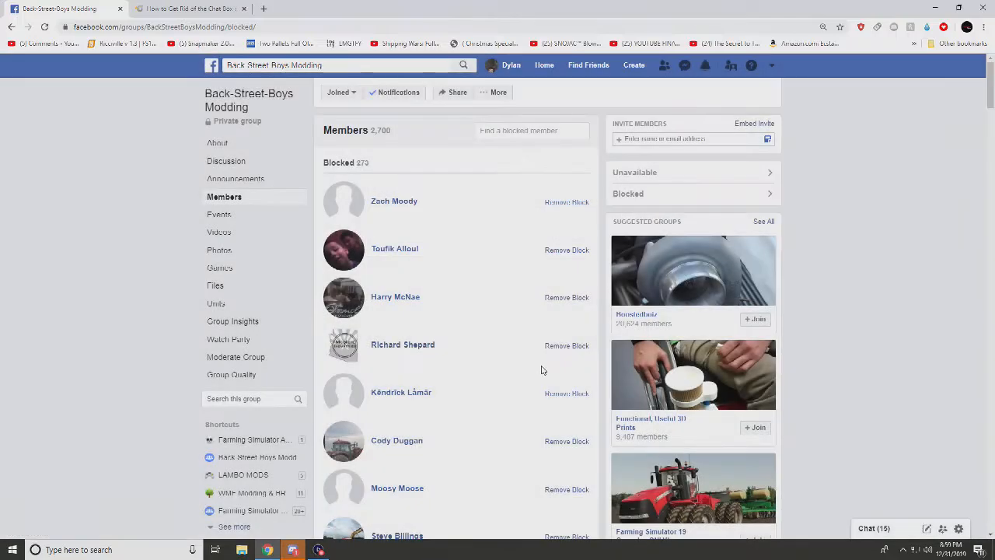
scroll("up", 3)
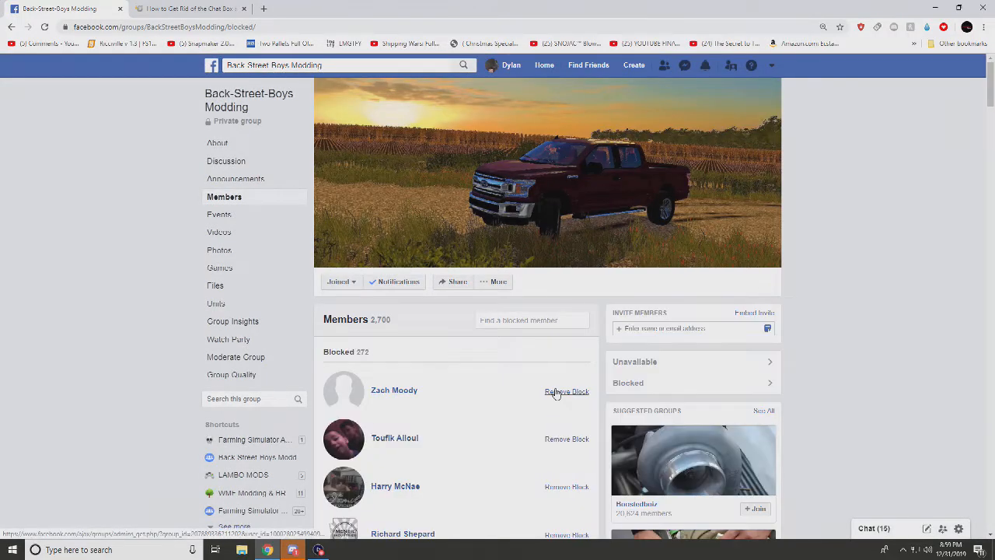
left_click(567, 391)
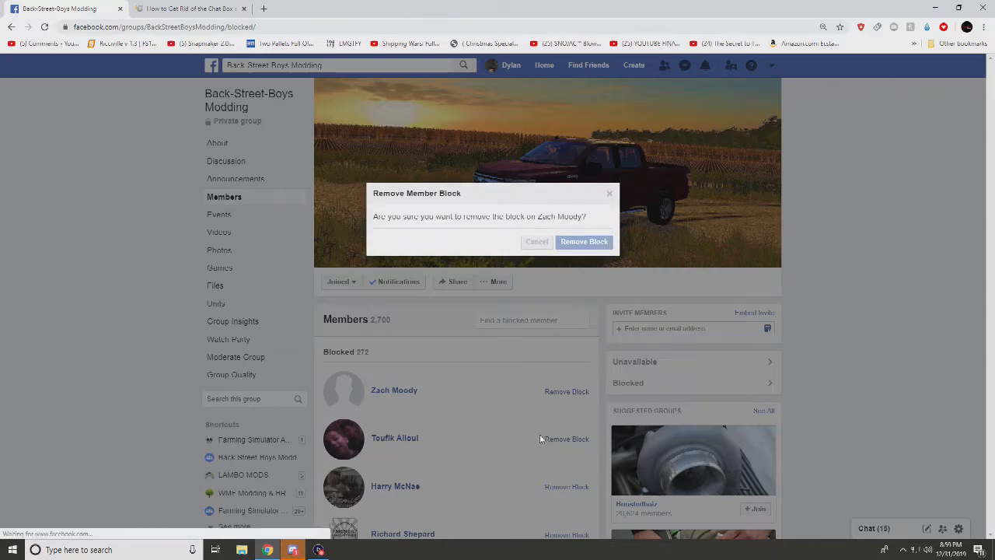
left_click(584, 241)
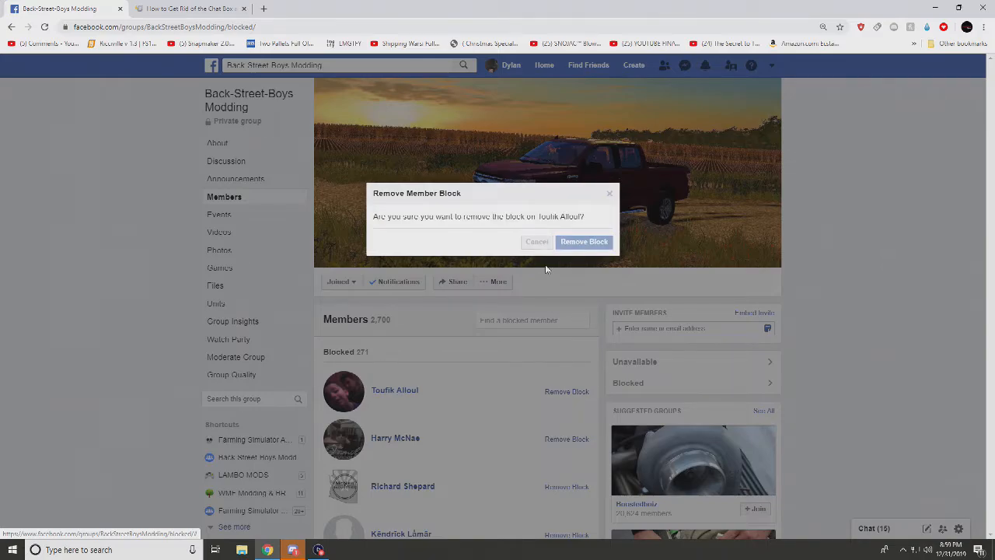
left_click(584, 241)
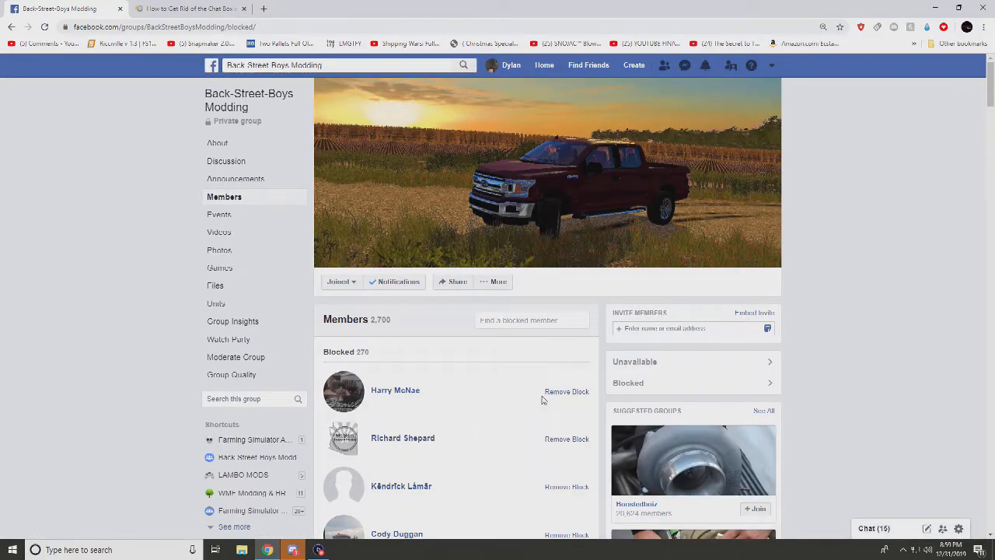
left_click(566, 391)
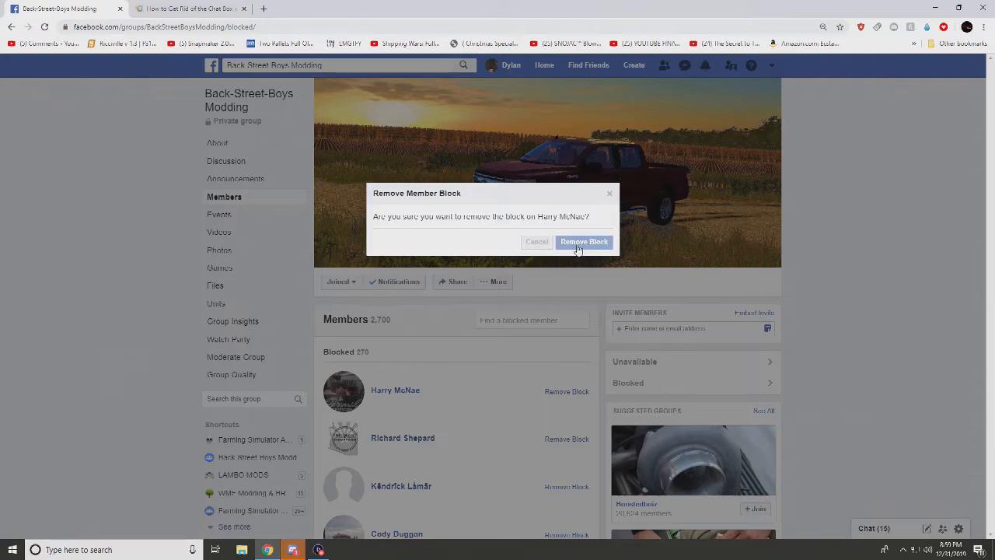
left_click(584, 241)
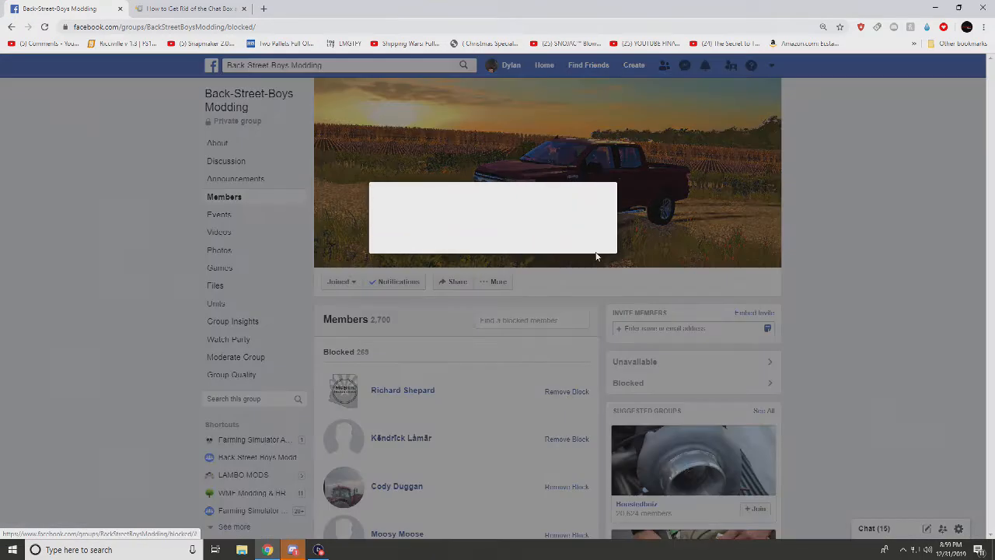
left_click(566, 392)
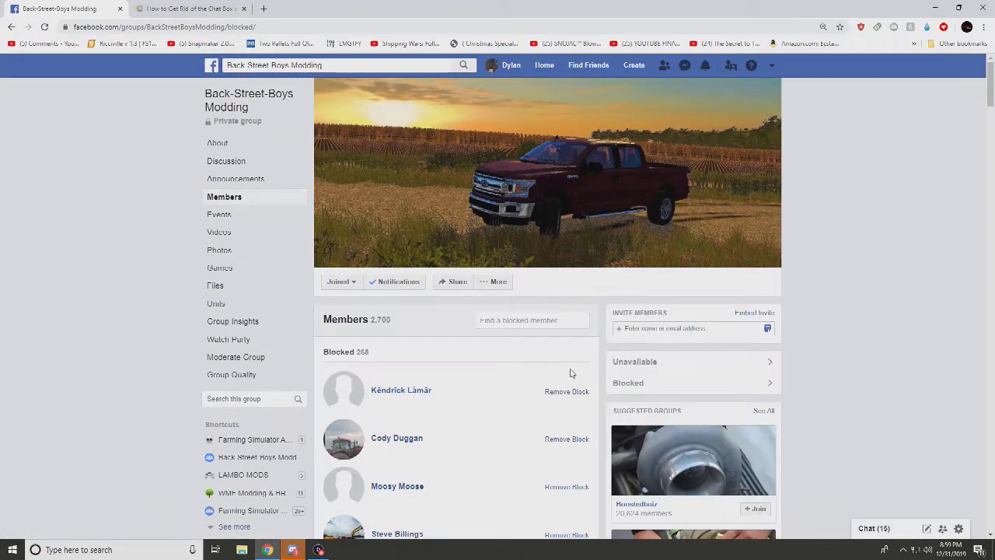
left_click(566, 391)
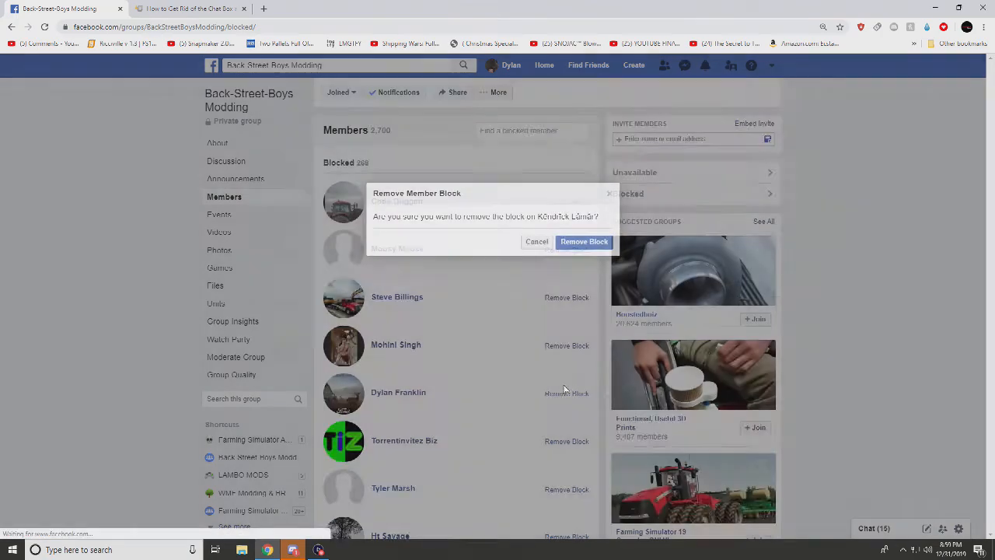
left_click(584, 241)
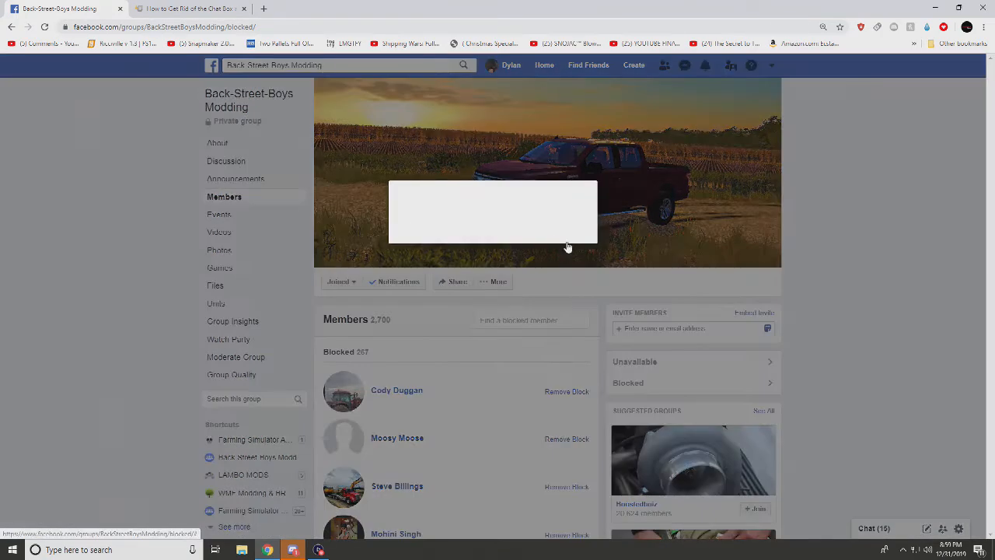
left_click(566, 391)
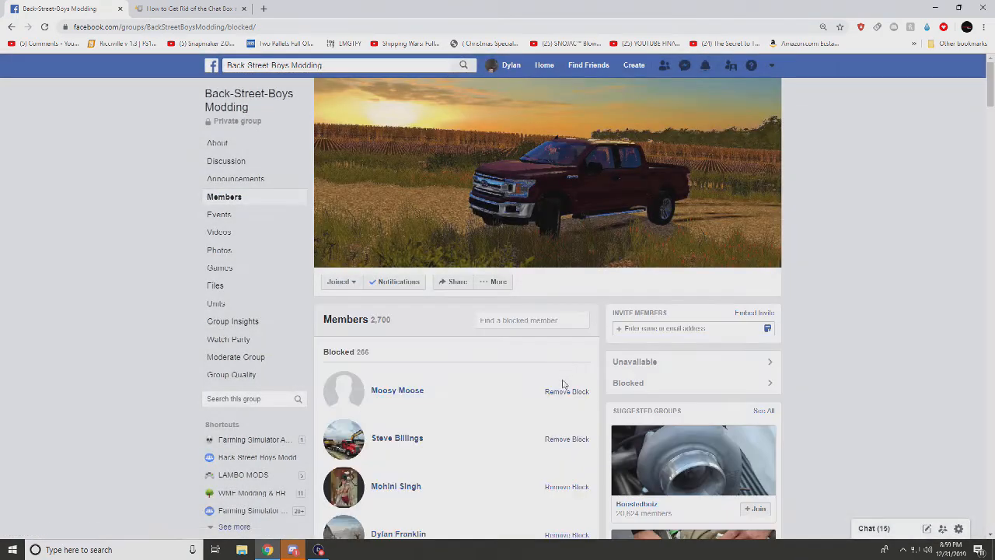
left_click(566, 391)
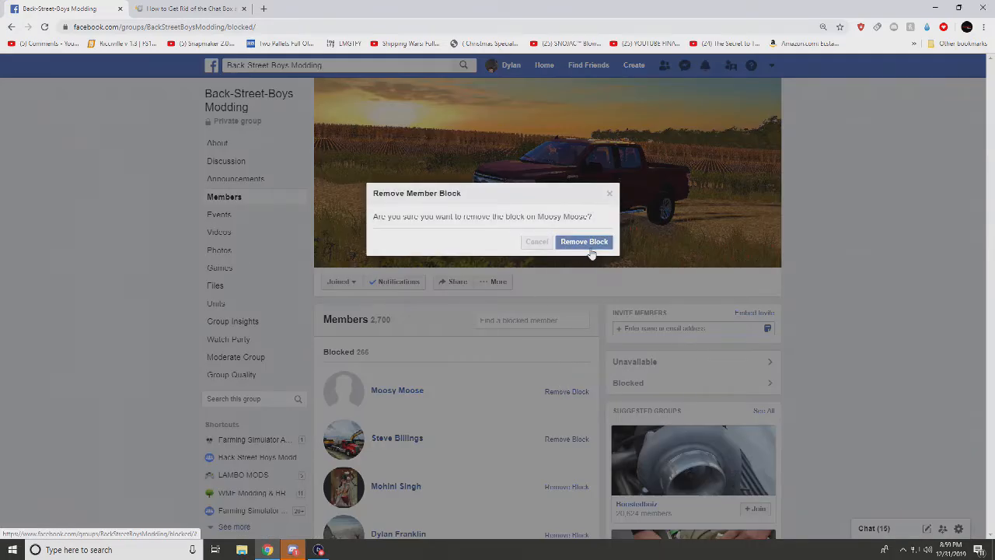
left_click(584, 241)
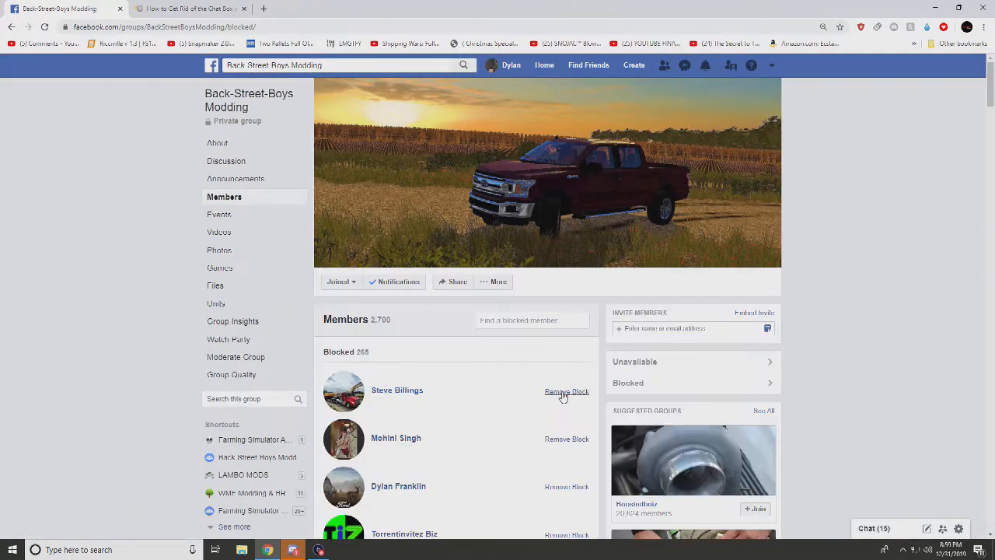
left_click(567, 391)
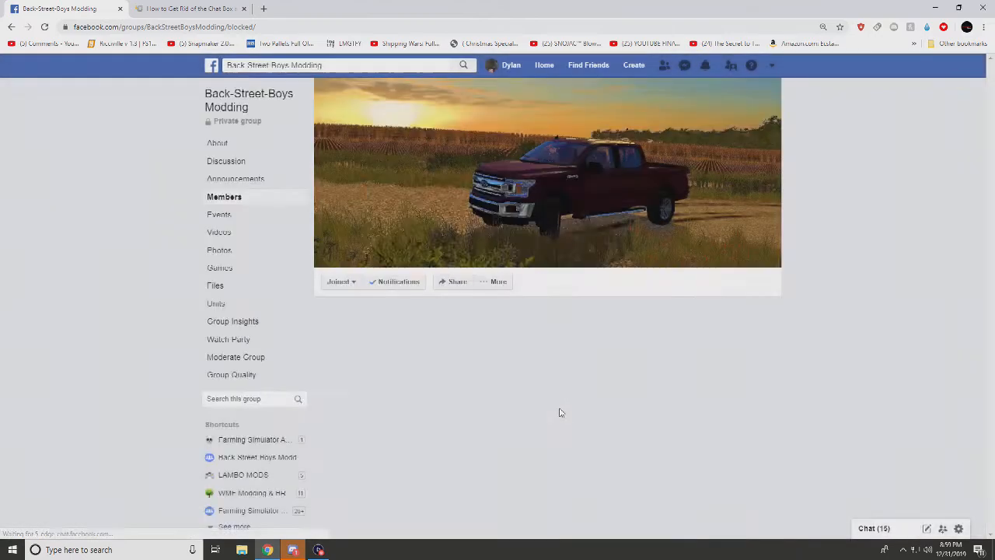
left_click(567, 391)
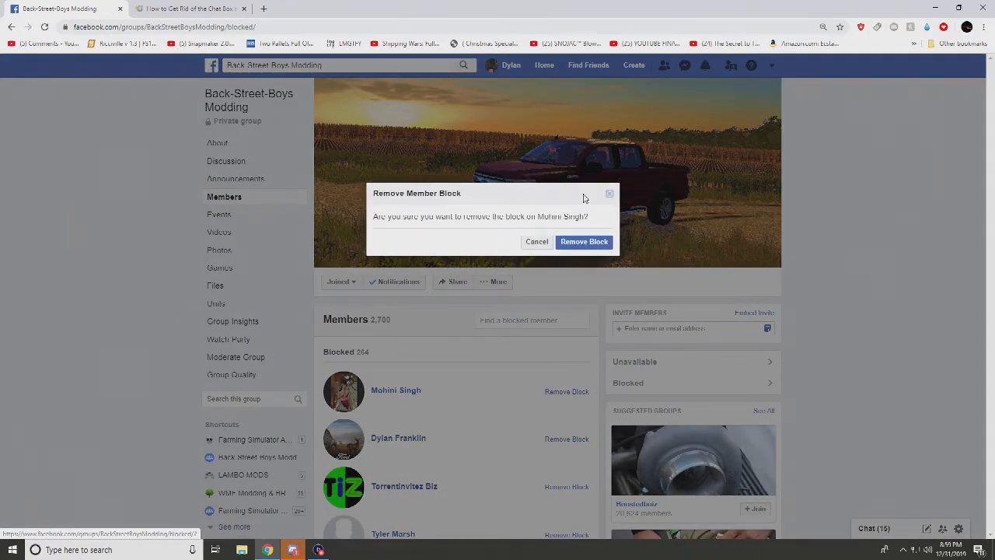
Unblock four more members from the top of the Blocked list.
left_click(584, 241)
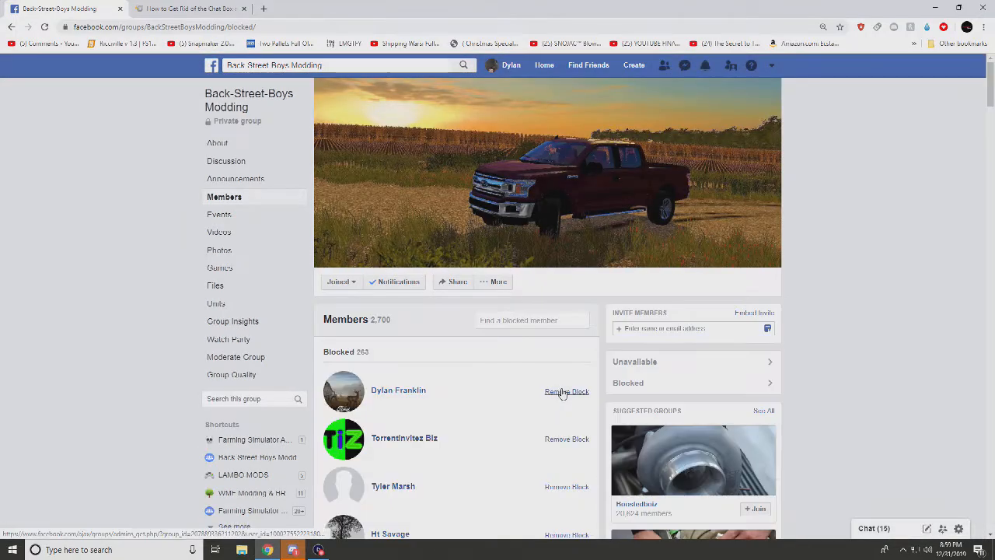
left_click(567, 391)
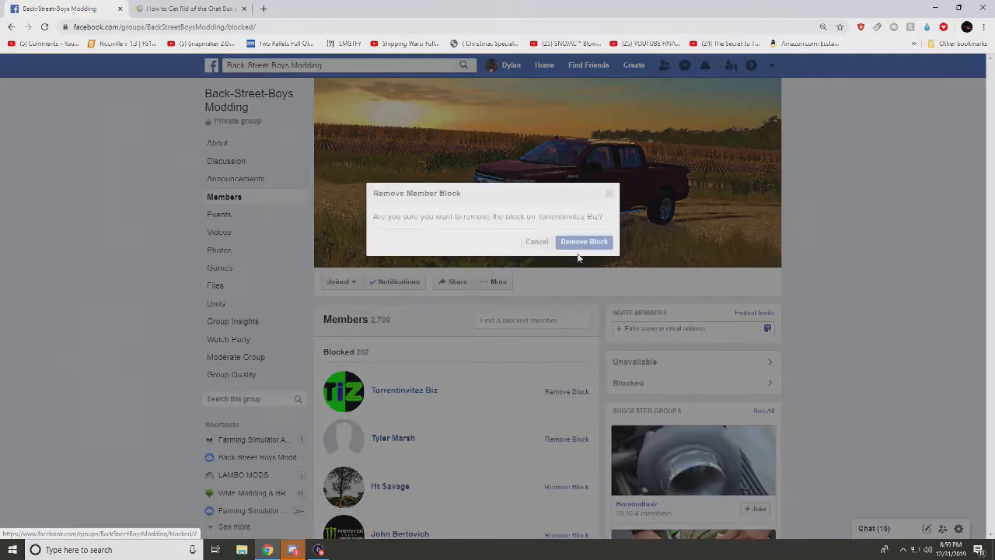
left_click(584, 241)
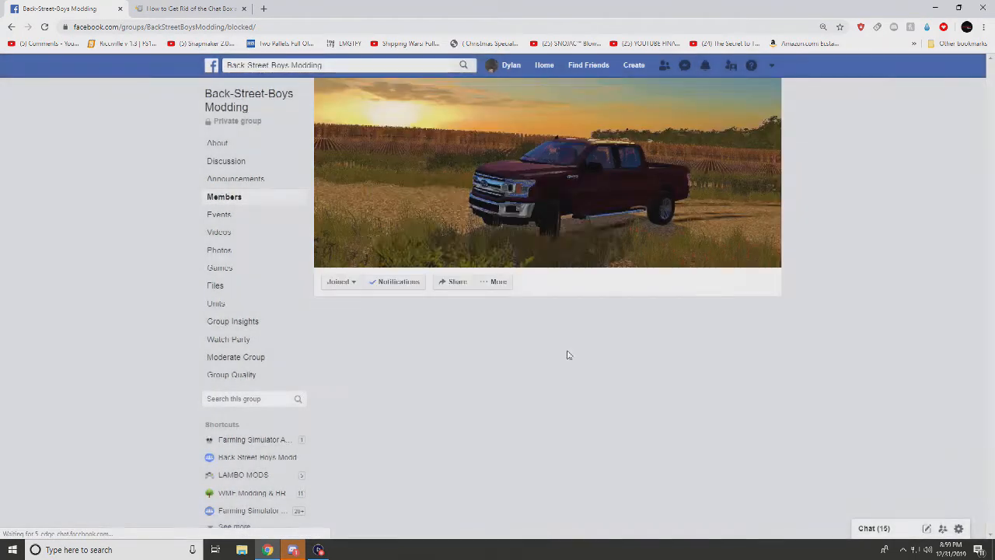
left_click(567, 391)
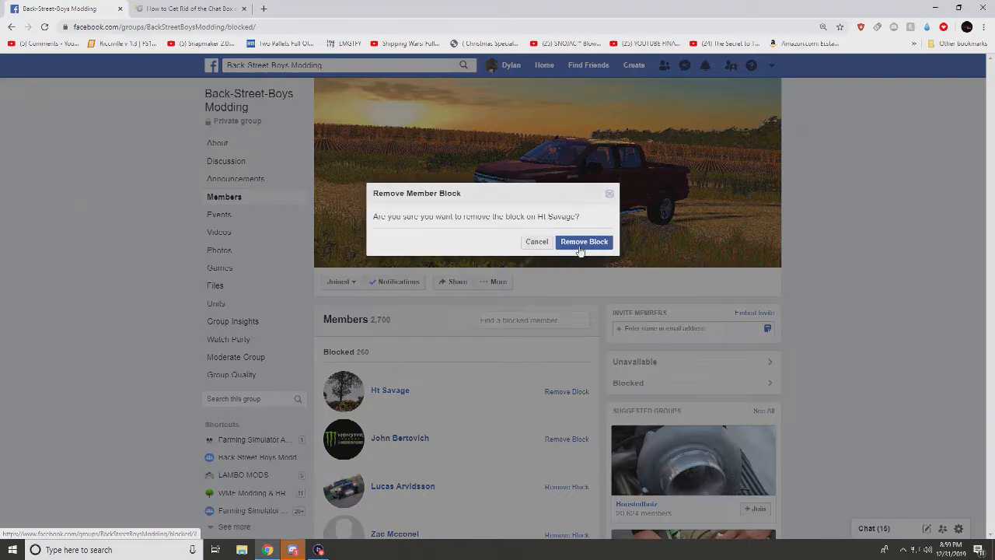
left_click(584, 241)
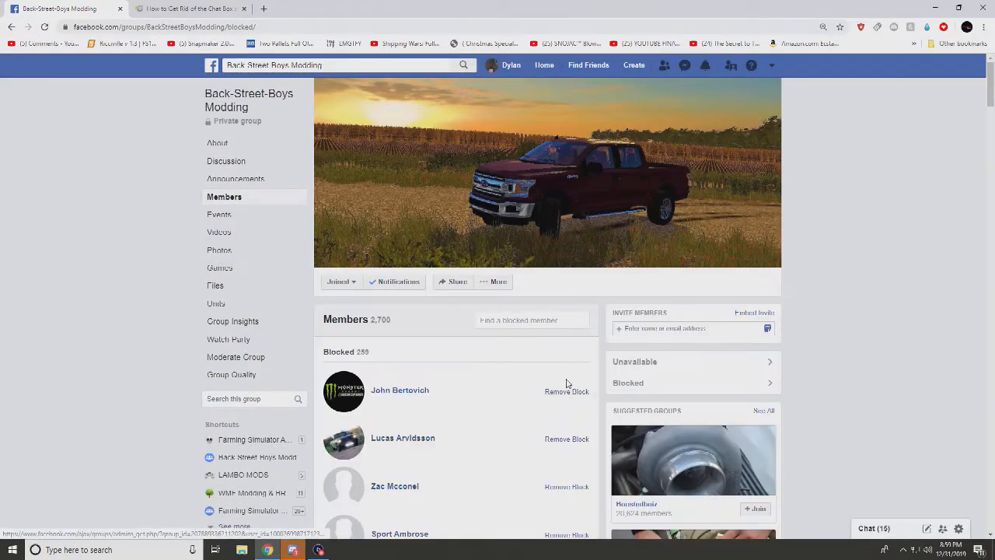
left_click(567, 392)
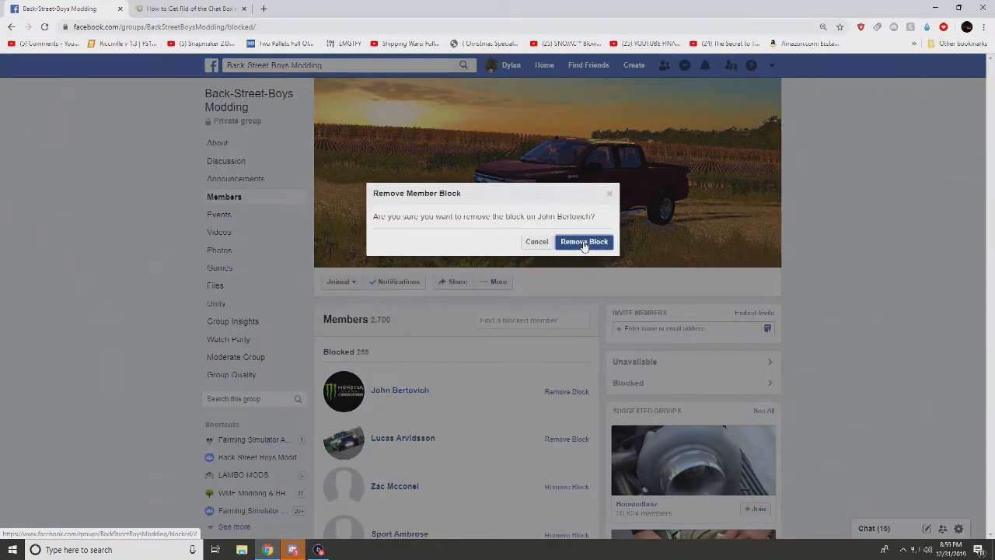
left_click(584, 242)
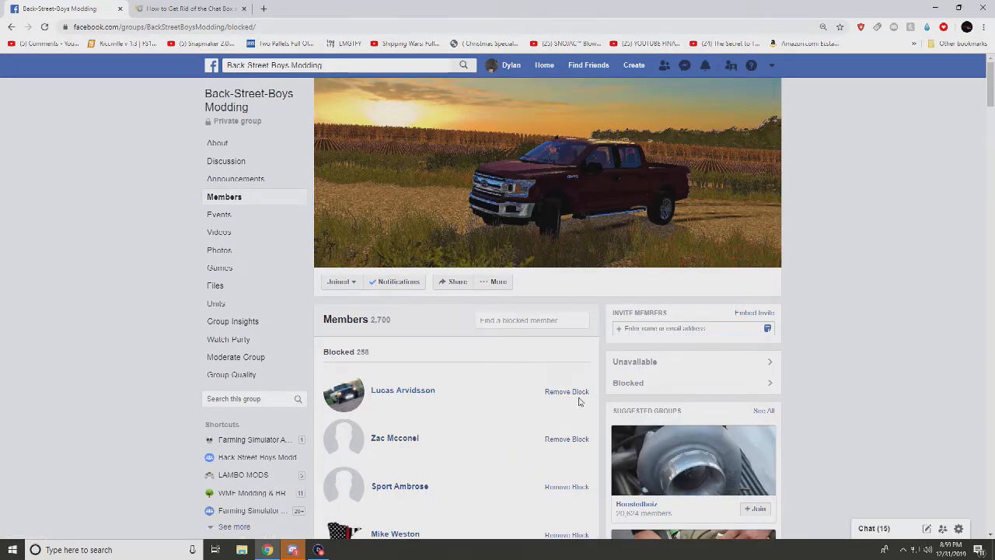
Lift the blocks on the following four top-listed members.
left_click(567, 391)
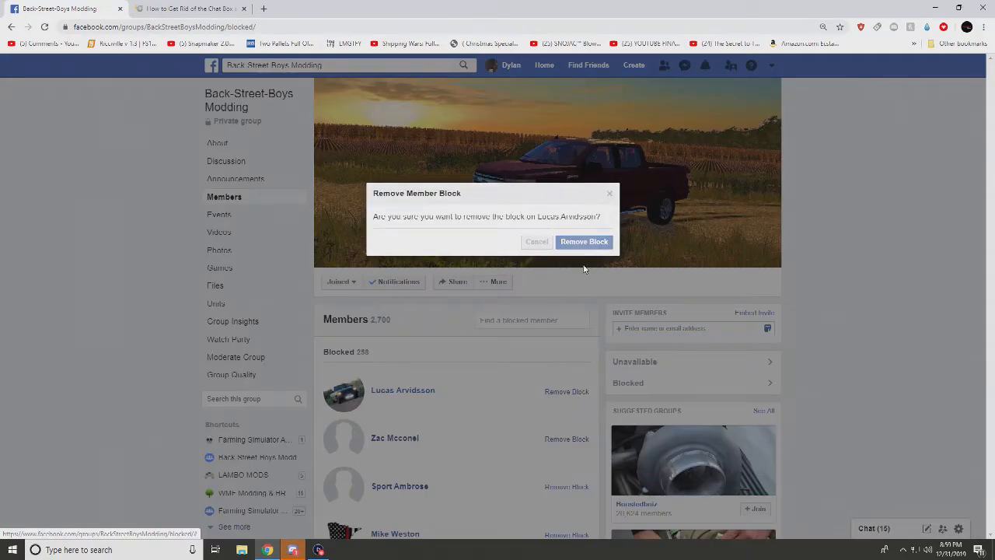
left_click(584, 241)
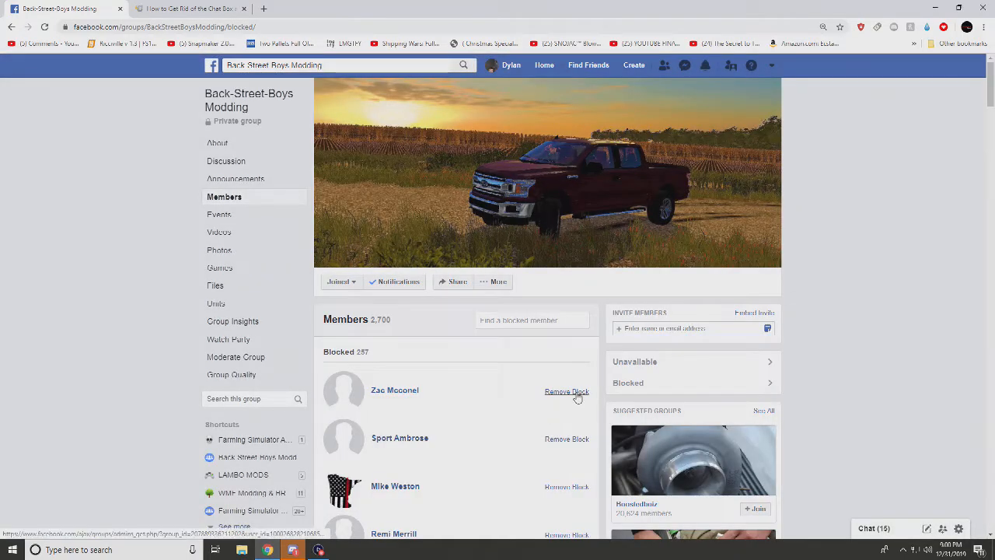
left_click(566, 391)
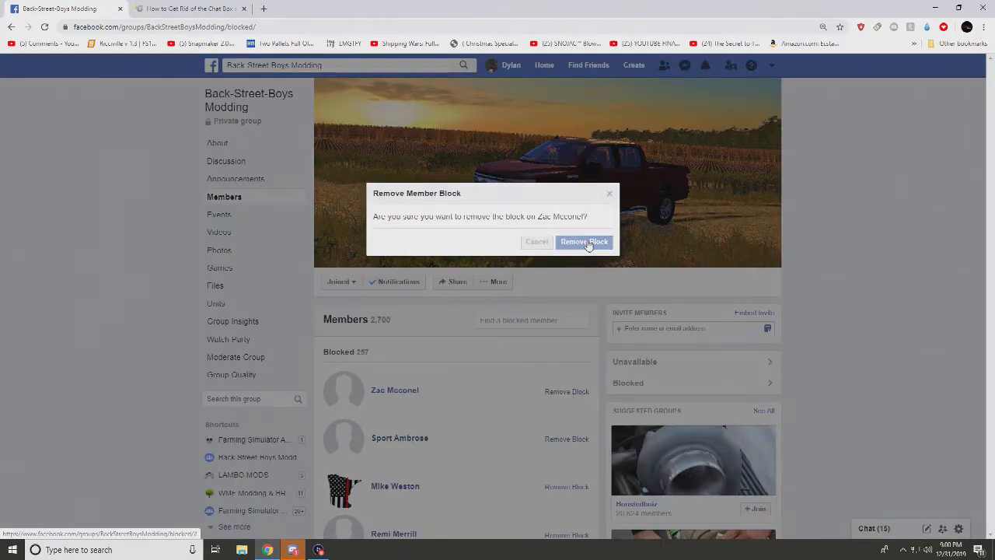
left_click(584, 242)
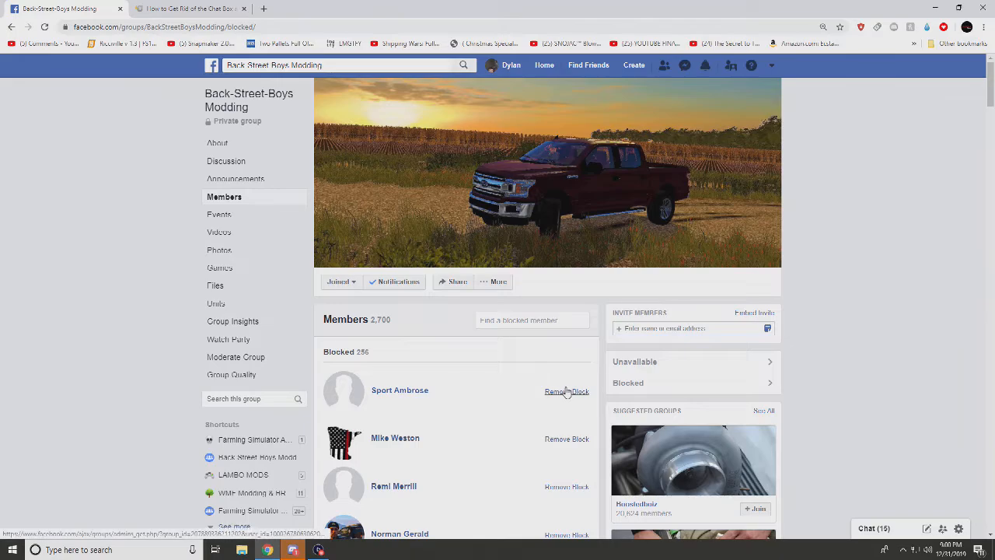
left_click(567, 391)
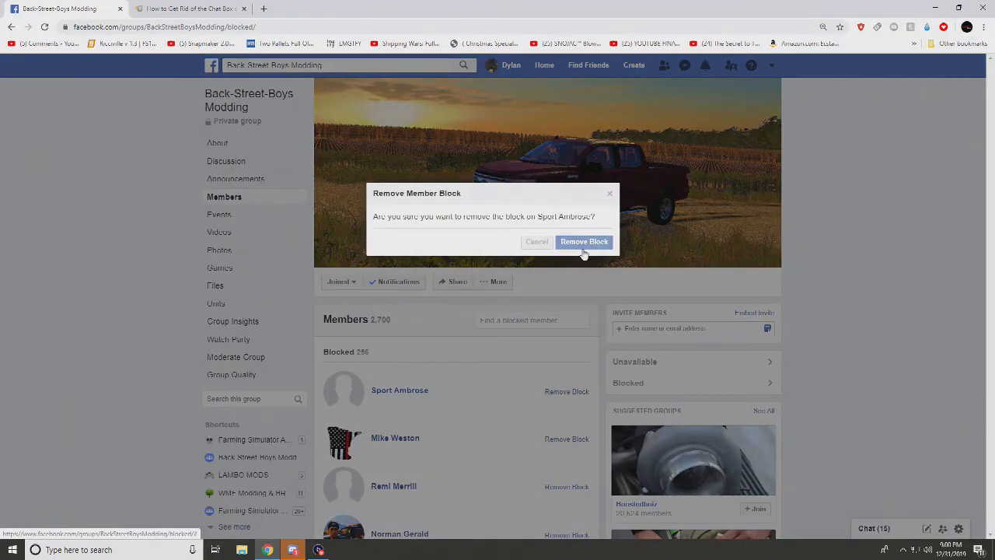
left_click(584, 242)
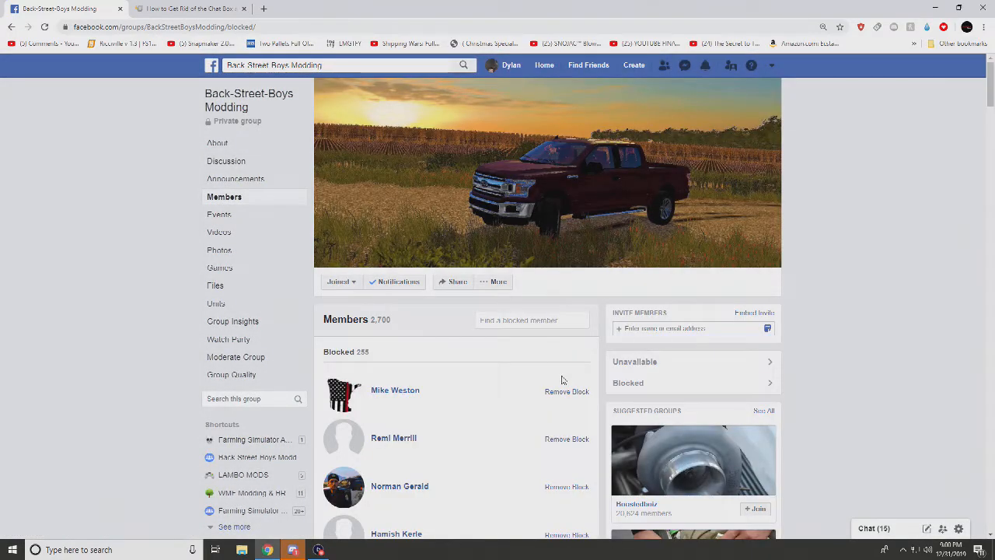
left_click(566, 391)
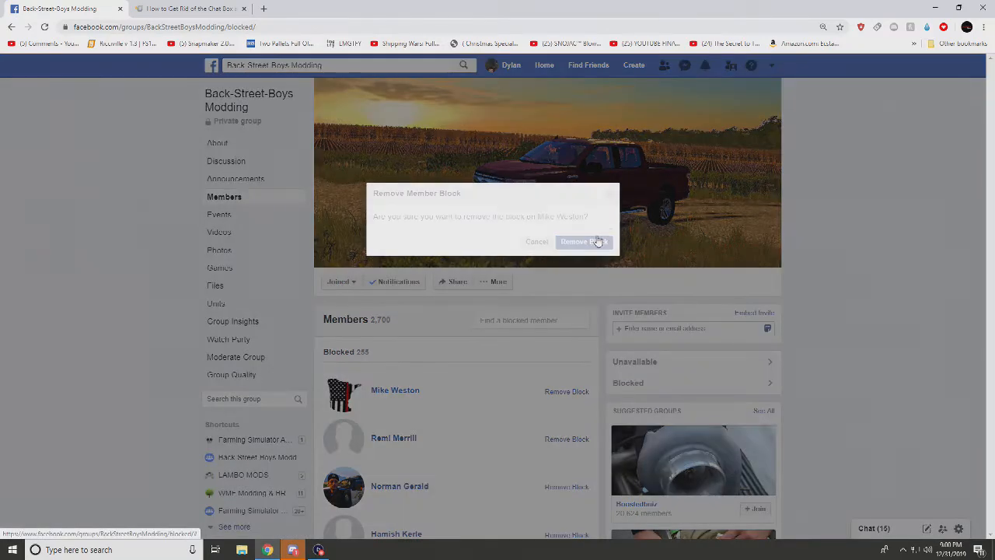
left_click(583, 242)
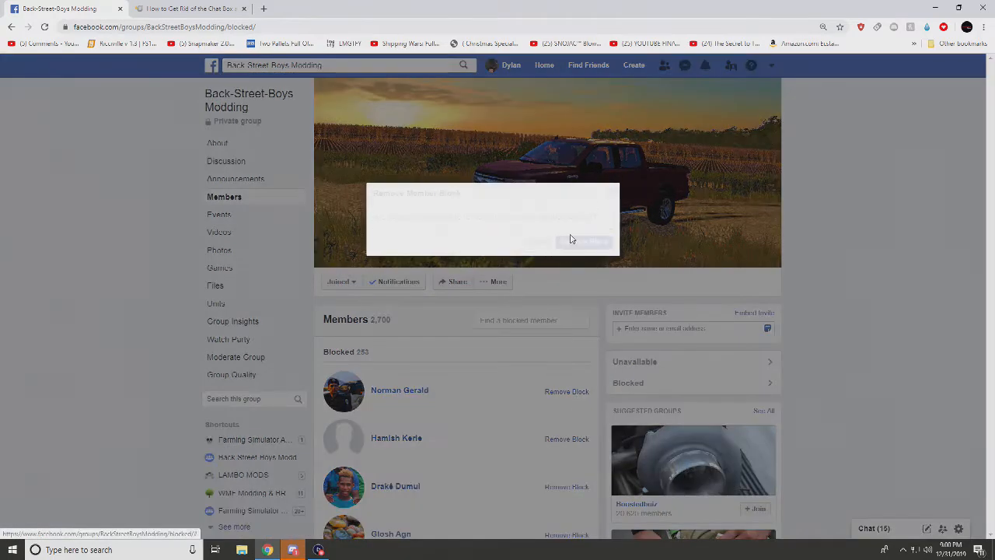
Remove blocks from another batch of members at the top of the list.
left_click(585, 241)
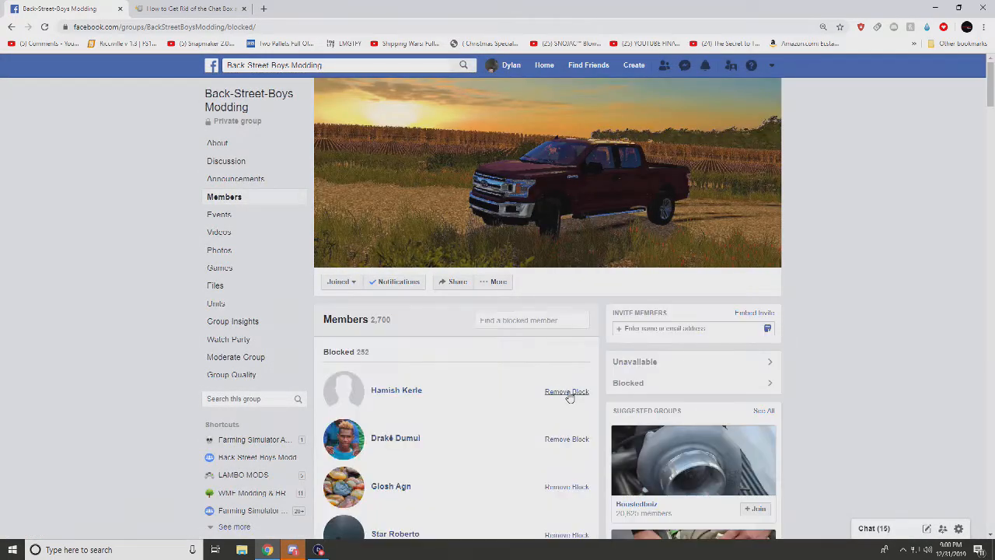
left_click(567, 391)
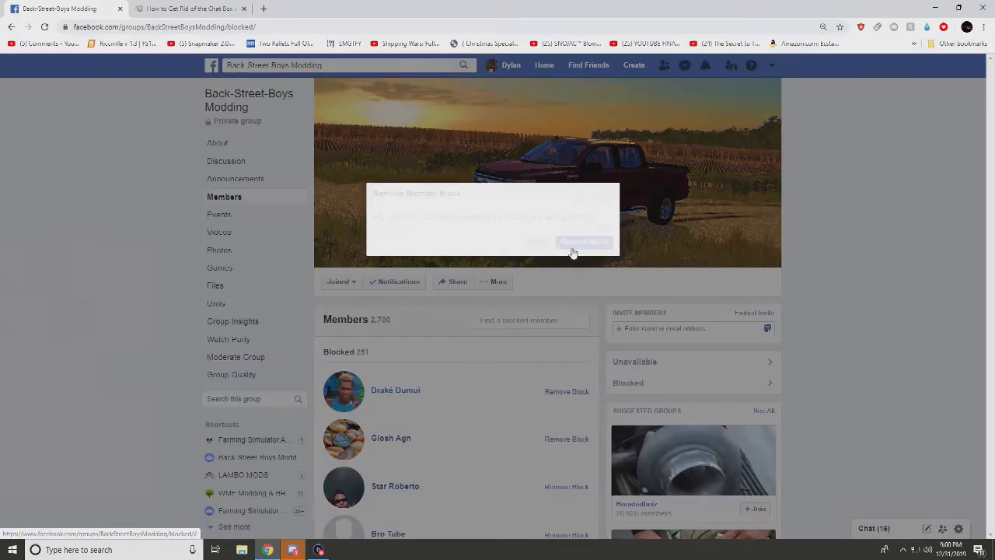
left_click(584, 242)
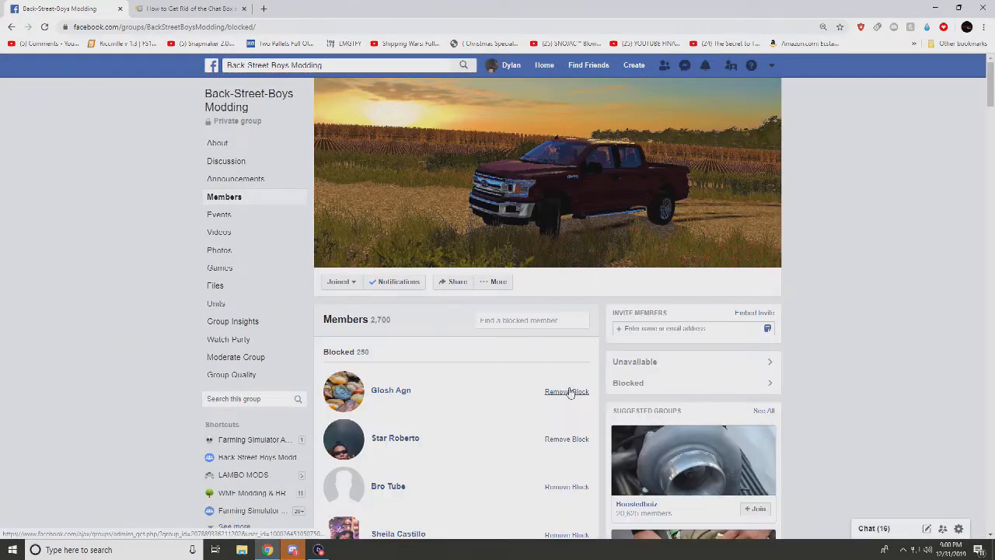
left_click(567, 392)
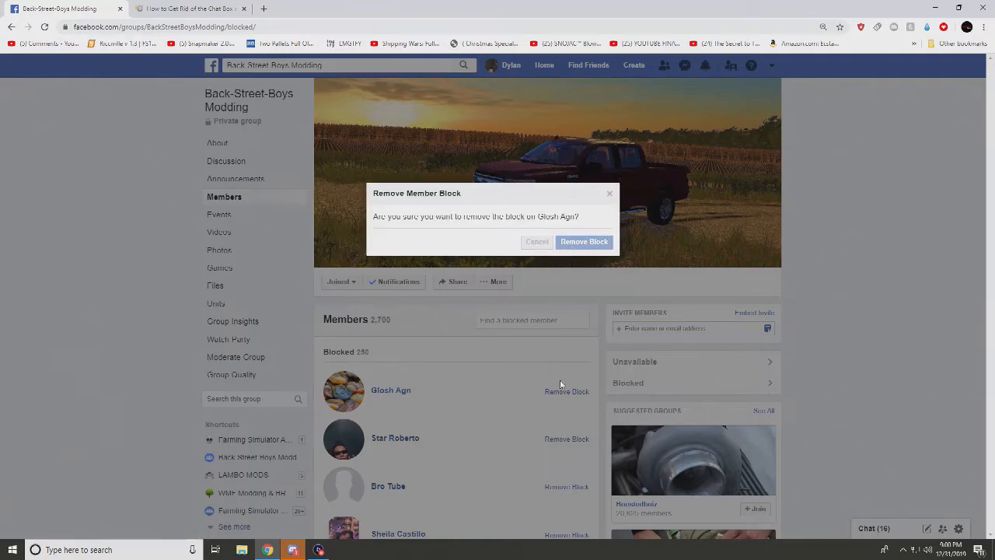
left_click(584, 241)
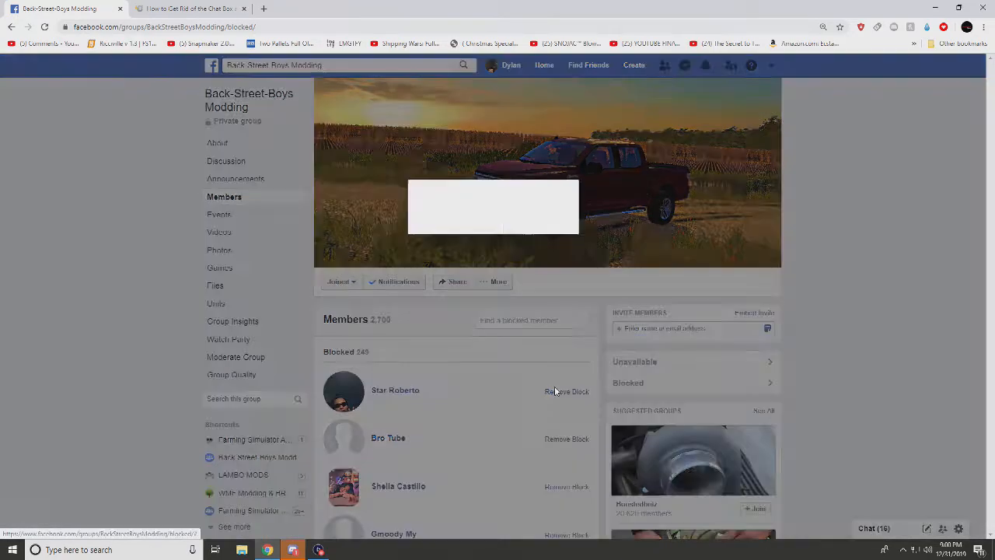
left_click(566, 391)
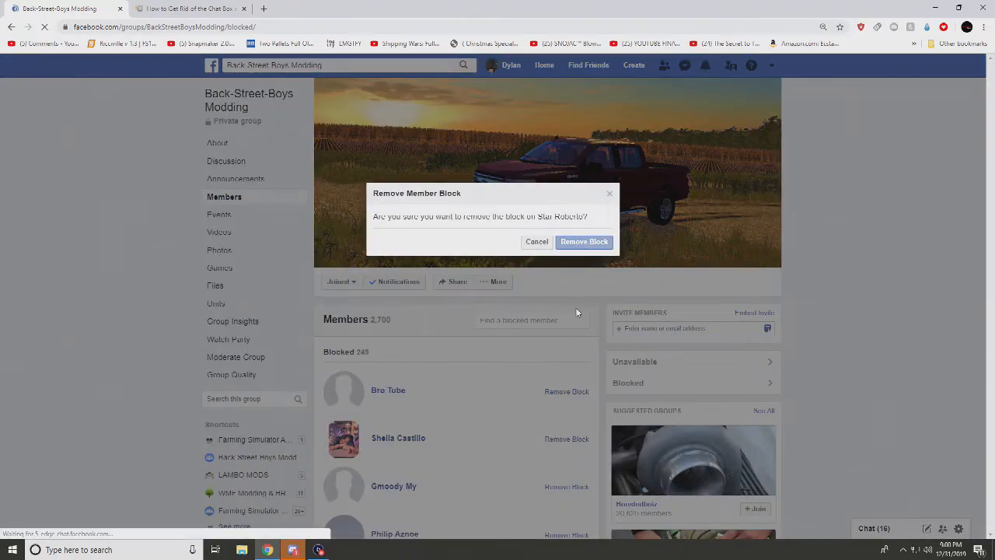
left_click(583, 241)
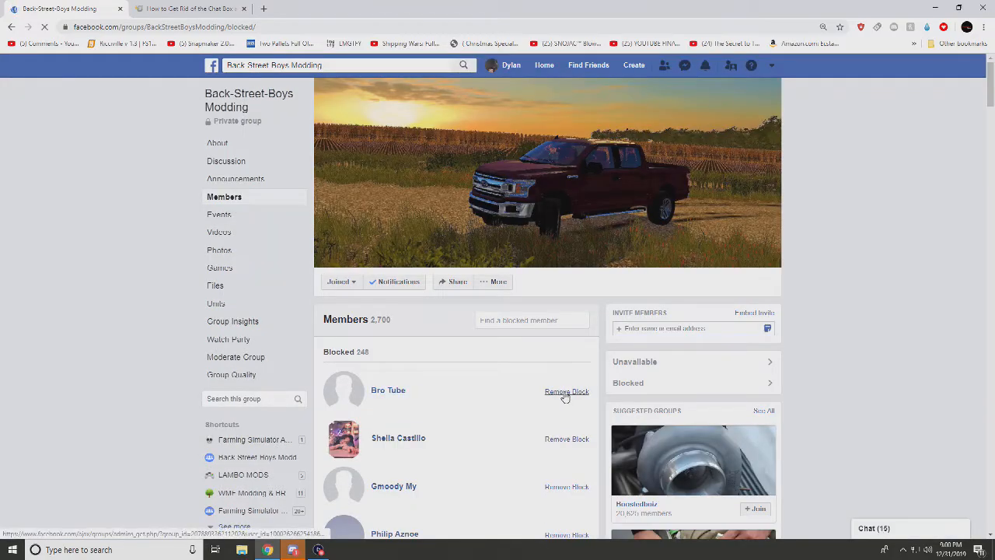
left_click(567, 391)
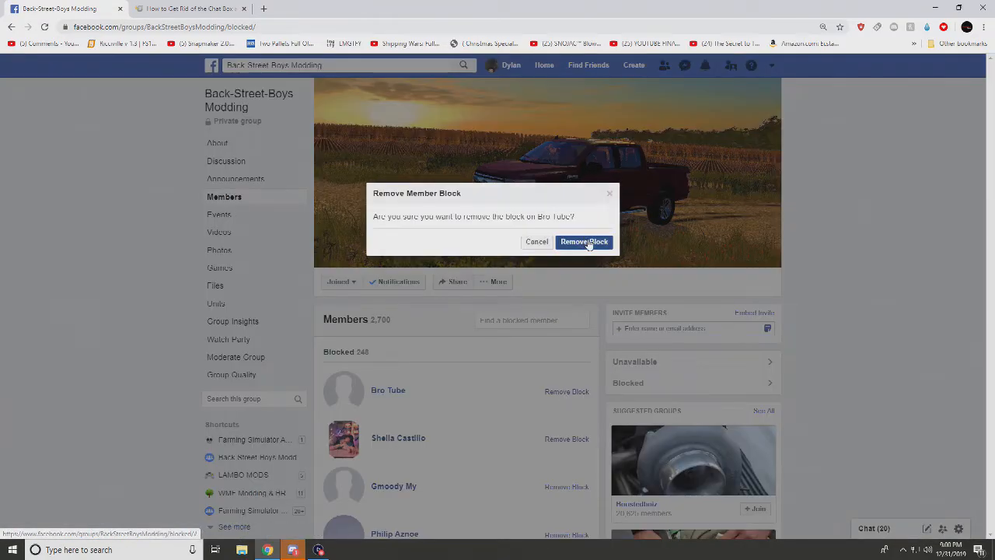
left_click(584, 242)
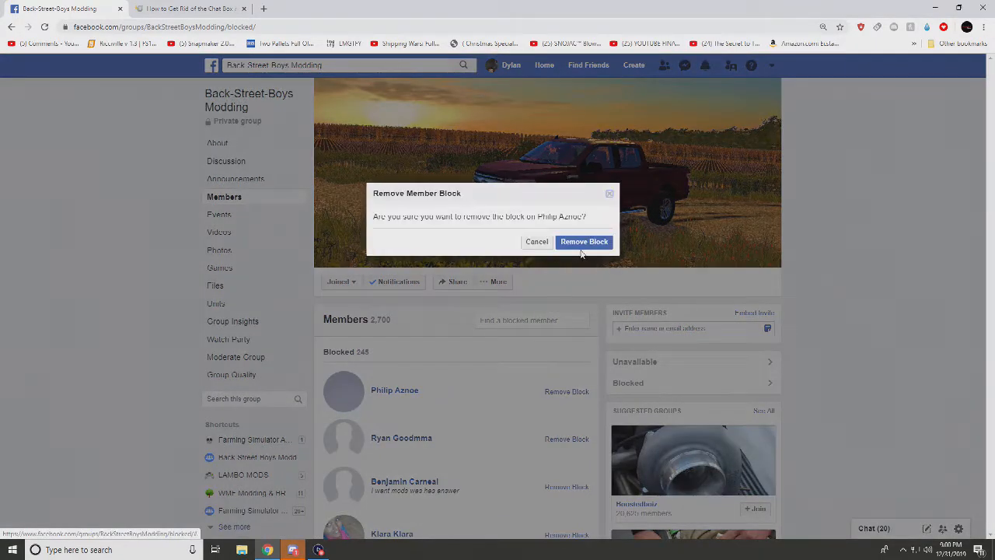
left_click(584, 241)
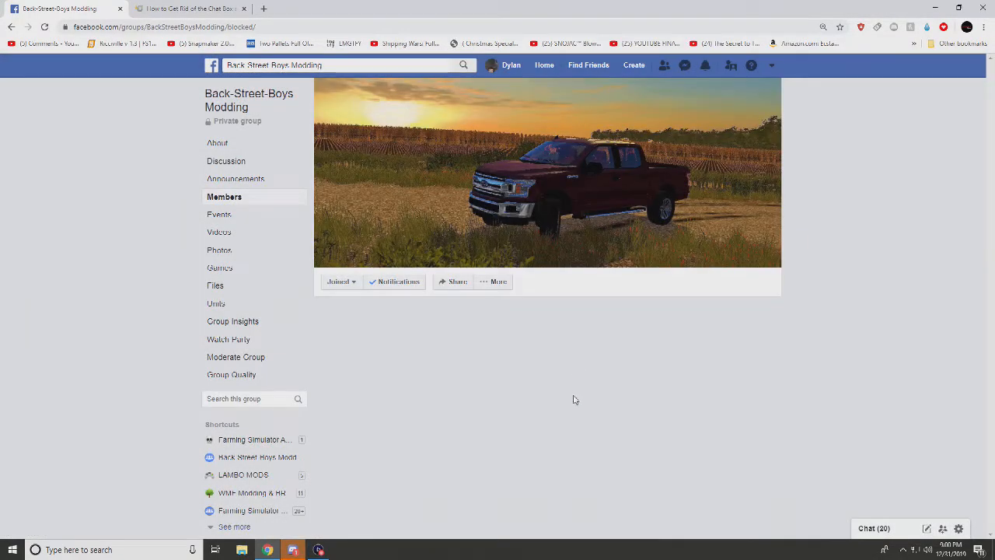
left_click(566, 391)
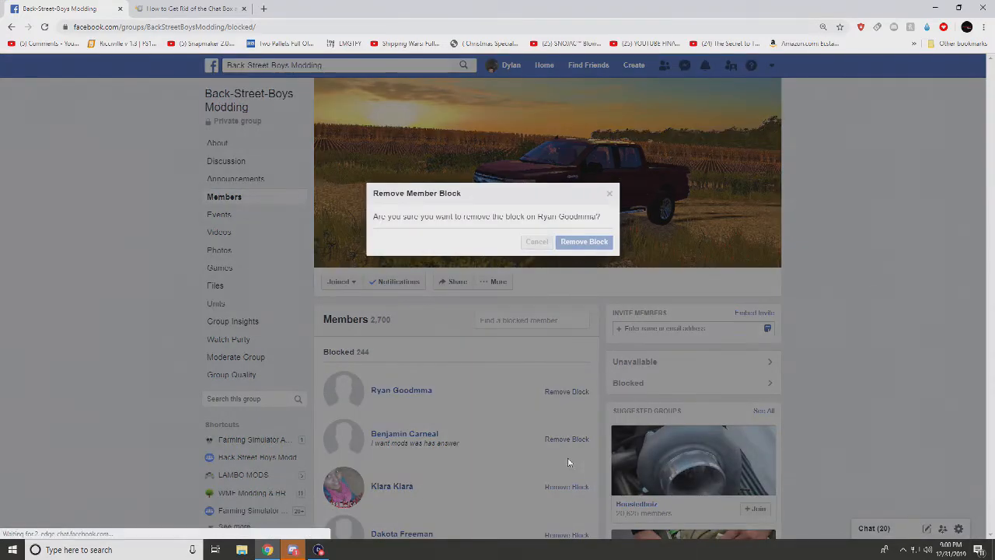
left_click(584, 241)
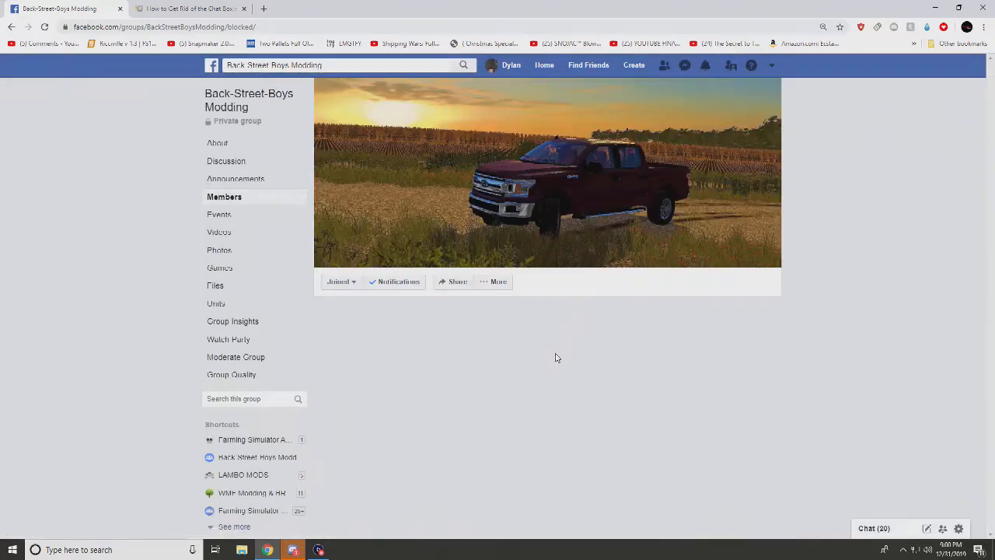
left_click(567, 391)
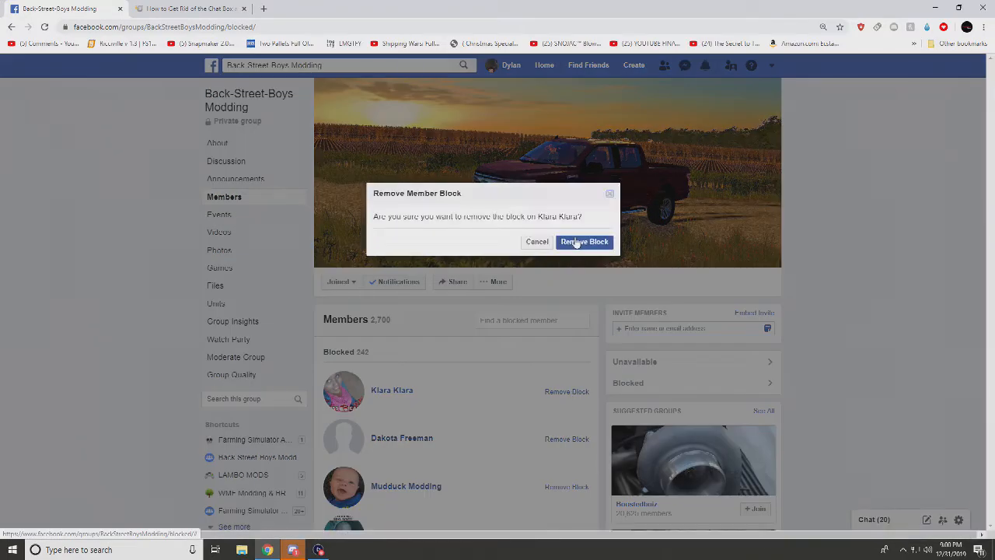
left_click(585, 241)
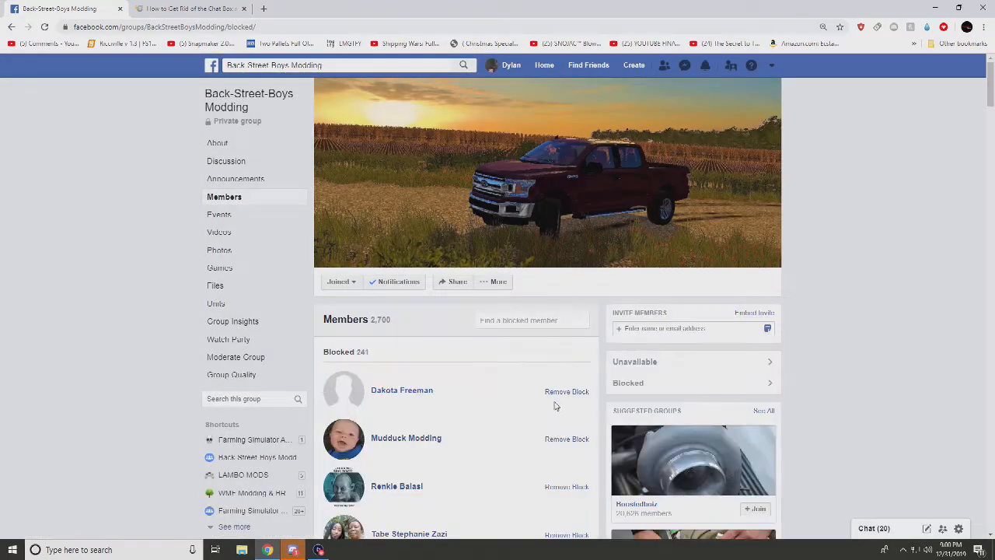
left_click(566, 391)
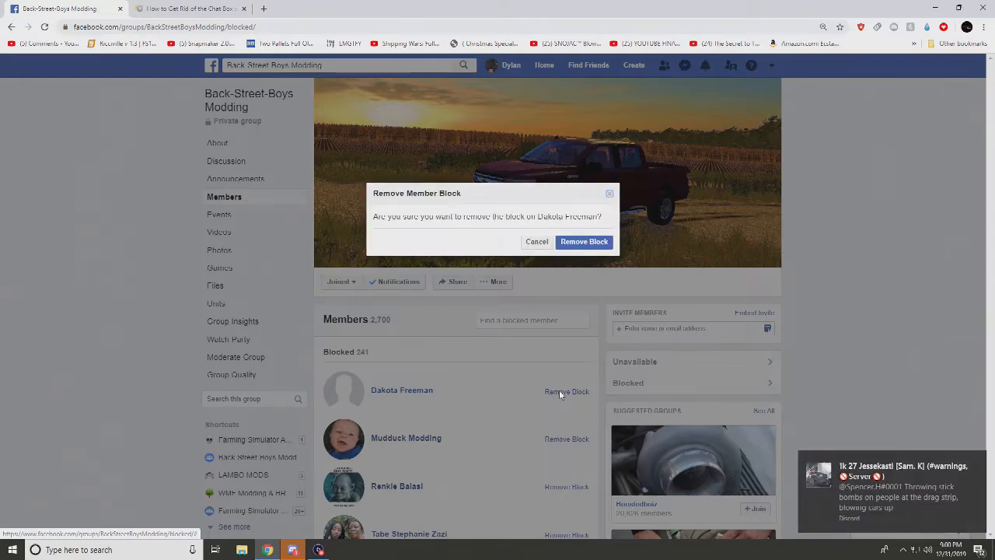
left_click(584, 241)
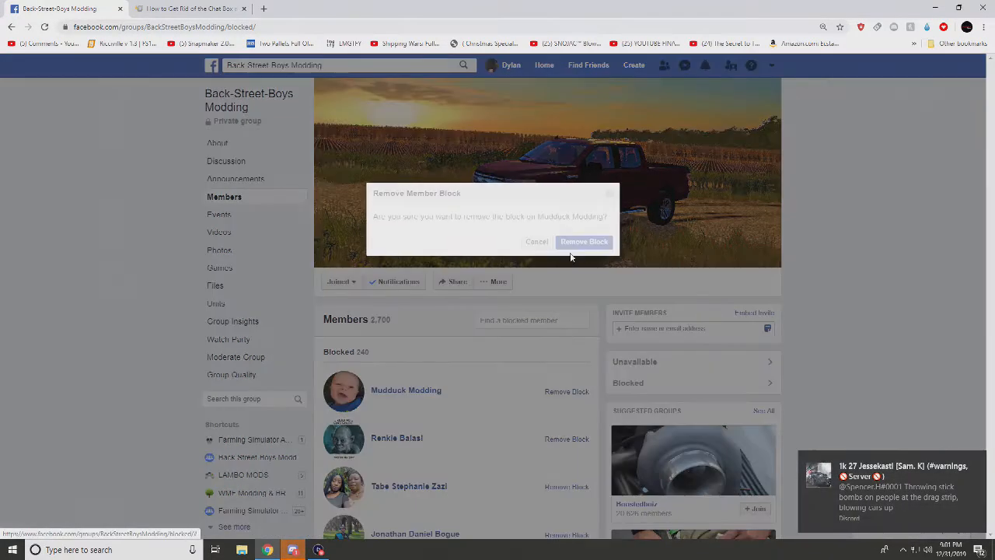
left_click(584, 241)
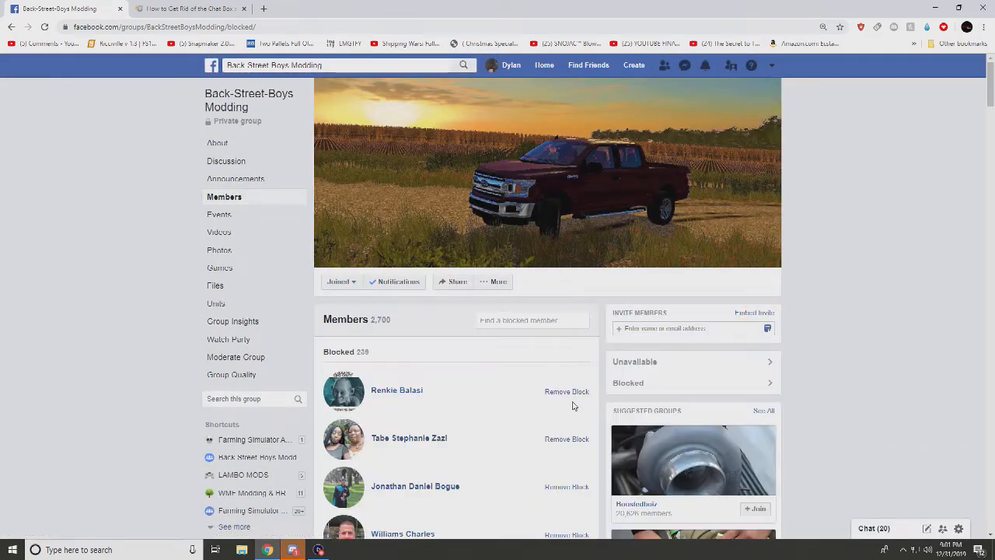
left_click(567, 391)
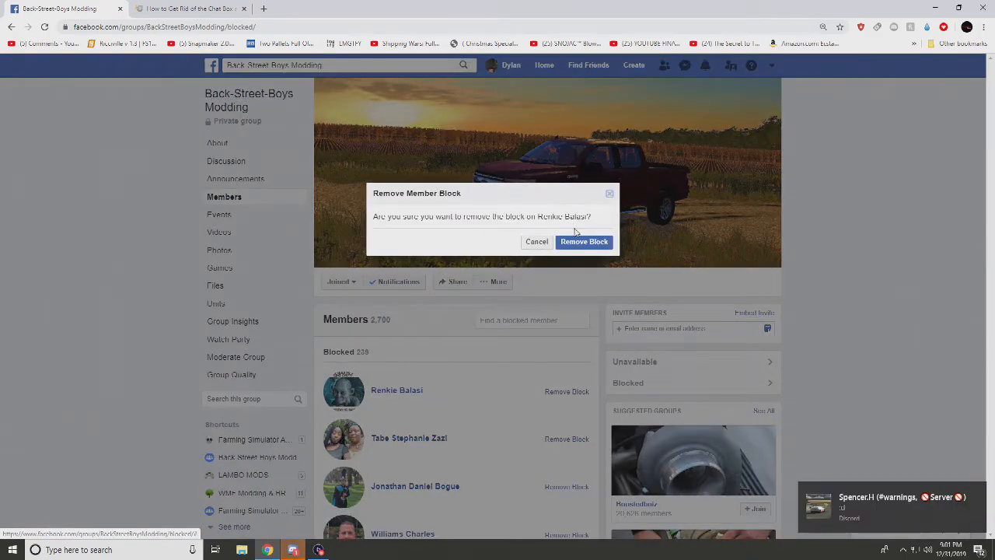
left_click(584, 241)
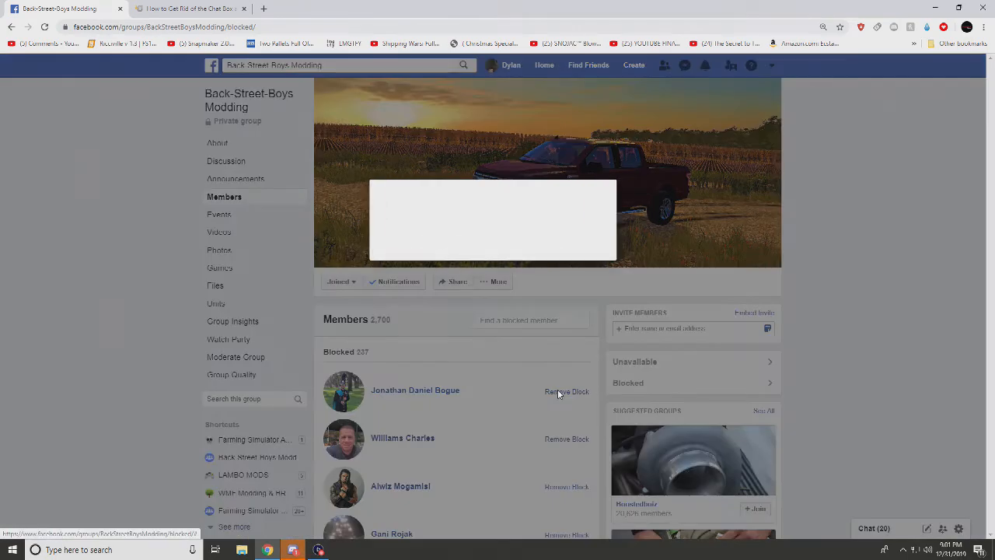
scroll("down", 3)
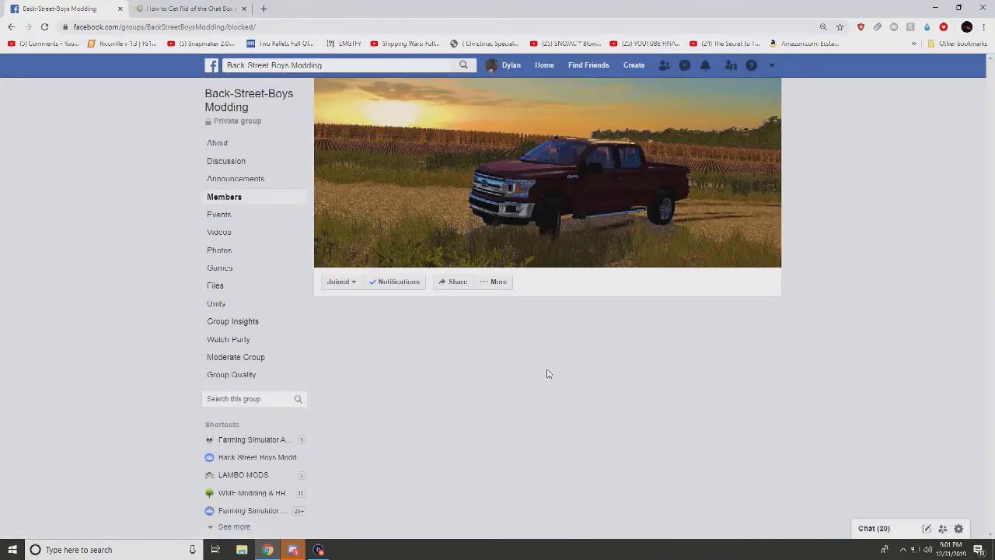
left_click(566, 391)
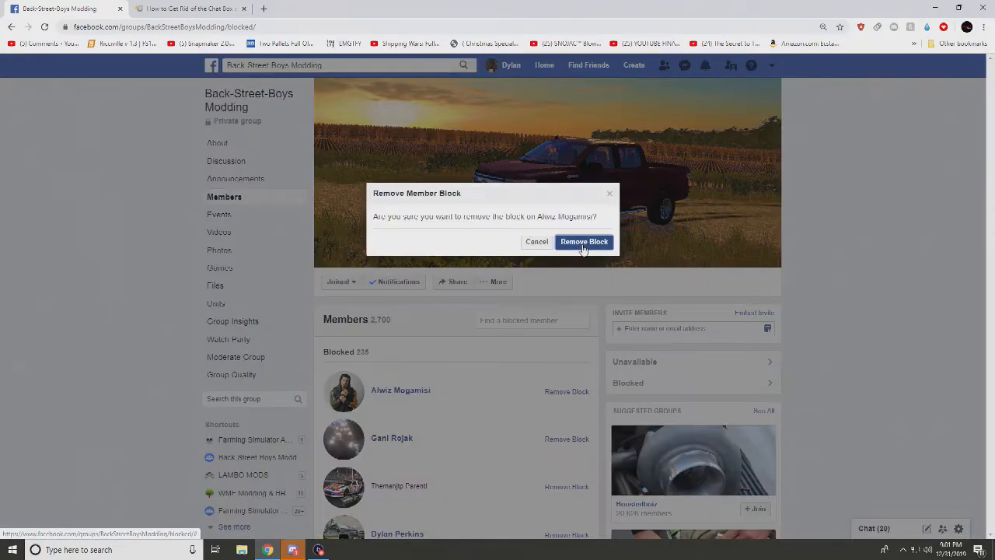
left_click(584, 242)
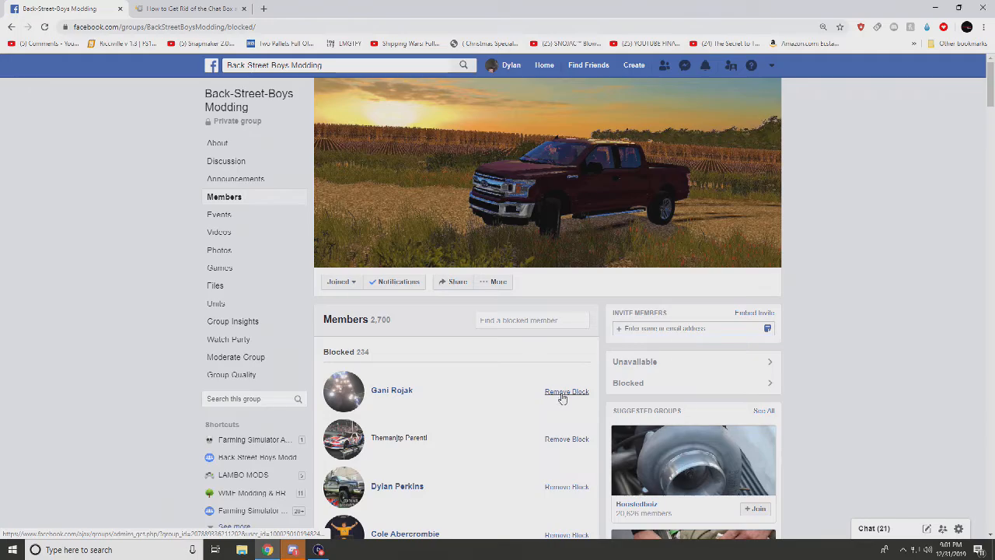
left_click(567, 391)
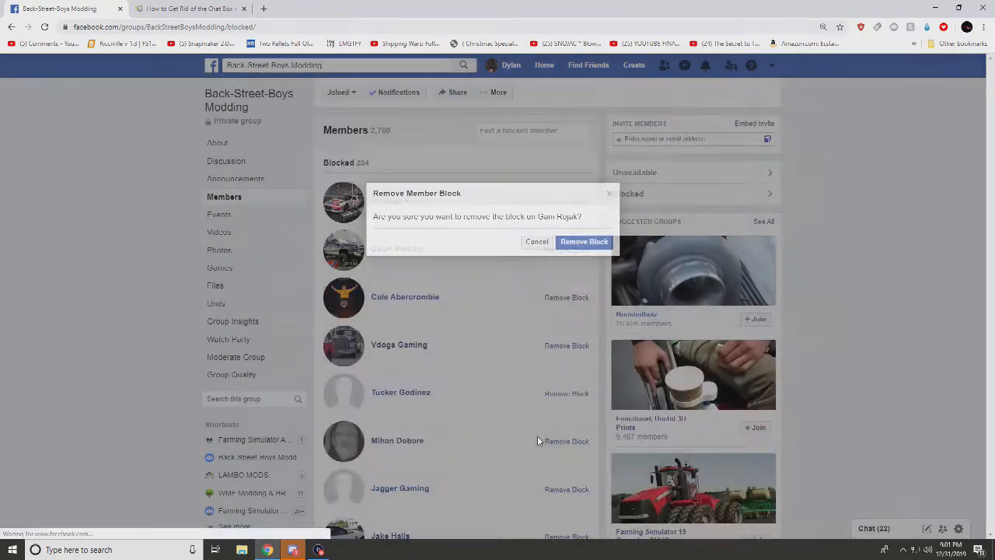
left_click(584, 241)
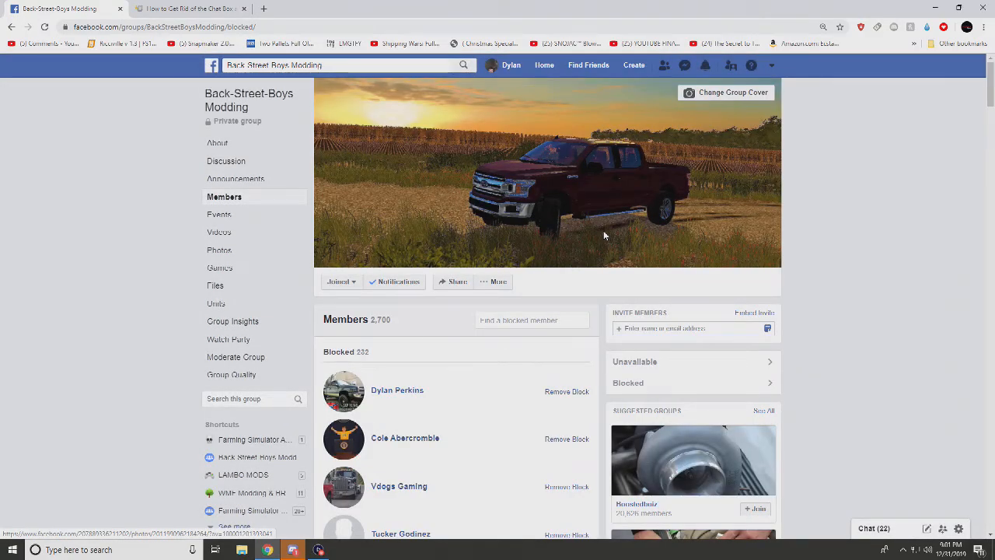
mouse_move(567, 391)
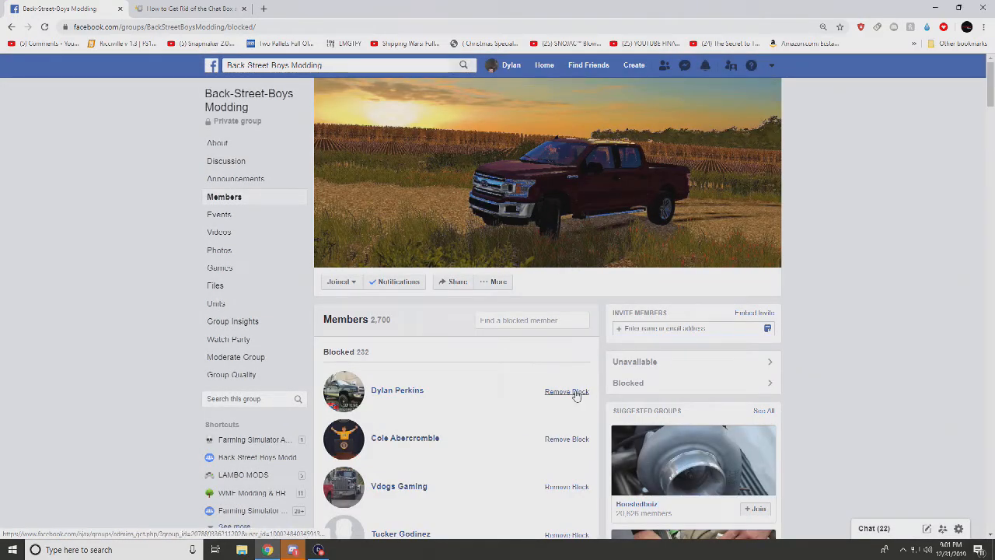
left_click(566, 391)
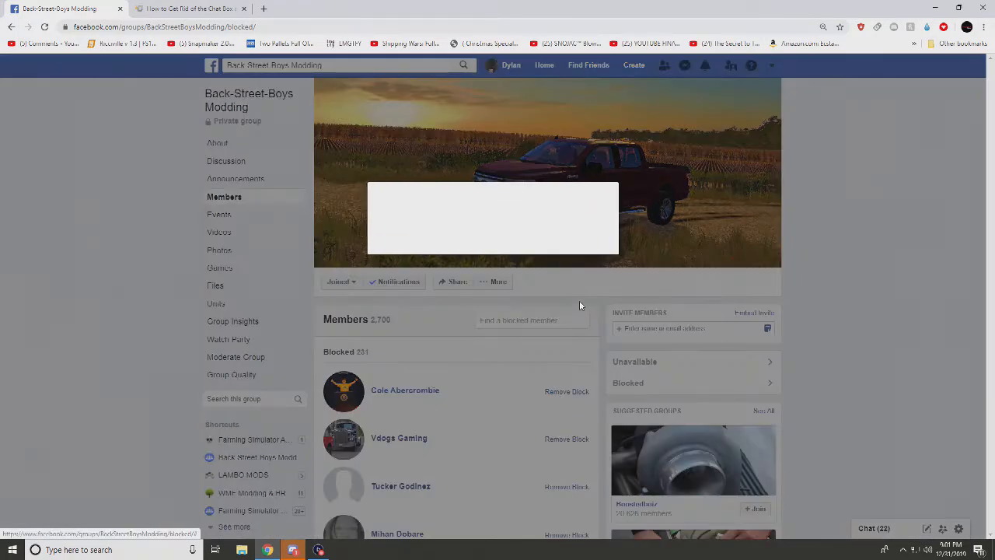
left_click(566, 391)
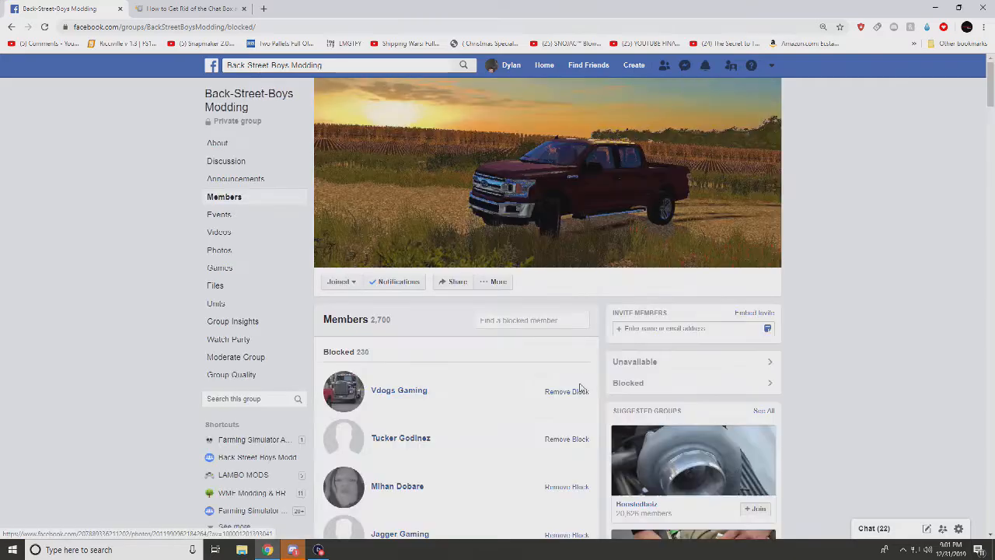
left_click(566, 391)
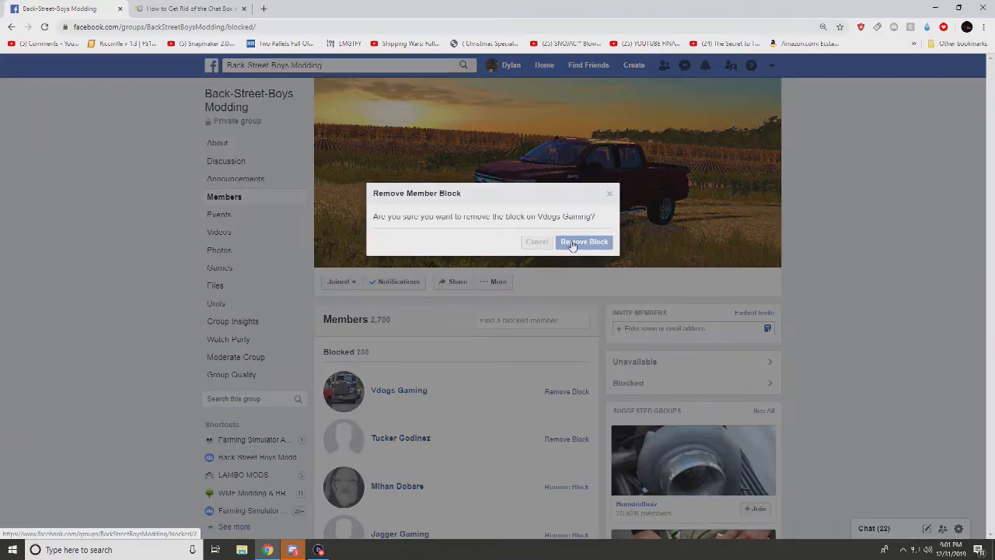
left_click(584, 242)
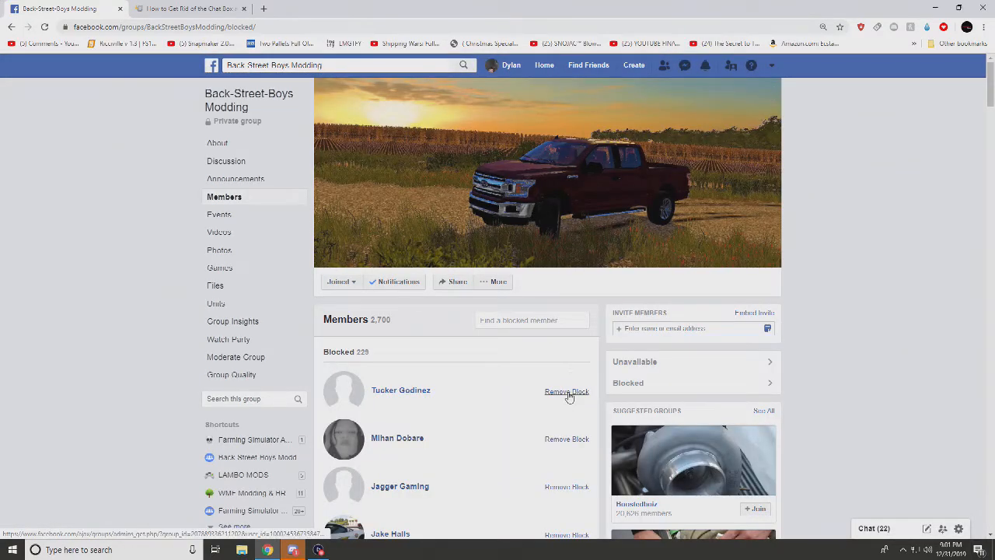
left_click(566, 391)
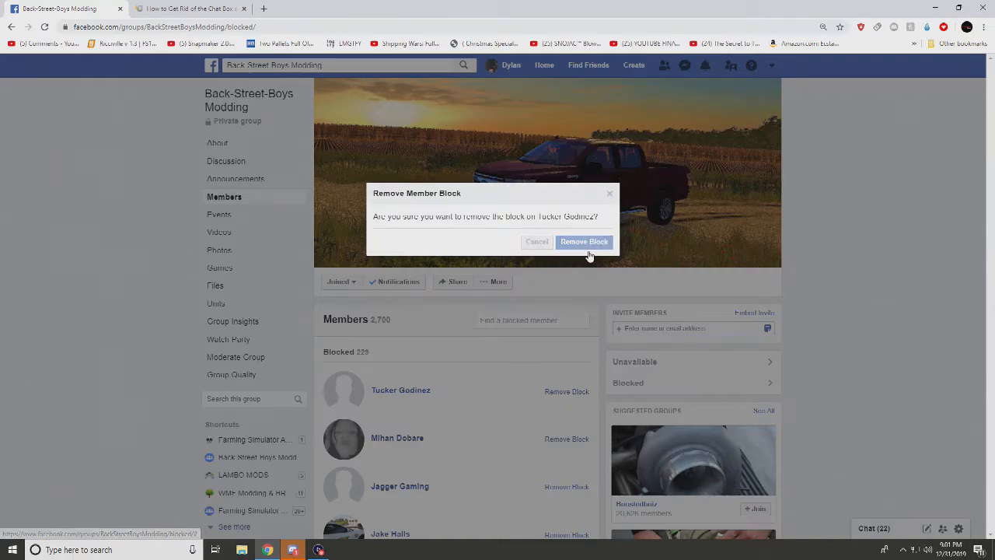
left_click(584, 242)
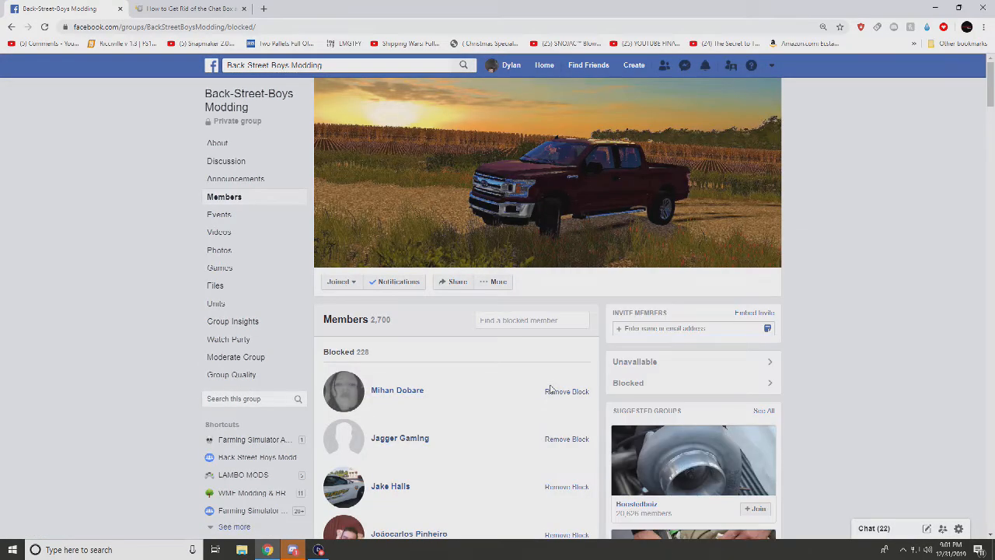
left_click(567, 391)
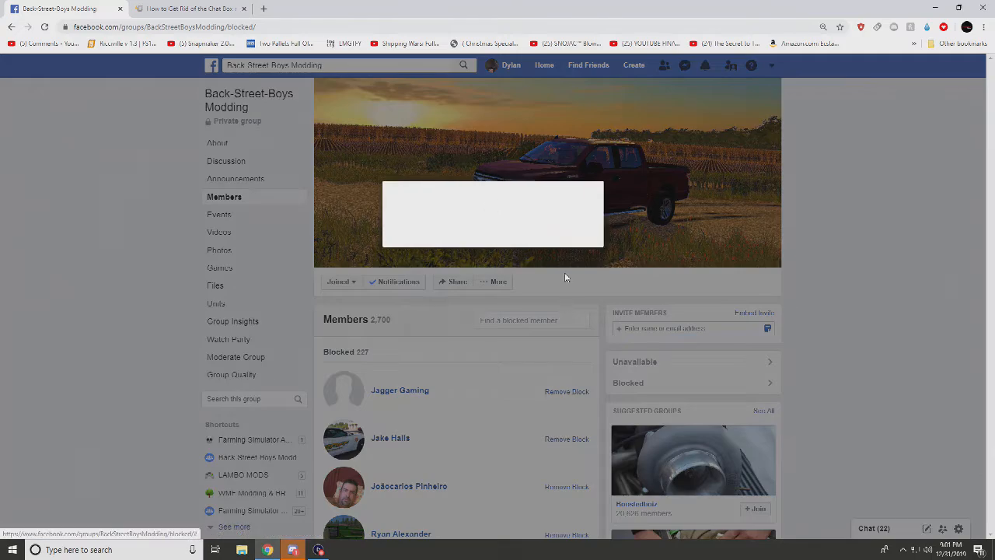
left_click(566, 391)
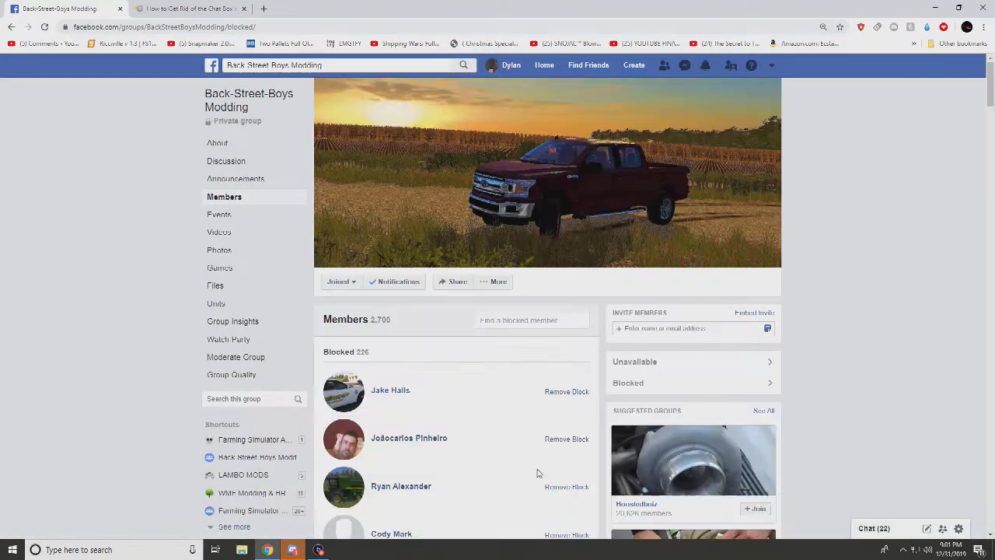
mouse_move(567, 391)
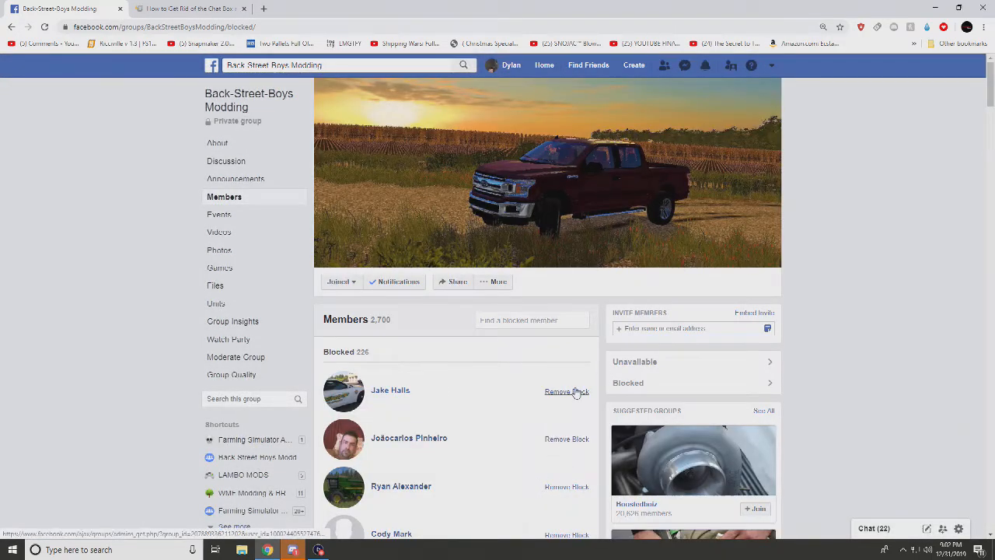
left_click(566, 391)
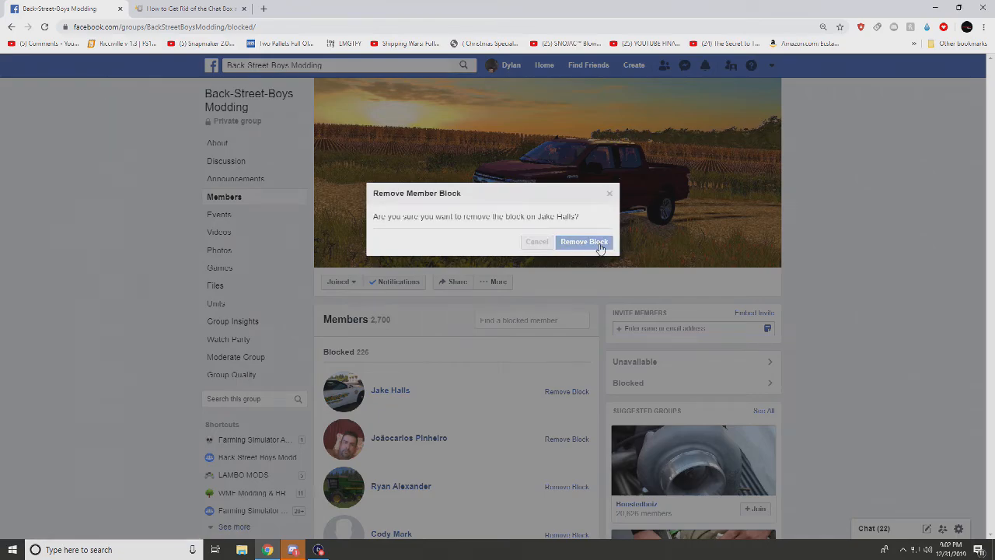
left_click(584, 241)
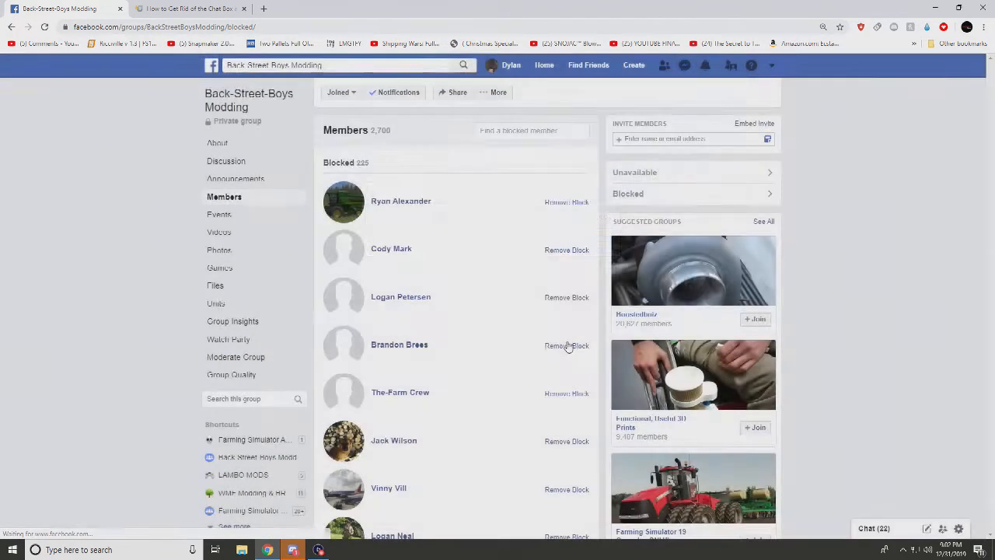
left_click(566, 345)
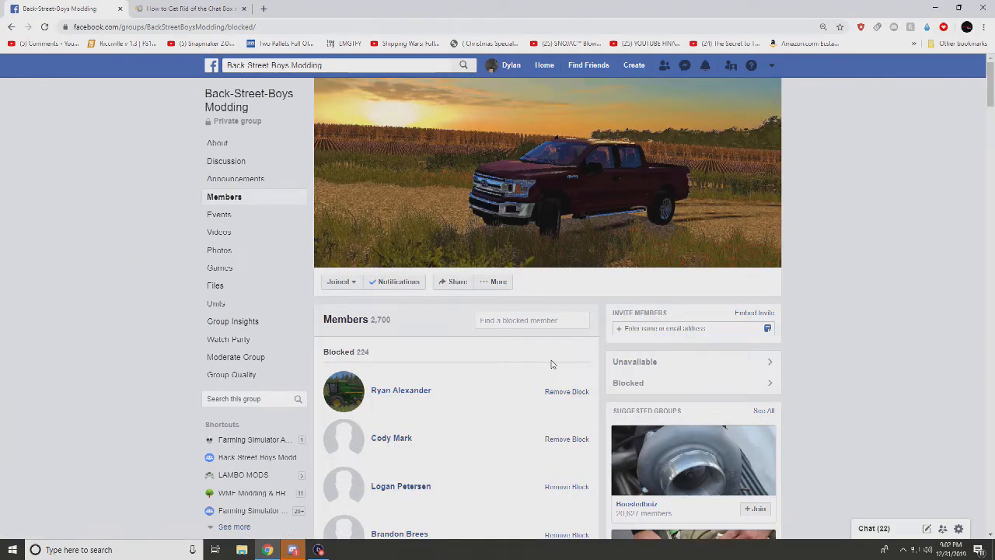
mouse_move(556, 395)
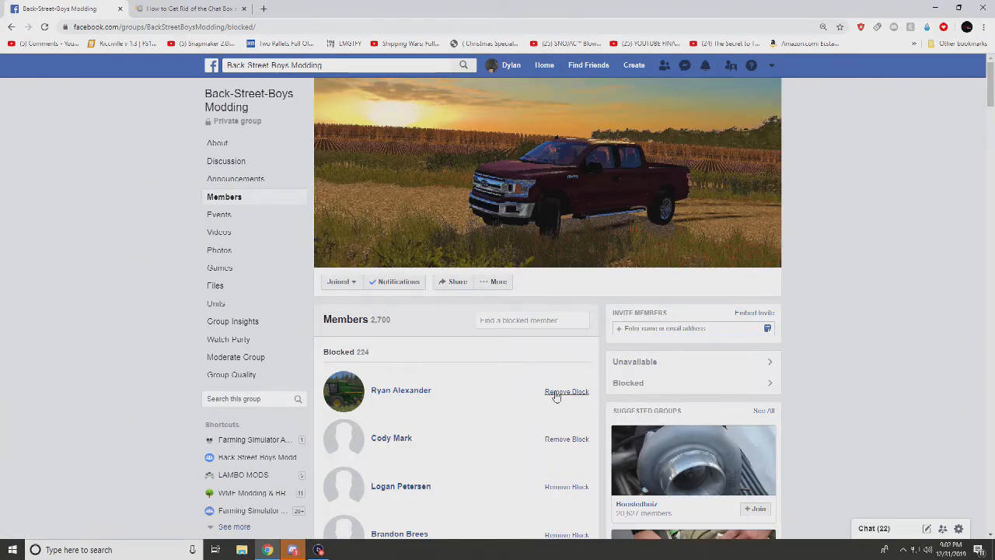
left_click(567, 391)
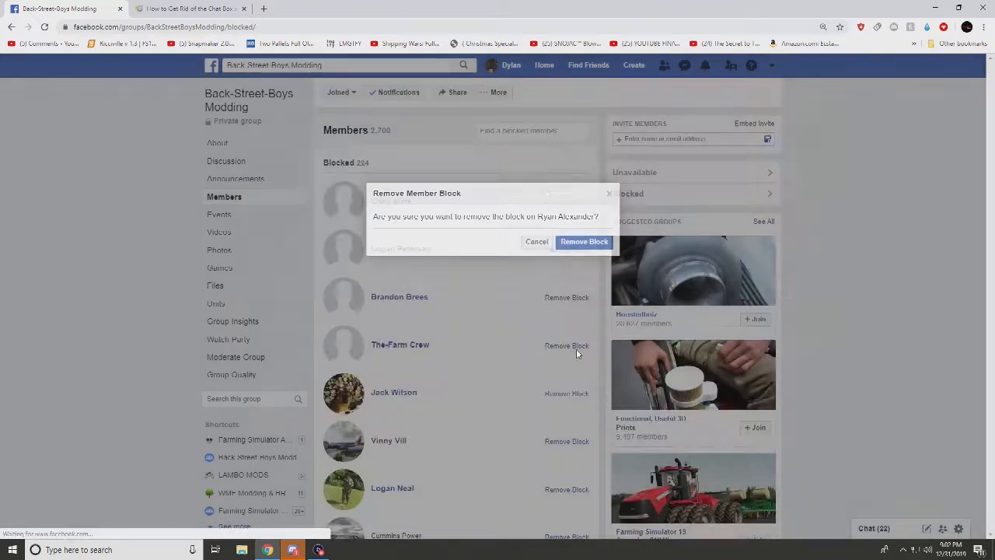
left_click(584, 241)
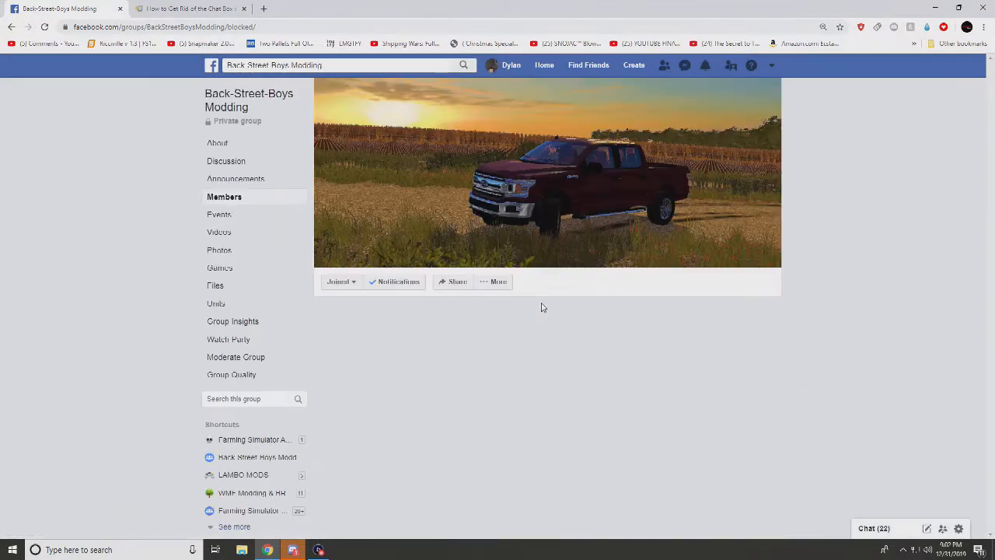
left_click(224, 197)
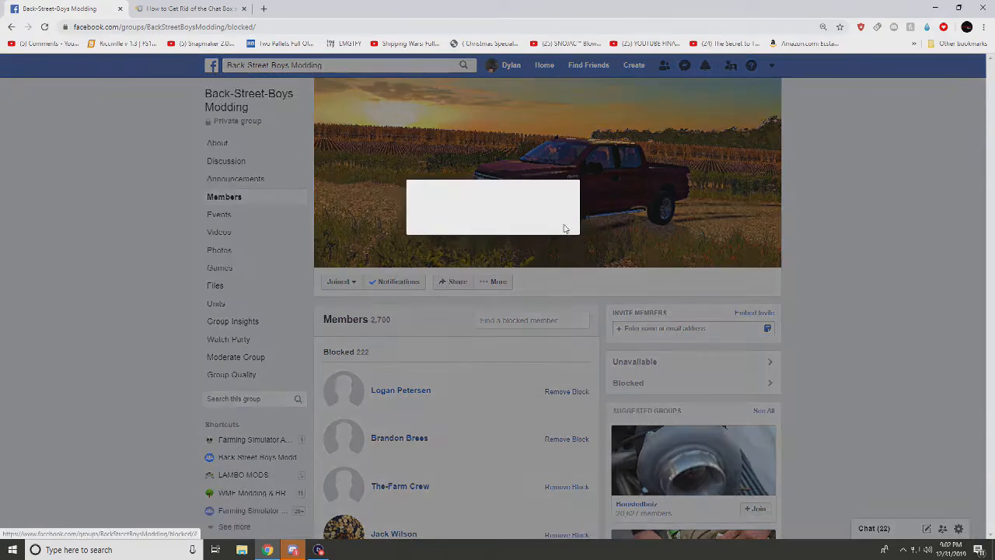
left_click(566, 391)
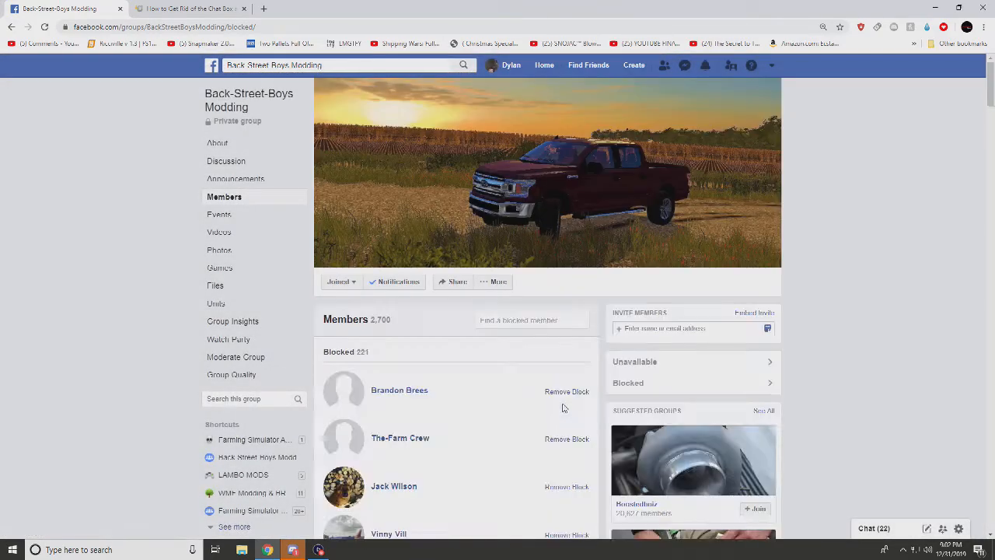
left_click(567, 391)
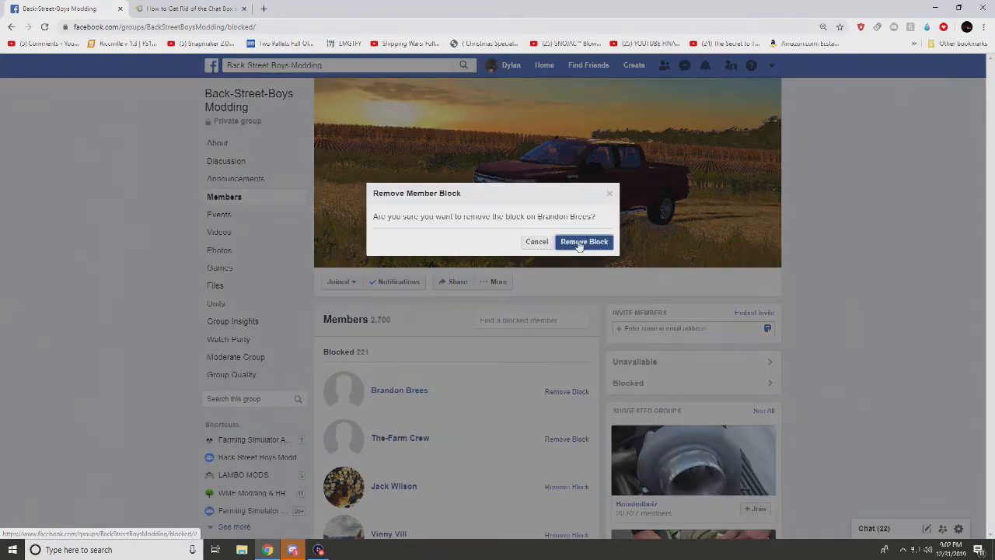
left_click(584, 241)
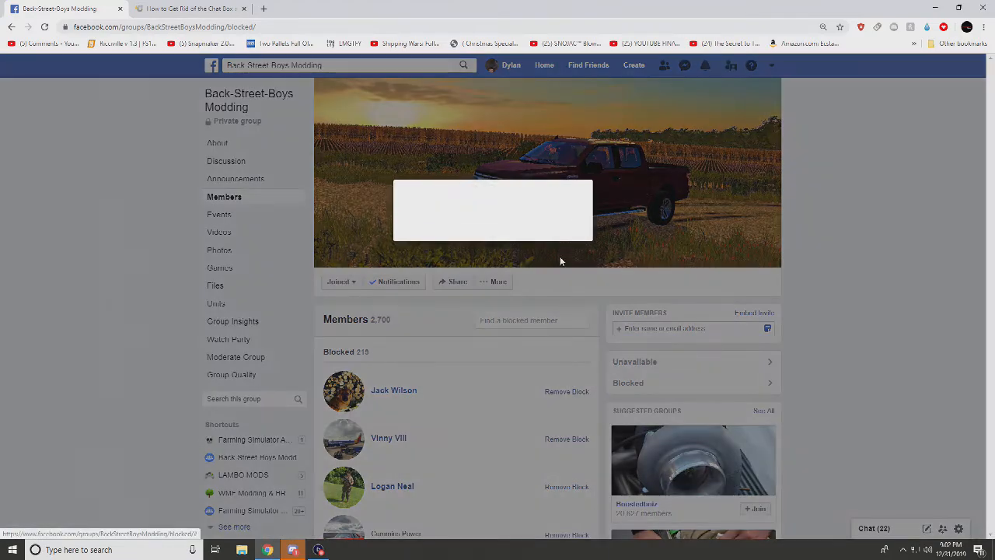
left_click(566, 391)
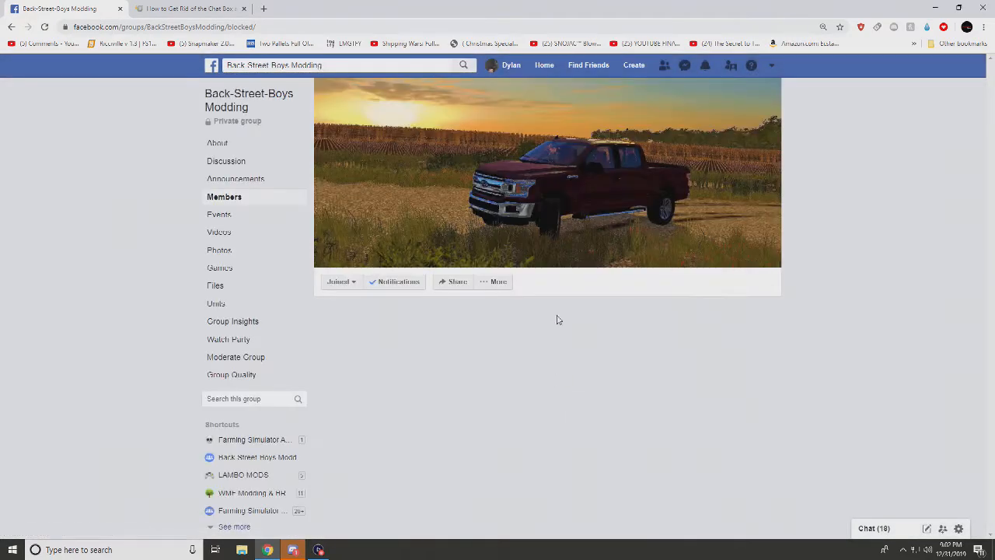
Unblock the first few members at the top of the Blocked list.
left_click(224, 196)
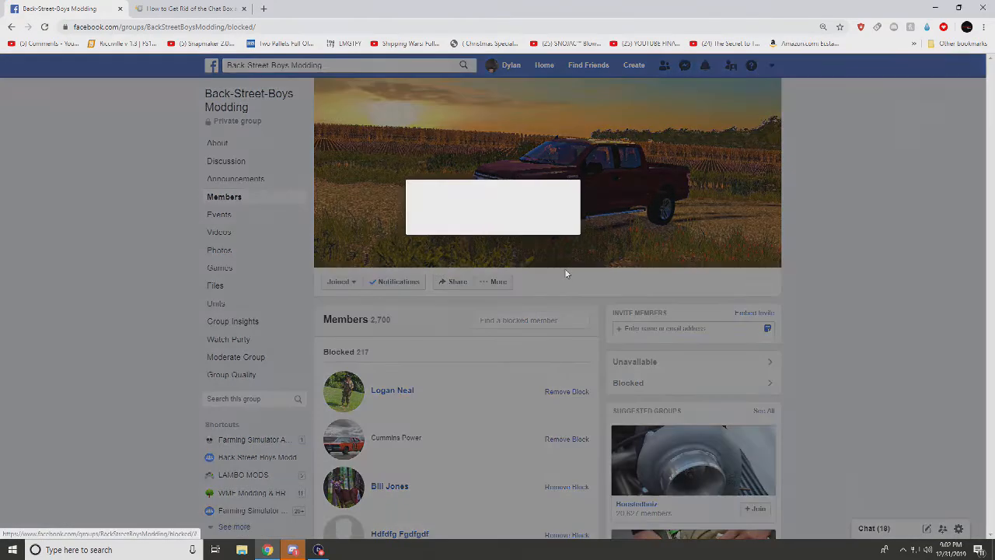
left_click(566, 391)
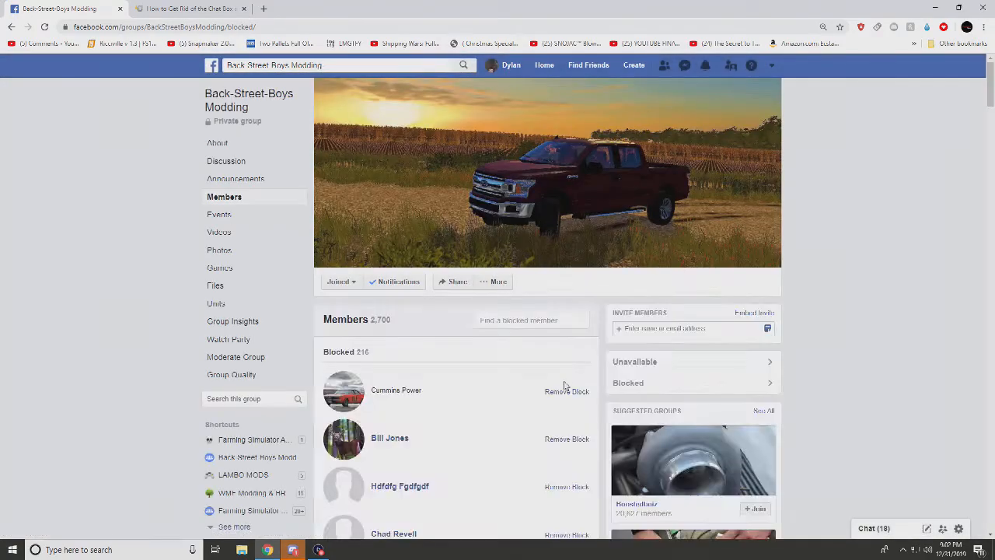
scroll("down", 3)
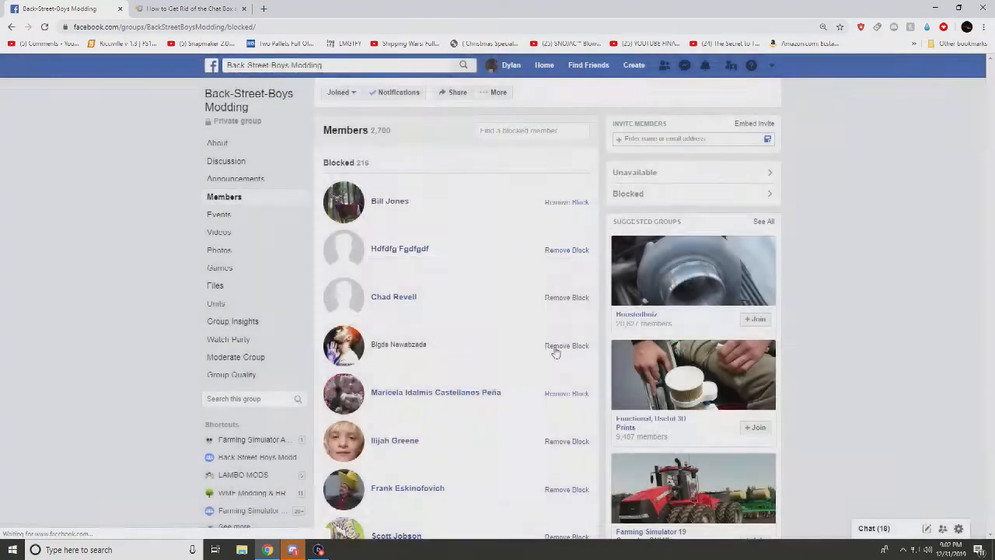
scroll("up", 3)
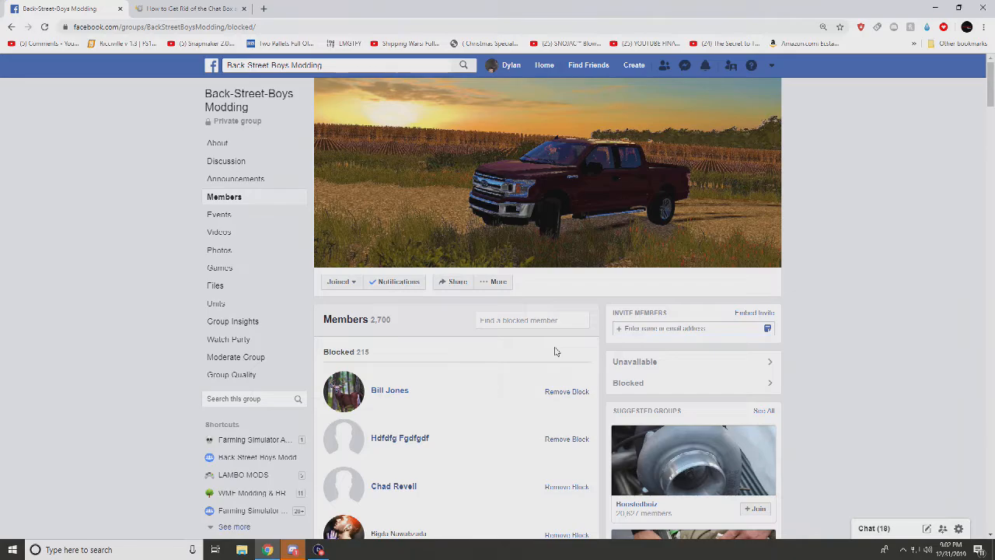
left_click(567, 391)
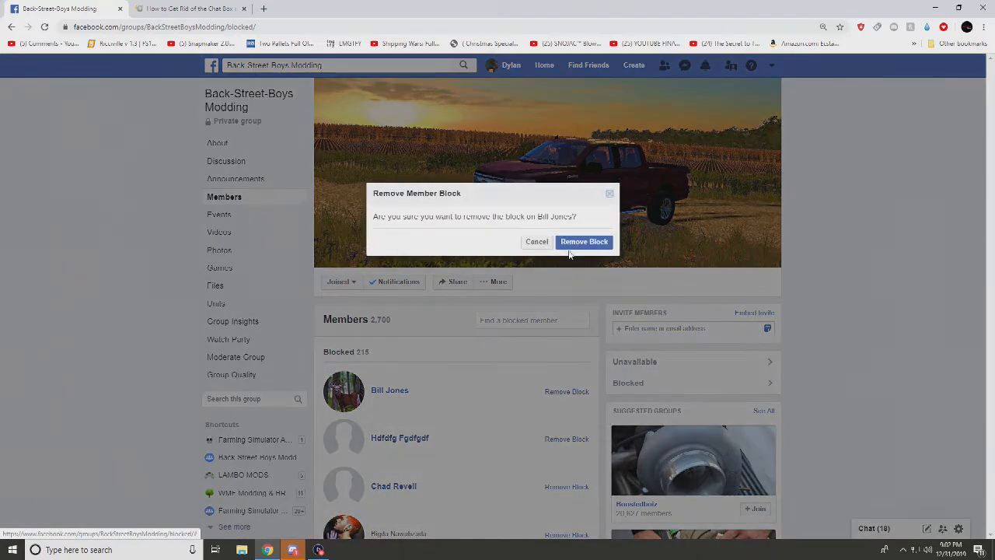
left_click(584, 241)
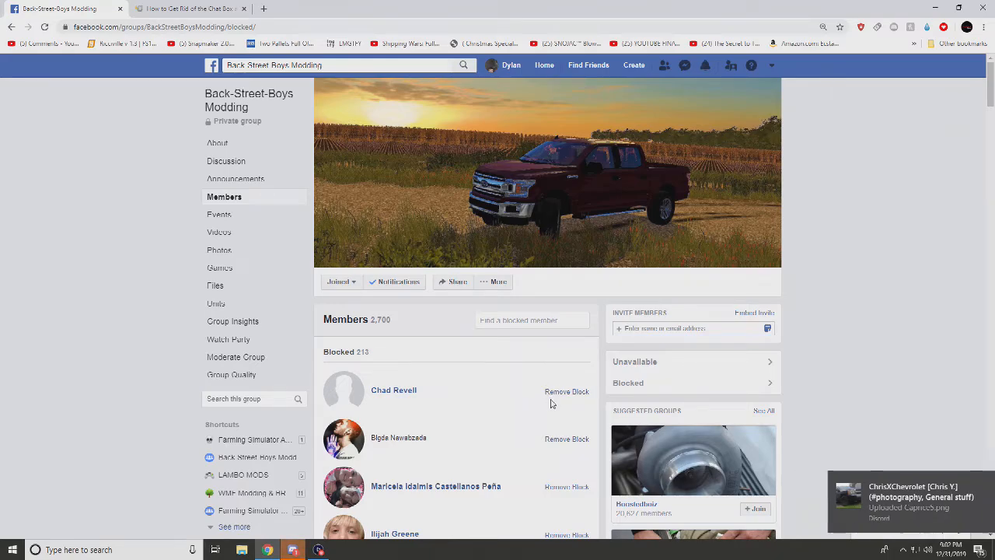
left_click(567, 391)
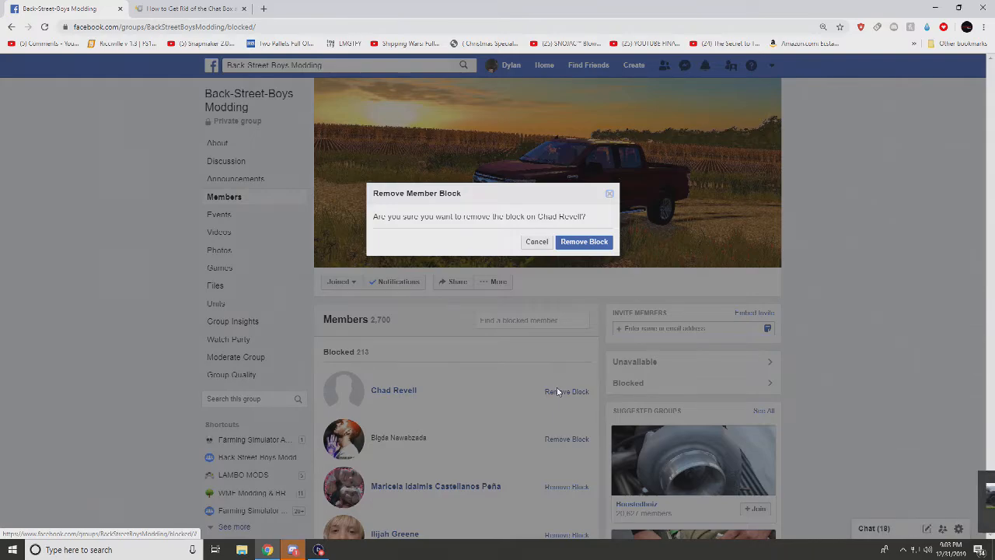
left_click(584, 241)
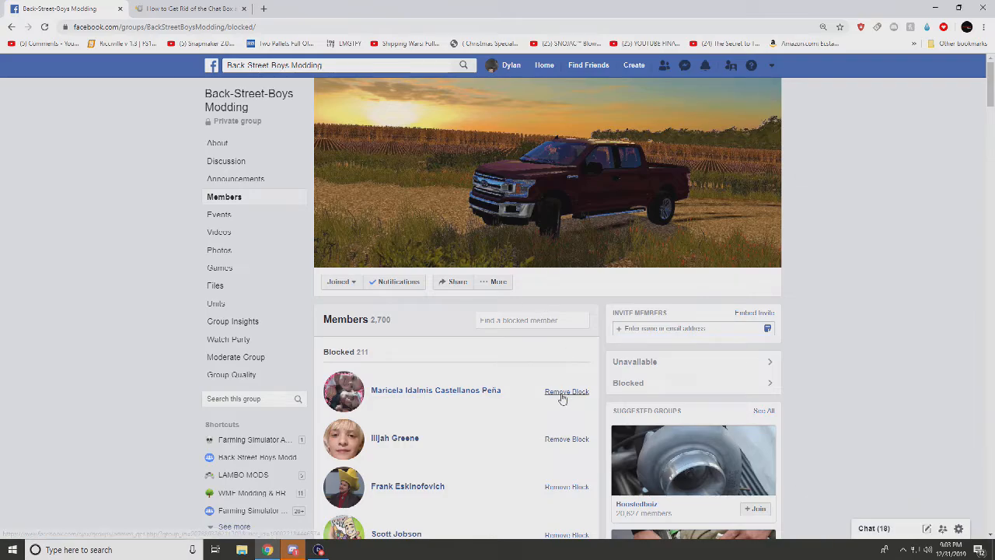
Lift blocks on the next top members, including the second listed member.
left_click(567, 391)
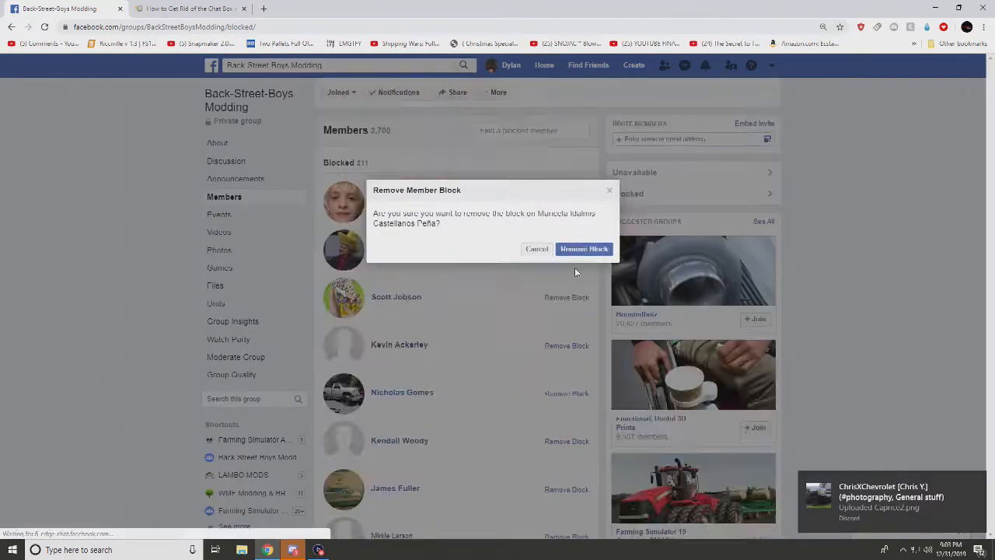
left_click(584, 249)
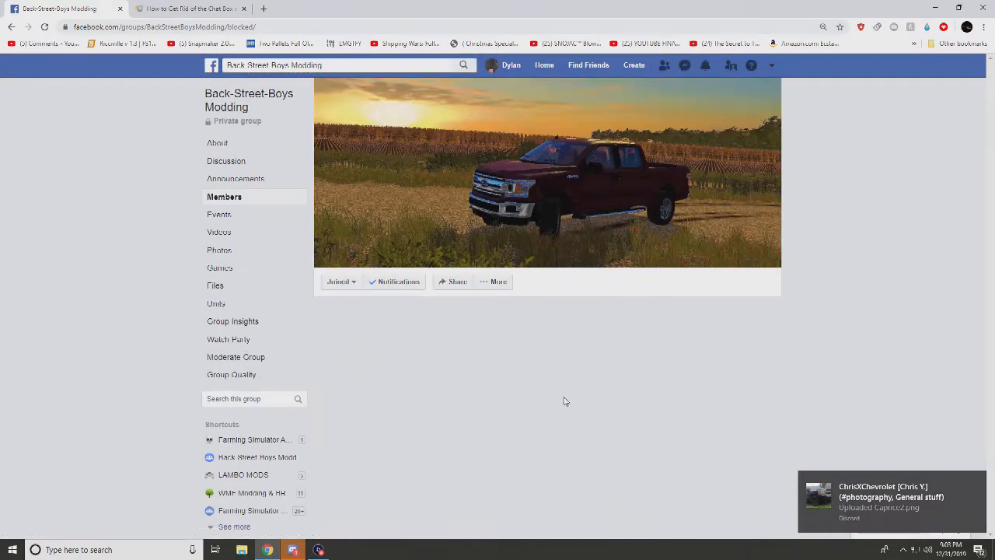
left_click(567, 392)
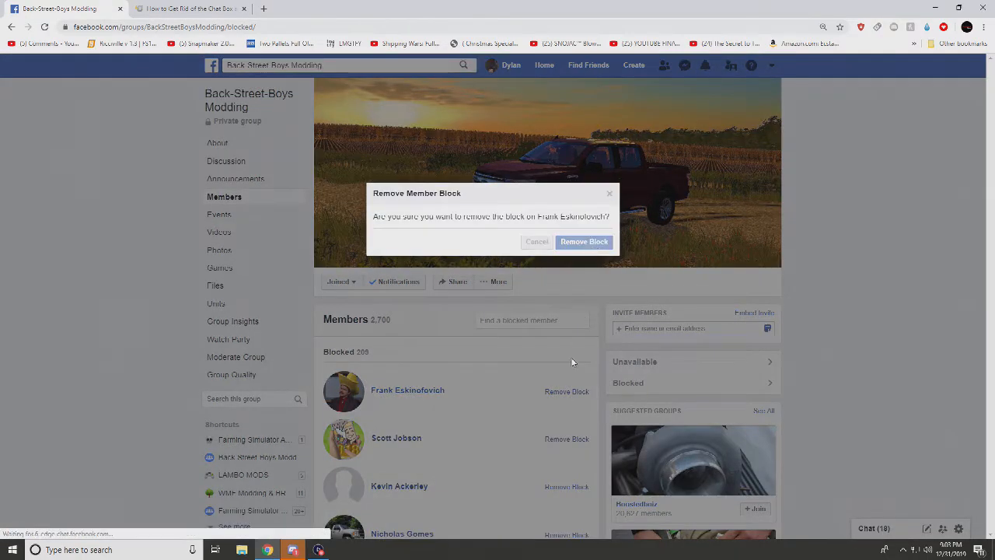
left_click(584, 242)
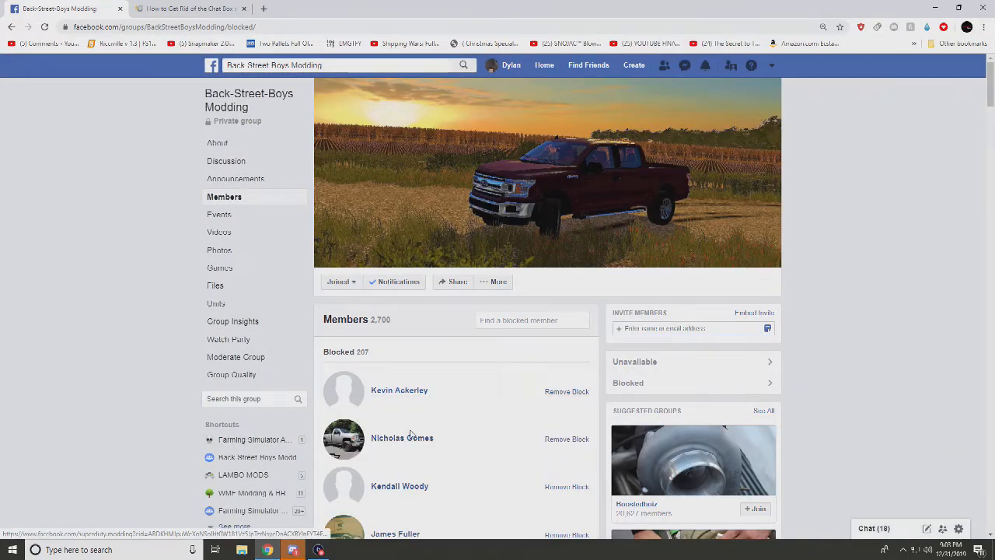
mouse_move(402, 438)
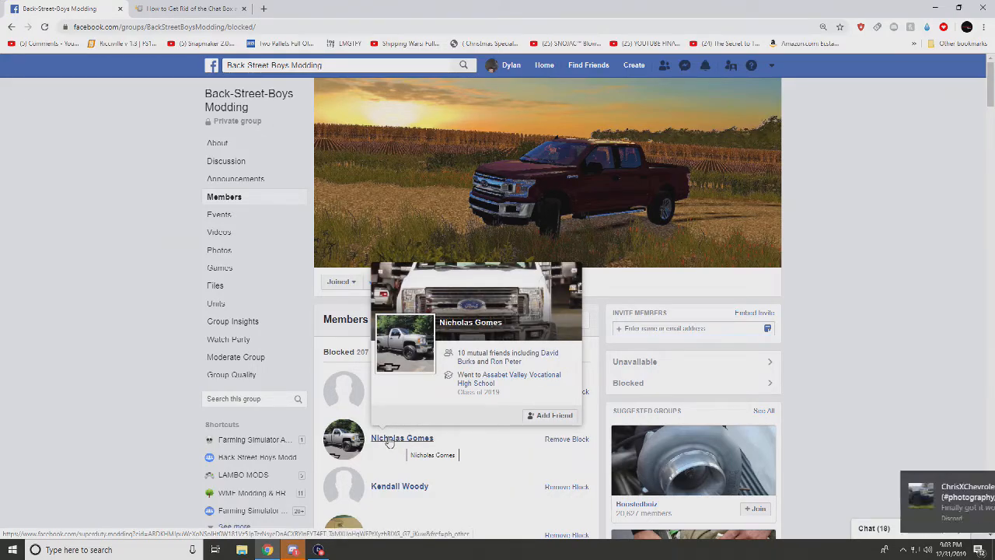
left_click(567, 439)
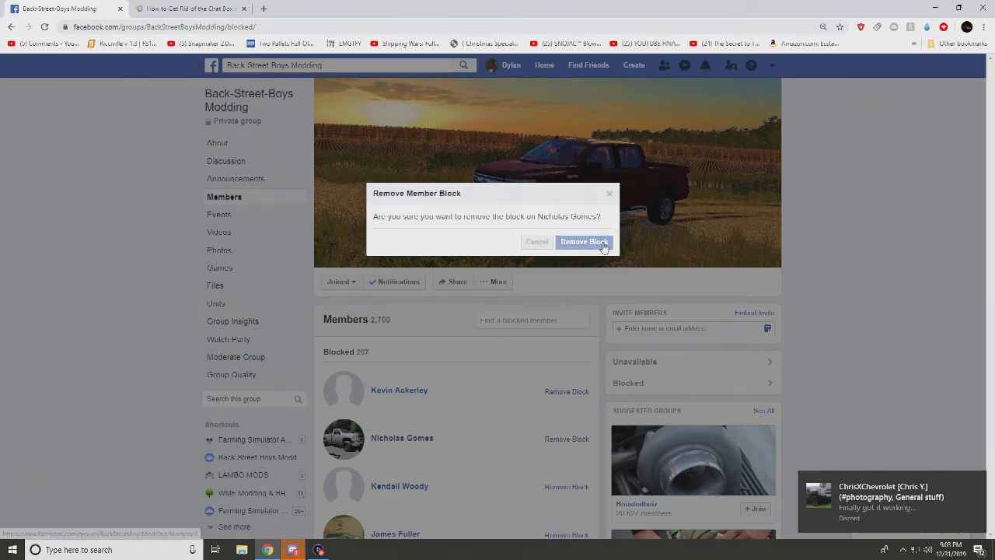
left_click(584, 242)
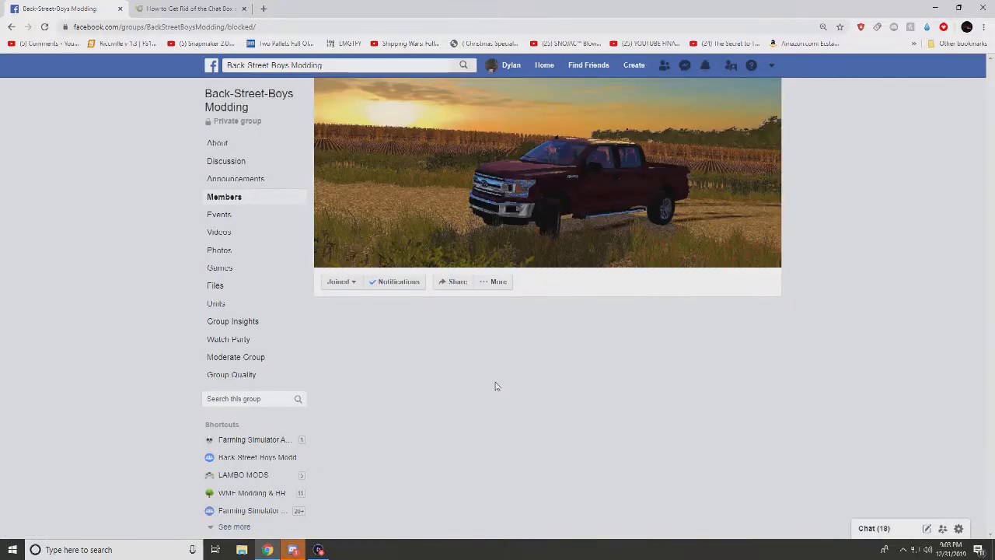
left_click(567, 391)
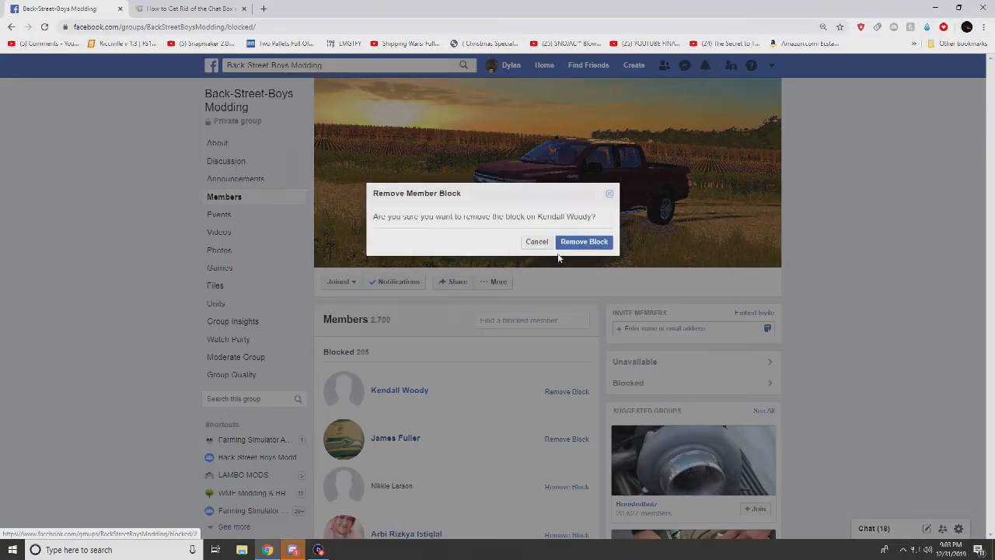
left_click(584, 242)
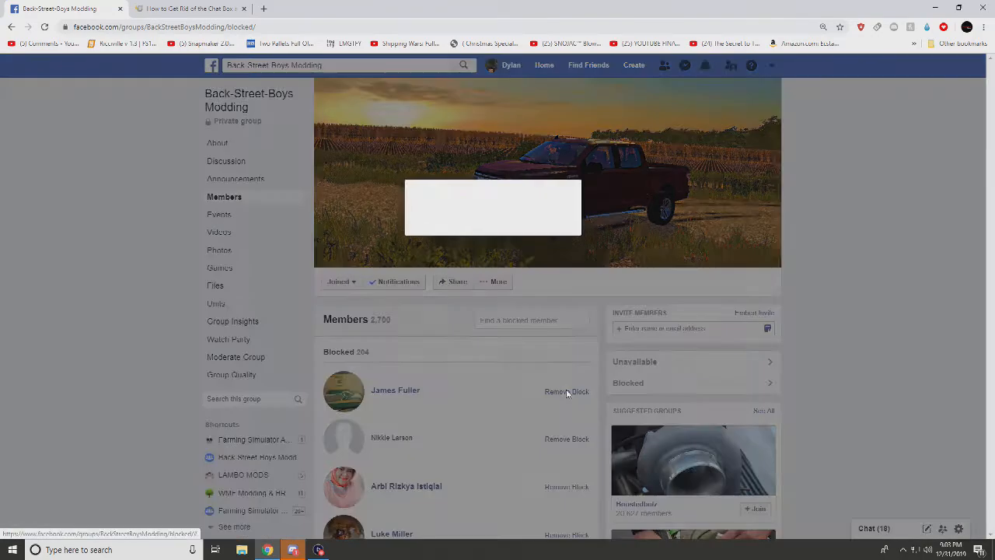
Keep unblocking top members until the Blocked count reaches 197.
left_click(567, 391)
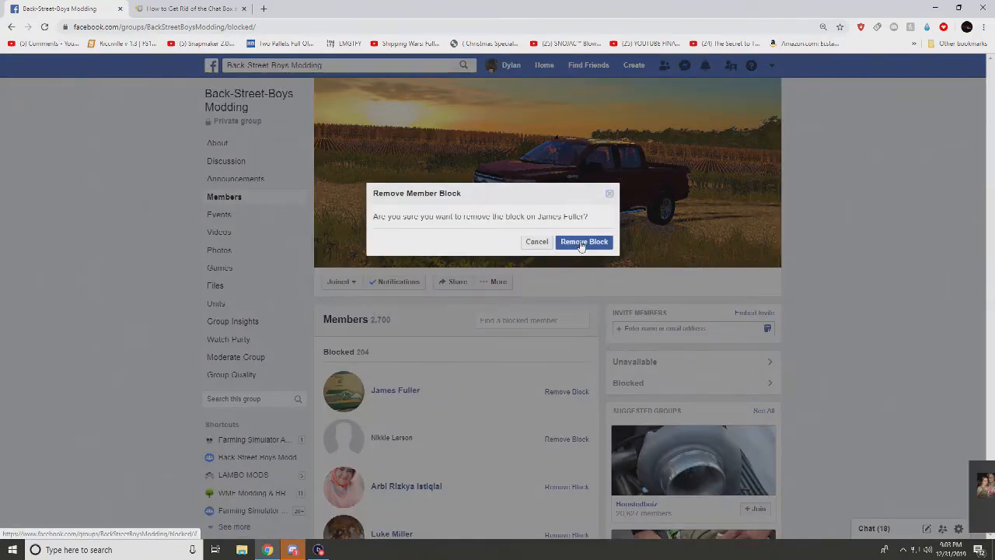
left_click(584, 241)
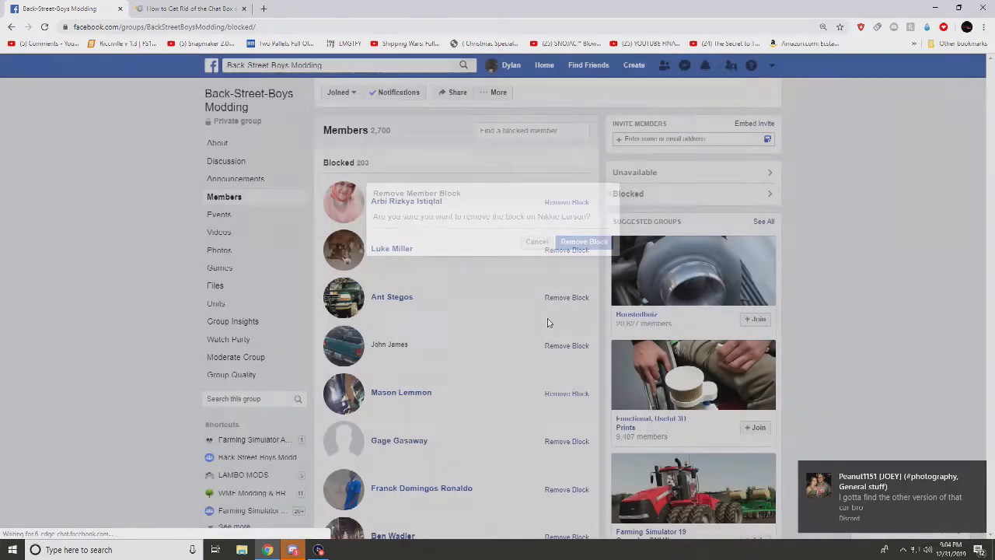
left_click(583, 241)
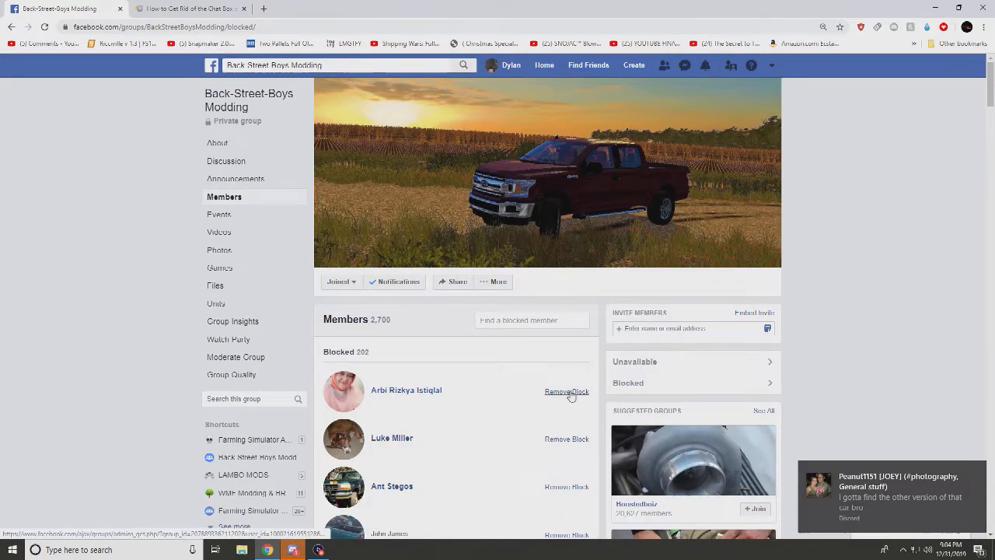
left_click(566, 391)
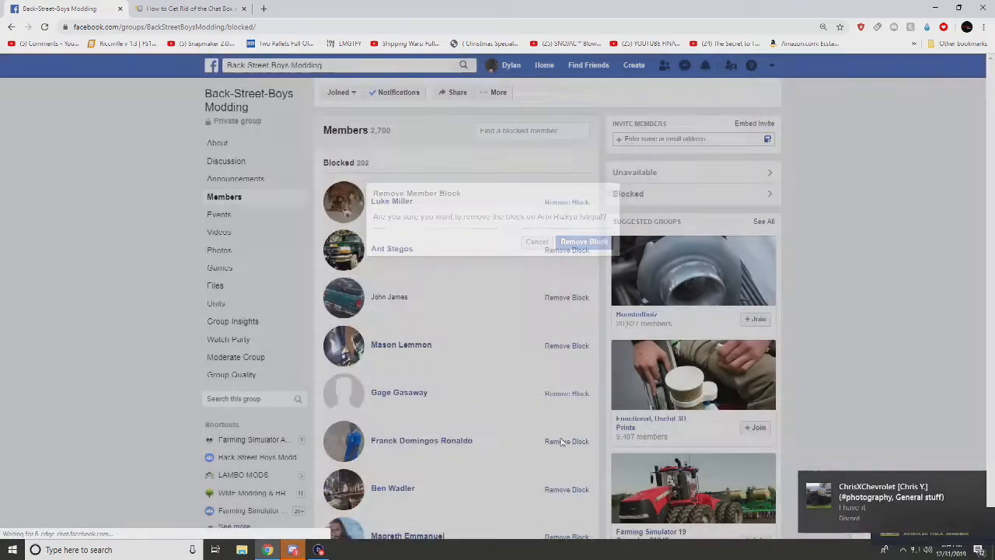
left_click(584, 242)
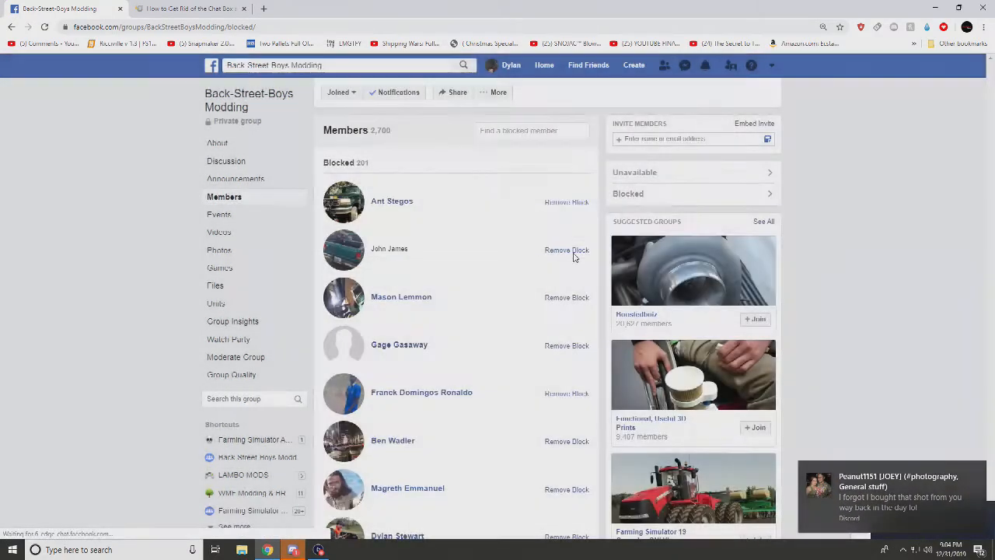
left_click(567, 249)
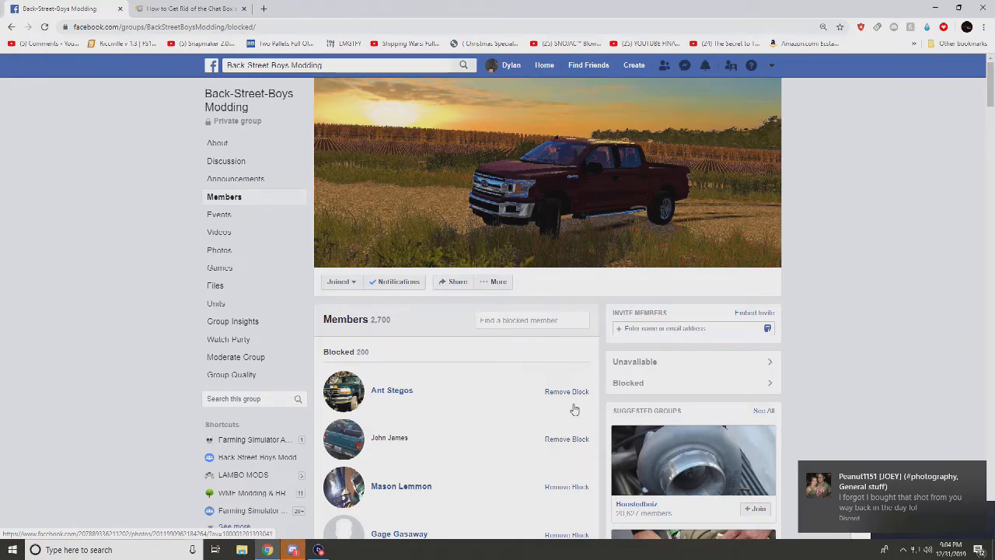
left_click(567, 391)
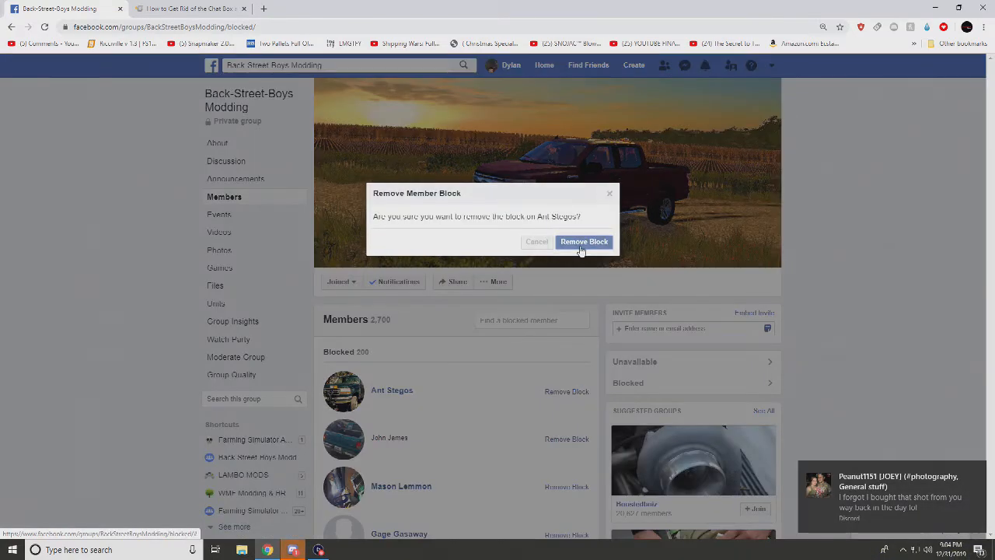
left_click(584, 242)
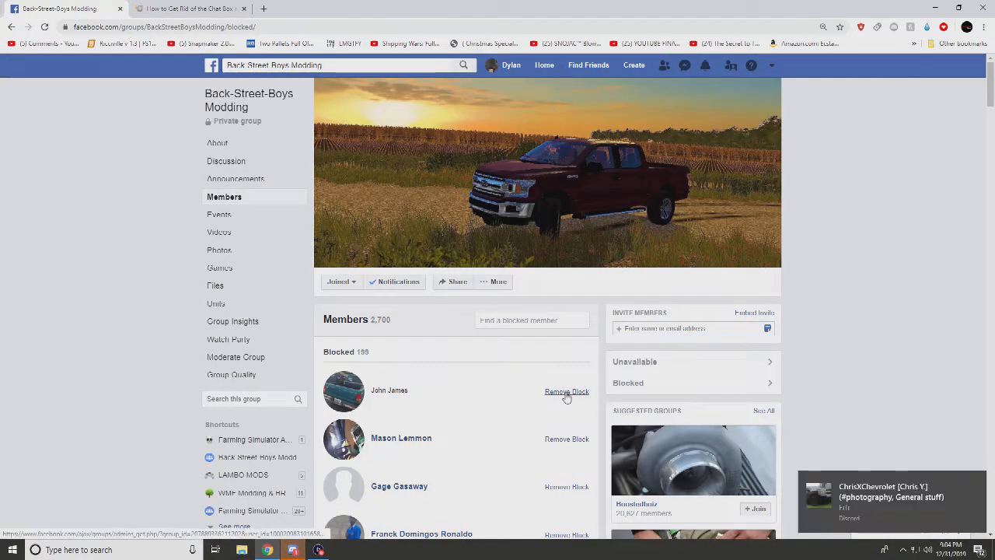
left_click(567, 391)
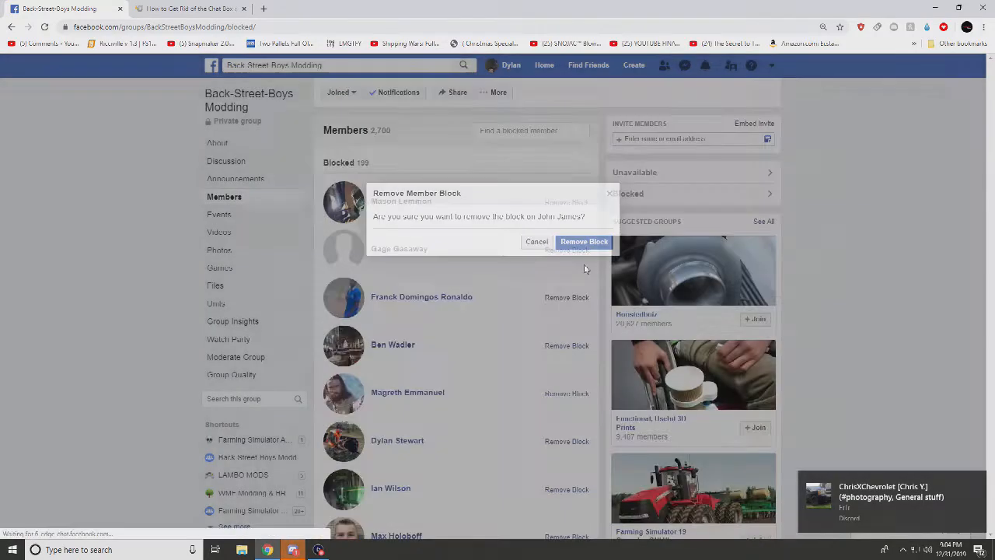
left_click(584, 241)
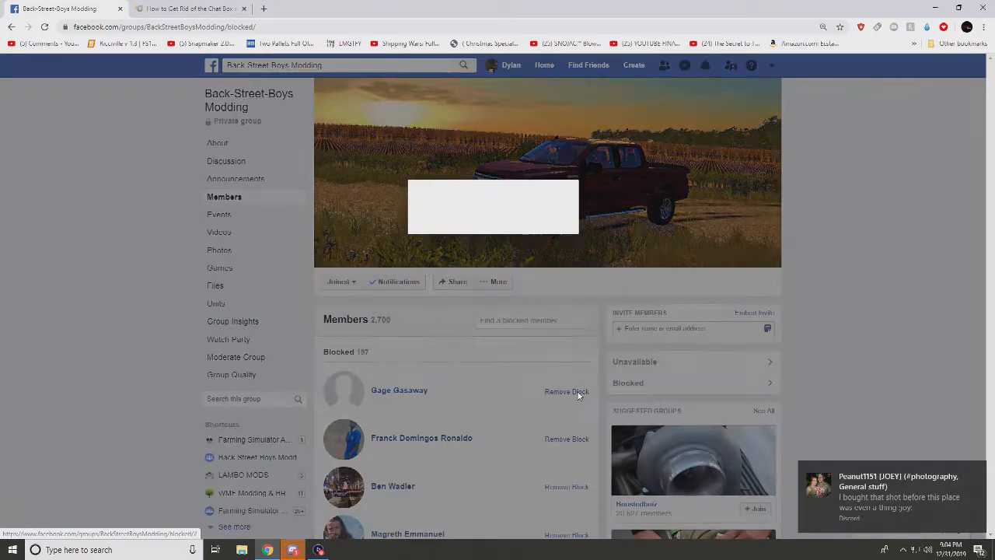
left_click(566, 391)
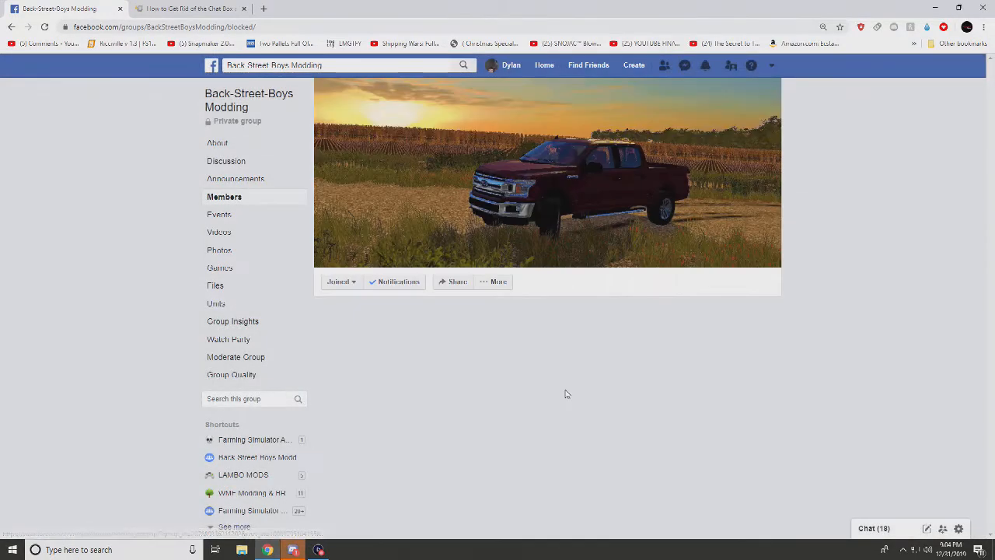
Unblock the first two members listed in the Blocked list.
left_click(224, 196)
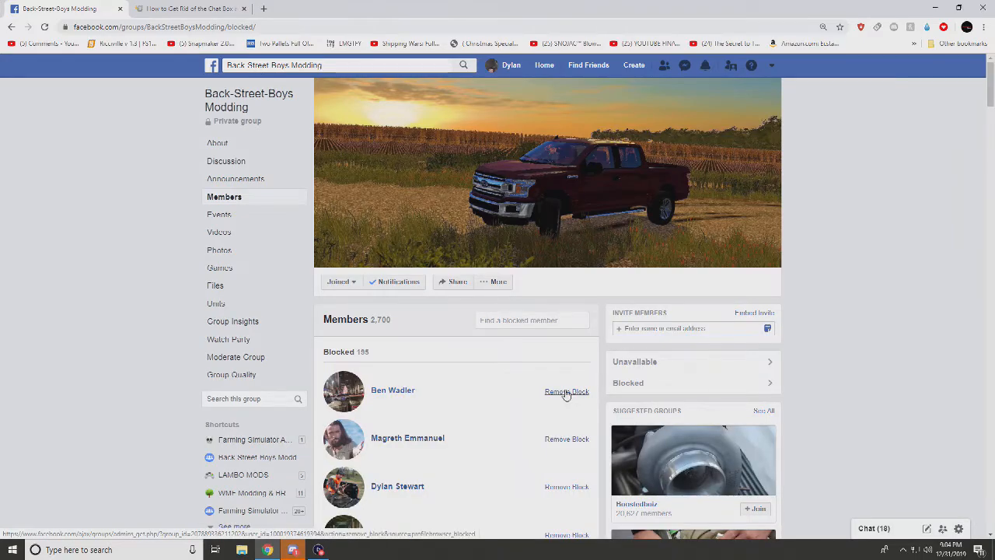
left_click(567, 392)
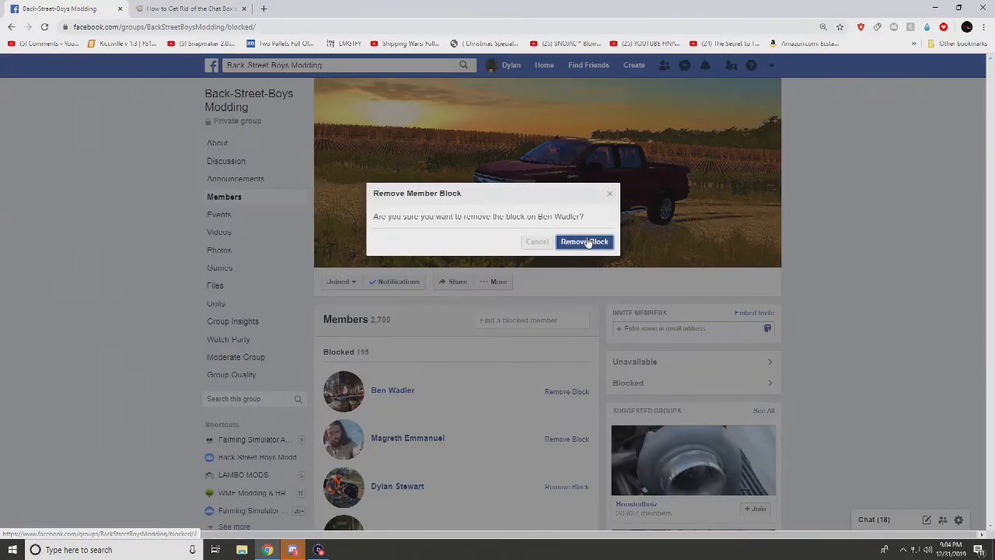
left_click(584, 242)
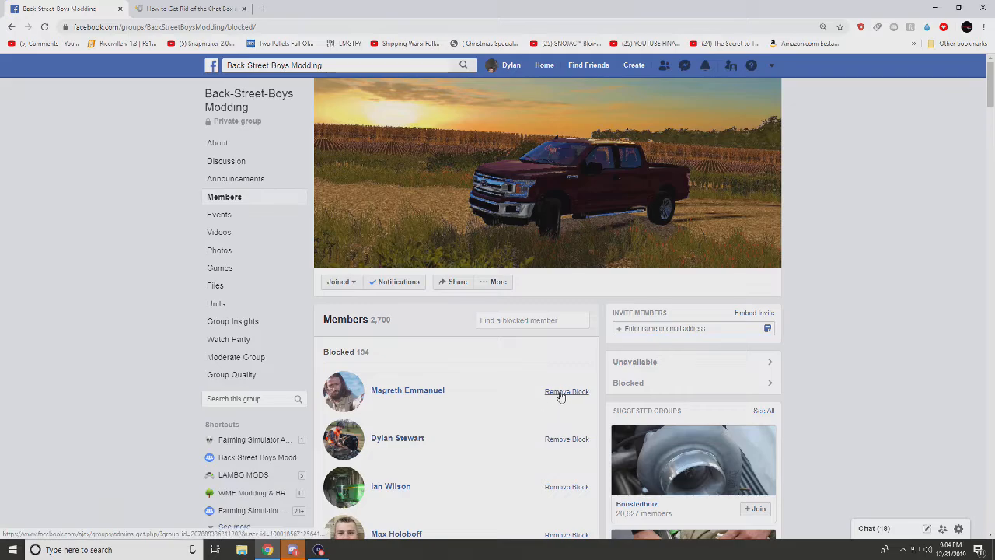
left_click(567, 391)
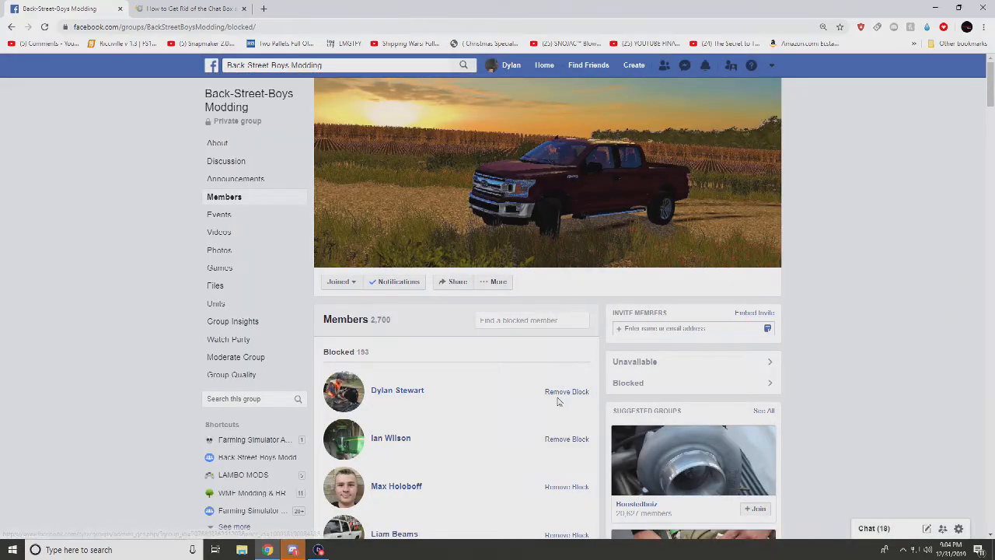
left_click(567, 391)
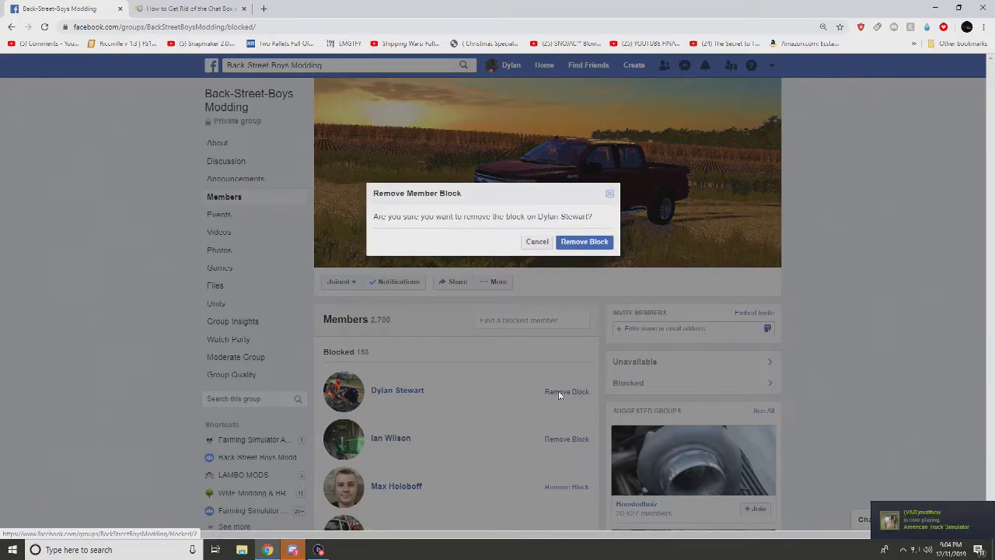
left_click(584, 241)
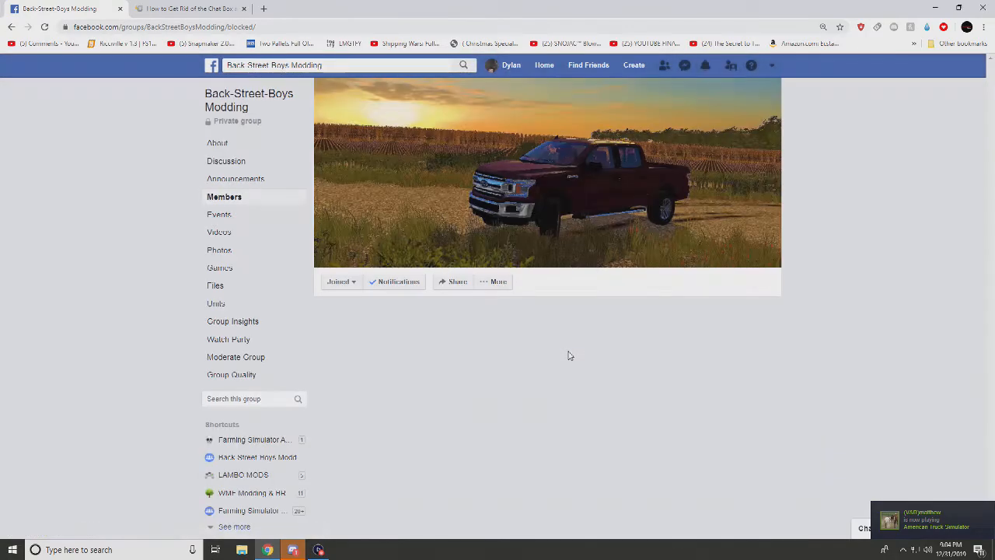
left_click(224, 196)
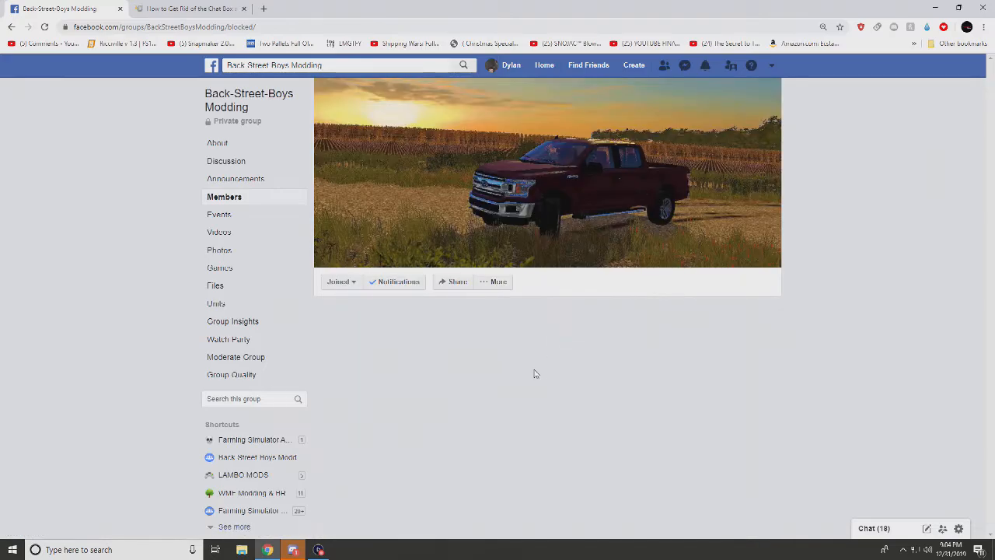
left_click(224, 196)
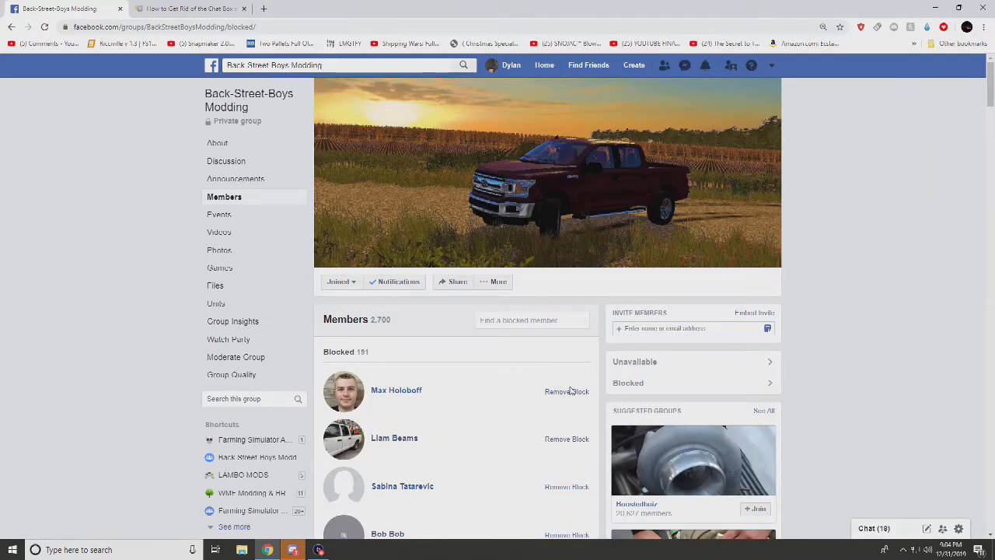
Unblock five more top members, bringing the Blocked count down to 186.
left_click(566, 391)
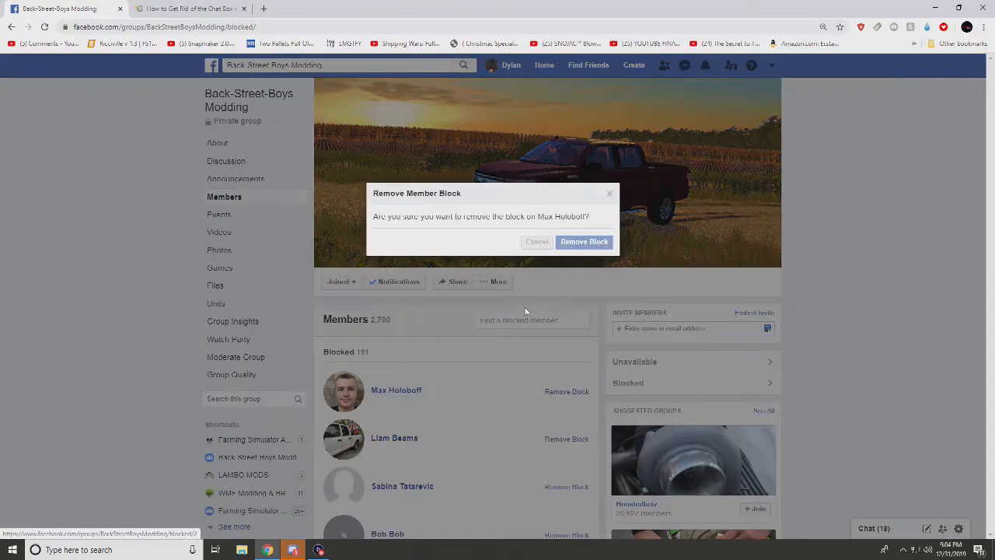
left_click(583, 241)
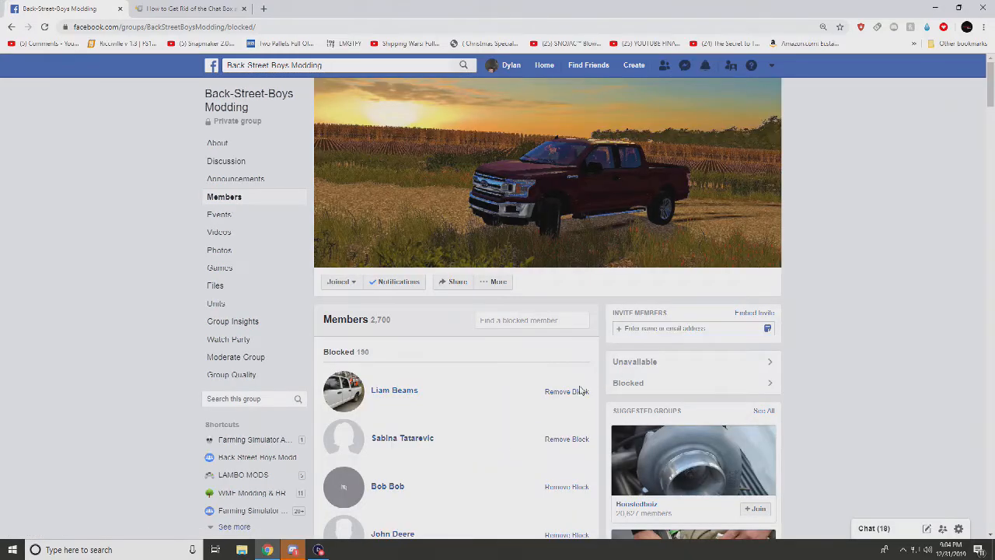
left_click(567, 391)
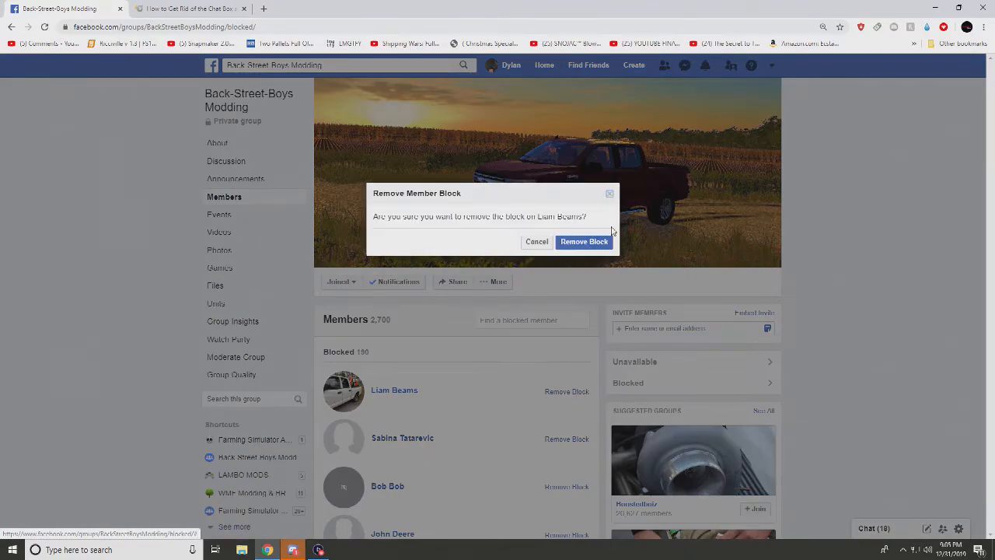
left_click(584, 242)
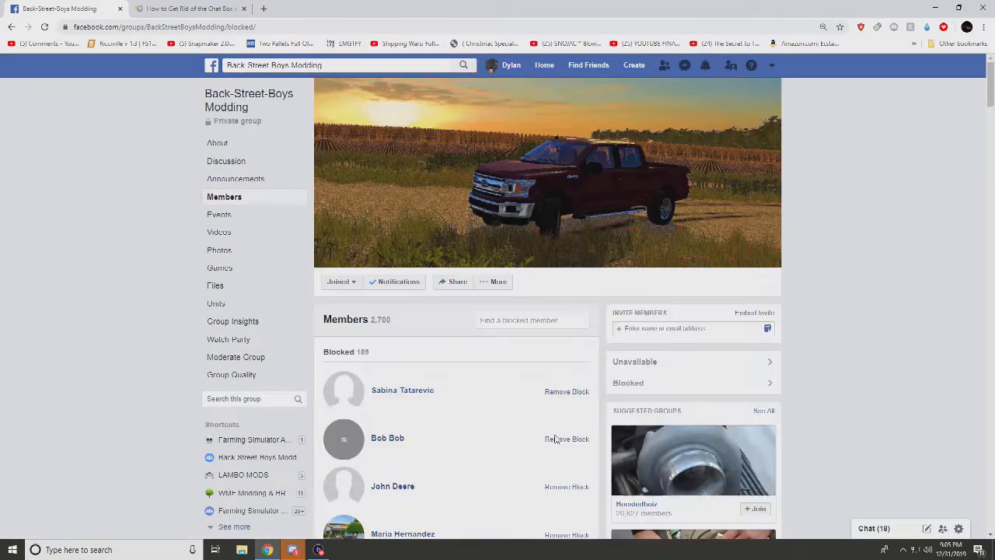
left_click(566, 392)
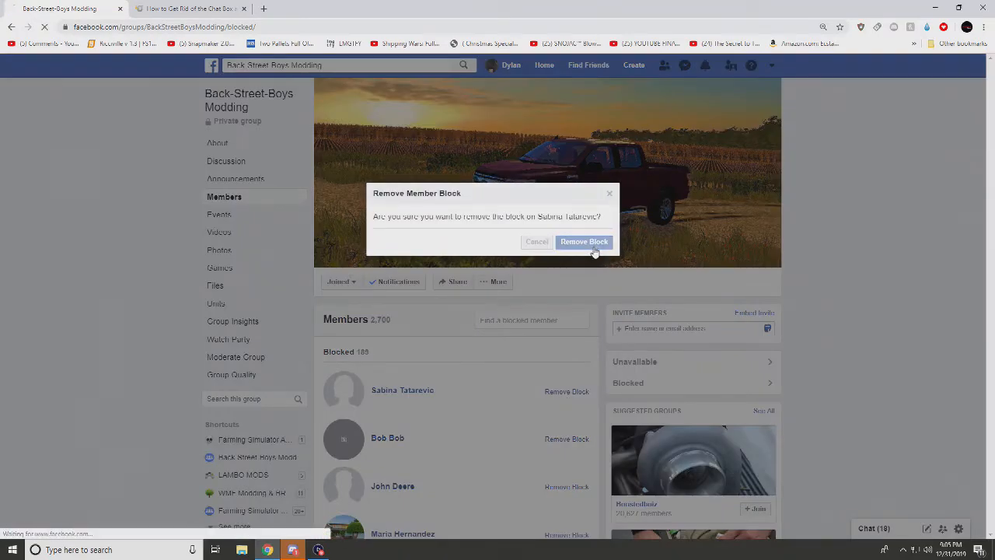
left_click(584, 242)
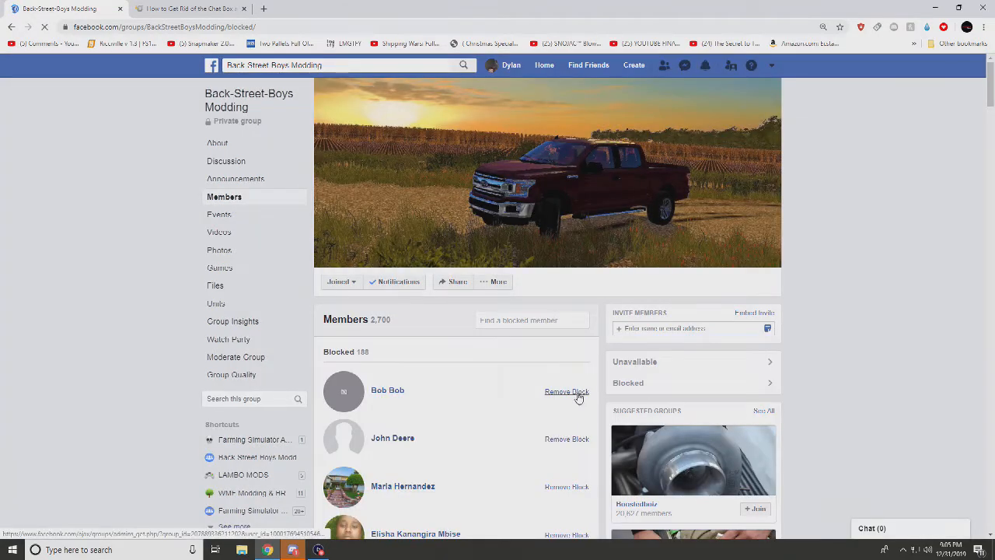
left_click(567, 391)
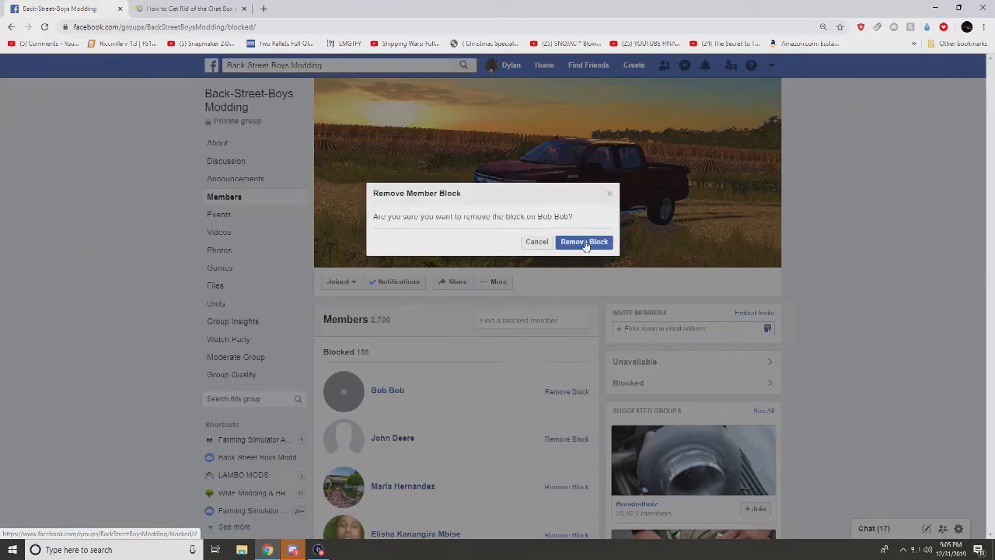
left_click(584, 242)
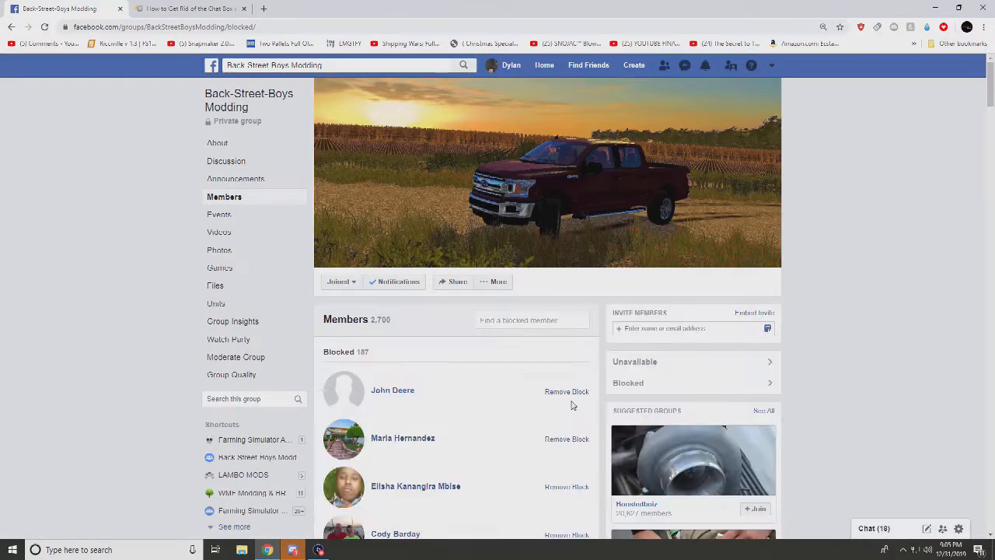
left_click(566, 391)
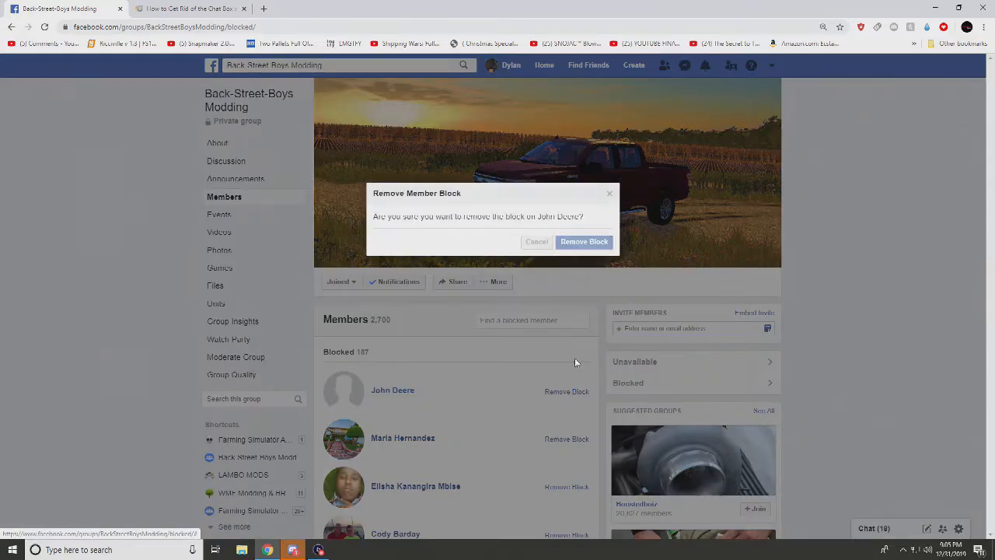
left_click(584, 241)
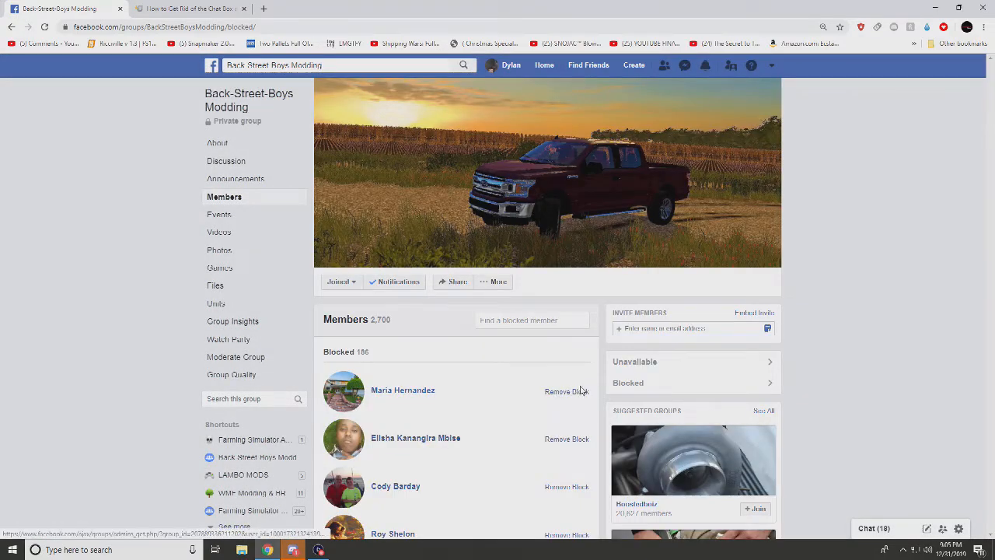
Lift the blocks on the first several members at the top of the Blocked list.
scroll("down", 3)
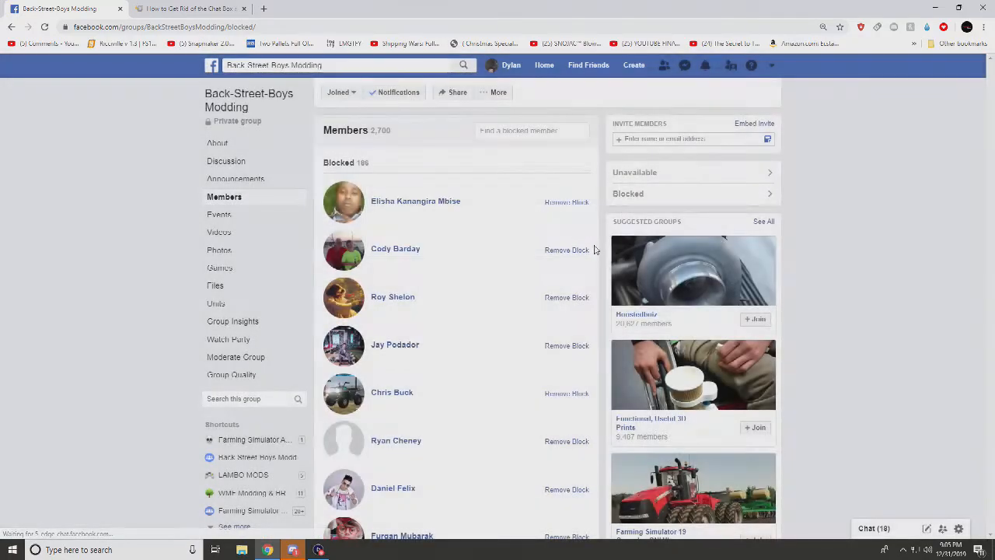
scroll("up", 3)
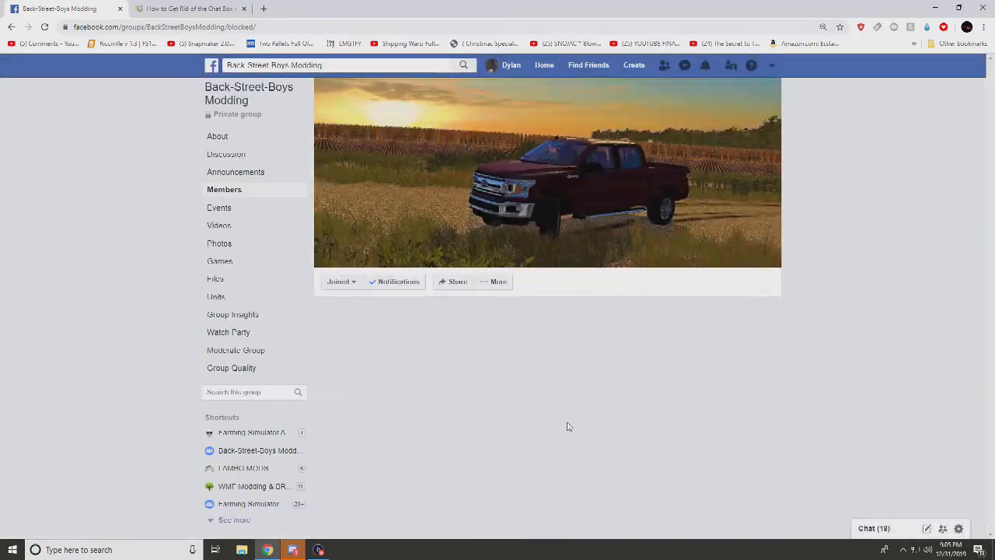
left_click(567, 391)
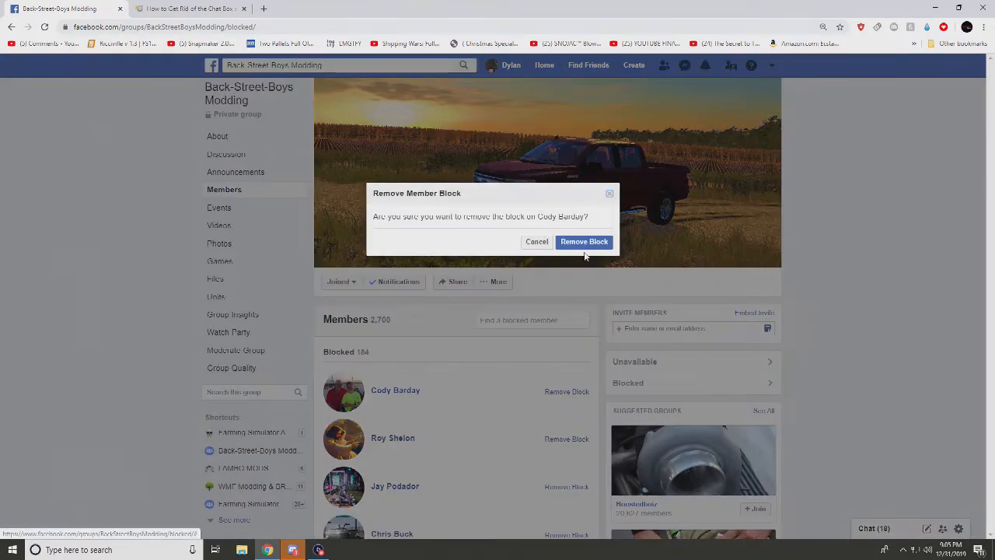
left_click(584, 242)
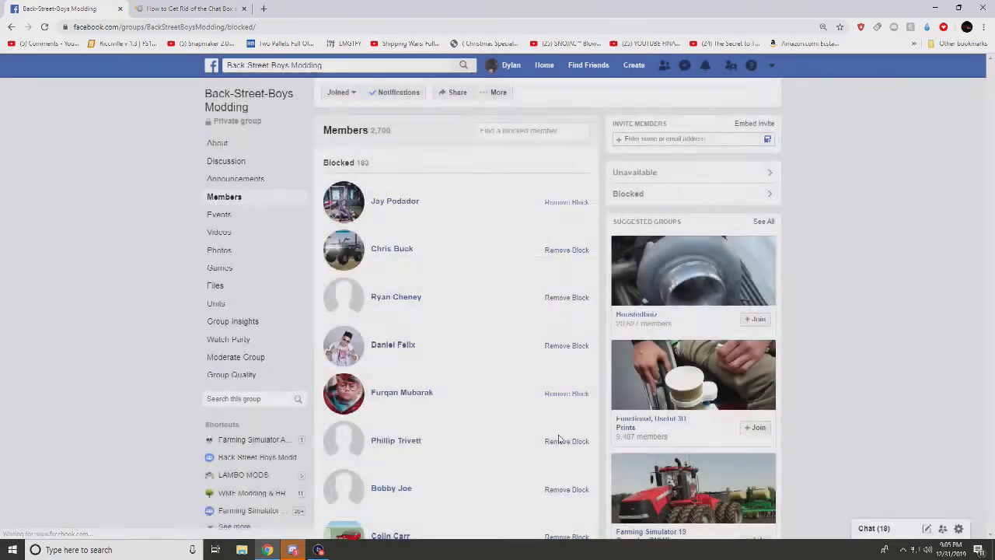
left_click(567, 201)
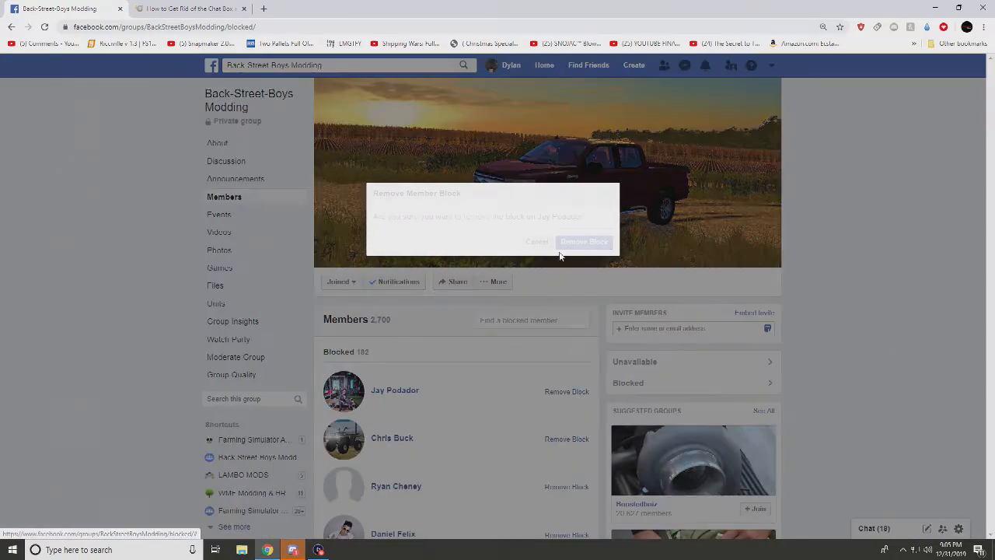
left_click(584, 242)
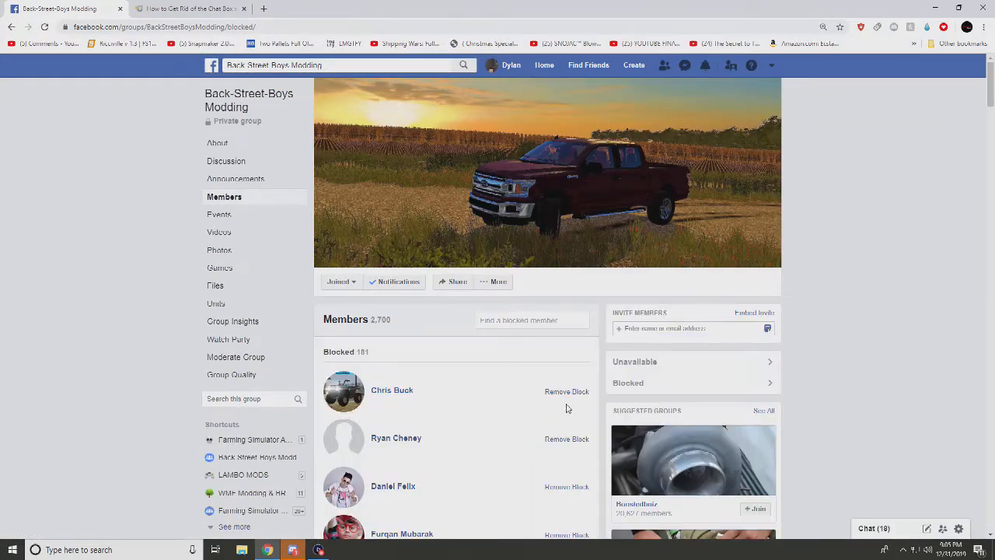
left_click(567, 391)
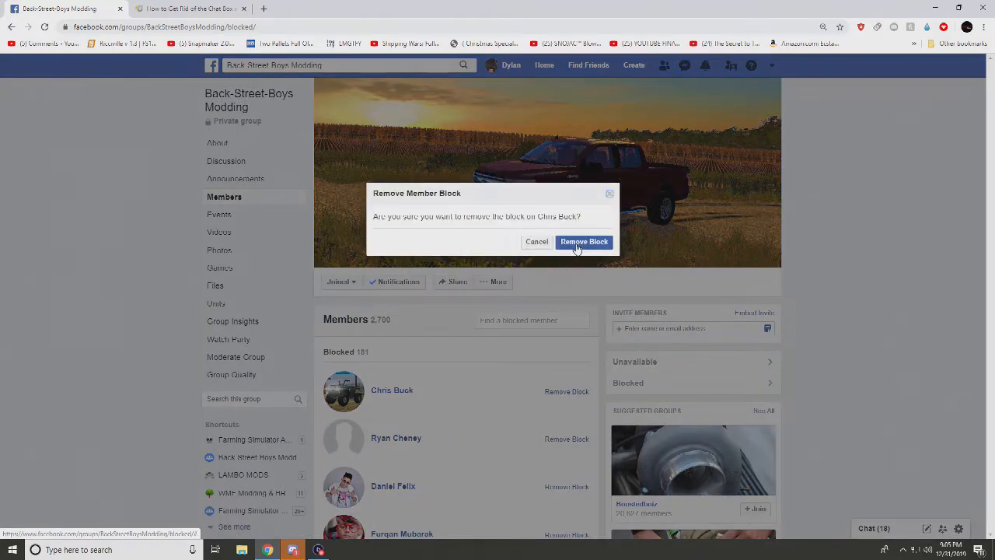
left_click(584, 242)
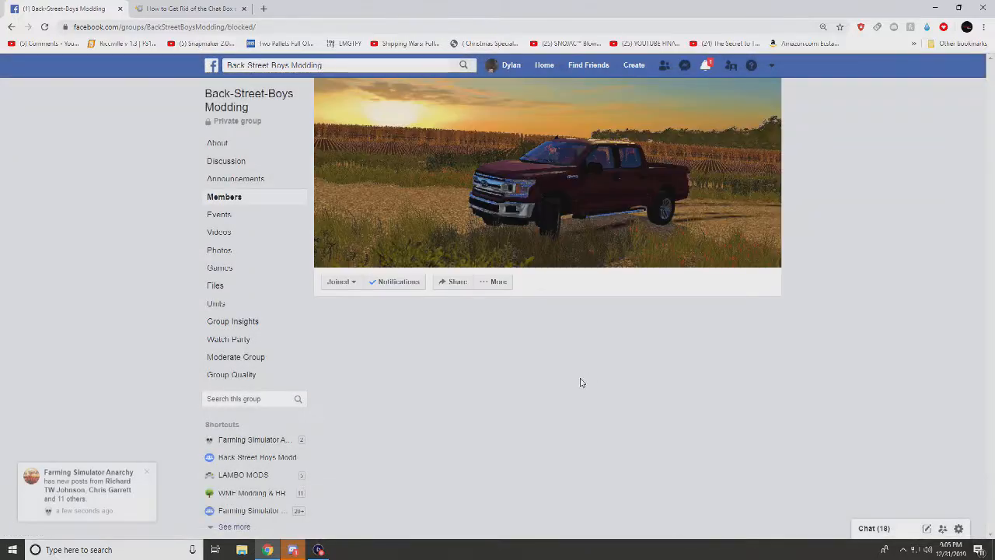
left_click(224, 196)
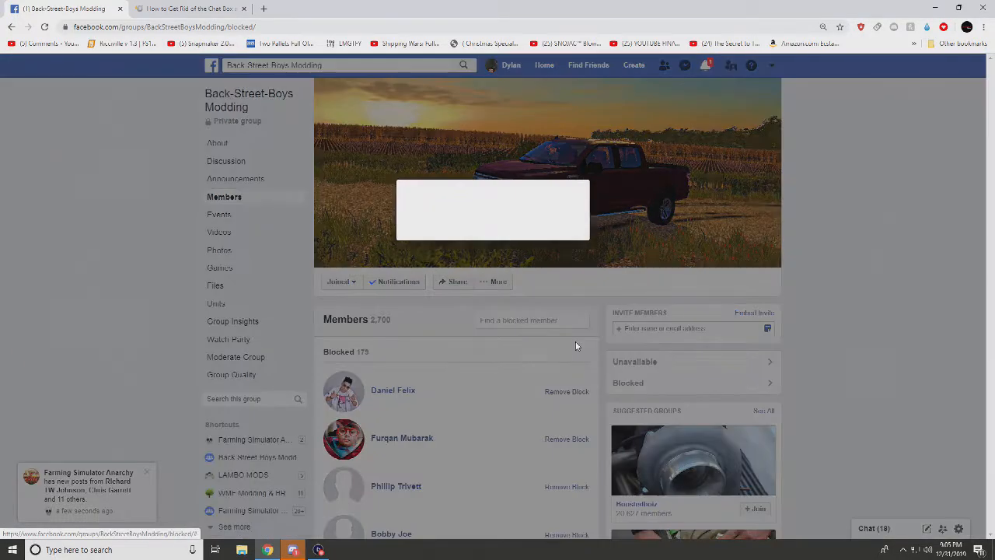
left_click(567, 391)
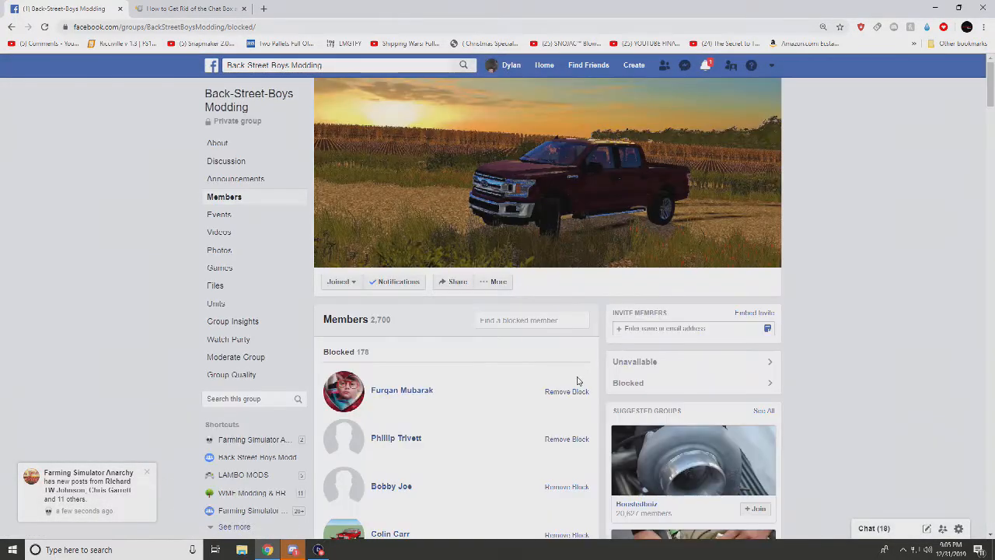
left_click(567, 391)
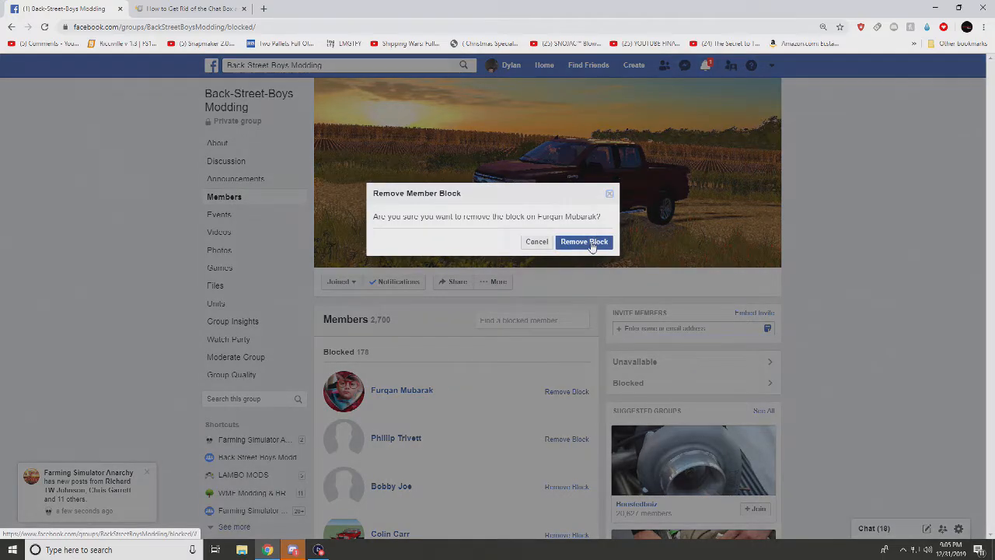
left_click(584, 242)
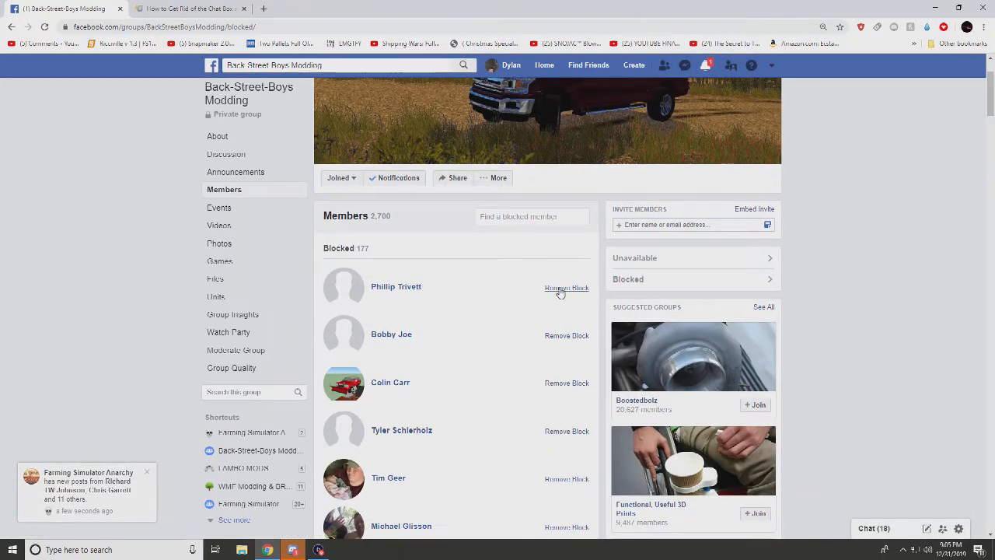
Continue unblocking the next members that move to the top of the list.
left_click(566, 287)
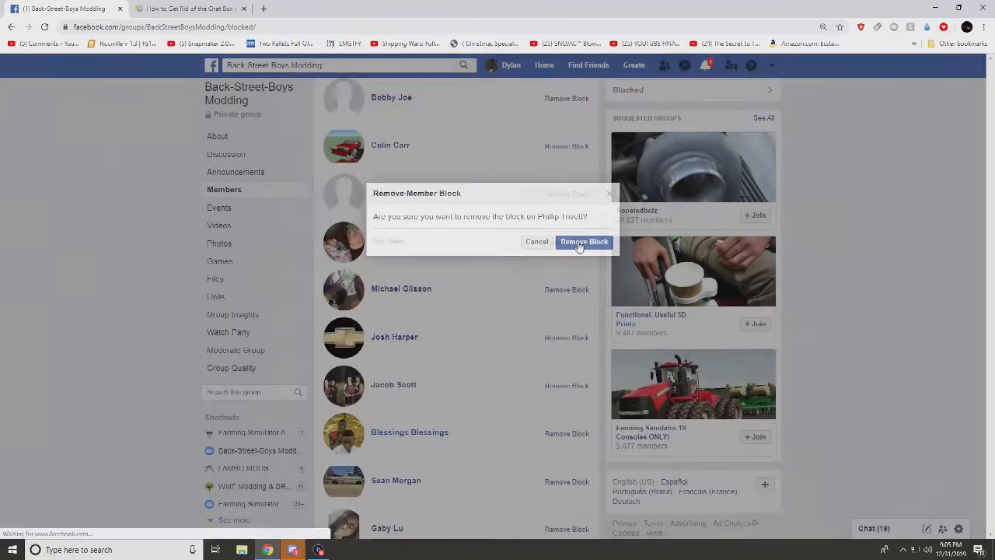
left_click(584, 241)
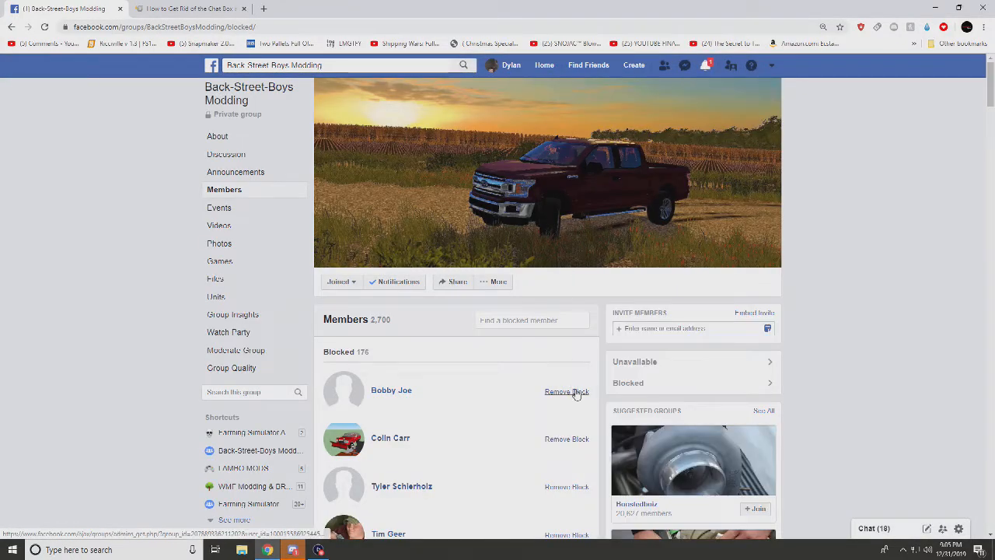
left_click(566, 391)
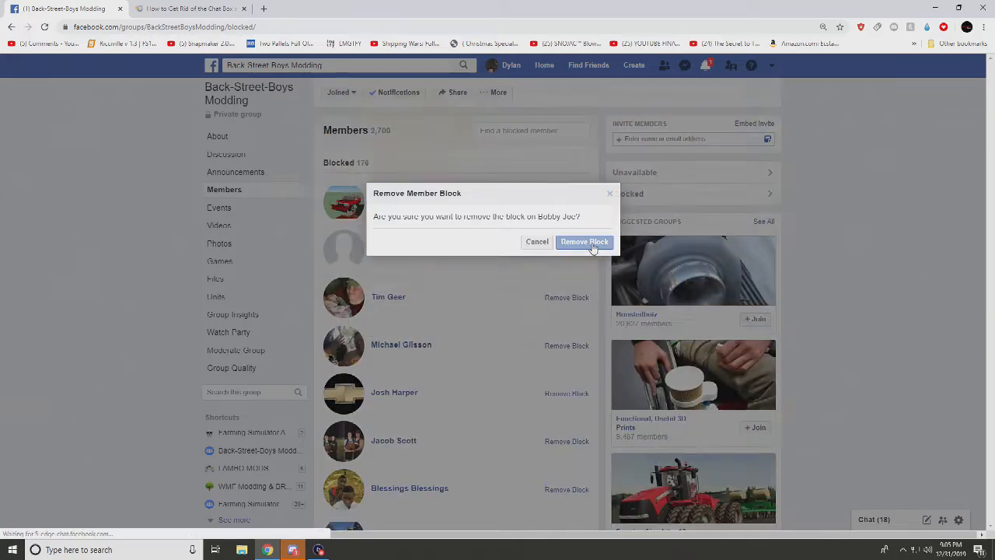
left_click(583, 241)
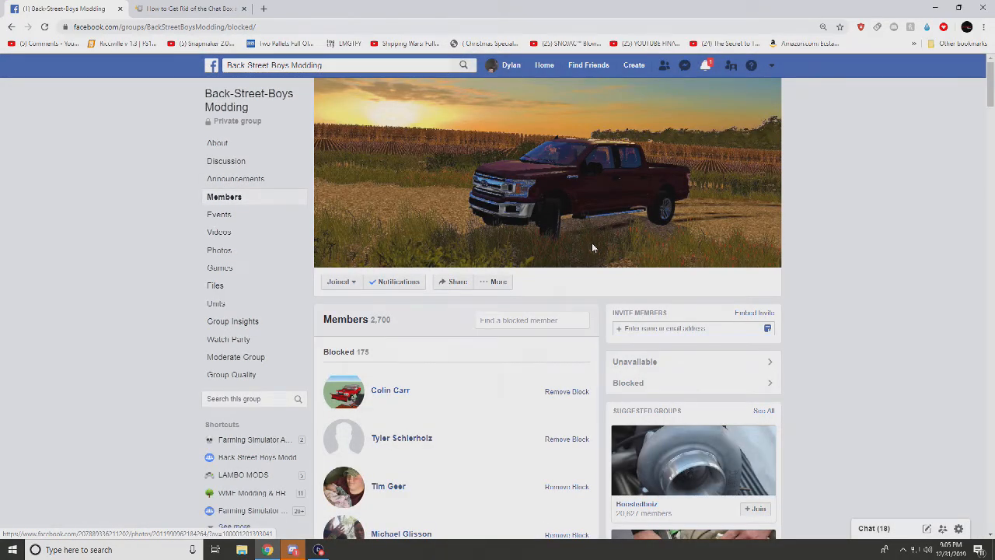
mouse_move(567, 392)
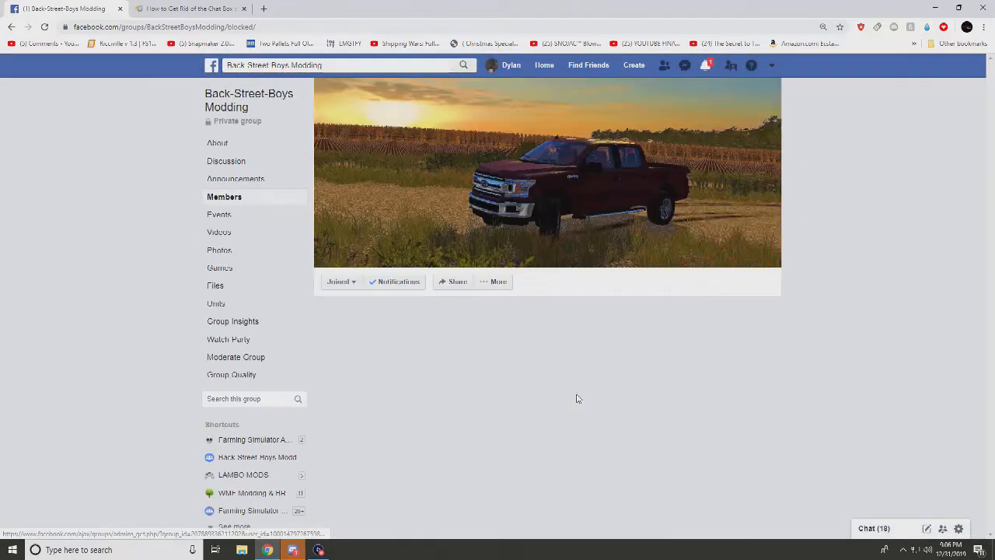
left_click(224, 196)
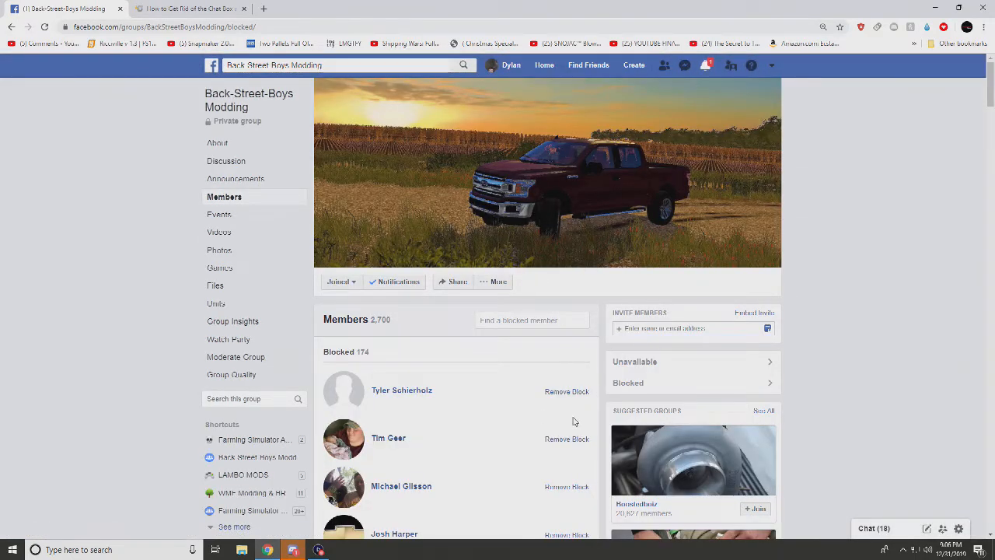
left_click(566, 391)
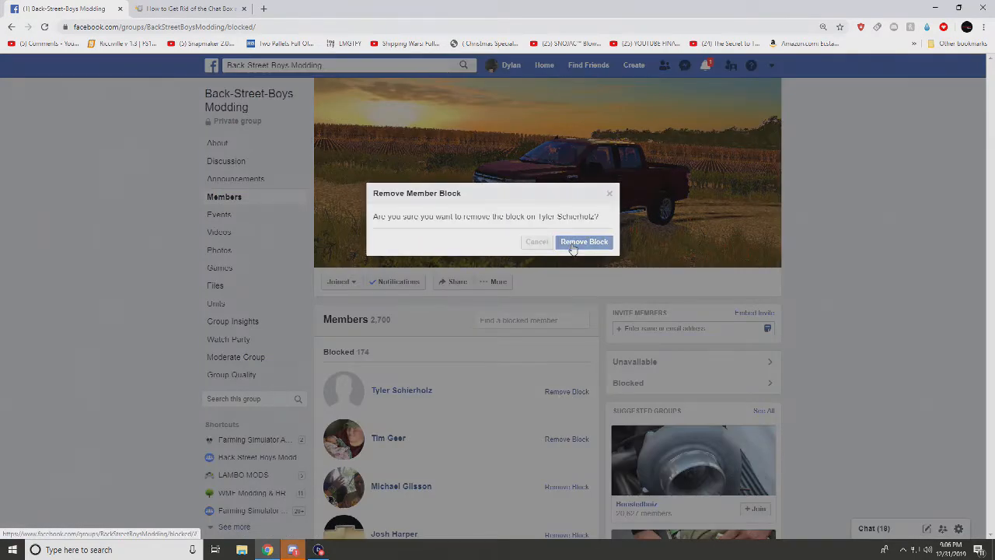
left_click(584, 241)
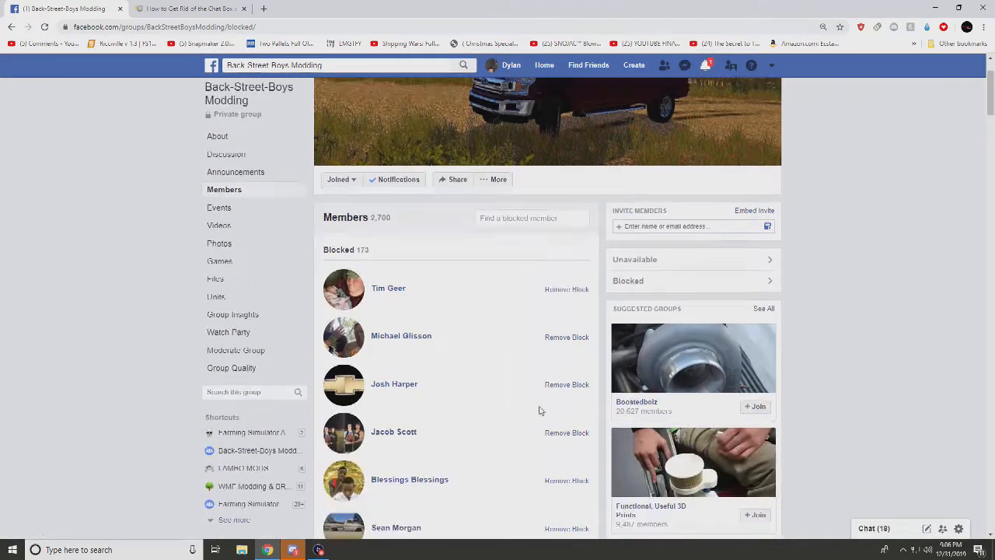
scroll("down", 3)
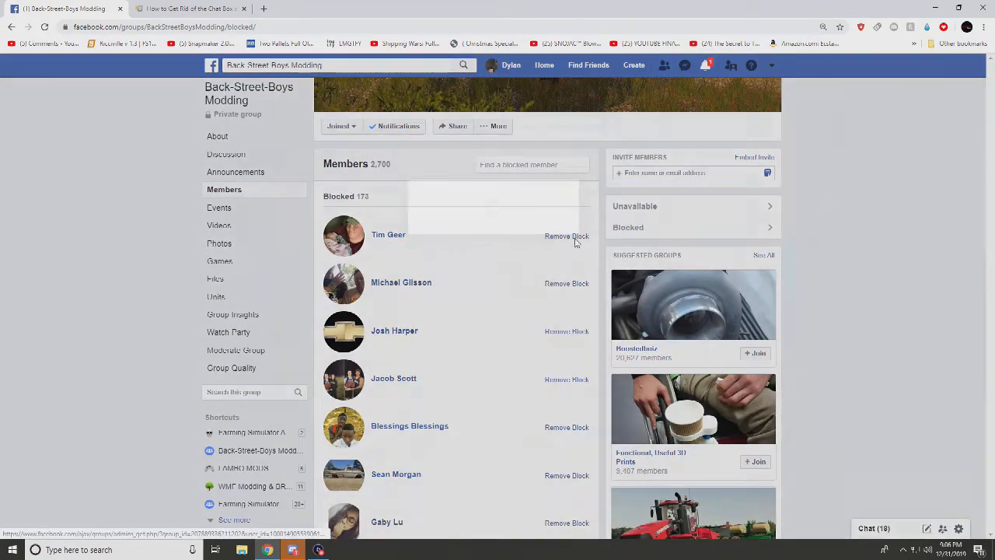
scroll("down", 3)
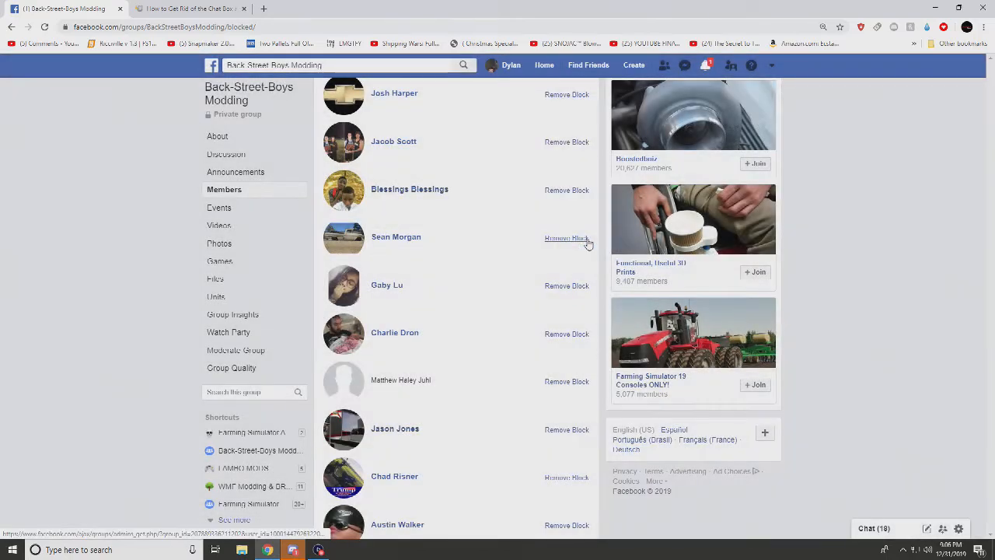
scroll("up", 3)
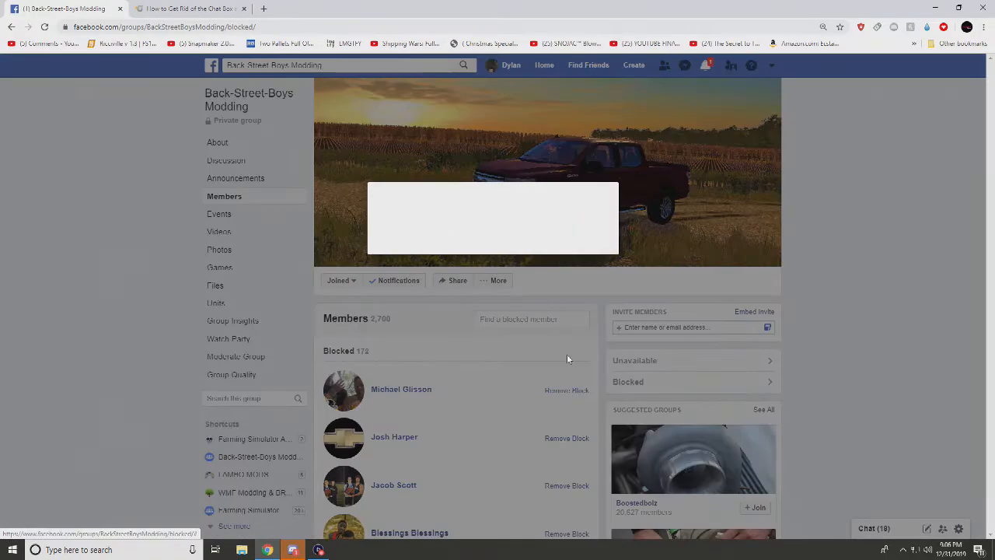
left_click(567, 389)
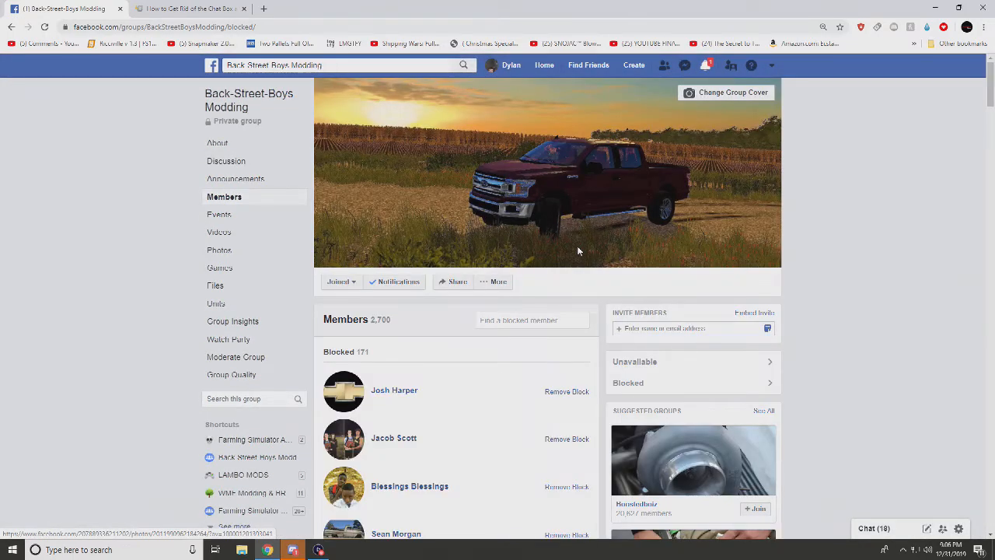
left_click(566, 391)
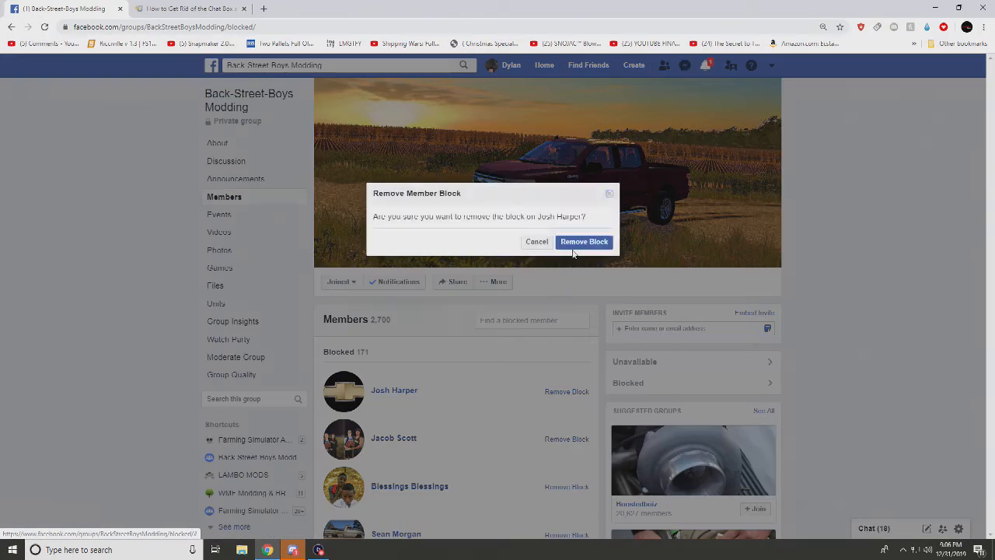
left_click(584, 241)
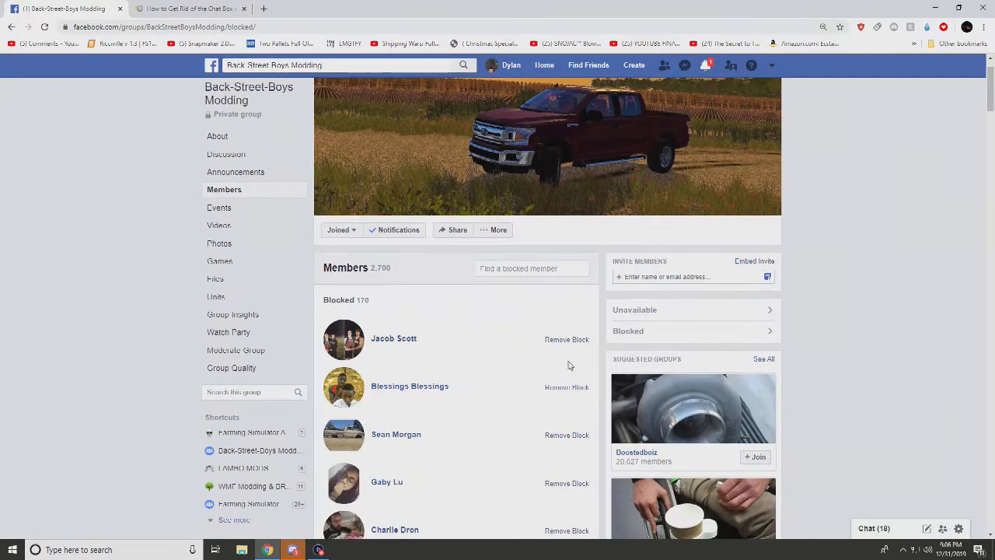
left_click(567, 339)
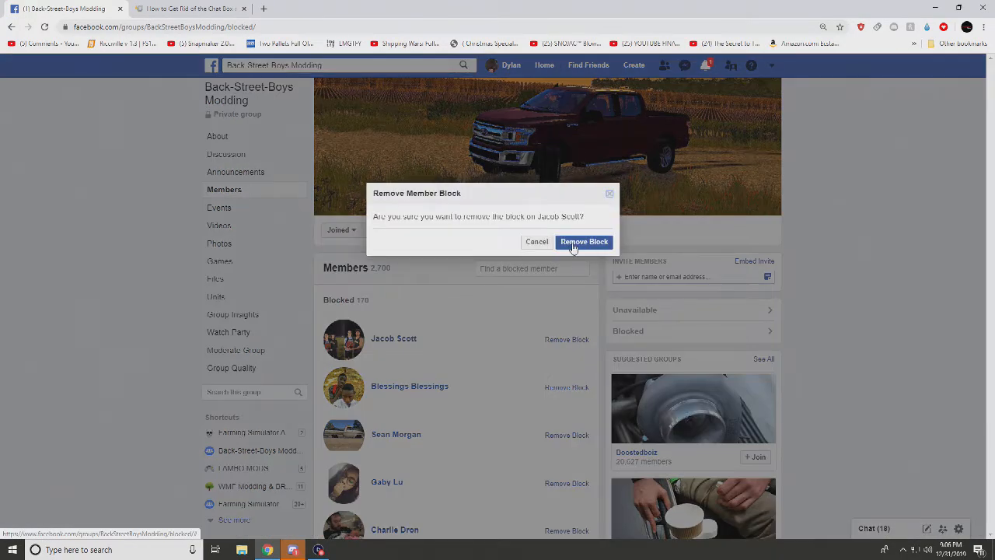
left_click(584, 242)
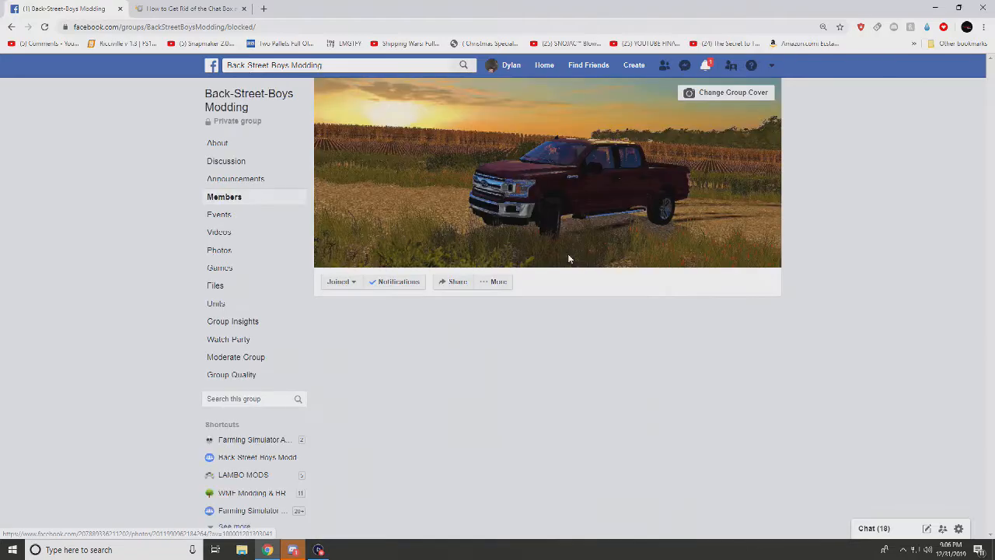
left_click(224, 197)
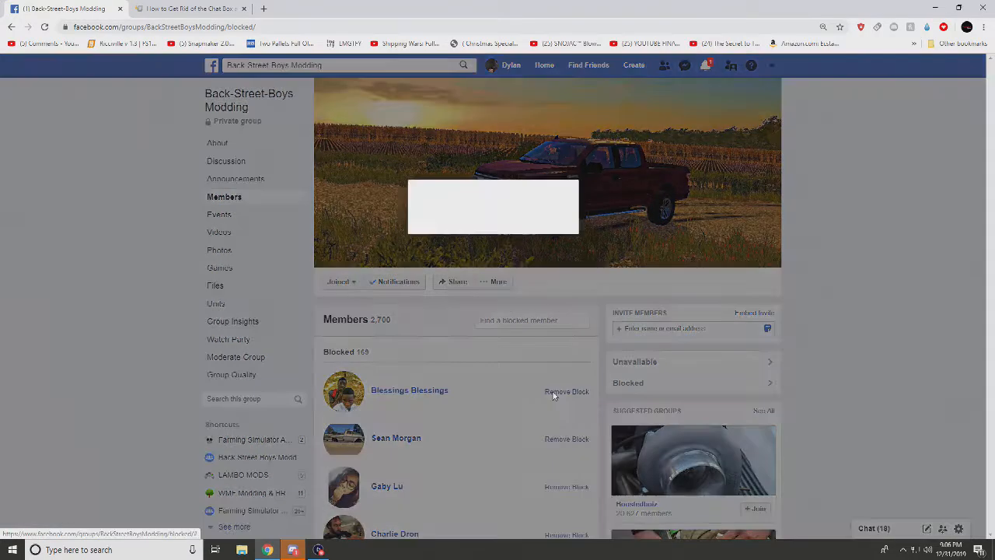
left_click(567, 392)
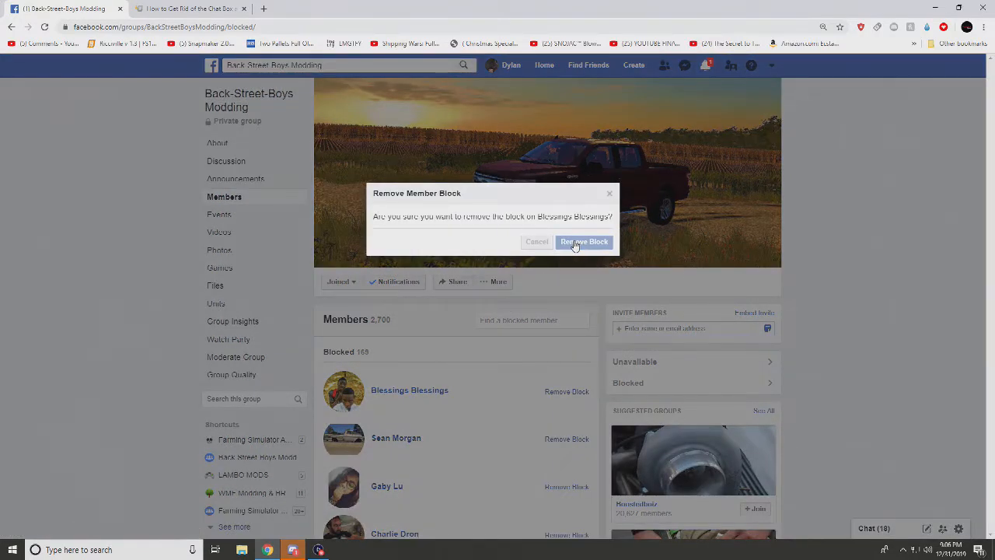
left_click(584, 241)
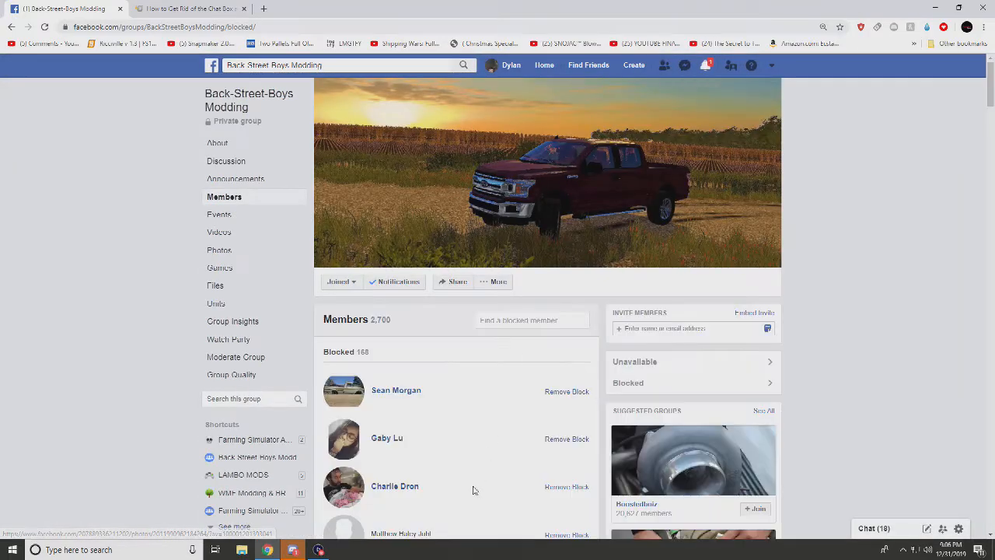
left_click(567, 392)
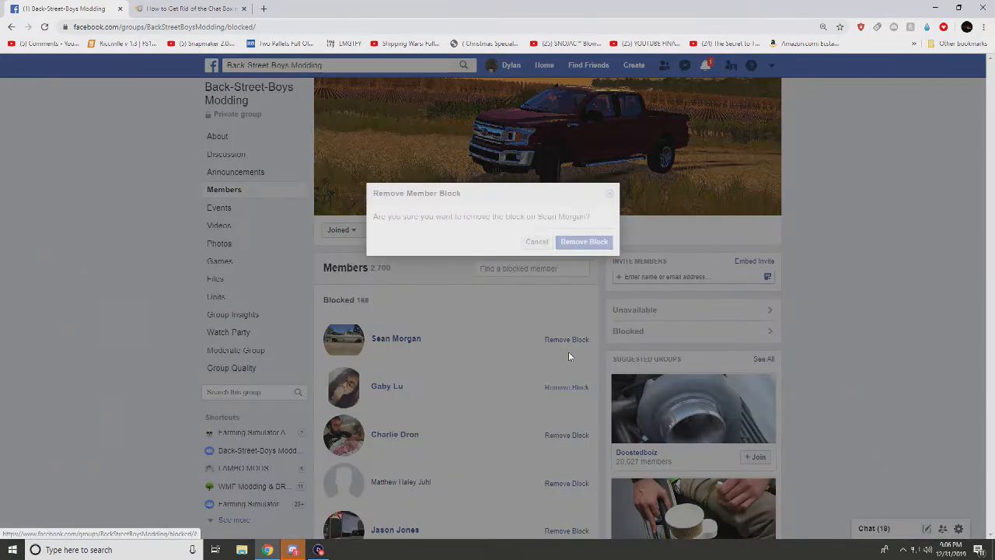
Unblock the next several members at the top of the Blocked list.
left_click(584, 242)
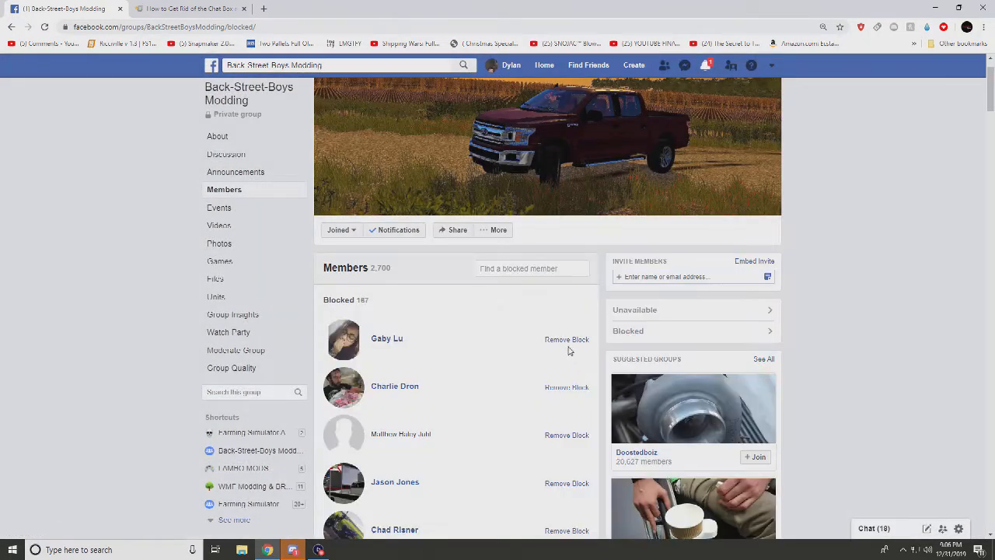
left_click(567, 339)
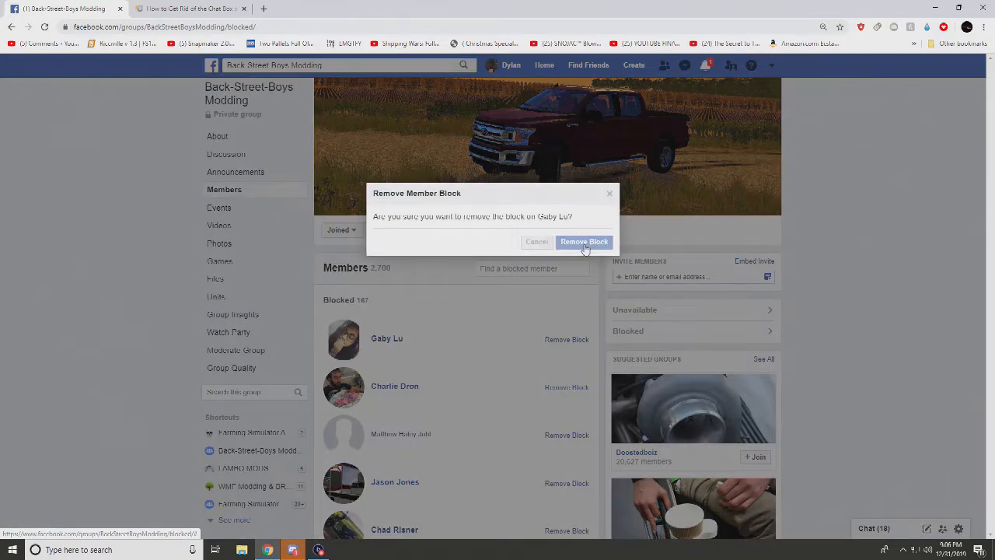
left_click(584, 242)
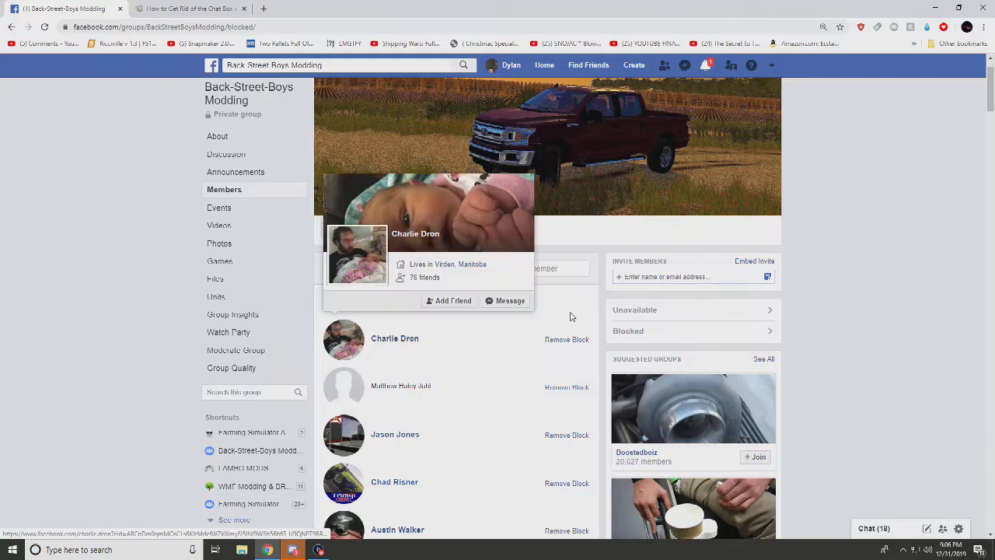
left_click(566, 339)
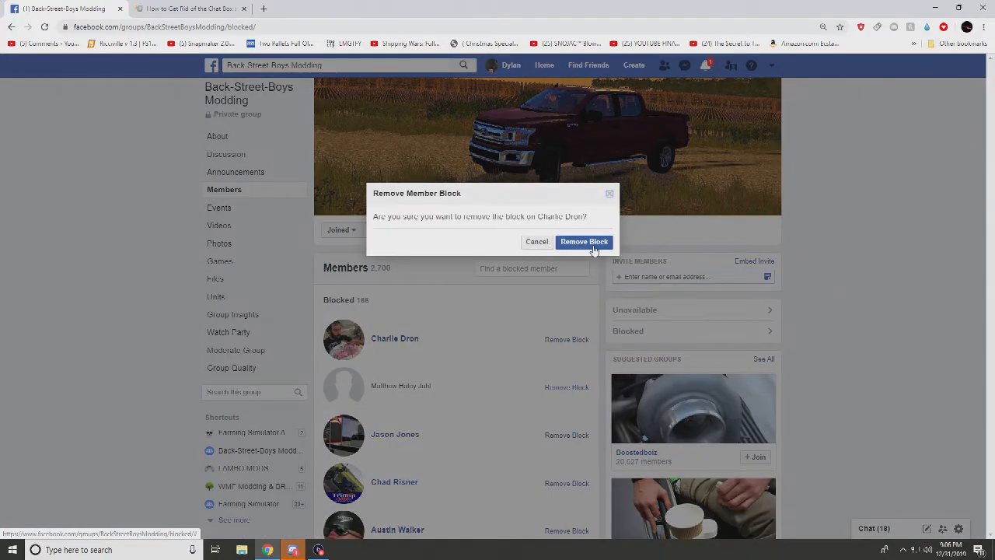
left_click(584, 241)
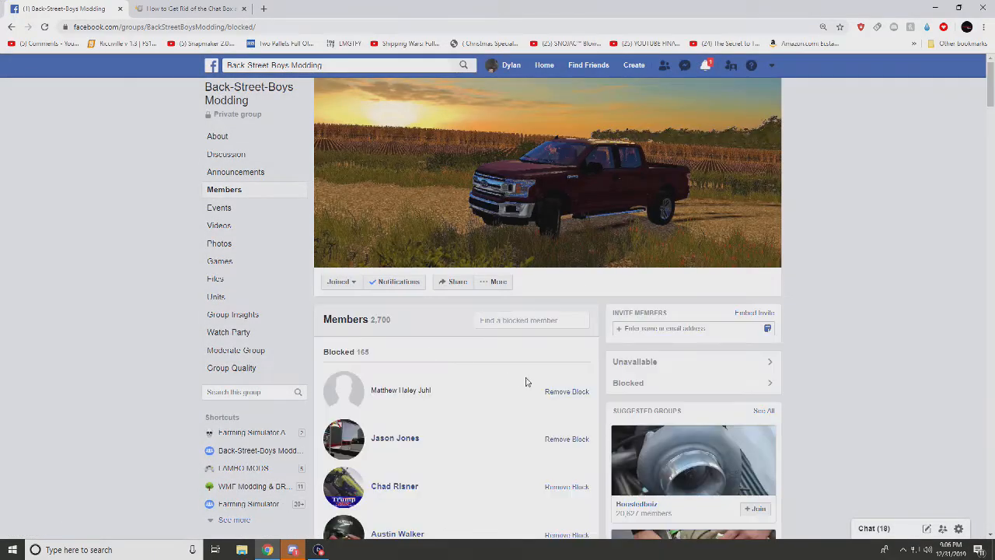
left_click(566, 391)
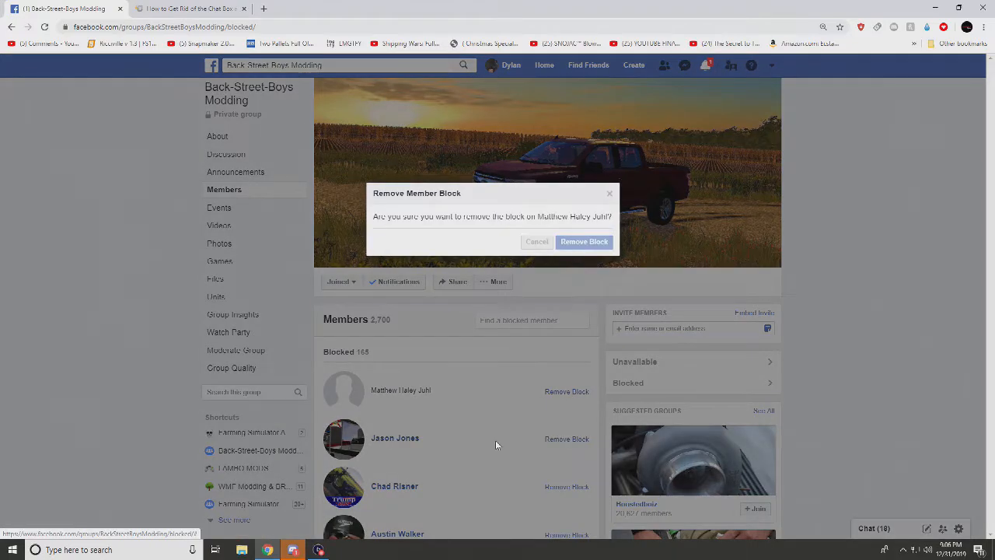
left_click(584, 241)
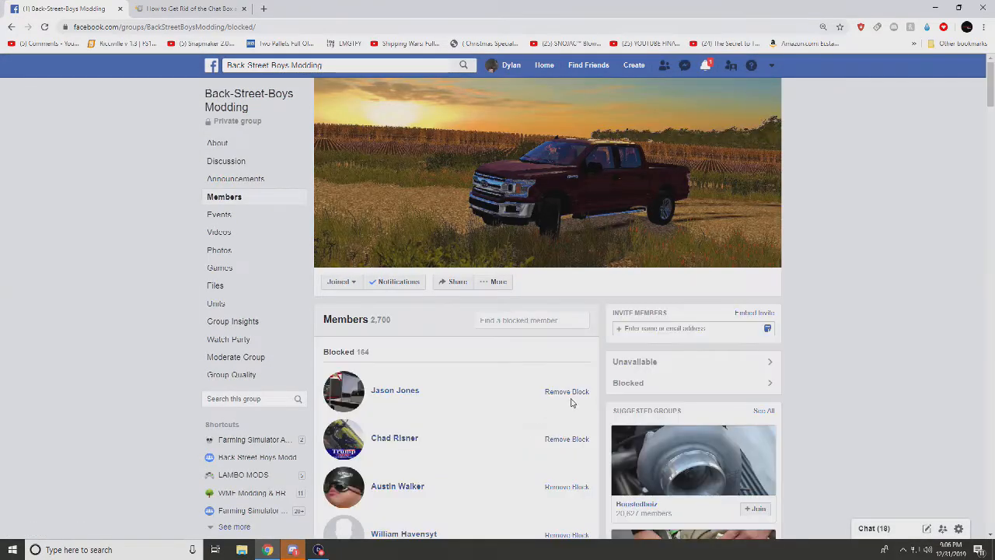
left_click(567, 391)
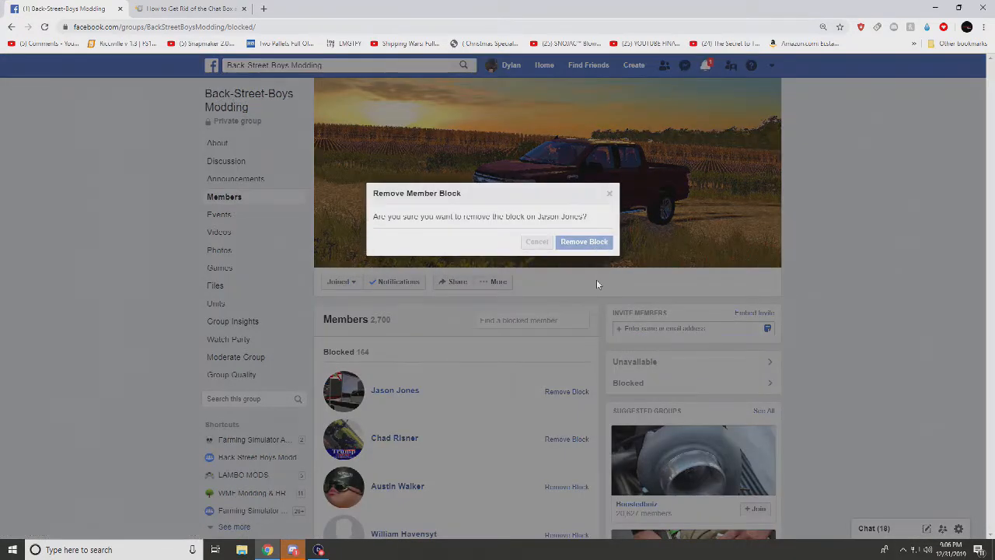
left_click(584, 241)
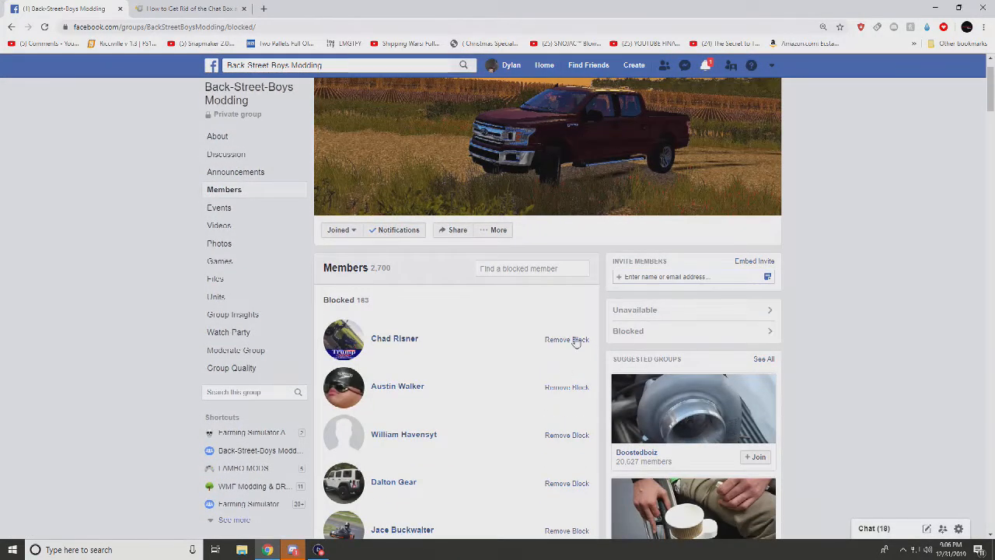
left_click(567, 339)
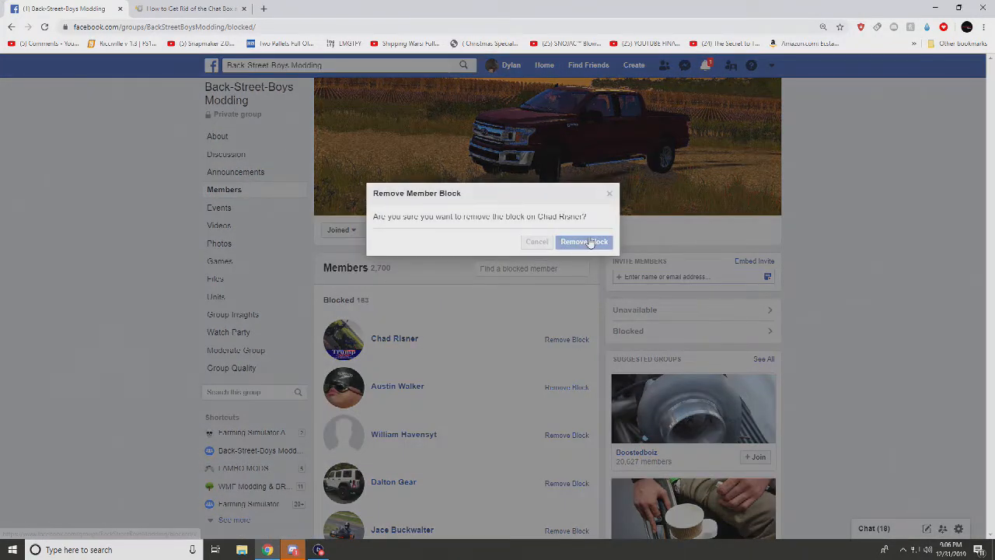
left_click(584, 242)
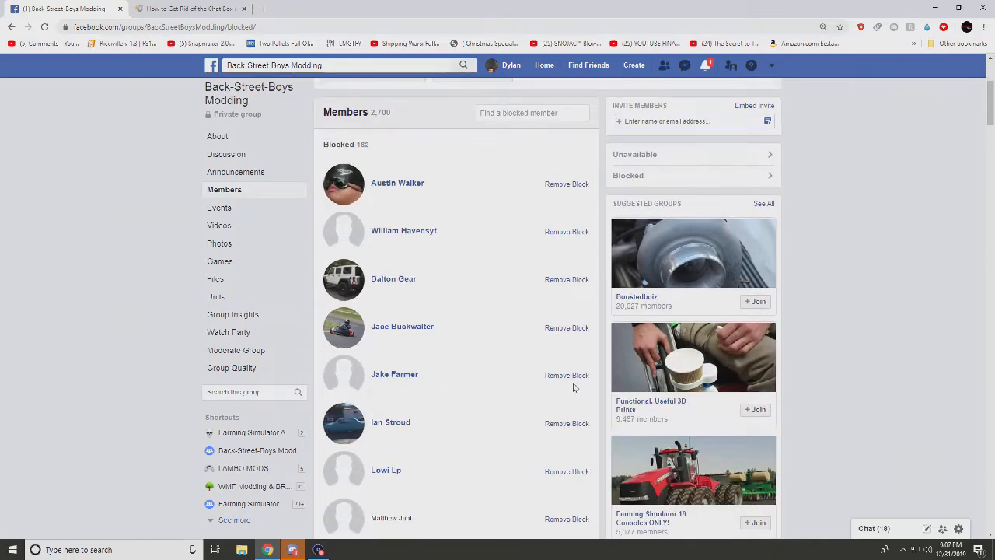
left_click(567, 183)
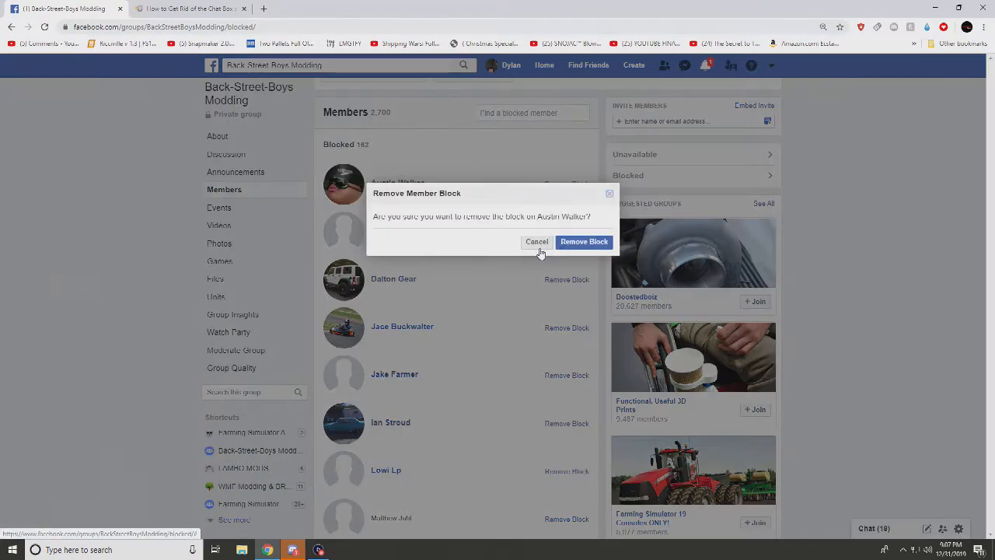
left_click(584, 241)
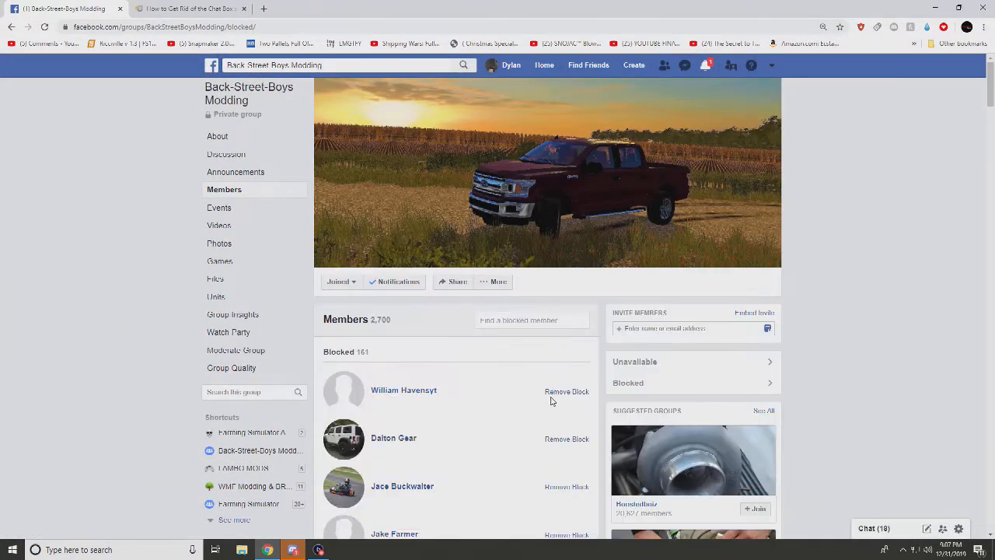
left_click(567, 391)
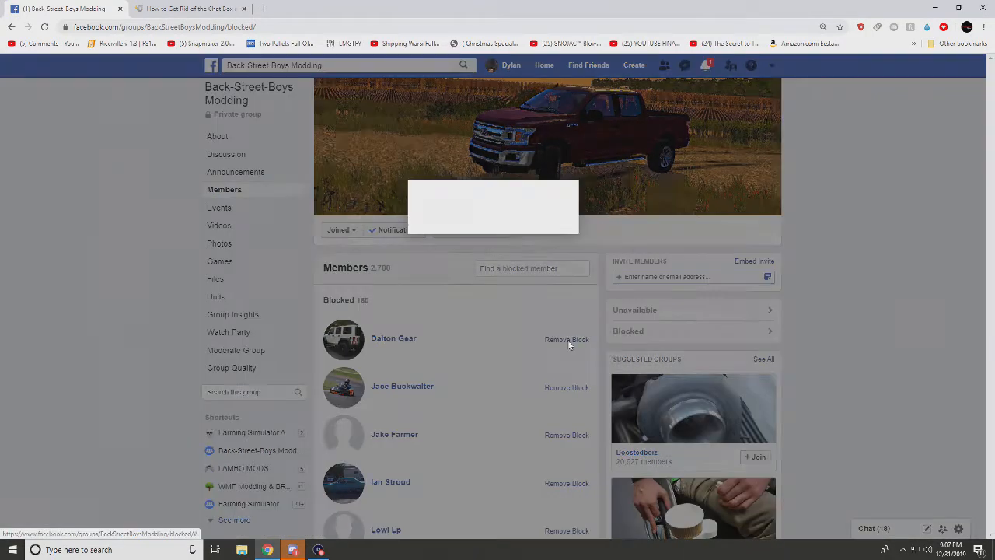
left_click(567, 340)
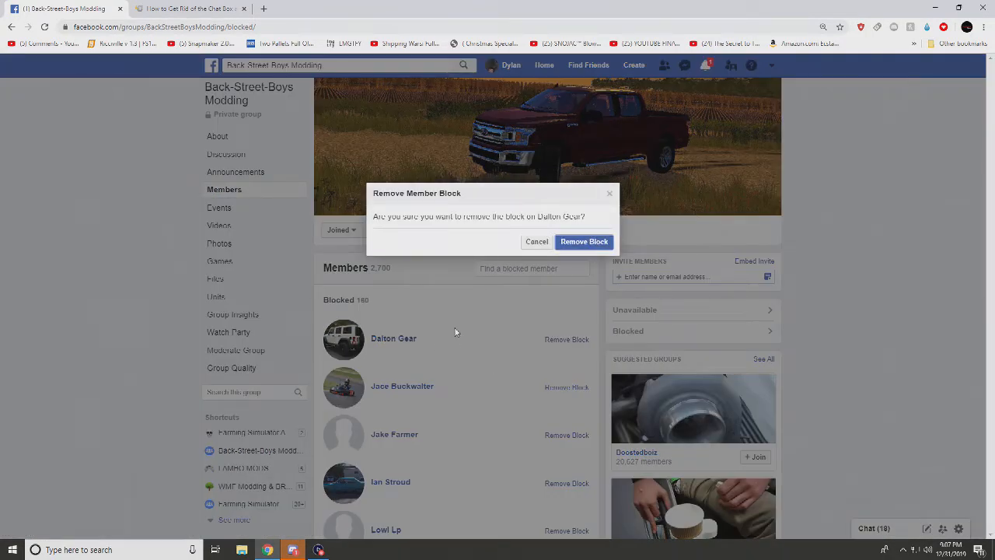
left_click(584, 242)
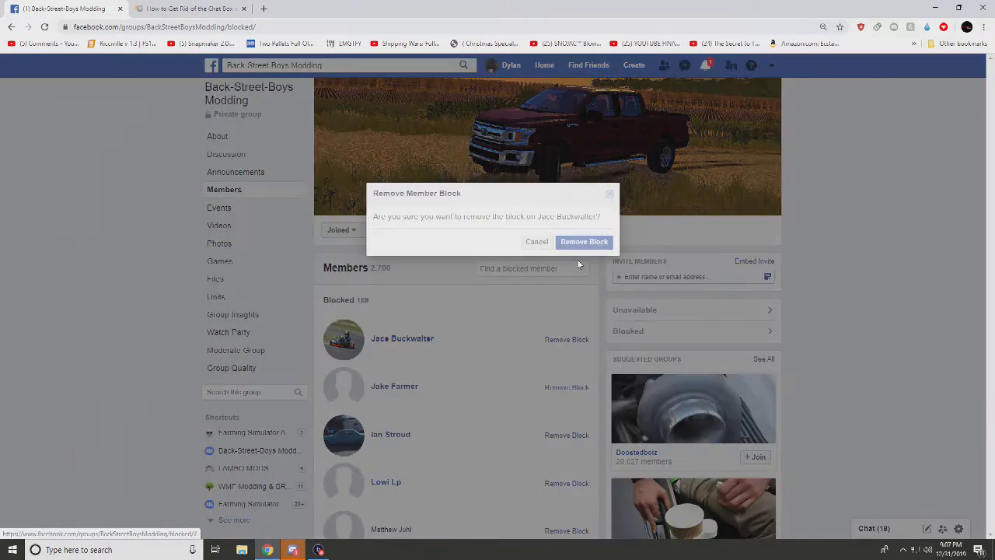
left_click(584, 242)
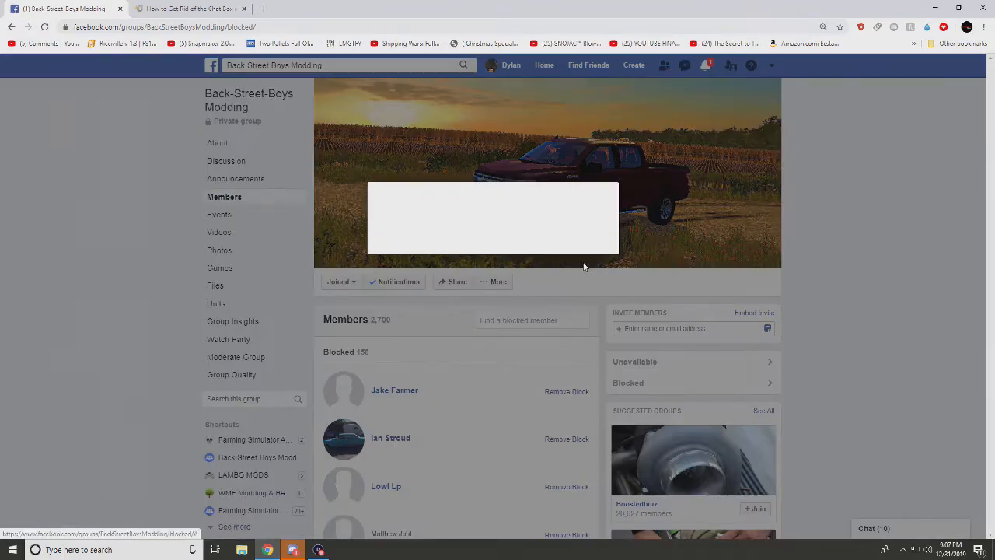
left_click(566, 391)
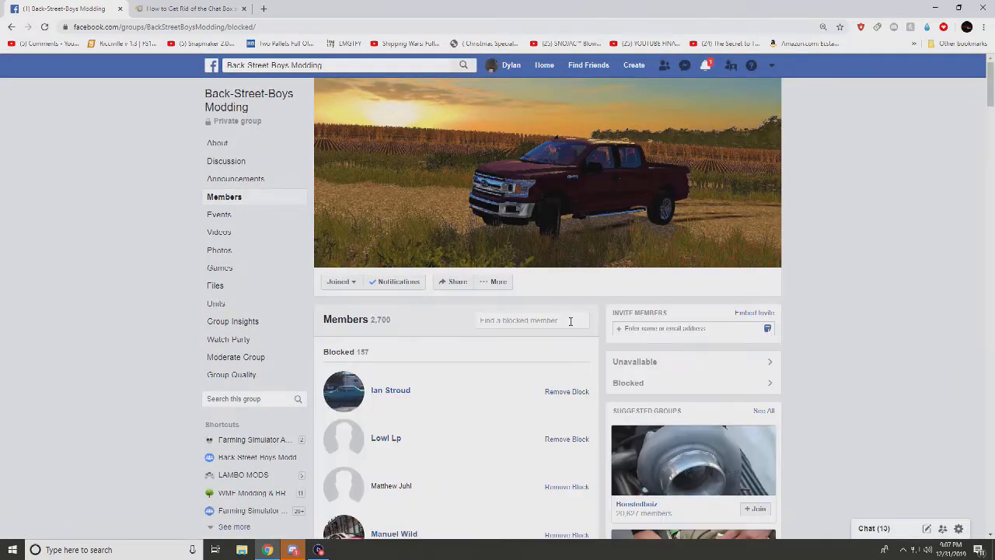
scroll("down", 3)
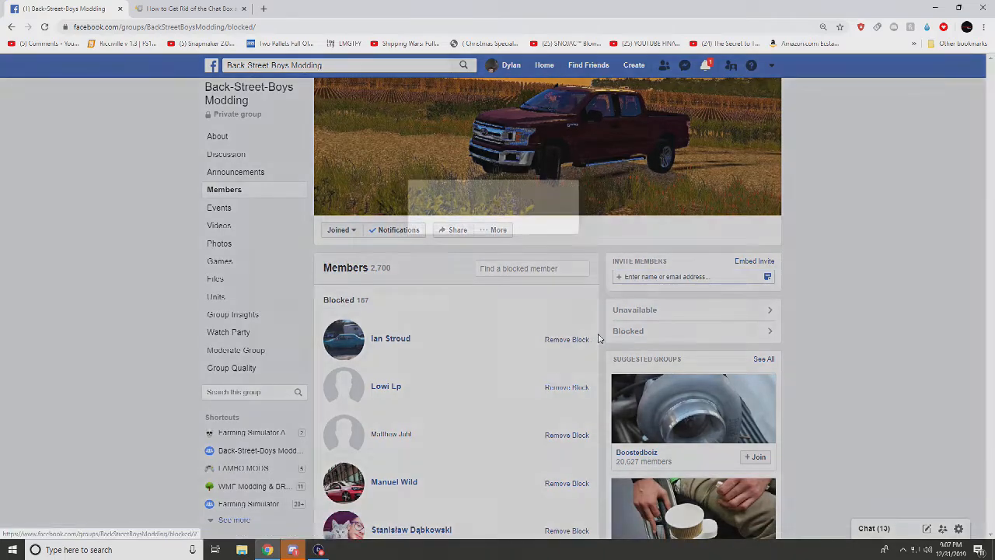
left_click(567, 339)
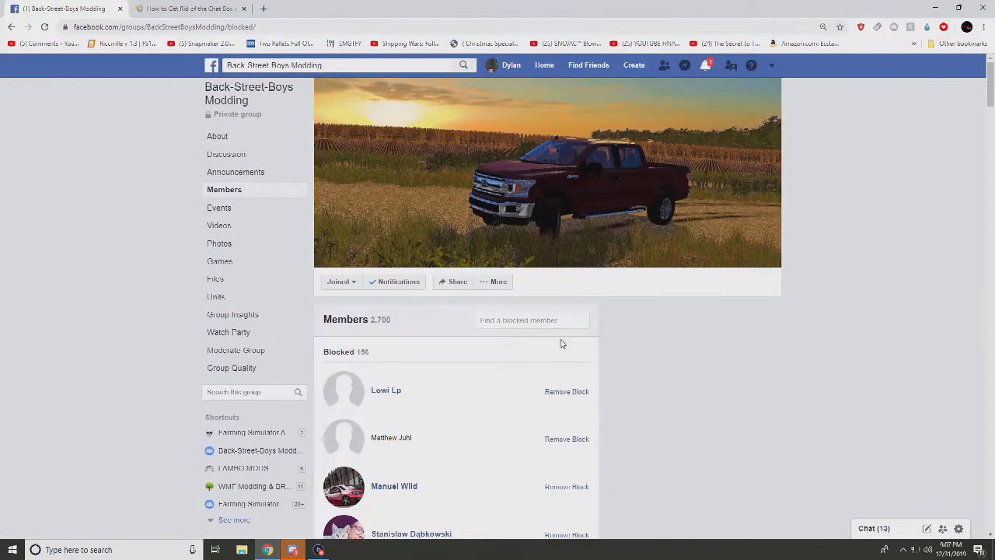
left_click(567, 392)
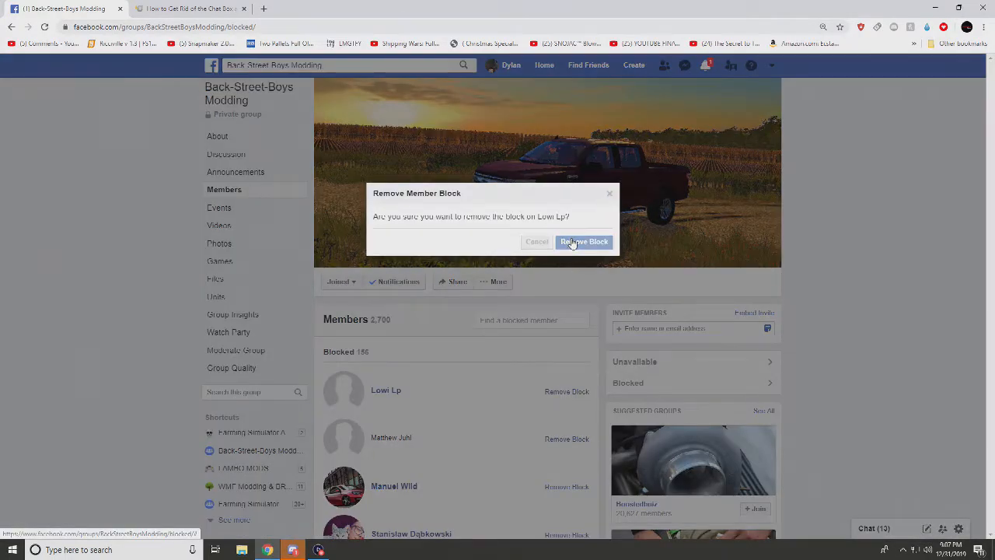
left_click(584, 241)
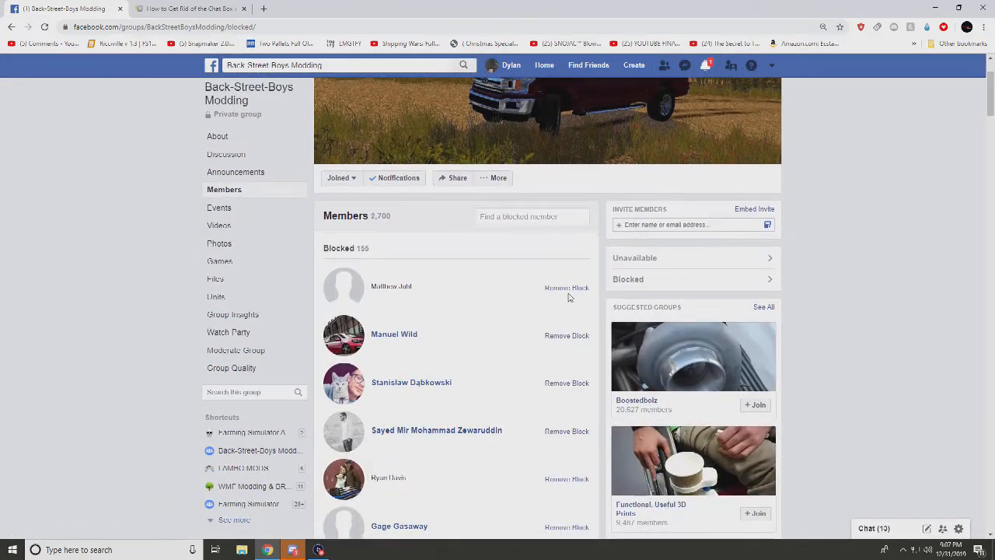
scroll("down", 3)
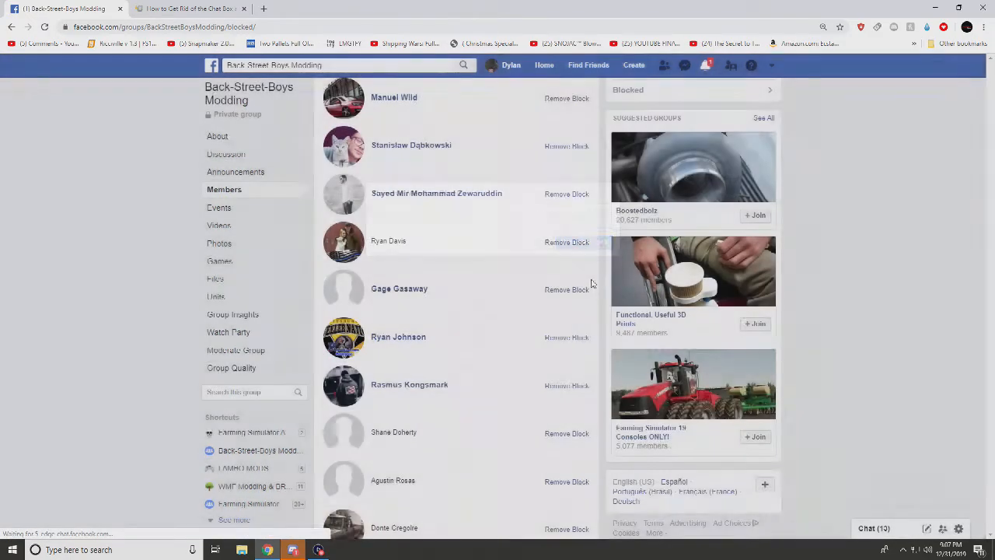
scroll("up", 3)
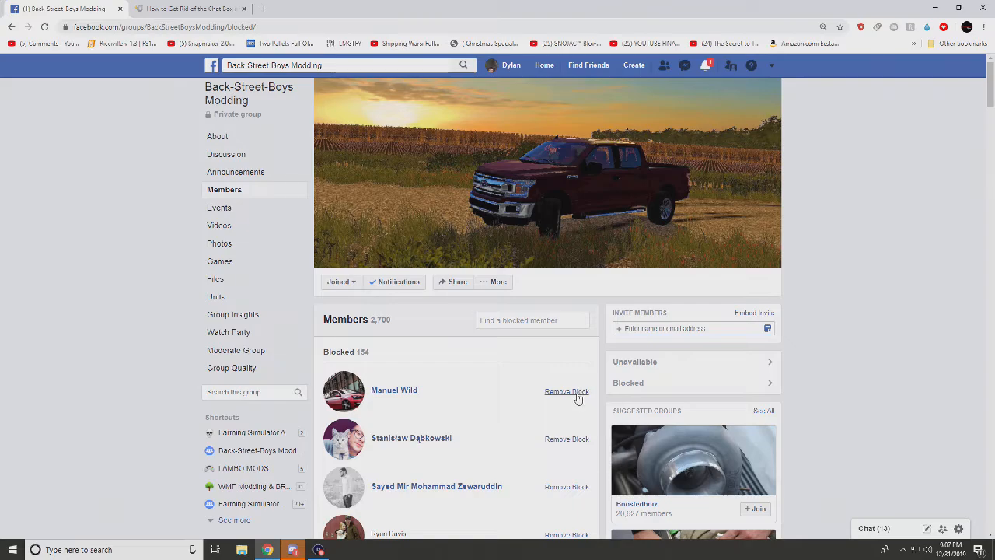
scroll("down", 3)
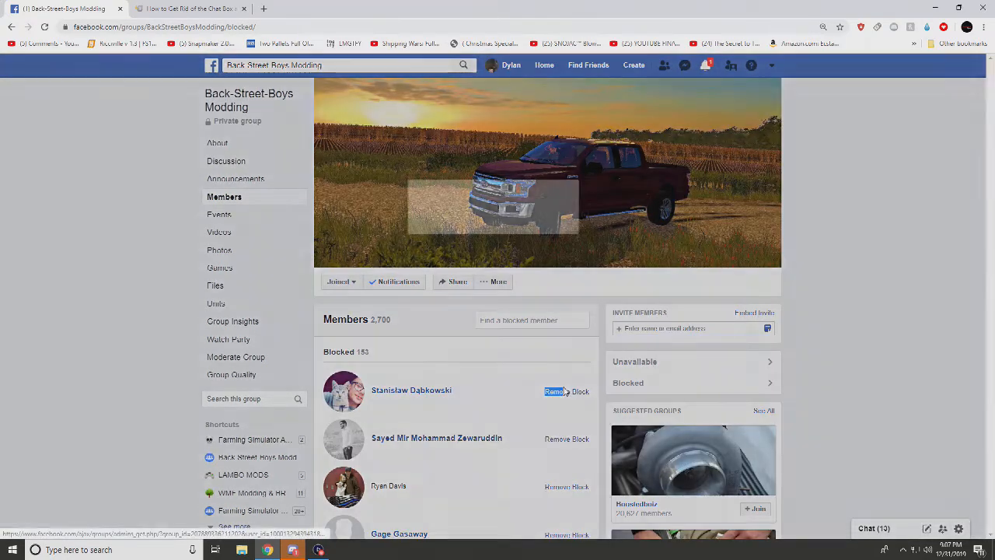
left_click(556, 391)
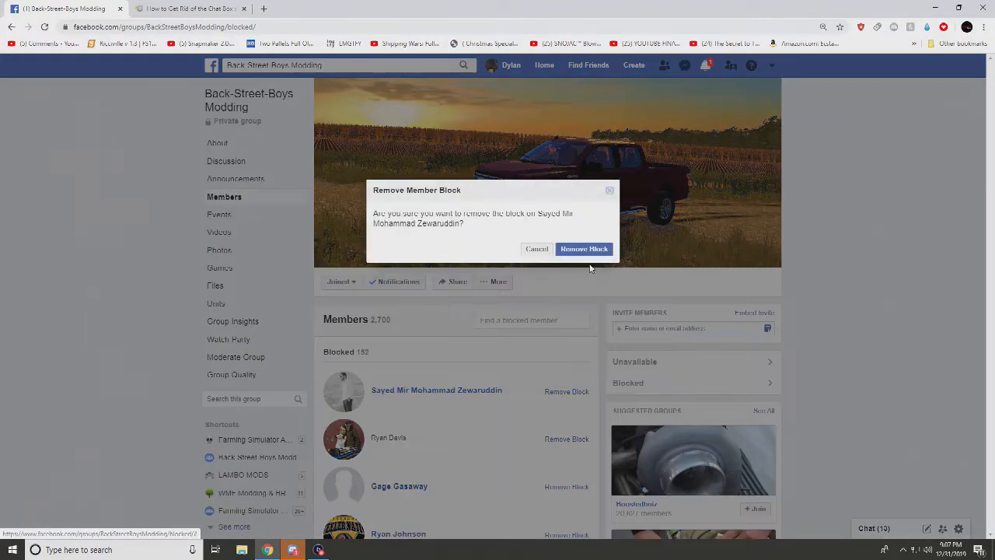
left_click(584, 248)
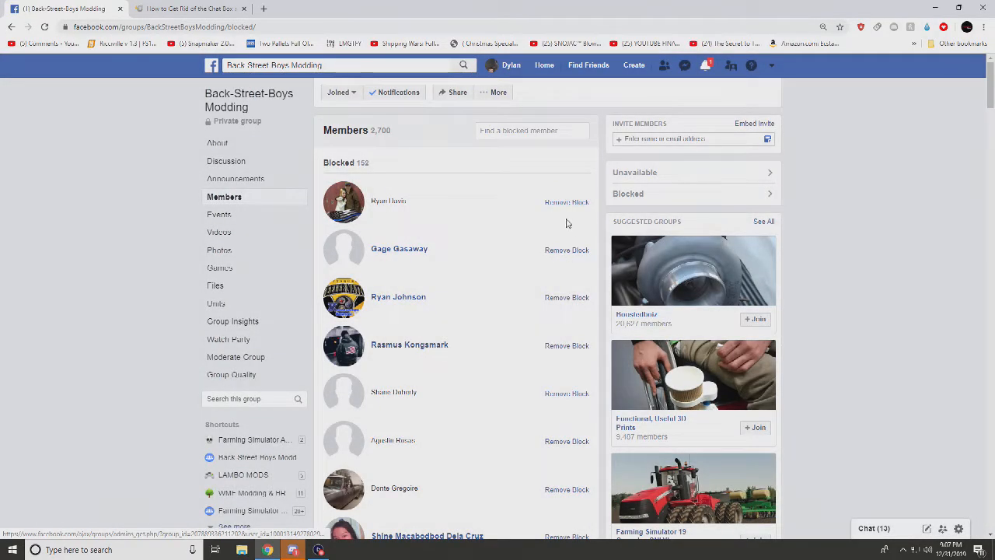
left_click(566, 202)
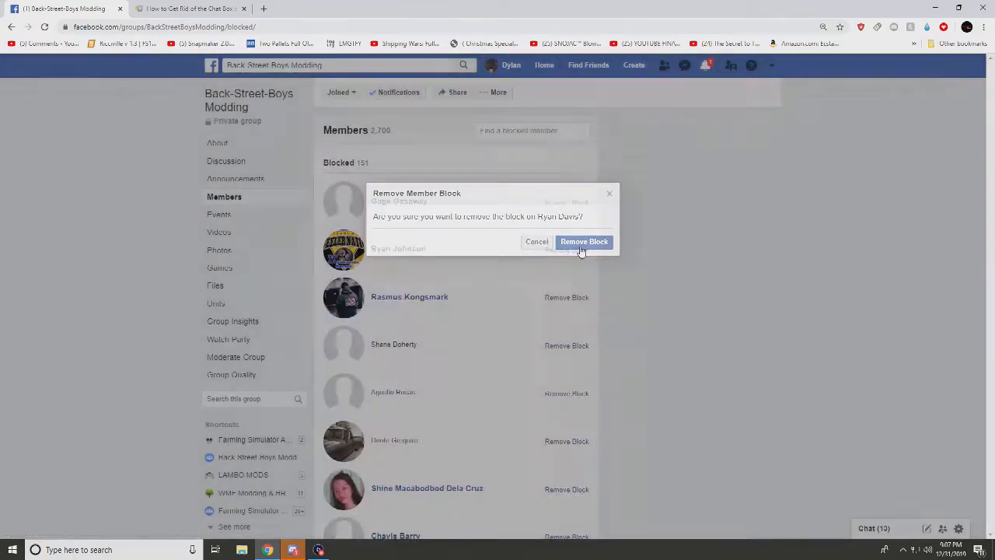
left_click(584, 242)
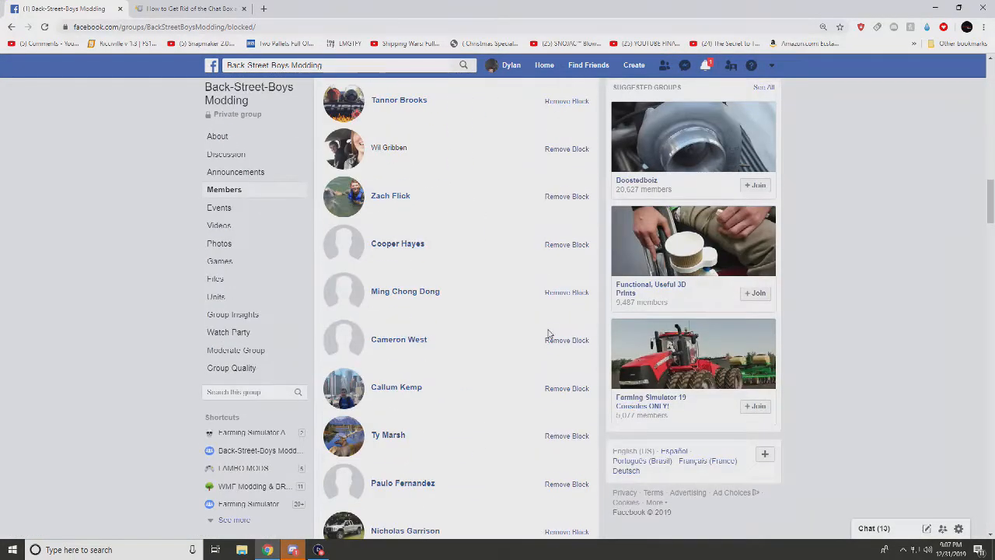
scroll("down", 3)
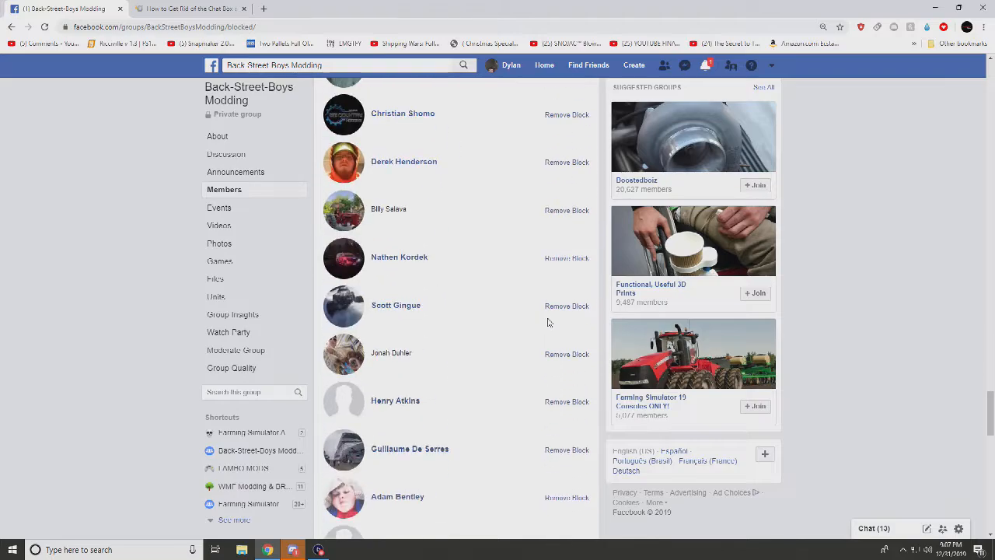
scroll("down", 3)
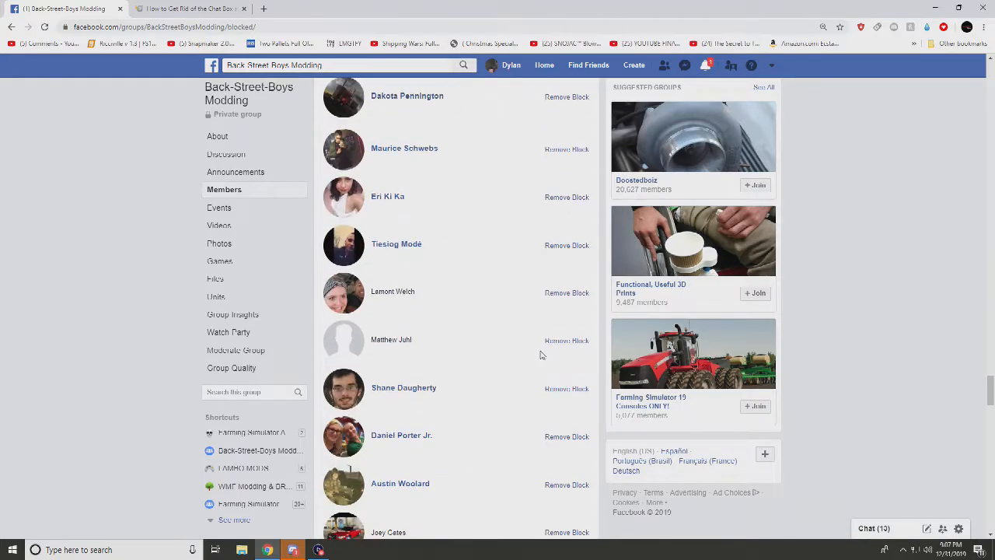
scroll("down", 3)
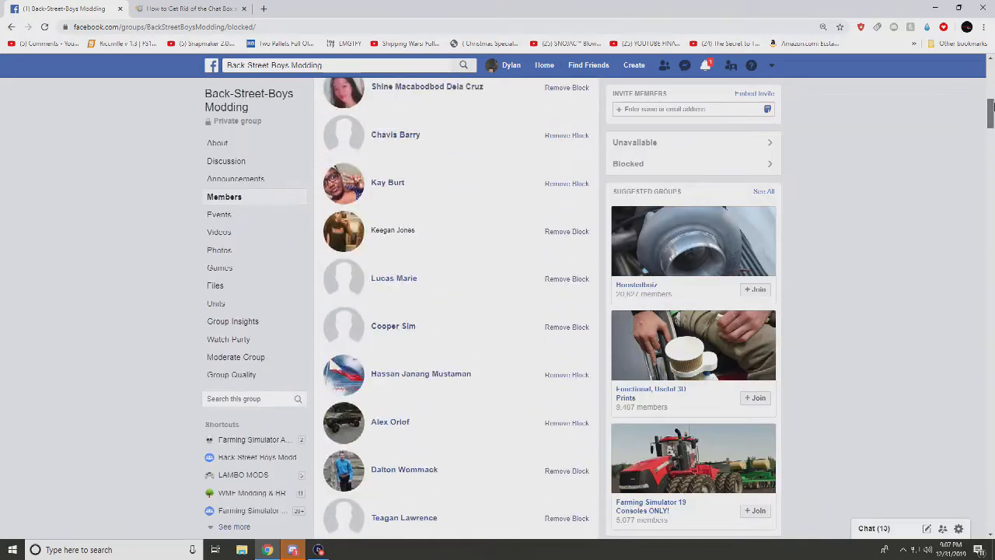
scroll("up", 3)
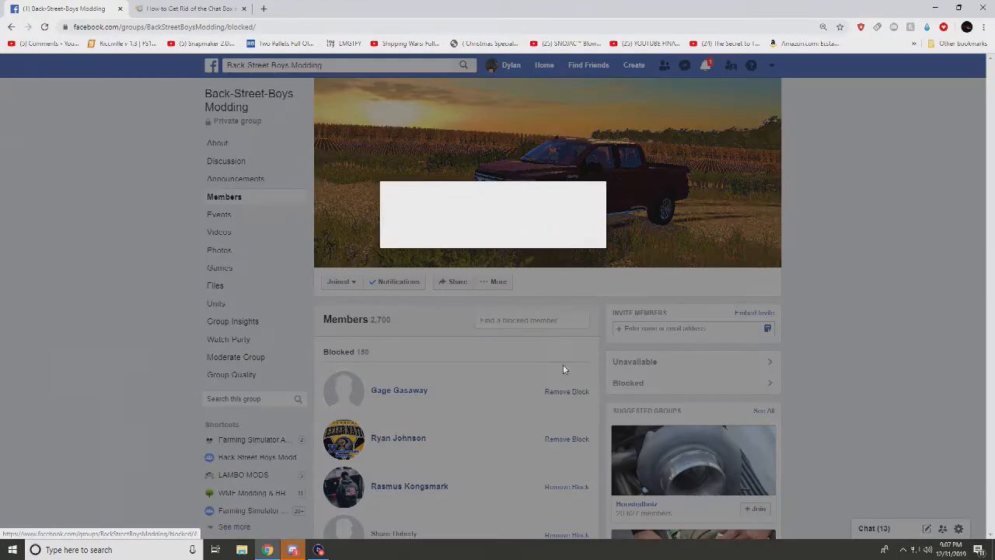
Lift the blocks on the first few members at the top of the Blocked list.
left_click(567, 391)
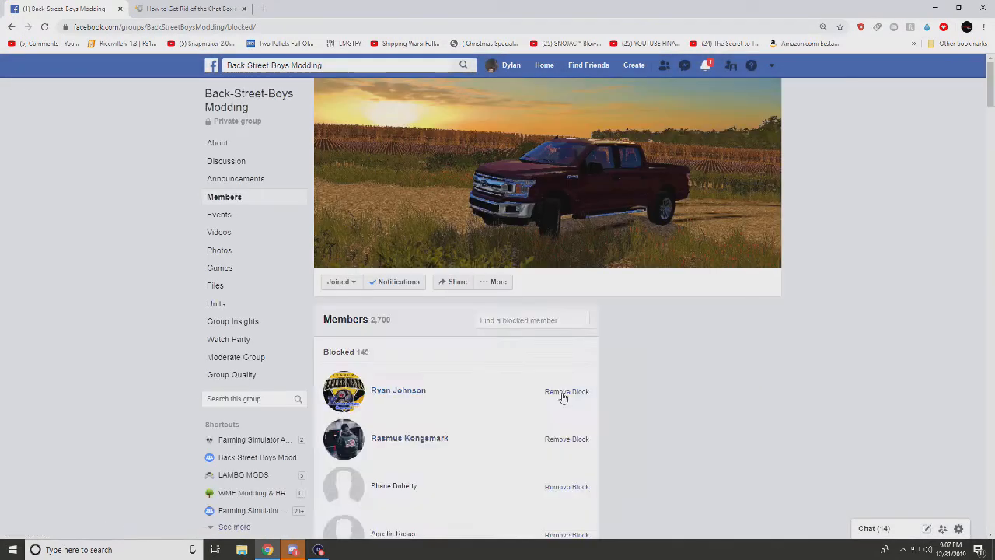
left_click(567, 391)
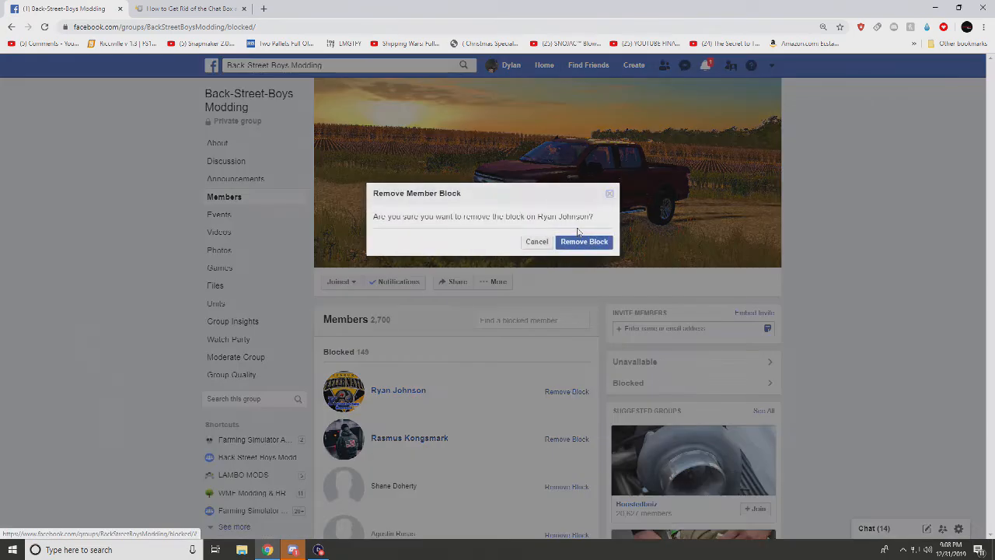
left_click(583, 241)
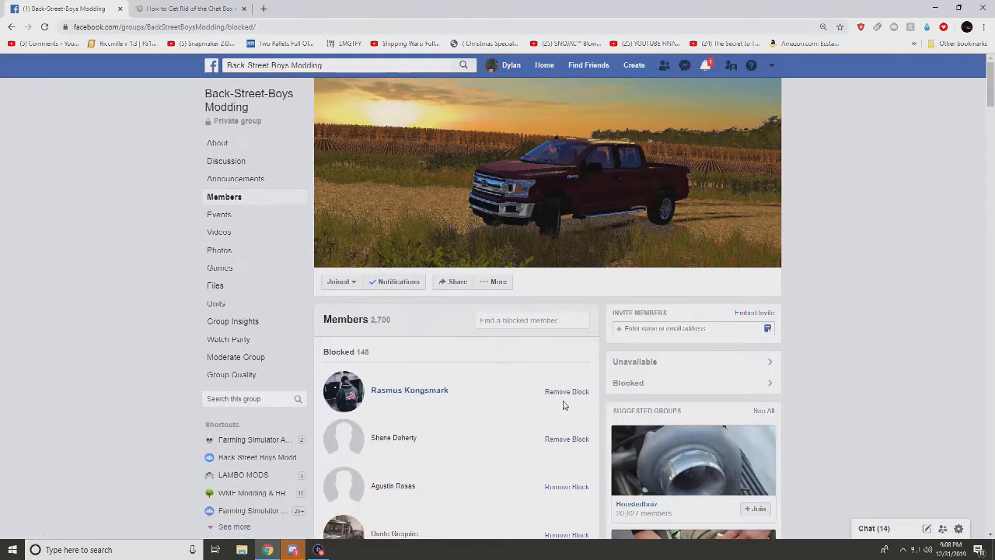
left_click(567, 391)
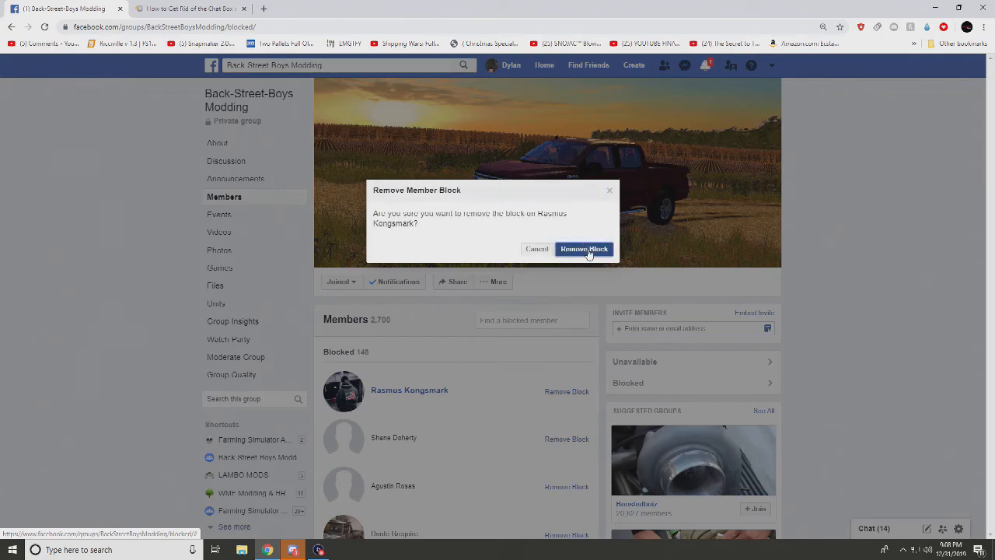
left_click(584, 249)
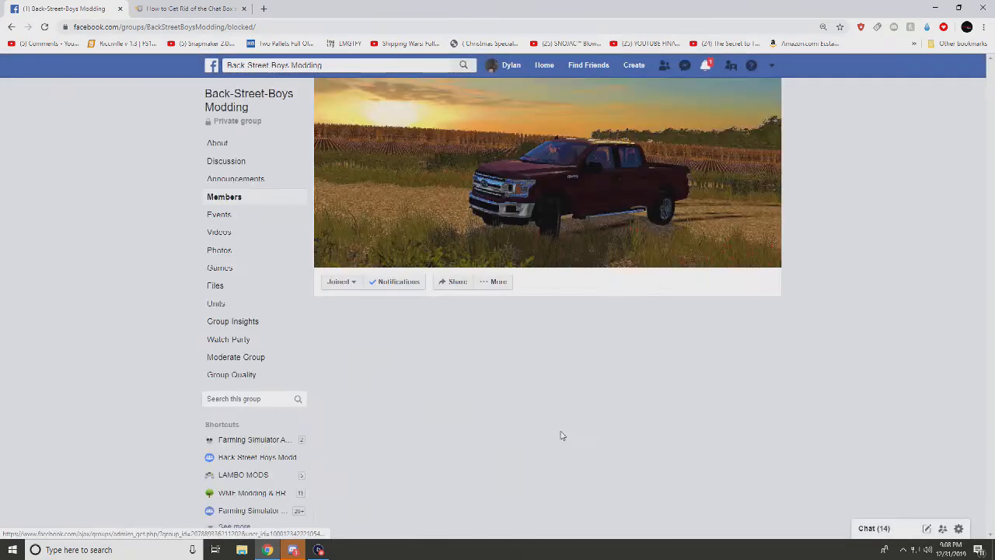
left_click(567, 391)
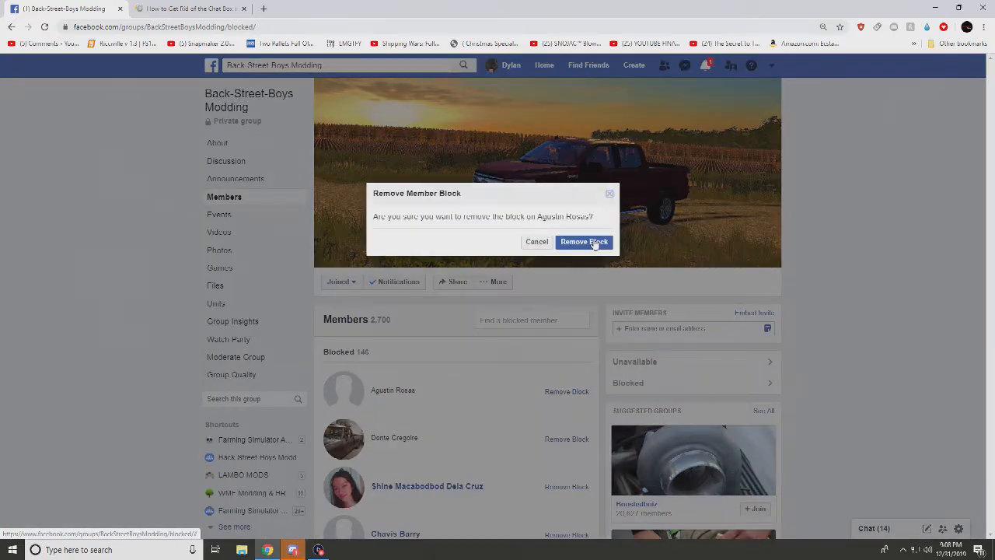
left_click(583, 242)
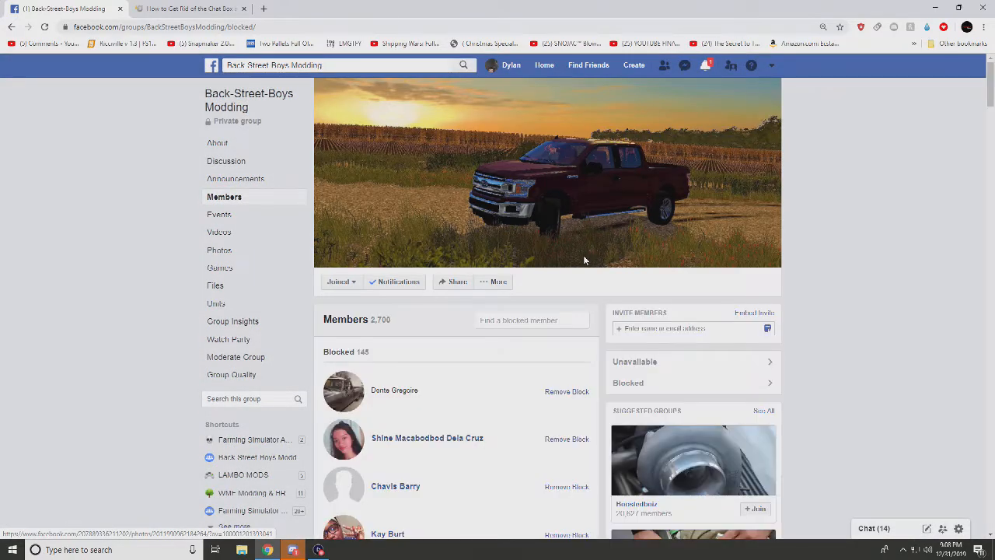
left_click(567, 391)
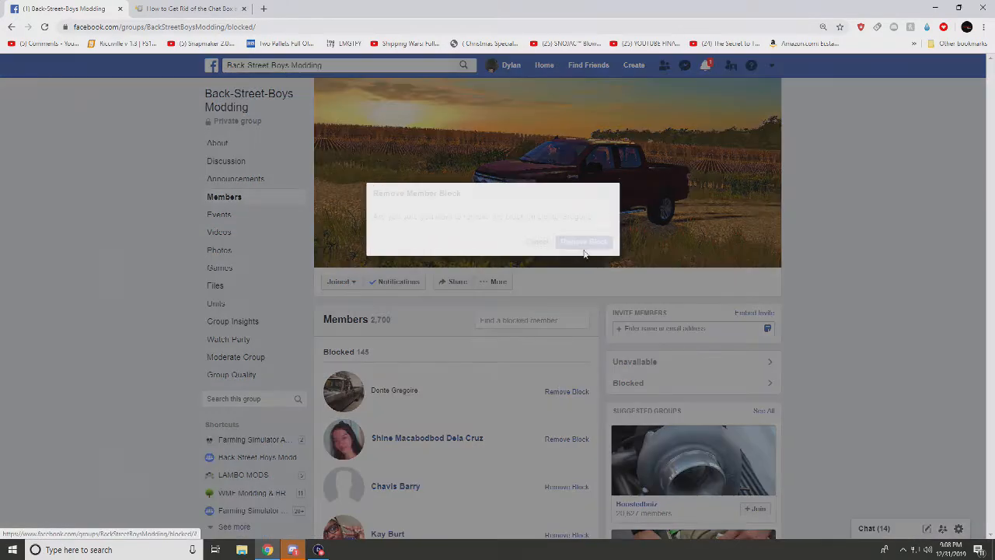
left_click(584, 241)
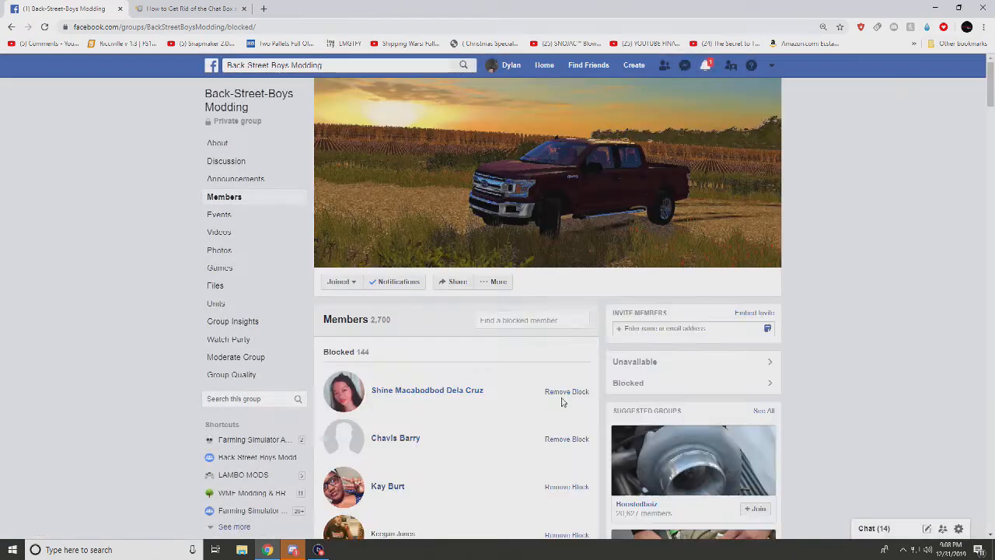
left_click(566, 391)
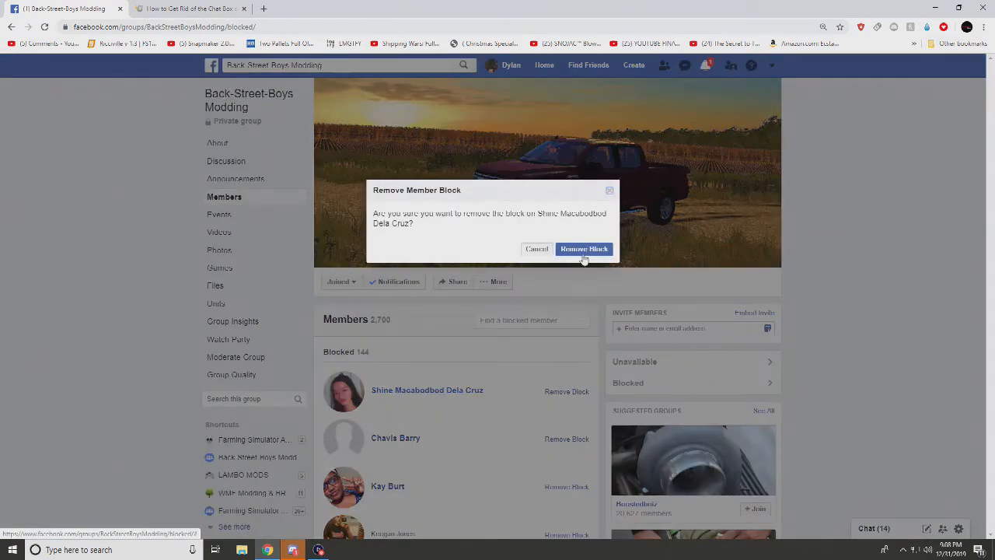
left_click(584, 249)
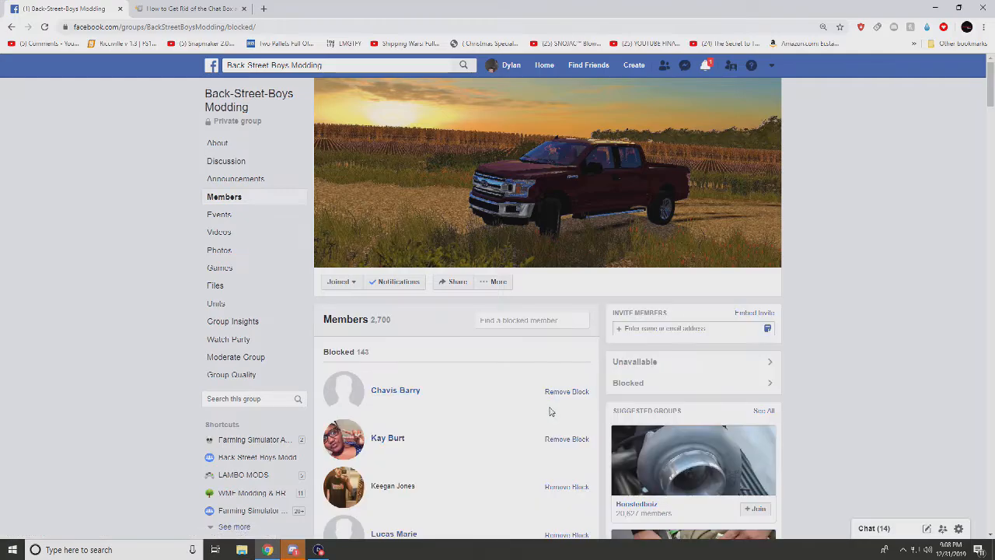
mouse_move(560, 415)
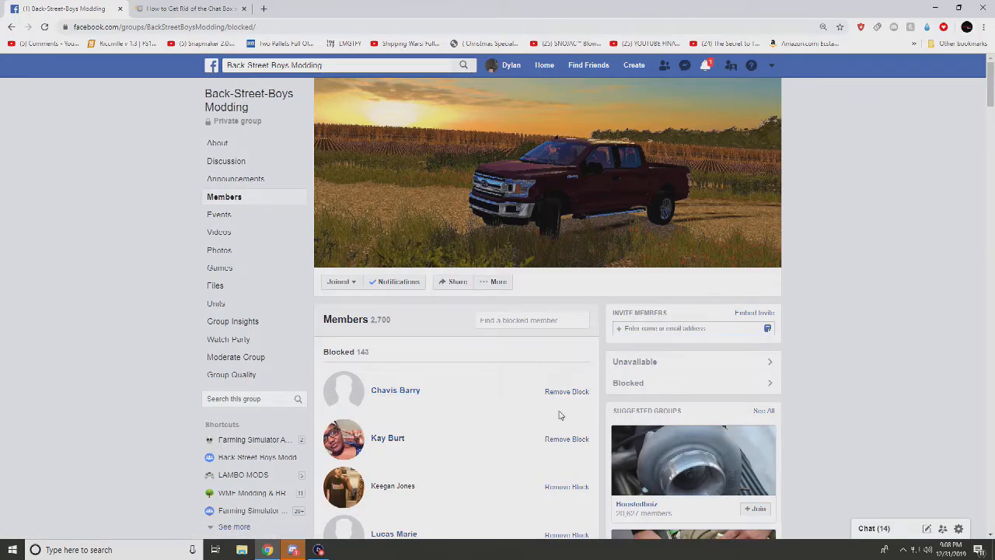
left_click(567, 392)
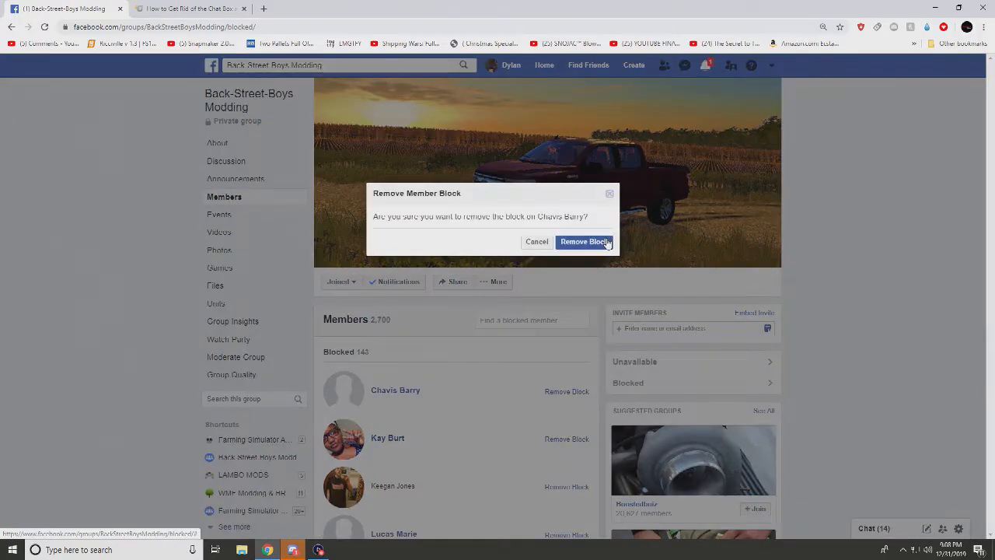
left_click(583, 241)
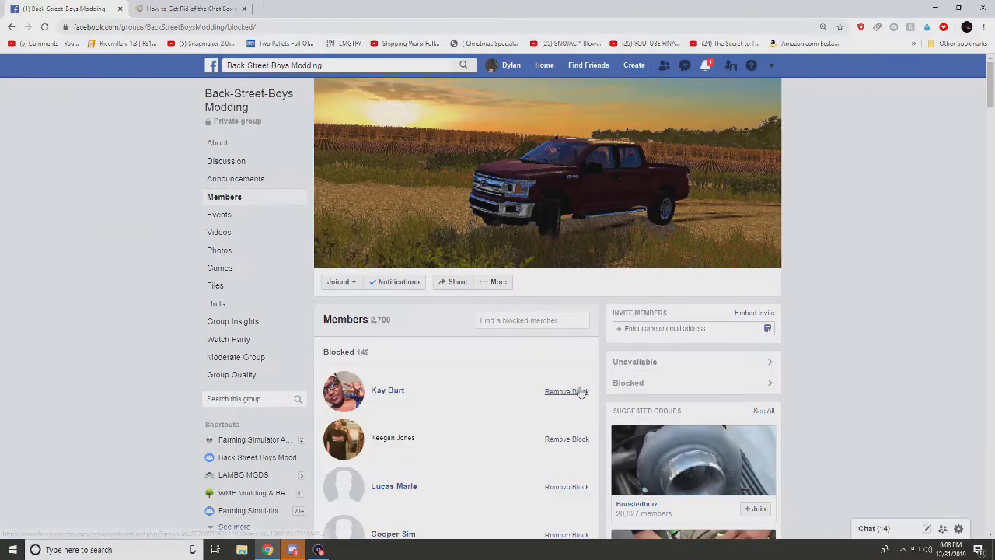
left_click(566, 392)
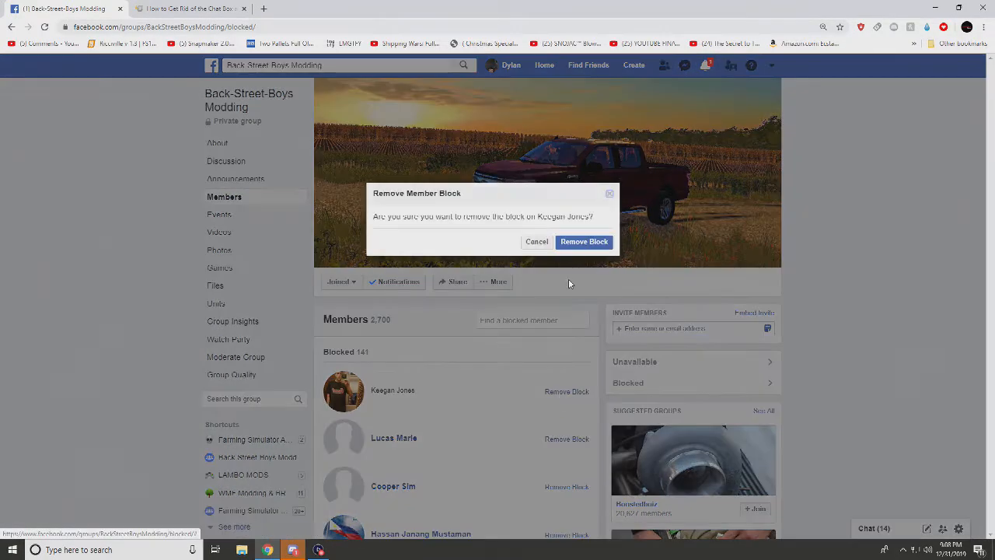
left_click(584, 241)
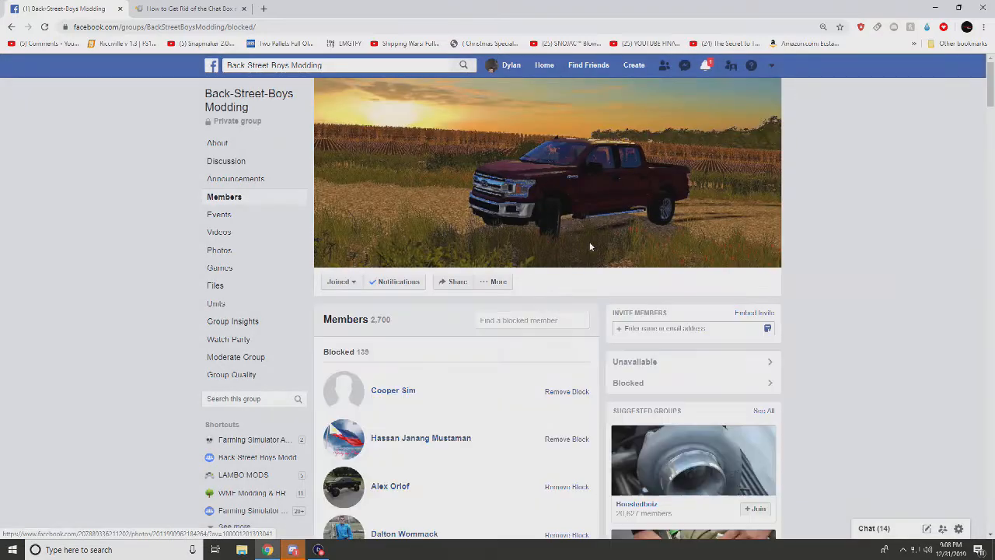
mouse_move(566, 391)
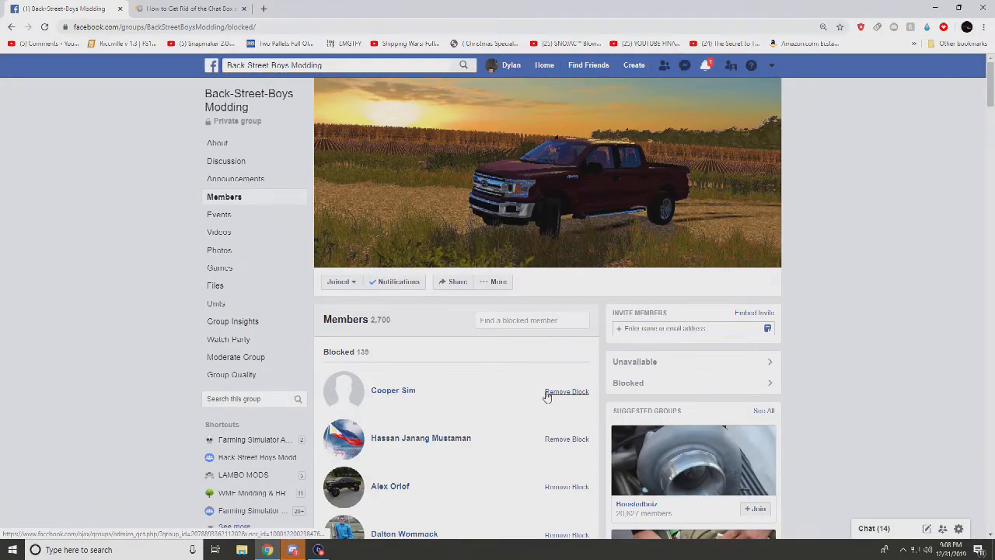
left_click(566, 391)
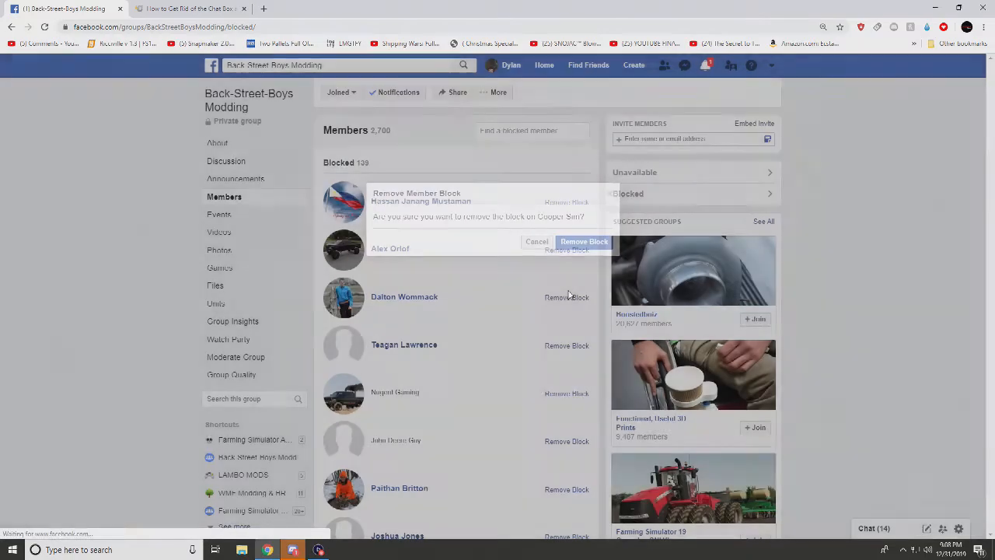
left_click(584, 242)
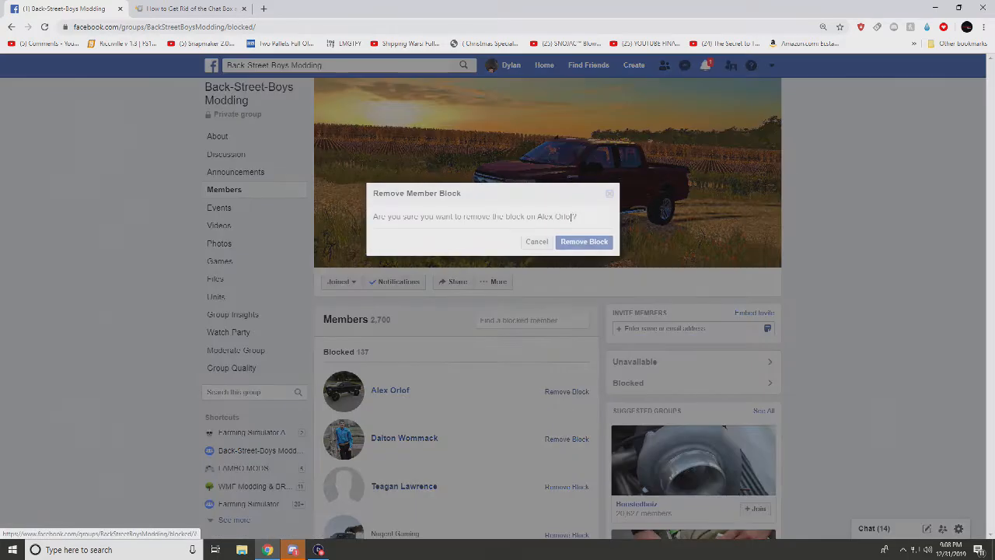
left_click(584, 241)
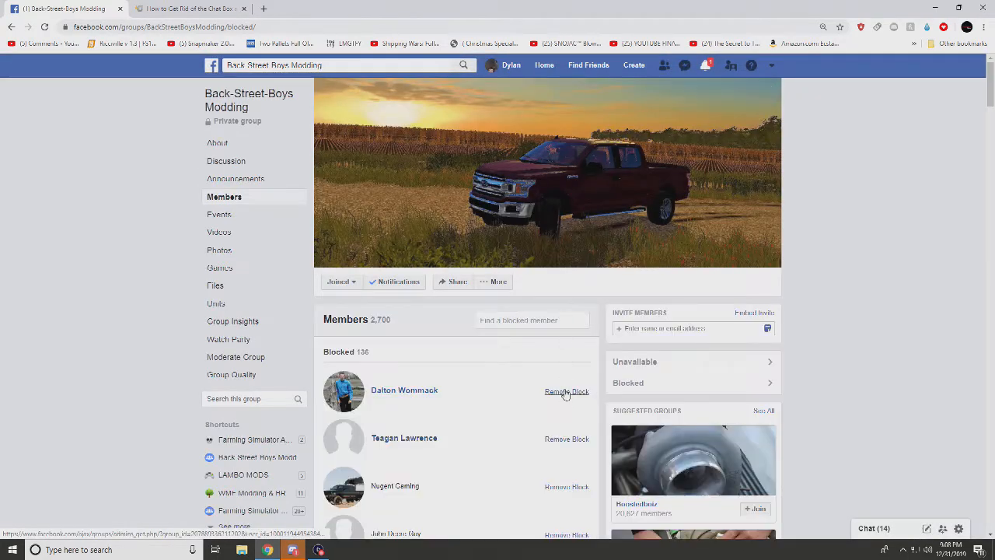
Unblock the first four members at the top of the list, starting from 120.
left_click(567, 391)
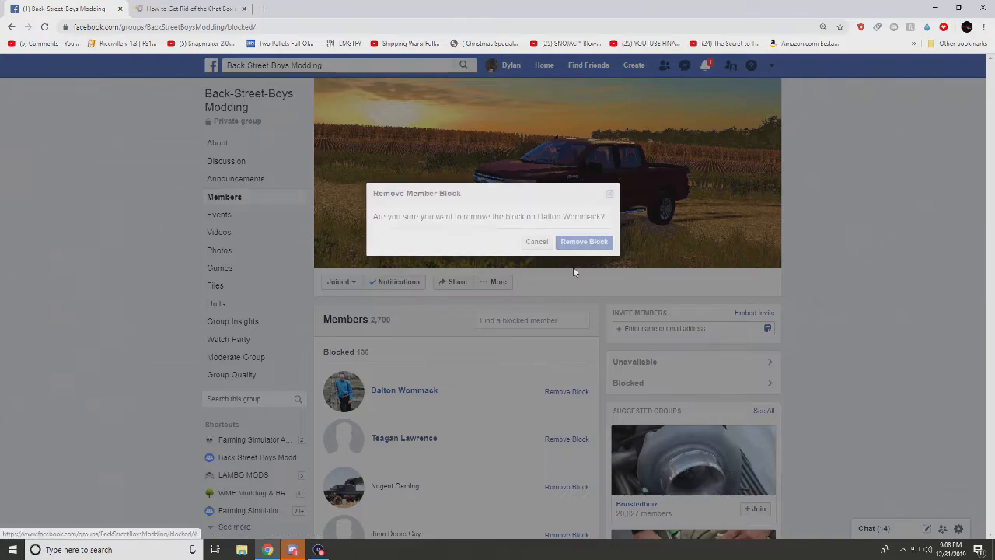
left_click(584, 241)
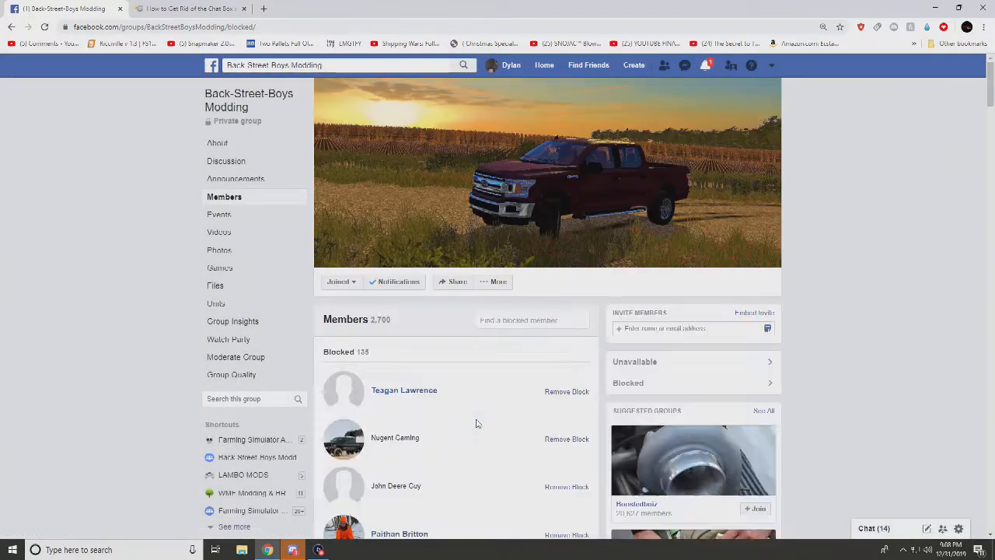
left_click(566, 391)
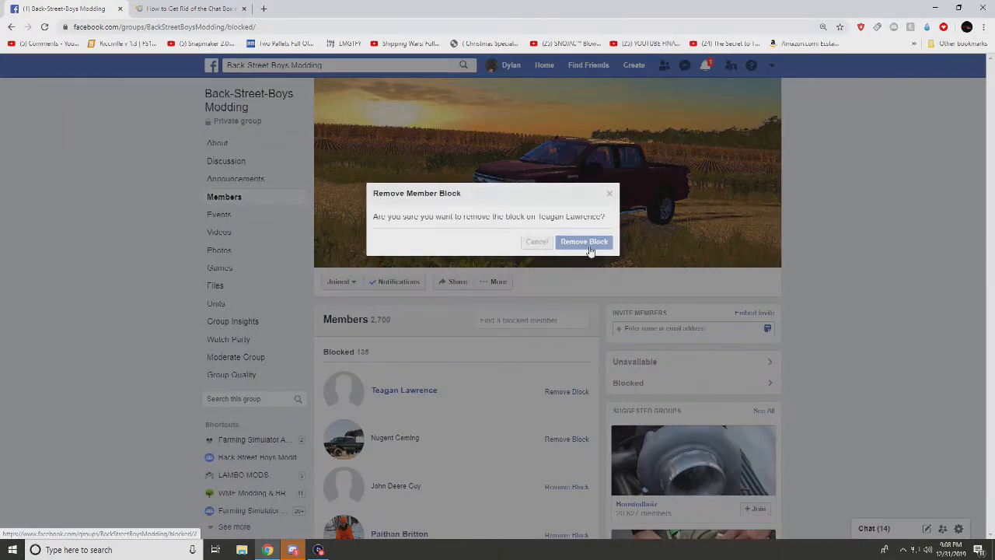
left_click(584, 242)
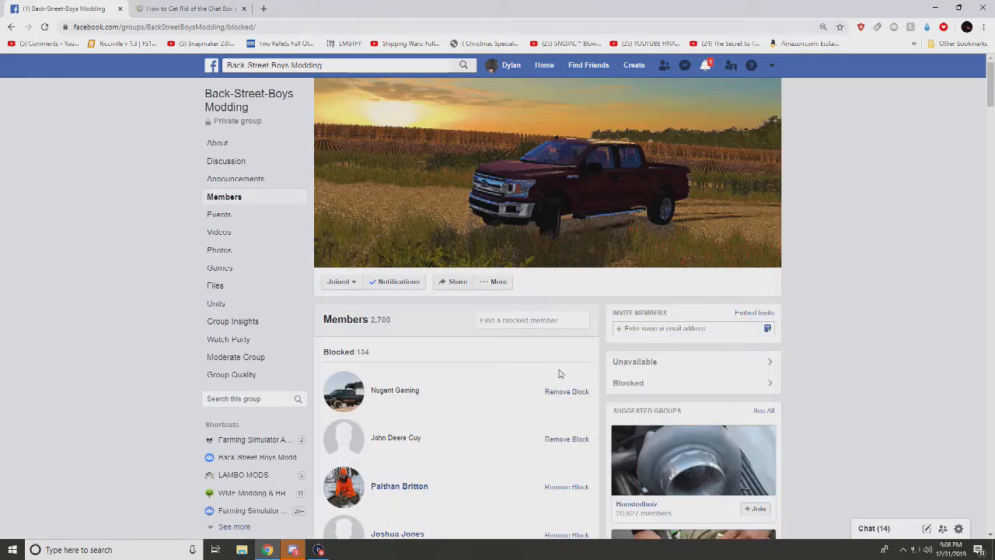
left_click(567, 391)
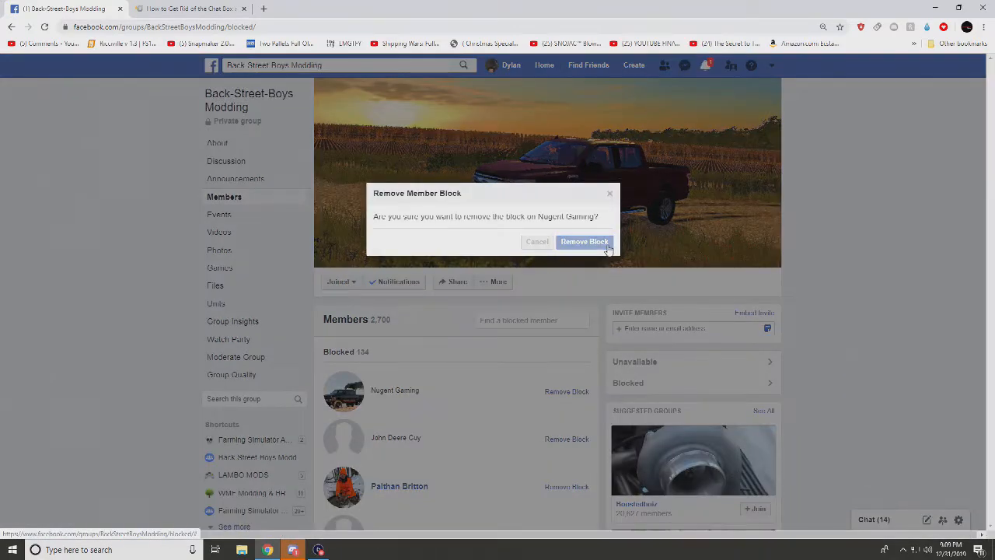
left_click(584, 241)
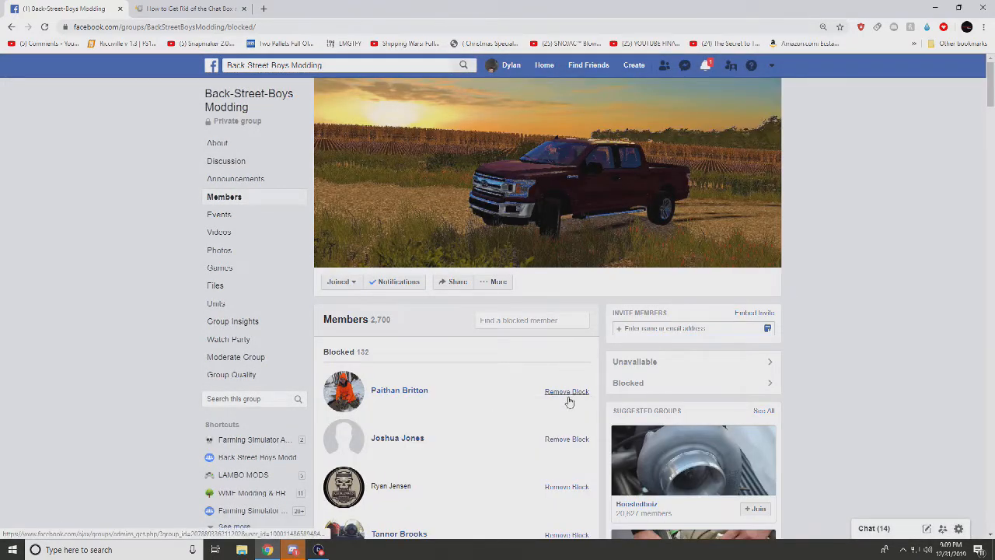
left_click(567, 391)
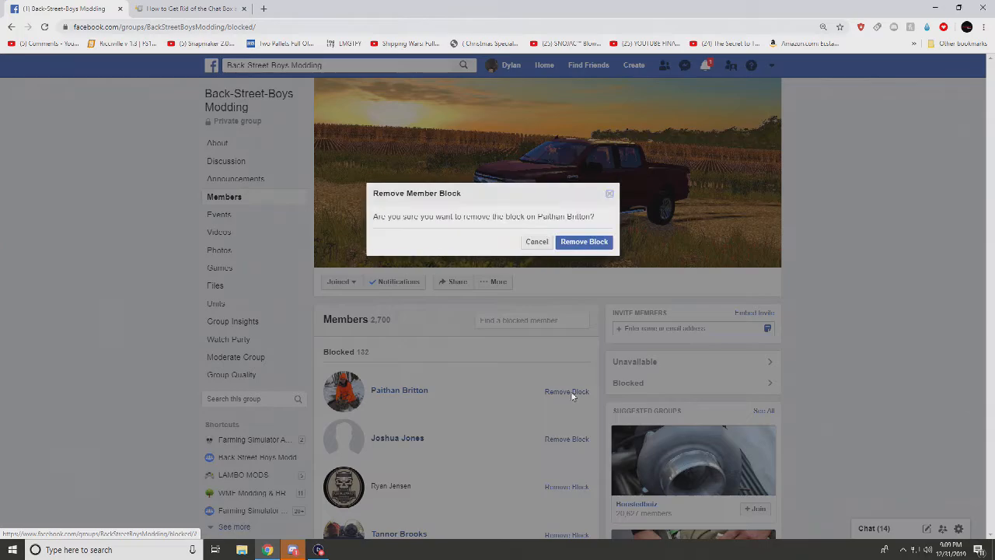
left_click(584, 241)
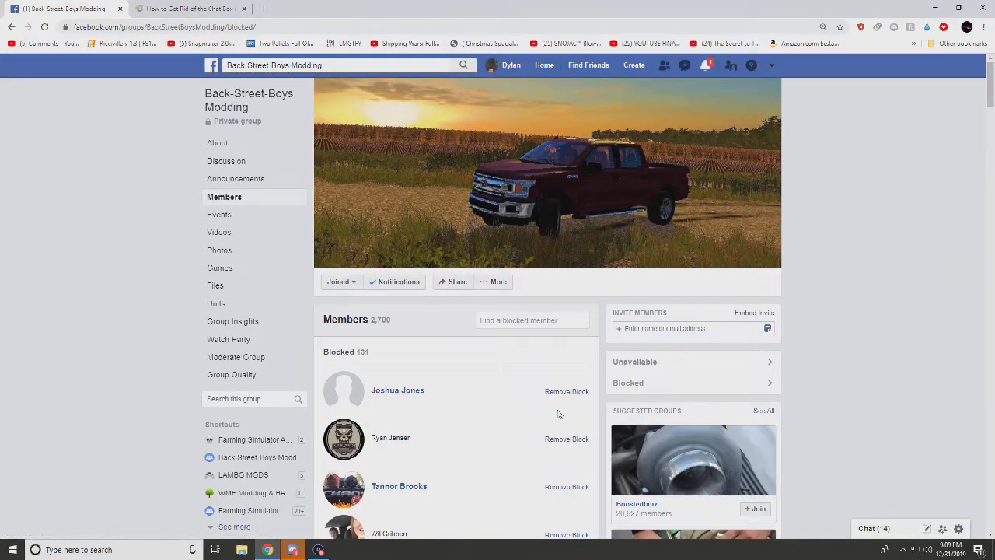
Unblock the next four top-listed members.
left_click(566, 391)
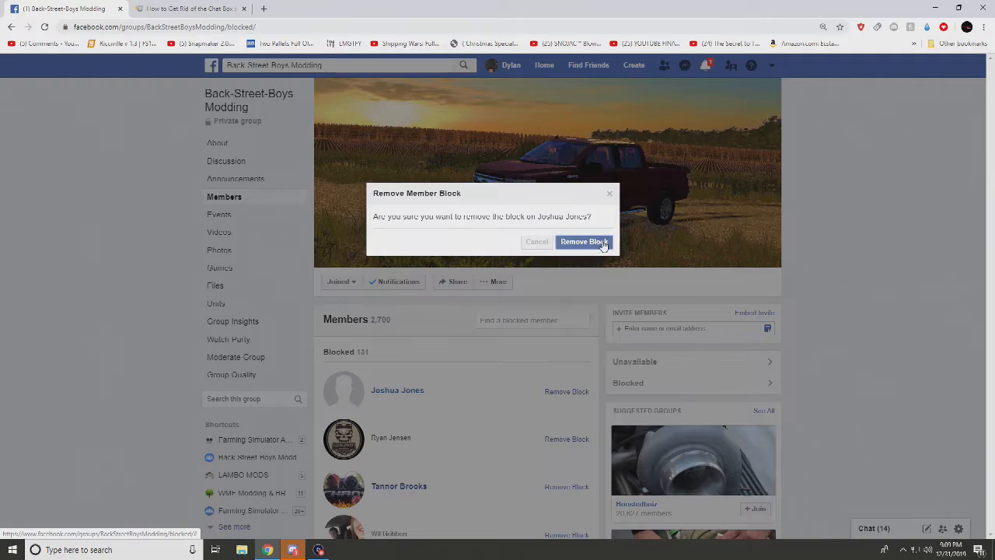
left_click(583, 242)
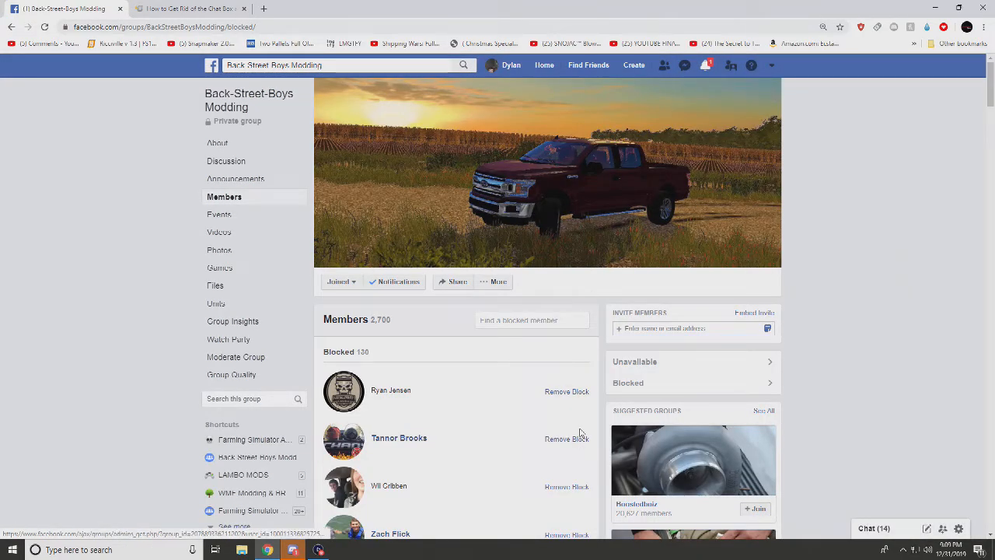
left_click(567, 391)
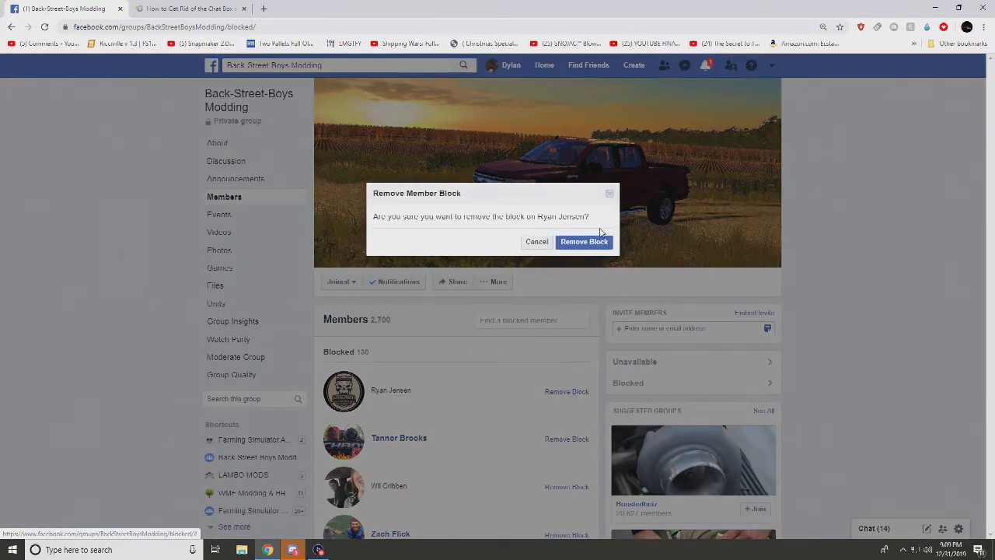
left_click(584, 241)
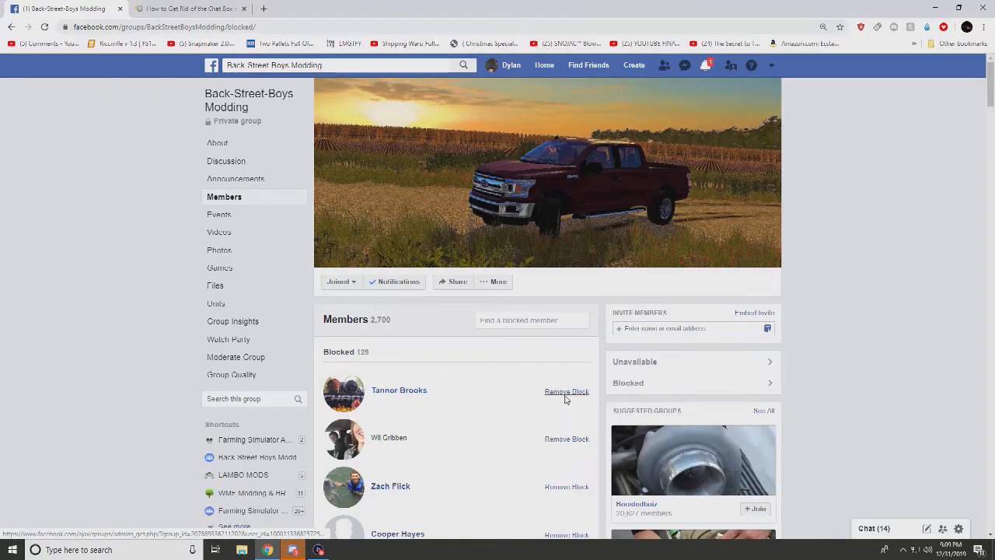
left_click(567, 391)
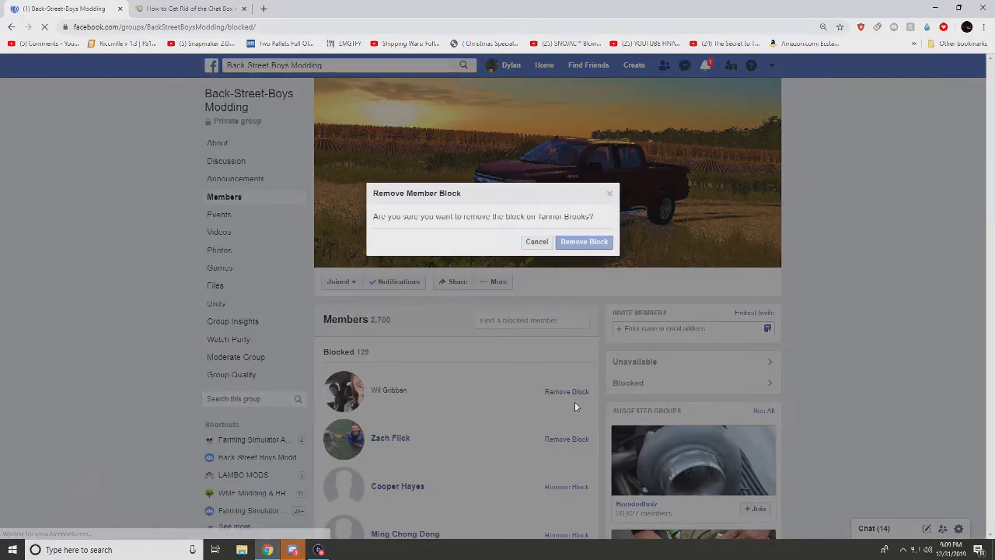
left_click(584, 241)
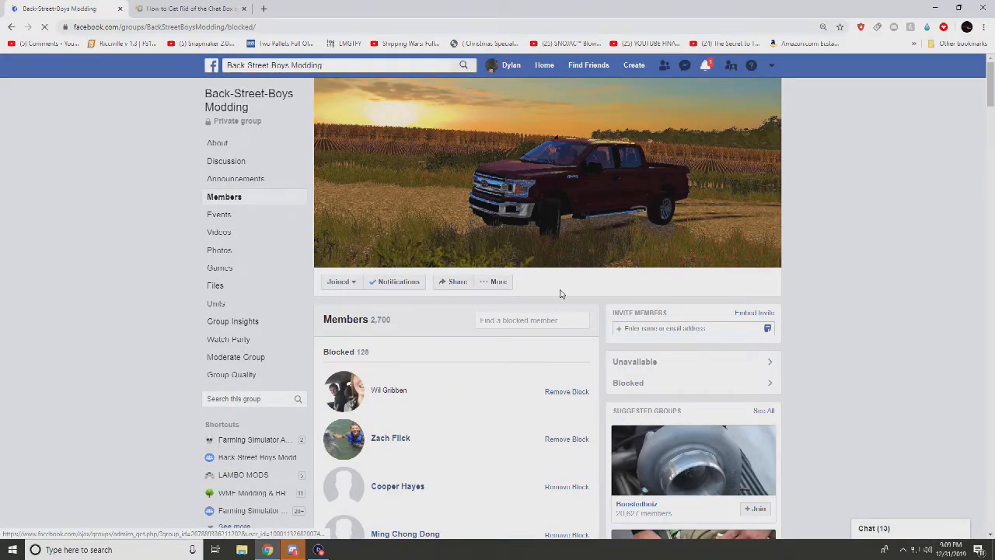
left_click(566, 392)
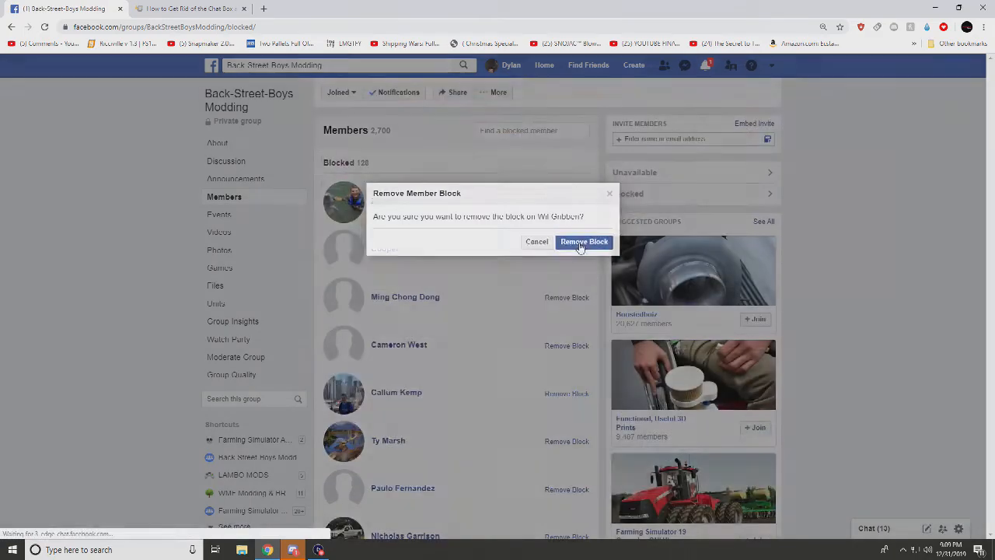
left_click(584, 241)
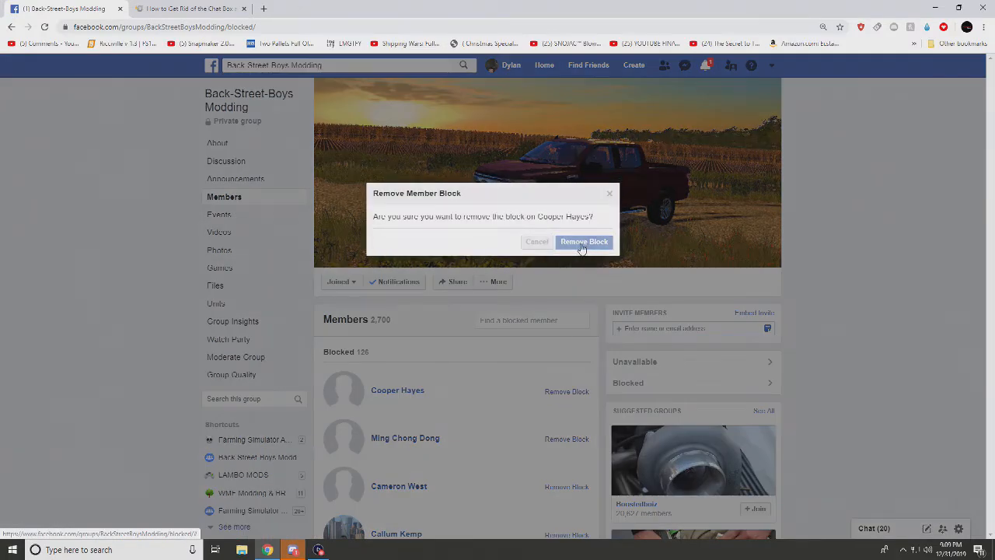
left_click(584, 242)
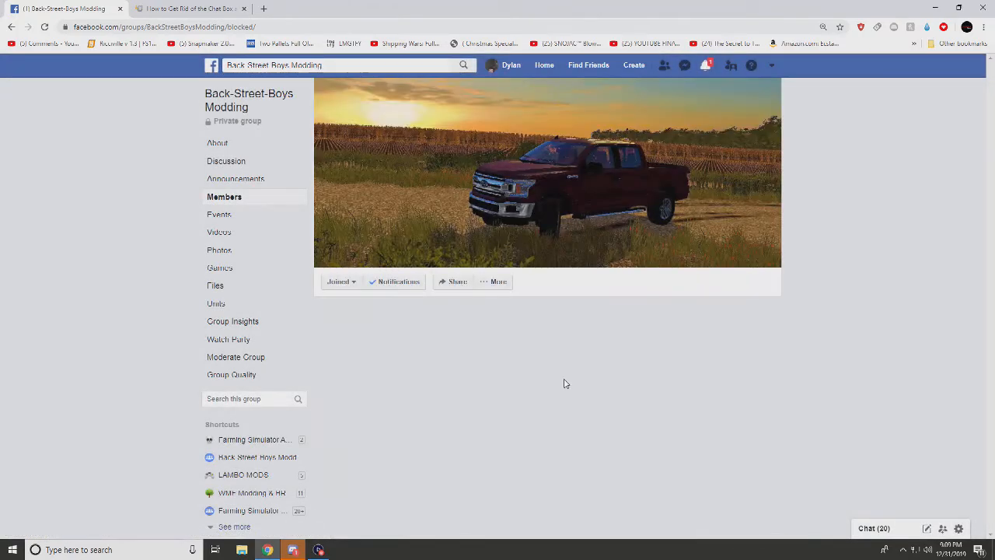
left_click(567, 391)
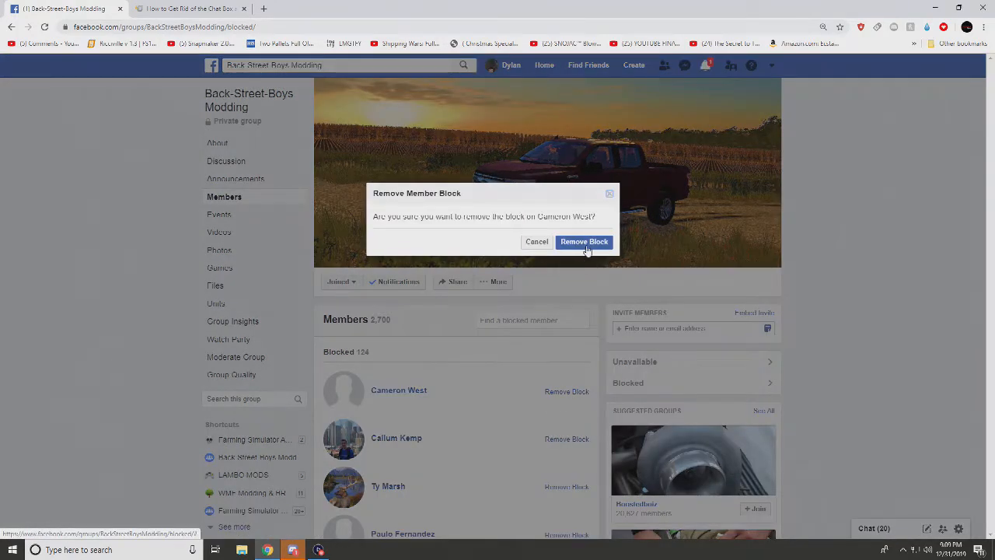
left_click(584, 242)
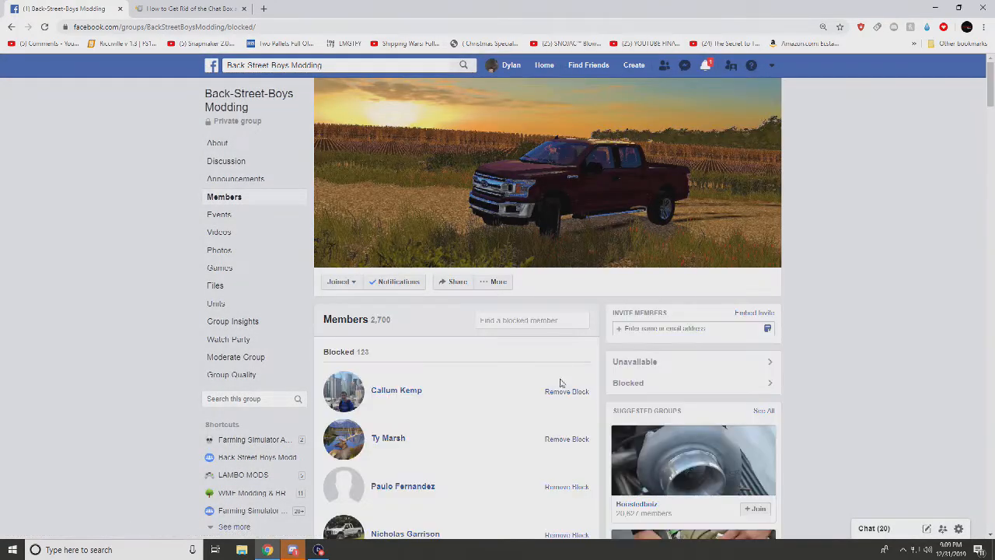
left_click(567, 391)
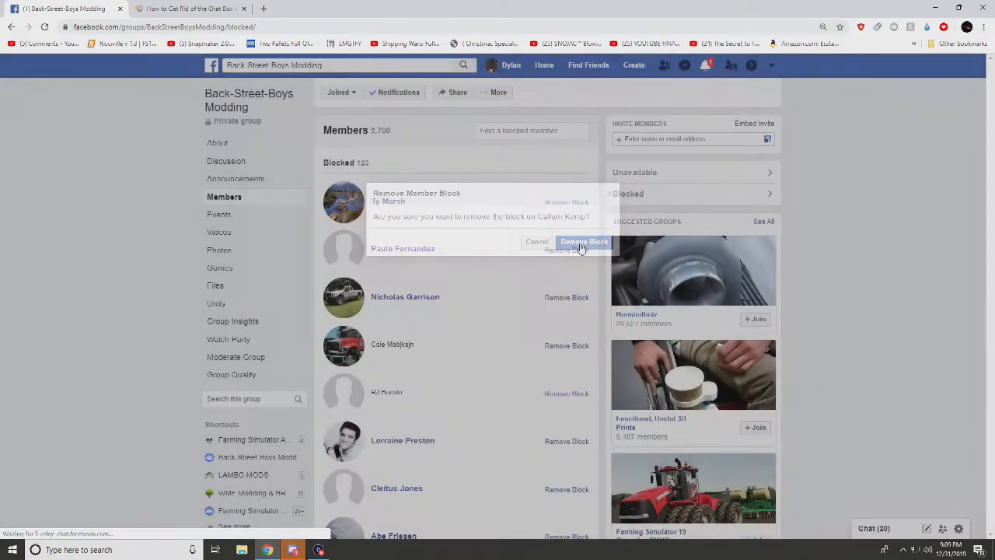
left_click(584, 241)
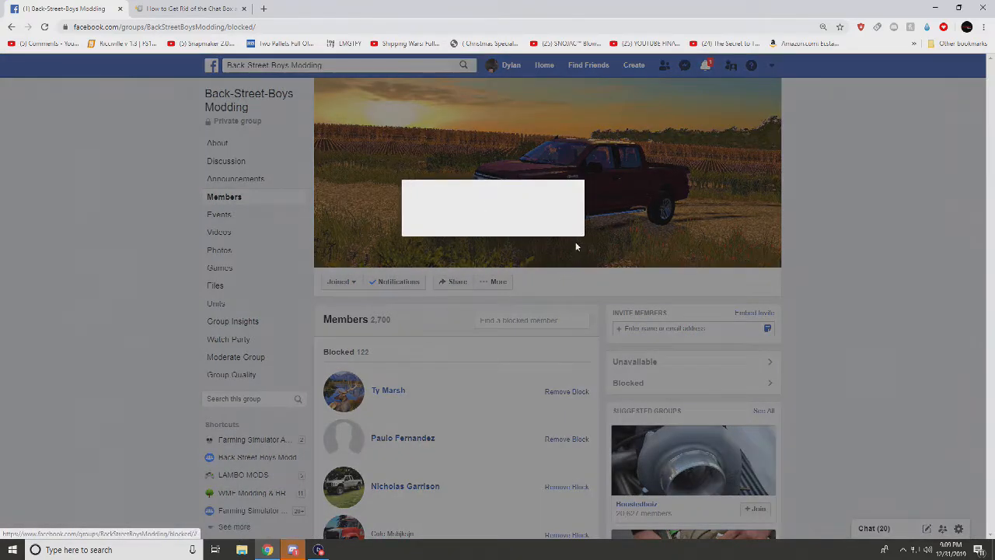
left_click(566, 391)
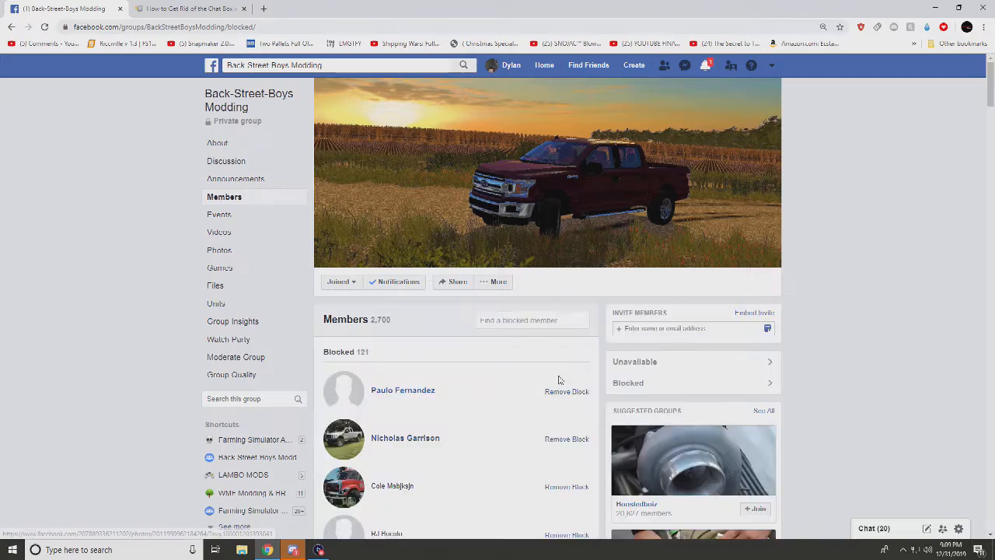
left_click(567, 391)
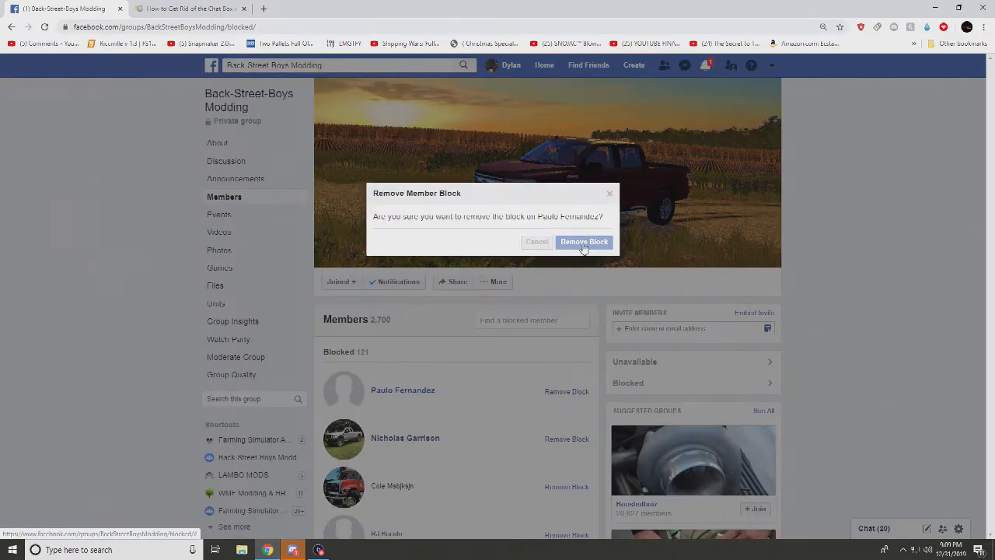
left_click(584, 242)
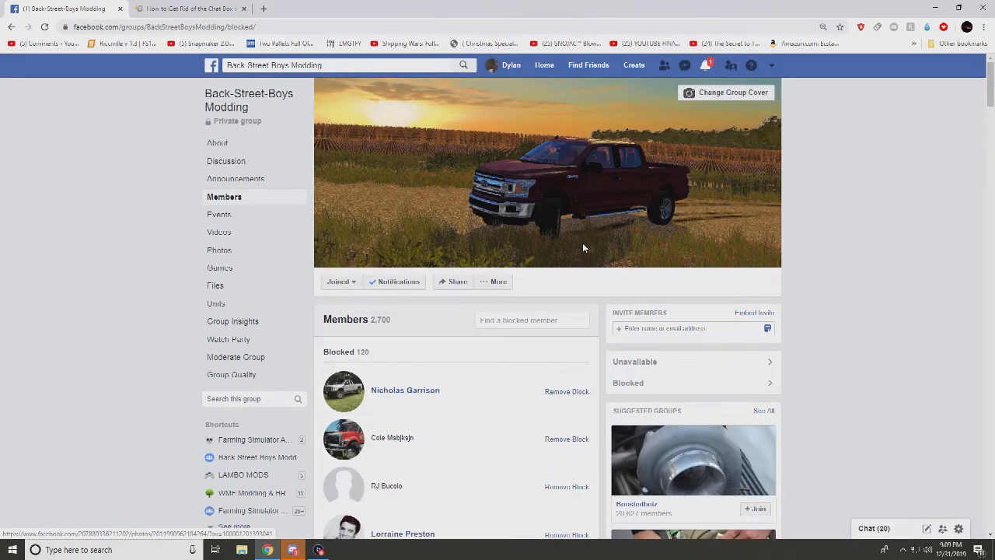
left_click(566, 391)
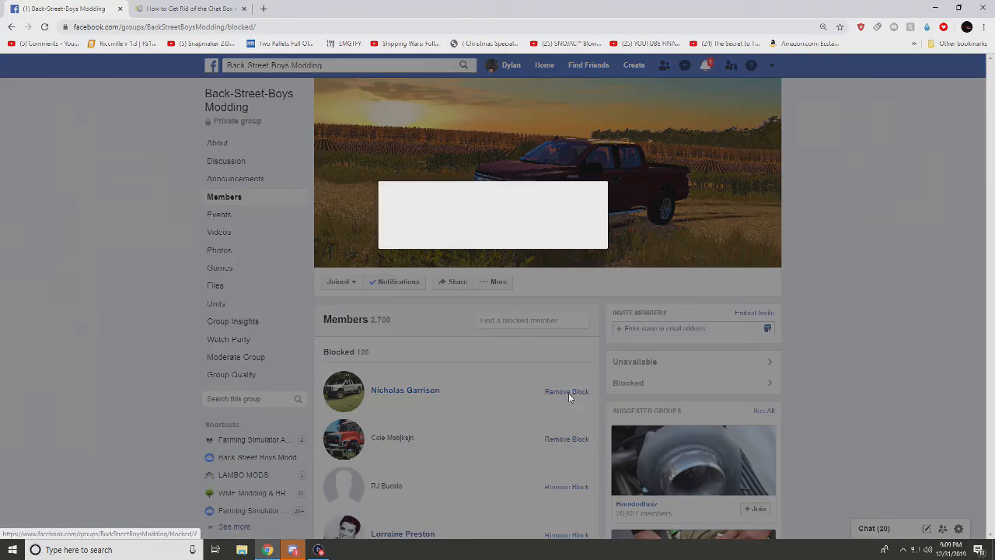
left_click(566, 391)
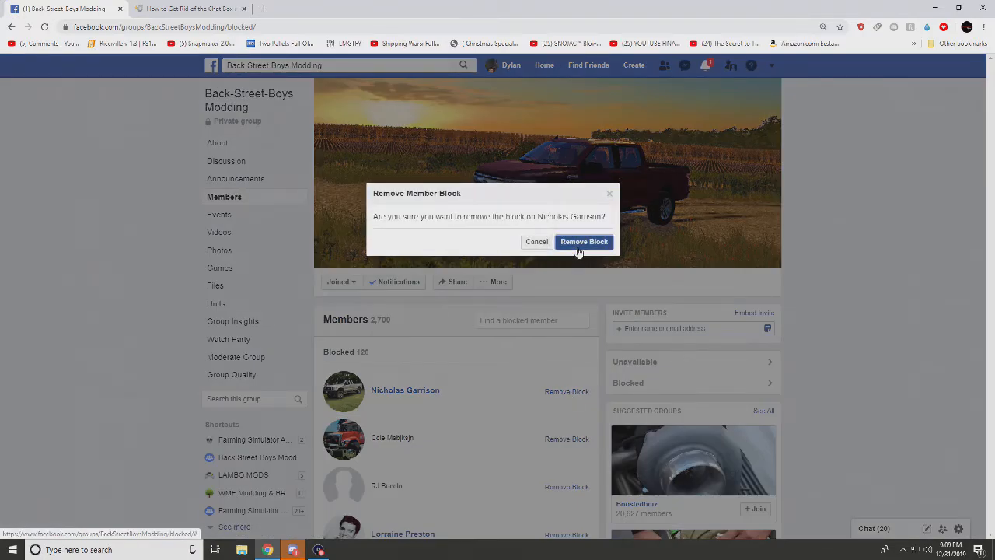
left_click(584, 241)
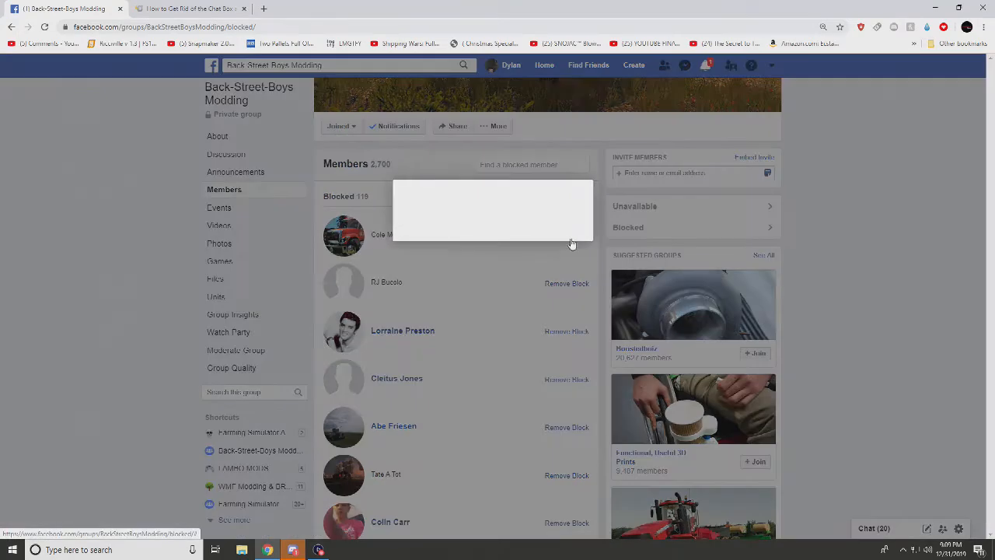
scroll("up", 3)
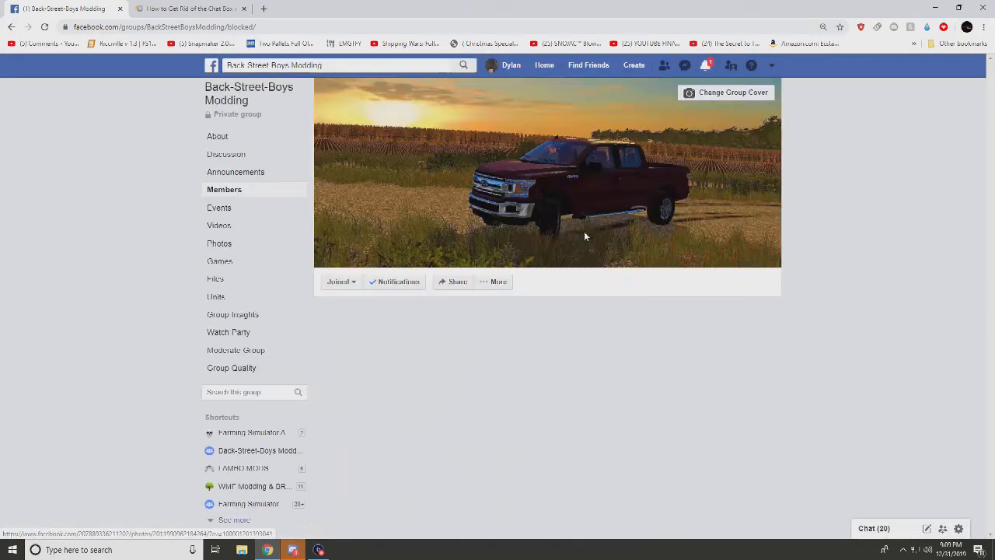
left_click(224, 189)
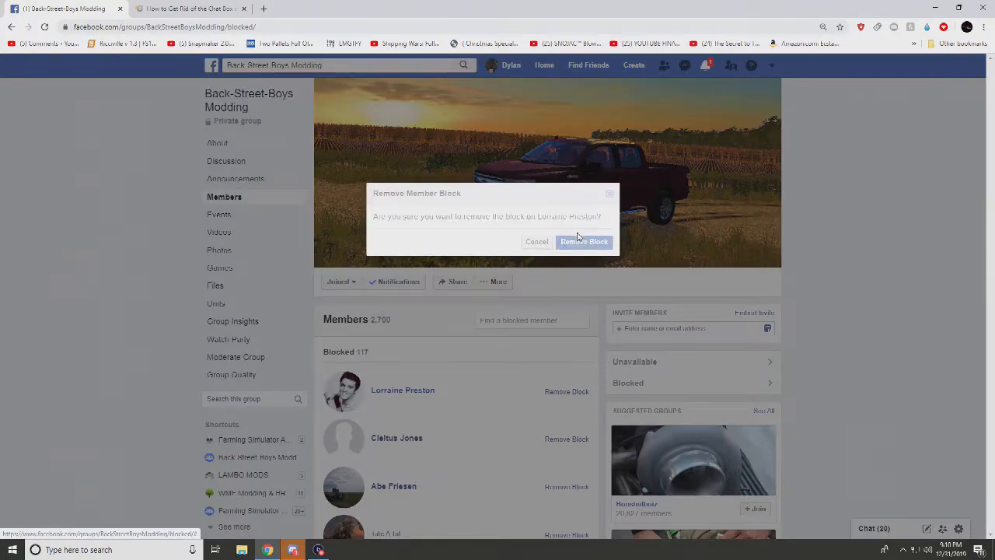
left_click(584, 241)
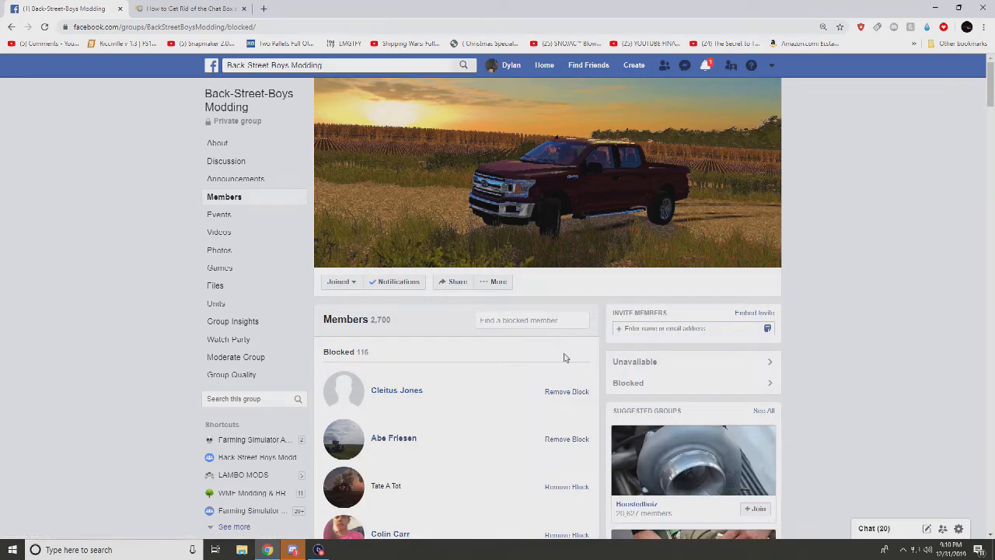
left_click(567, 391)
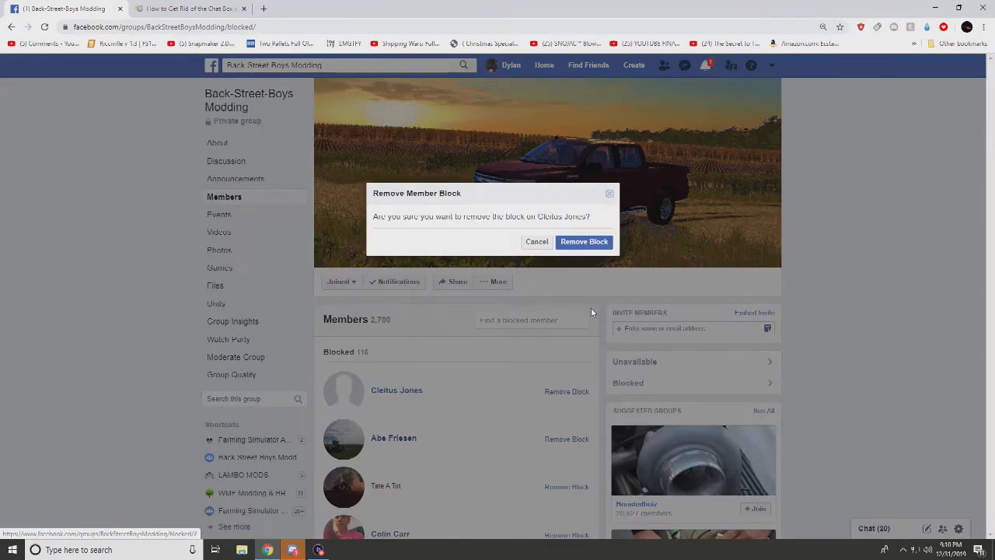
left_click(584, 241)
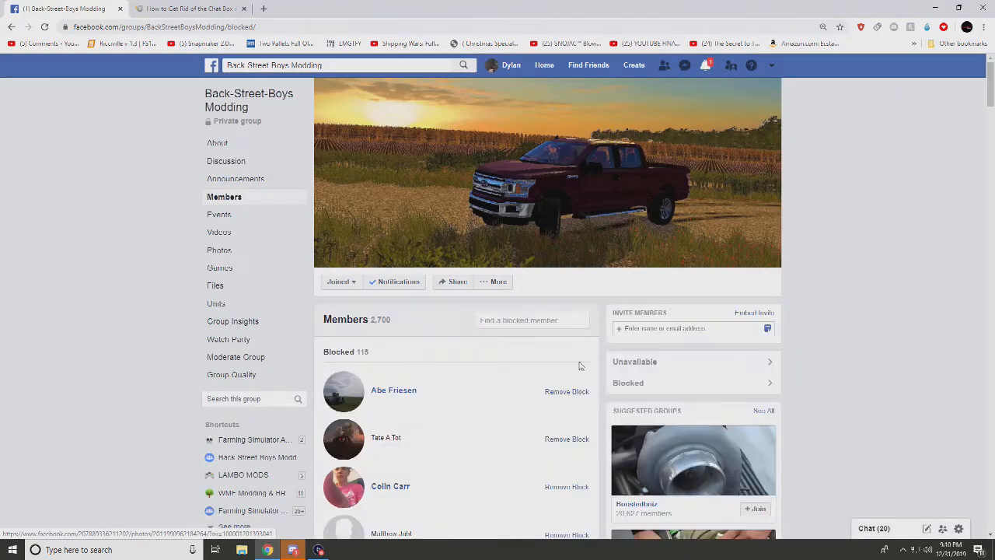
left_click(567, 391)
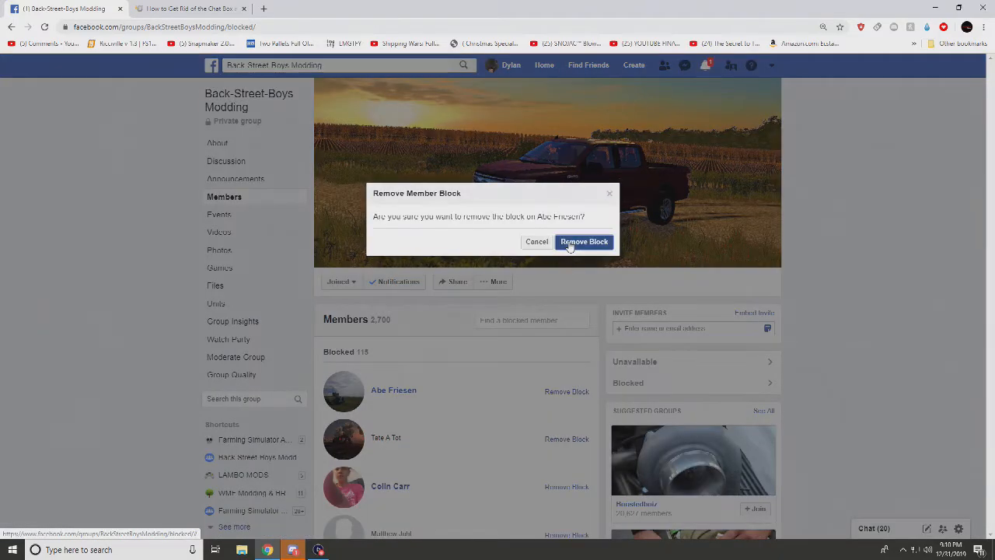
left_click(583, 242)
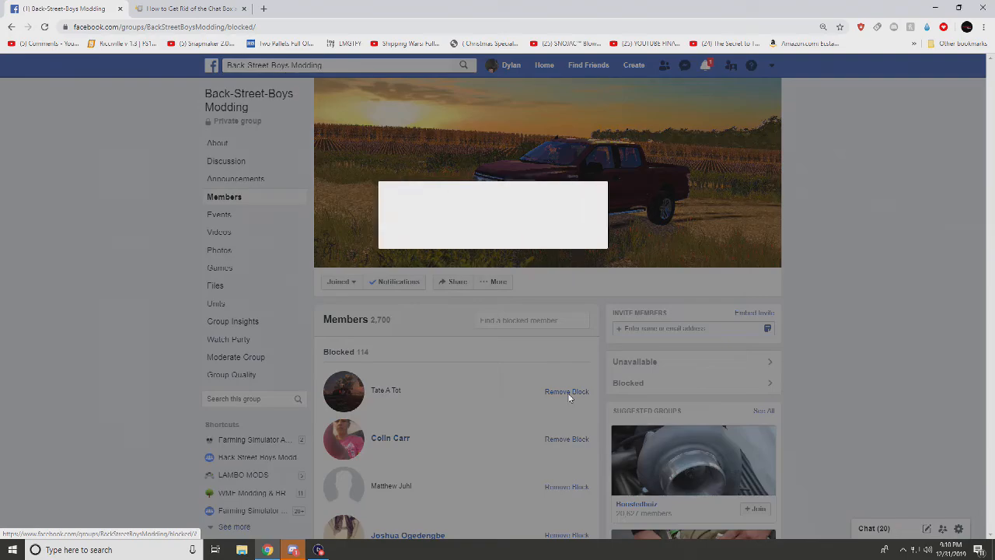
left_click(567, 391)
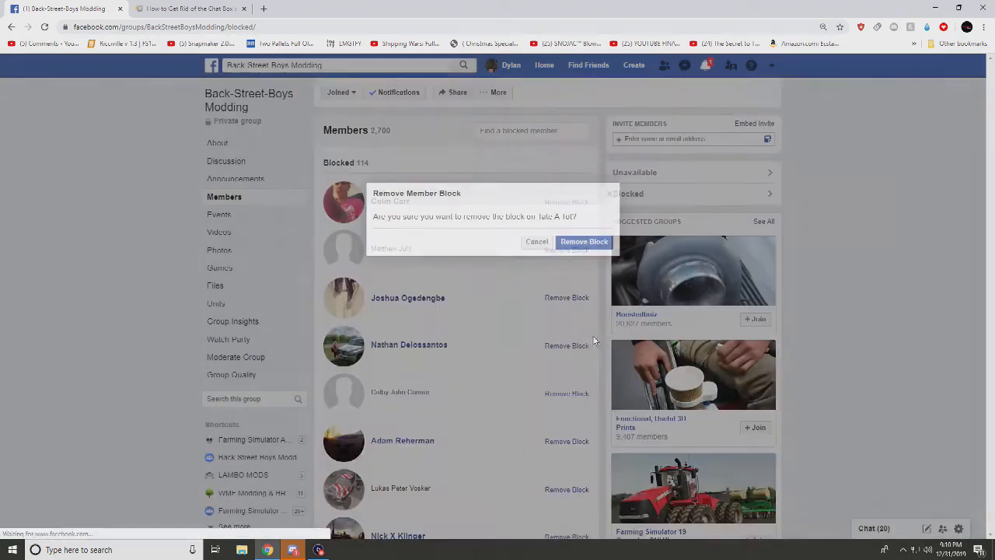
left_click(584, 242)
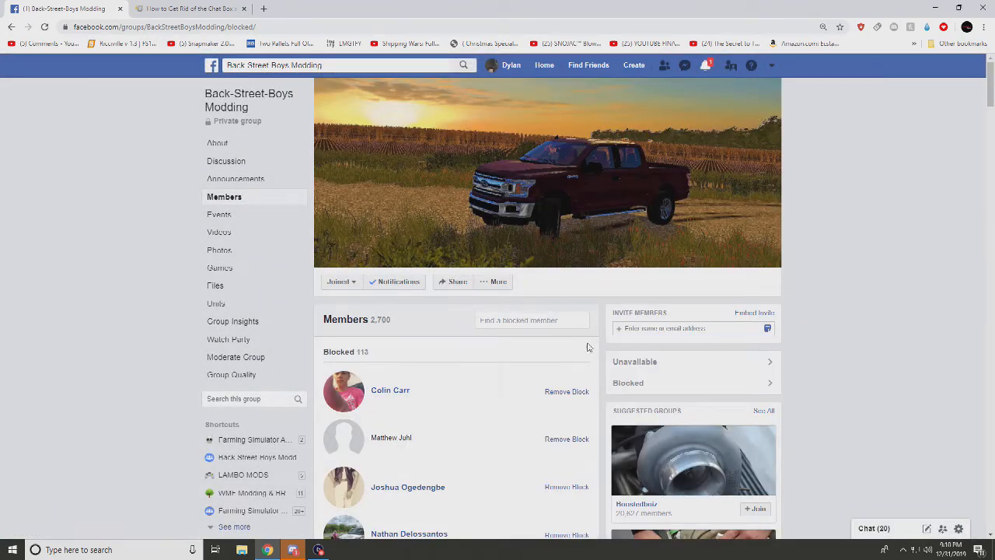
left_click(567, 391)
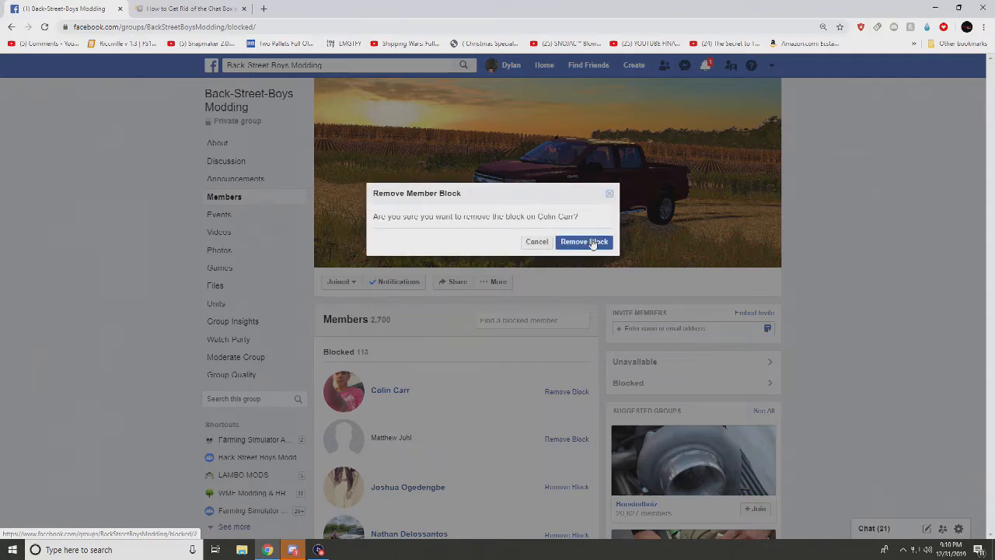
left_click(584, 241)
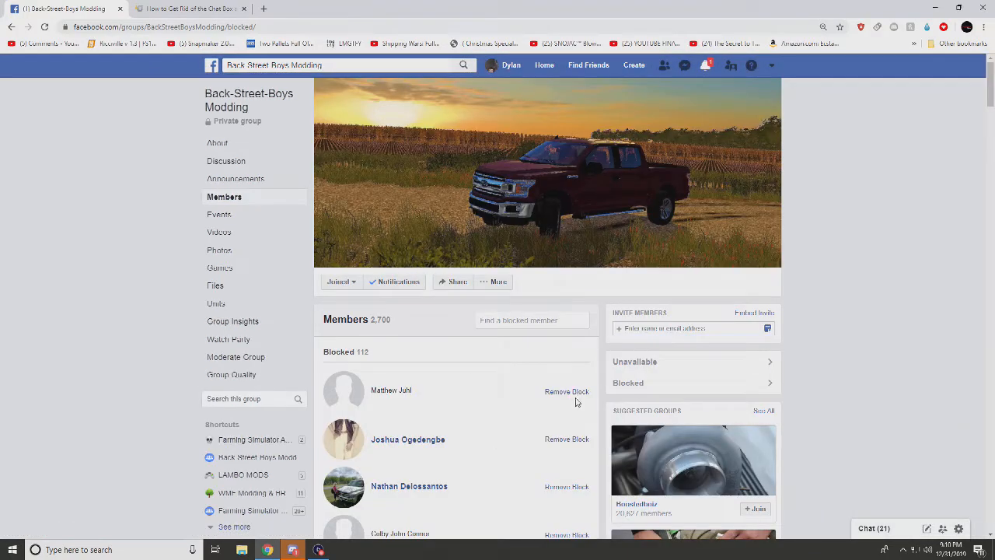
left_click(567, 391)
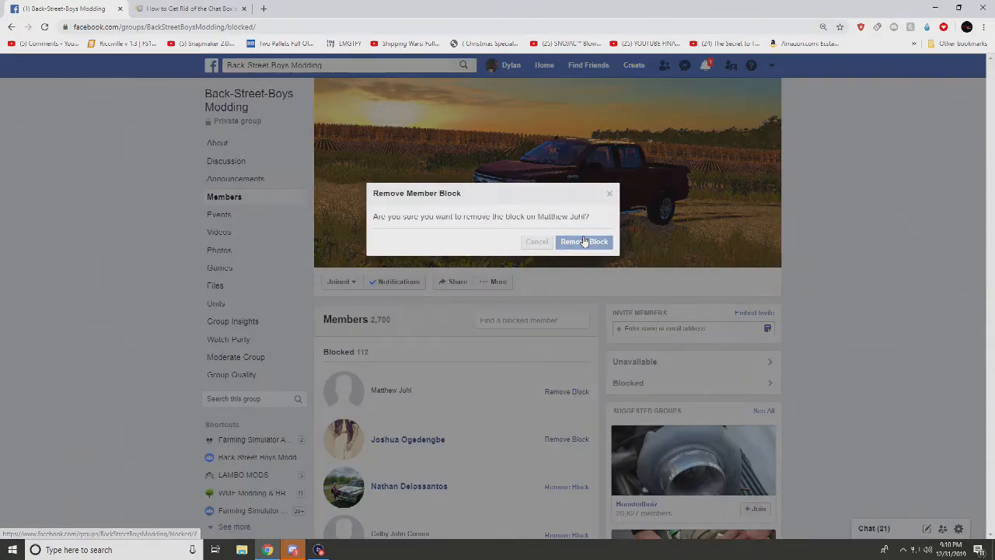
left_click(584, 241)
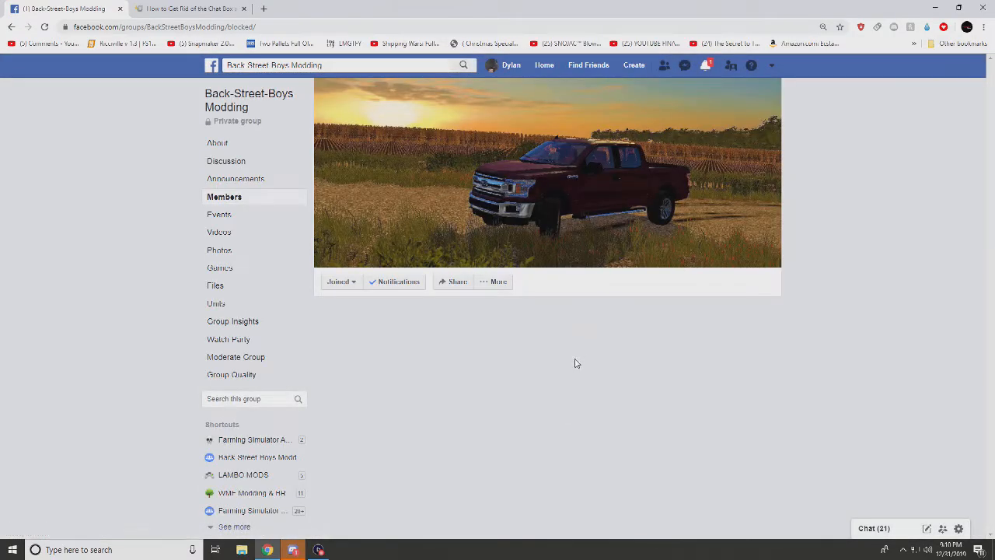
left_click(567, 391)
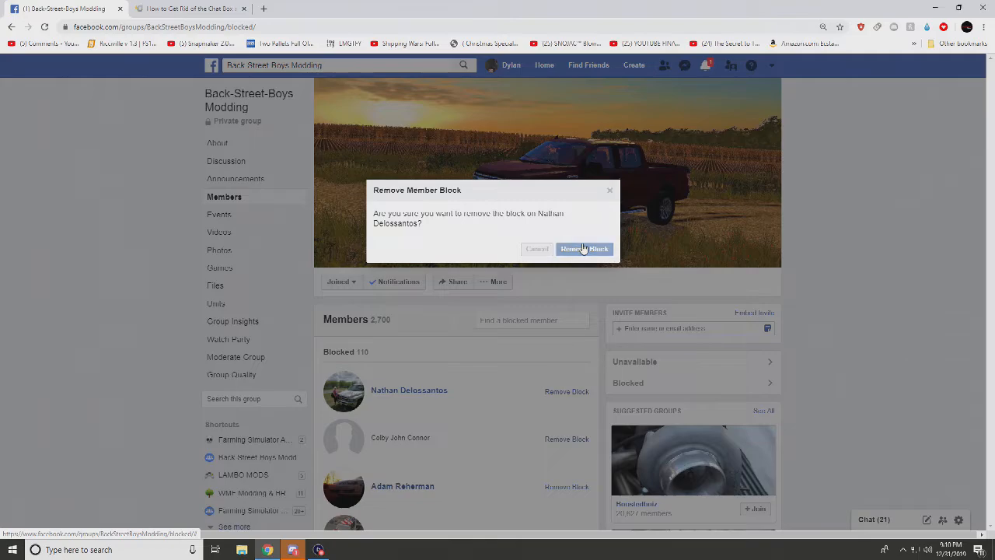
left_click(584, 248)
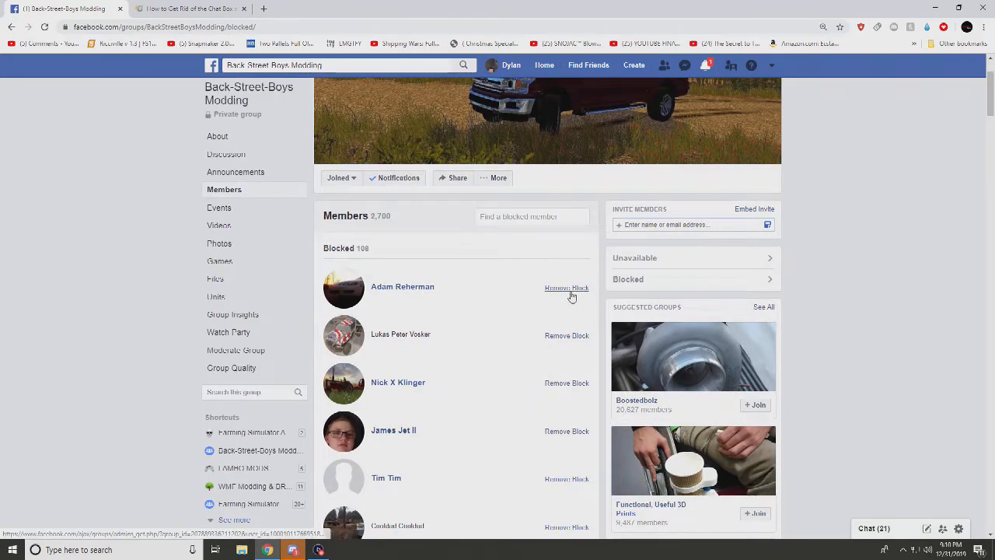
left_click(566, 287)
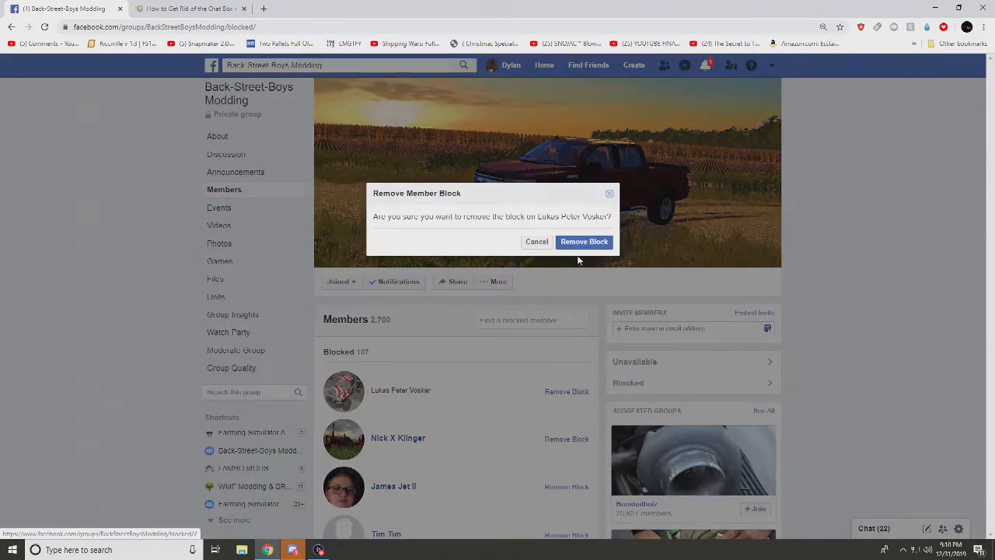
mouse_move(389, 398)
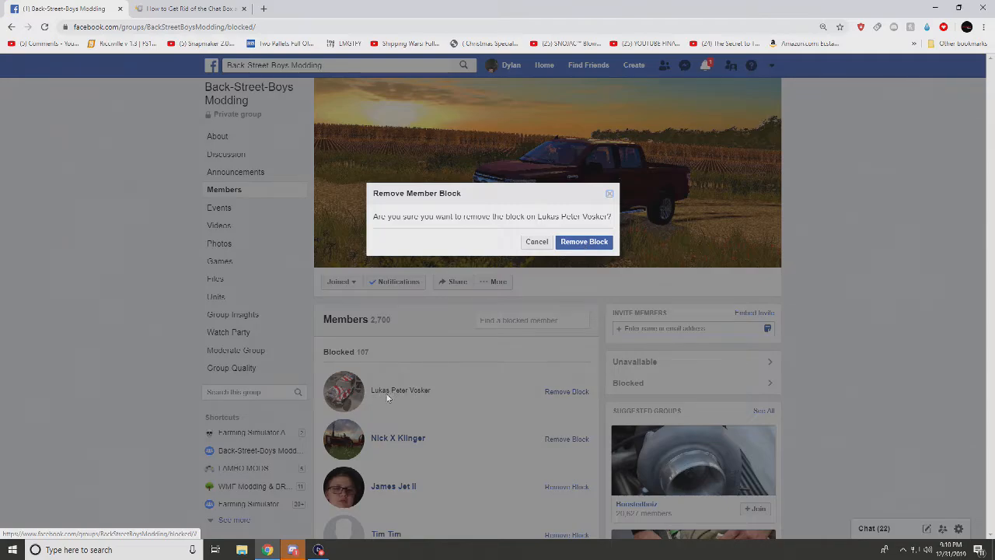
mouse_move(415, 395)
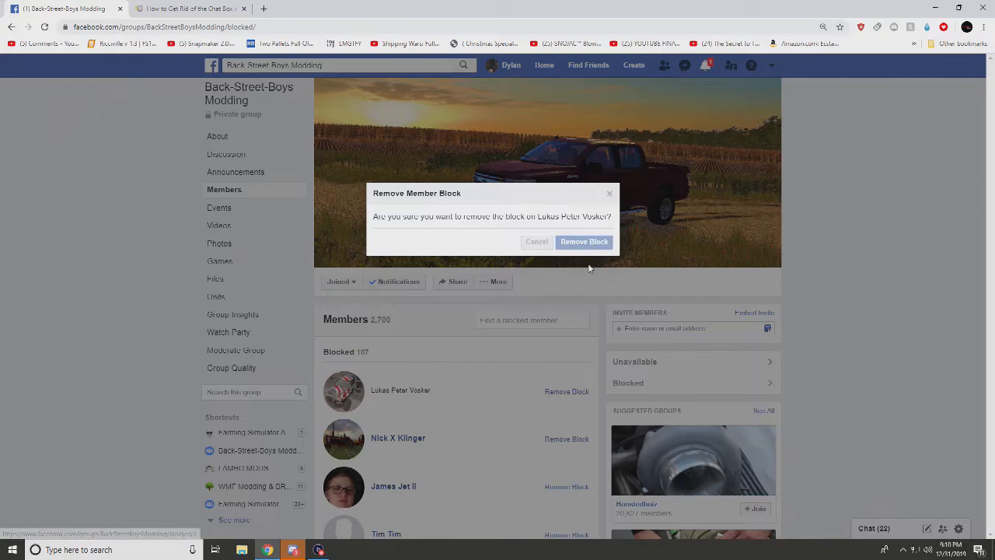
left_click(584, 241)
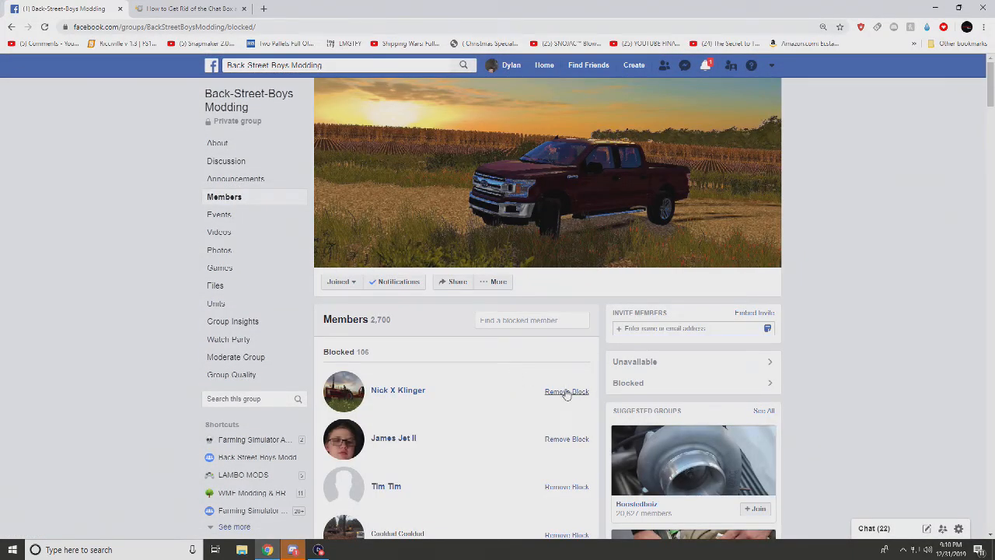
left_click(567, 391)
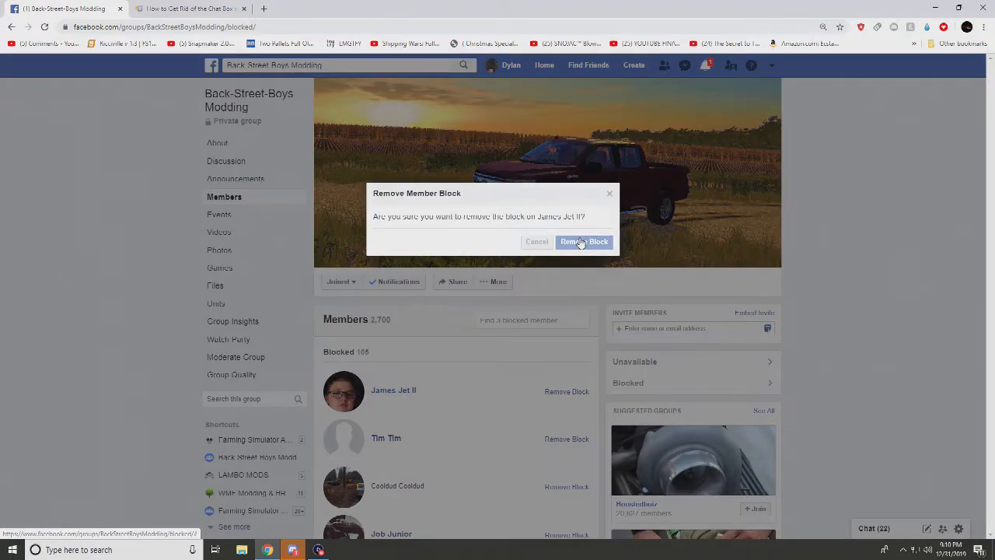
left_click(584, 241)
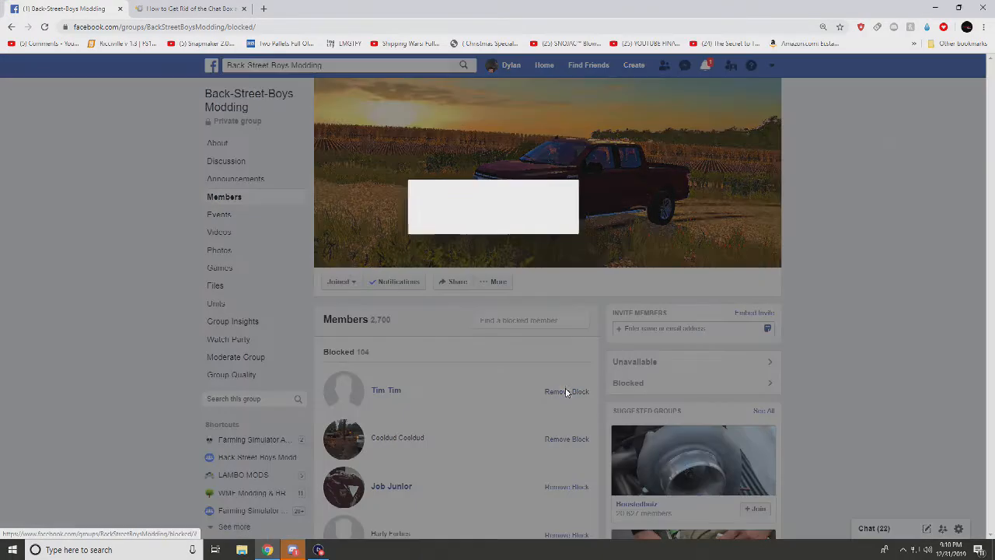
left_click(567, 391)
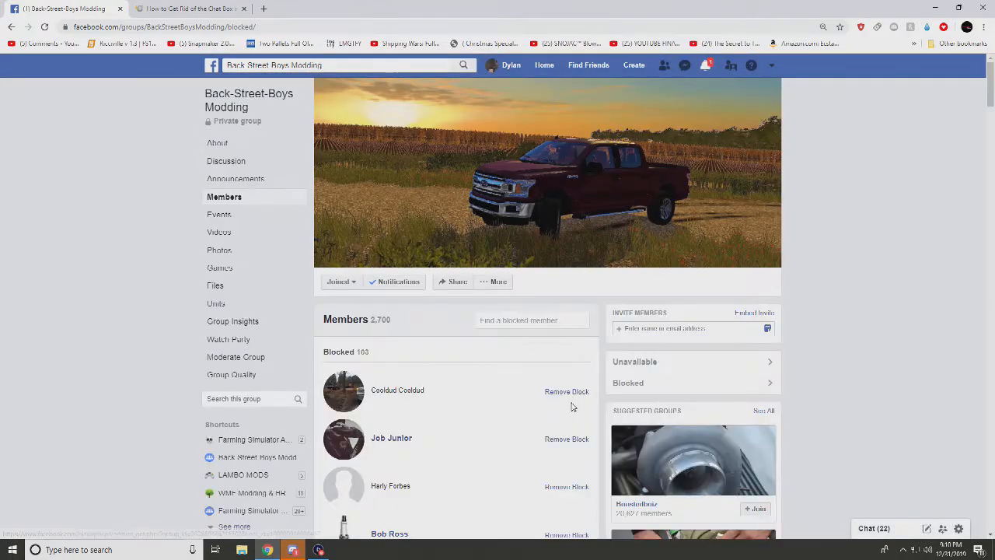
left_click(567, 391)
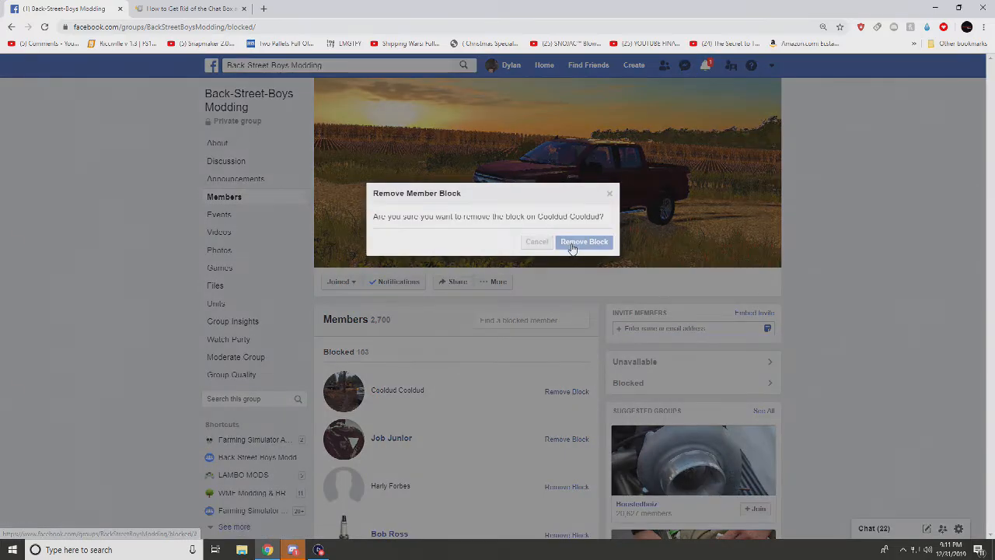
left_click(584, 242)
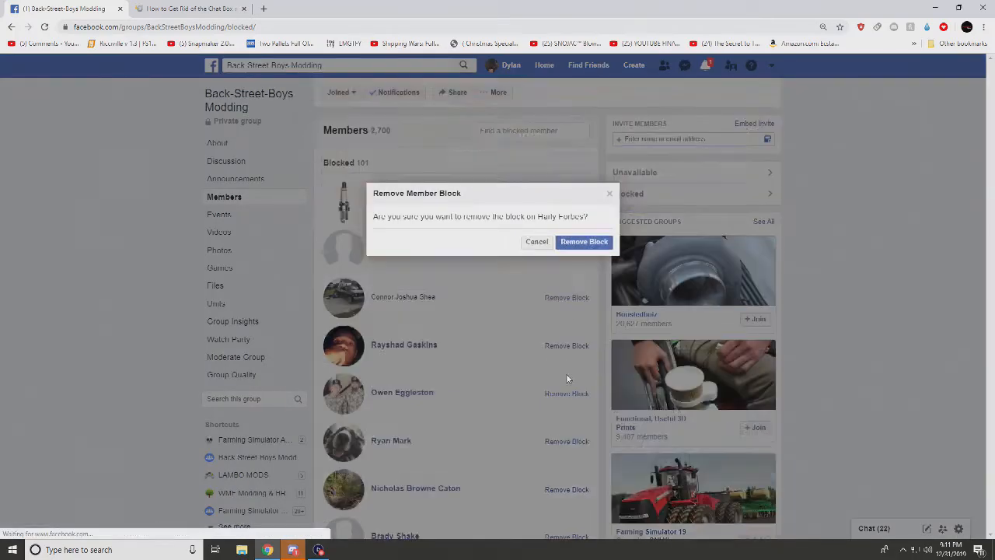
left_click(584, 242)
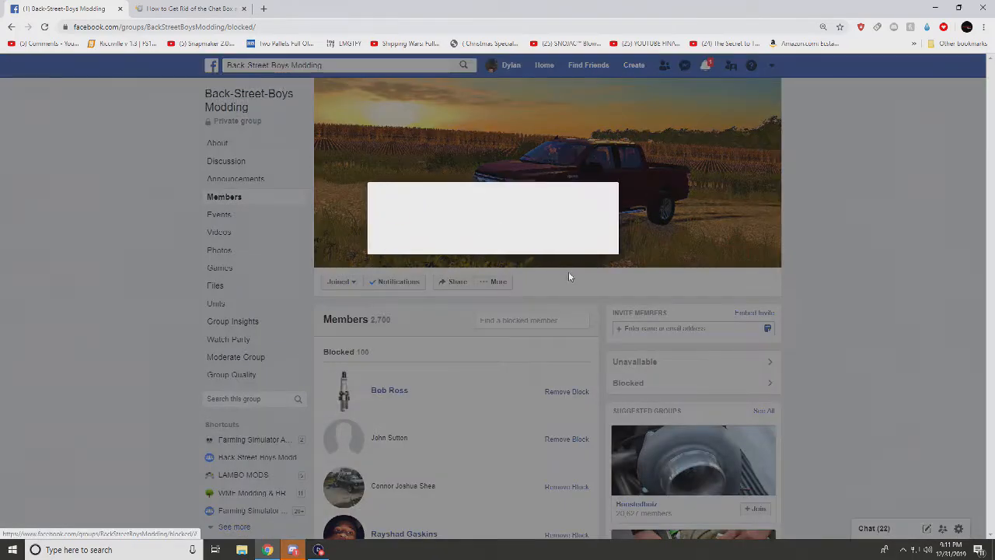
left_click(566, 391)
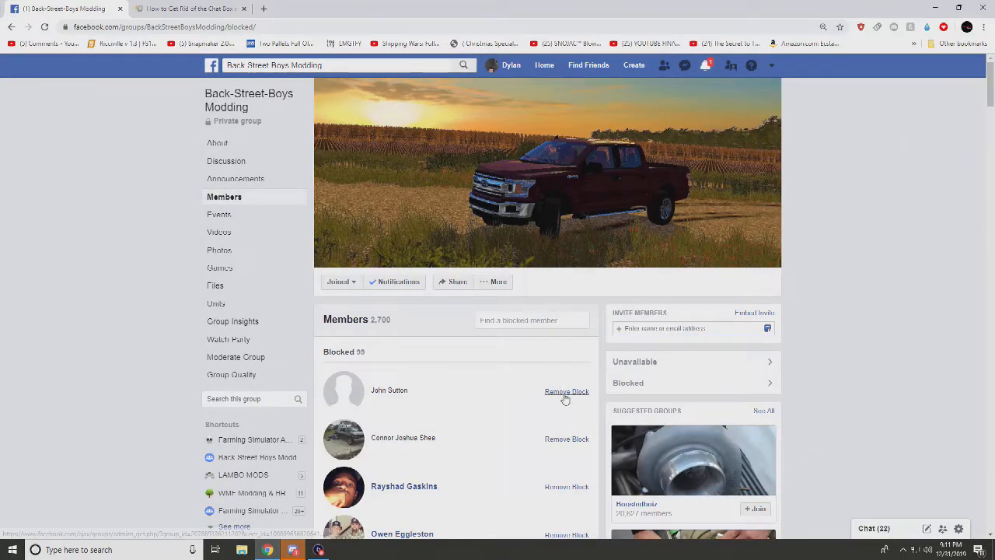
left_click(567, 391)
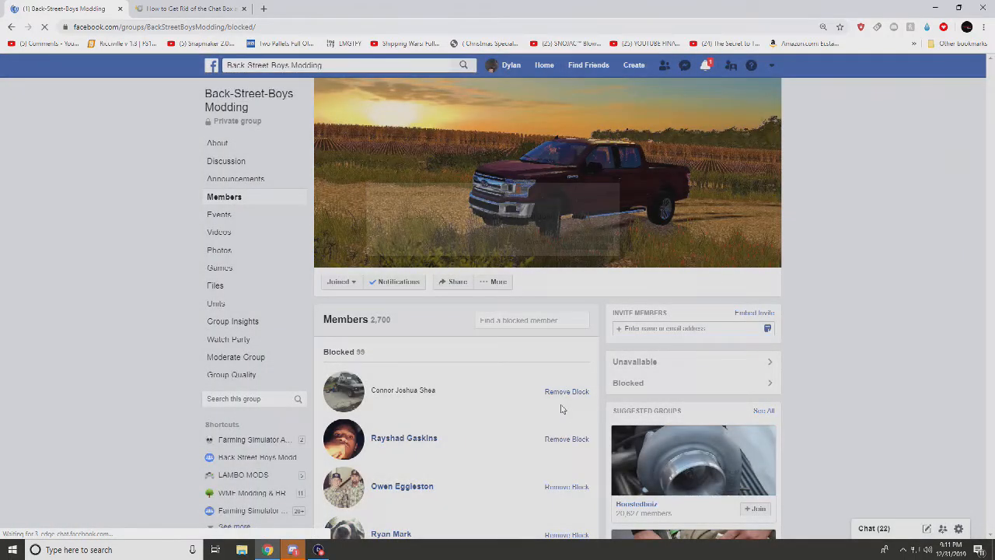
left_click(566, 391)
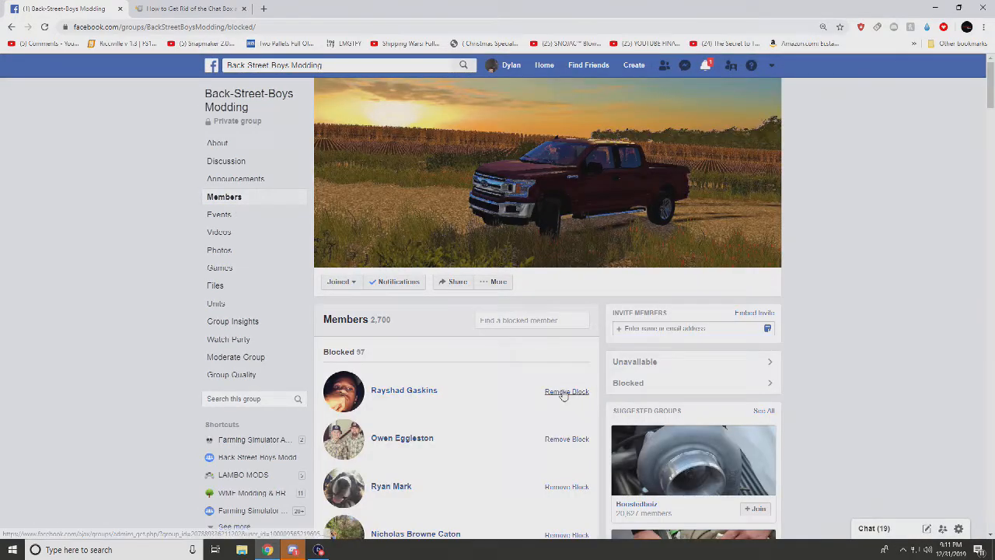
left_click(566, 391)
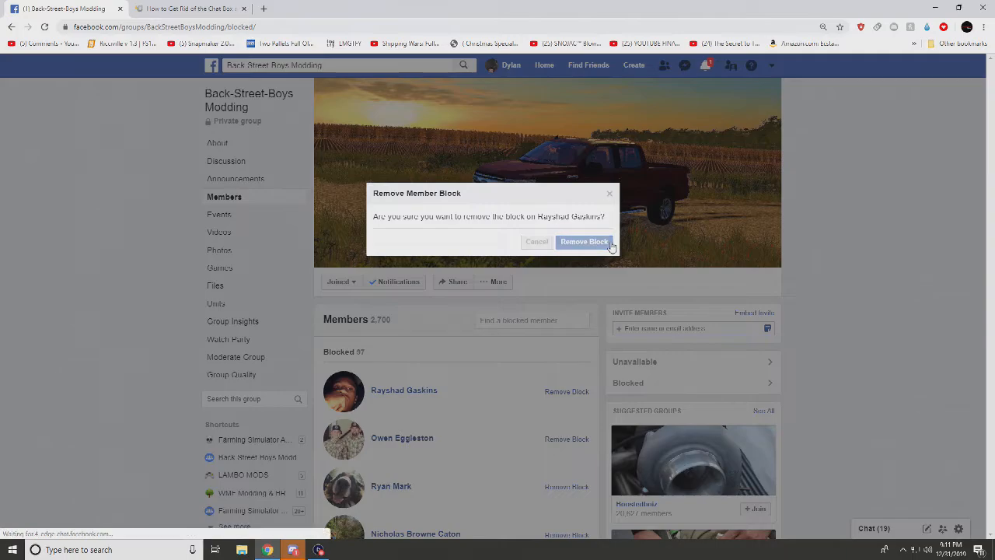
left_click(584, 241)
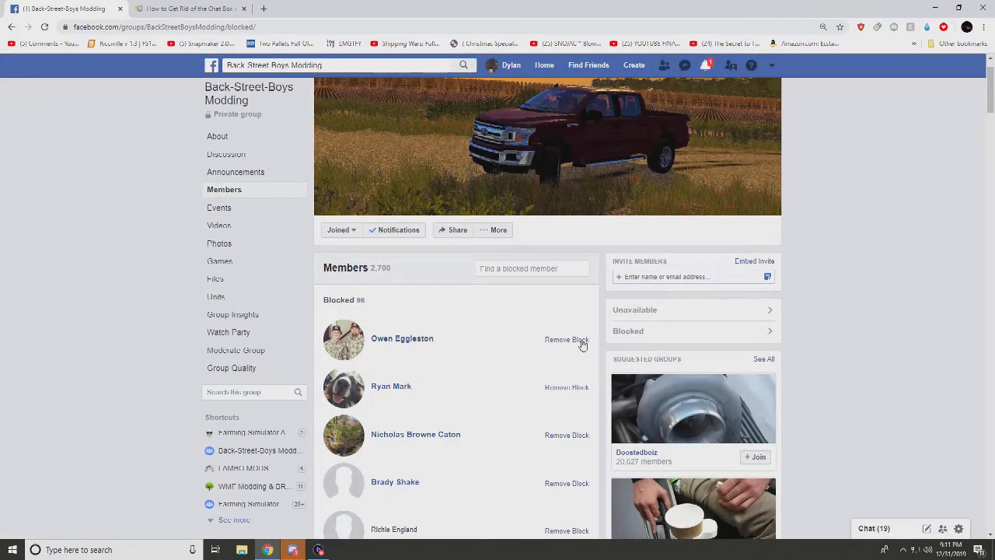
Lift the blocks on the first few top-listed blocked members, confirming each removal.
scroll("down", 3)
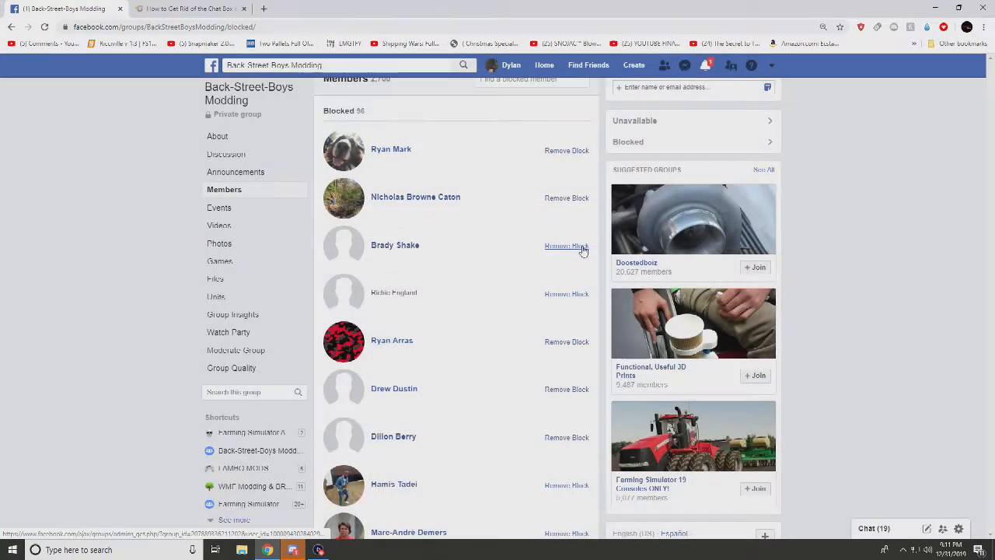
scroll("up", 3)
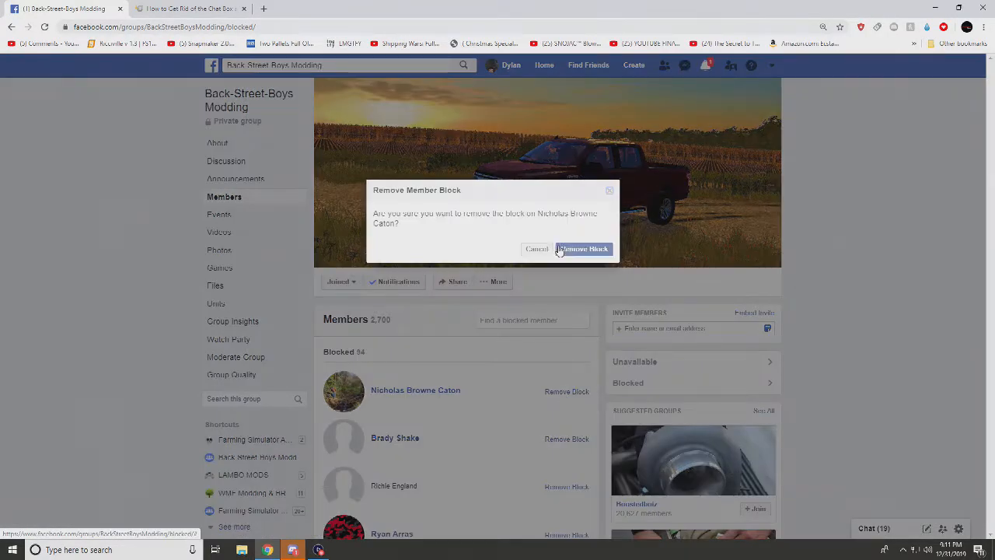
left_click(581, 249)
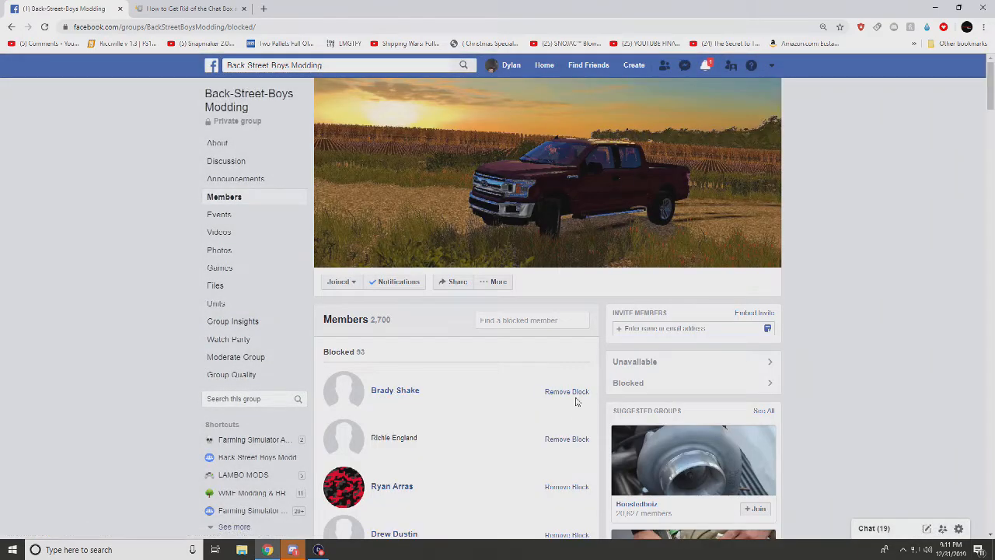
scroll("down", 3)
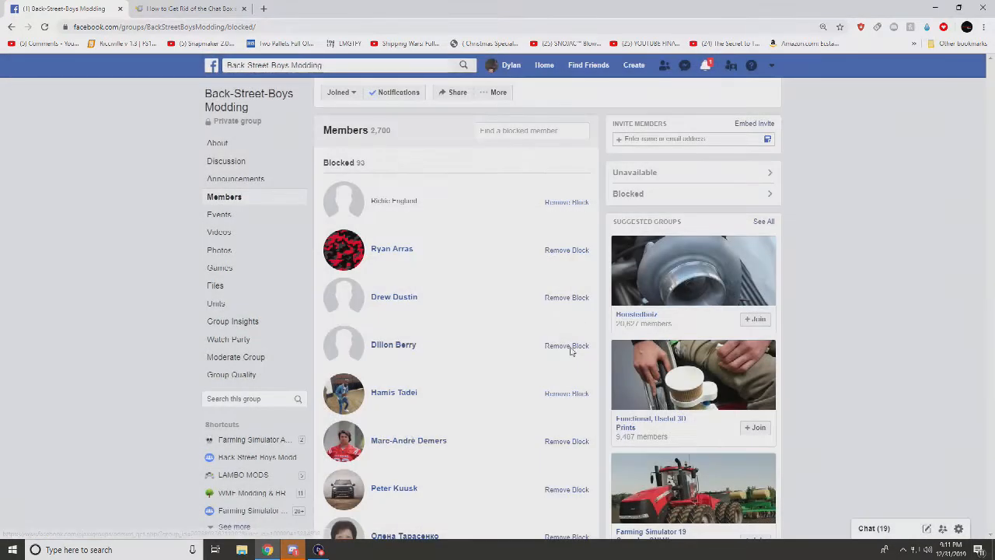
left_click(566, 201)
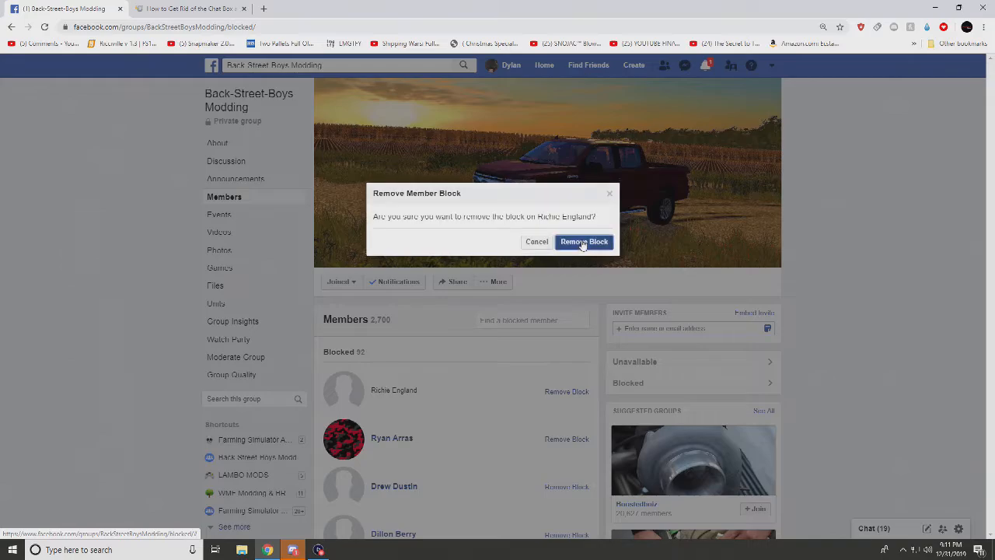
left_click(584, 241)
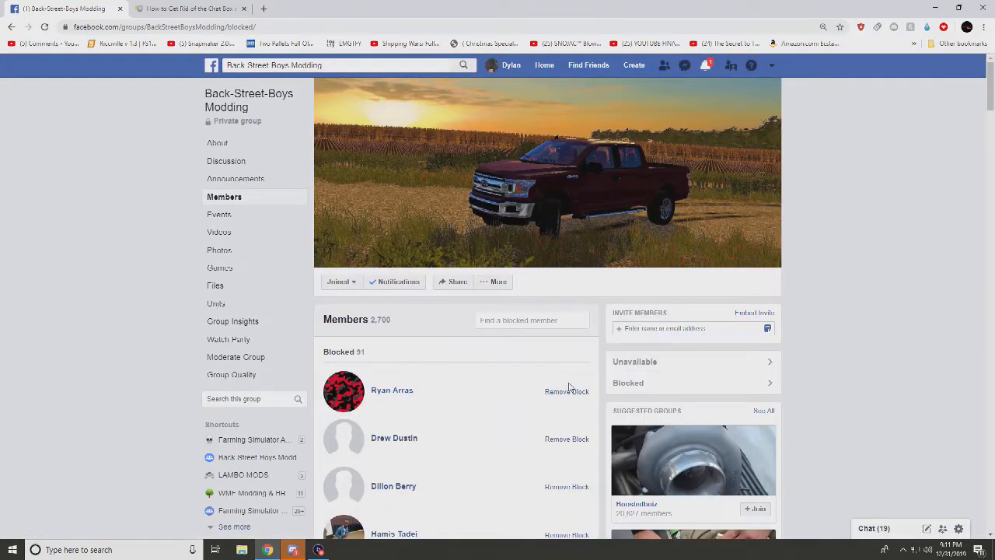
left_click(566, 391)
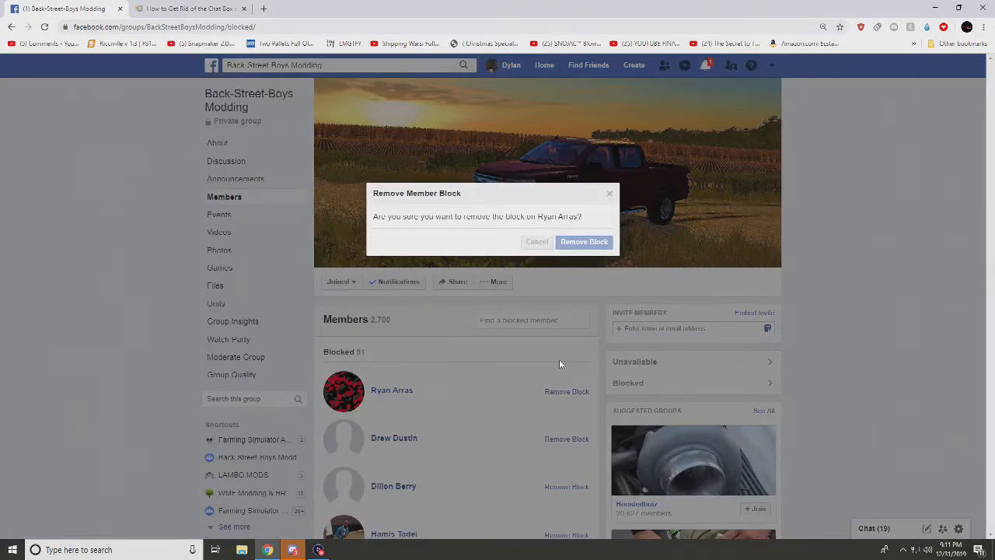
left_click(584, 241)
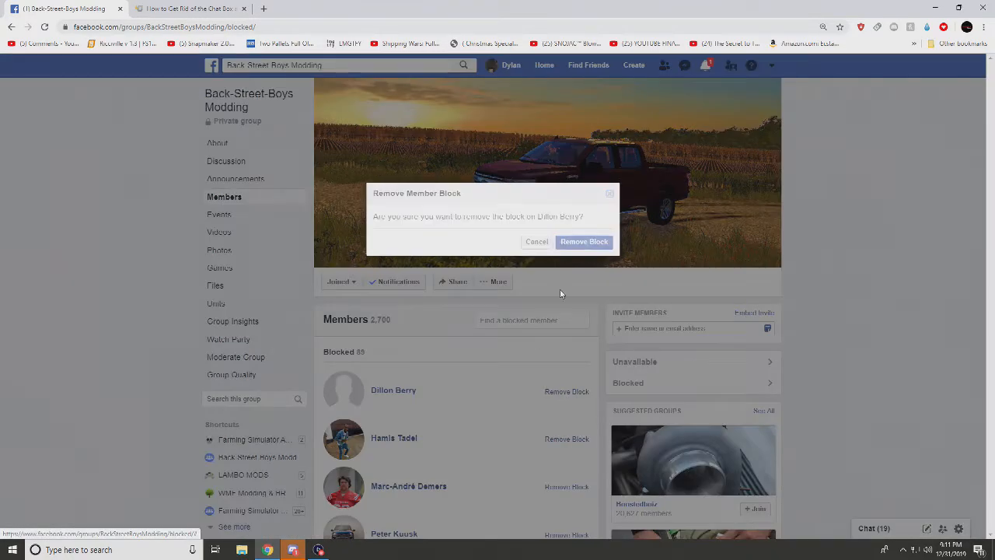
left_click(584, 241)
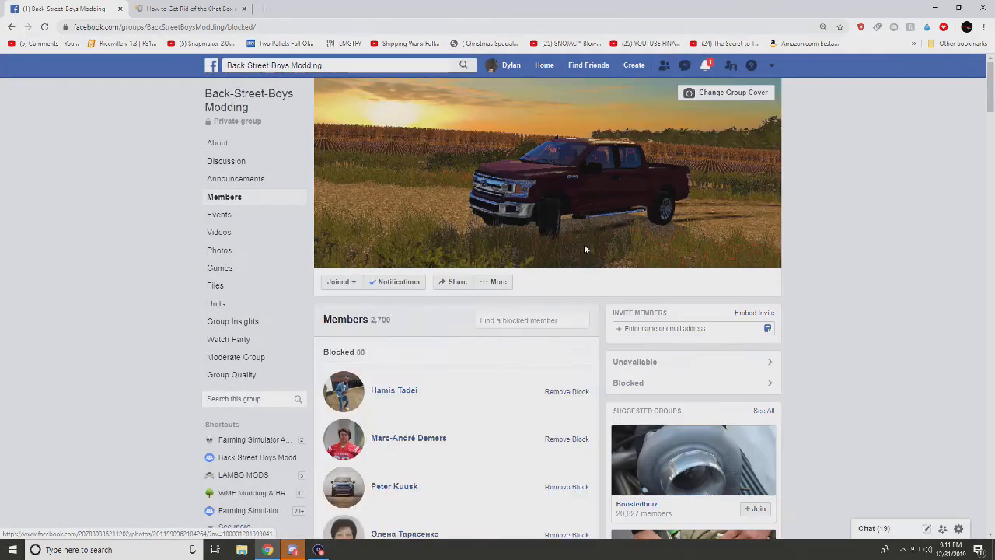
left_click(567, 391)
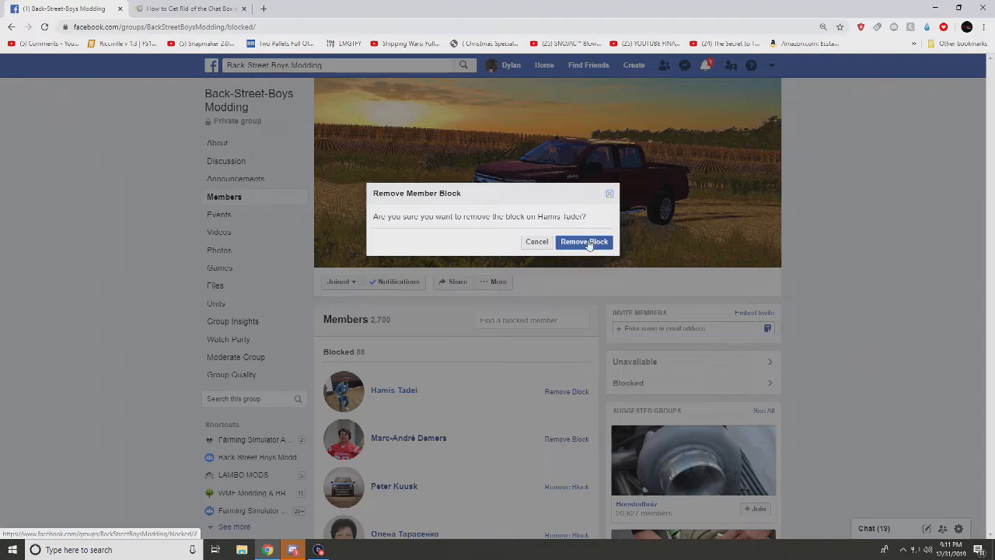
Continue unblocking the top members of the Blocked list one at a time.
left_click(584, 242)
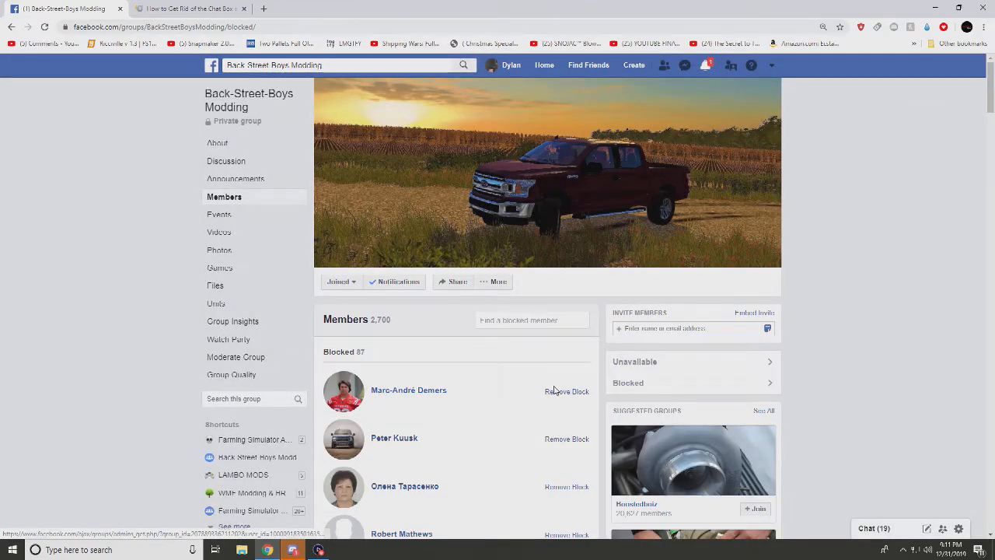
left_click(566, 391)
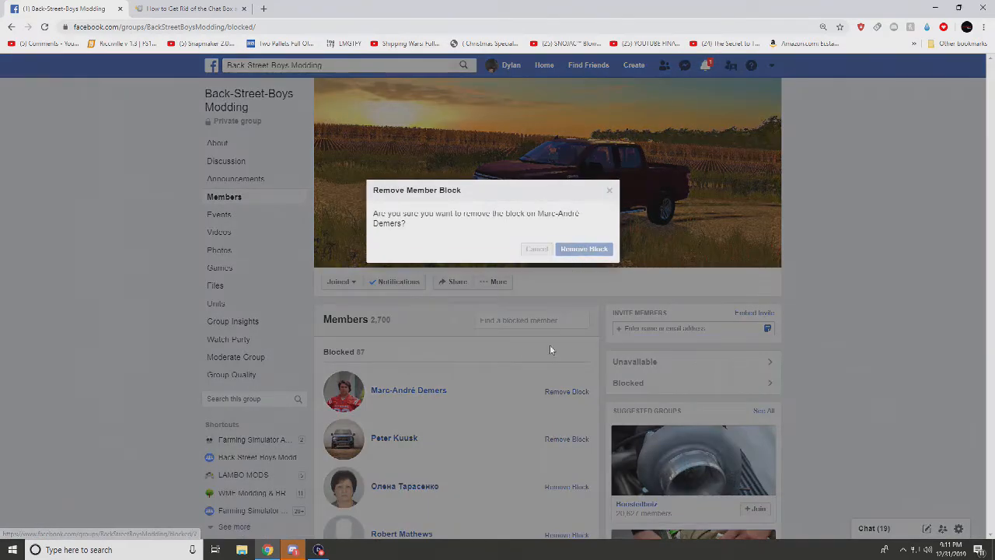
left_click(584, 249)
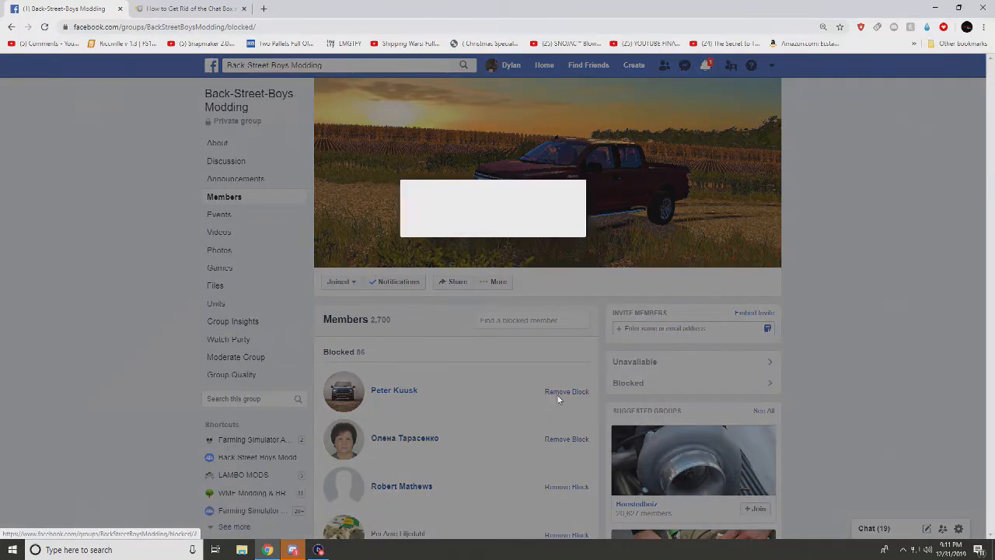
left_click(567, 391)
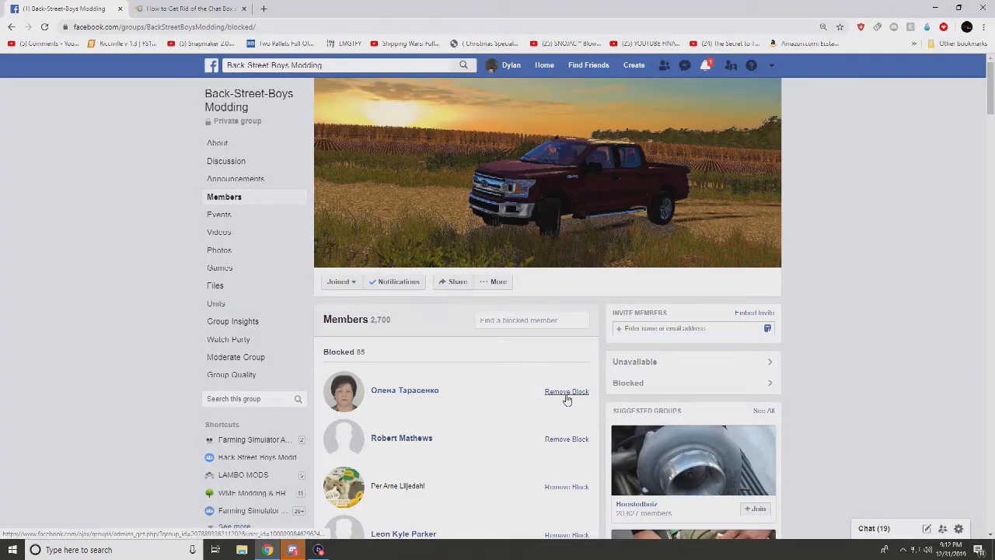
left_click(567, 391)
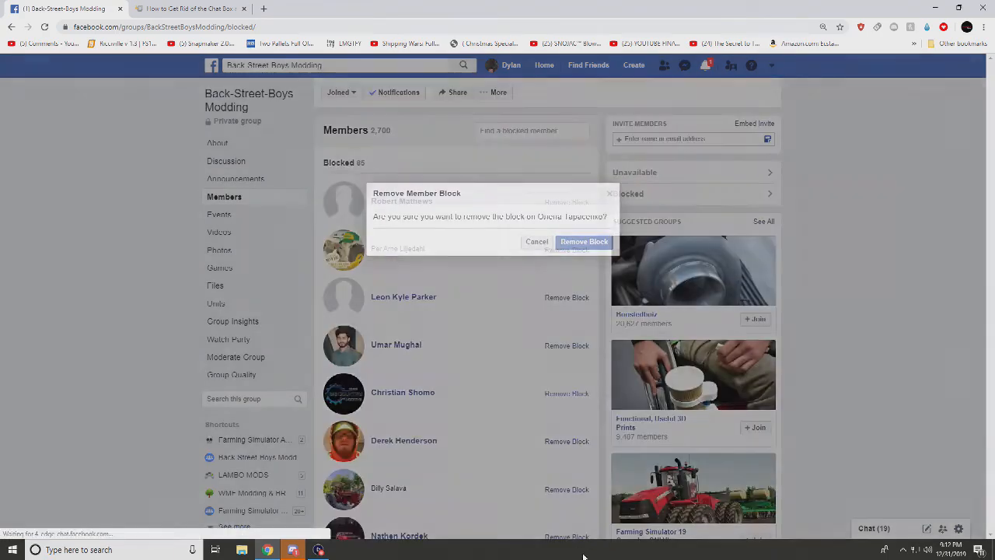
left_click(583, 241)
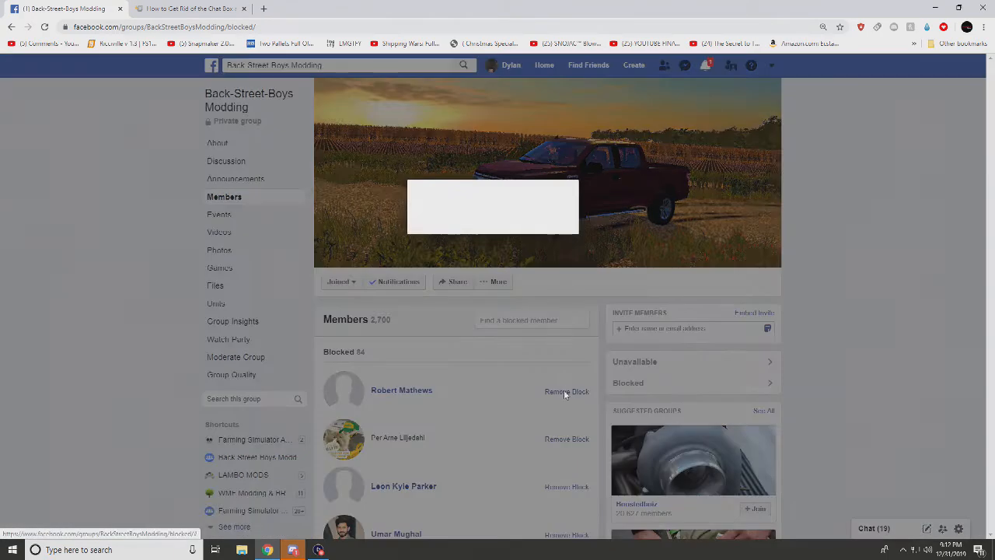
left_click(567, 391)
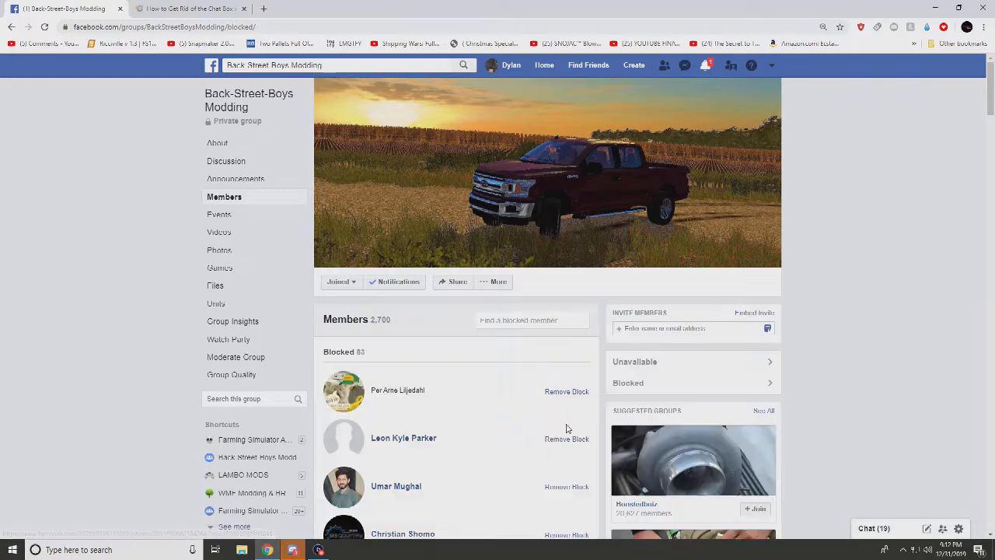
left_click(567, 392)
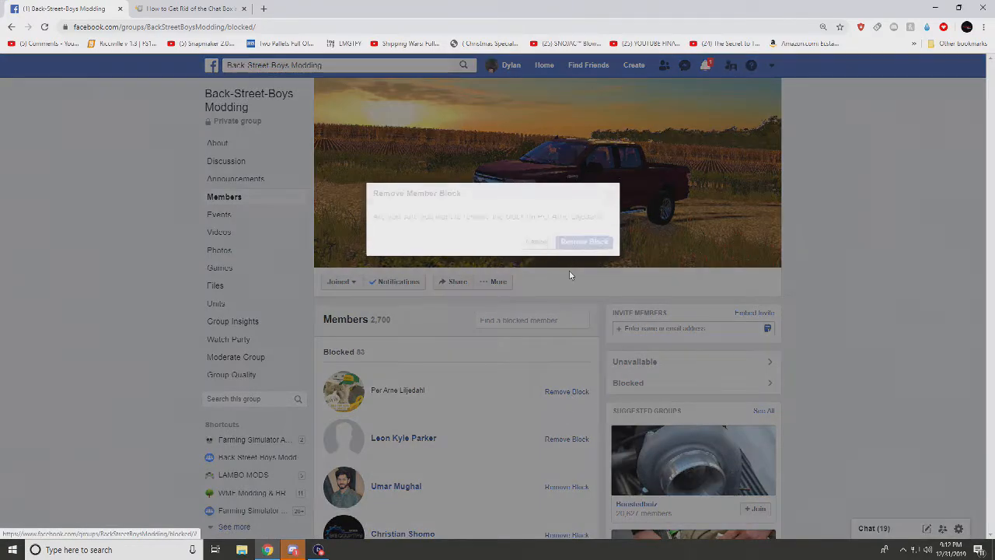
left_click(584, 241)
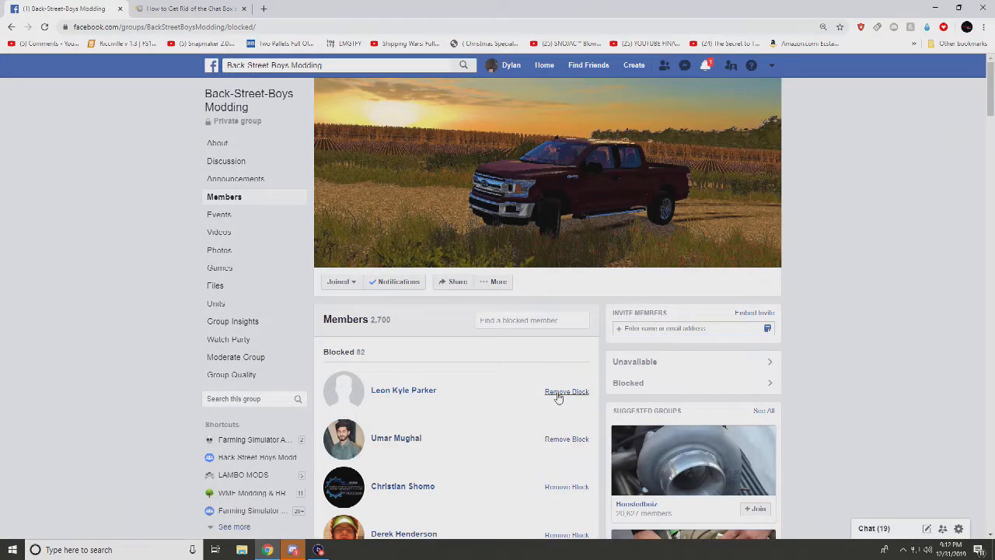
left_click(567, 391)
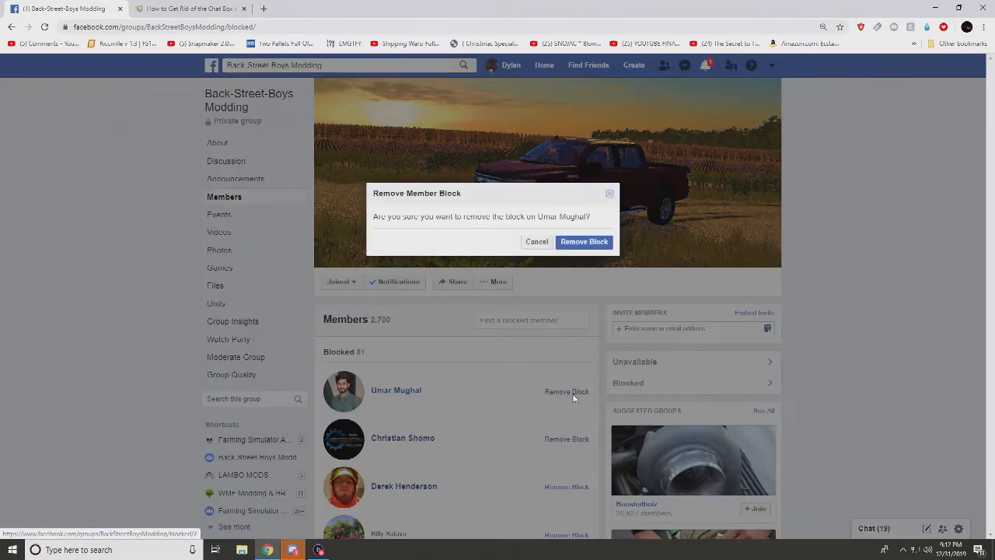
left_click(584, 241)
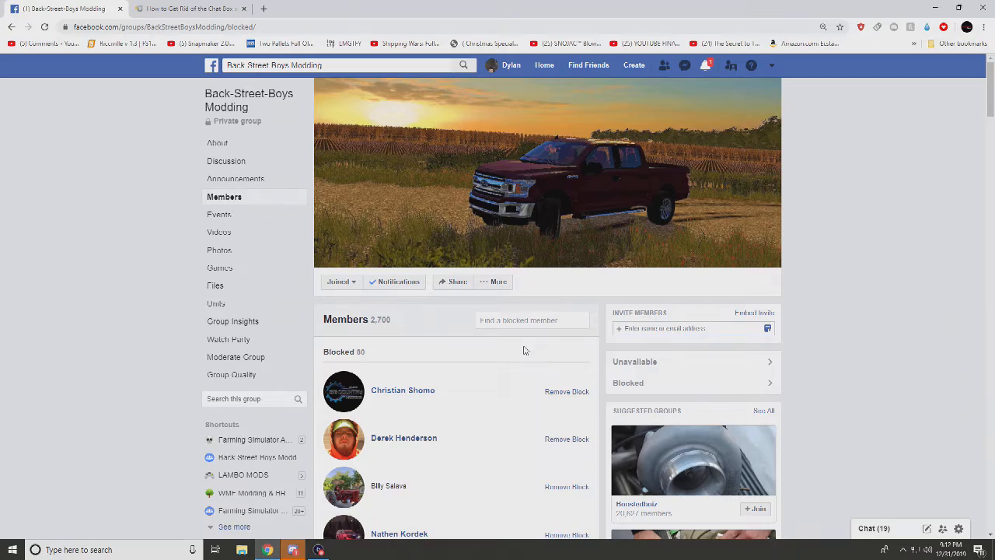
left_click(566, 391)
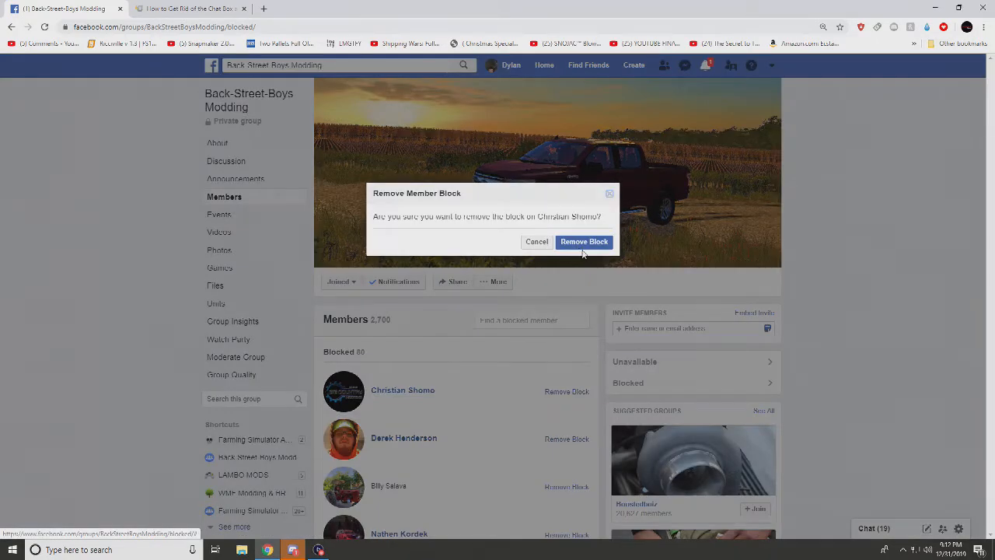
left_click(584, 241)
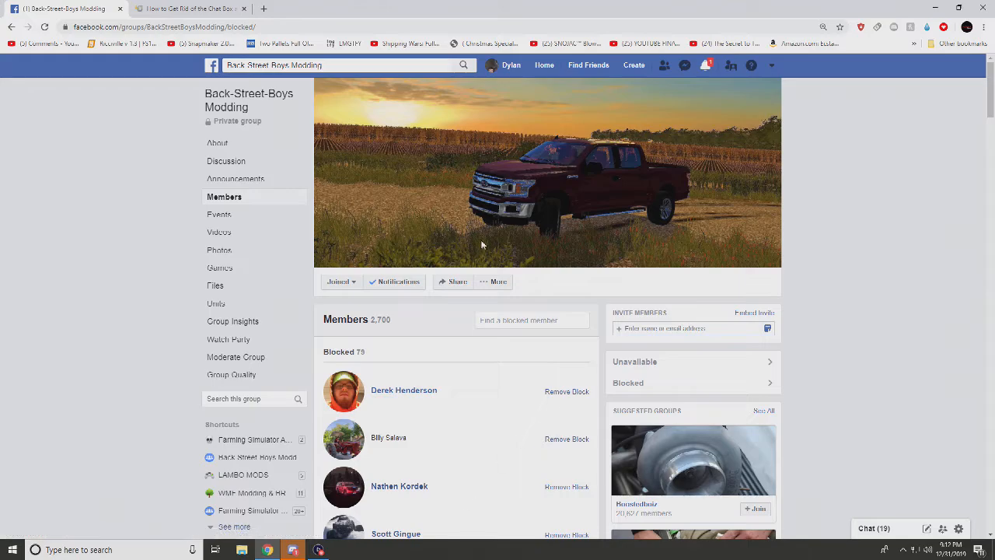
left_click(567, 391)
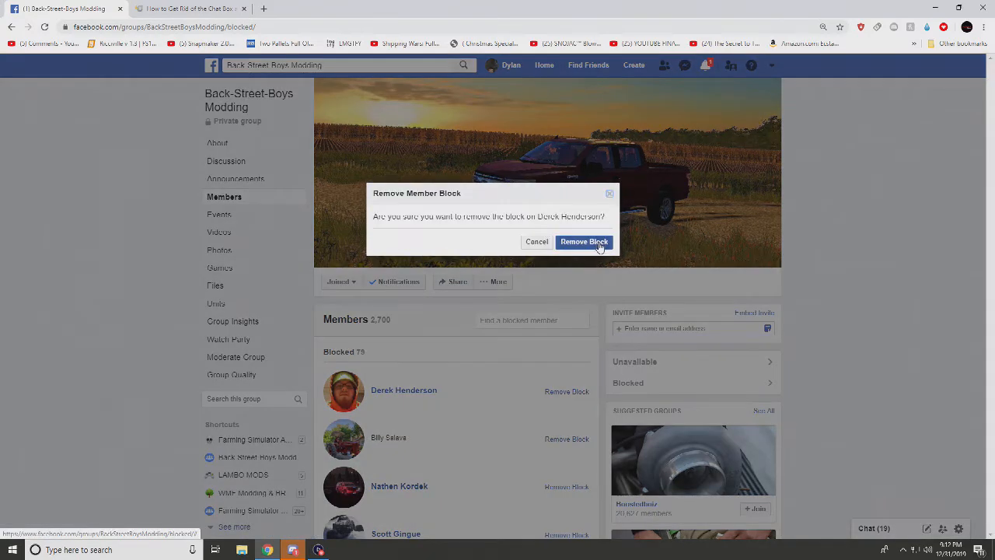
mouse_move(583, 261)
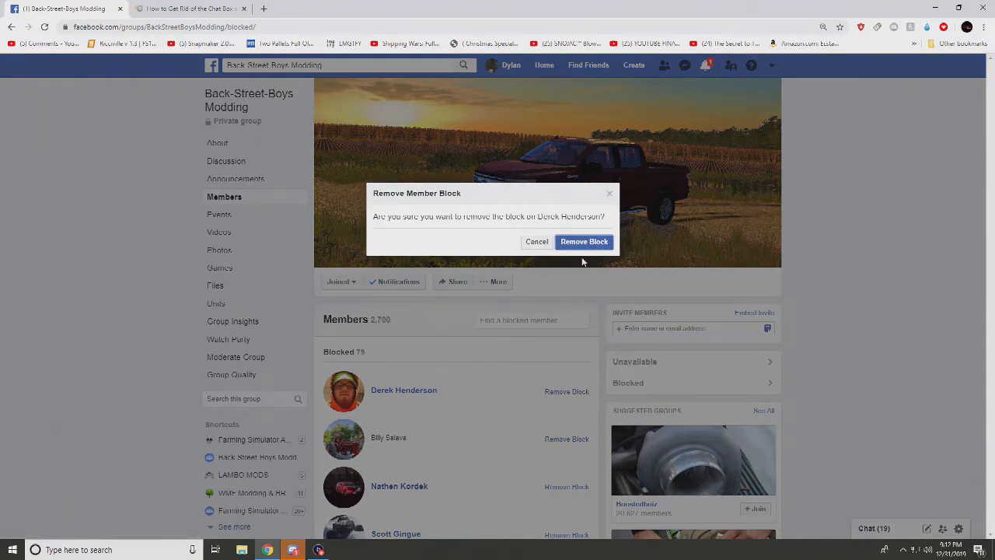
left_click(584, 242)
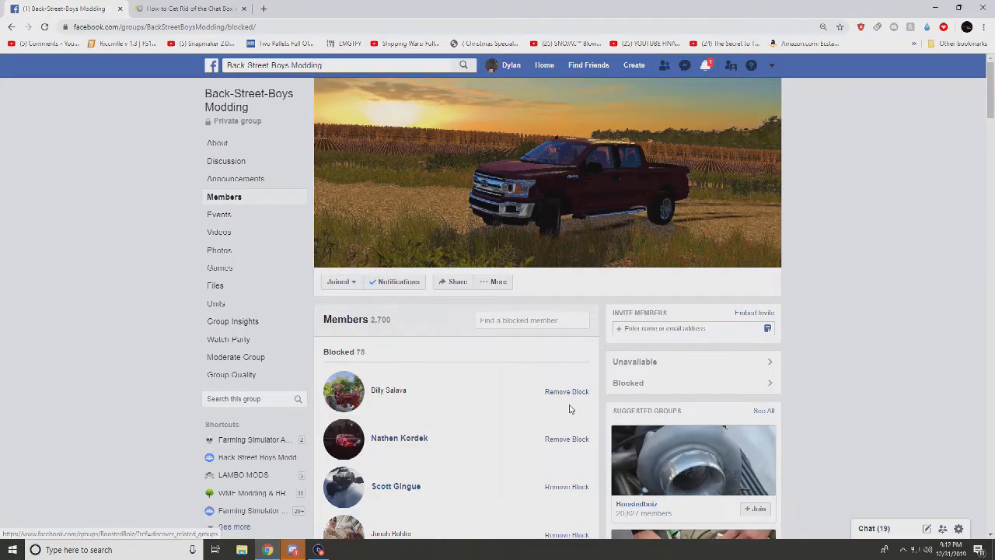
scroll("down", 3)
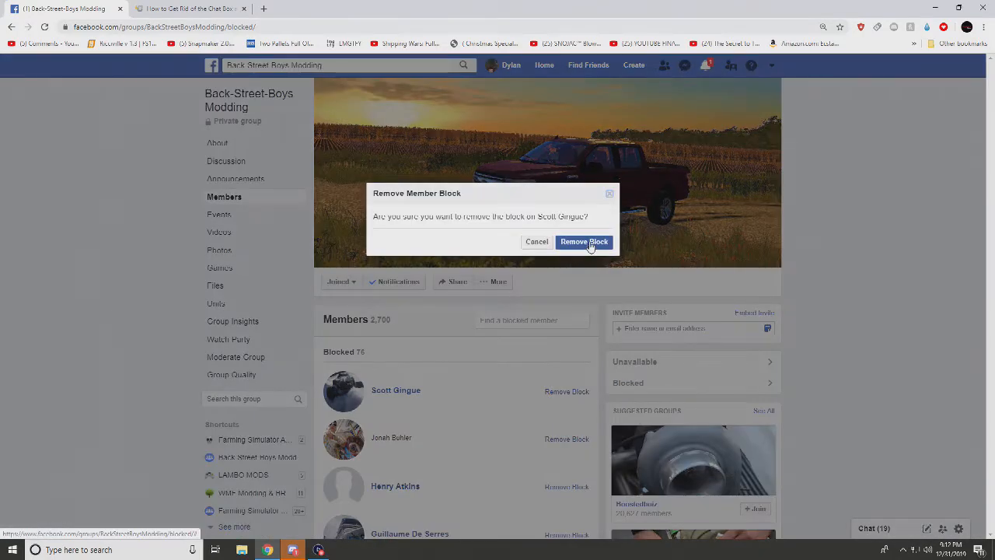
left_click(584, 241)
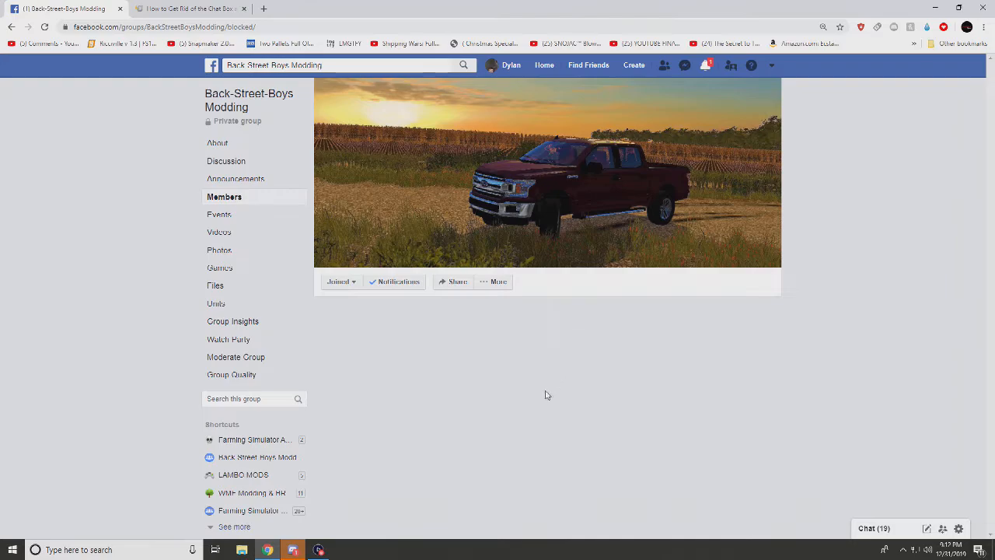
left_click(567, 392)
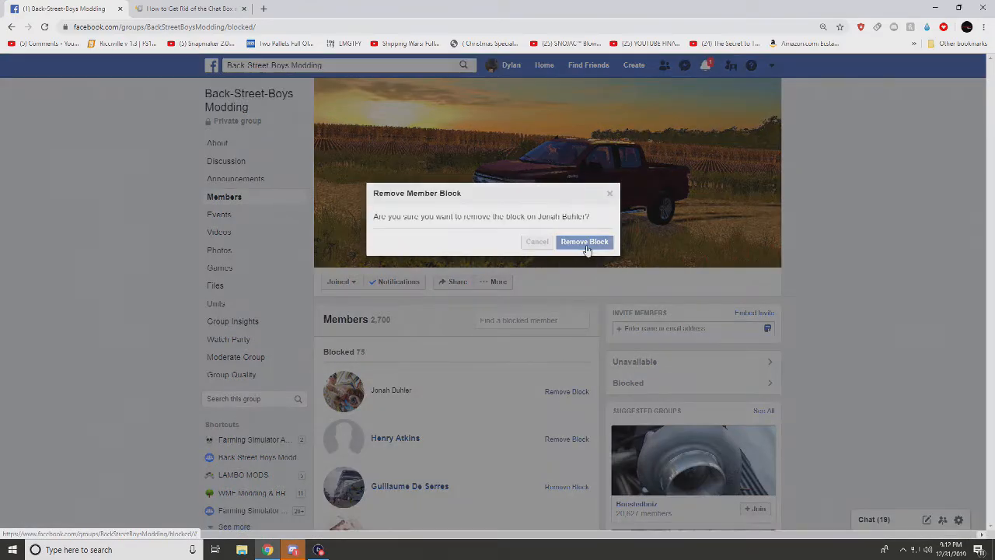
left_click(584, 242)
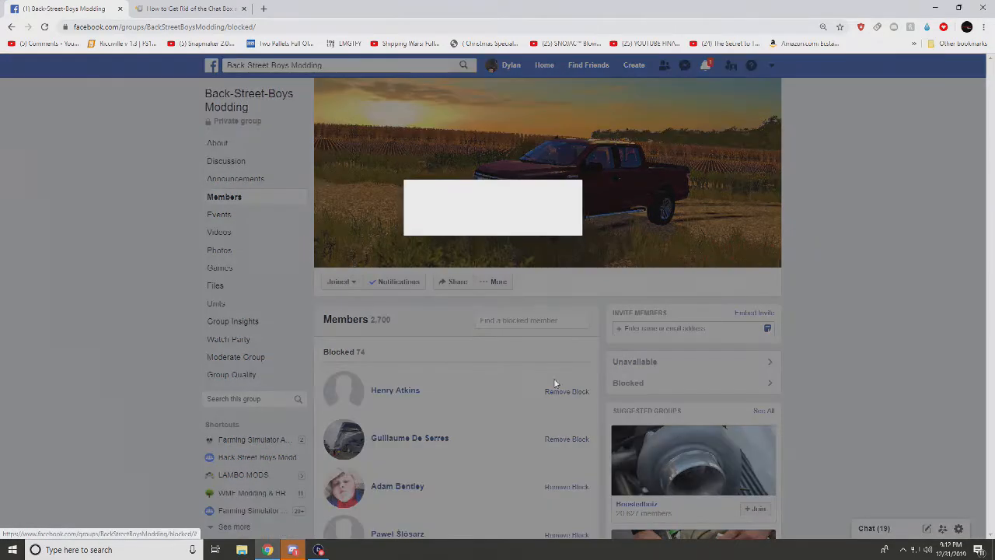
left_click(566, 391)
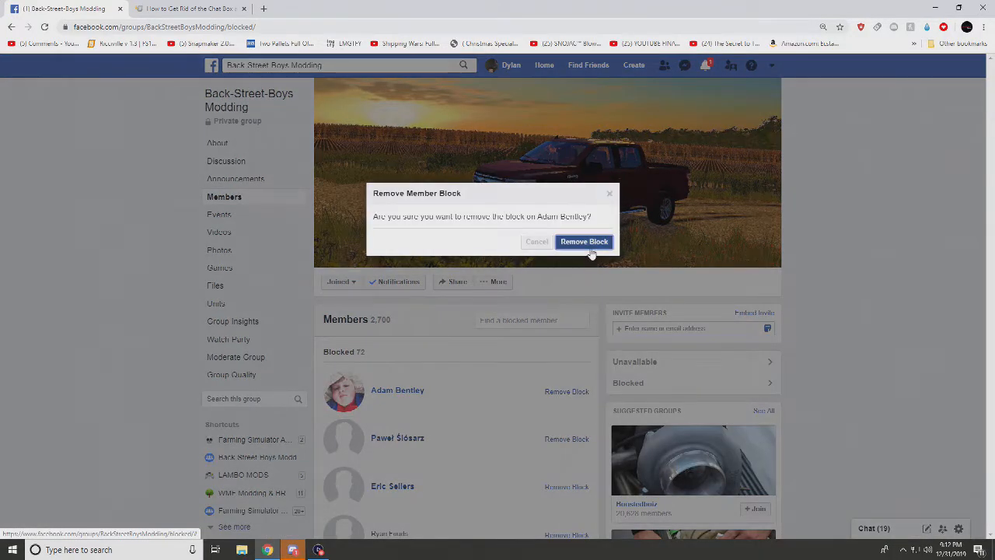
left_click(584, 242)
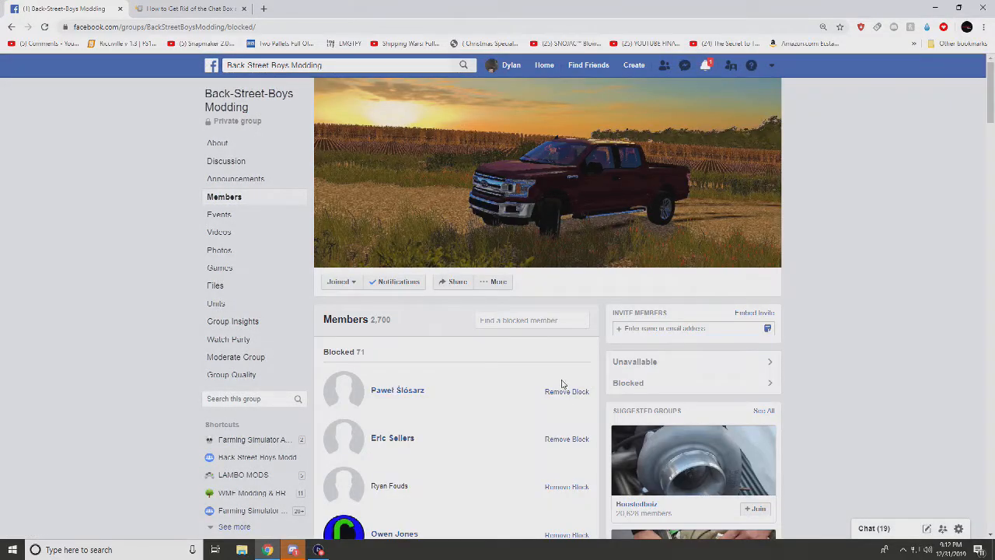
left_click(566, 391)
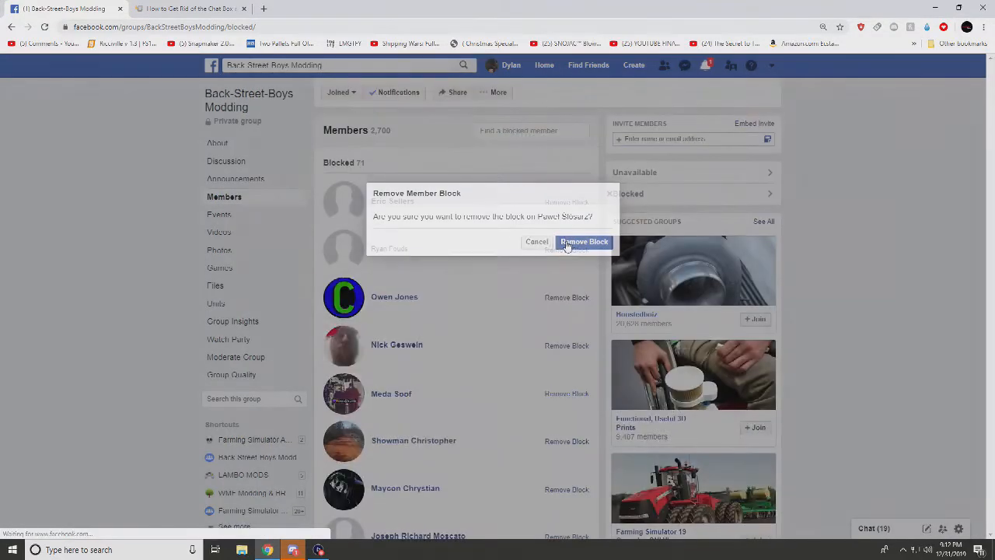
left_click(584, 241)
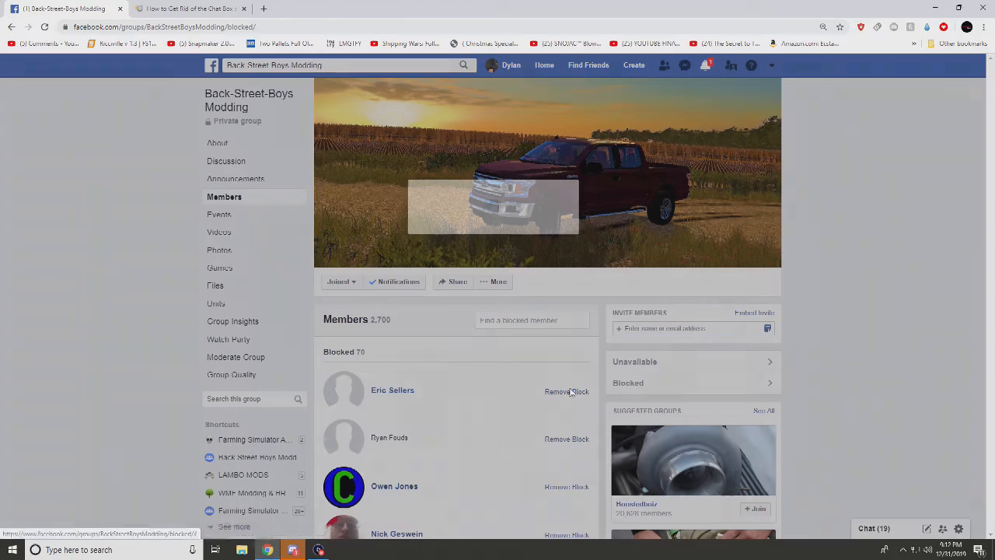
left_click(566, 391)
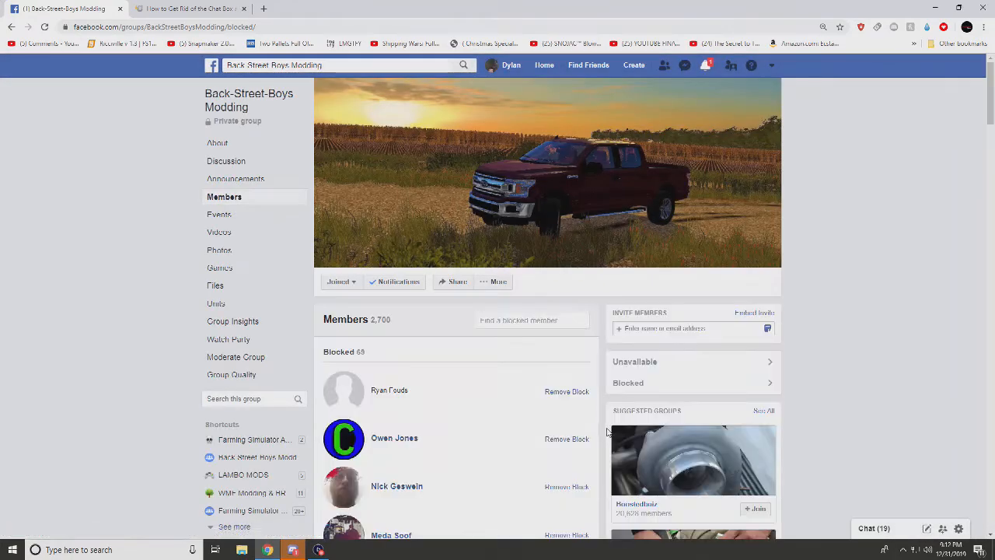
left_click(567, 391)
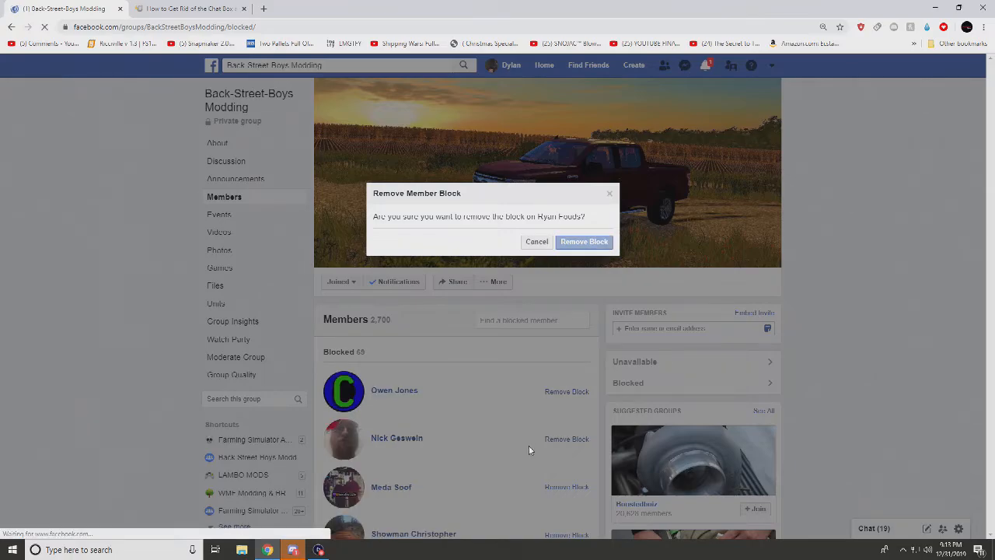
left_click(584, 241)
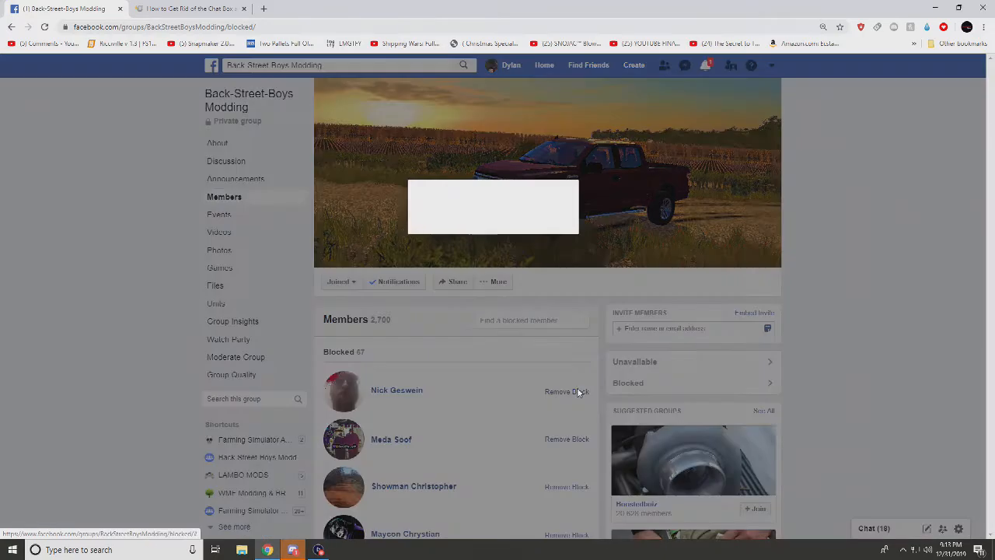
left_click(567, 391)
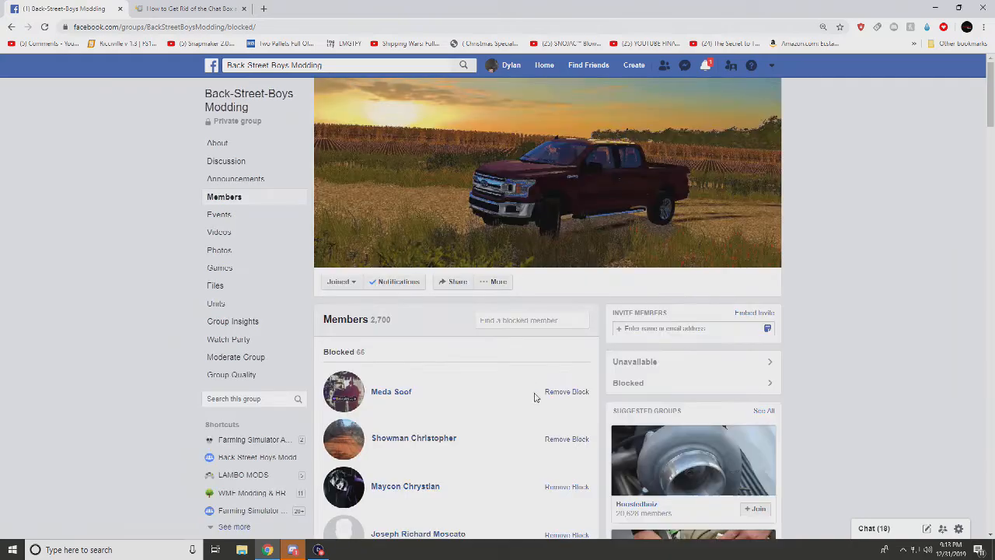
left_click(567, 391)
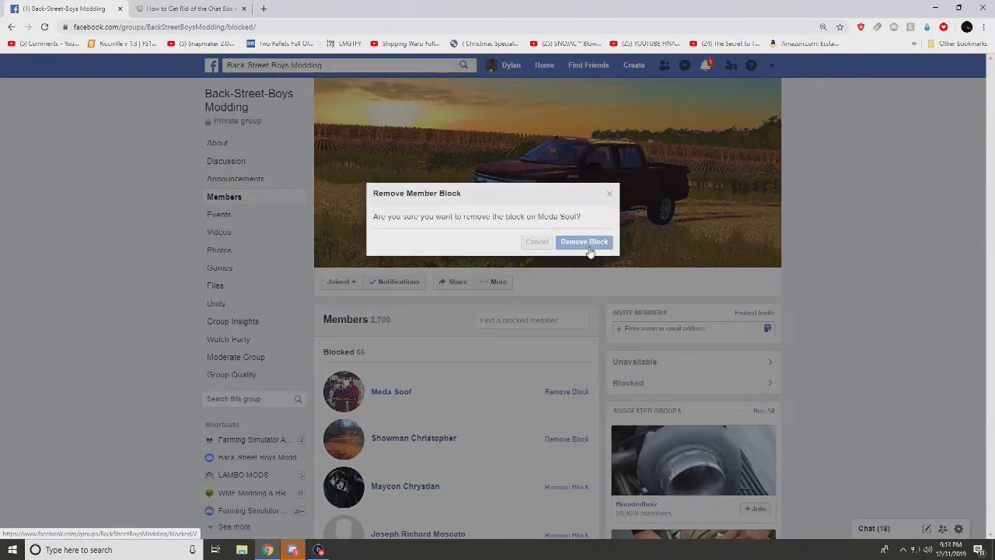
left_click(584, 242)
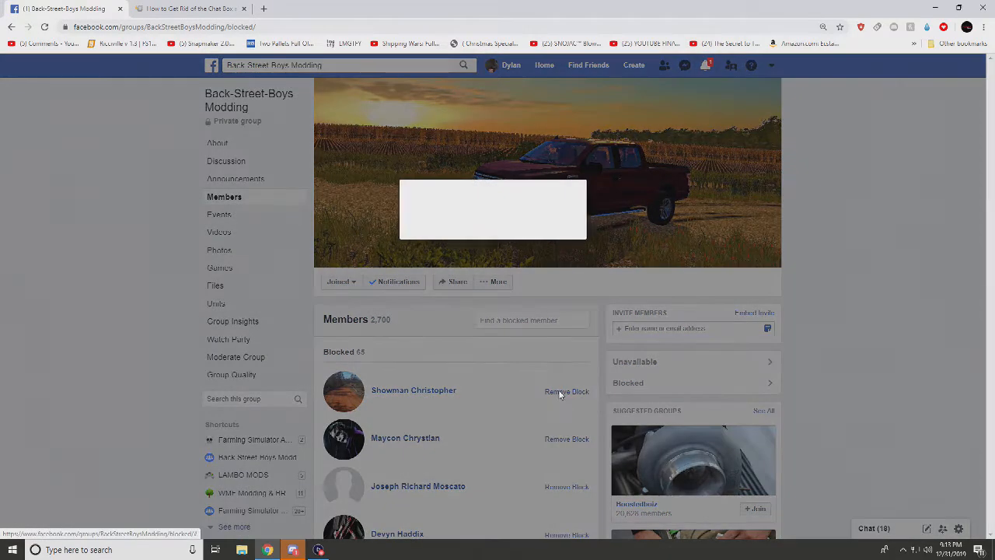
scroll("down", 3)
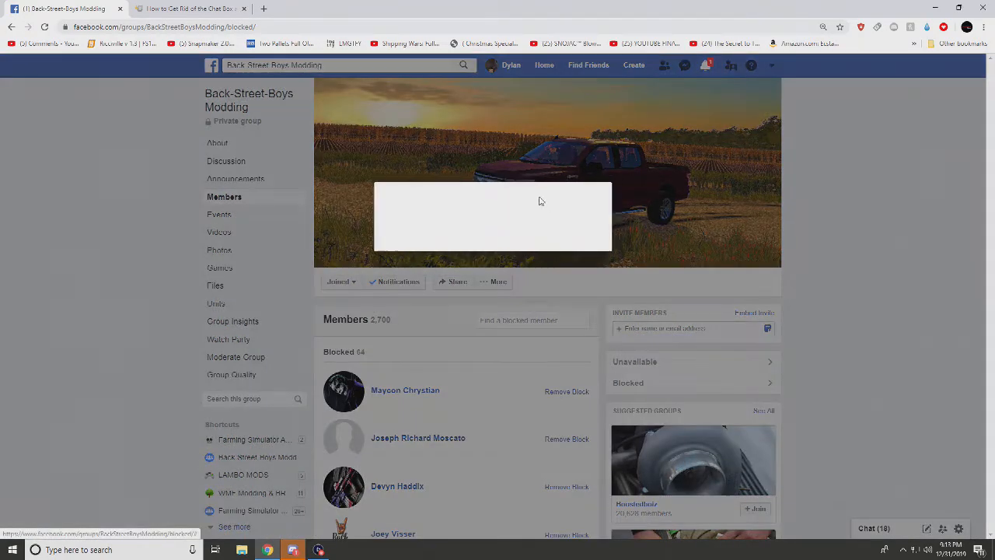
left_click(566, 391)
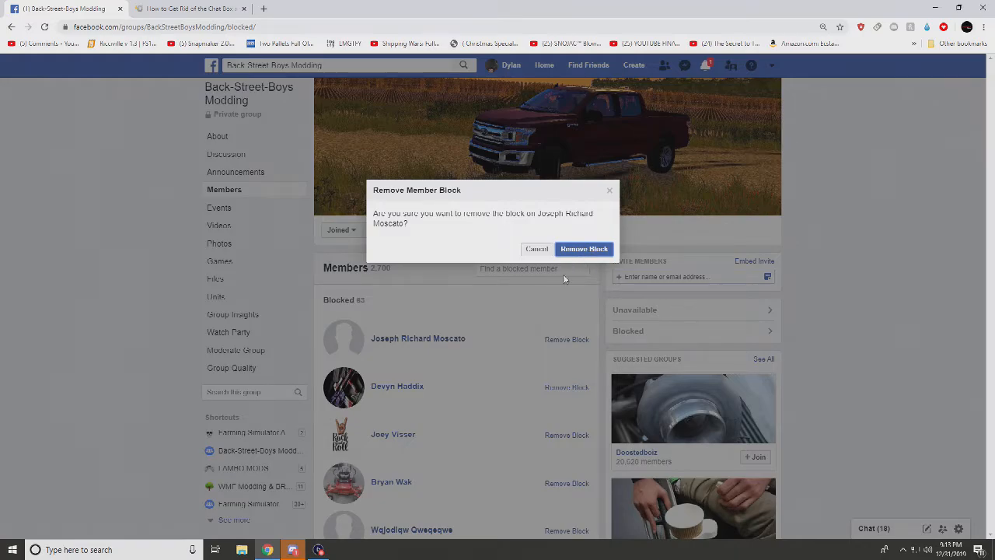
left_click(584, 249)
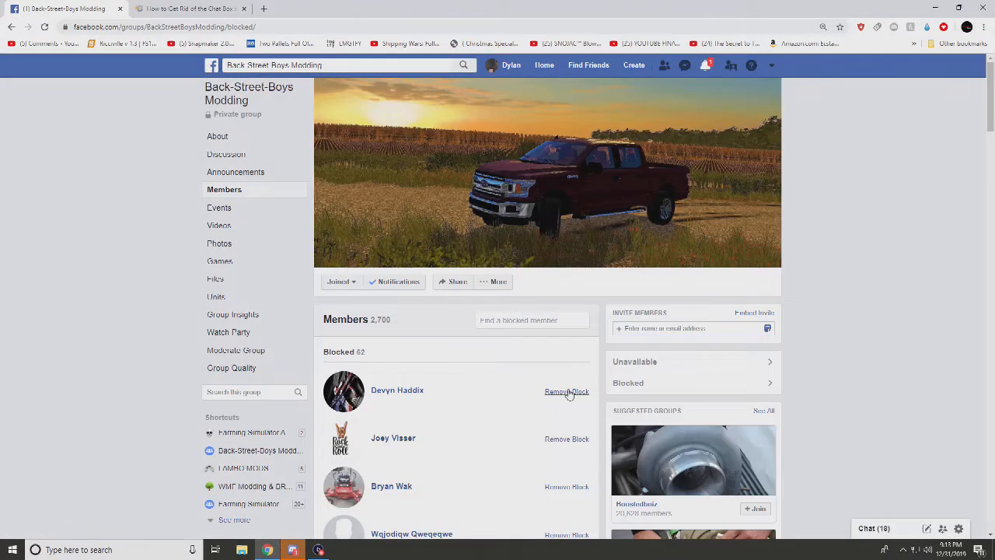
left_click(566, 391)
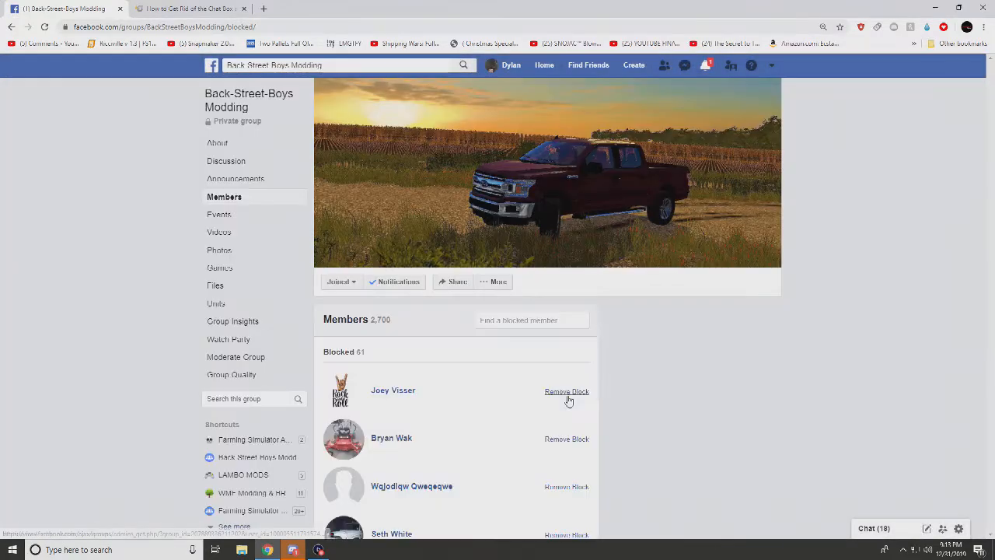
left_click(567, 391)
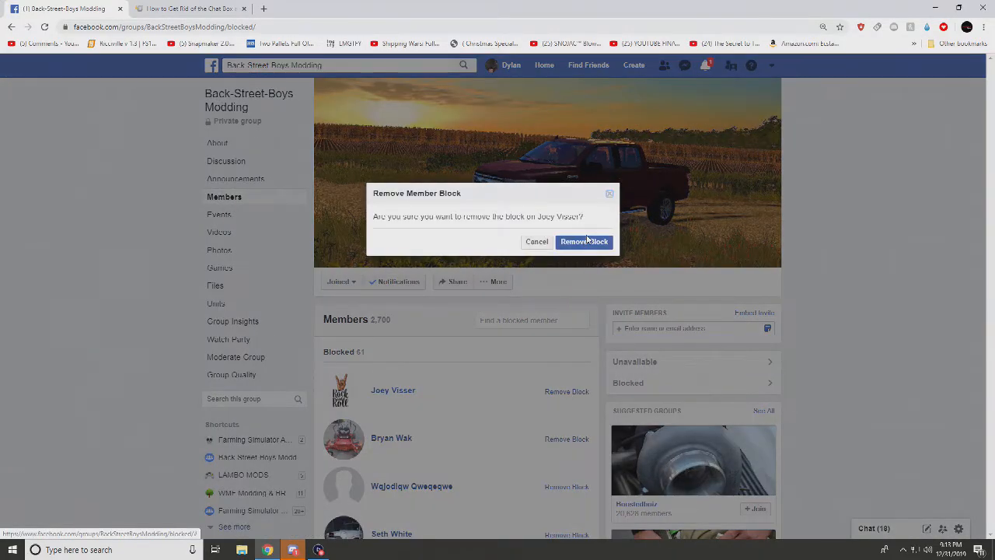
left_click(584, 241)
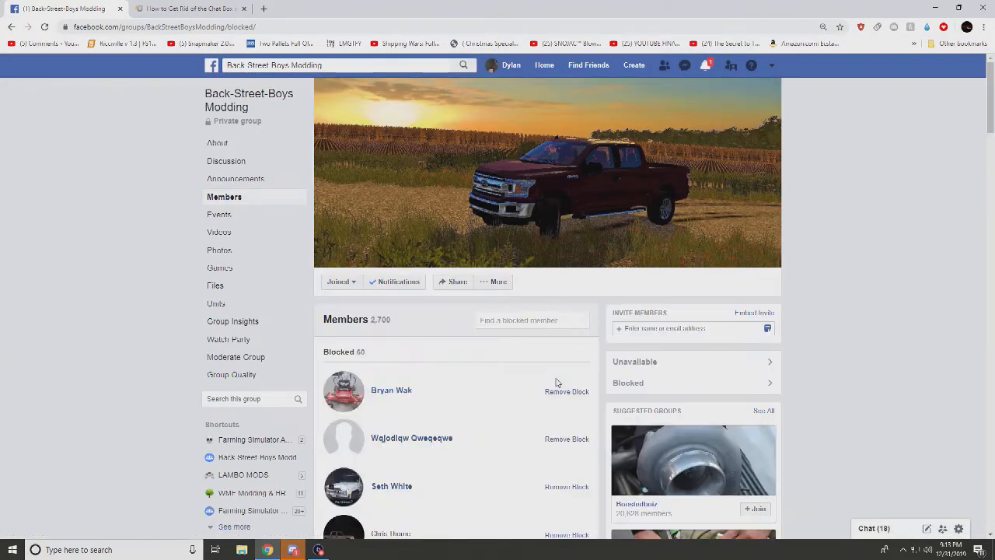
left_click(567, 391)
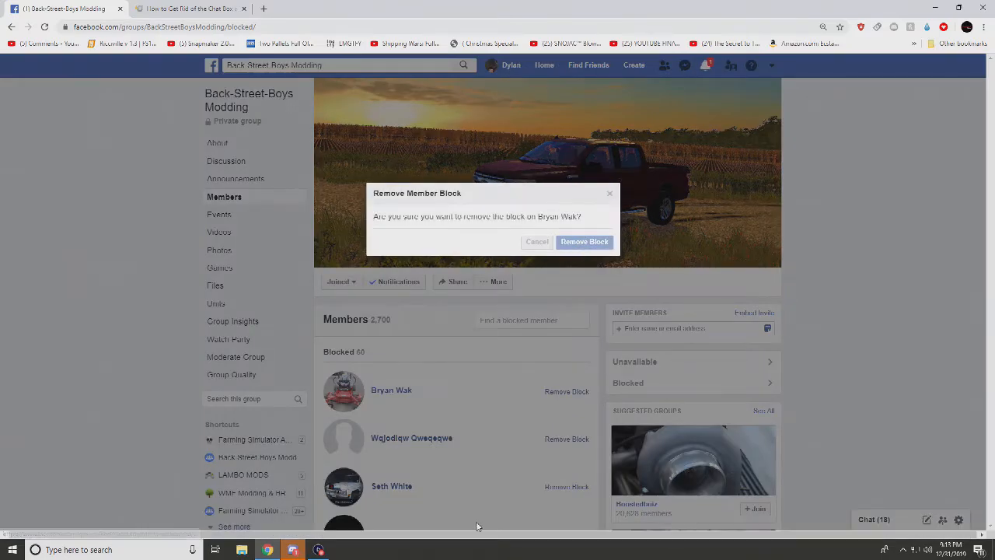
left_click(584, 242)
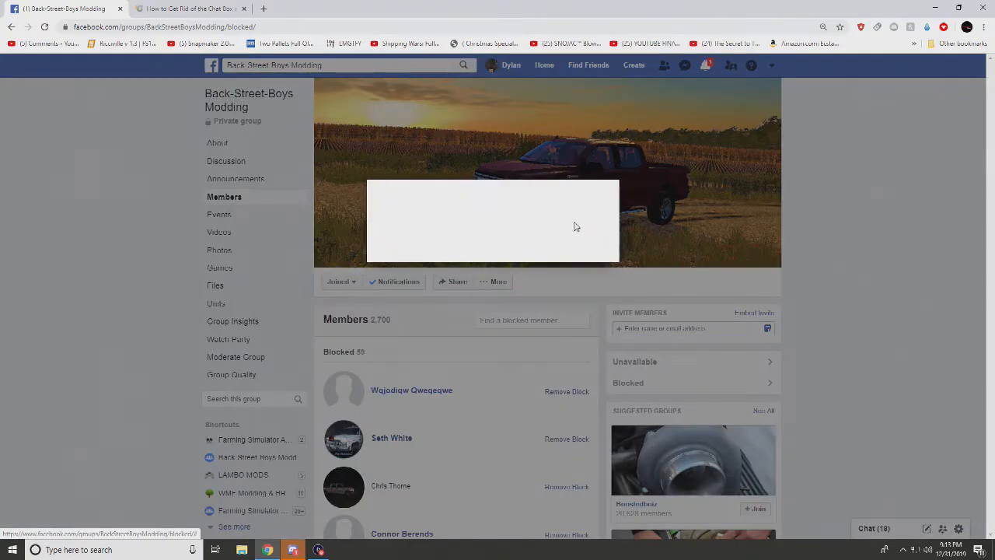
left_click(567, 392)
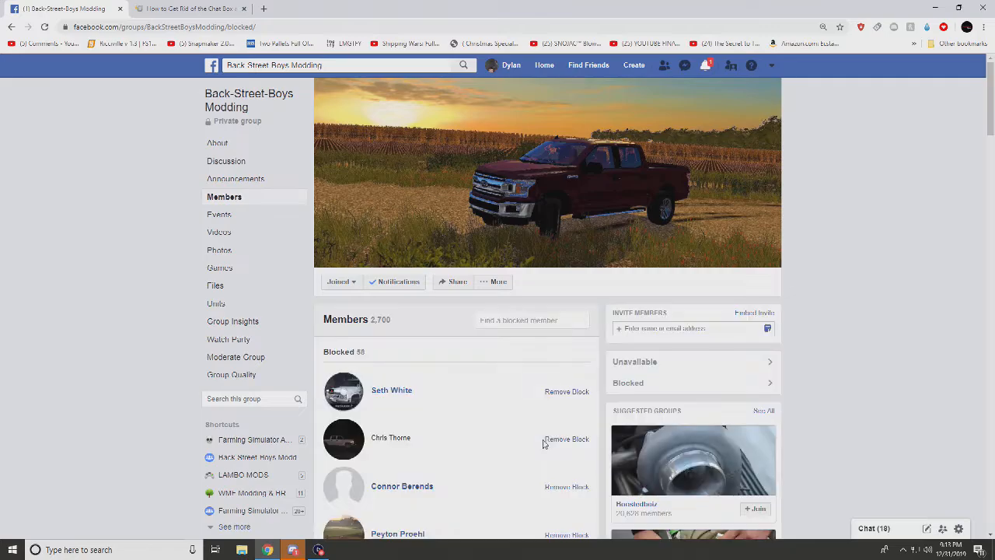
left_click(566, 392)
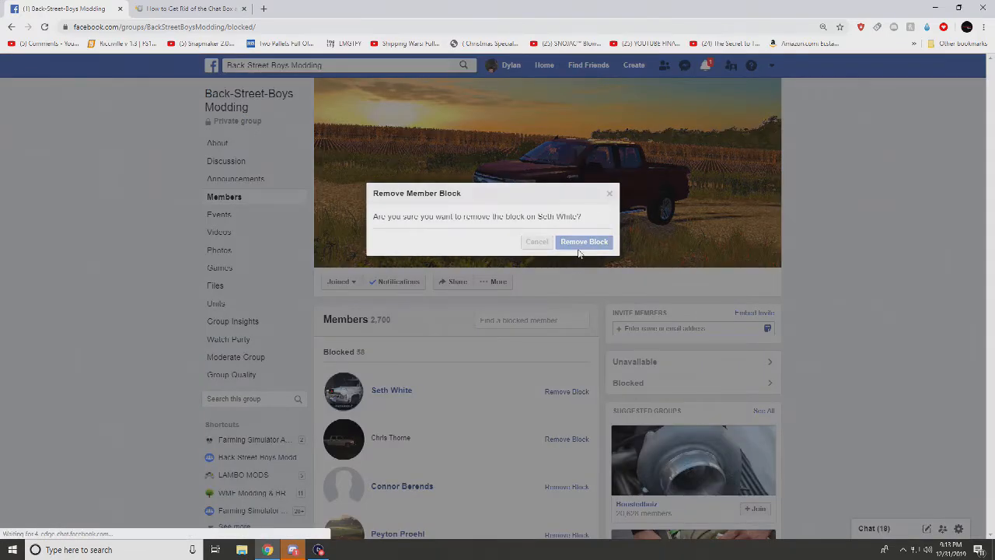
left_click(584, 241)
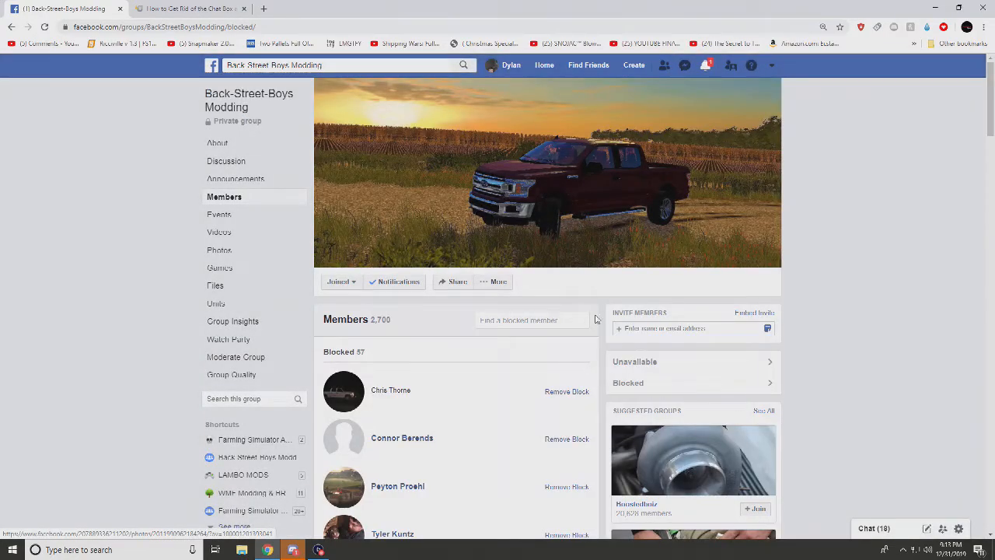
left_click(566, 391)
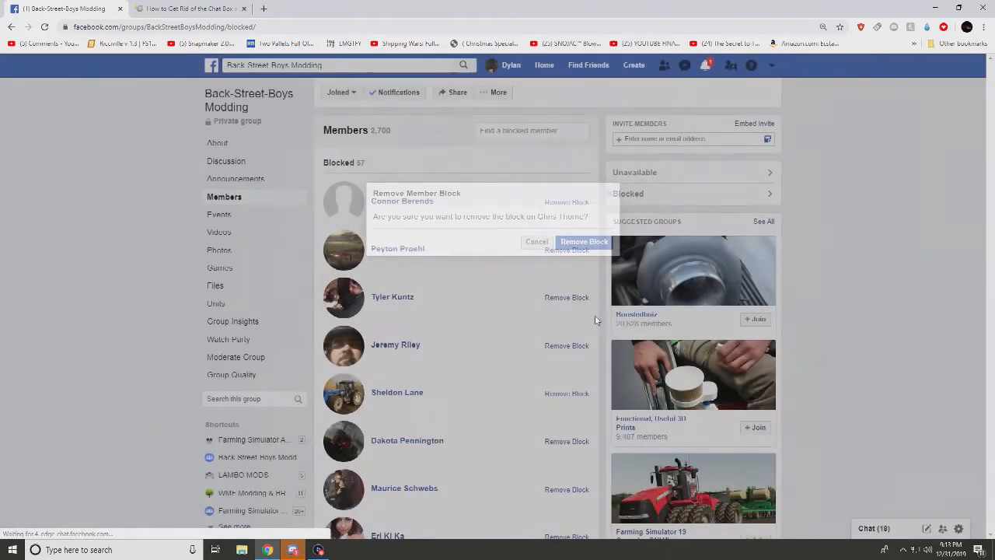
left_click(584, 241)
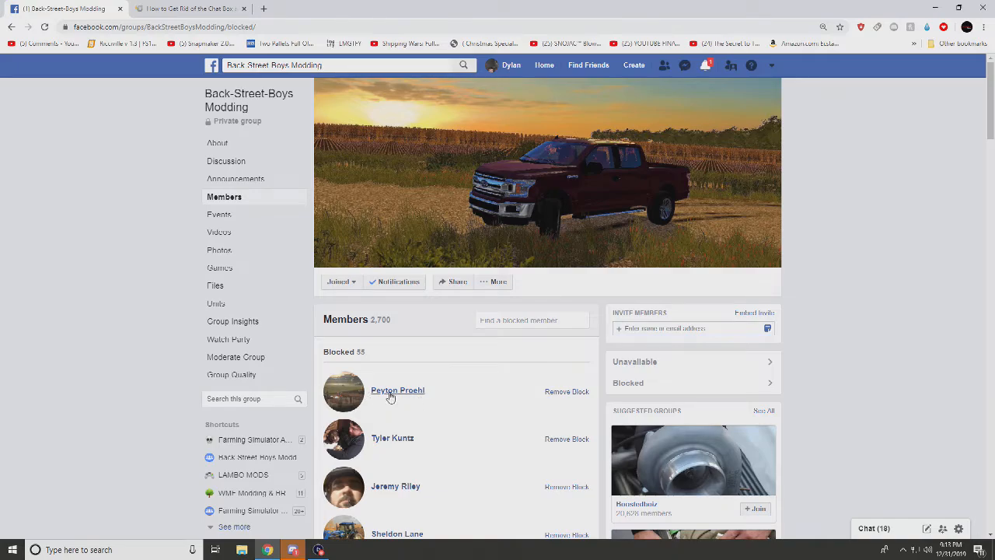
Lift the blocks on the next several top-listed members, confirming each dialog.
left_click(567, 391)
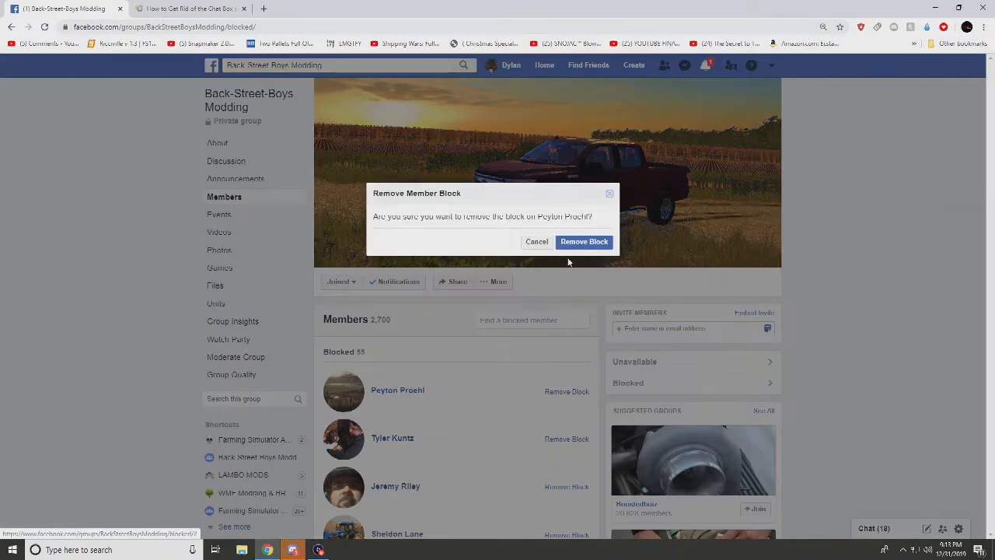
left_click(584, 241)
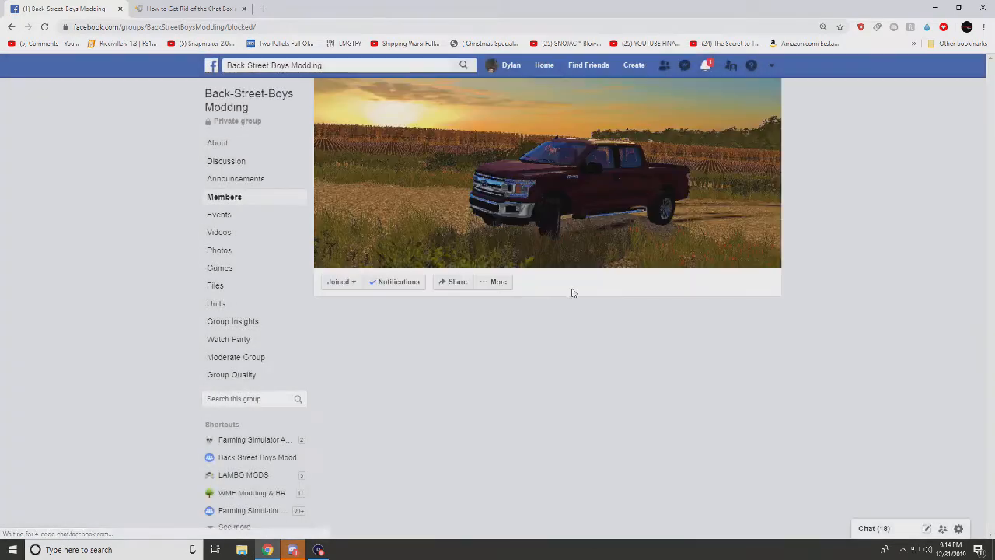
left_click(567, 391)
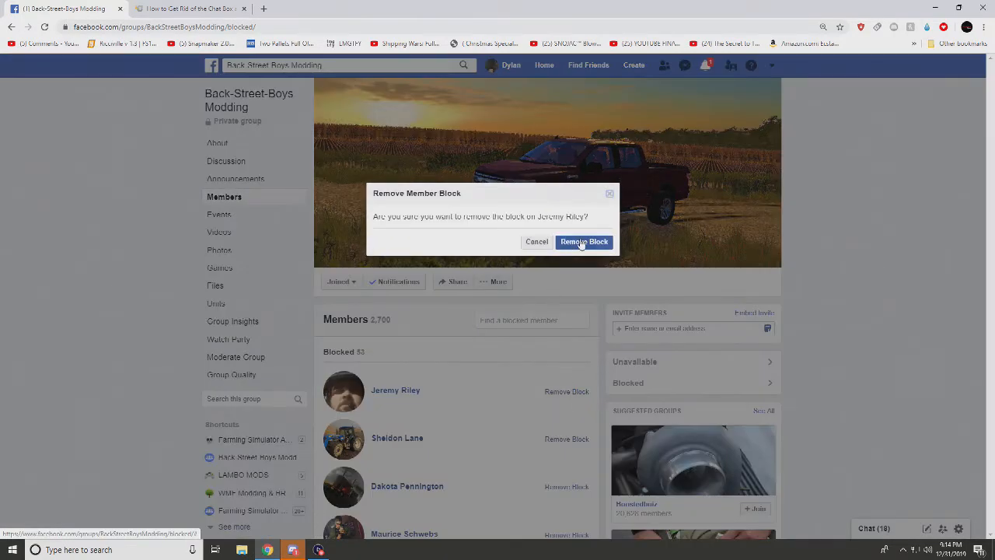
left_click(584, 242)
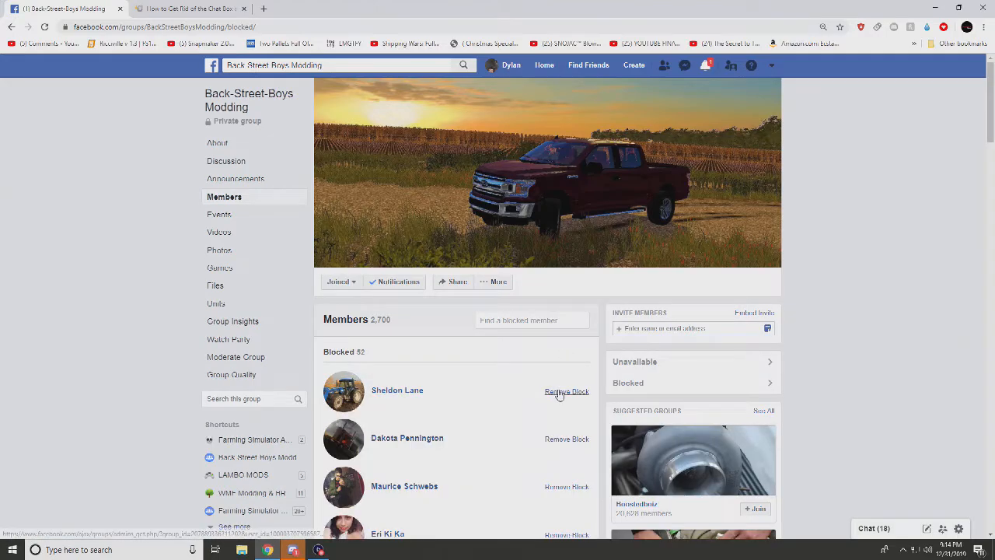
left_click(567, 391)
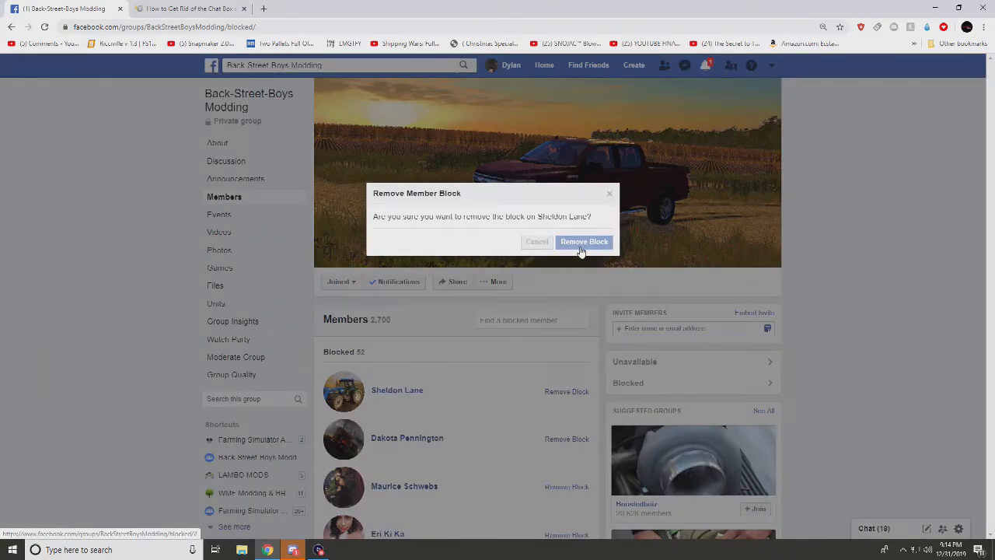
left_click(583, 242)
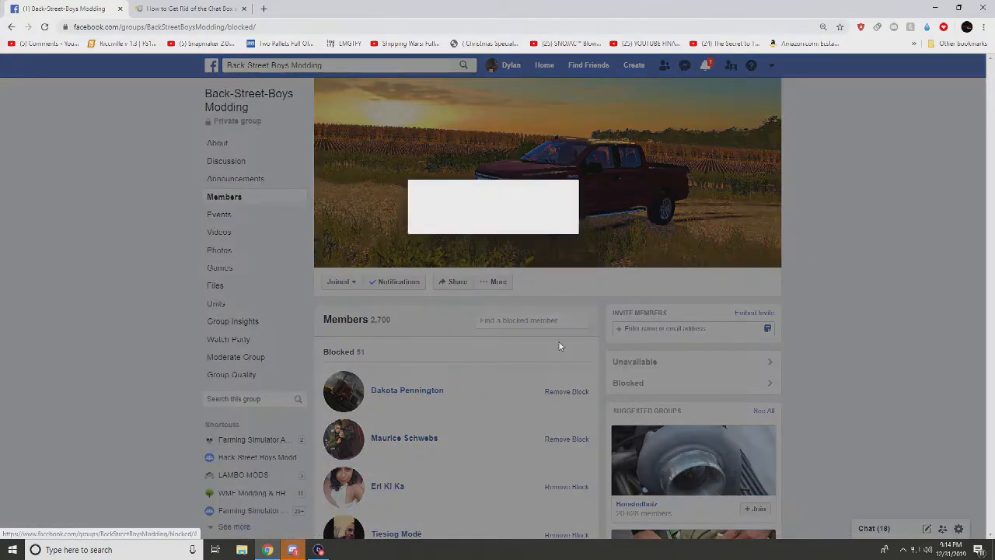
left_click(566, 391)
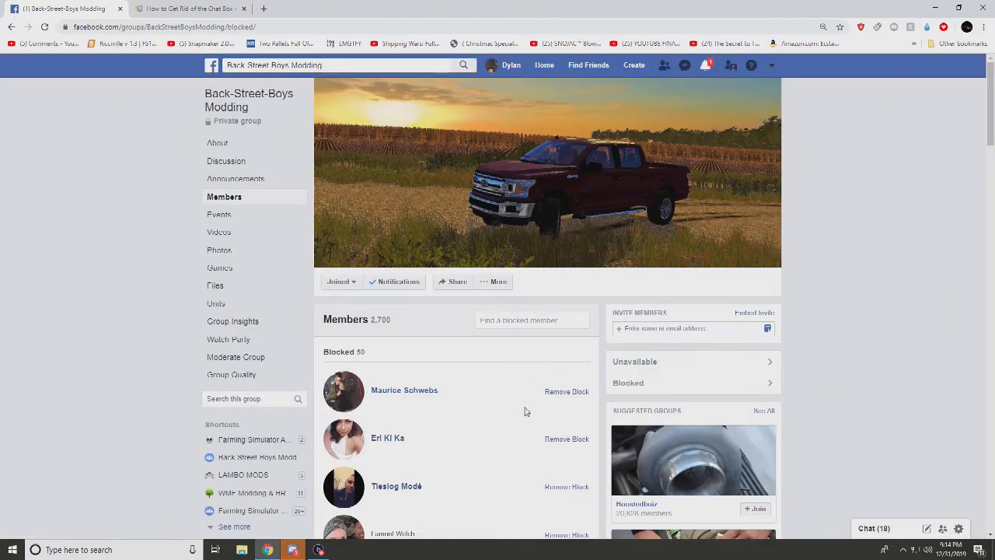
left_click(566, 391)
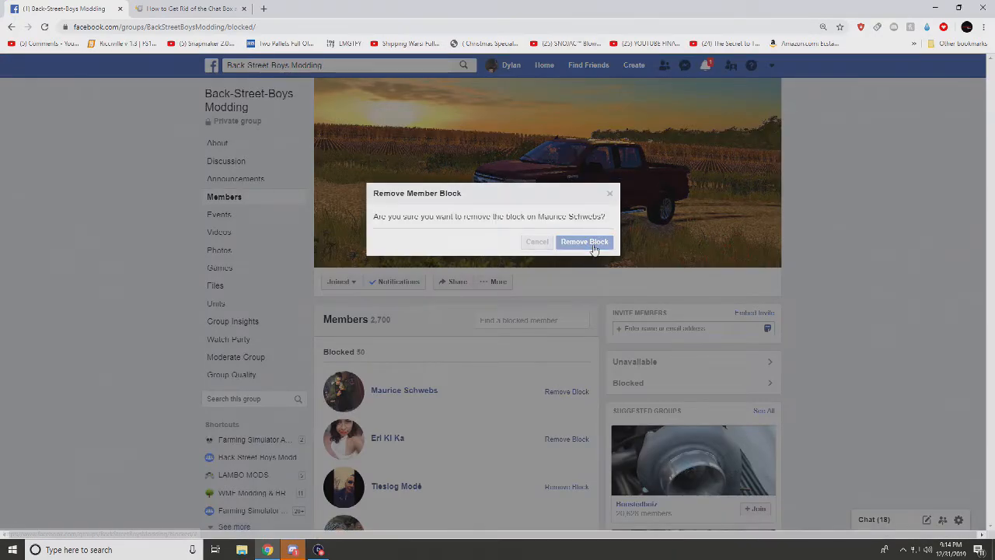
left_click(584, 242)
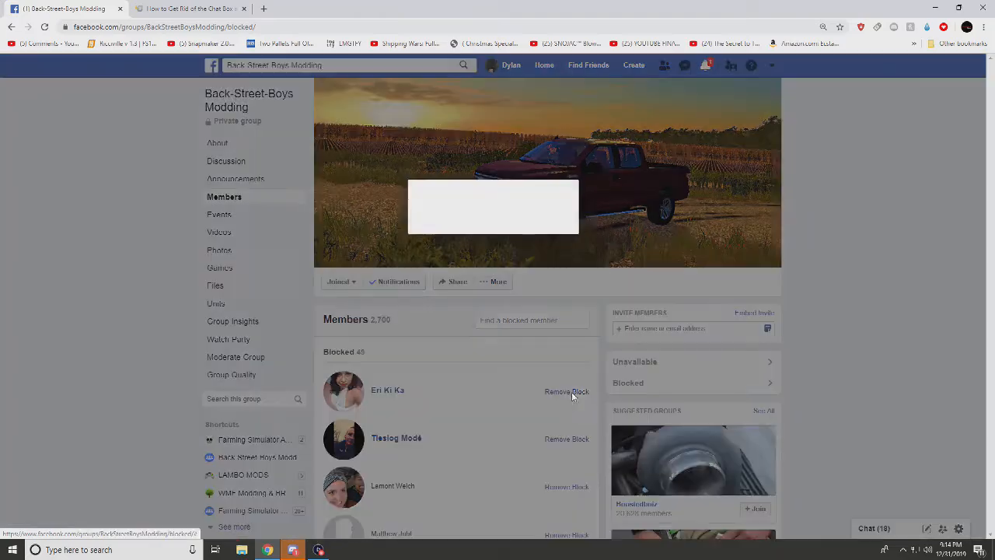
scroll("down", 3)
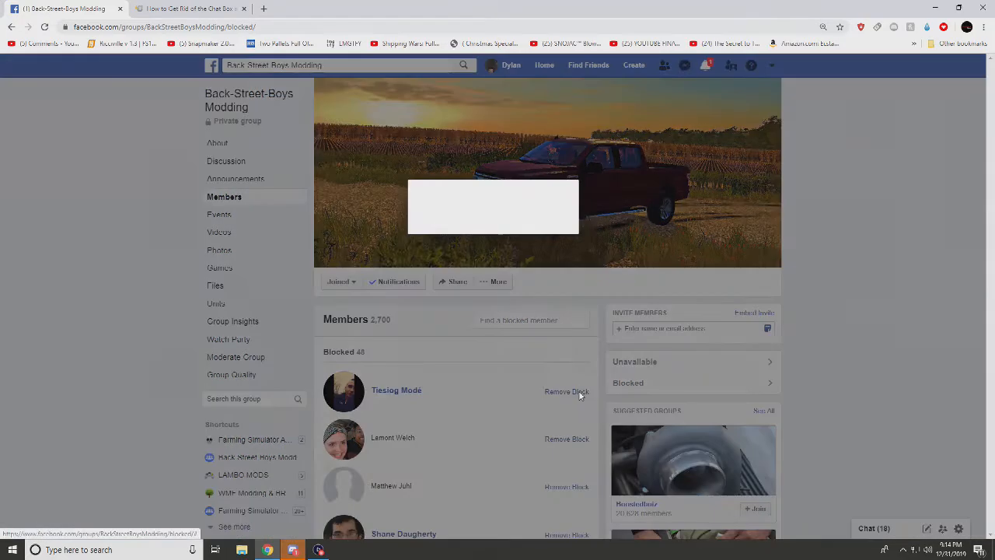
left_click(566, 392)
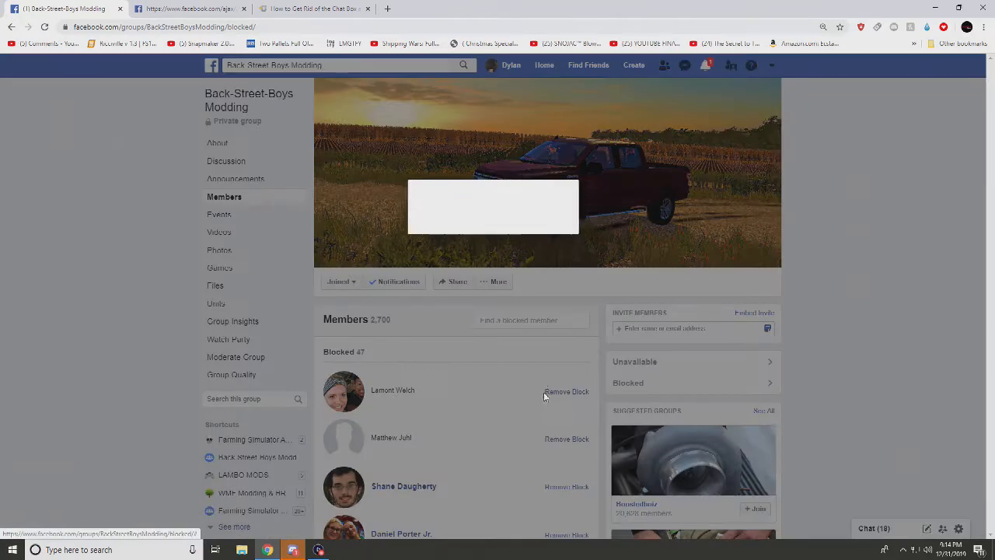
left_click(567, 391)
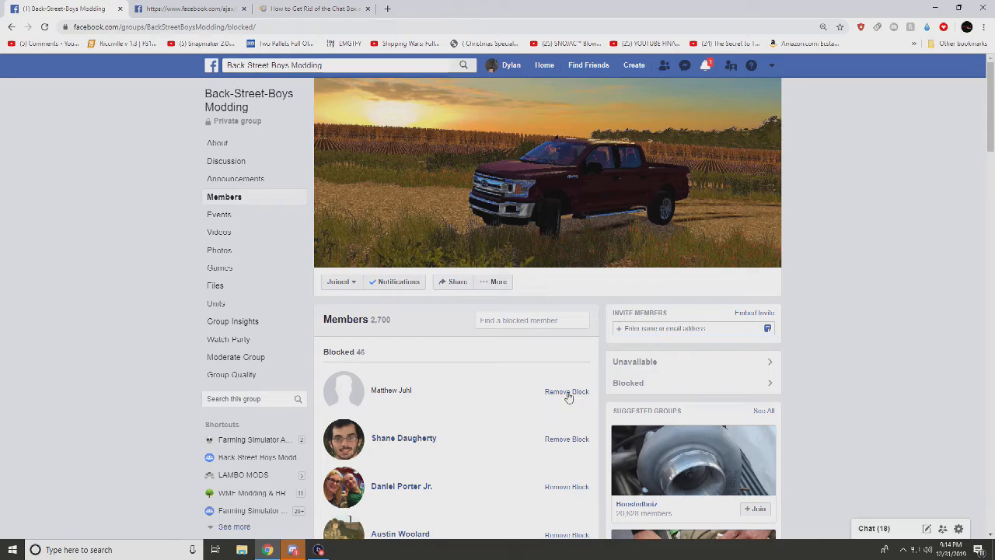
left_click(567, 391)
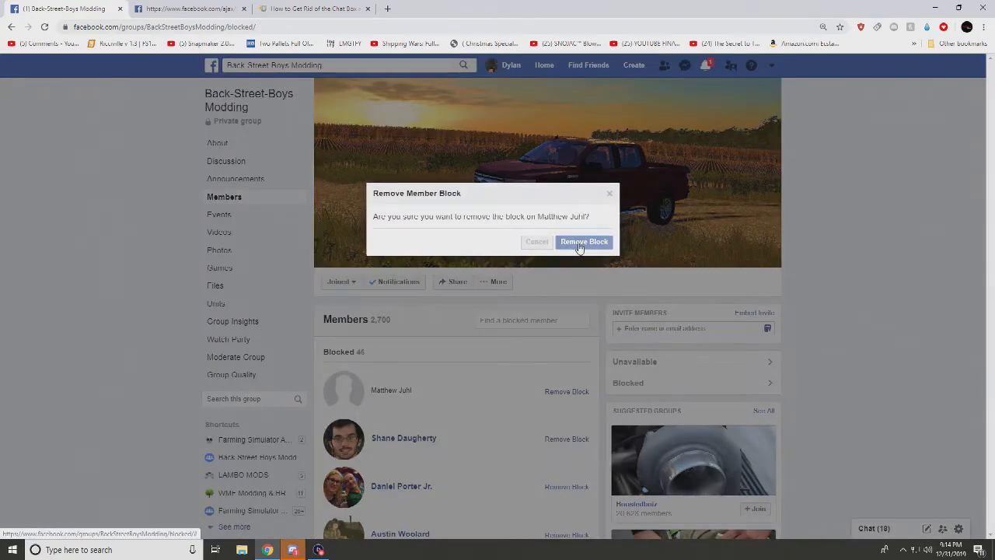
left_click(584, 242)
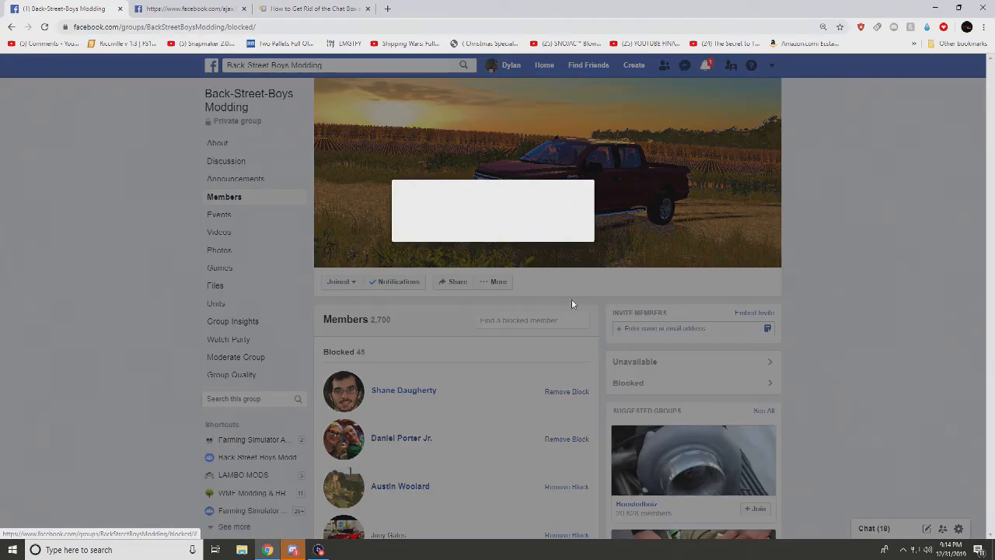
left_click(567, 391)
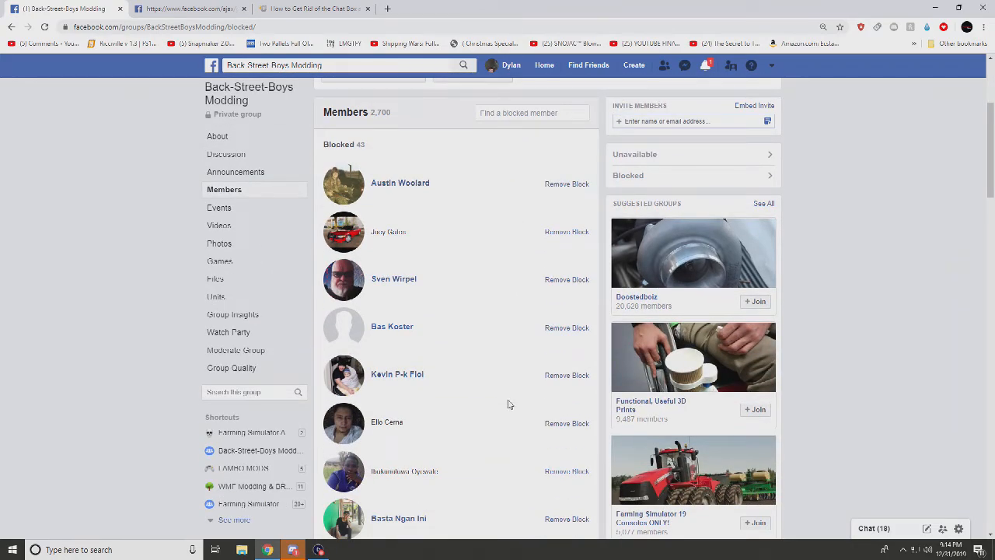
scroll("up", 3)
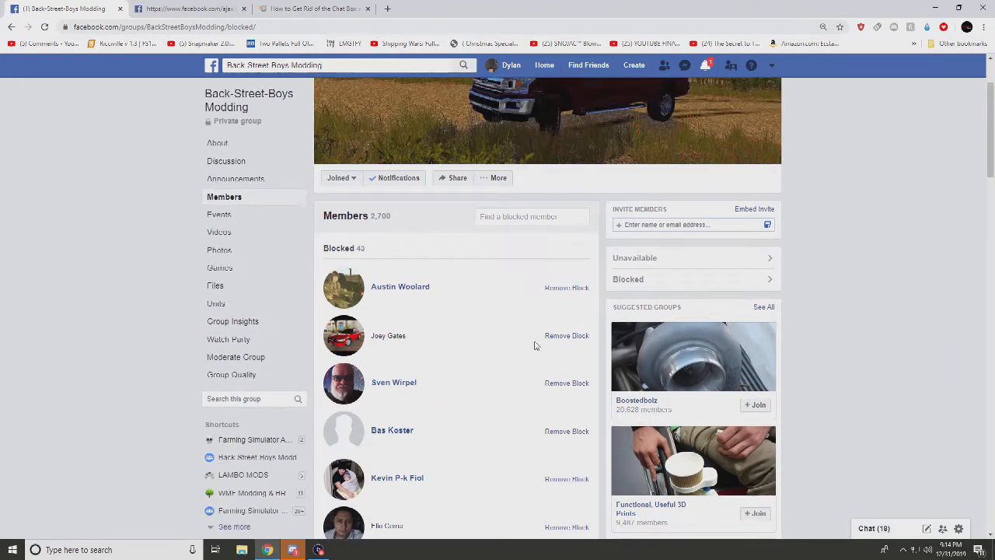
left_click(566, 287)
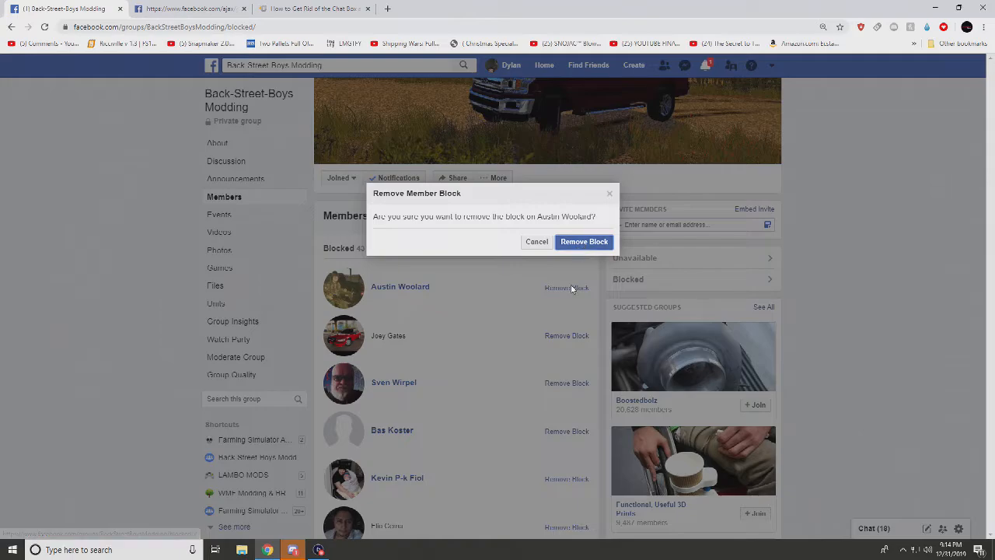
mouse_move(628, 241)
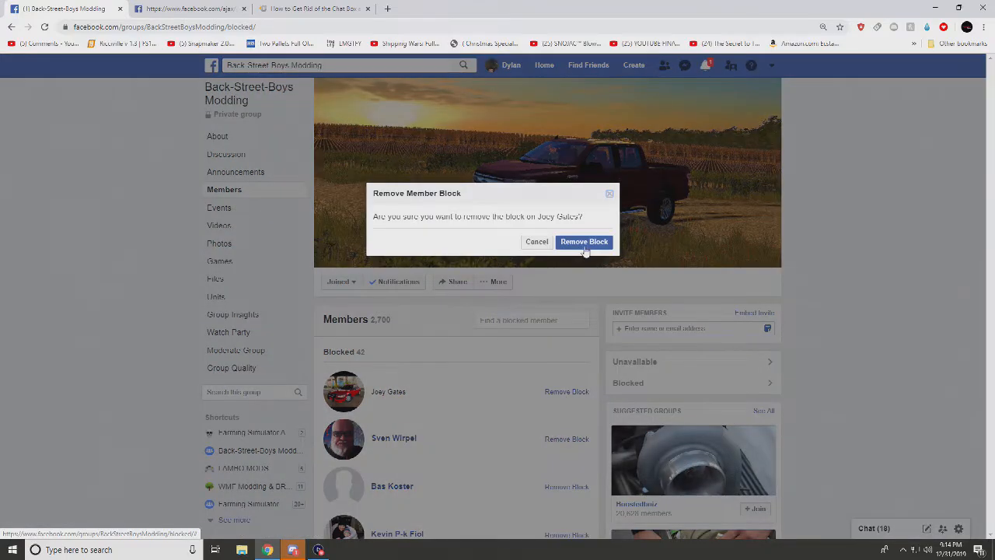
left_click(584, 242)
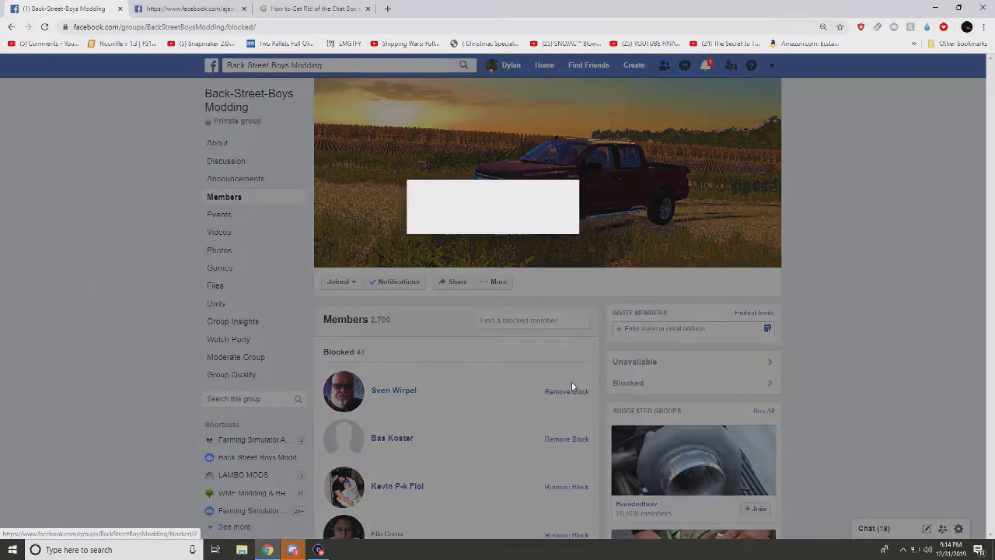
left_click(566, 390)
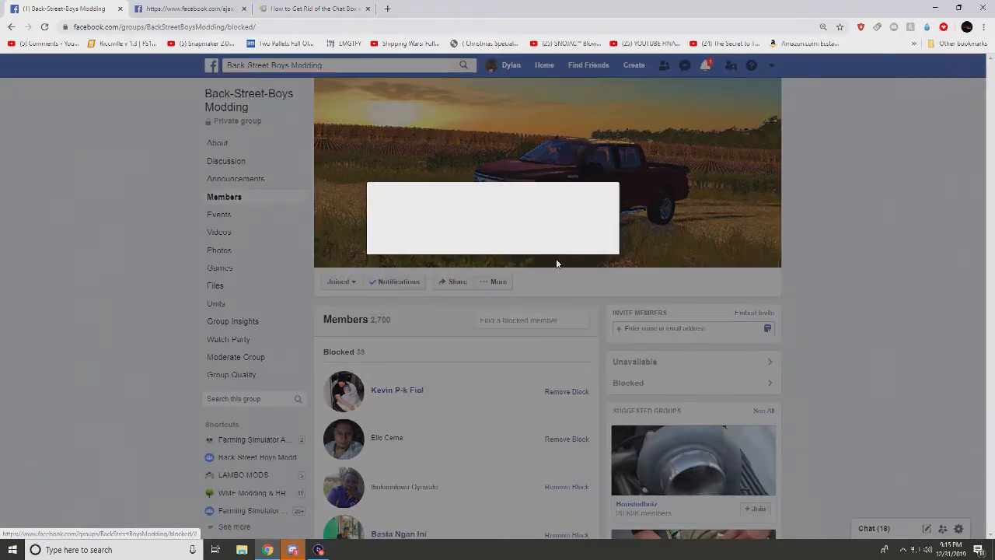
left_click(566, 391)
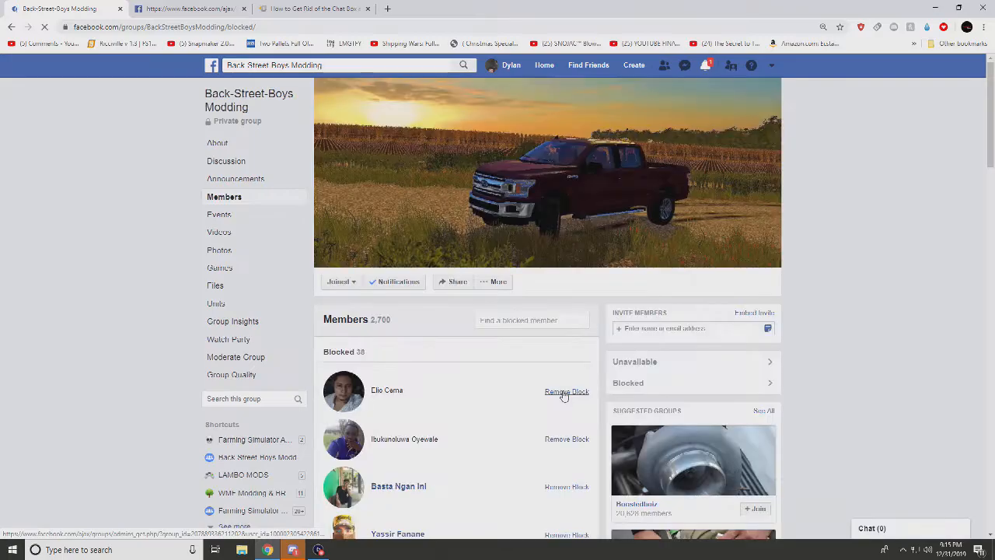
left_click(566, 392)
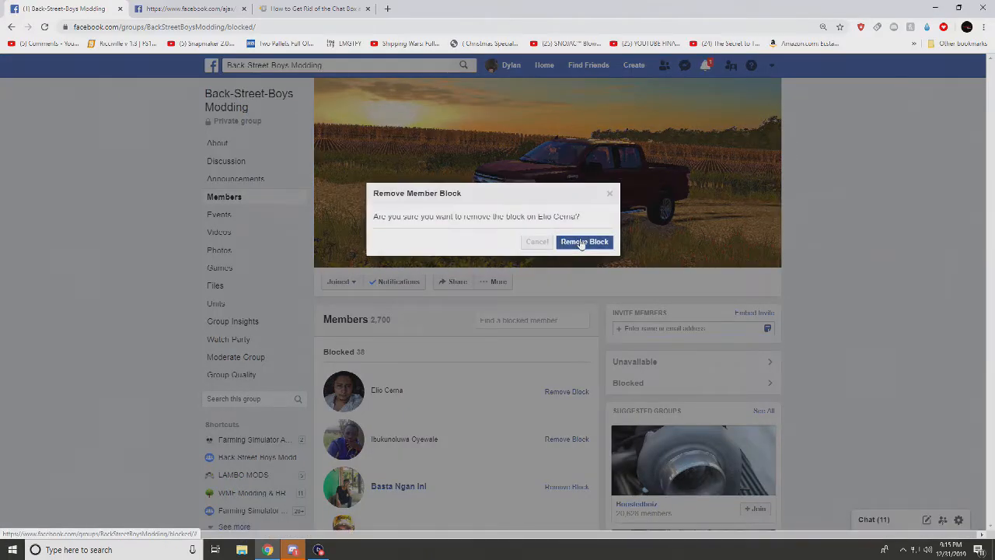
left_click(584, 242)
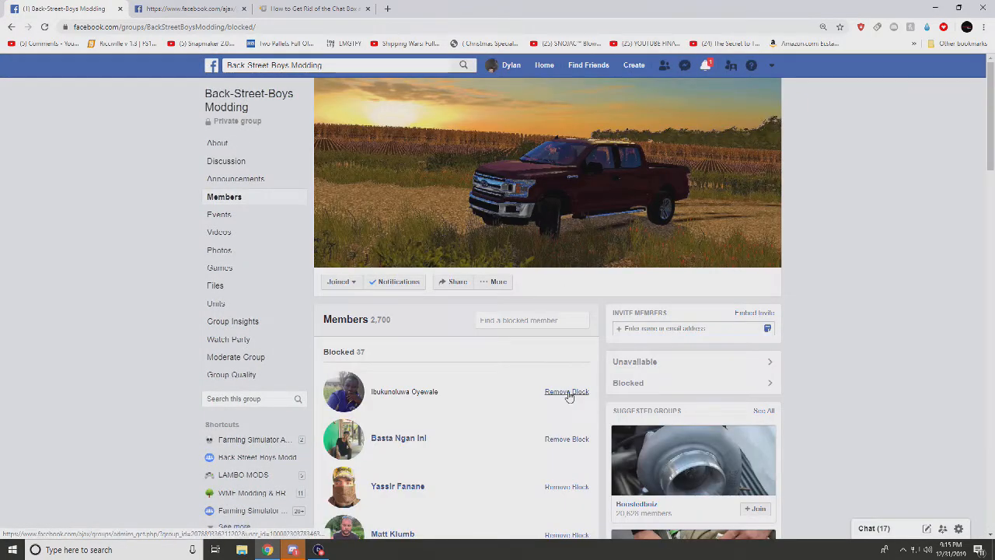
Unblock the next couple of top-listed members, confirming each removal.
scroll("down", 3)
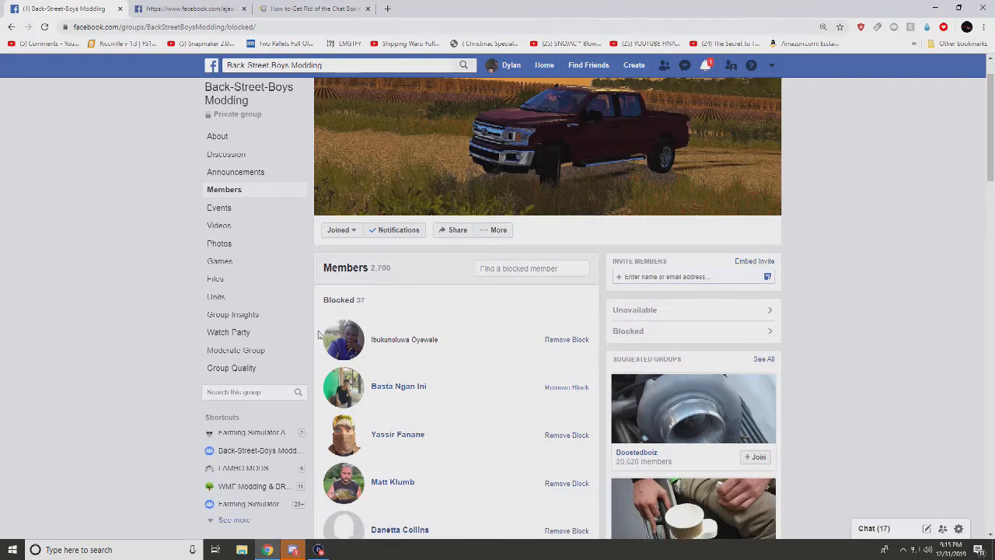
mouse_move(343, 340)
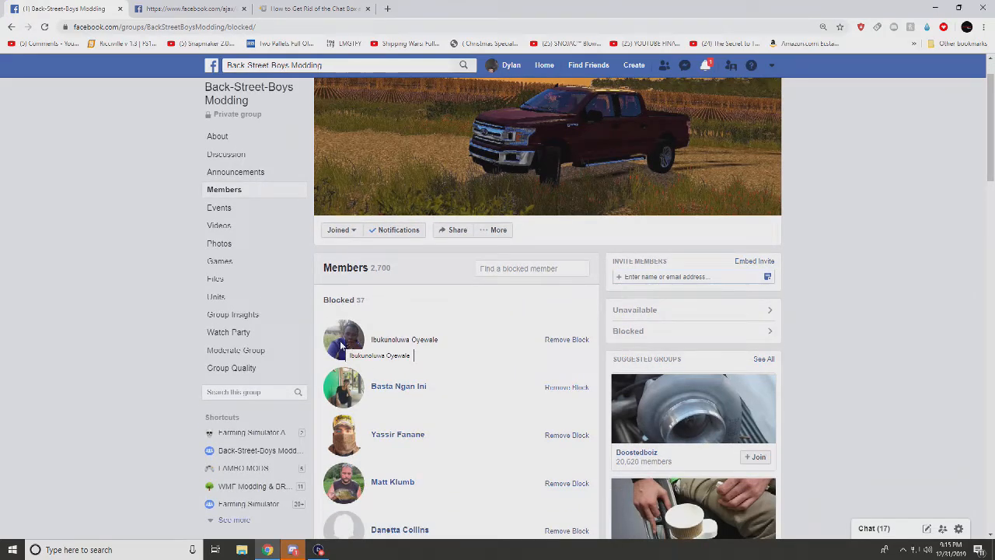
mouse_move(556, 339)
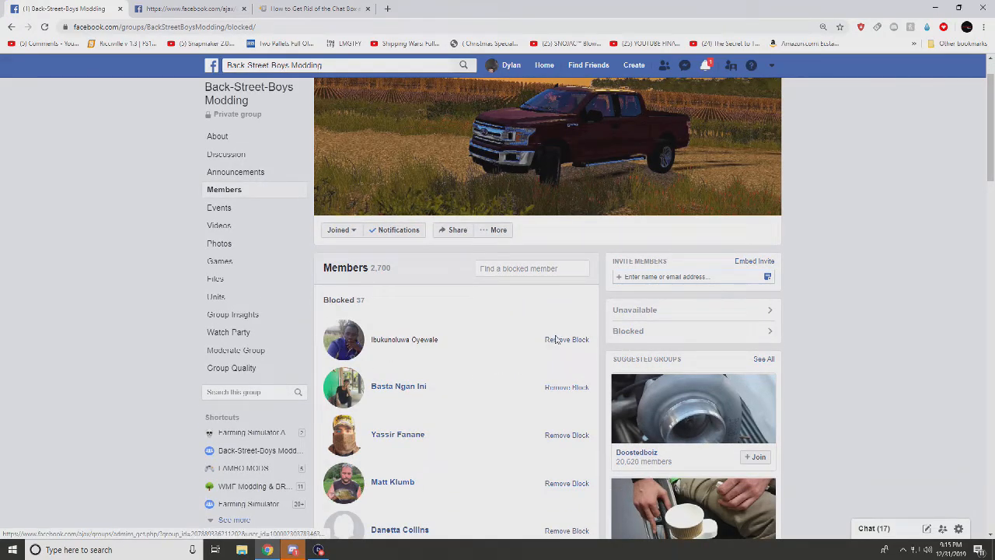
scroll("up", 3)
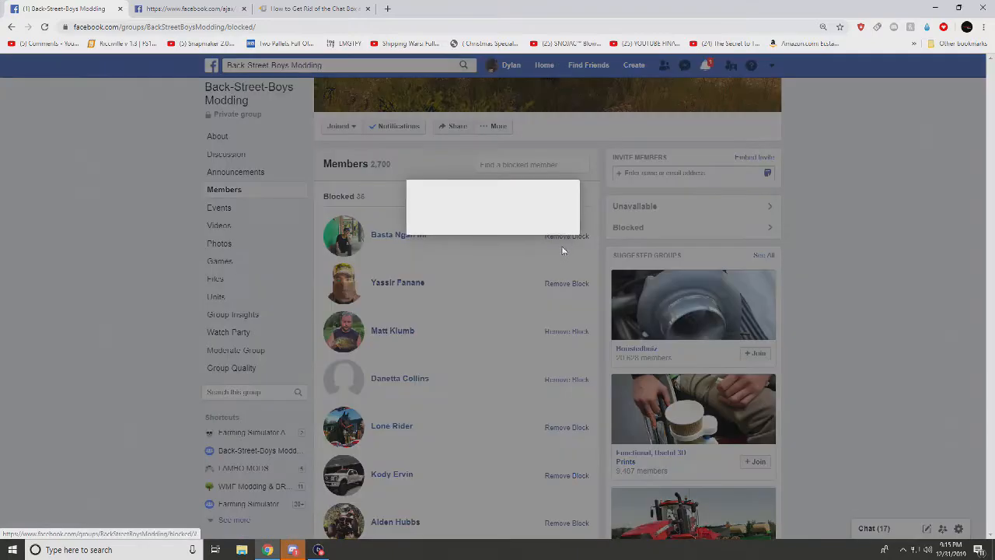
left_click(566, 236)
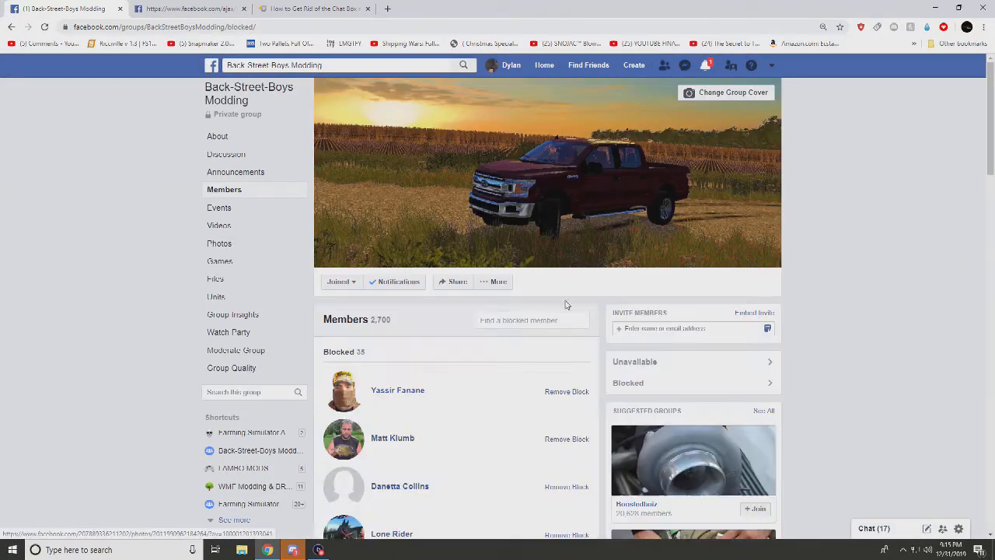
left_click(567, 391)
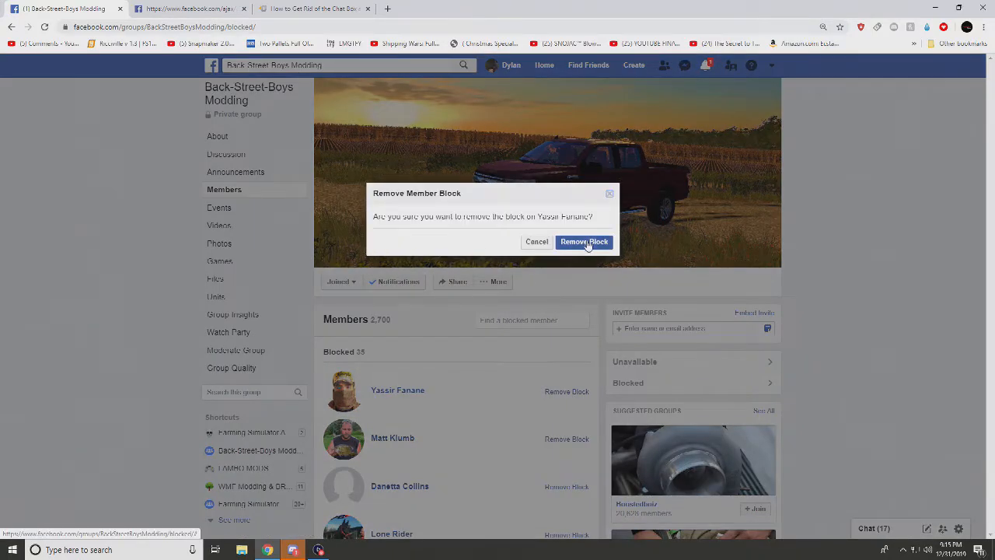
left_click(584, 242)
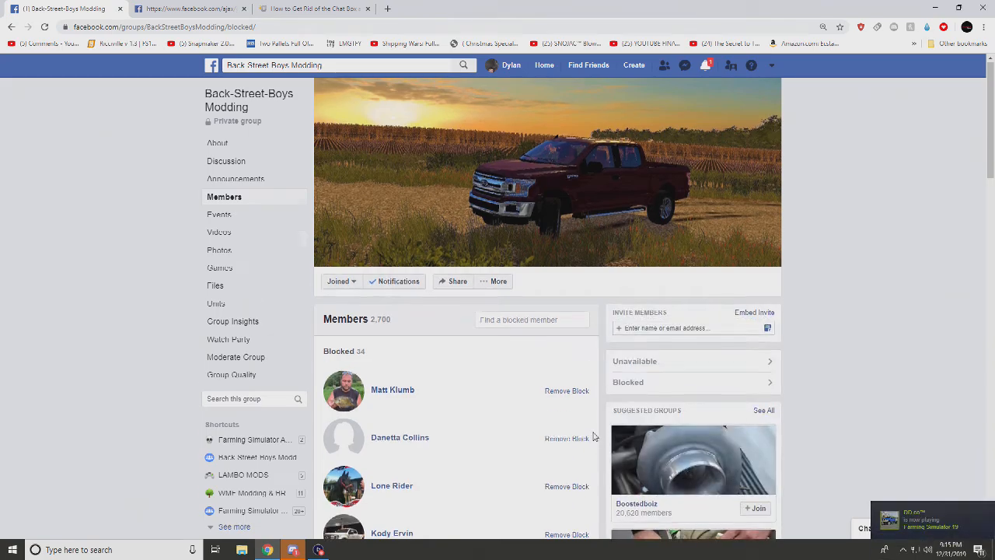
left_click(566, 391)
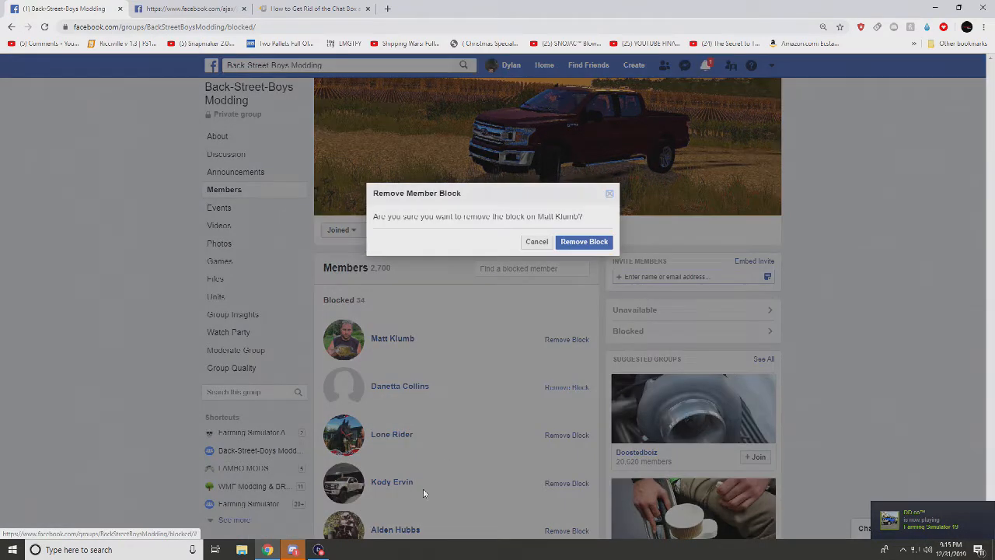
left_click(584, 242)
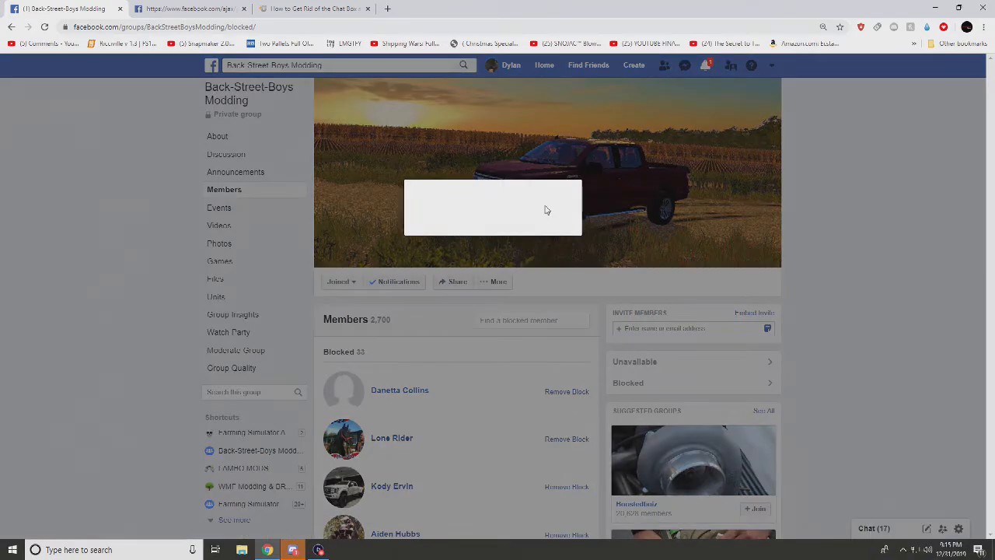
left_click(566, 392)
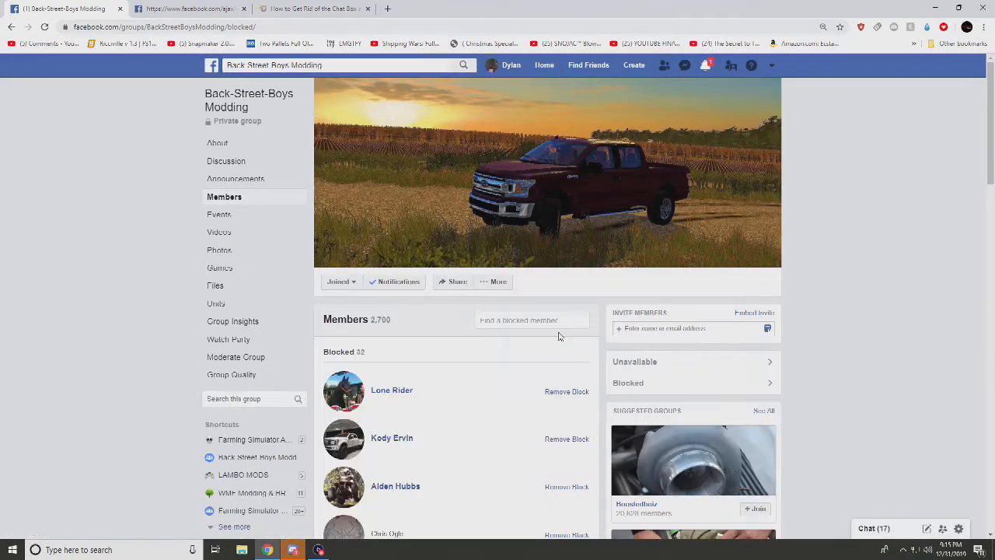
mouse_move(498, 455)
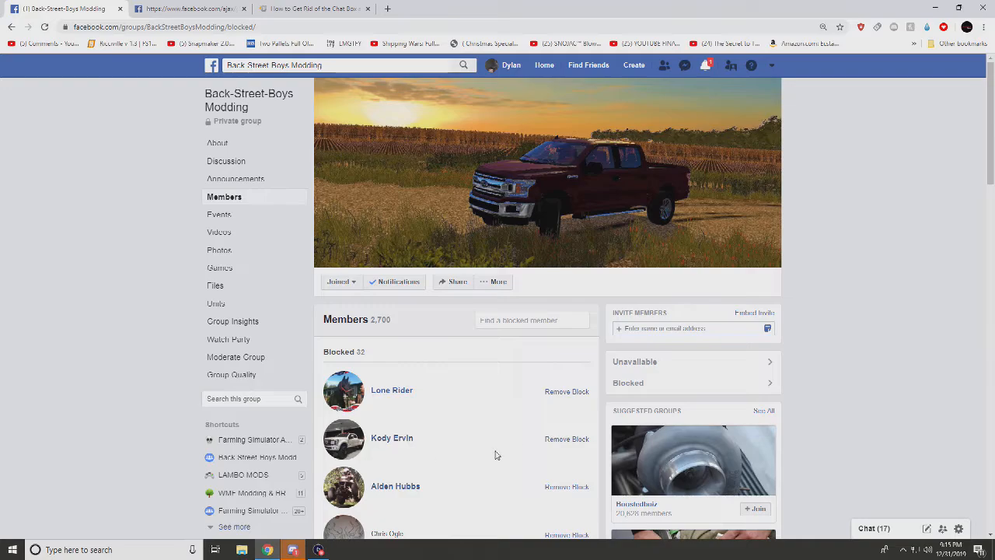
left_click(567, 391)
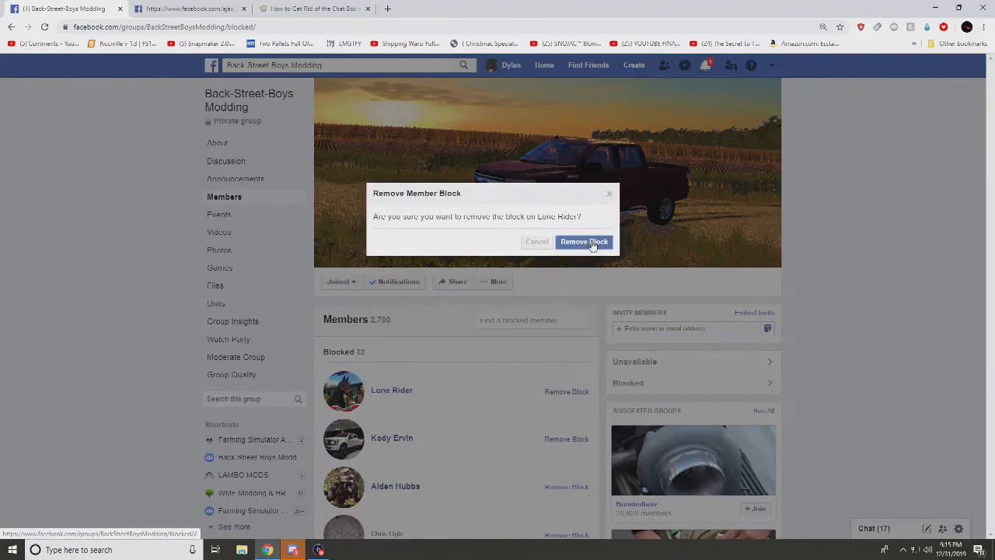
left_click(584, 242)
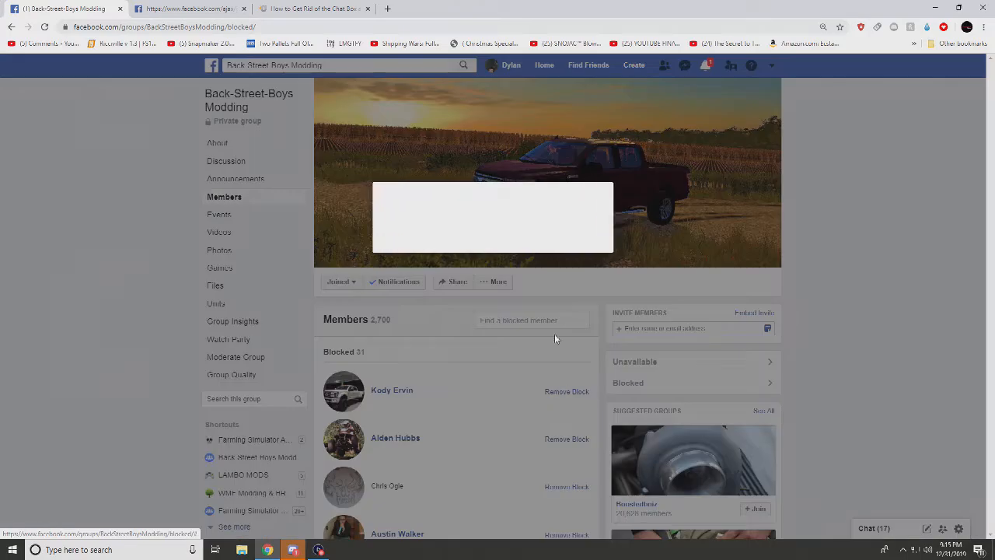
left_click(567, 391)
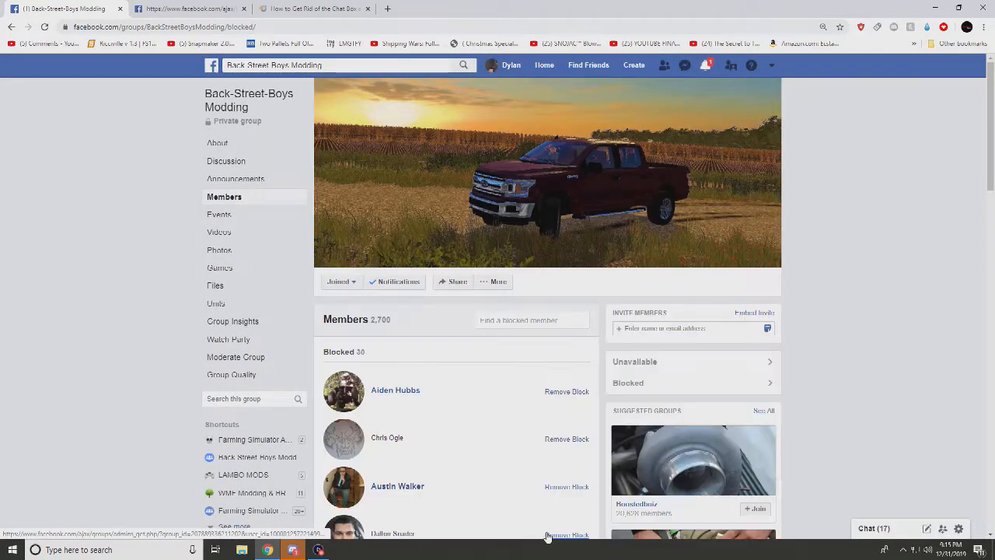
left_click(567, 391)
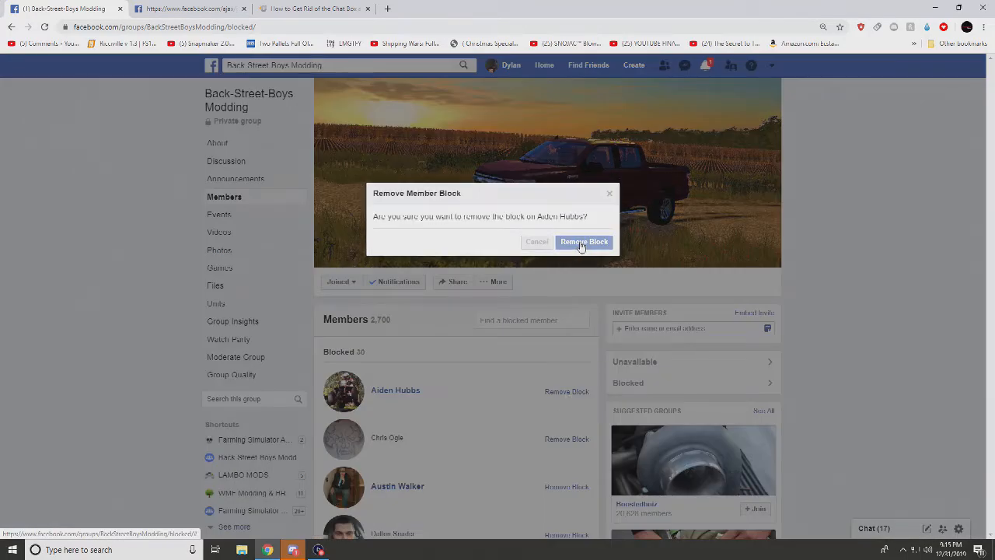
left_click(584, 242)
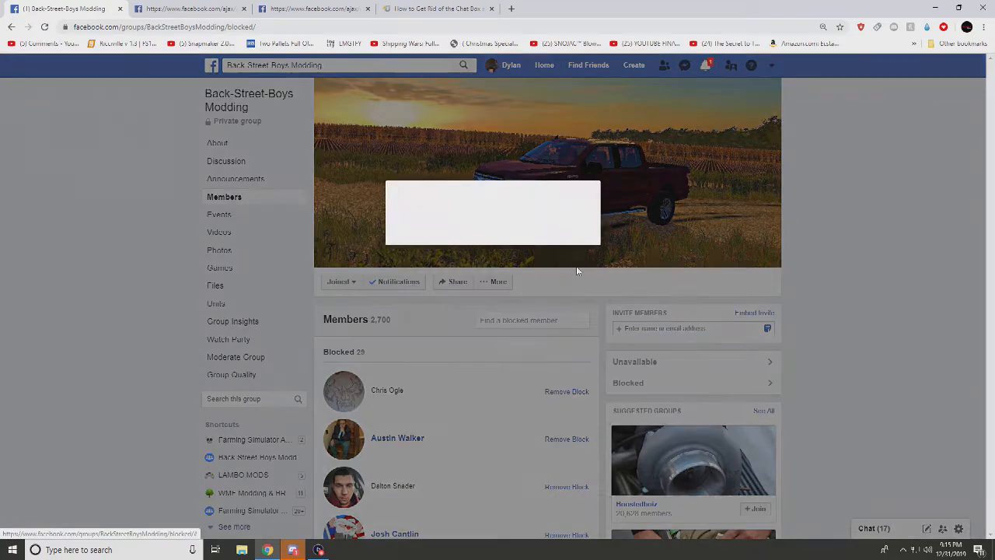
left_click(567, 392)
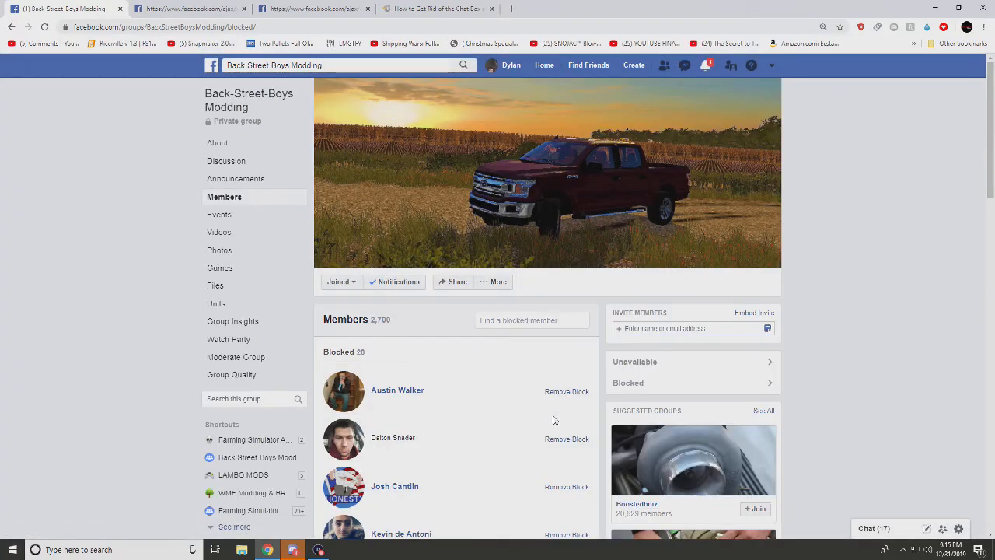
left_click(567, 391)
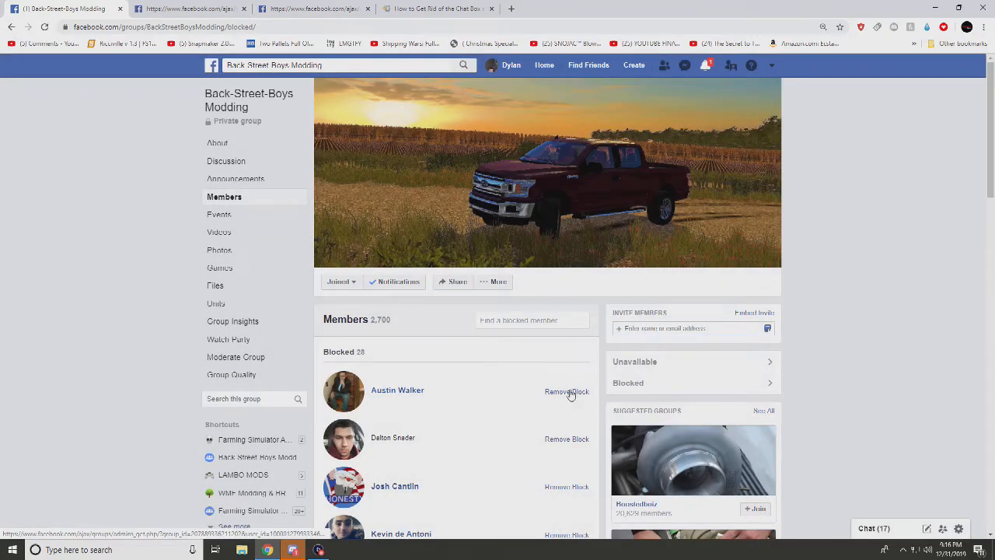
left_click(567, 391)
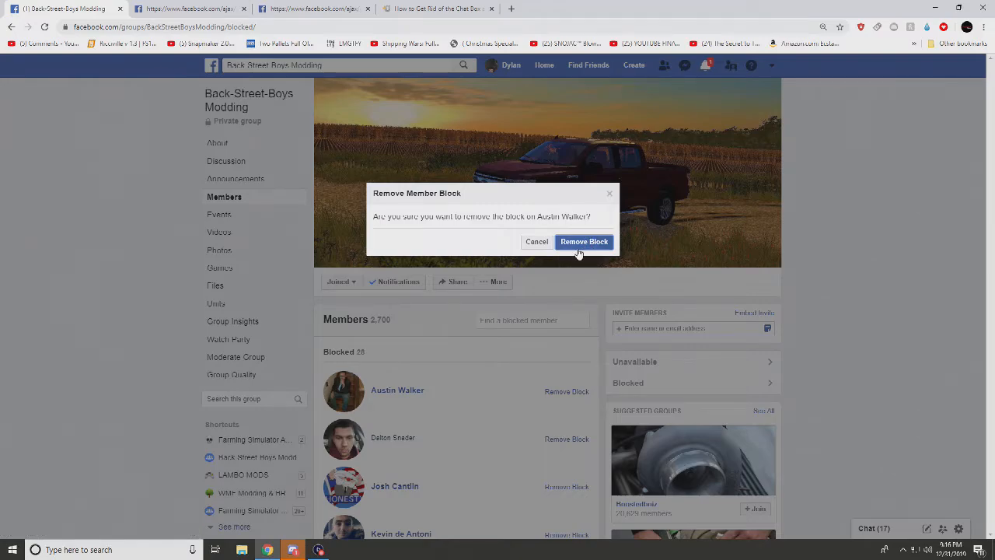
left_click(584, 241)
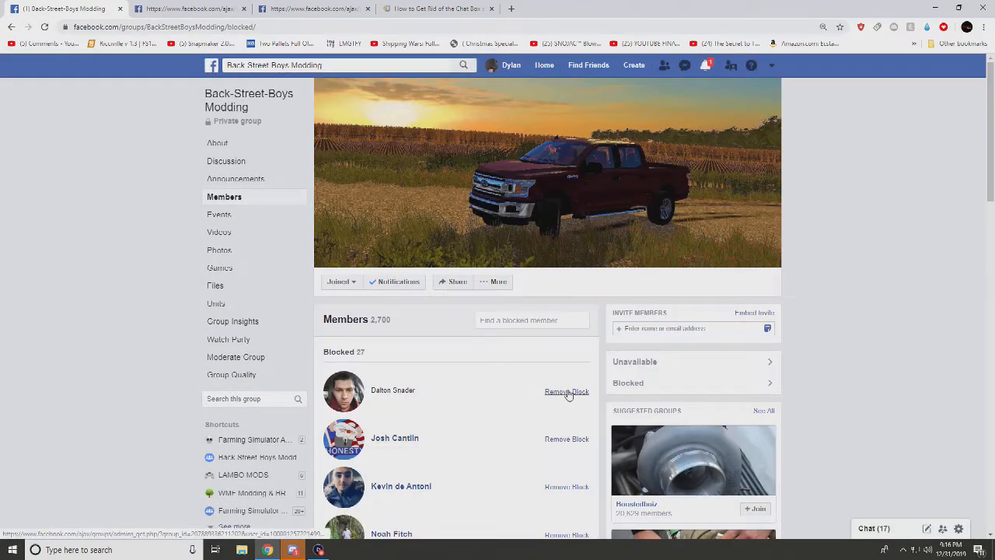
left_click(566, 391)
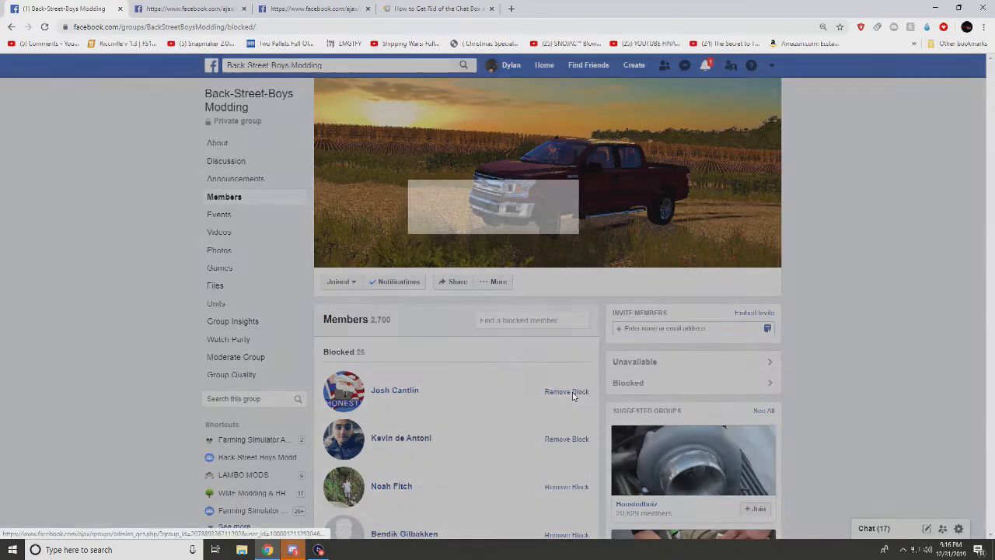
left_click(567, 391)
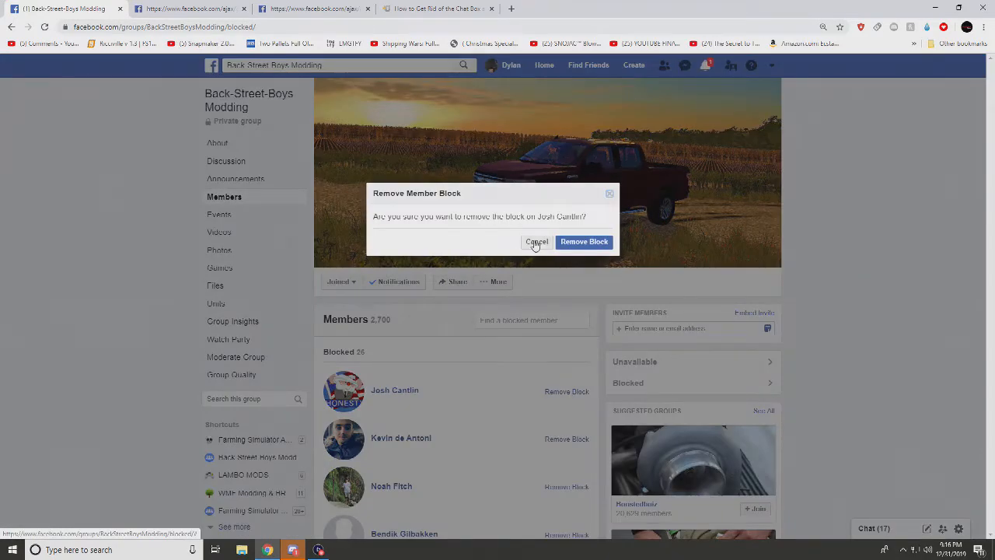
Dismiss an accidental confirmation, then unblock the next several top-listed members.
left_click(537, 241)
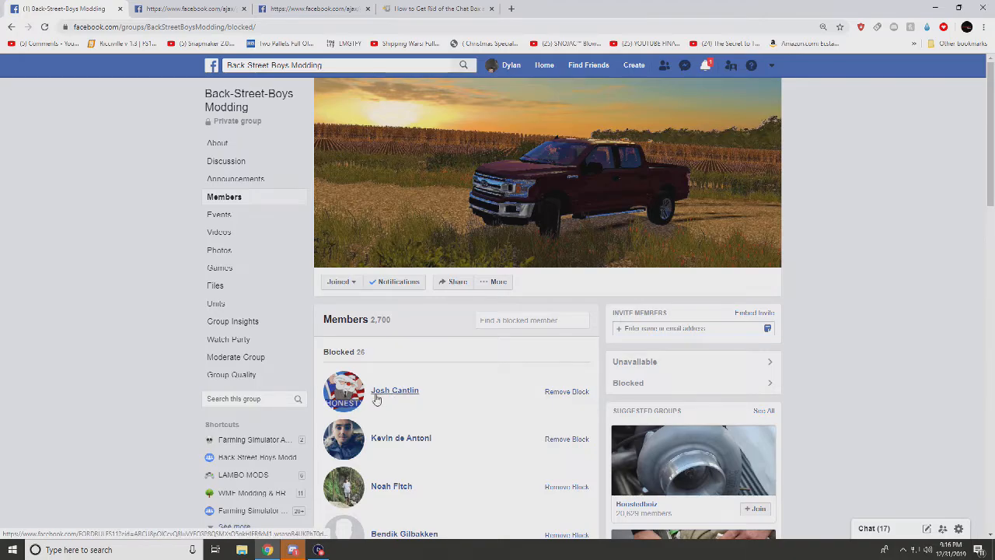
mouse_move(393, 401)
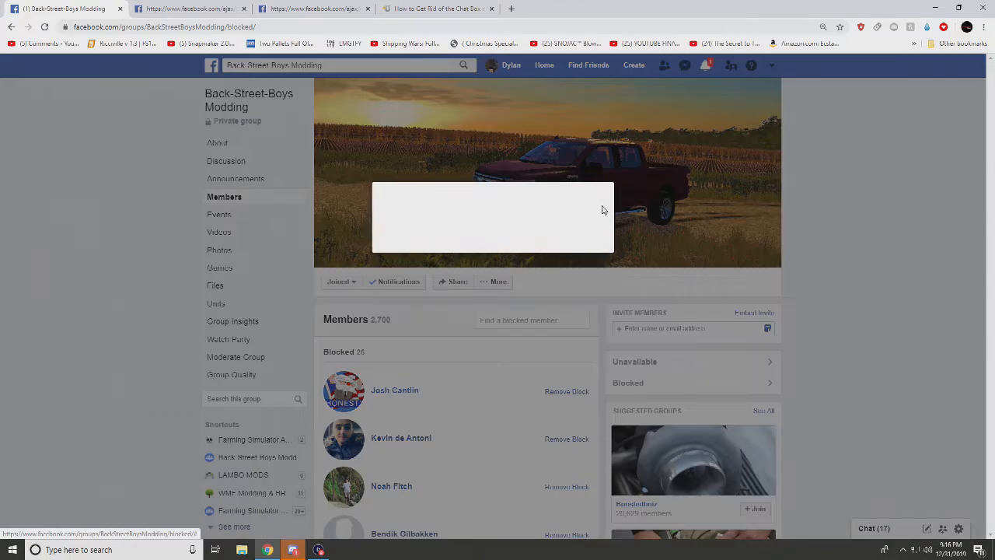
left_click(566, 391)
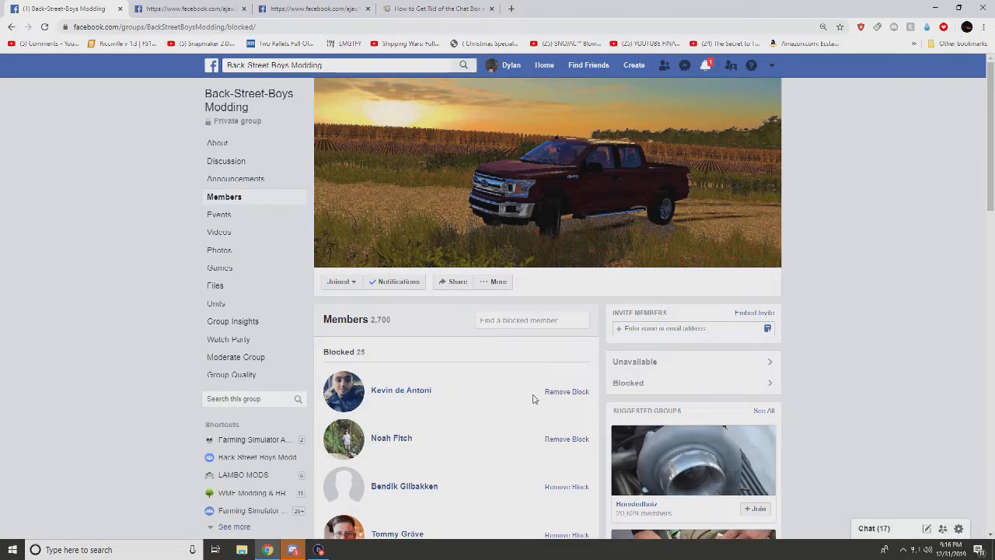
left_click(567, 391)
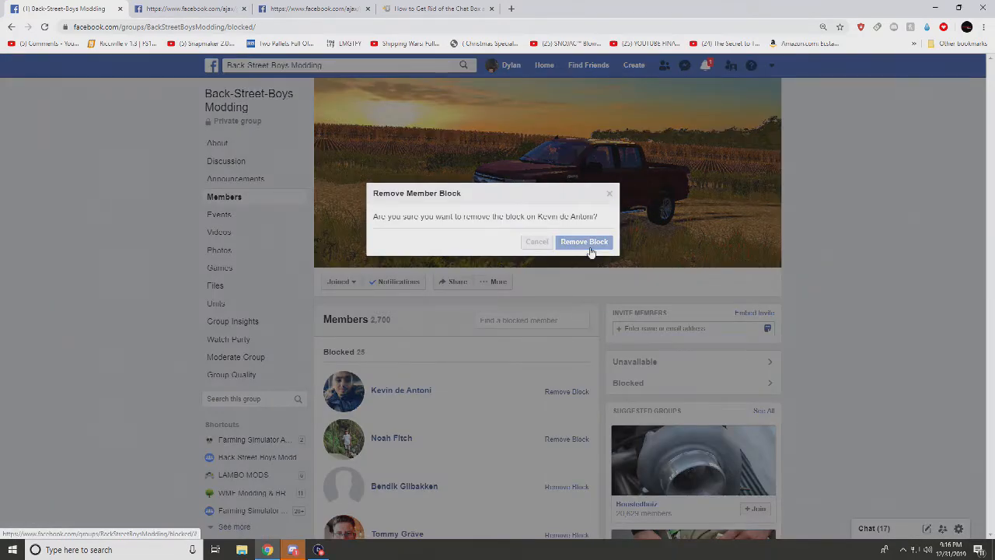
left_click(584, 242)
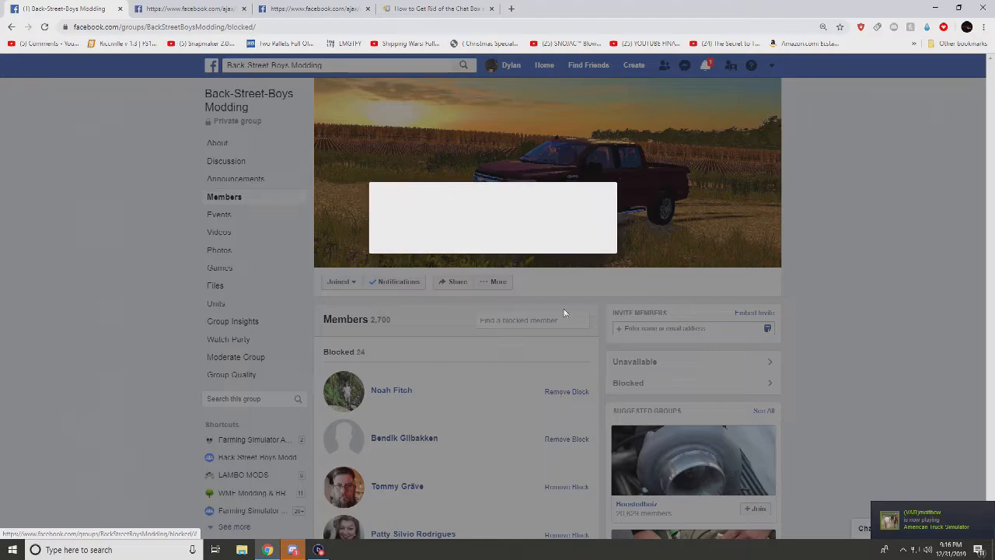
left_click(566, 391)
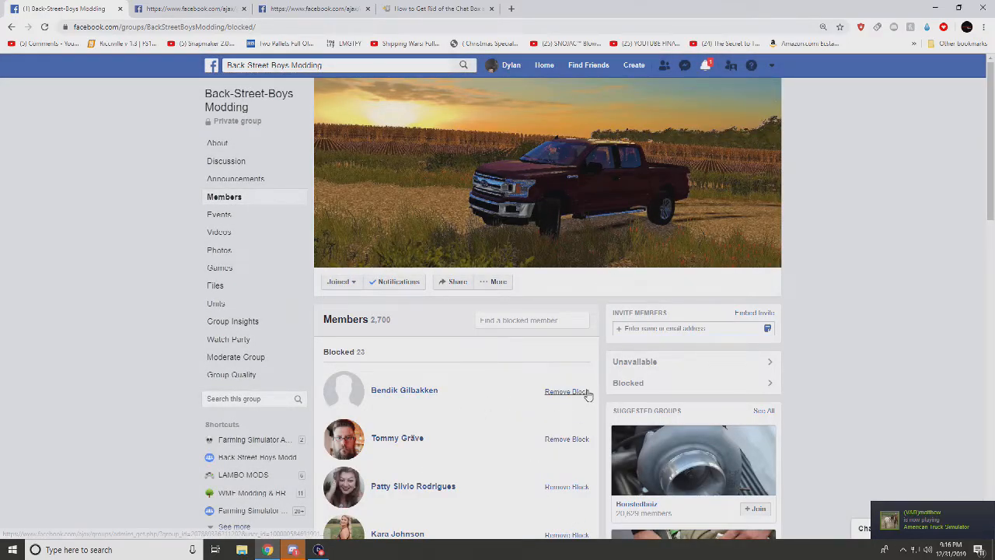
left_click(567, 392)
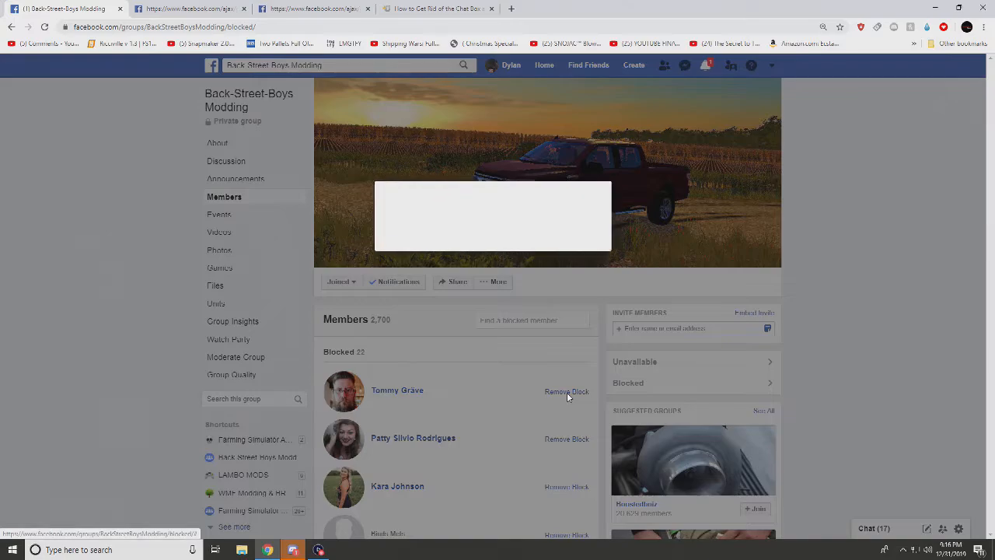
left_click(566, 391)
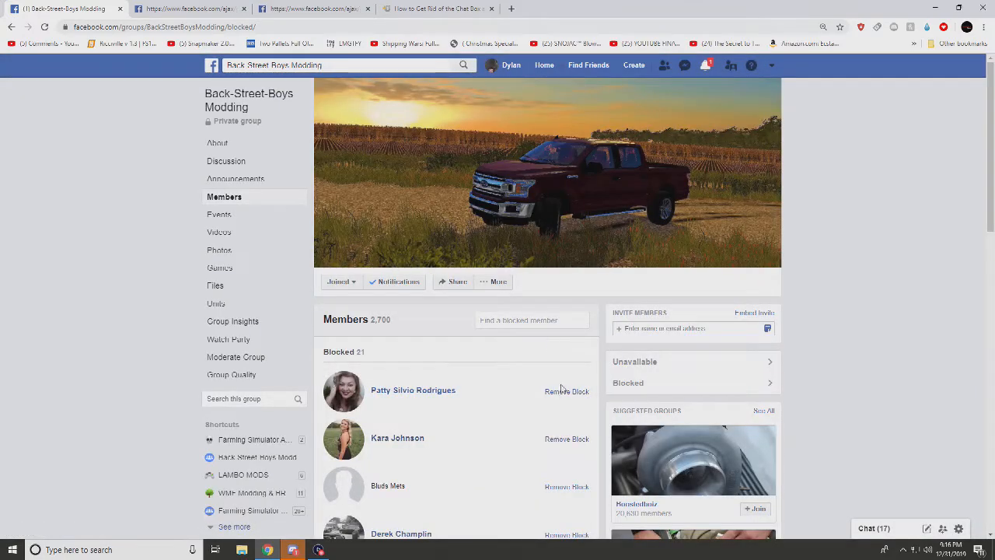
left_click(566, 391)
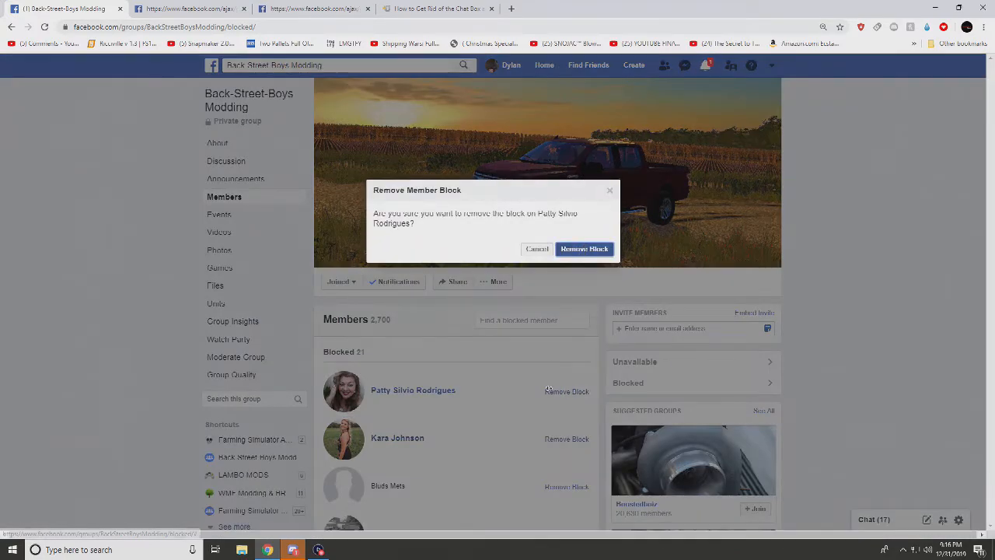
left_click(585, 249)
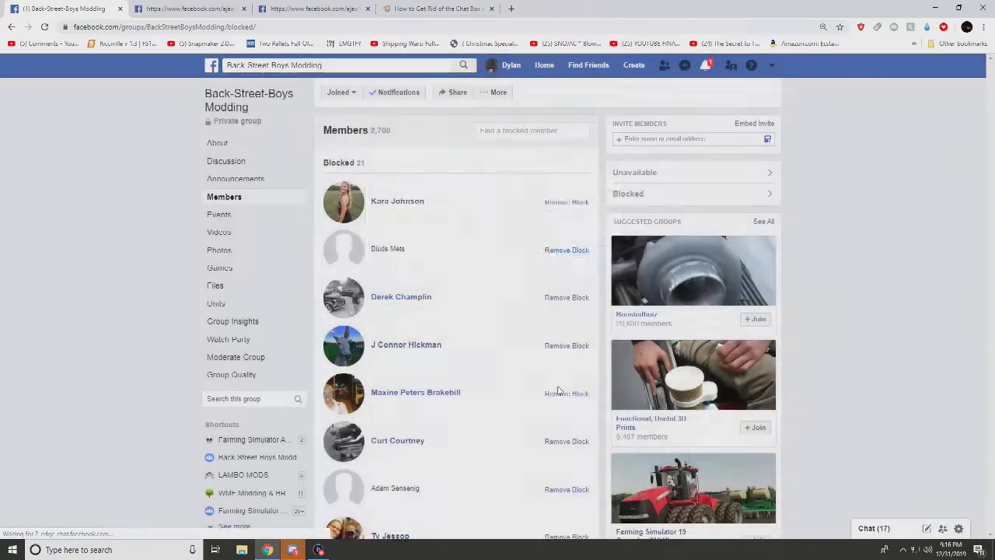
left_click(567, 201)
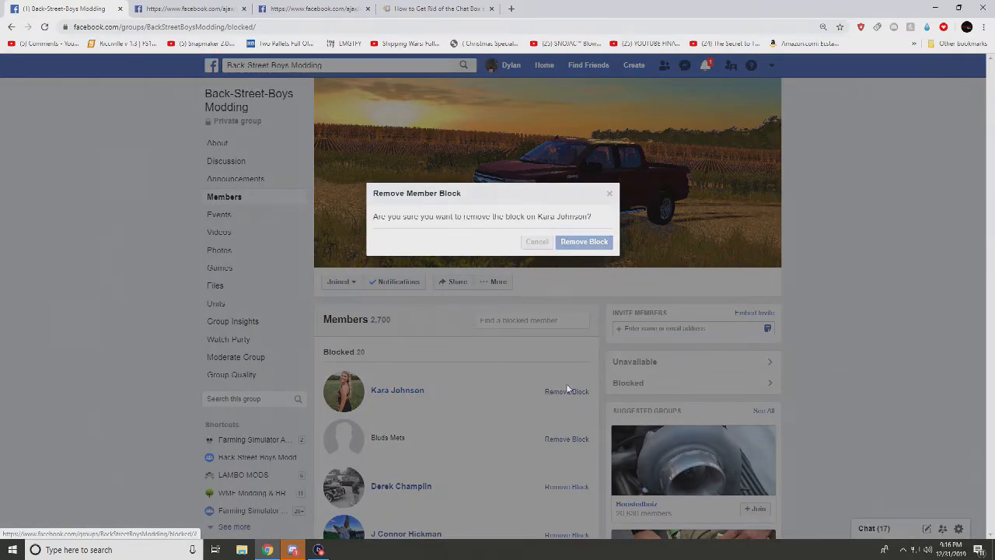
left_click(584, 242)
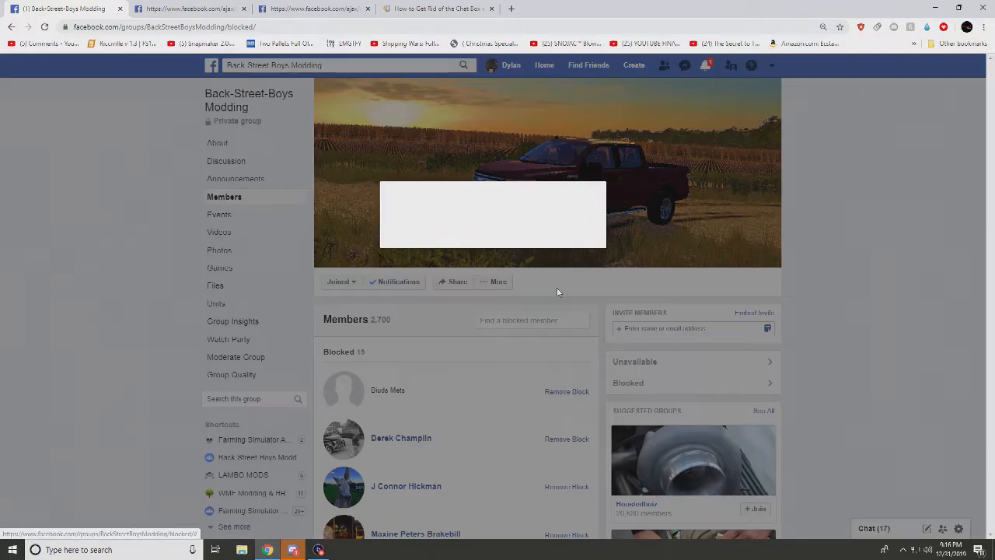
left_click(567, 391)
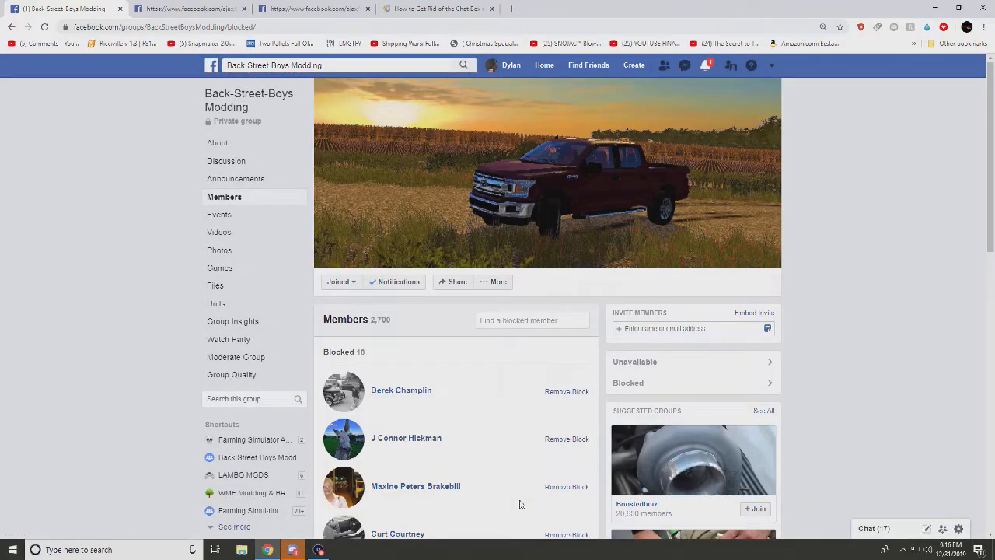
mouse_move(432, 407)
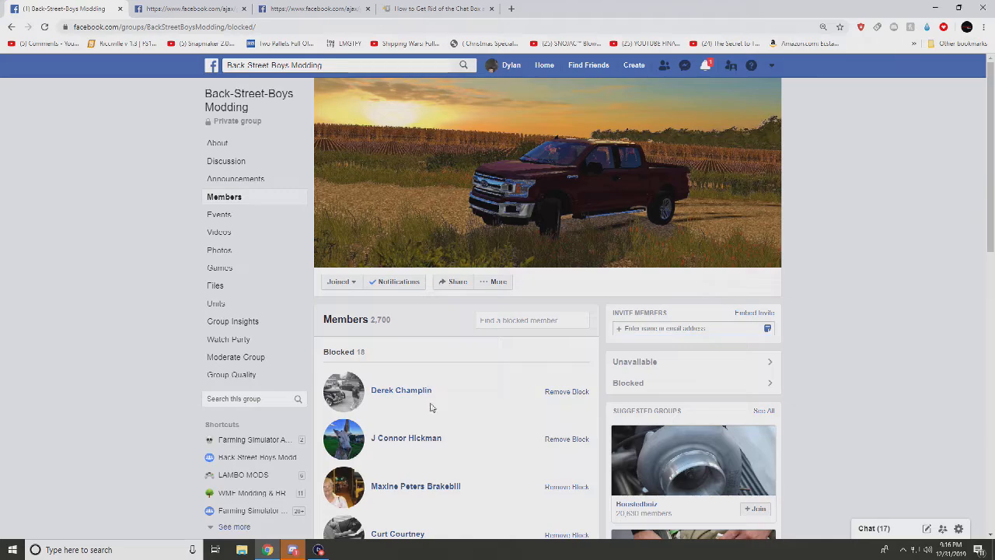
mouse_move(402, 390)
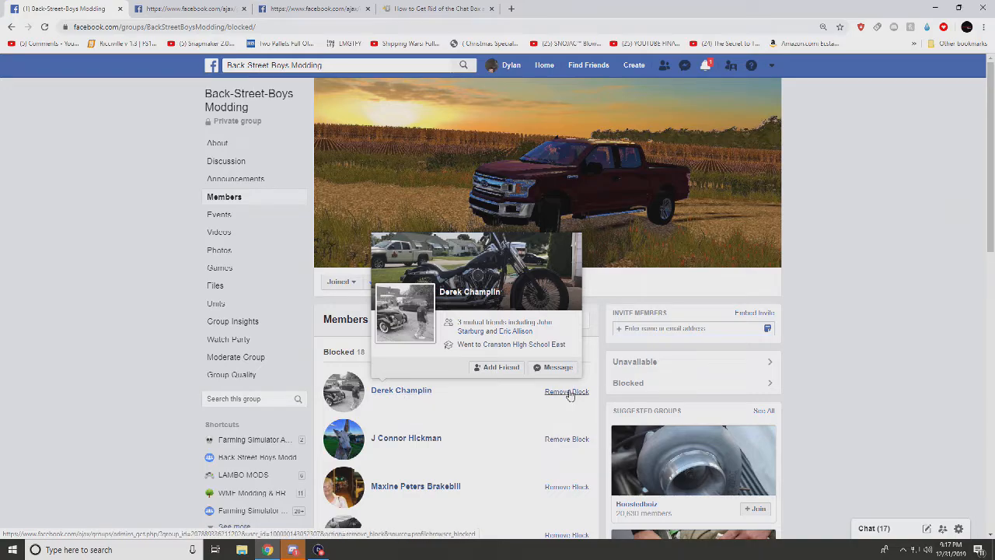
left_click(567, 391)
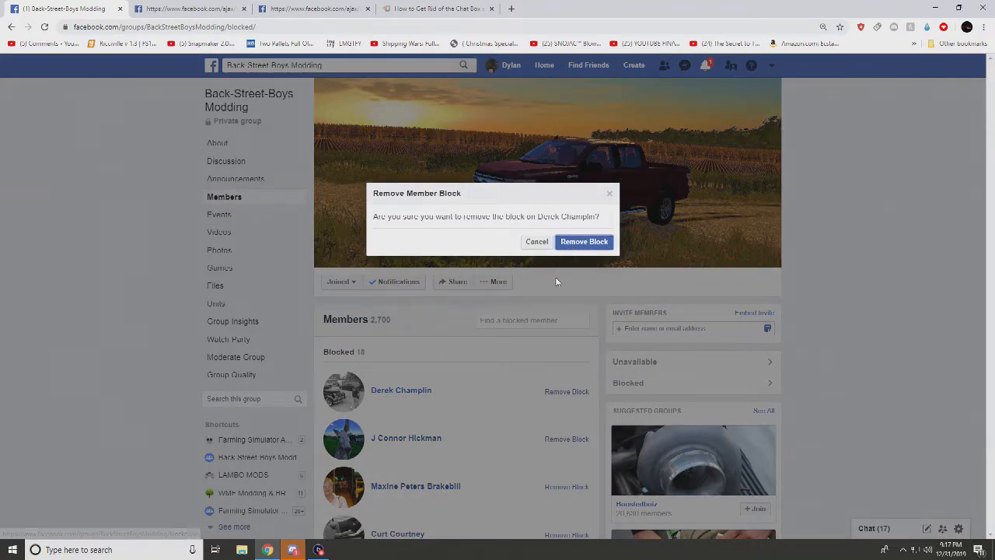
mouse_move(504, 401)
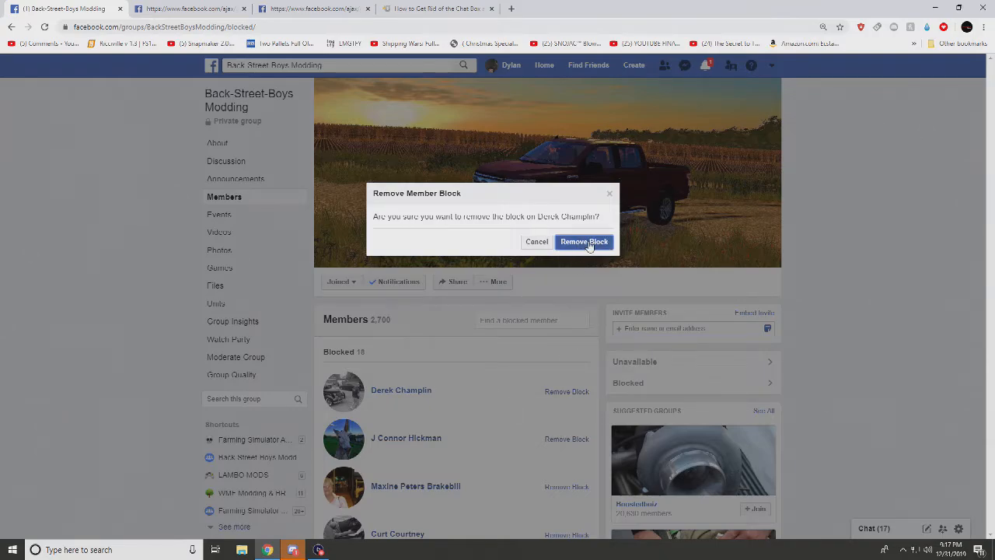
left_click(584, 242)
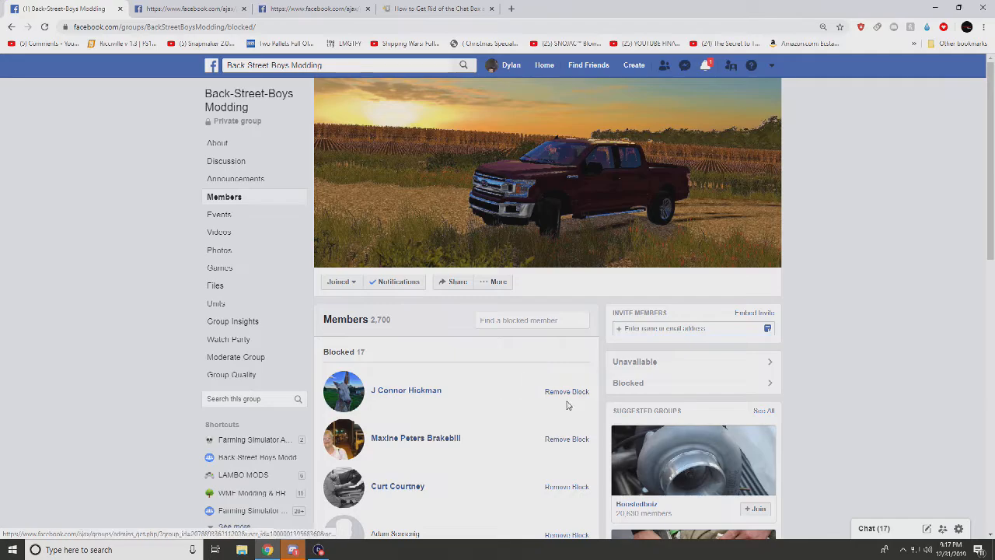
scroll("down", 3)
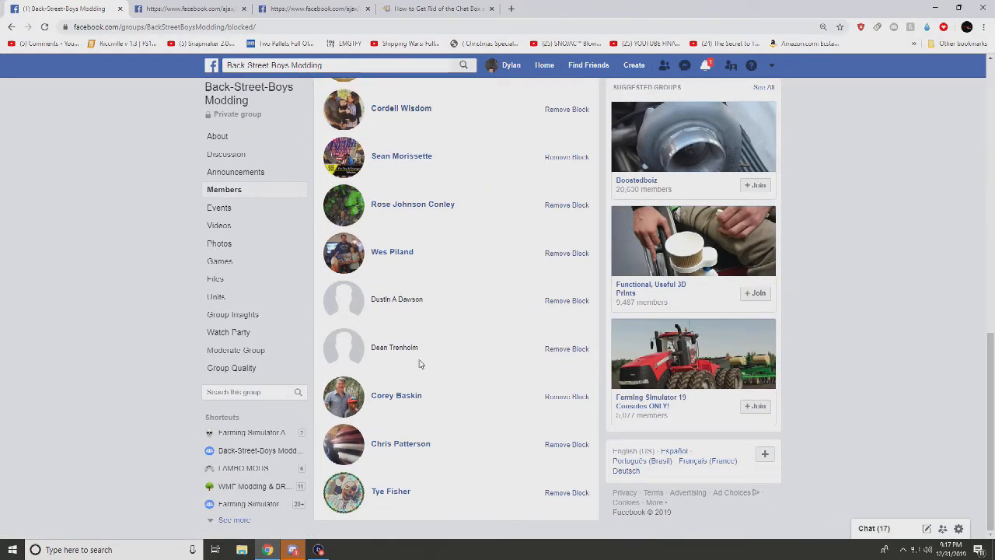
scroll("up", 3)
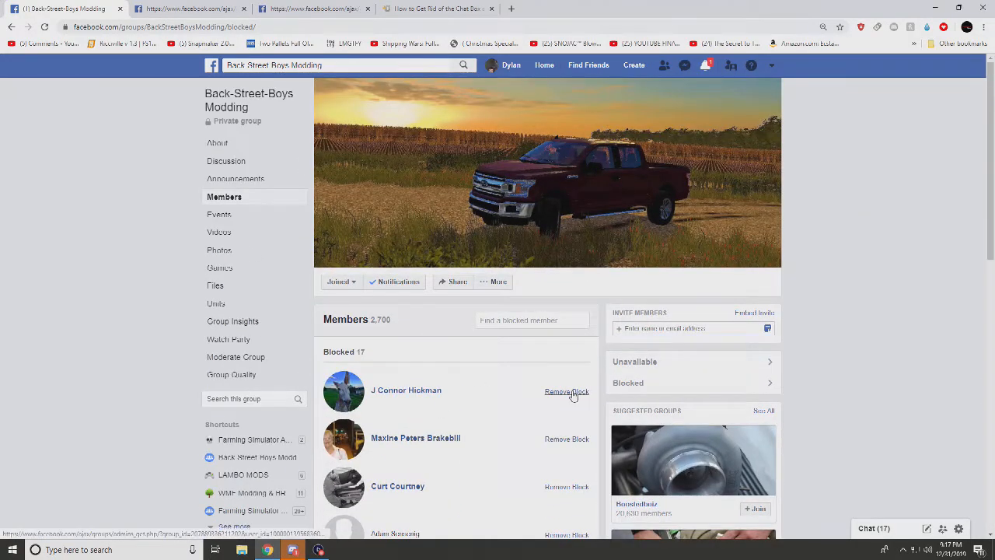
left_click(567, 391)
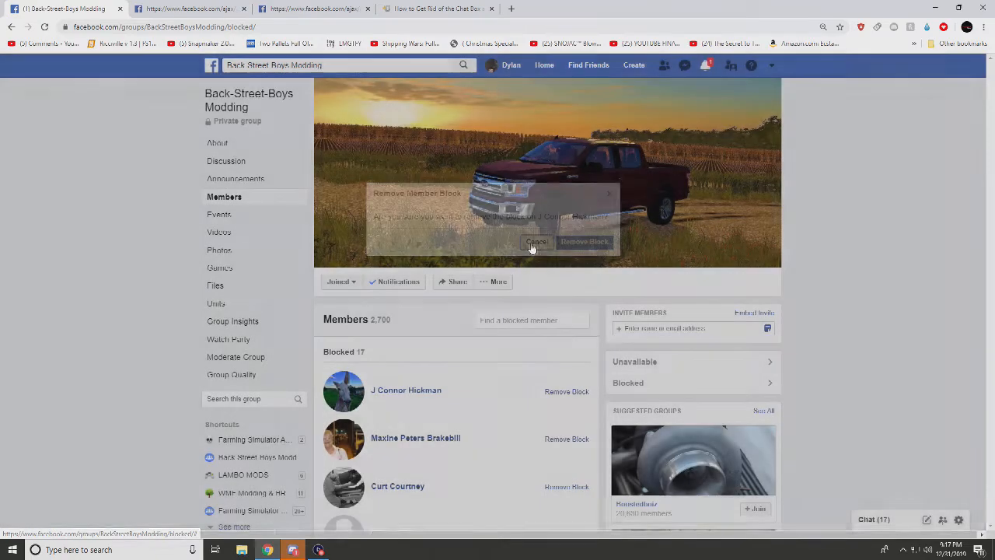
left_click(536, 242)
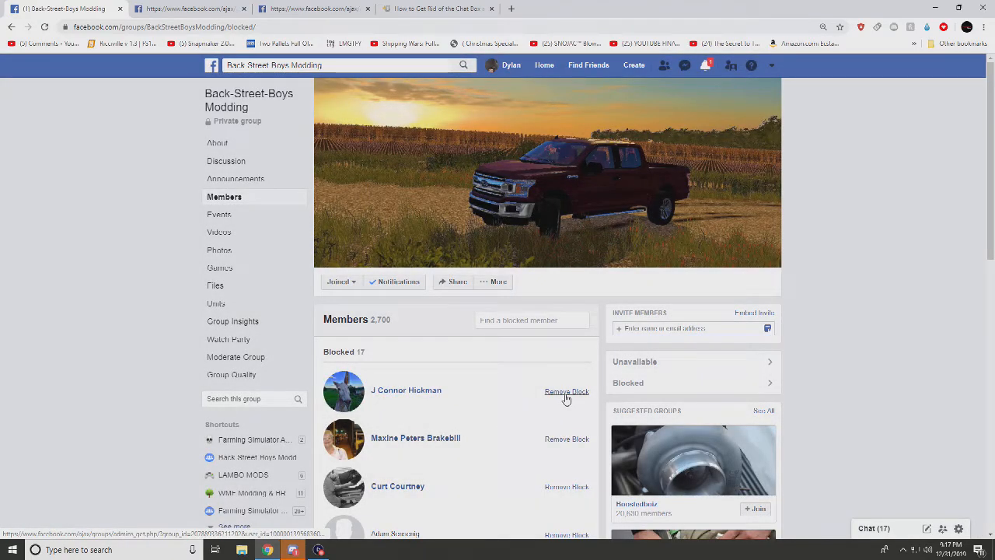
left_click(566, 392)
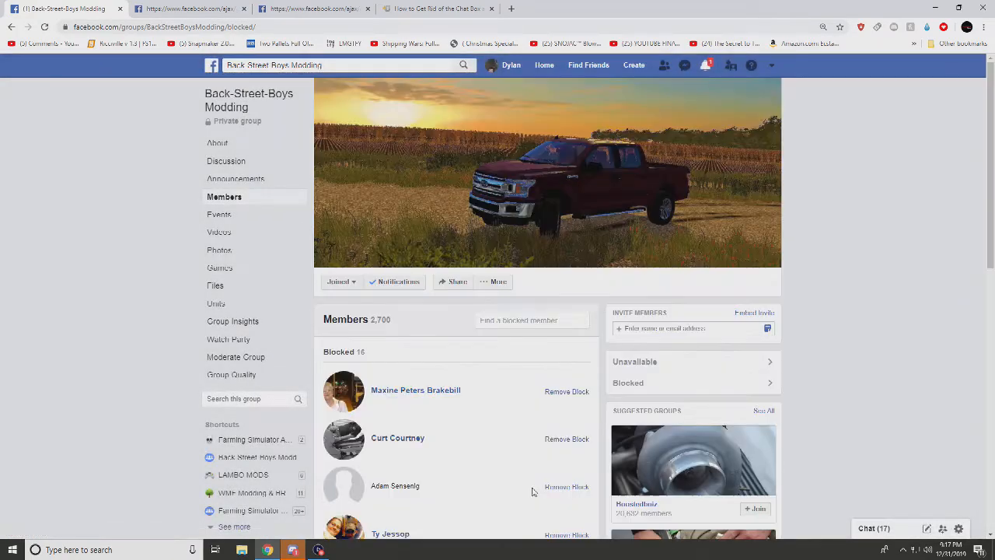
left_click(567, 391)
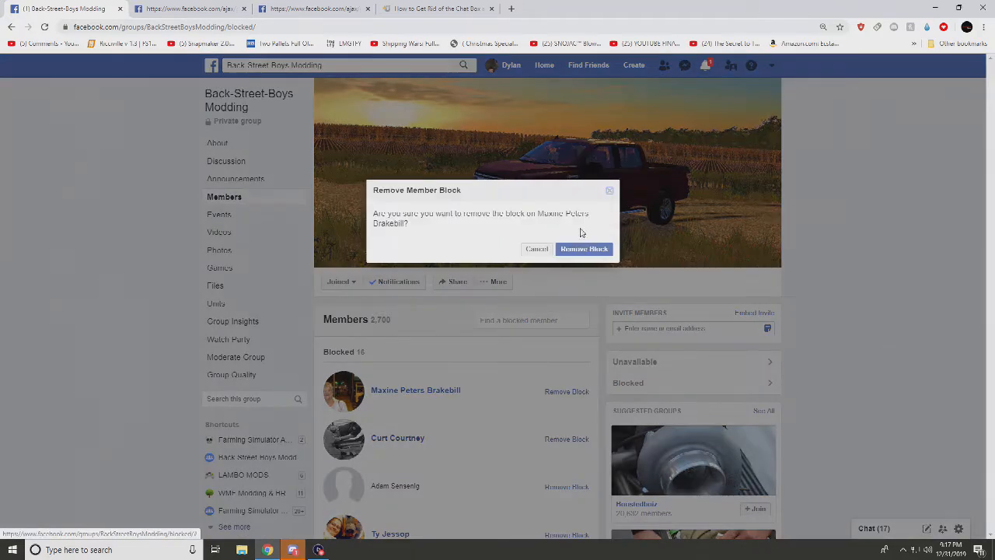
left_click(584, 249)
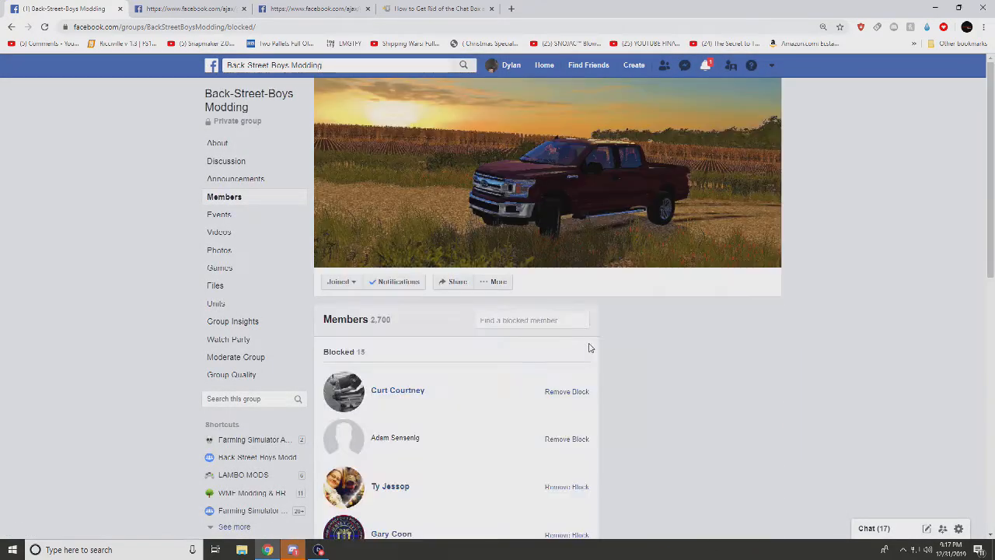
left_click(567, 391)
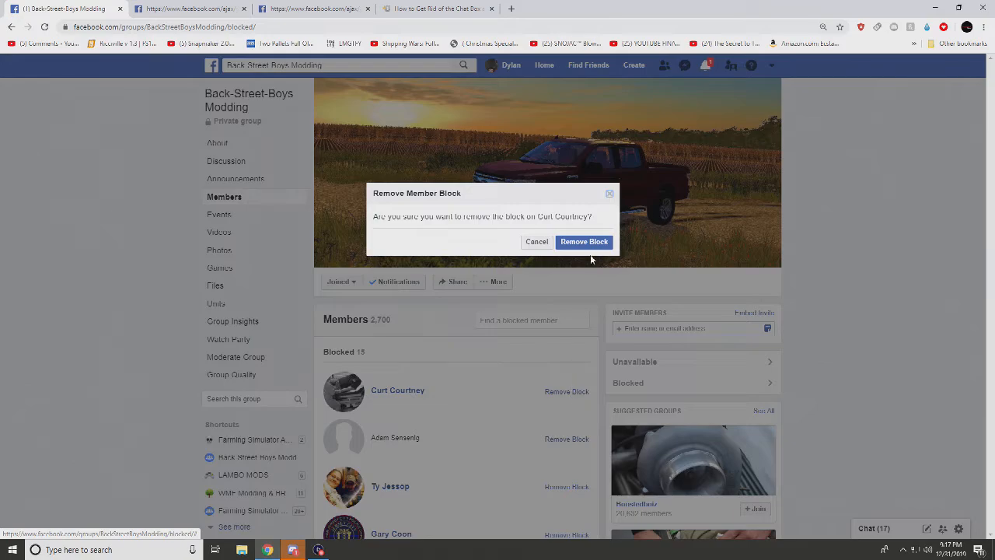
left_click(584, 242)
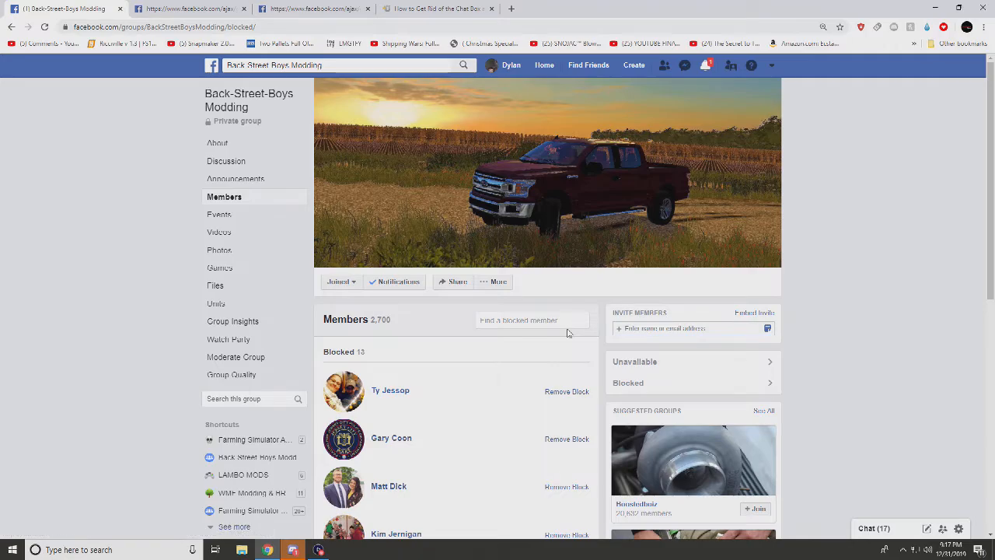
Unblock the next few top-listed members, confirming each removal.
left_click(567, 391)
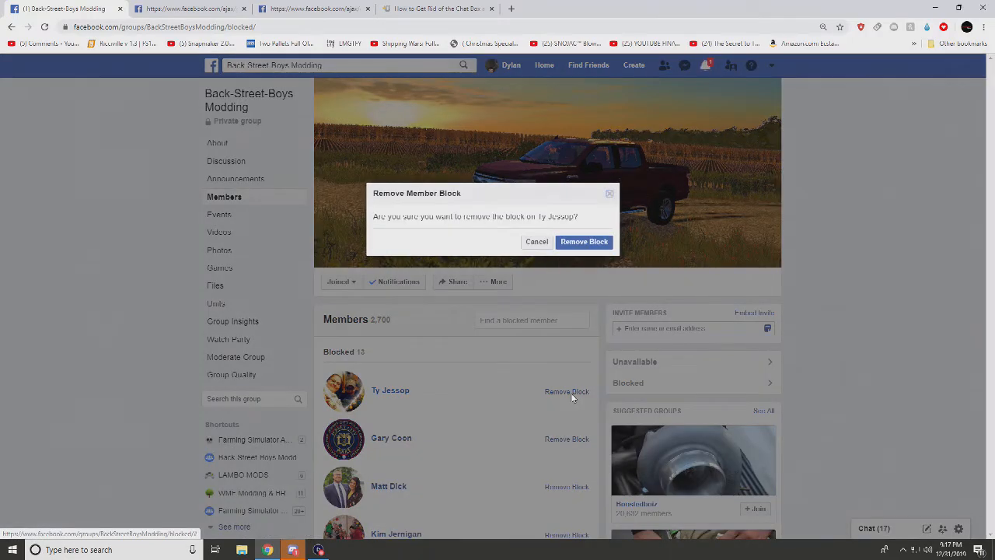
mouse_move(584, 242)
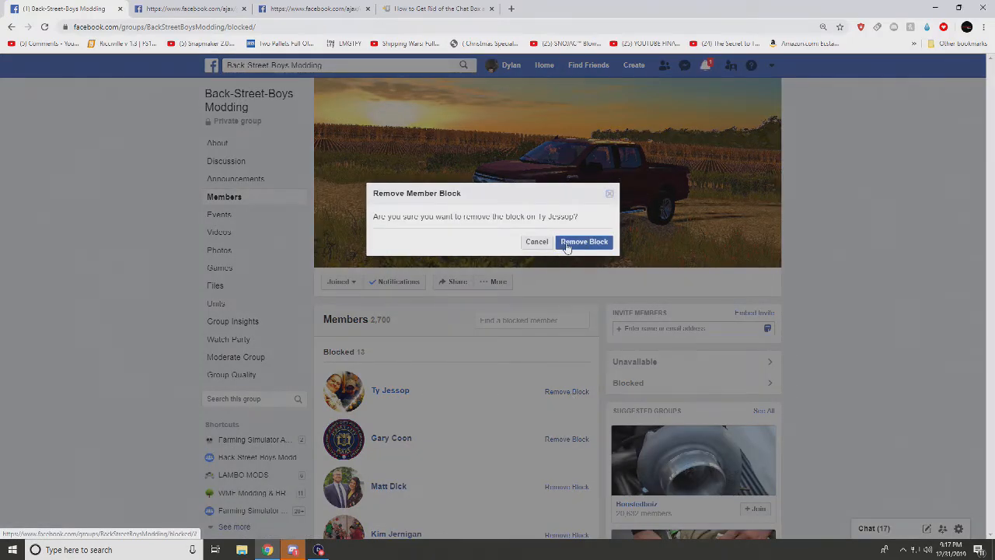
left_click(584, 241)
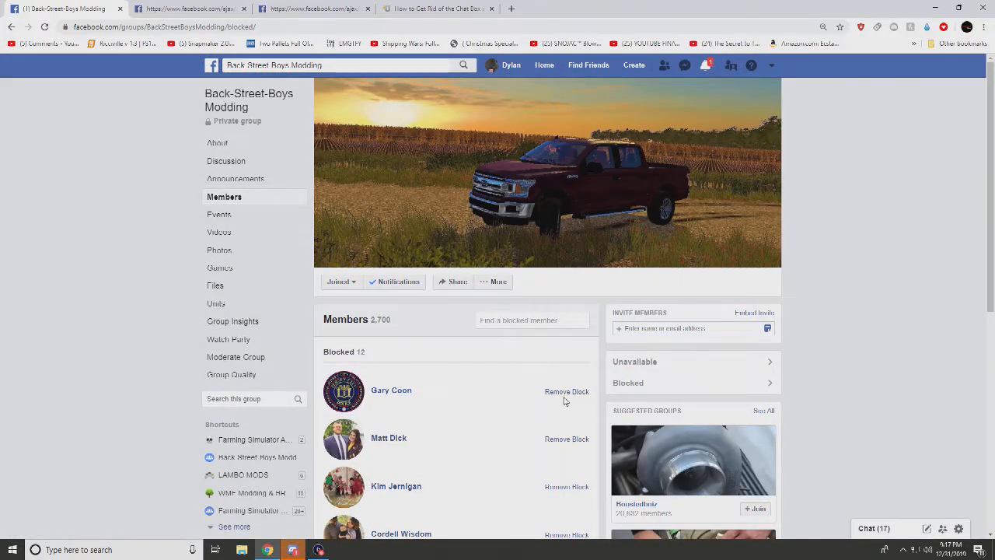
left_click(567, 391)
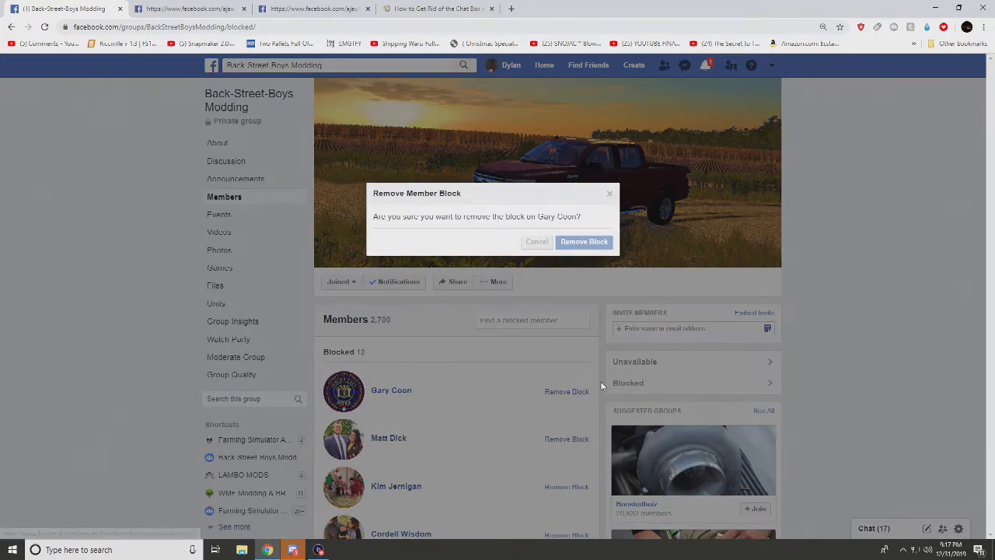
left_click(584, 241)
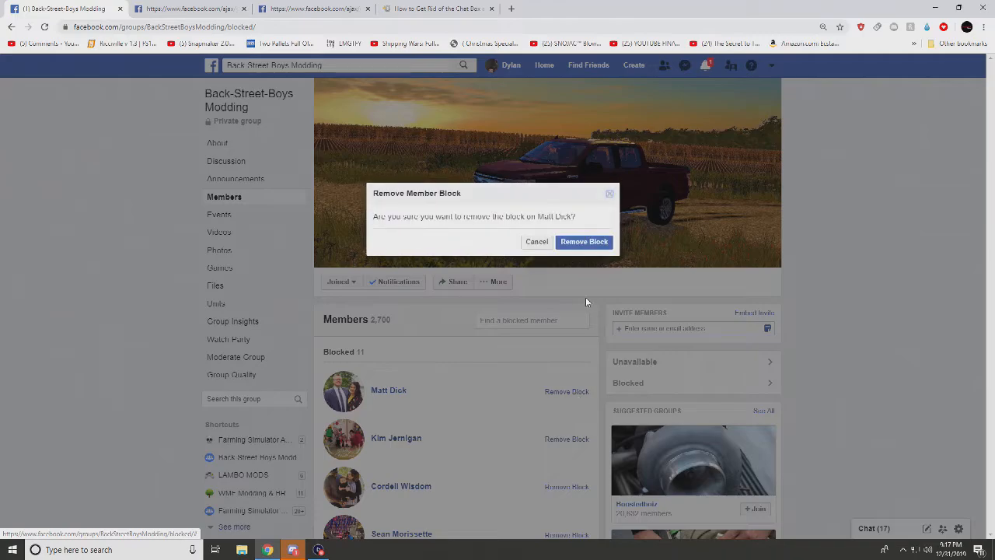
left_click(584, 241)
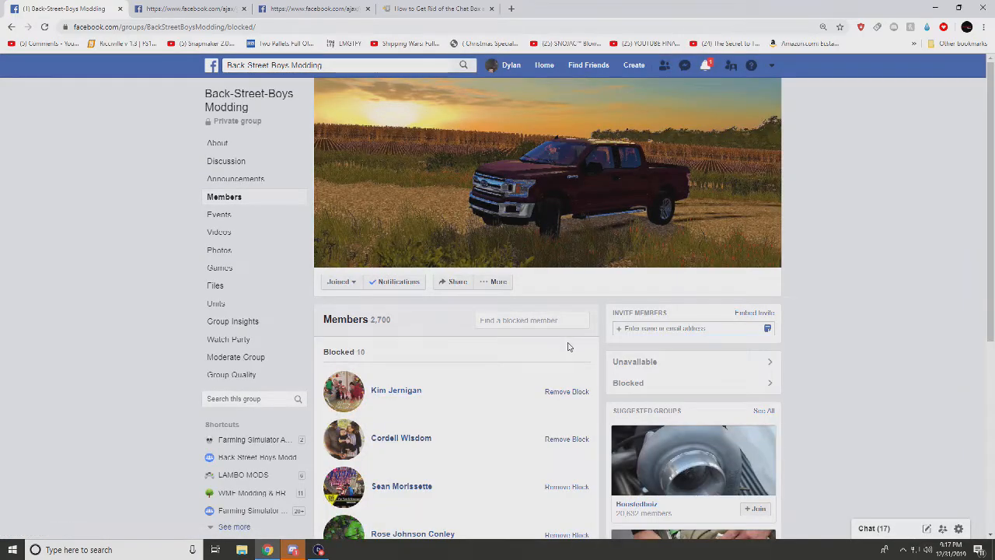
left_click(567, 392)
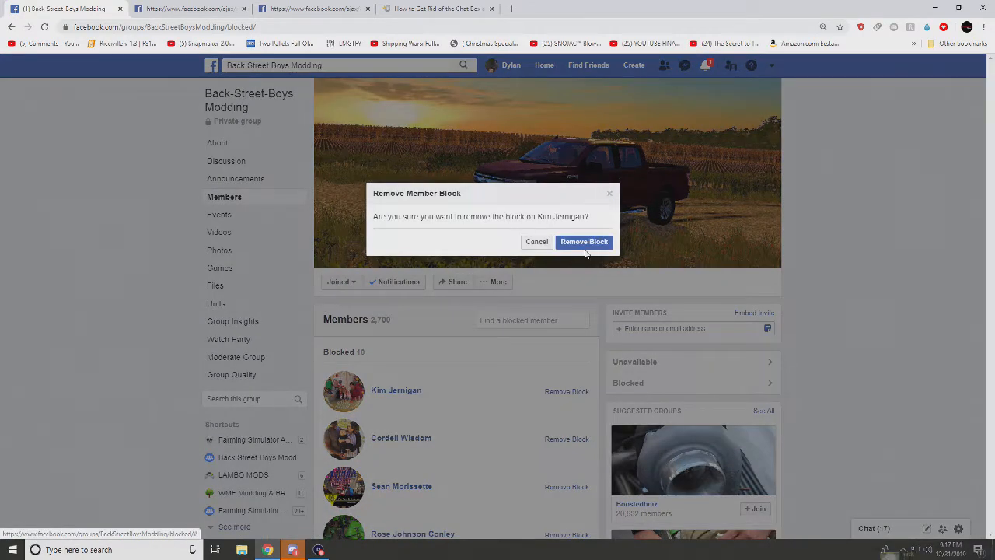
left_click(584, 241)
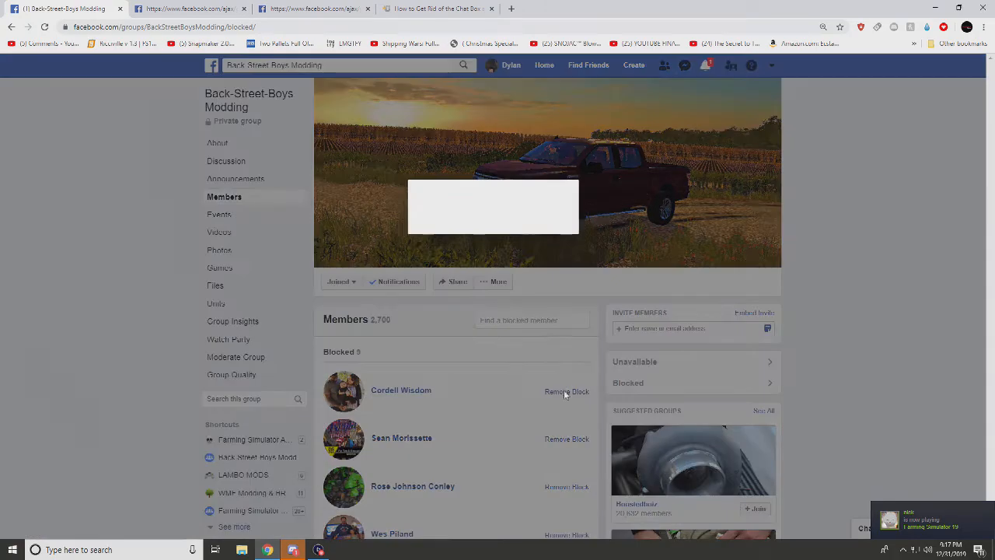
left_click(567, 391)
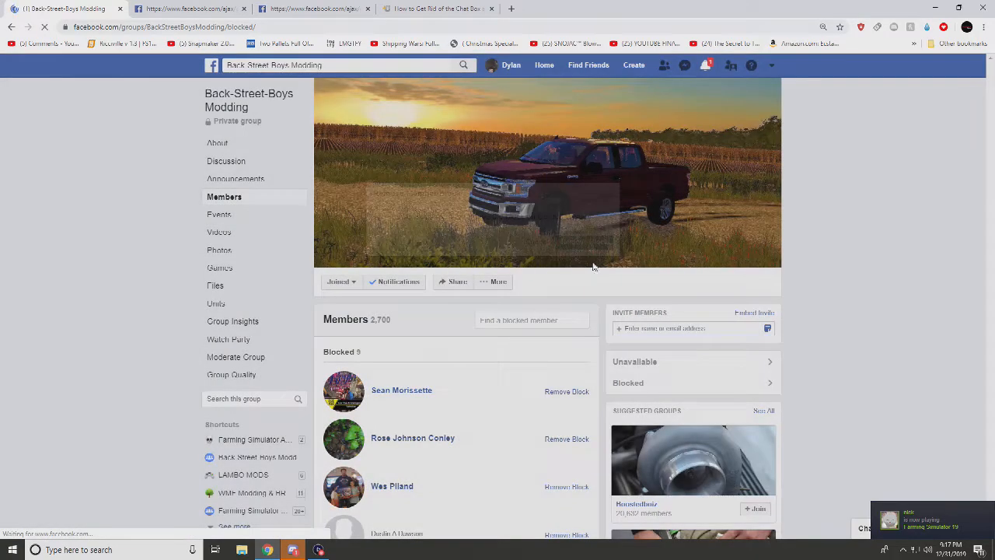
scroll("down", 3)
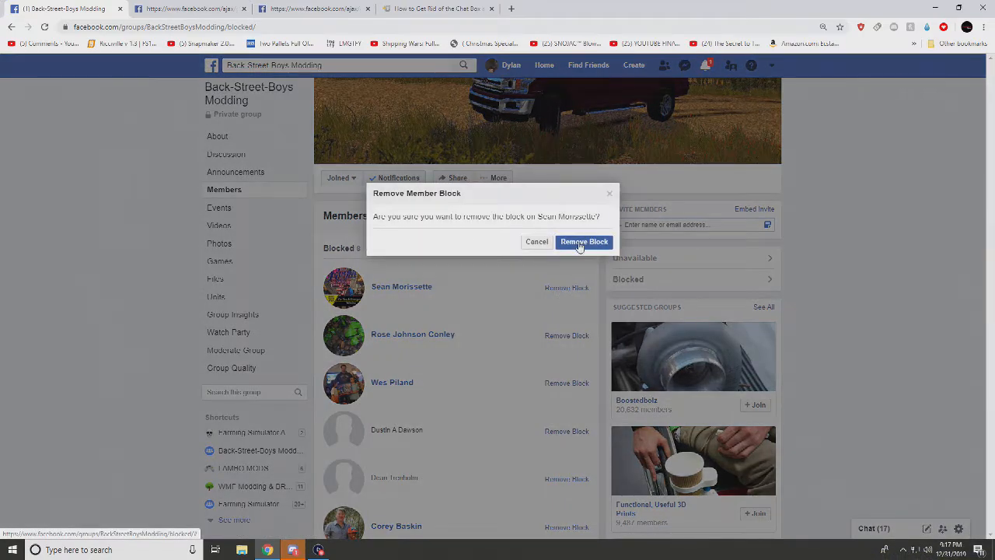
left_click(584, 242)
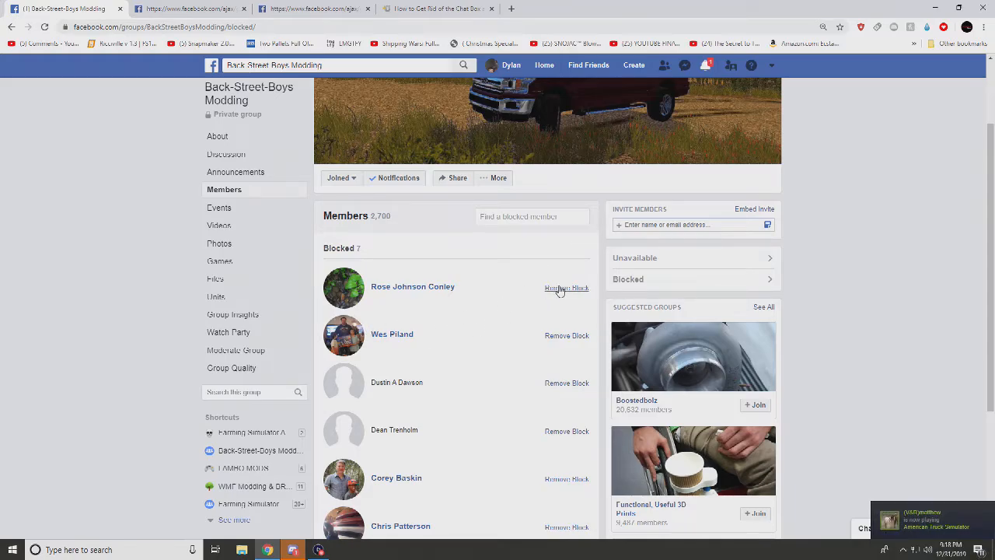
left_click(567, 287)
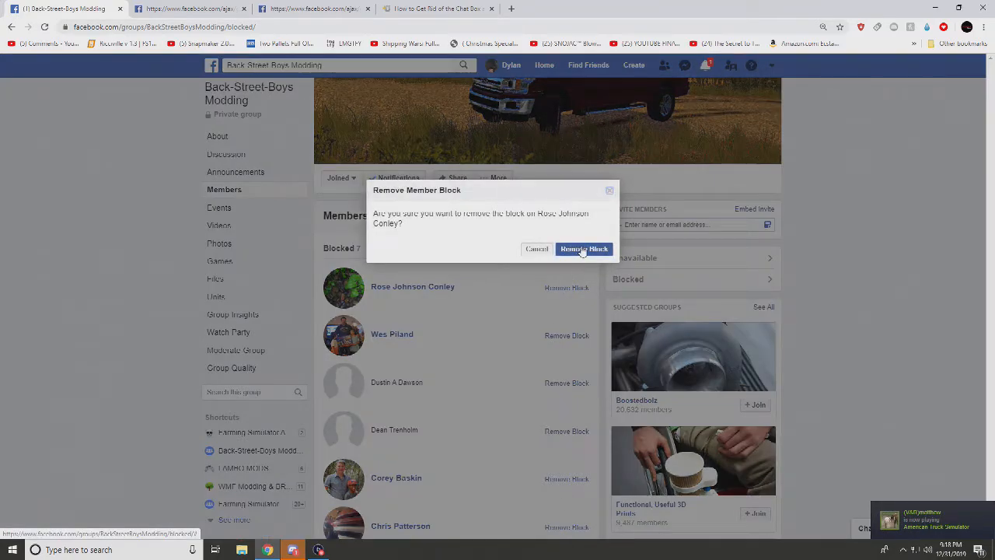
left_click(584, 249)
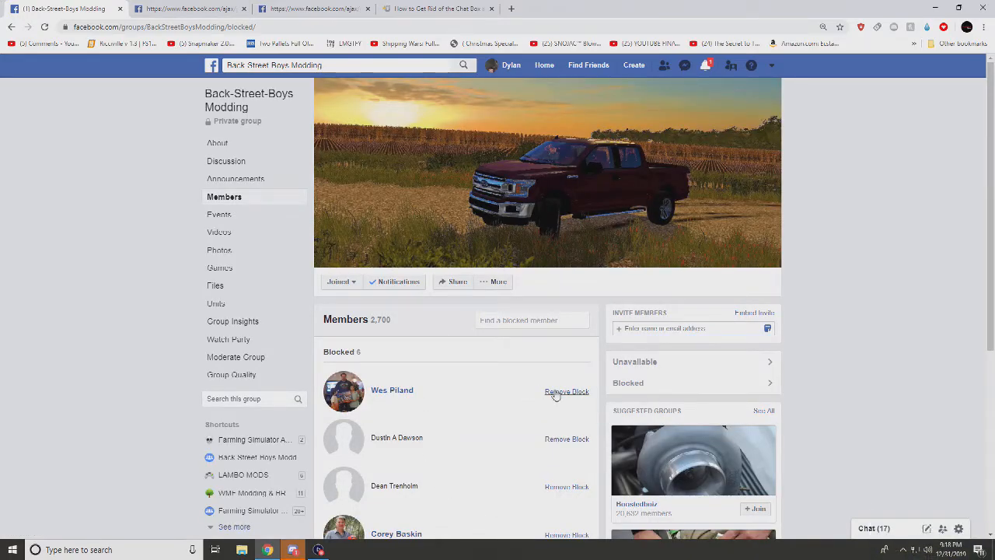
left_click(567, 391)
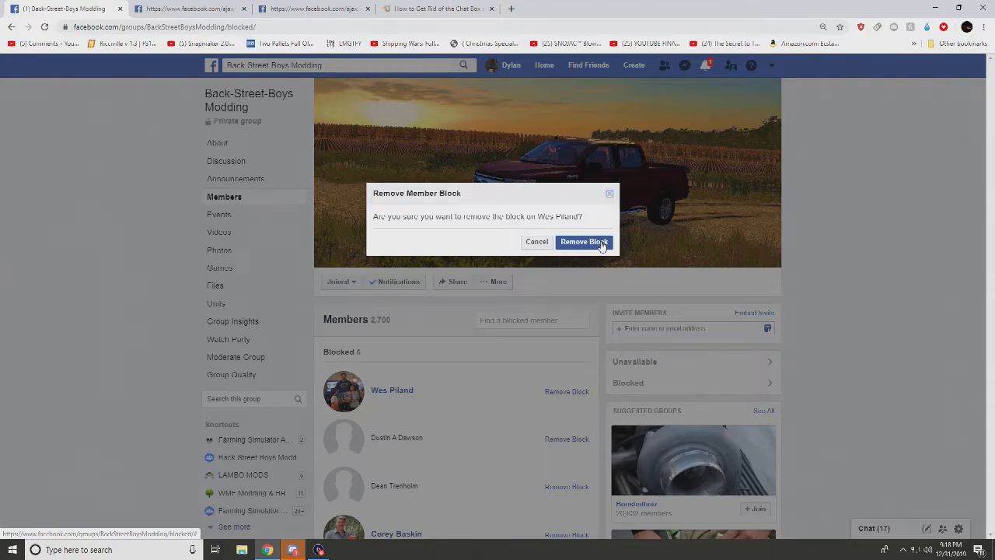
left_click(583, 242)
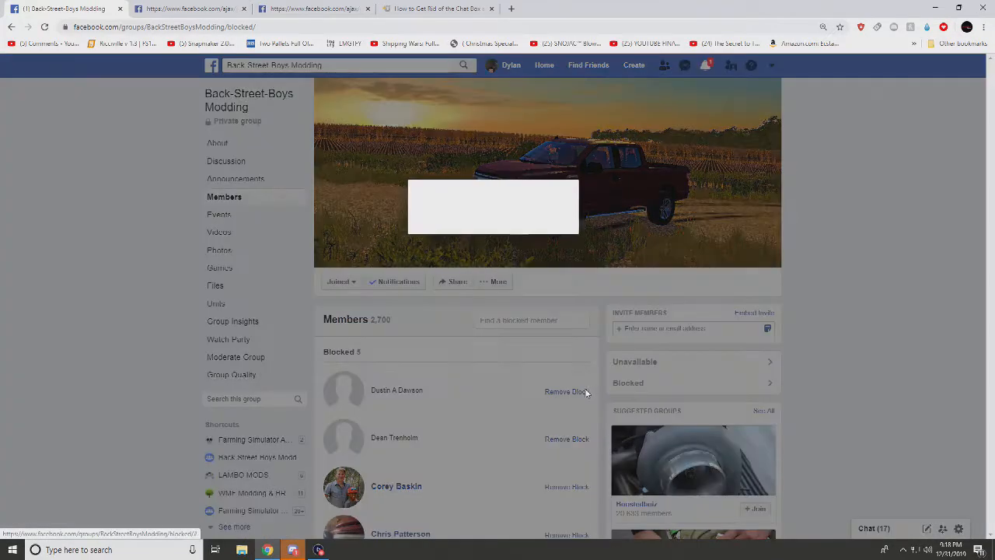
left_click(565, 392)
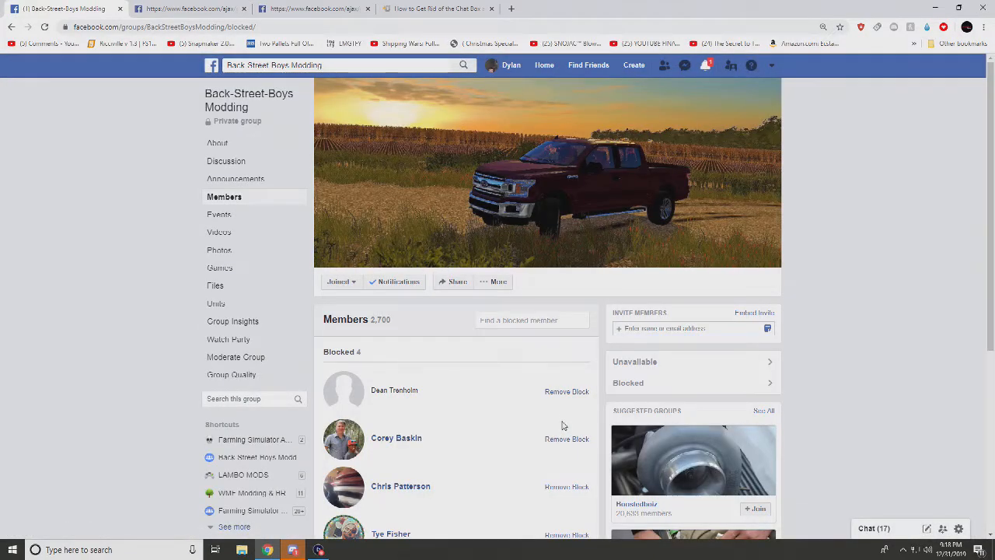
left_click(567, 391)
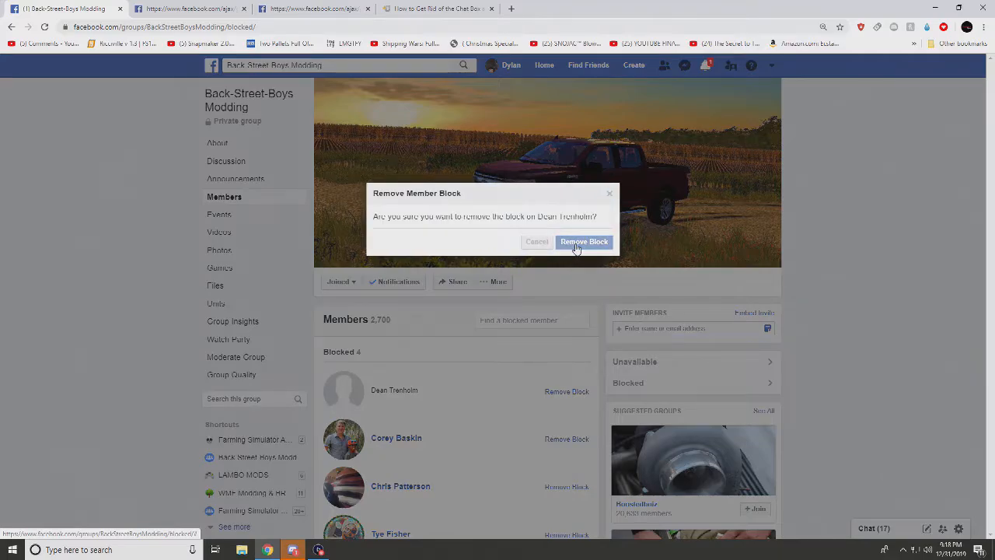
left_click(584, 242)
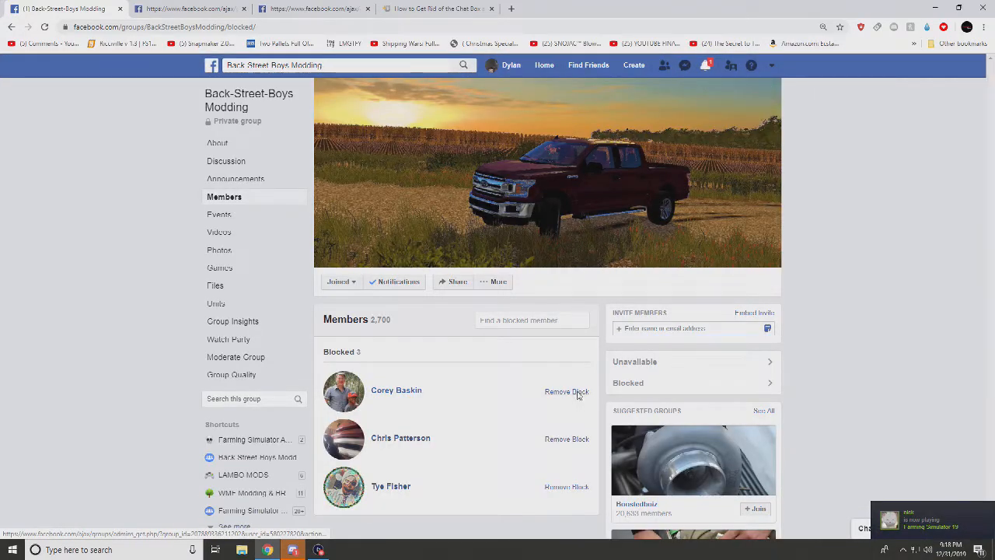
left_click(567, 391)
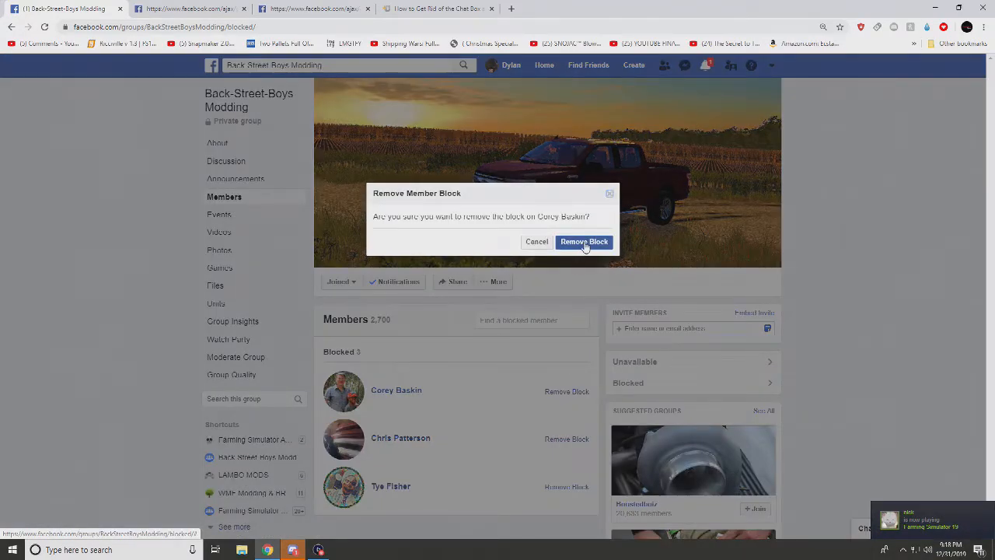
left_click(584, 242)
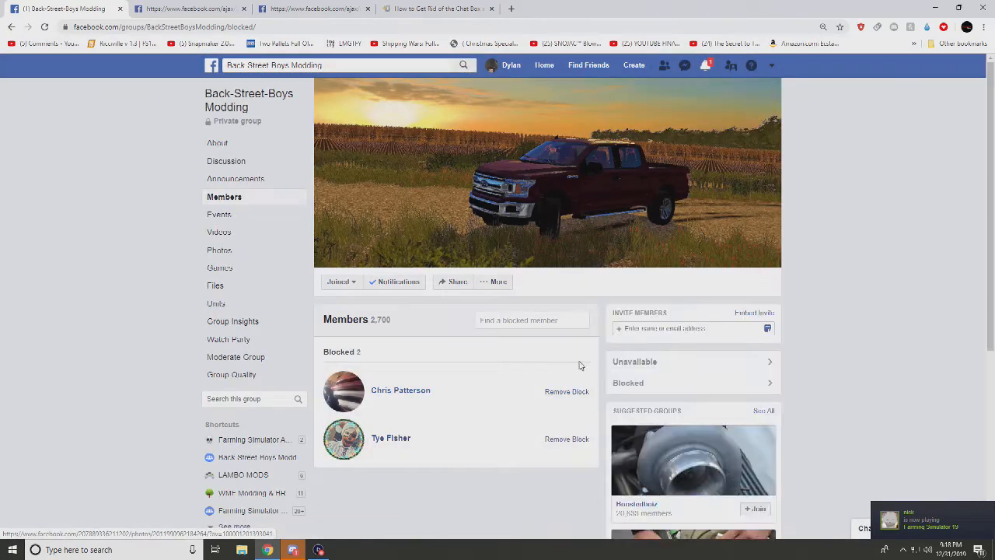
left_click(567, 391)
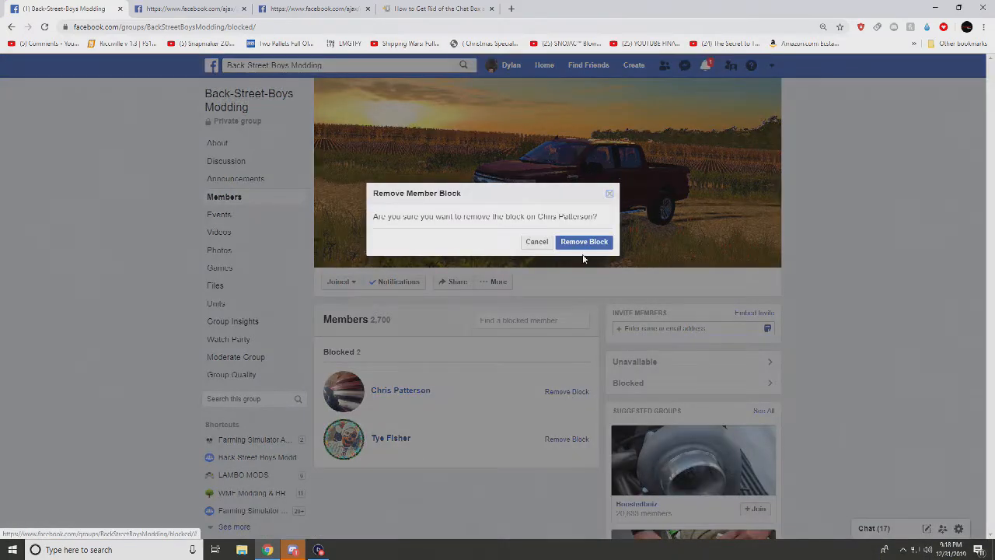
left_click(584, 241)
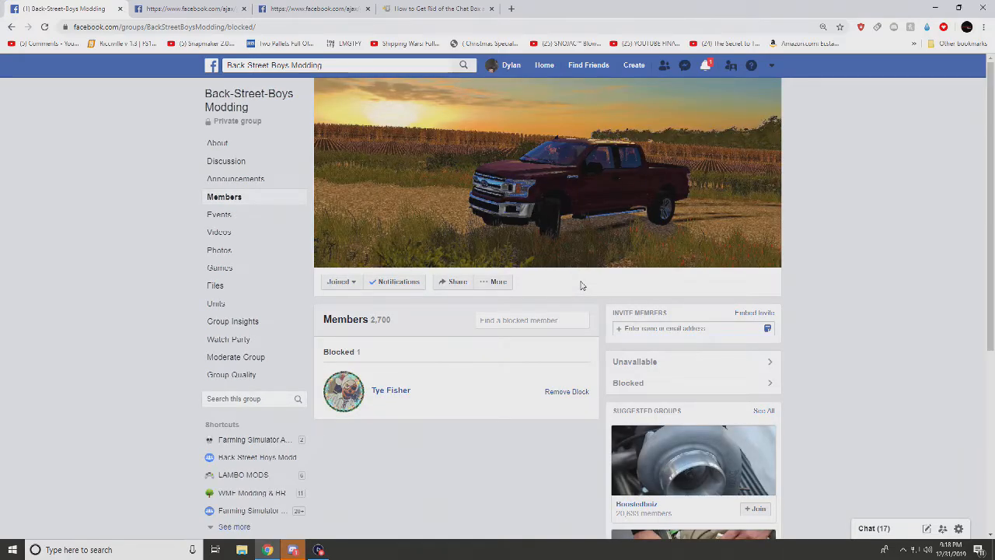
left_click(567, 391)
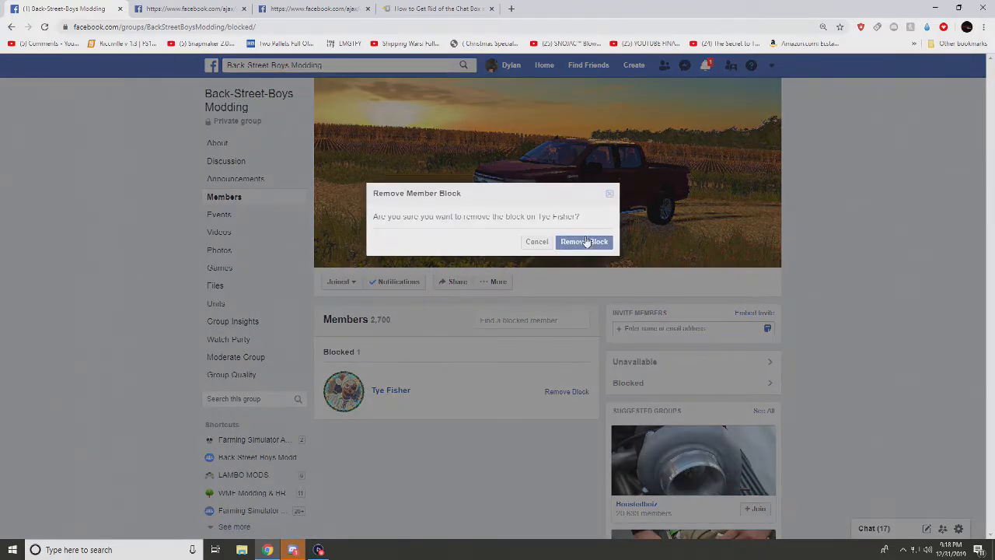
left_click(584, 241)
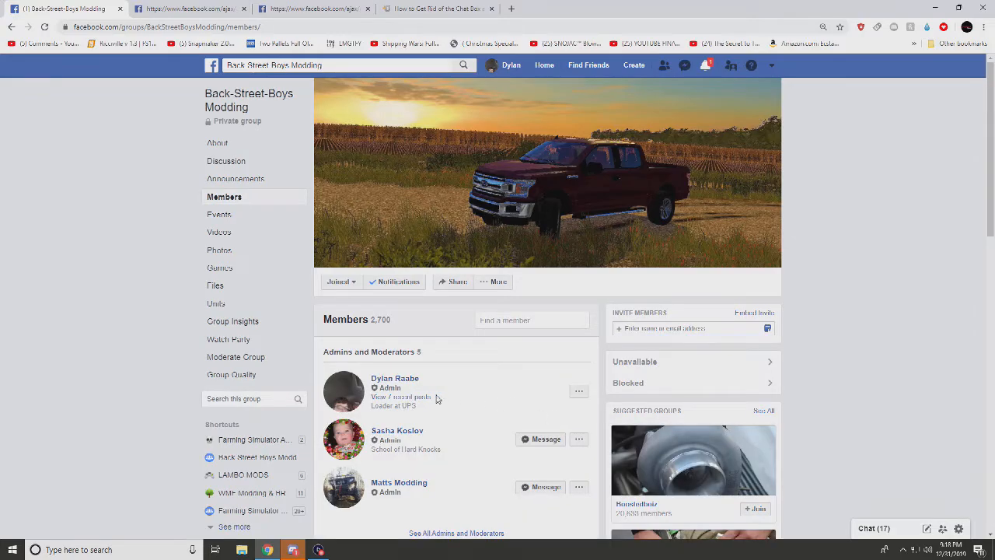
Scroll the group's Blocked list to confirm it reads 0 with no results found.
scroll("down", 3)
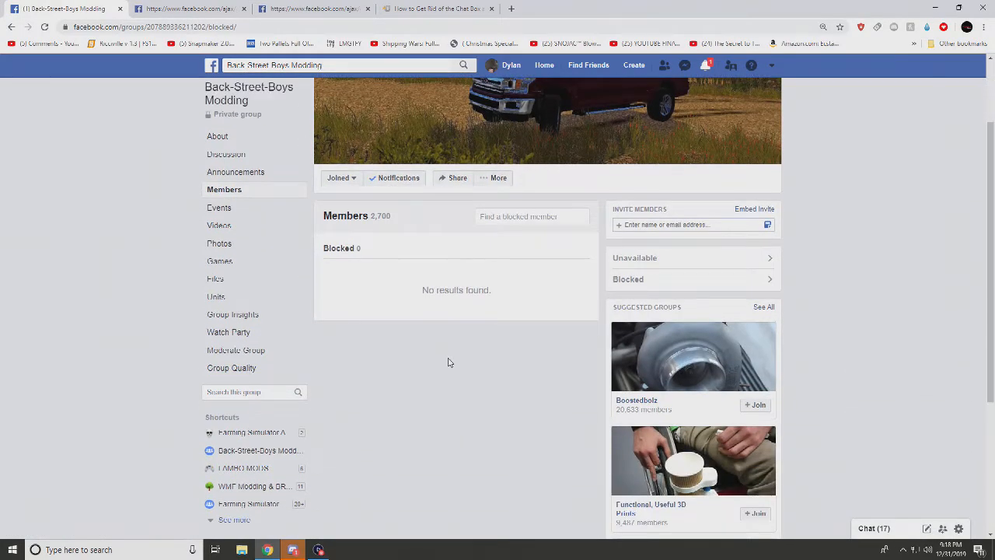
mouse_move(444, 368)
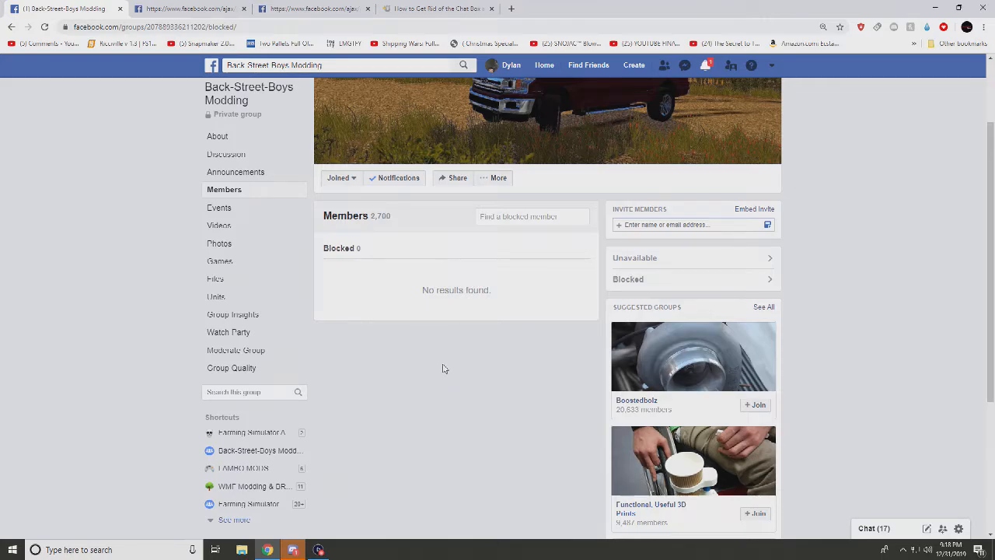